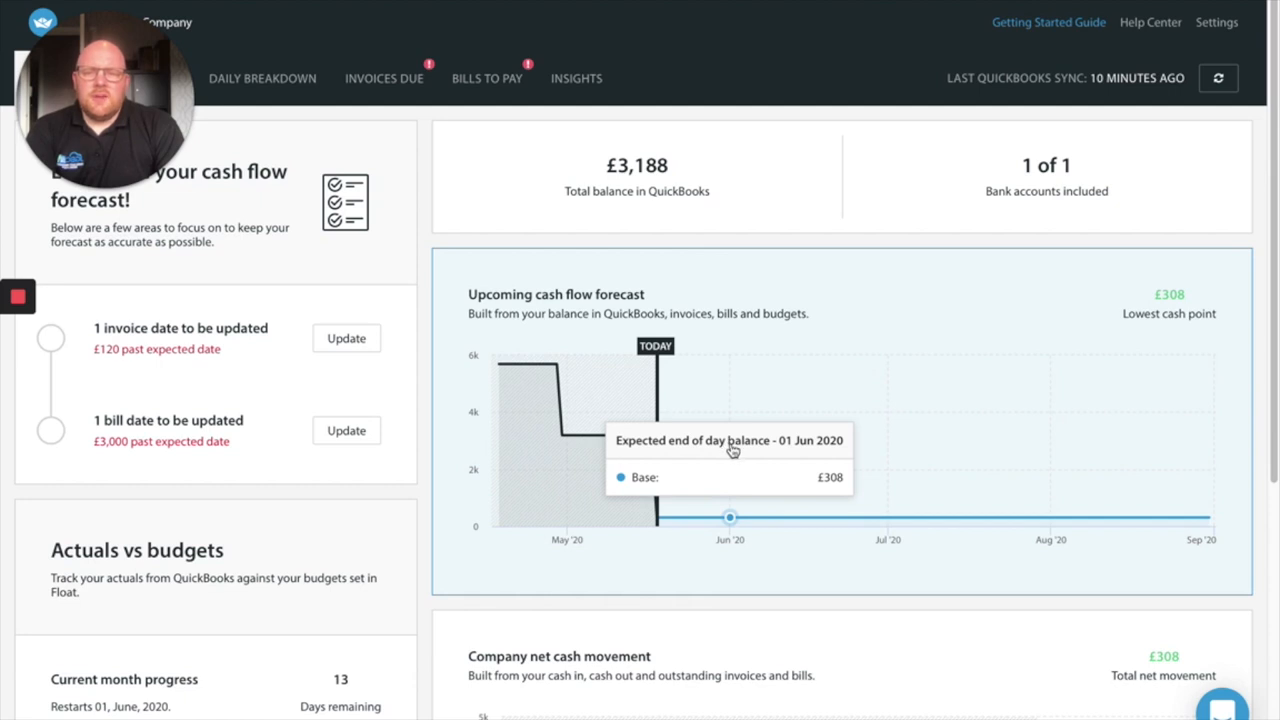
{"action": "mouse_move", "coordinate": [732, 444]}
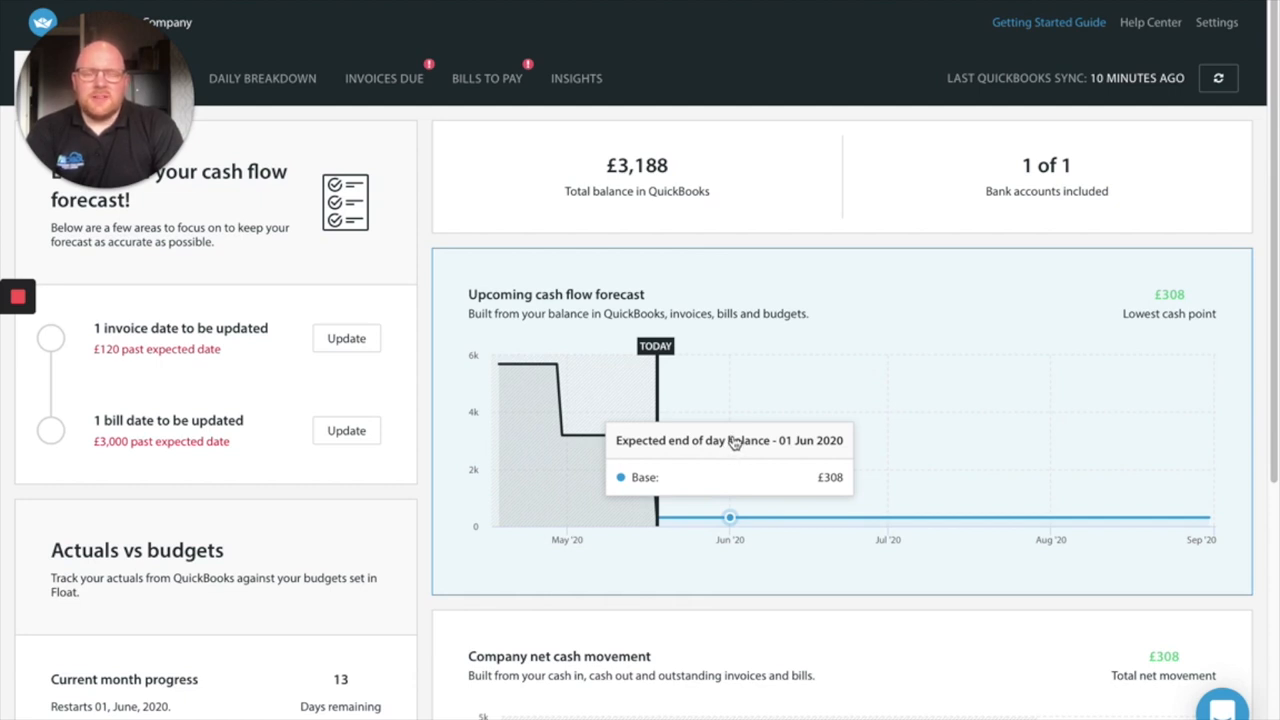
{"action": "mouse_move", "coordinate": [736, 516]}
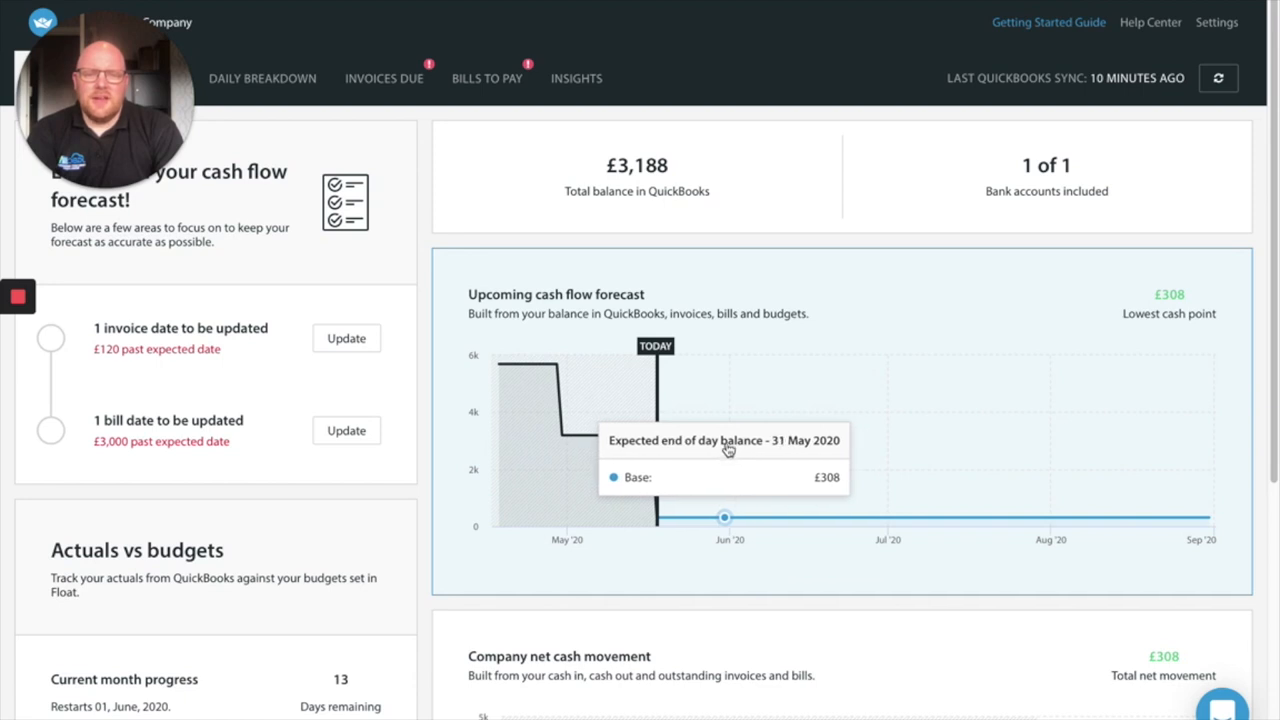
{"action": "mouse_move", "coordinate": [756, 412]}
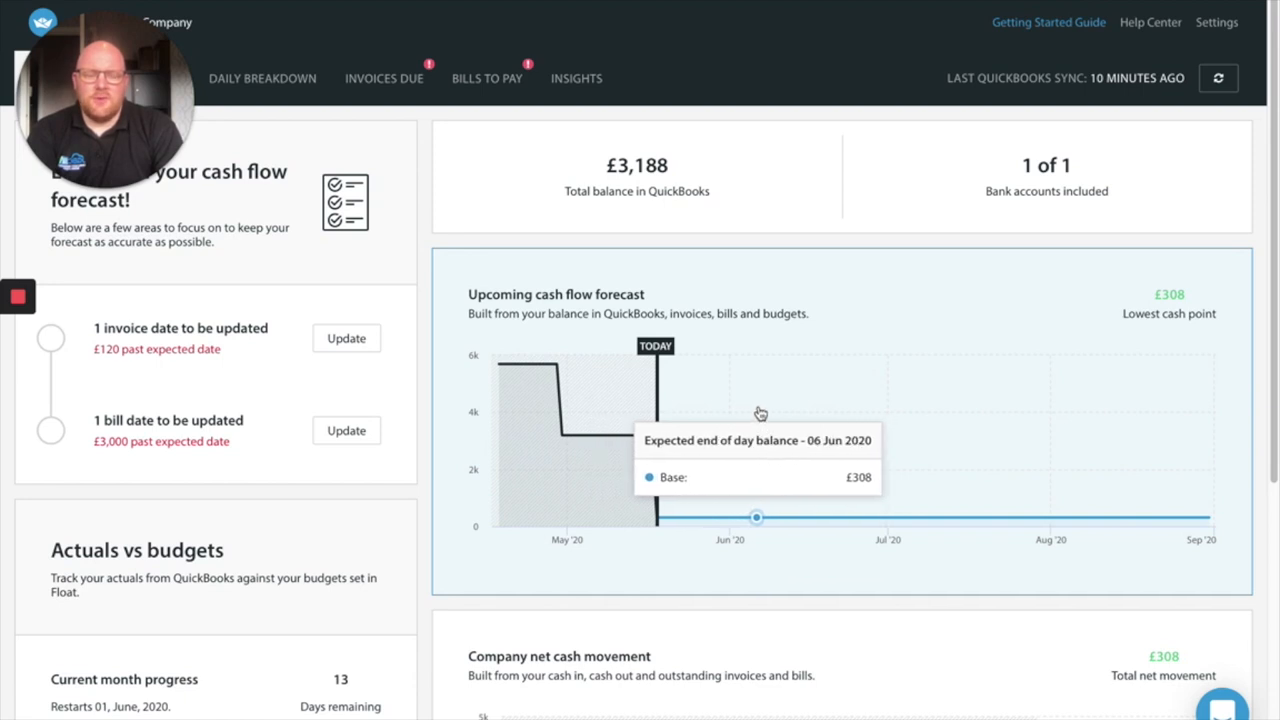
{"action": "mouse_move", "coordinate": [744, 404]}
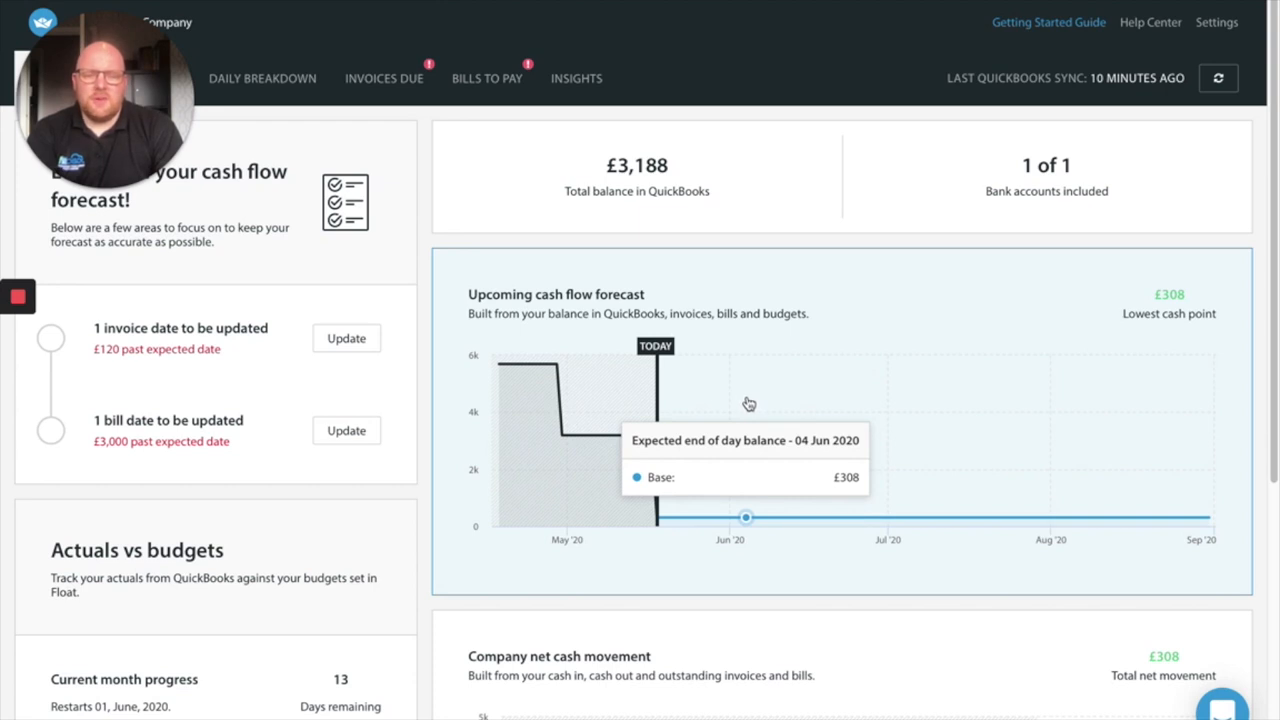
{"action": "mouse_move", "coordinate": [752, 396]}
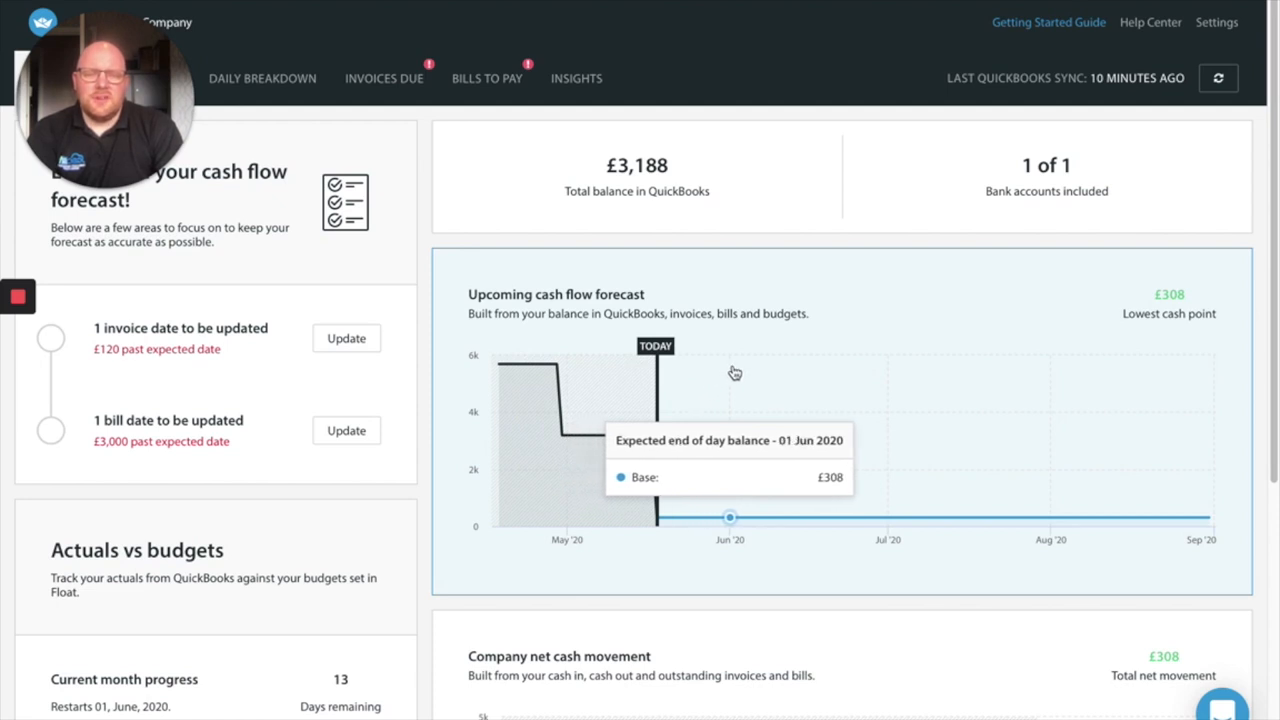
{"action": "mouse_move", "coordinate": [708, 412]}
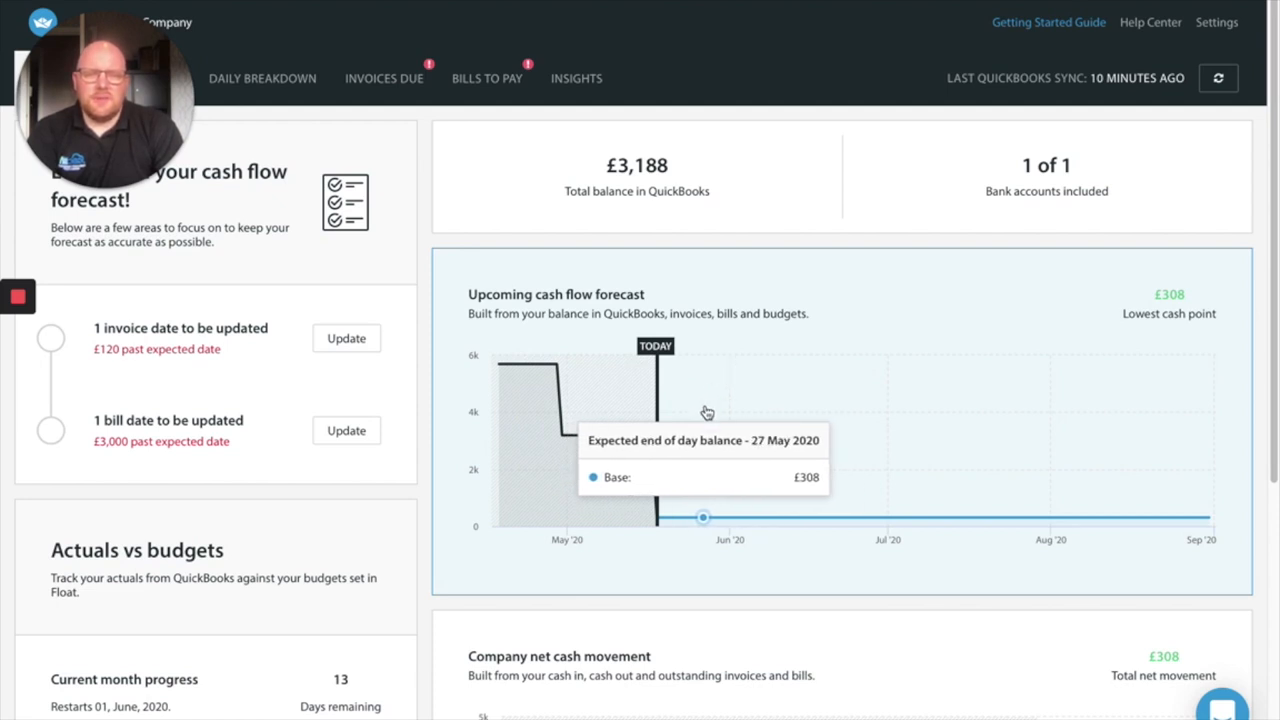
{"action": "mouse_move", "coordinate": [764, 380]}
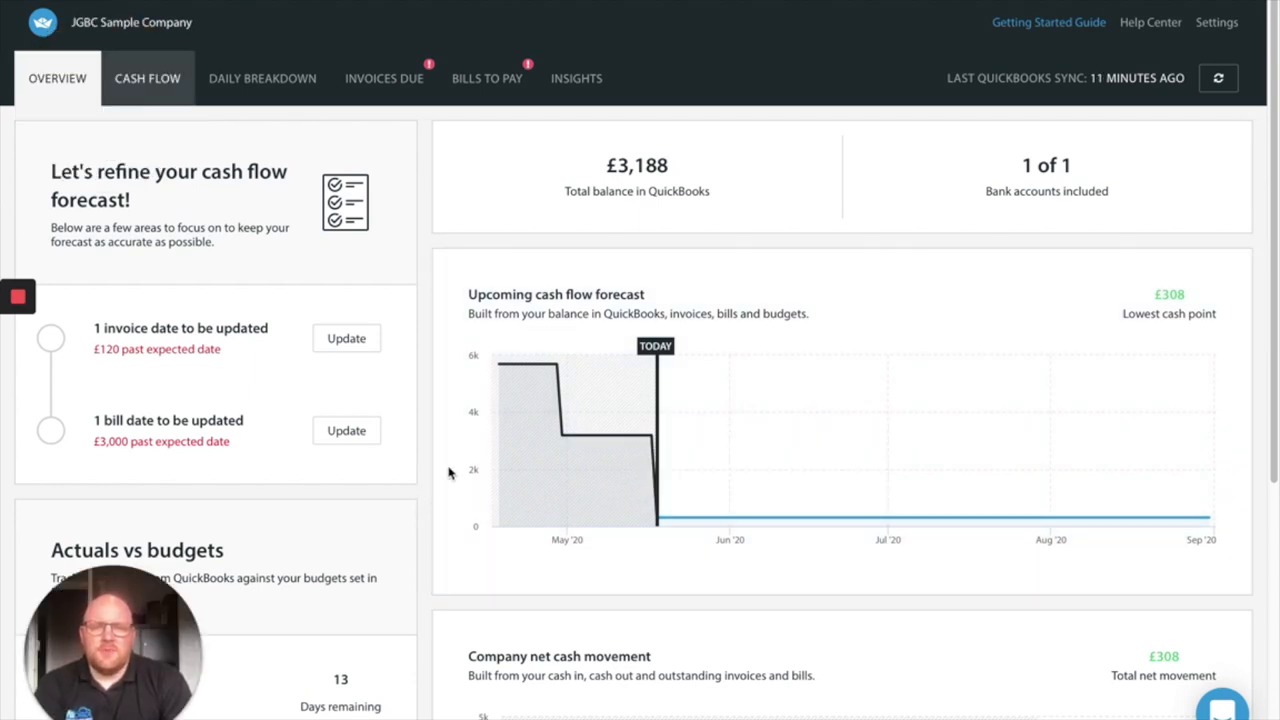
{"action": "mouse_move", "coordinate": [488, 476]}
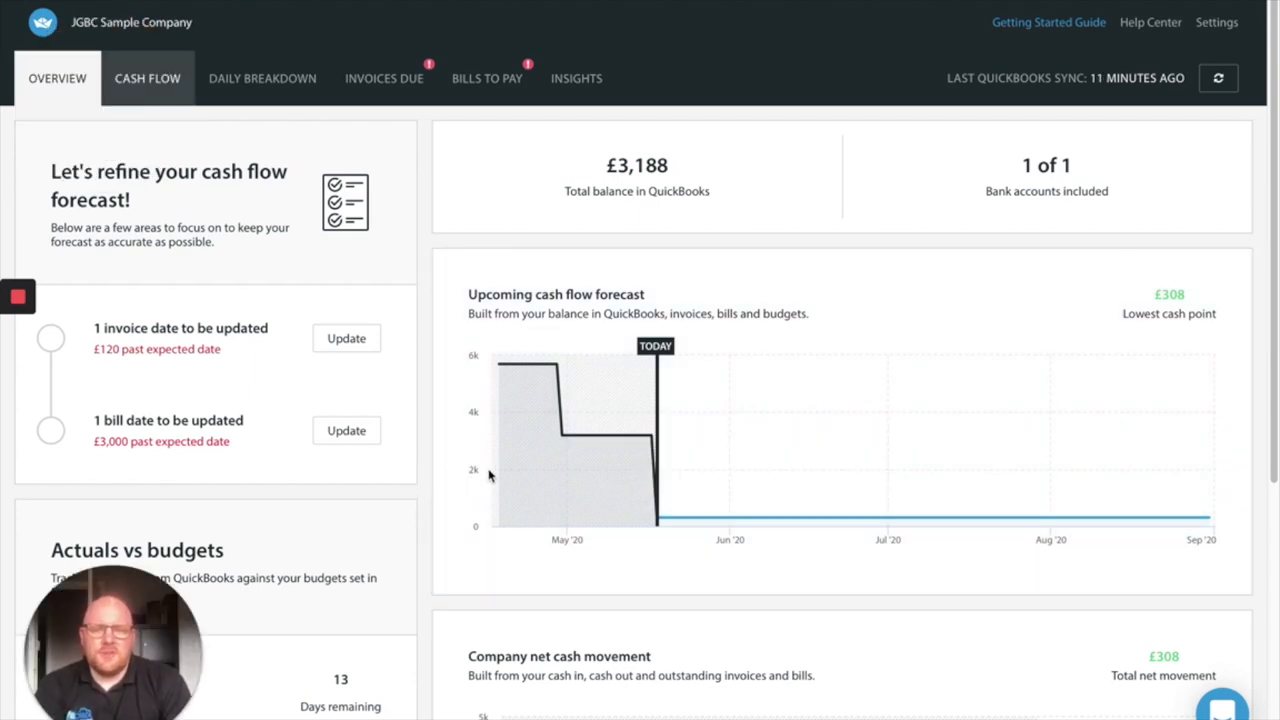
{"action": "mouse_move", "coordinate": [496, 522]}
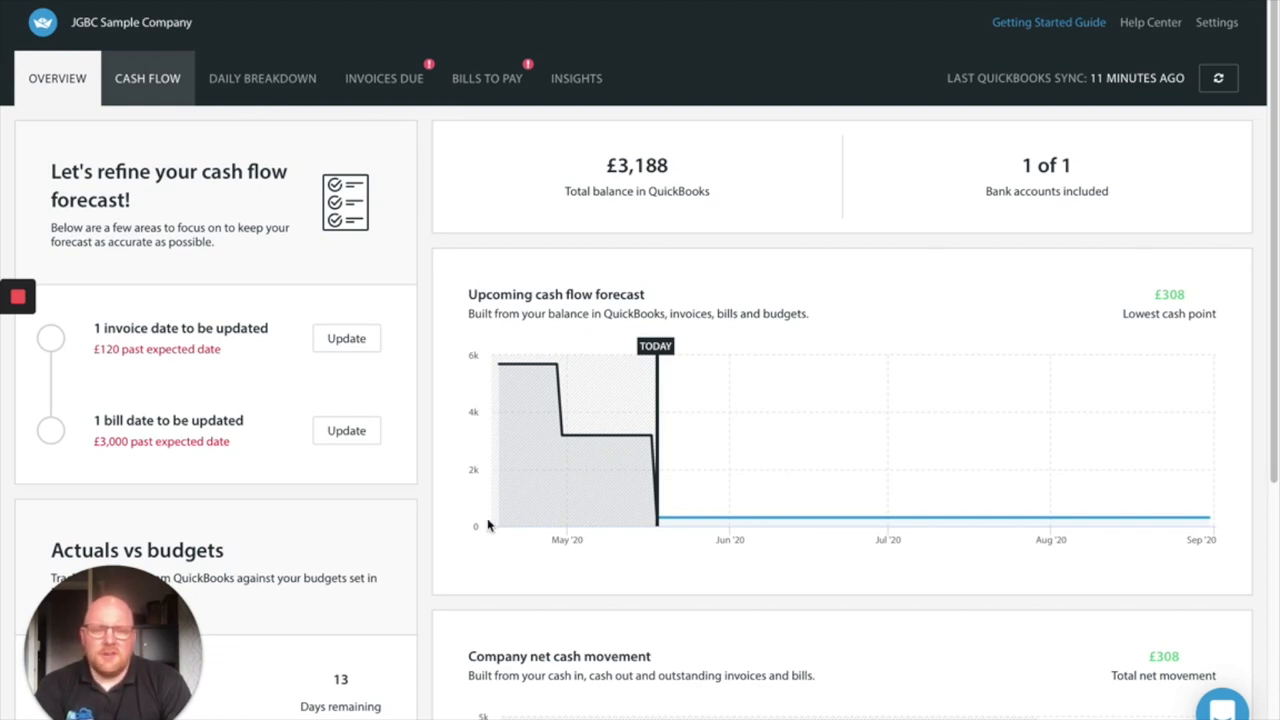
{"action": "mouse_move", "coordinate": [502, 500]}
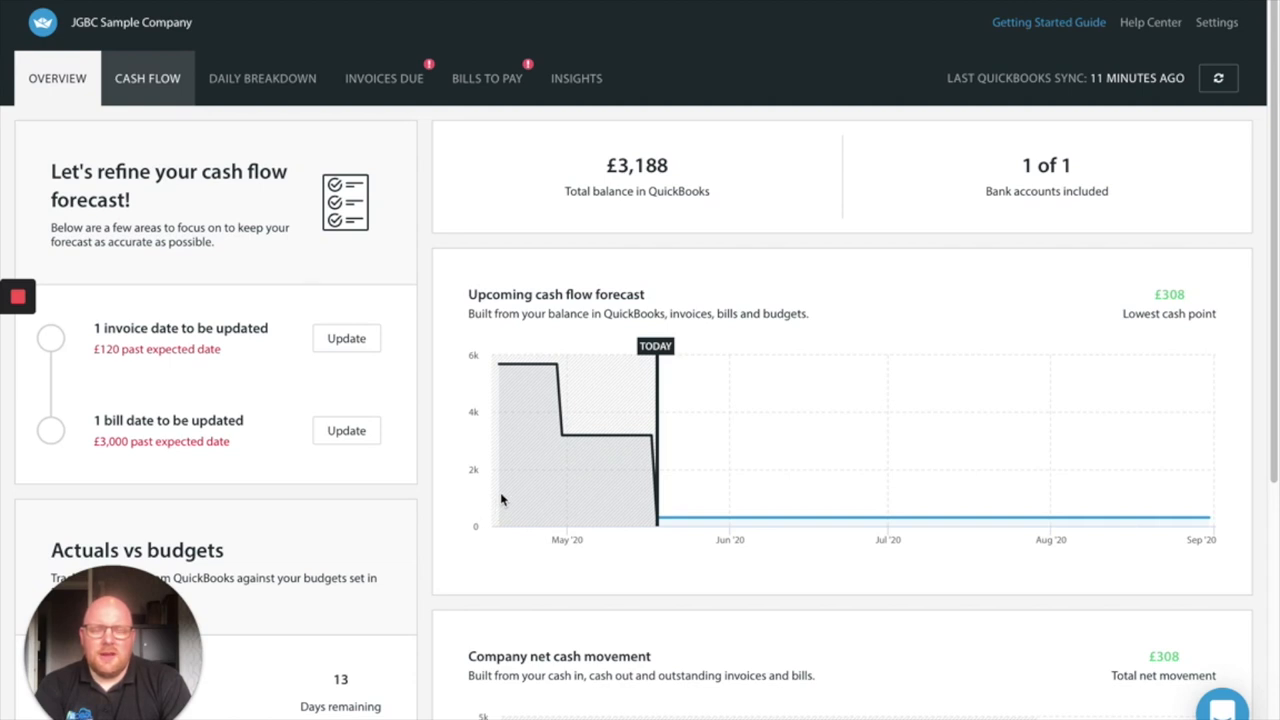
{"action": "mouse_move", "coordinate": [528, 594]}
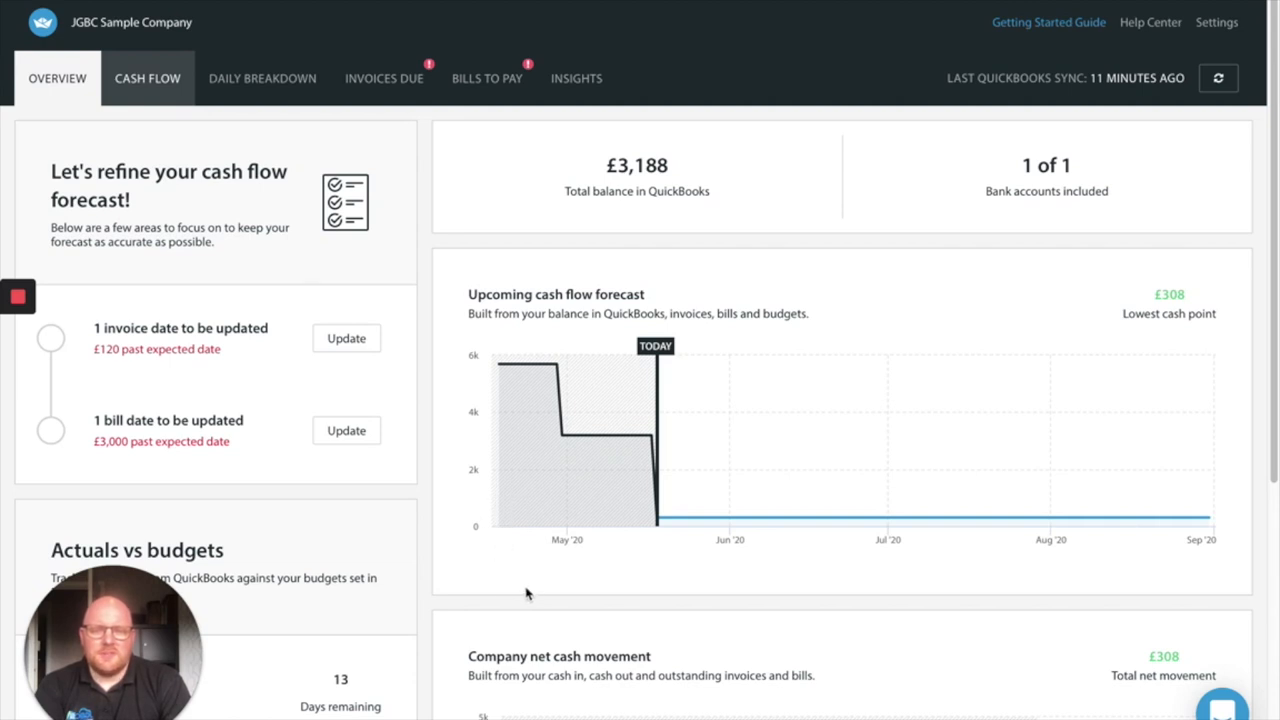
{"action": "mouse_move", "coordinate": [558, 584]}
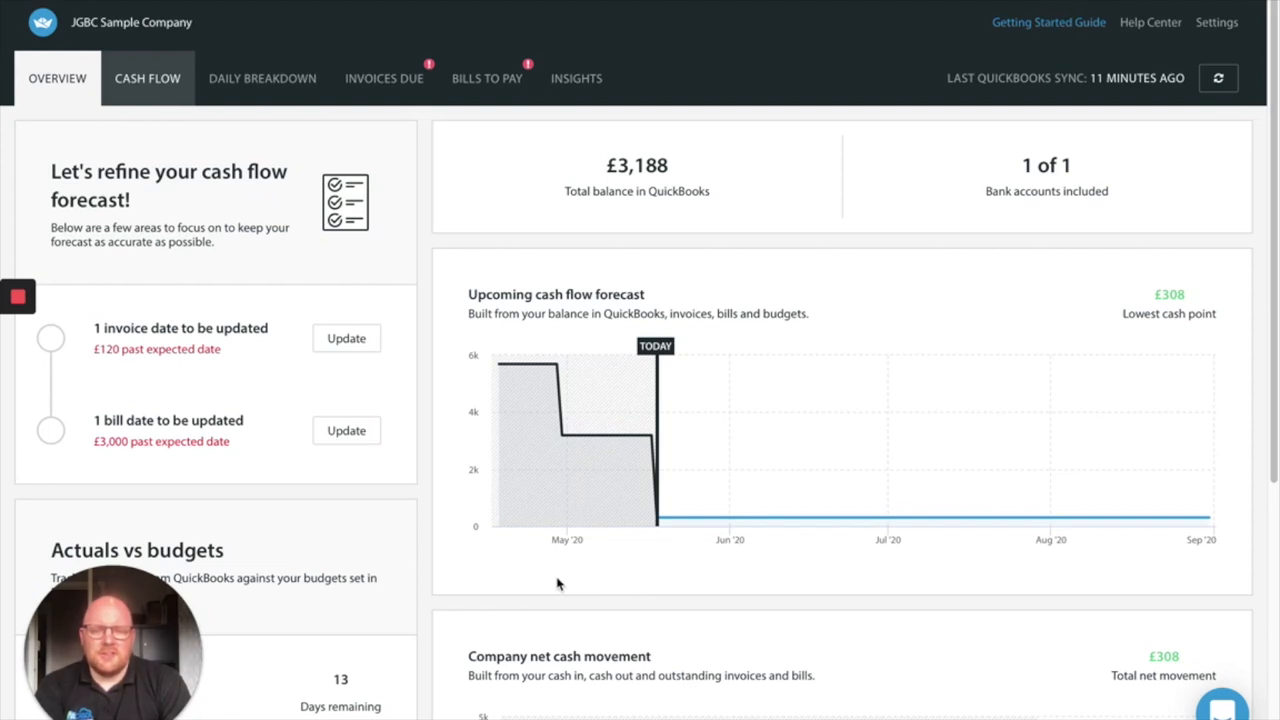
{"action": "mouse_move", "coordinate": [556, 584]}
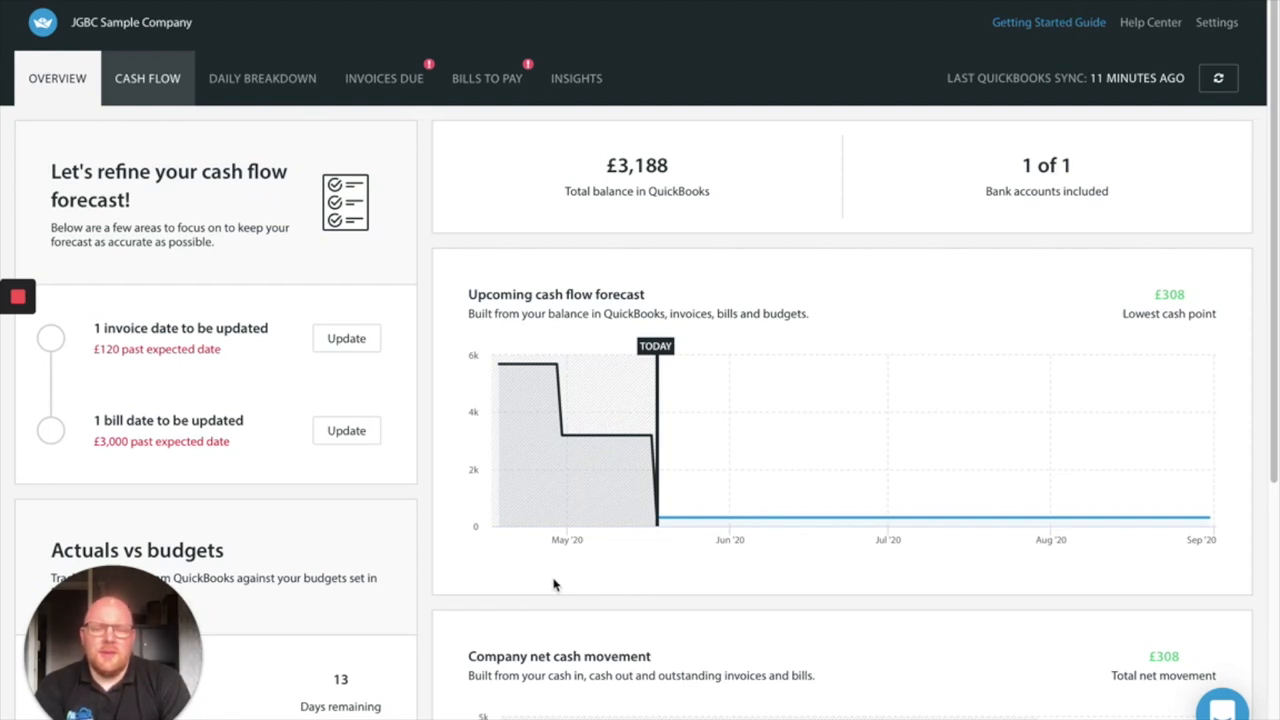
{"action": "mouse_move", "coordinate": [688, 596]}
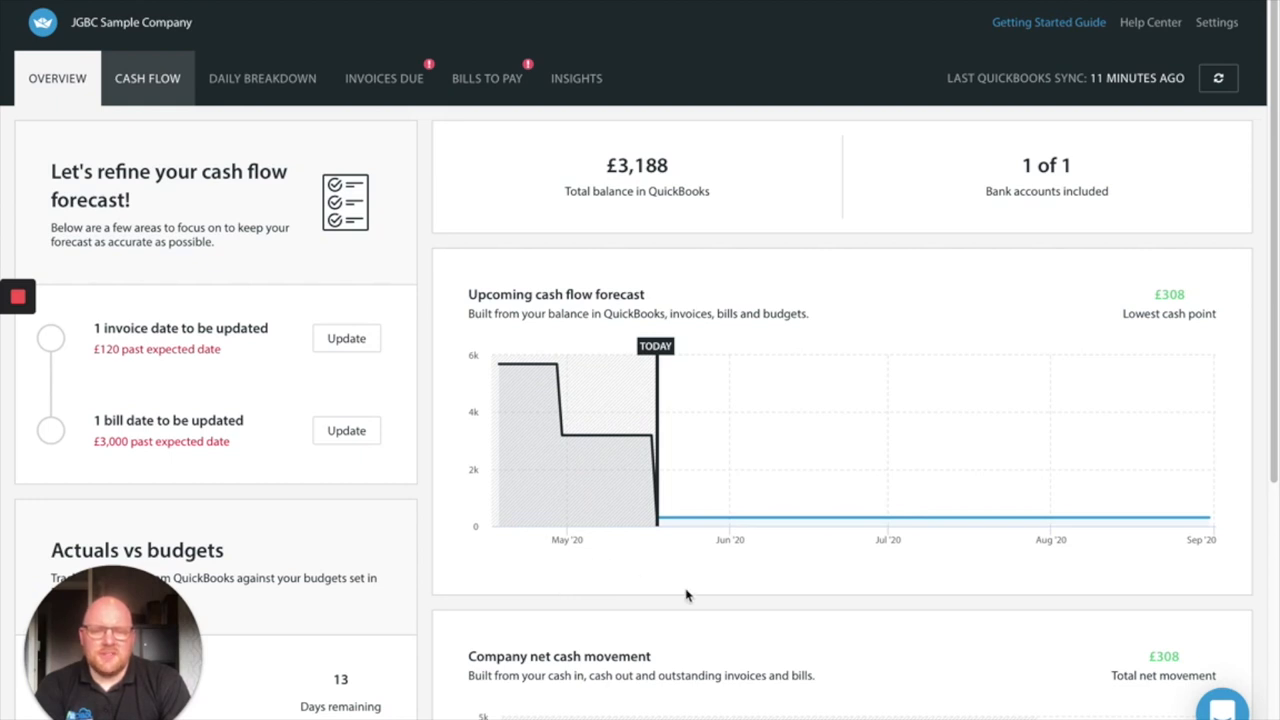
{"action": "mouse_move", "coordinate": [758, 592]}
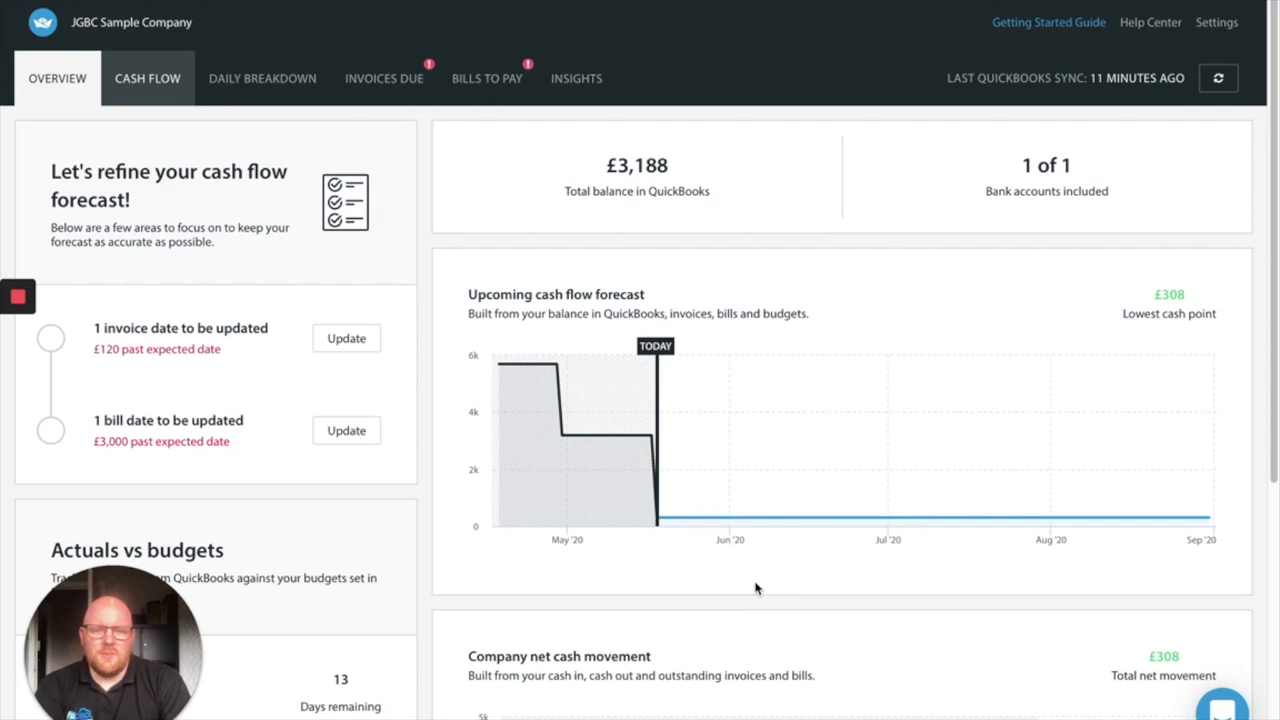
{"action": "mouse_move", "coordinate": [730, 584]}
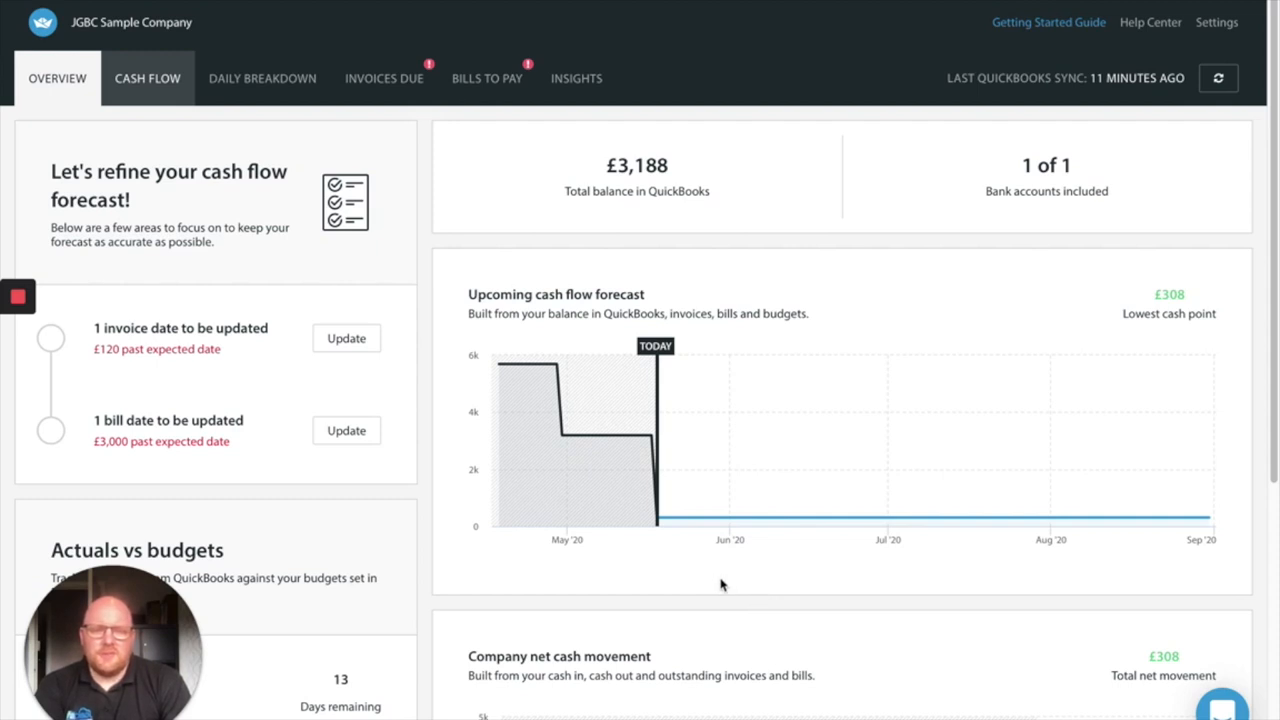
{"action": "mouse_move", "coordinate": [730, 560]}
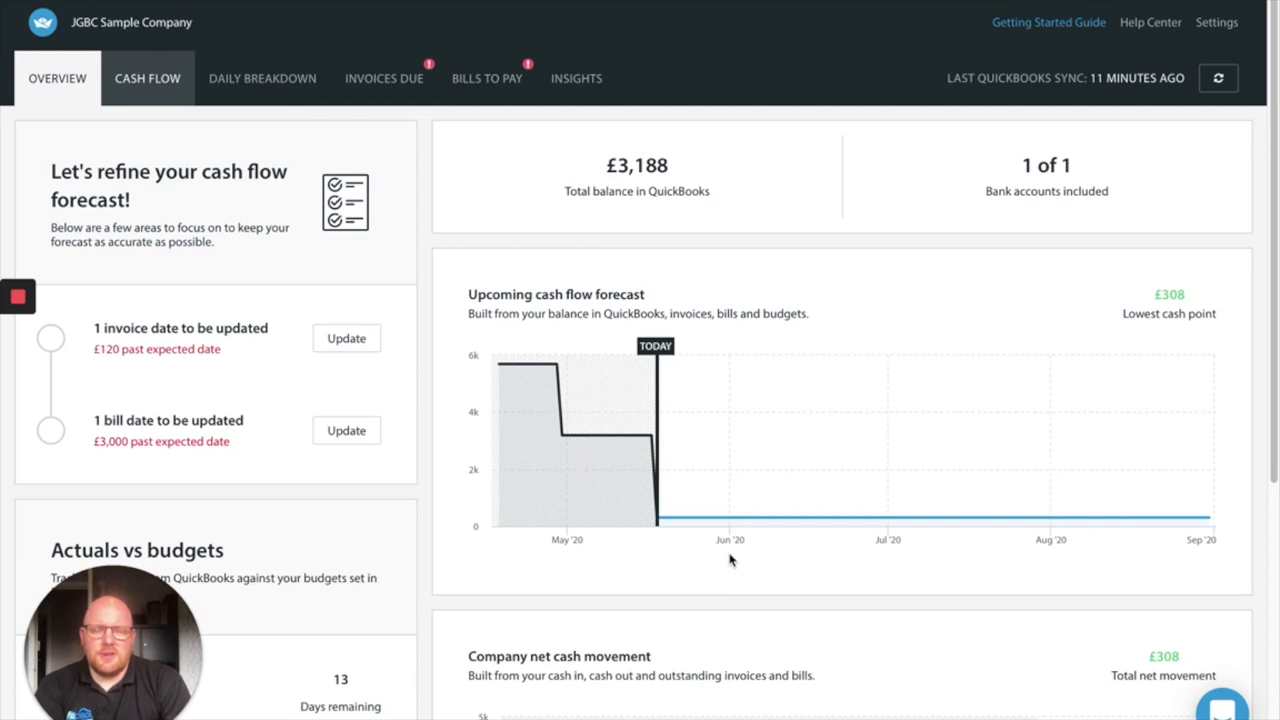
{"action": "mouse_move", "coordinate": [770, 522]}
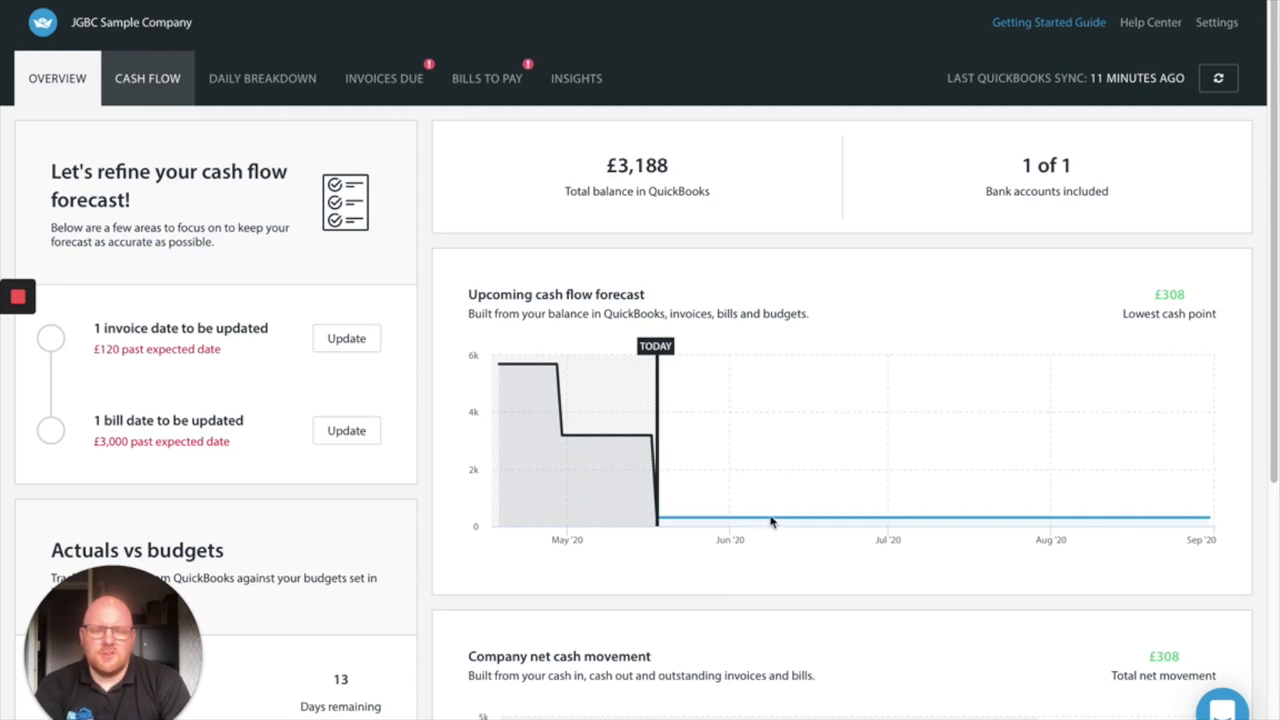
{"action": "mouse_move", "coordinate": [772, 544]}
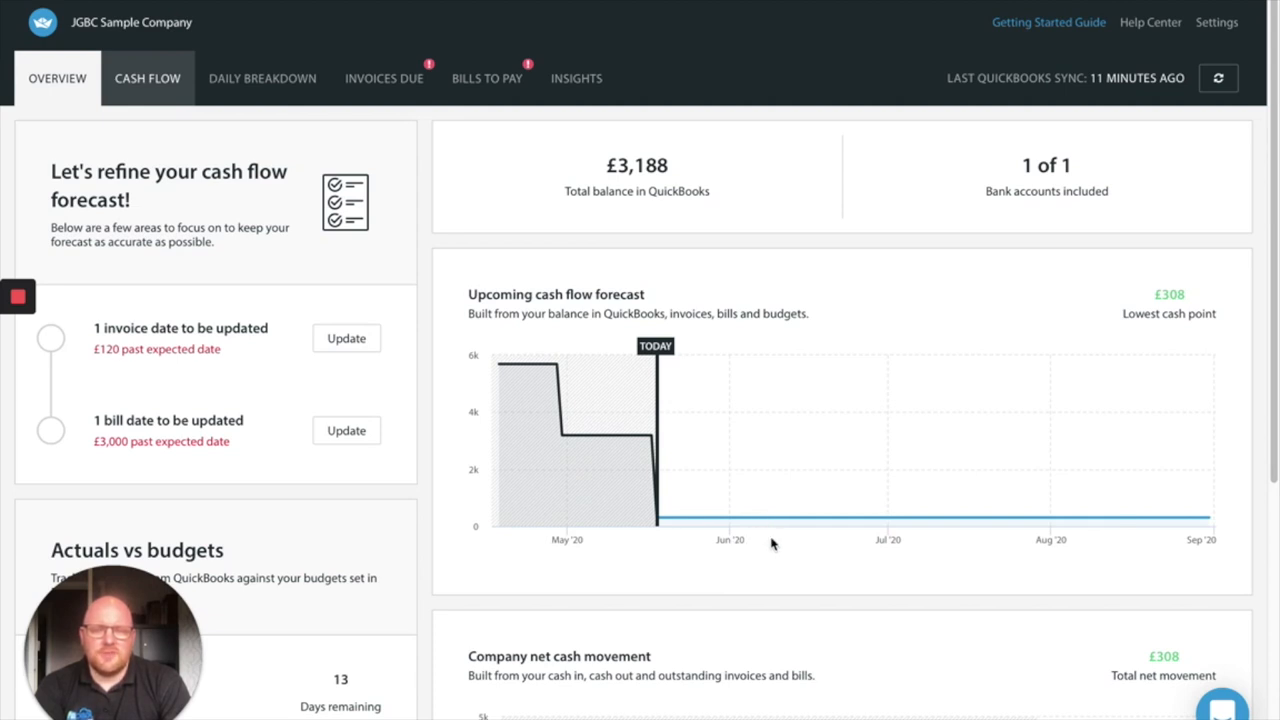
{"action": "mouse_move", "coordinate": [790, 568]}
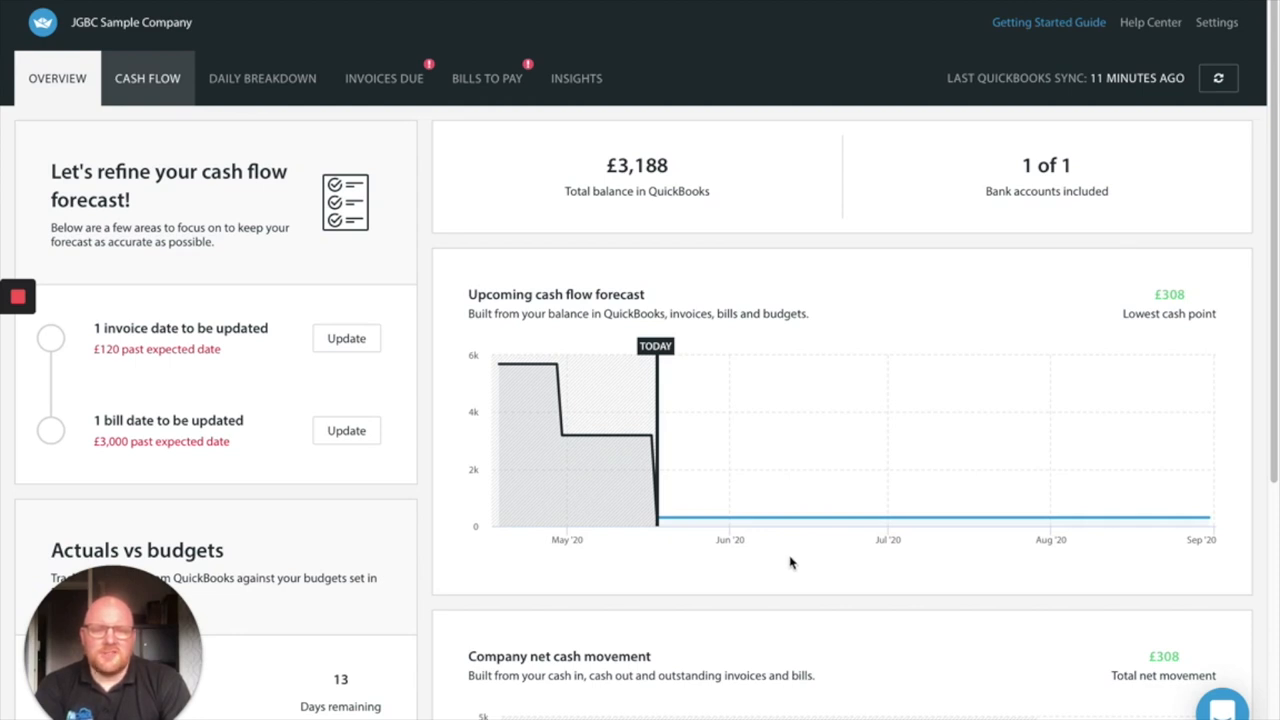
{"action": "mouse_move", "coordinate": [844, 362]}
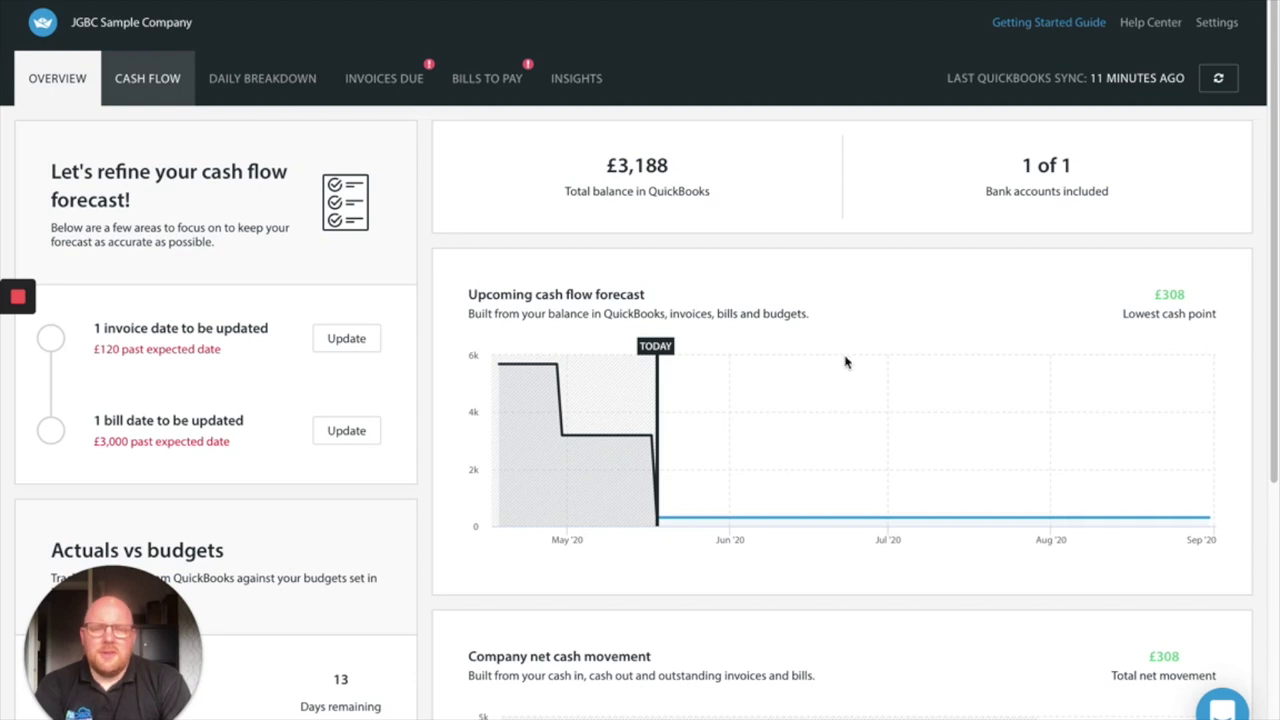
{"action": "mouse_move", "coordinate": [426, 498]}
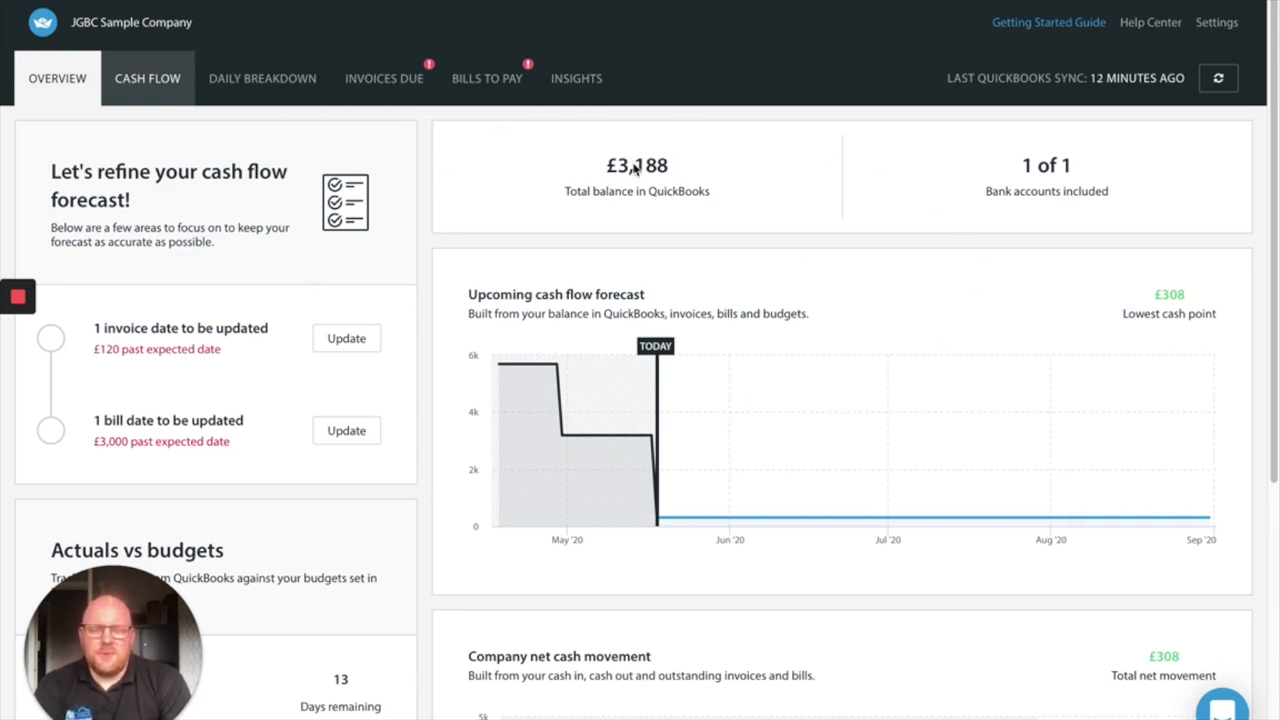
{"action": "mouse_move", "coordinate": [716, 276]}
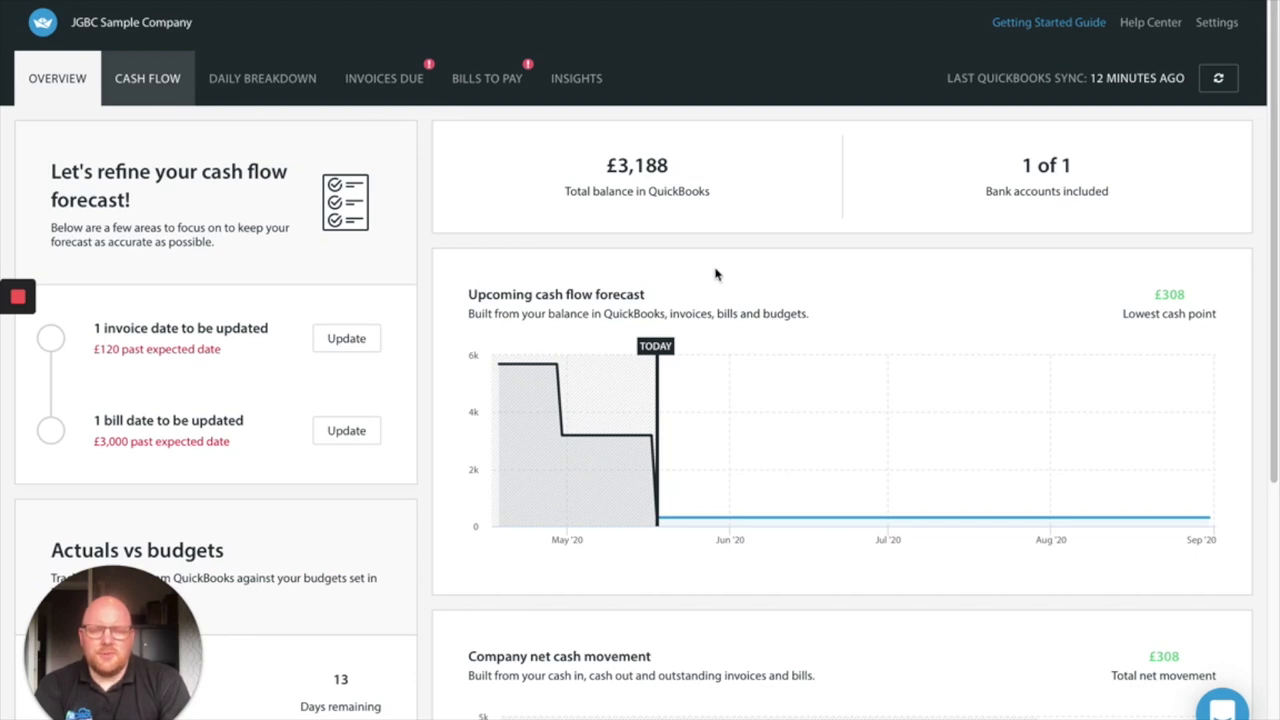
{"action": "mouse_move", "coordinate": [56, 52]}
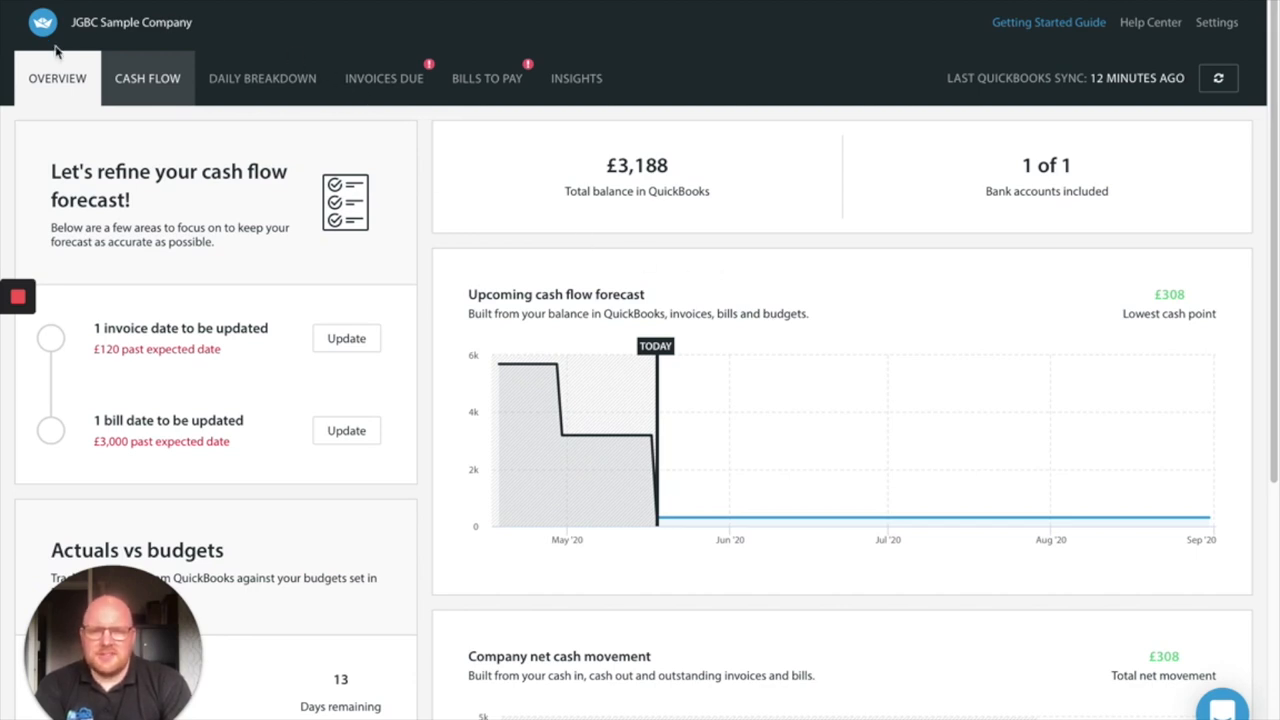
{"action": "mouse_move", "coordinate": [168, 62]}
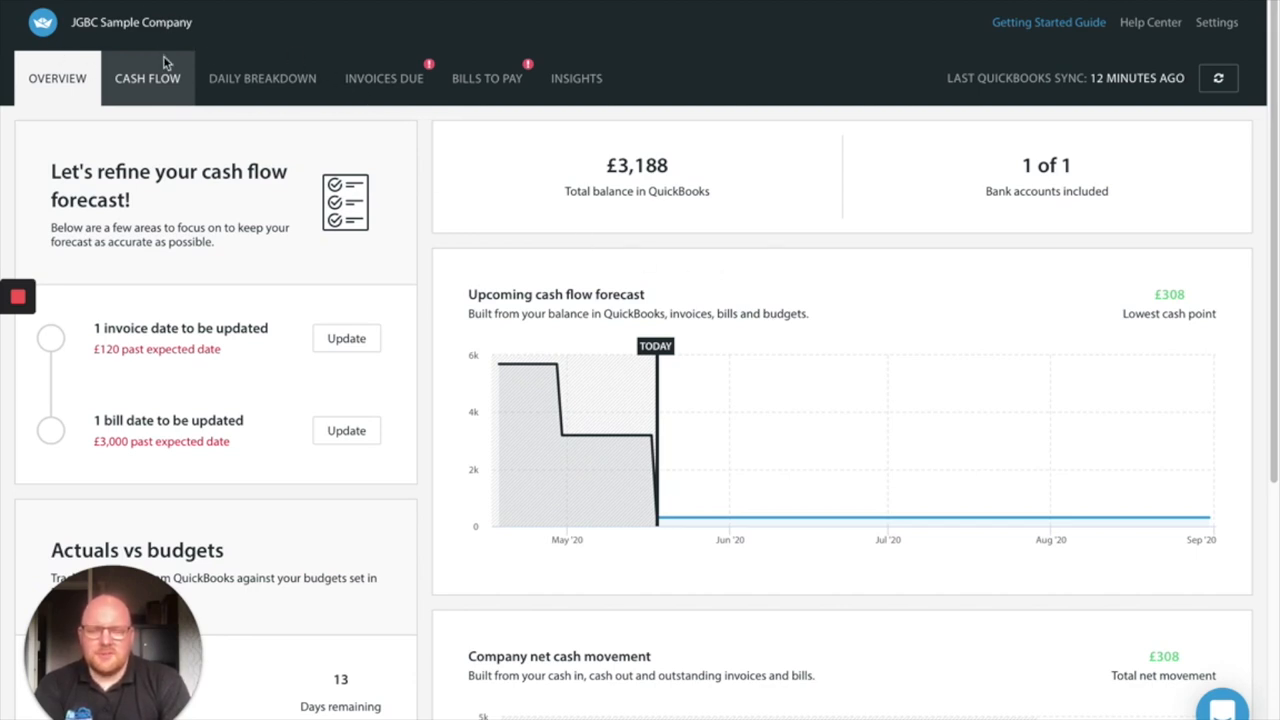
{"action": "mouse_move", "coordinate": [416, 218]}
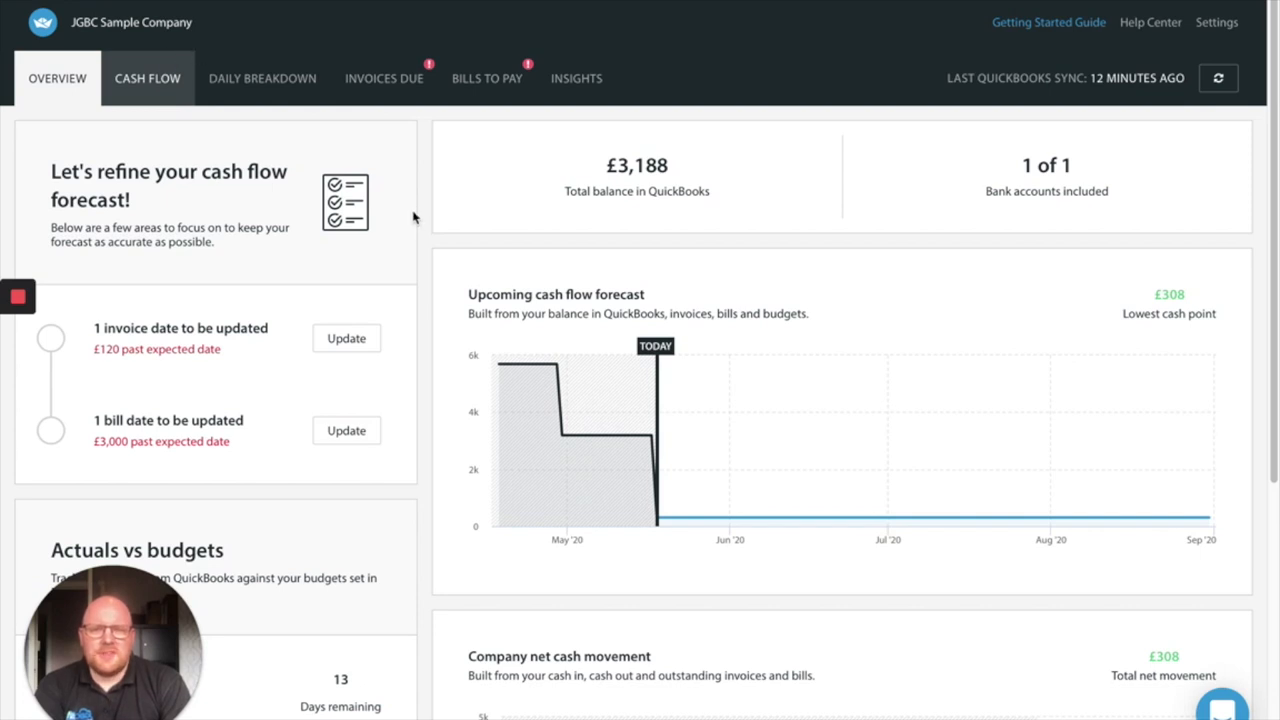
{"action": "mouse_move", "coordinate": [558, 158]}
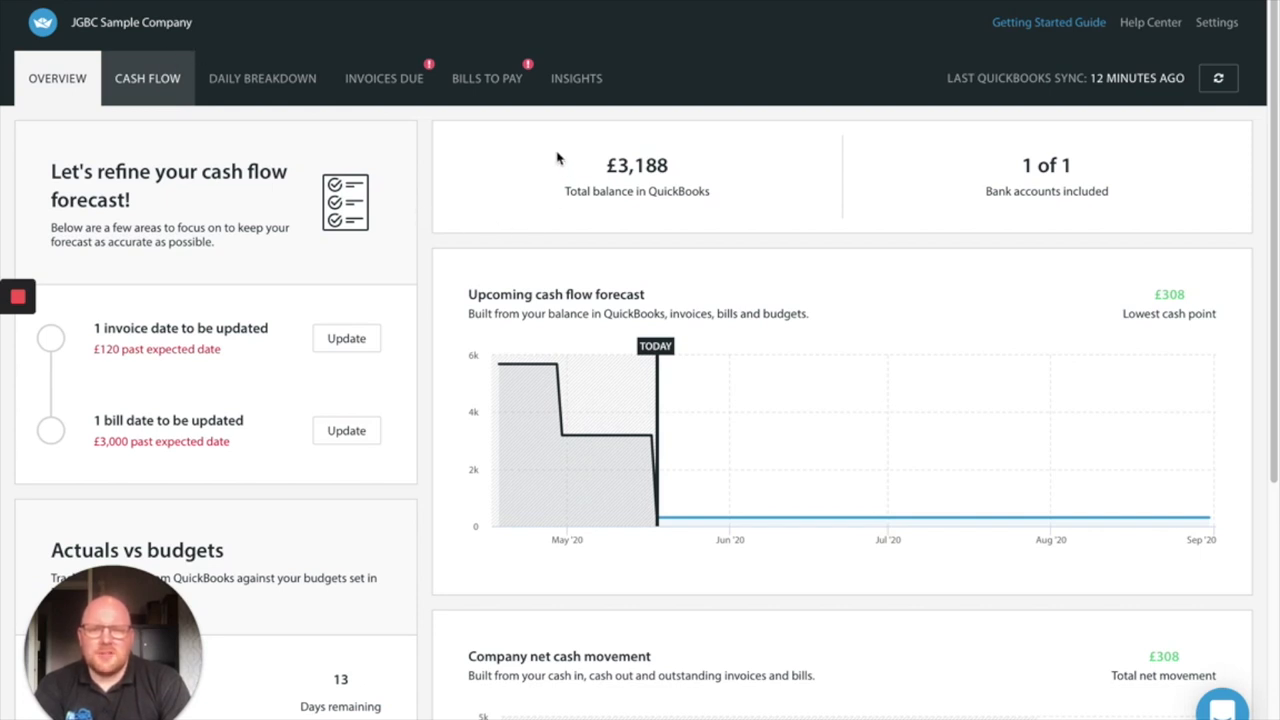
{"action": "mouse_move", "coordinate": [248, 72]}
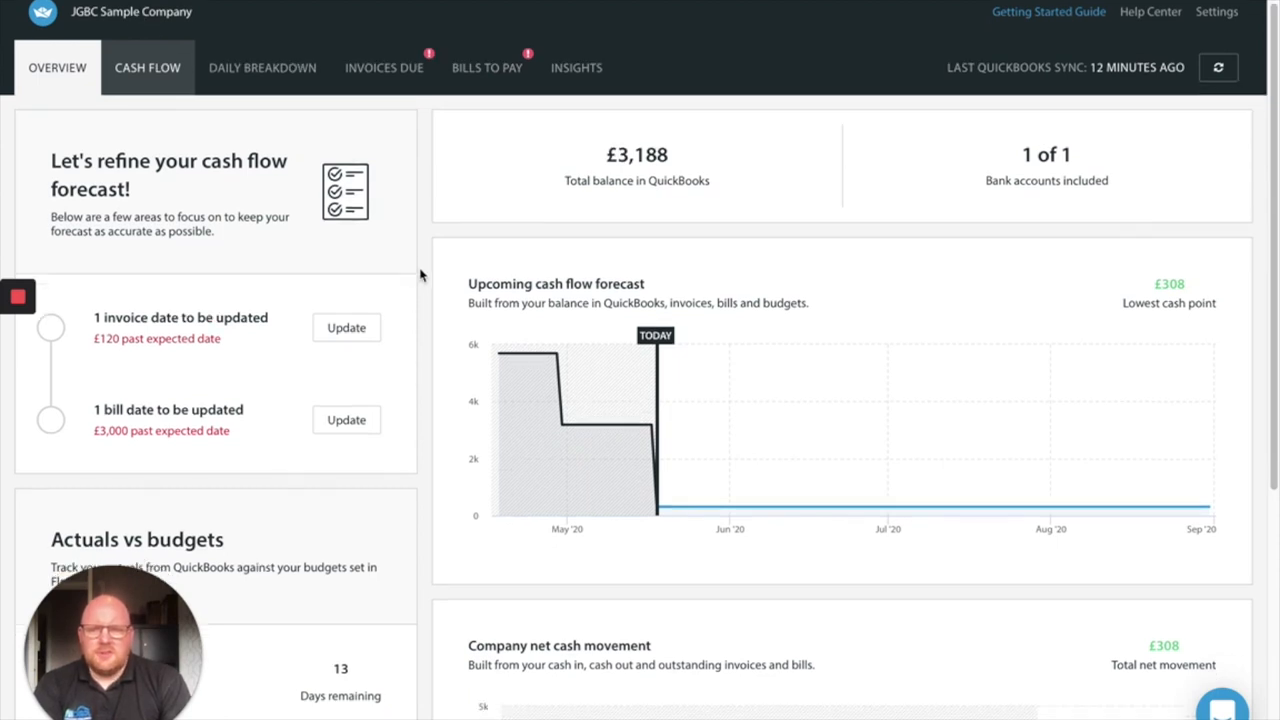
{"action": "mouse_move", "coordinate": [708, 504]}
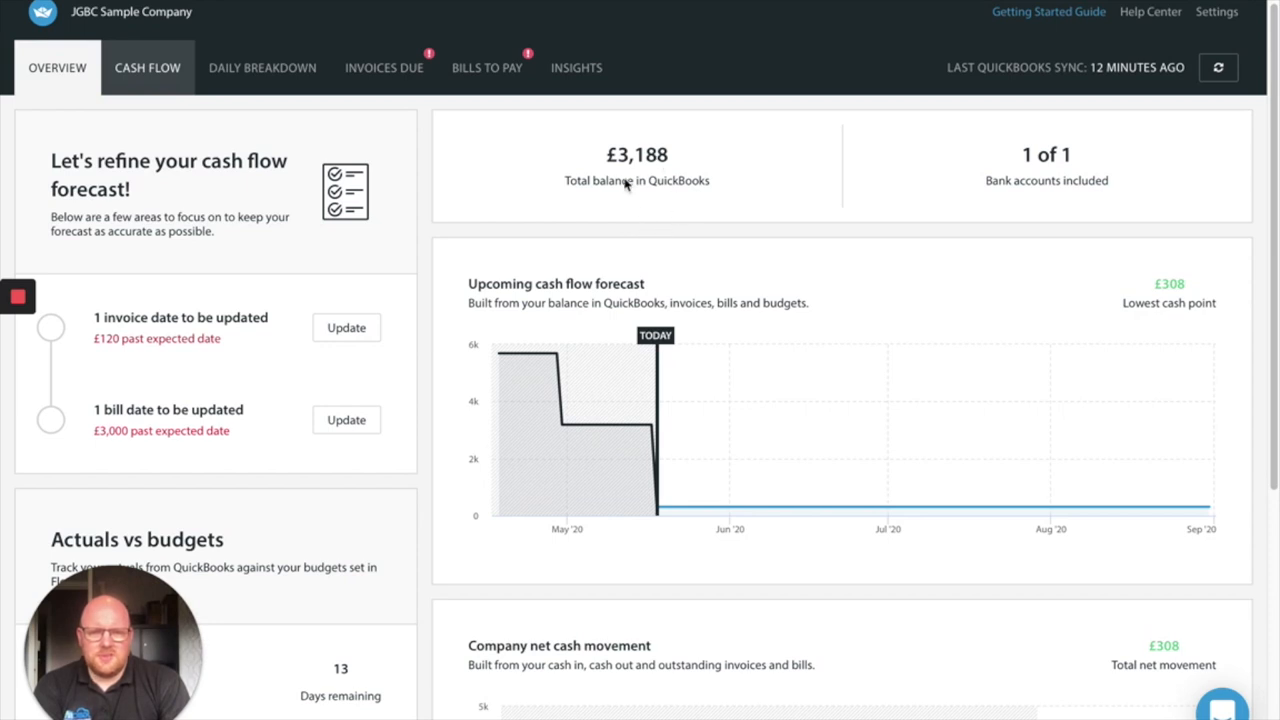
{"action": "mouse_move", "coordinate": [1020, 192]}
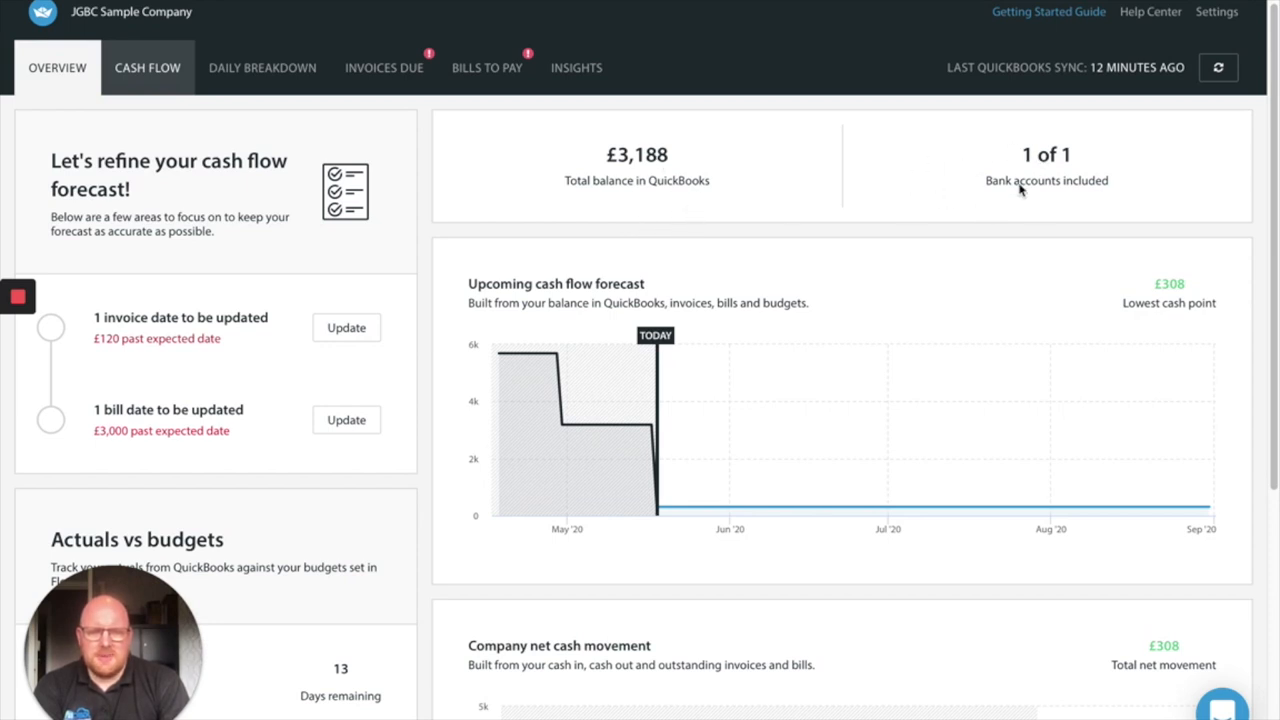
{"action": "mouse_move", "coordinate": [180, 332]}
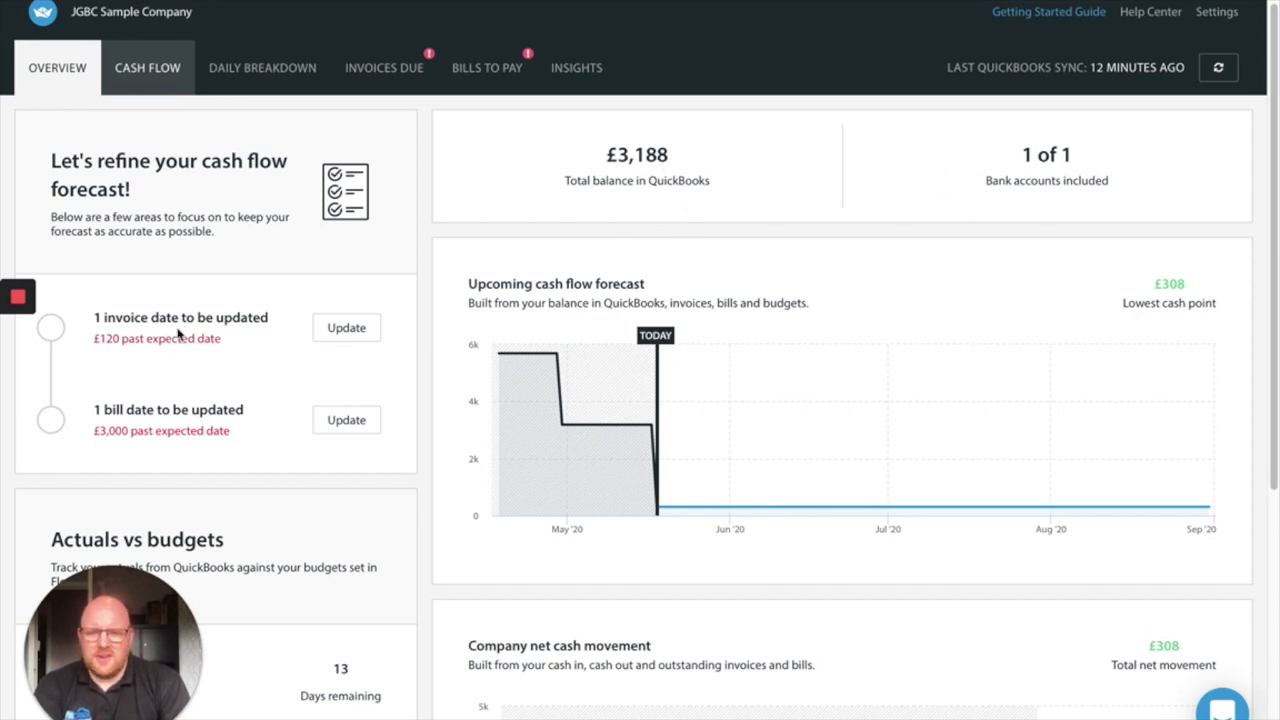
{"action": "mouse_move", "coordinate": [250, 358]}
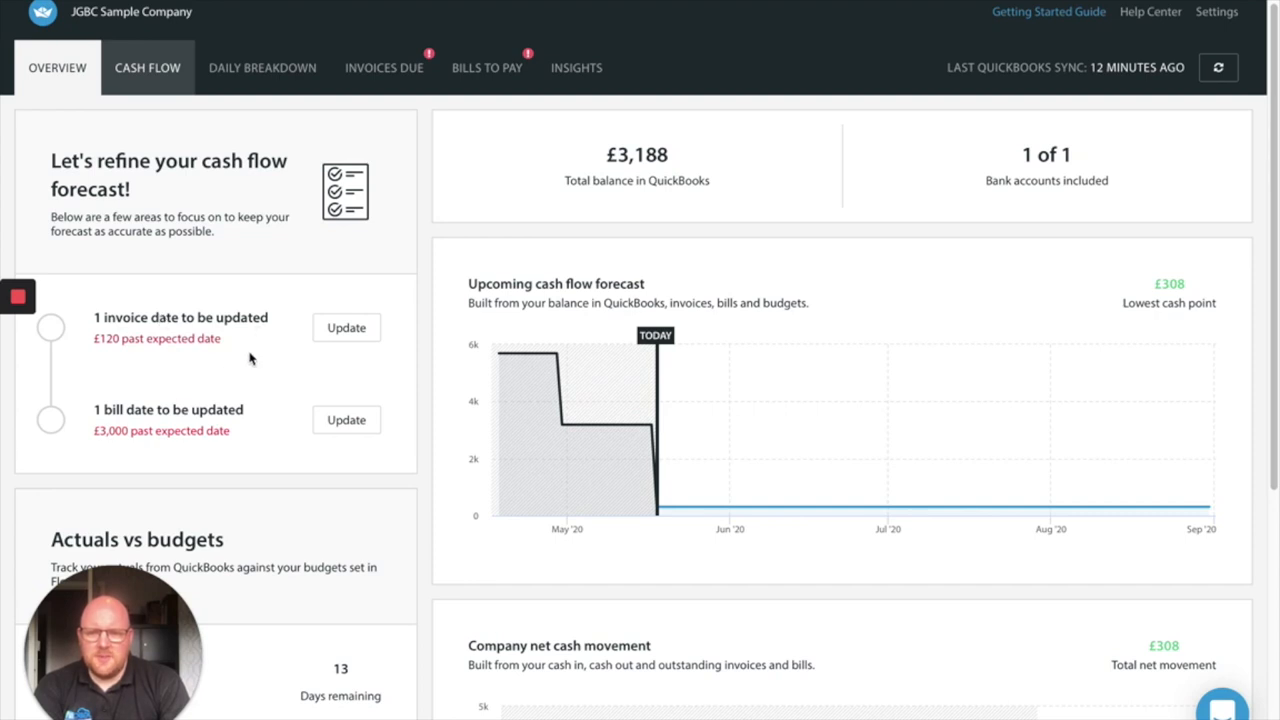
Scroll the Cash Flow page showing the set-budgets prompt and £3,188 matched balance
{"action": "scroll", "scroll_direction": "down", "scroll_amount": 3}
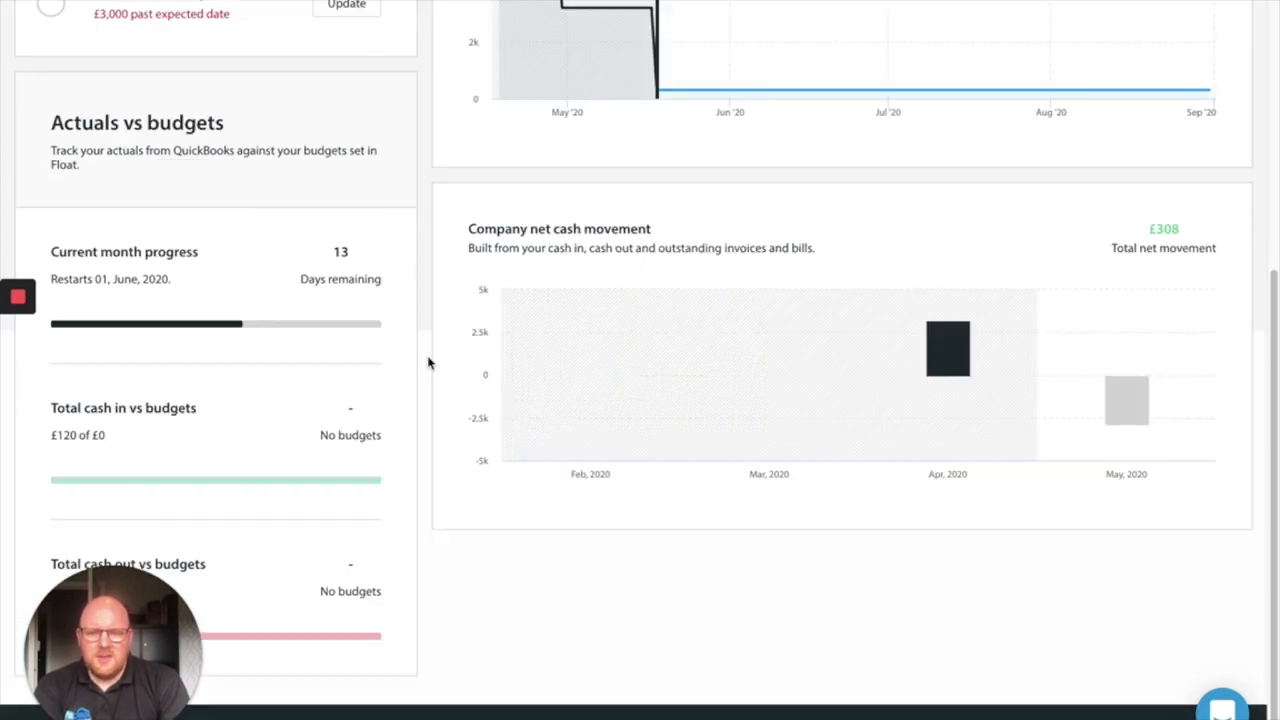
{"action": "mouse_move", "coordinate": [838, 430]}
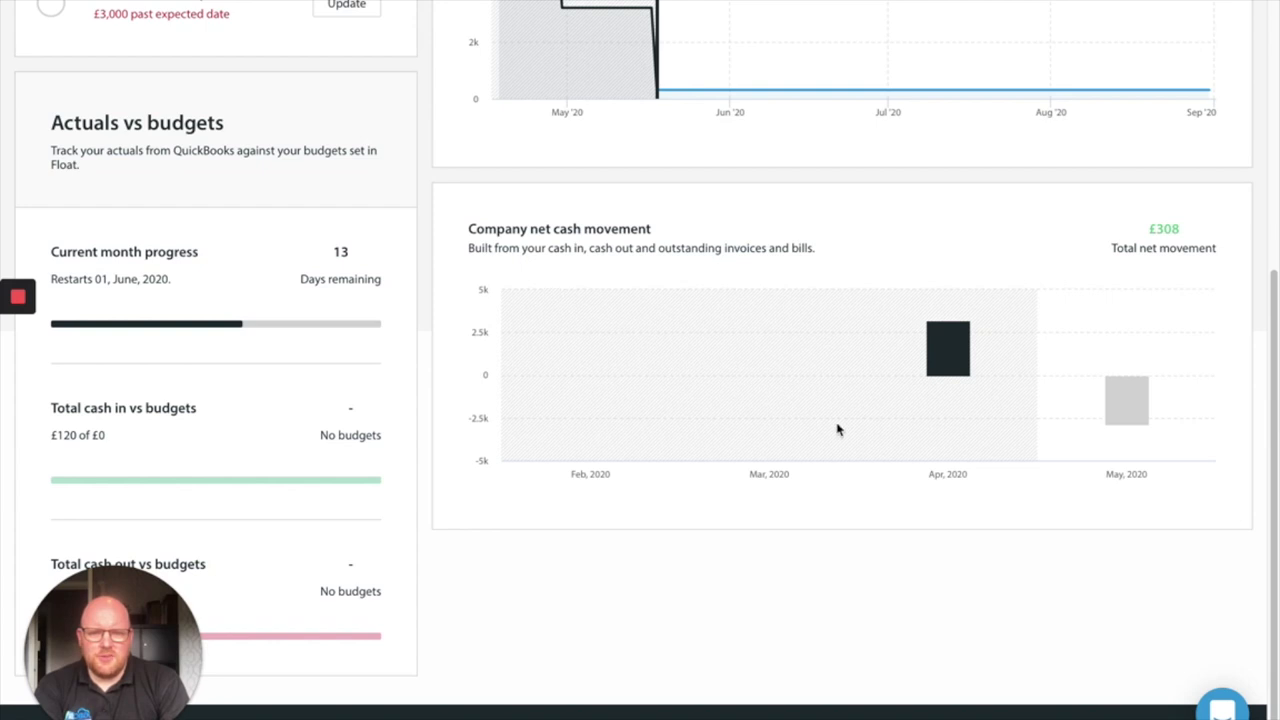
{"action": "mouse_move", "coordinate": [270, 426]}
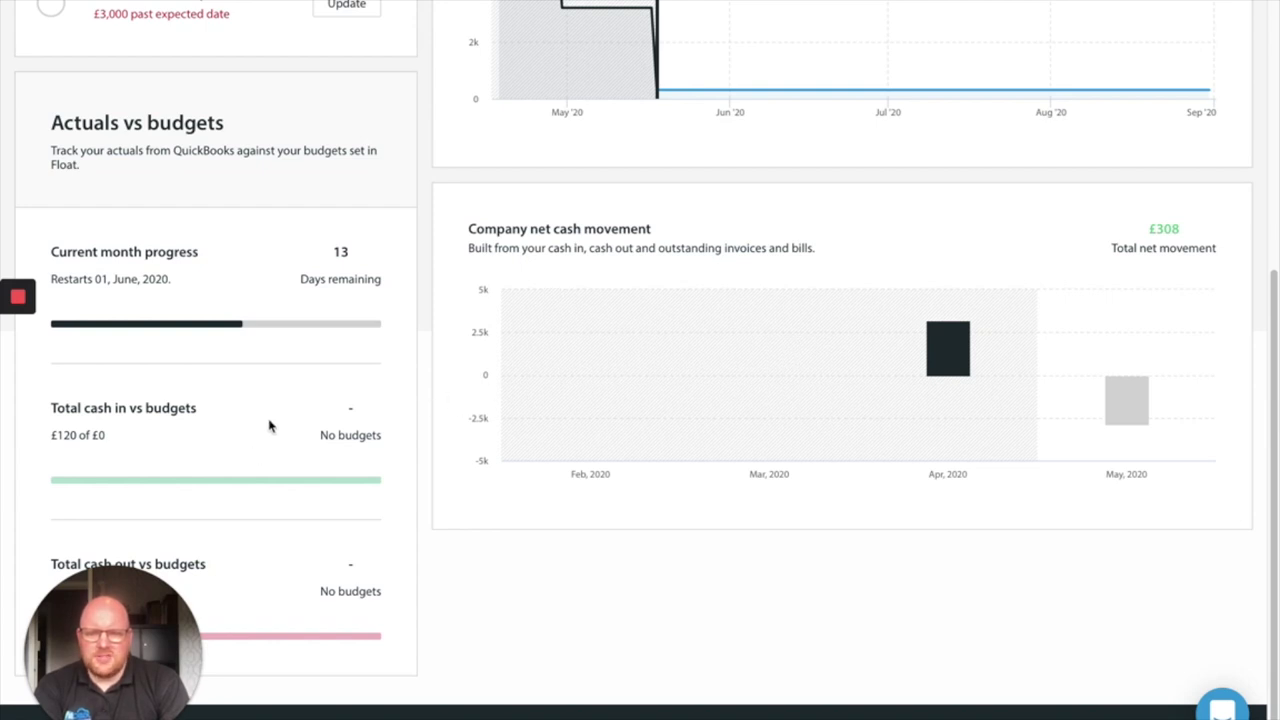
{"action": "scroll", "scroll_direction": "up", "scroll_amount": 3}
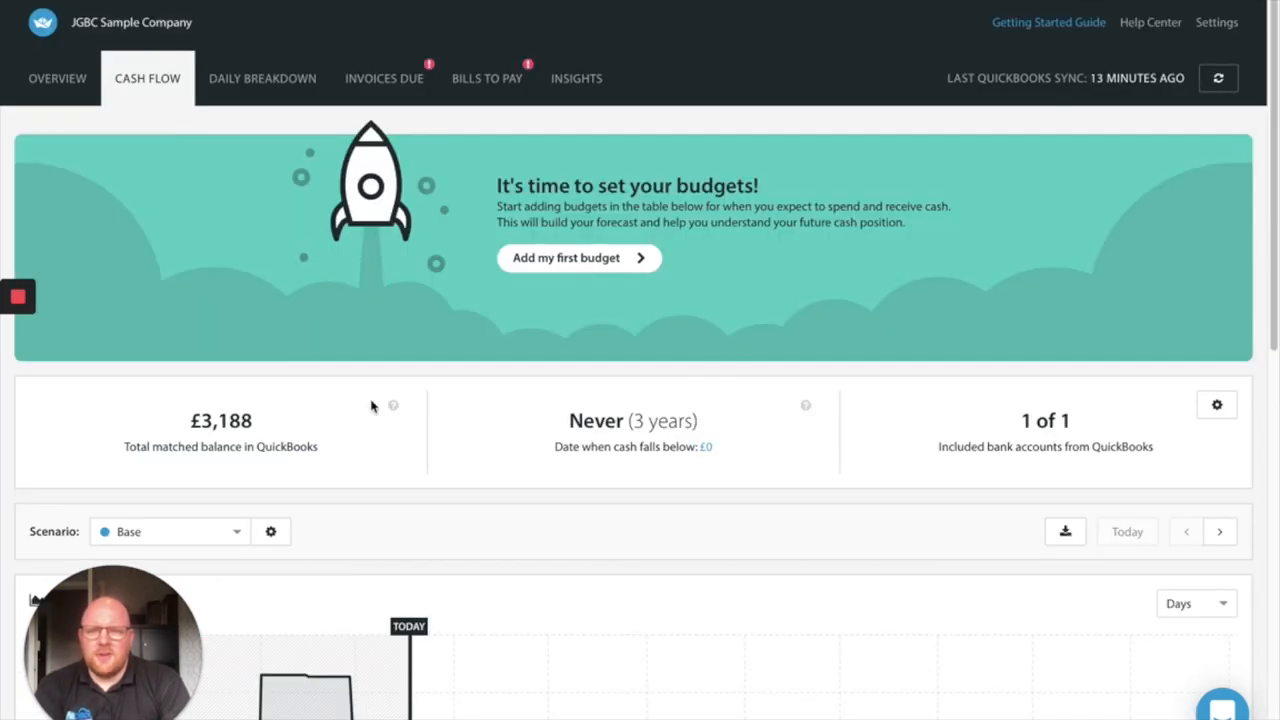
{"action": "mouse_move", "coordinate": [322, 200]}
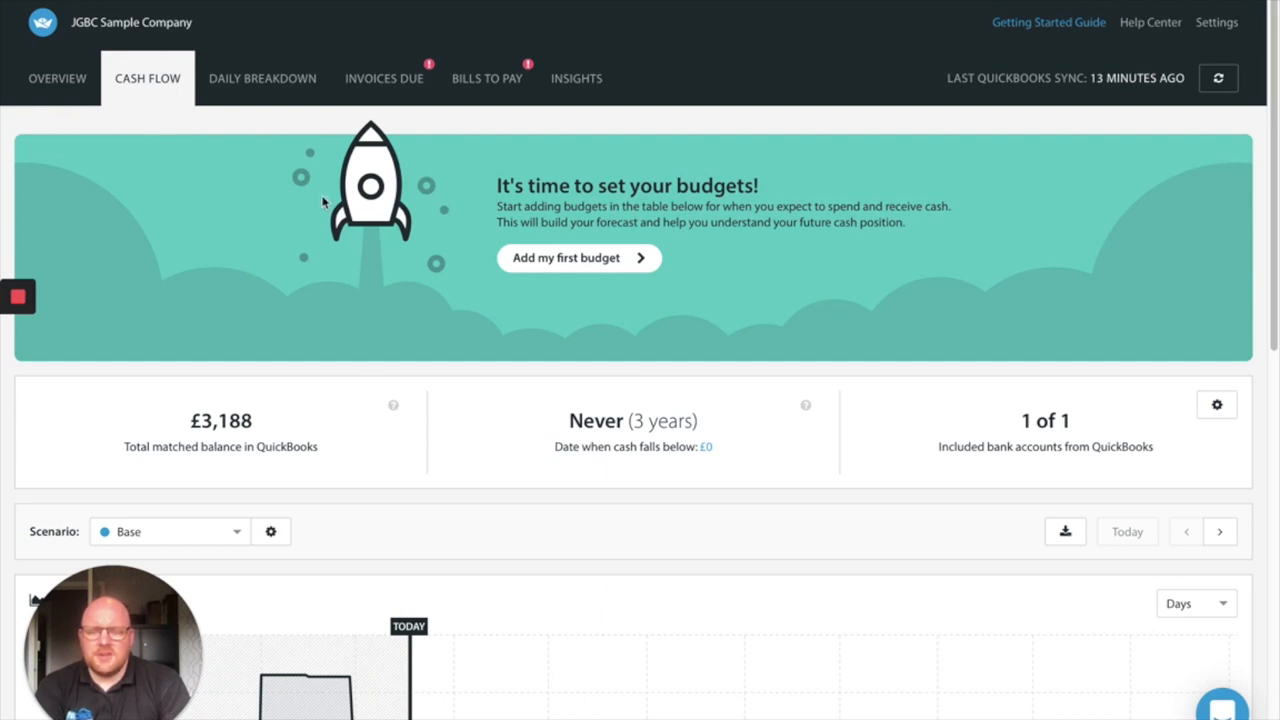
{"action": "mouse_move", "coordinate": [340, 210]}
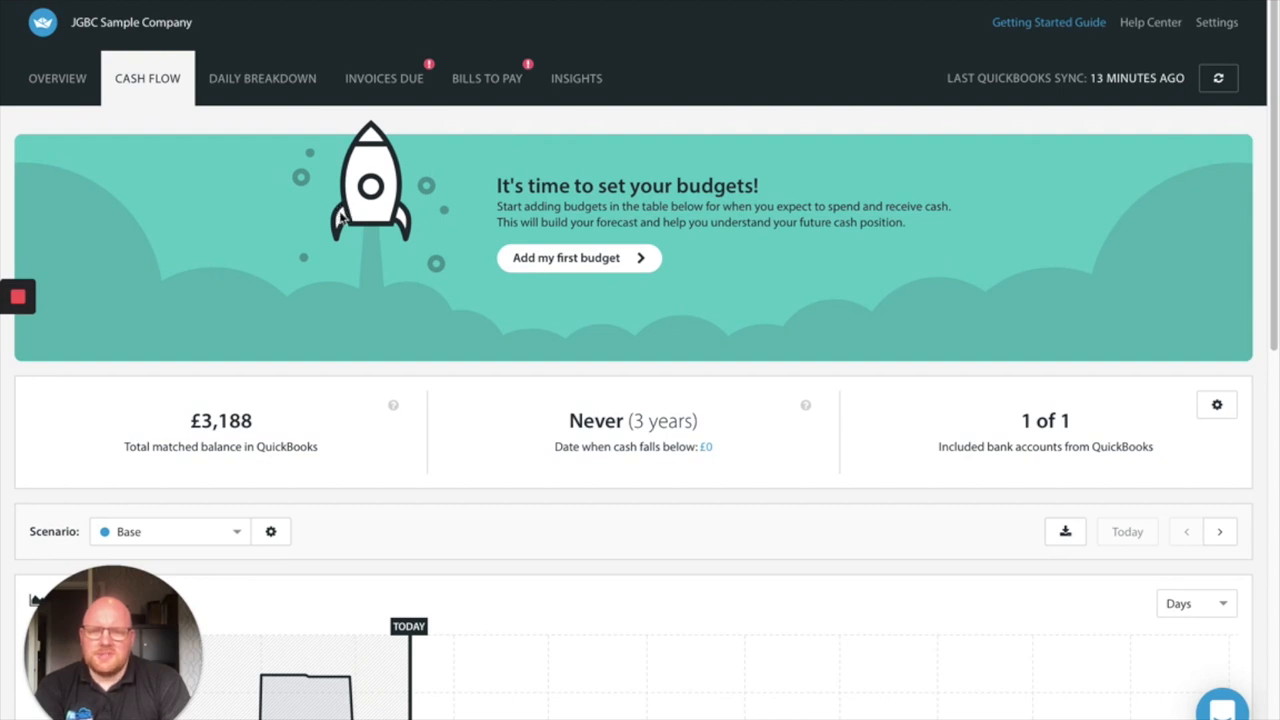
{"action": "mouse_move", "coordinate": [384, 228]}
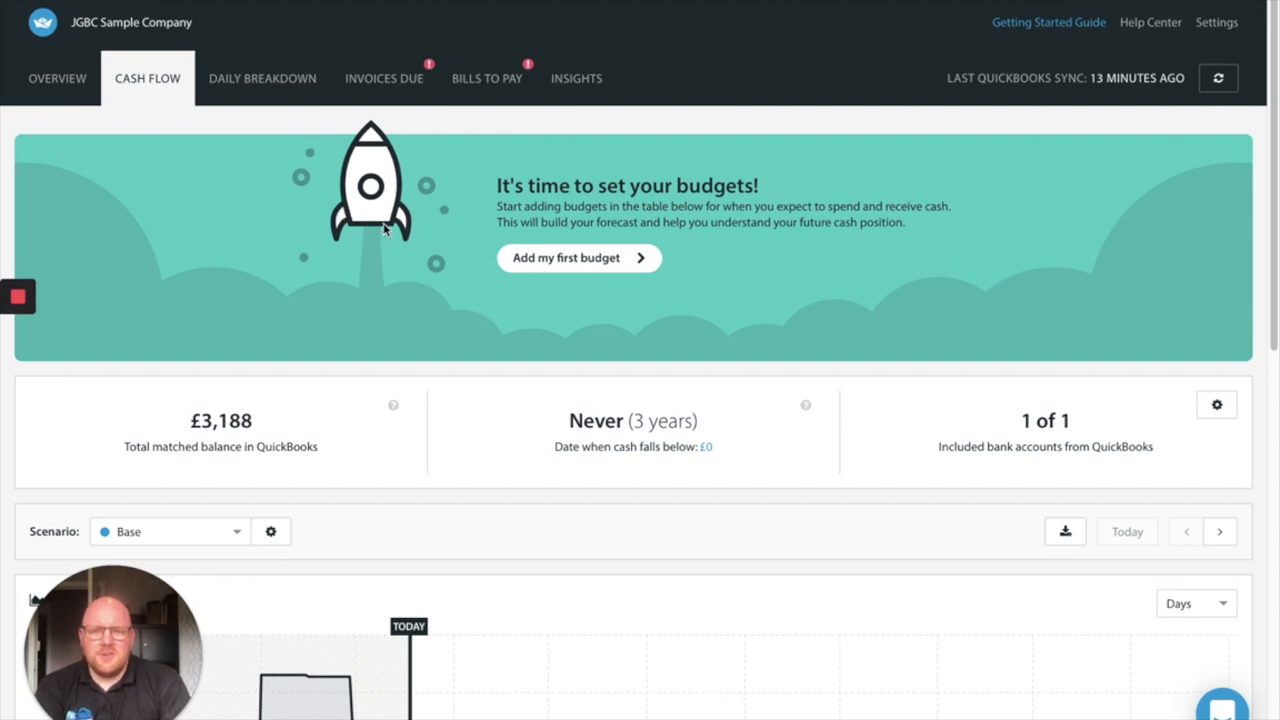
{"action": "scroll", "scroll_direction": "down", "scroll_amount": 3}
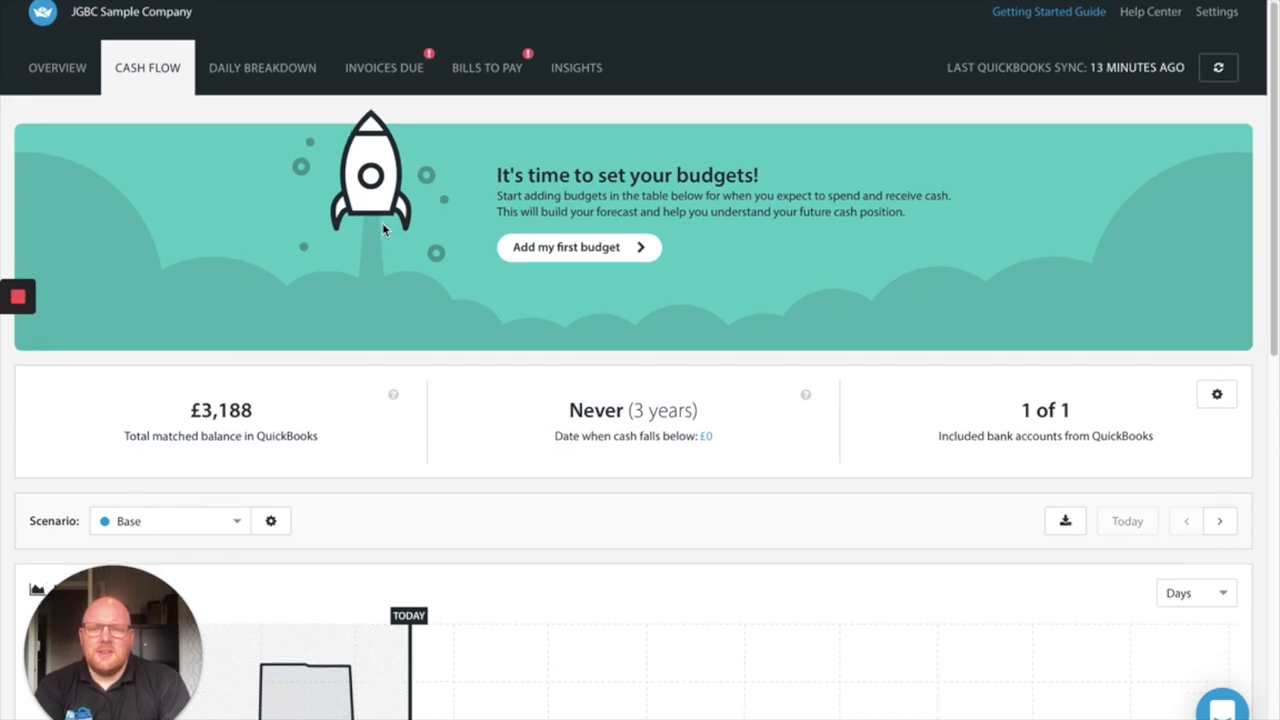
{"action": "scroll", "scroll_direction": "down", "scroll_amount": 3}
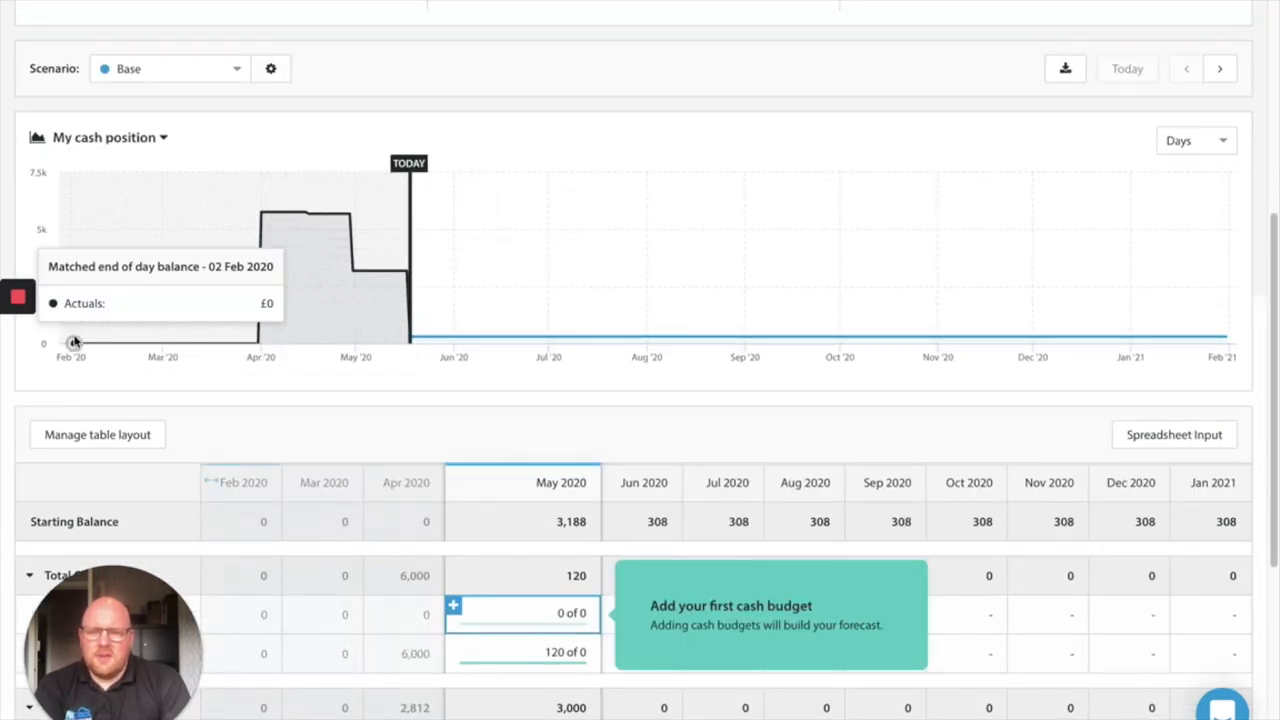
{"action": "mouse_move", "coordinate": [570, 352]}
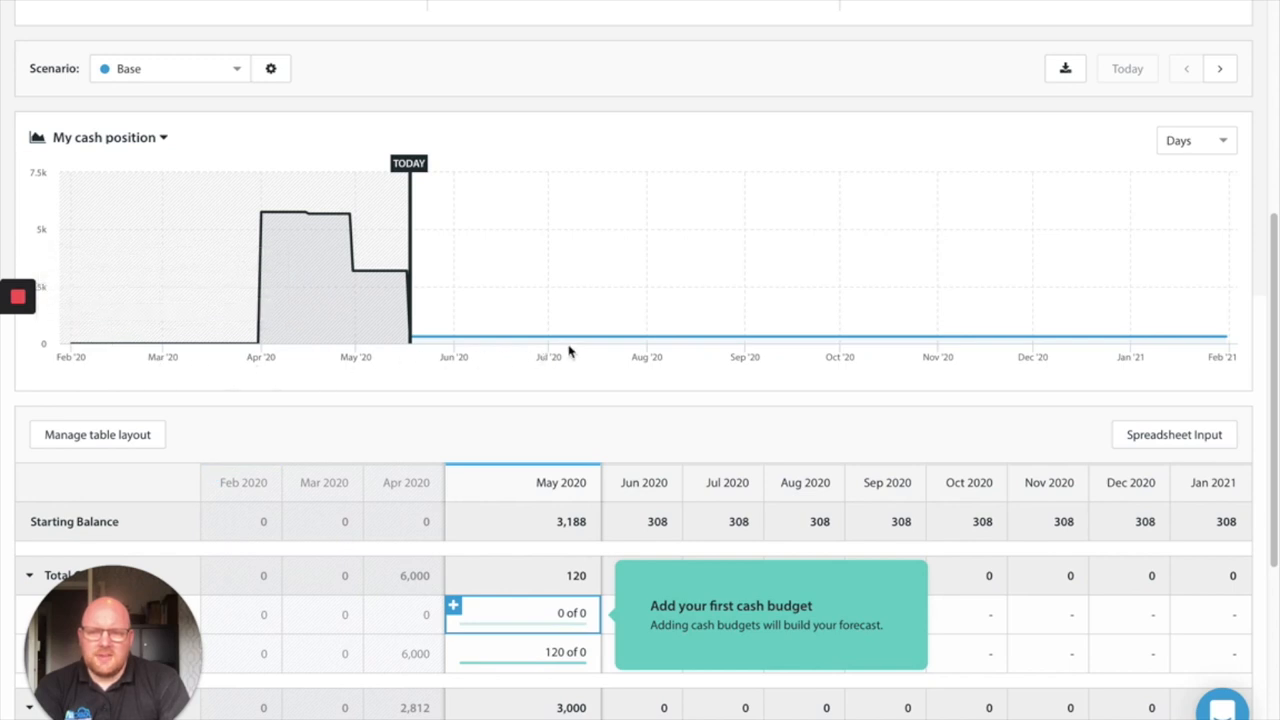
{"action": "mouse_move", "coordinate": [448, 336]}
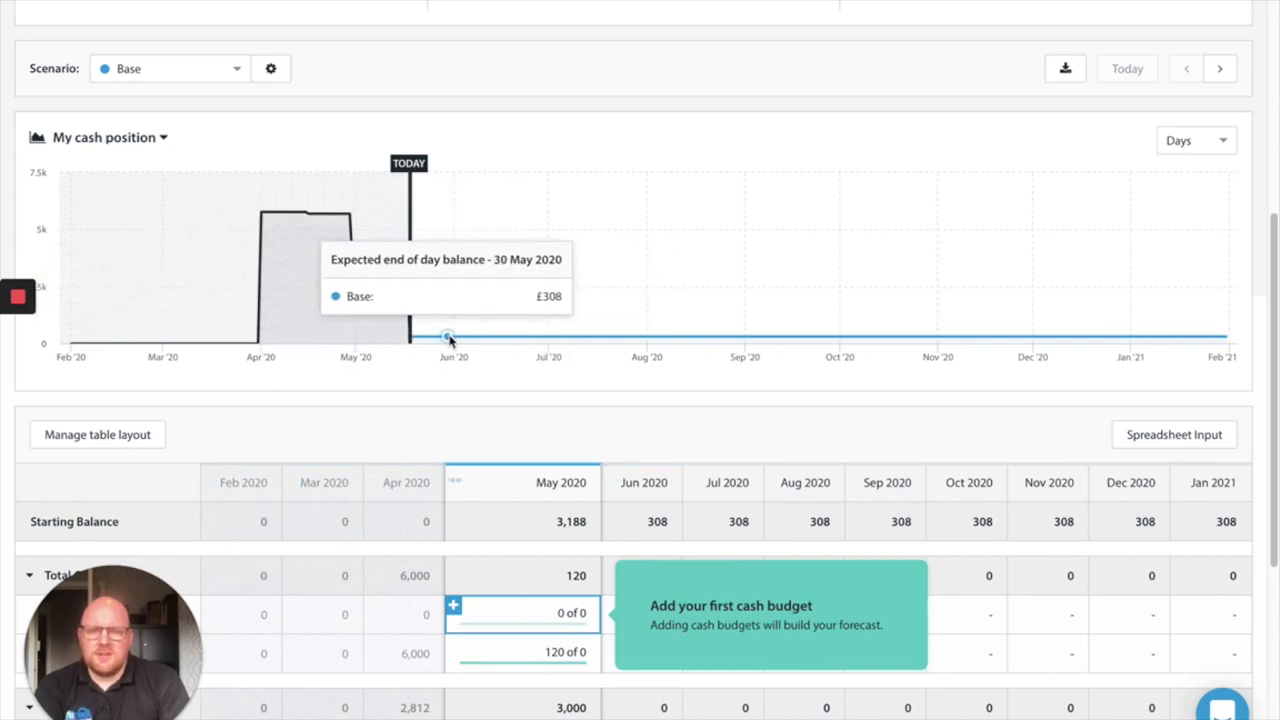
{"action": "mouse_move", "coordinate": [498, 336]}
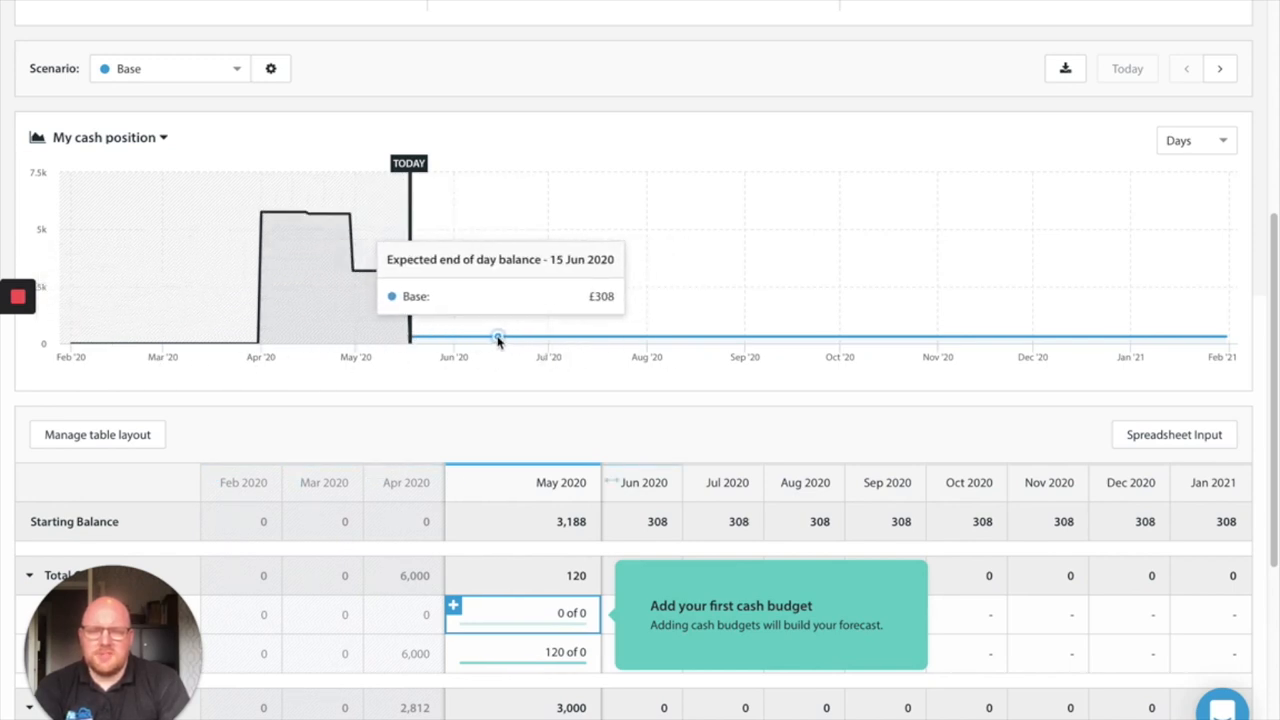
{"action": "mouse_move", "coordinate": [476, 336]}
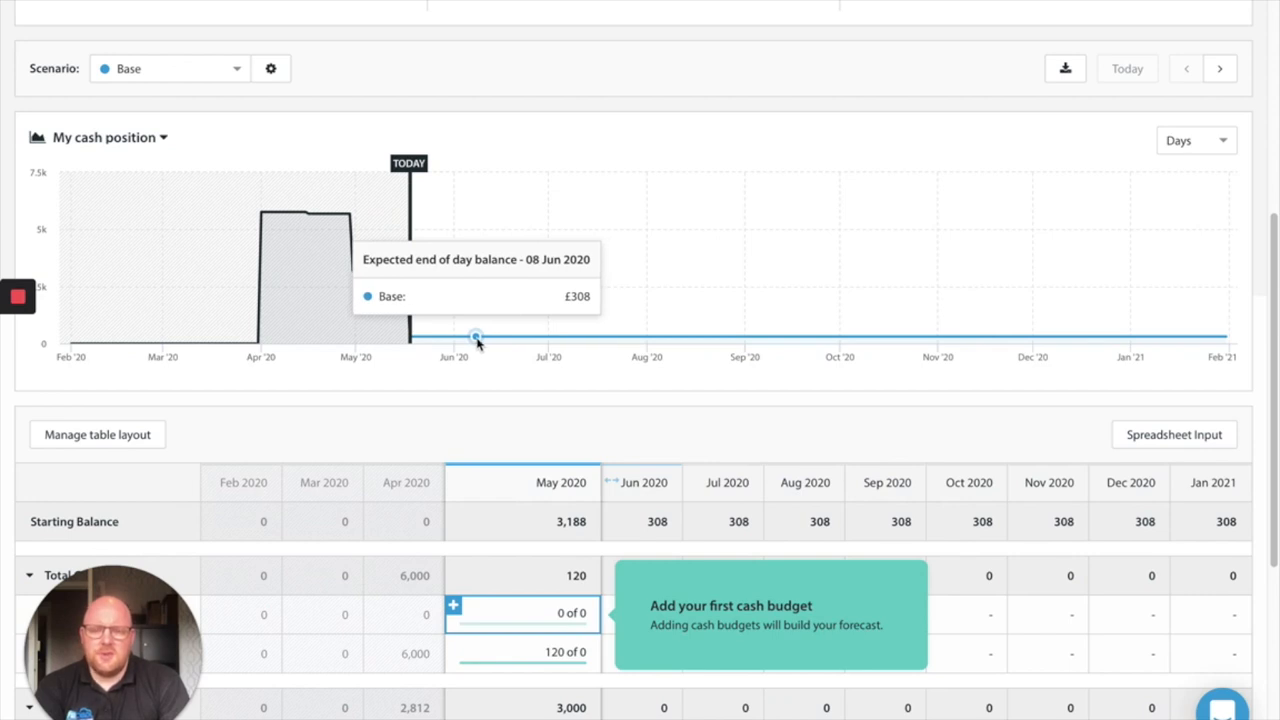
{"action": "mouse_move", "coordinate": [164, 344]}
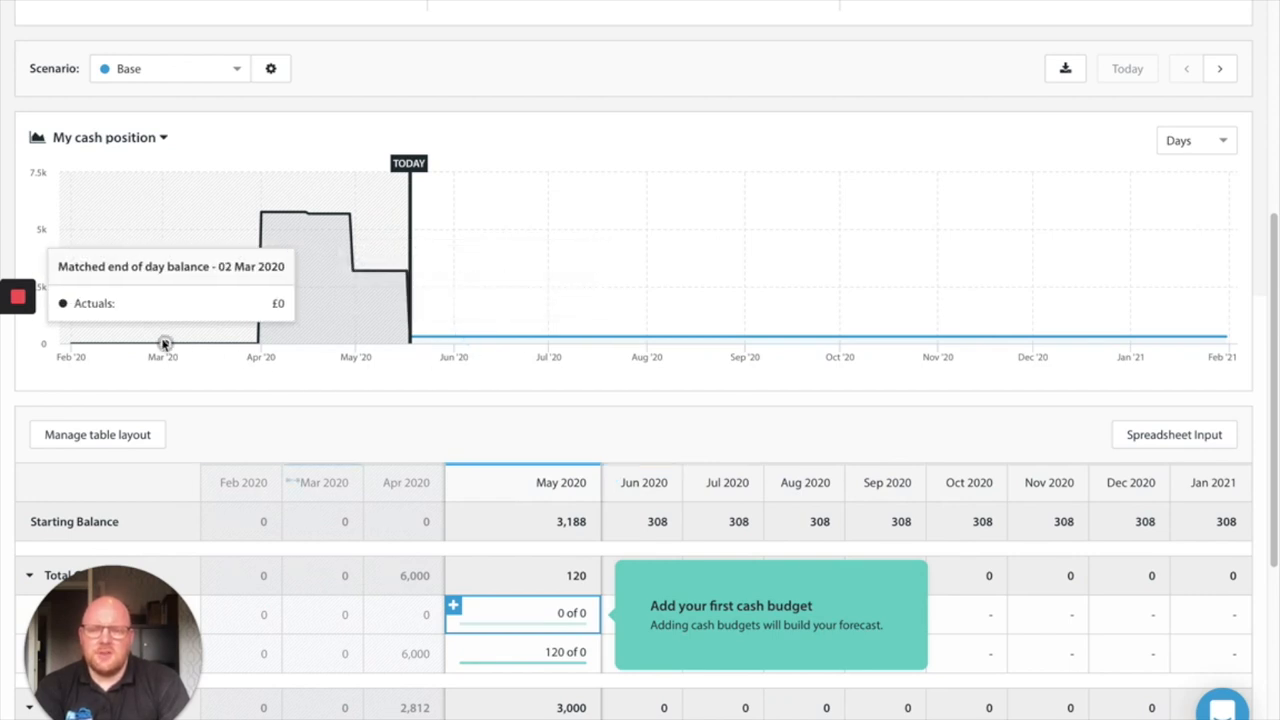
{"action": "mouse_move", "coordinate": [168, 414]}
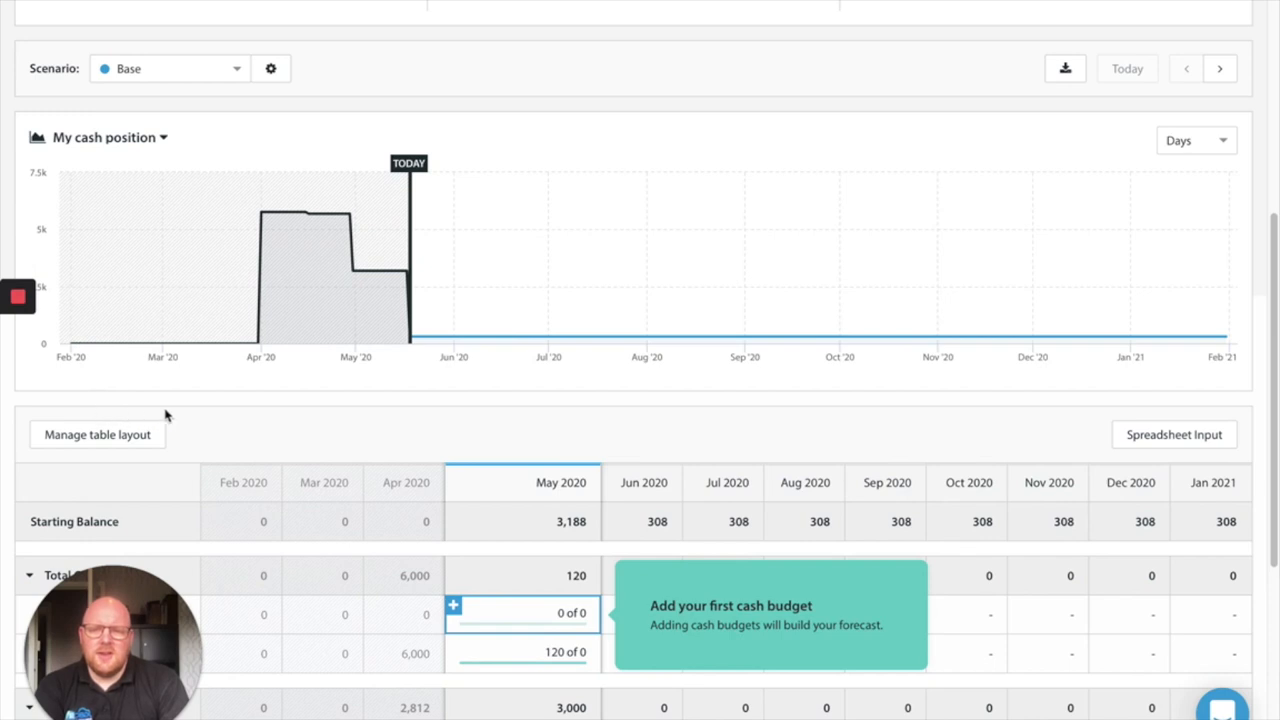
{"action": "mouse_move", "coordinate": [328, 358]}
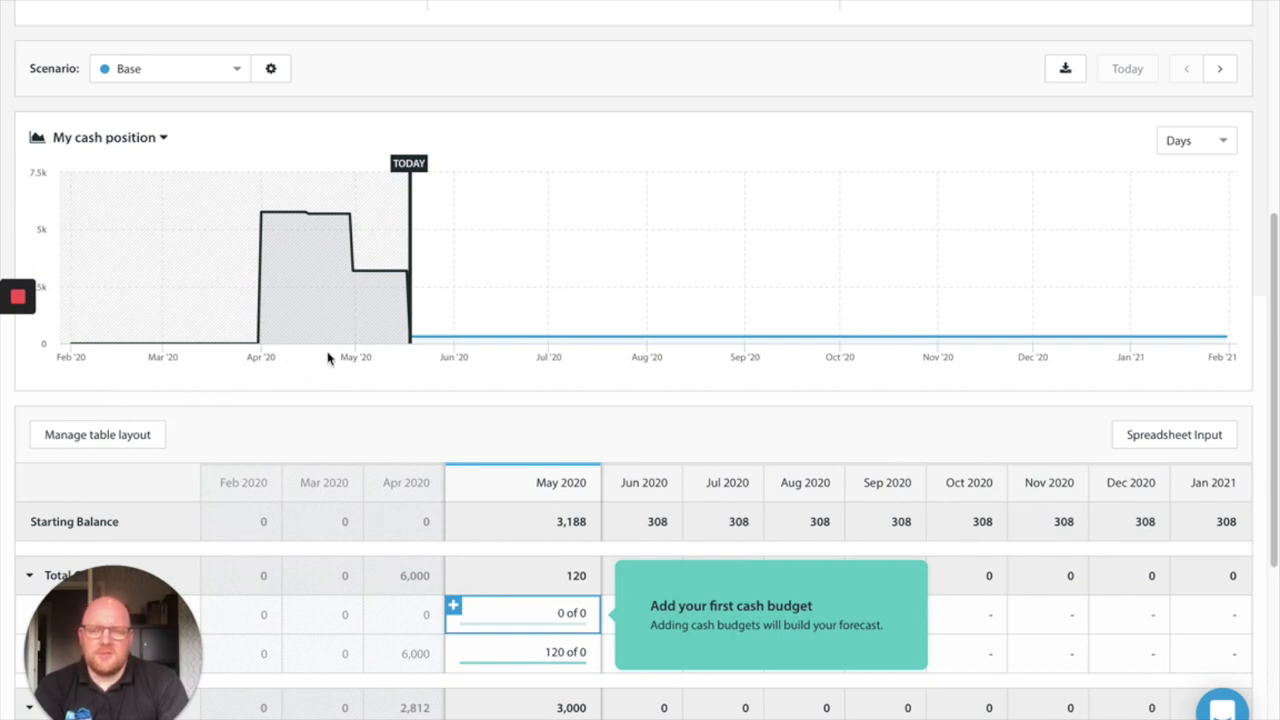
{"action": "mouse_move", "coordinate": [298, 212]}
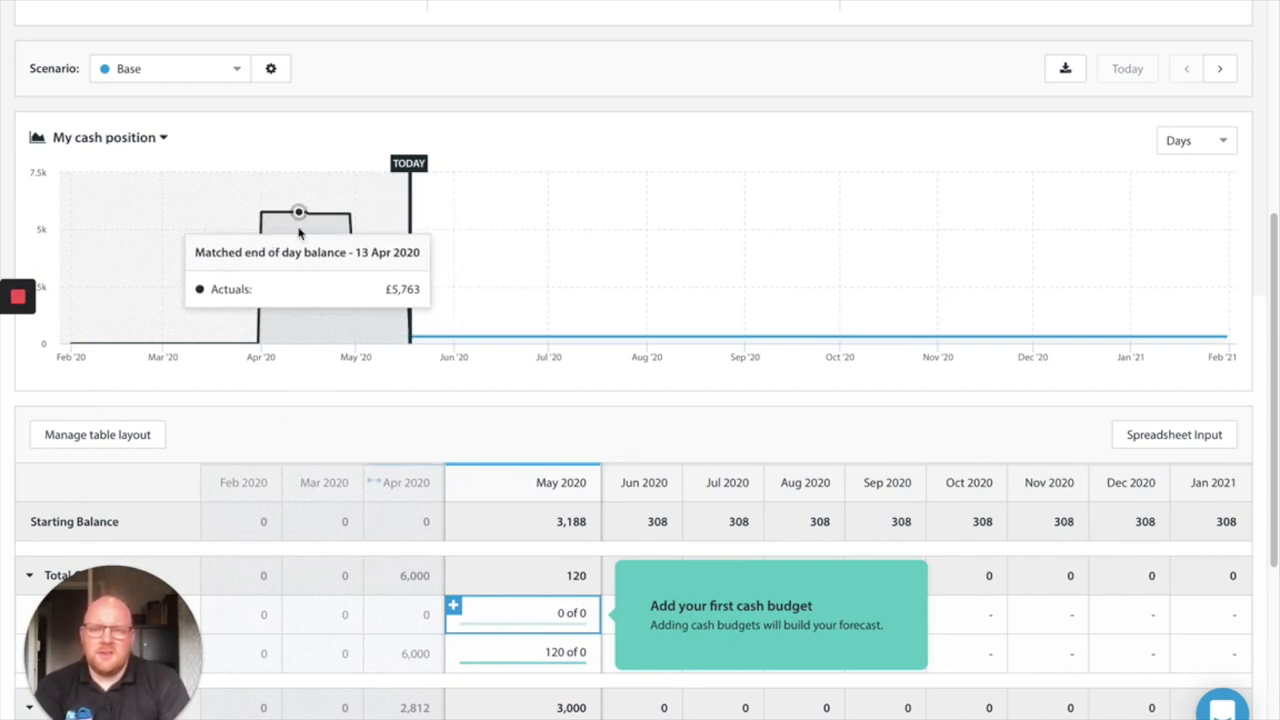
{"action": "mouse_move", "coordinate": [296, 212]}
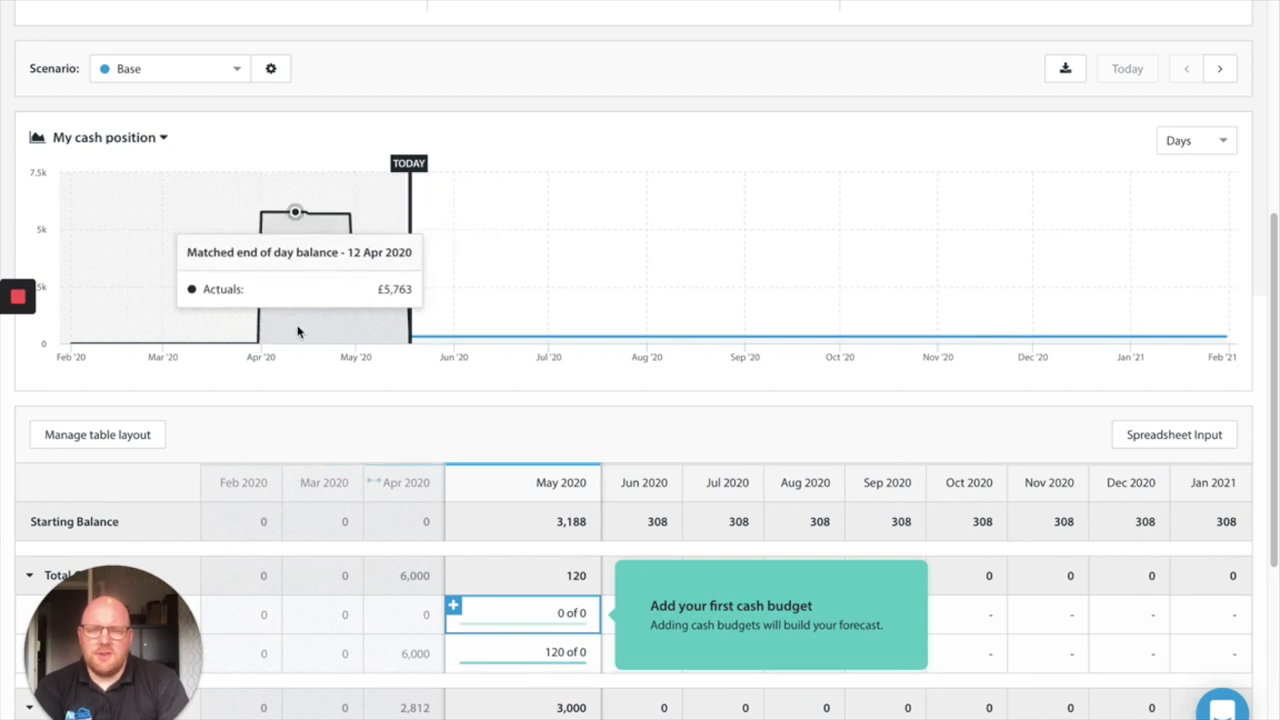
{"action": "mouse_move", "coordinate": [560, 336]}
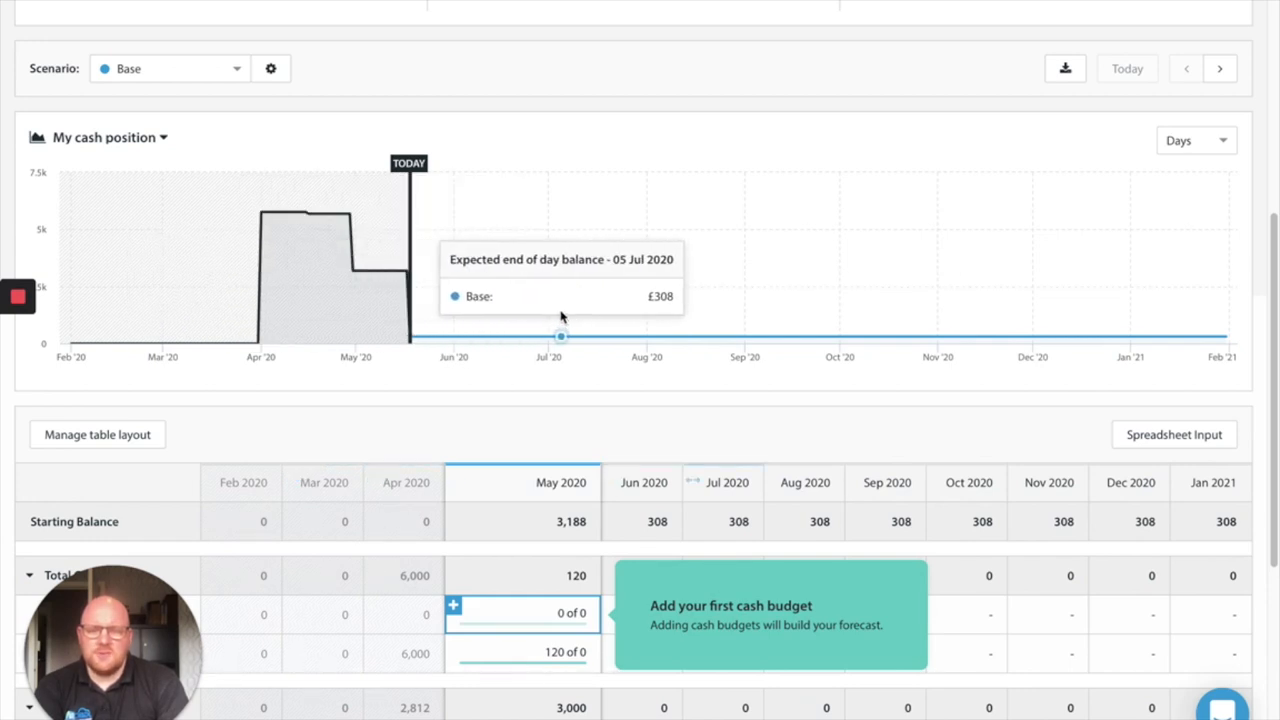
{"action": "mouse_move", "coordinate": [406, 352]}
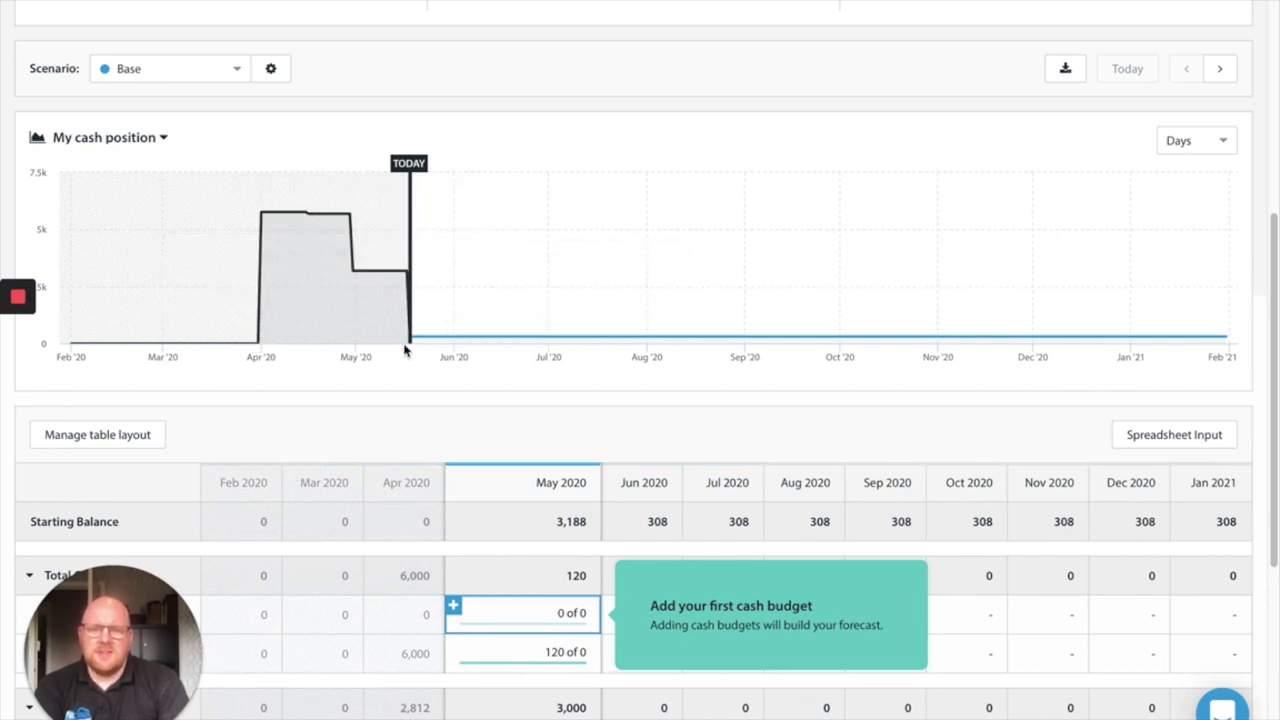
{"action": "mouse_move", "coordinate": [316, 214]}
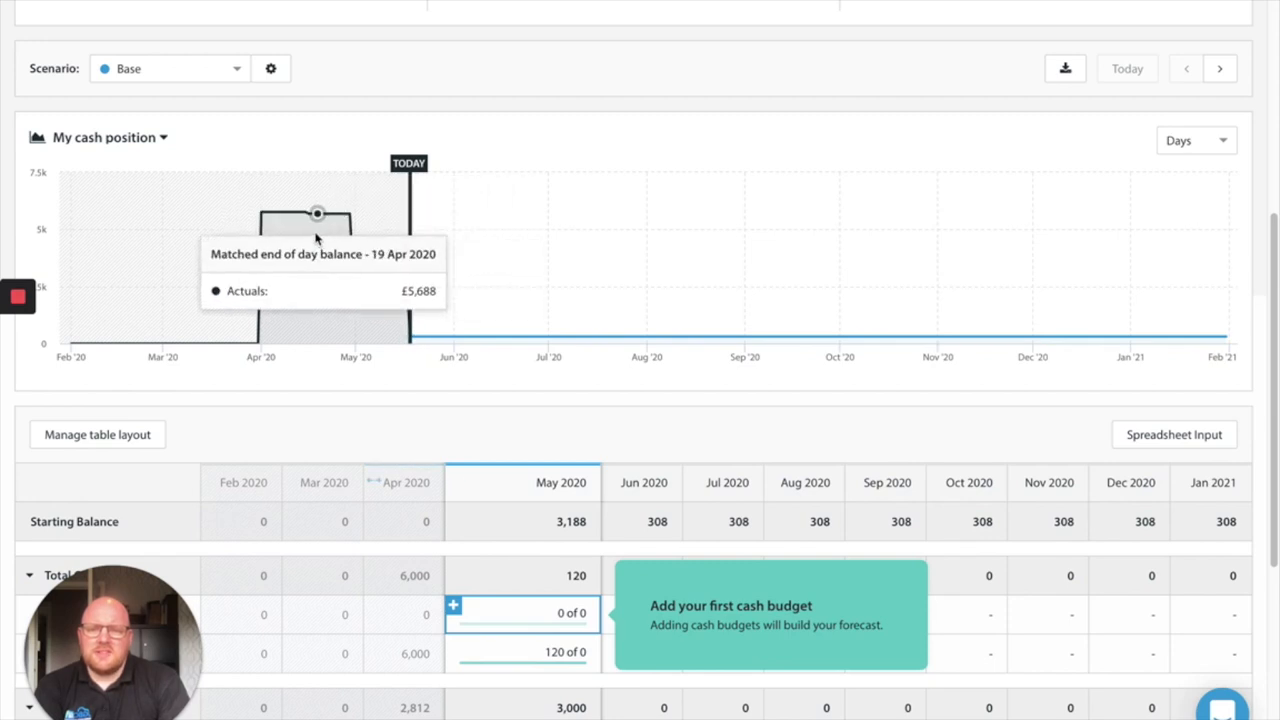
{"action": "mouse_move", "coordinate": [340, 210]}
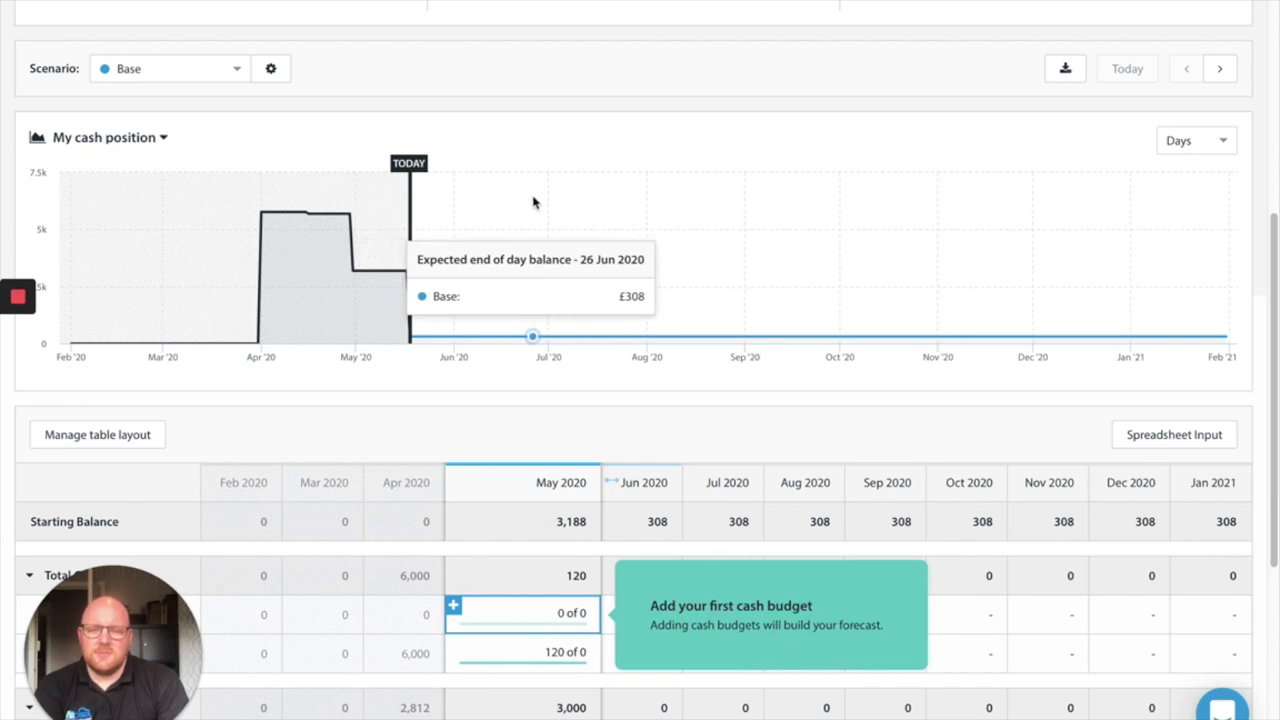
{"action": "mouse_move", "coordinate": [528, 220]}
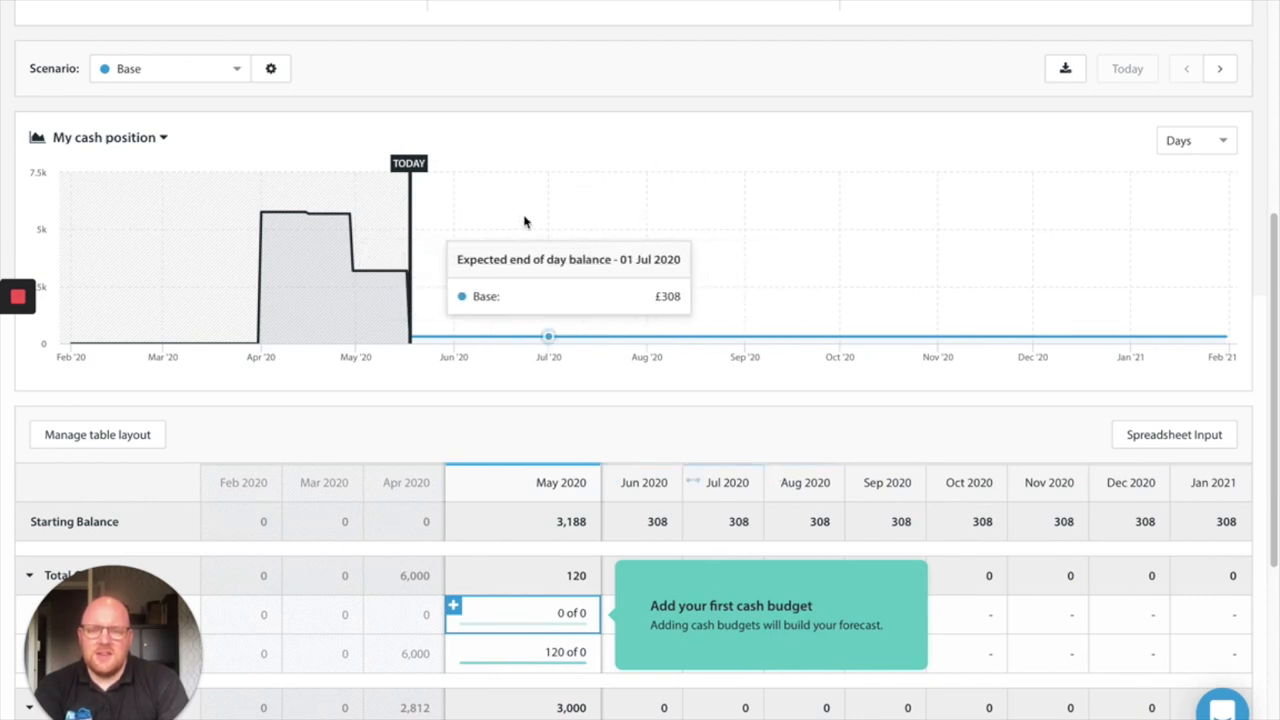
{"action": "mouse_move", "coordinate": [724, 260]}
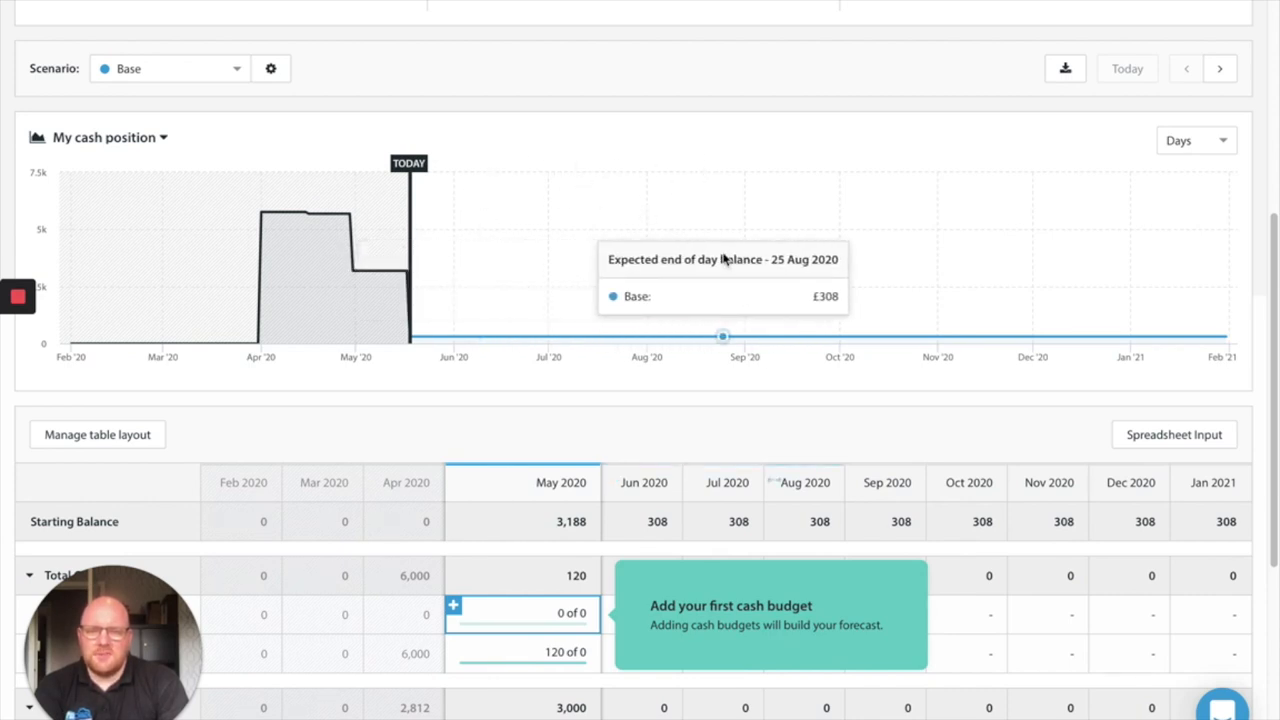
{"action": "mouse_move", "coordinate": [456, 336]}
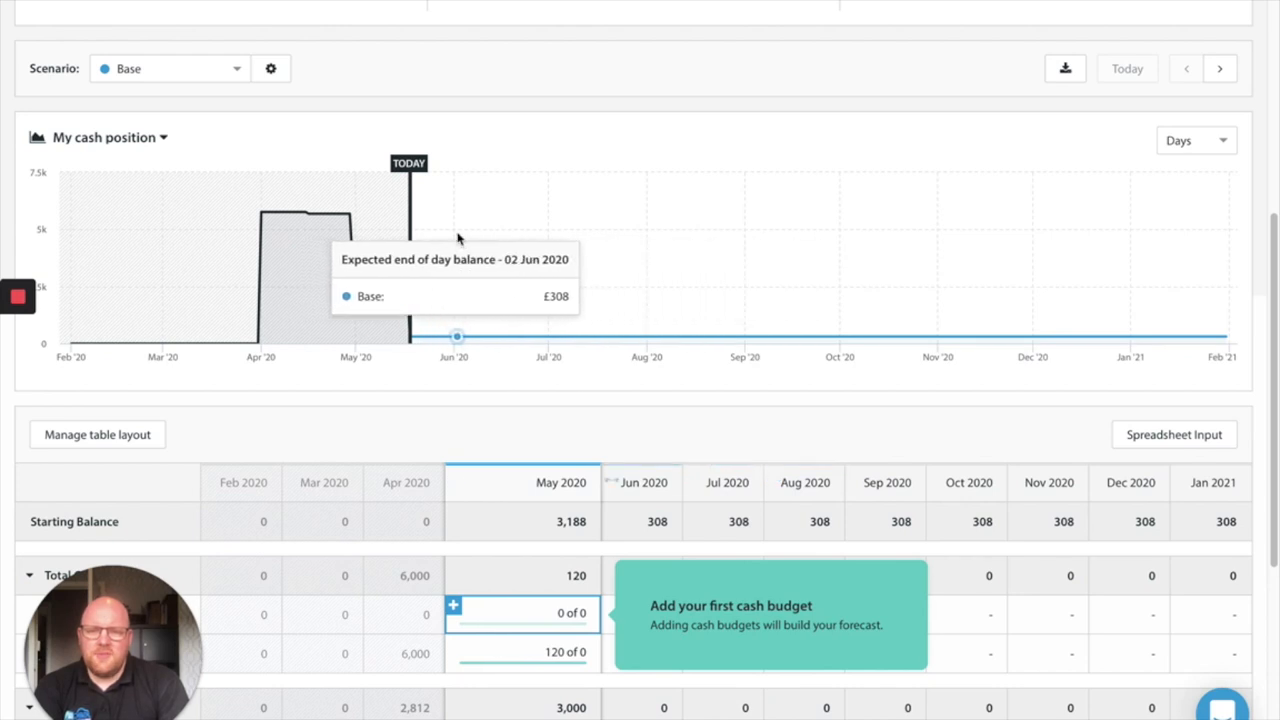
{"action": "mouse_move", "coordinate": [668, 332]}
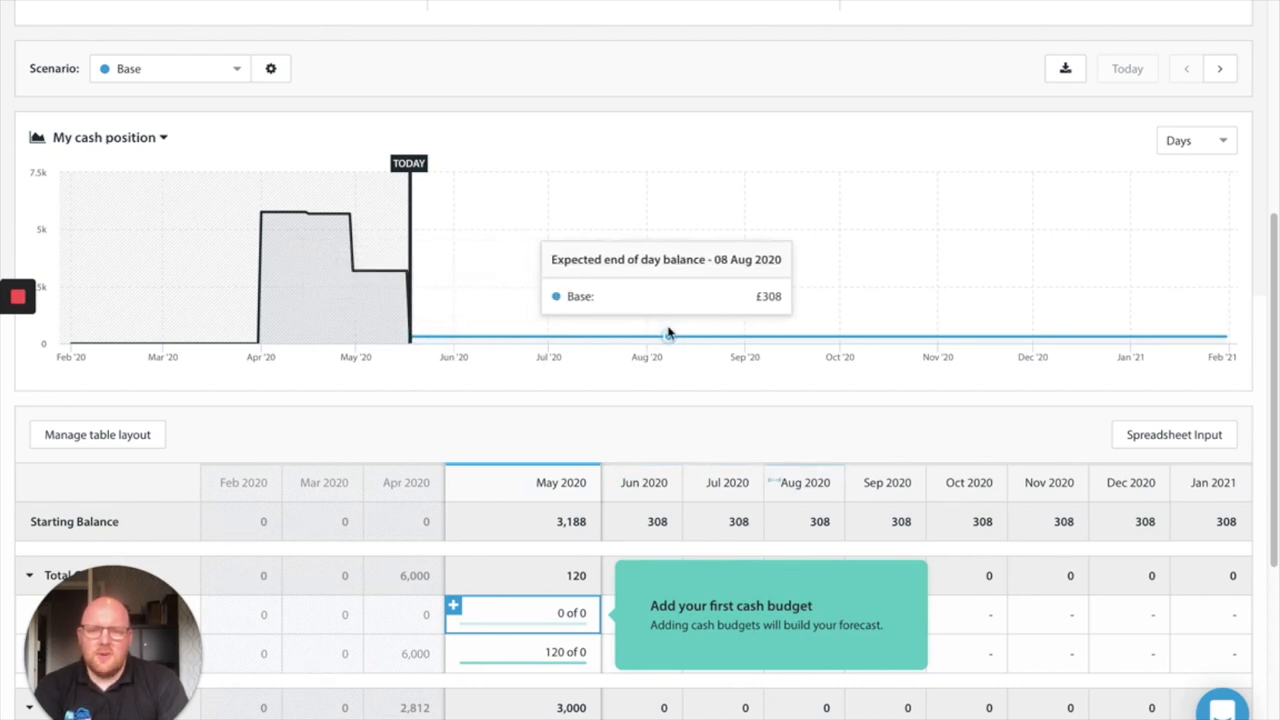
{"action": "mouse_move", "coordinate": [756, 412]}
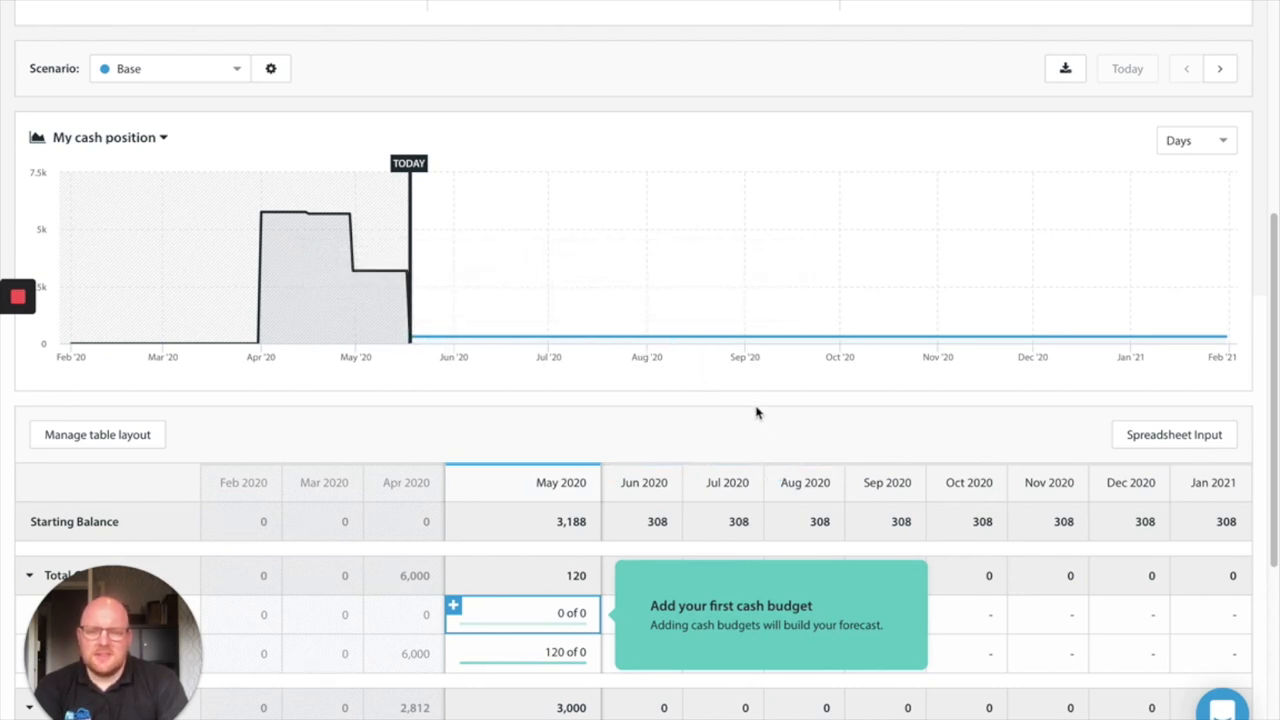
{"action": "mouse_move", "coordinate": [744, 386]}
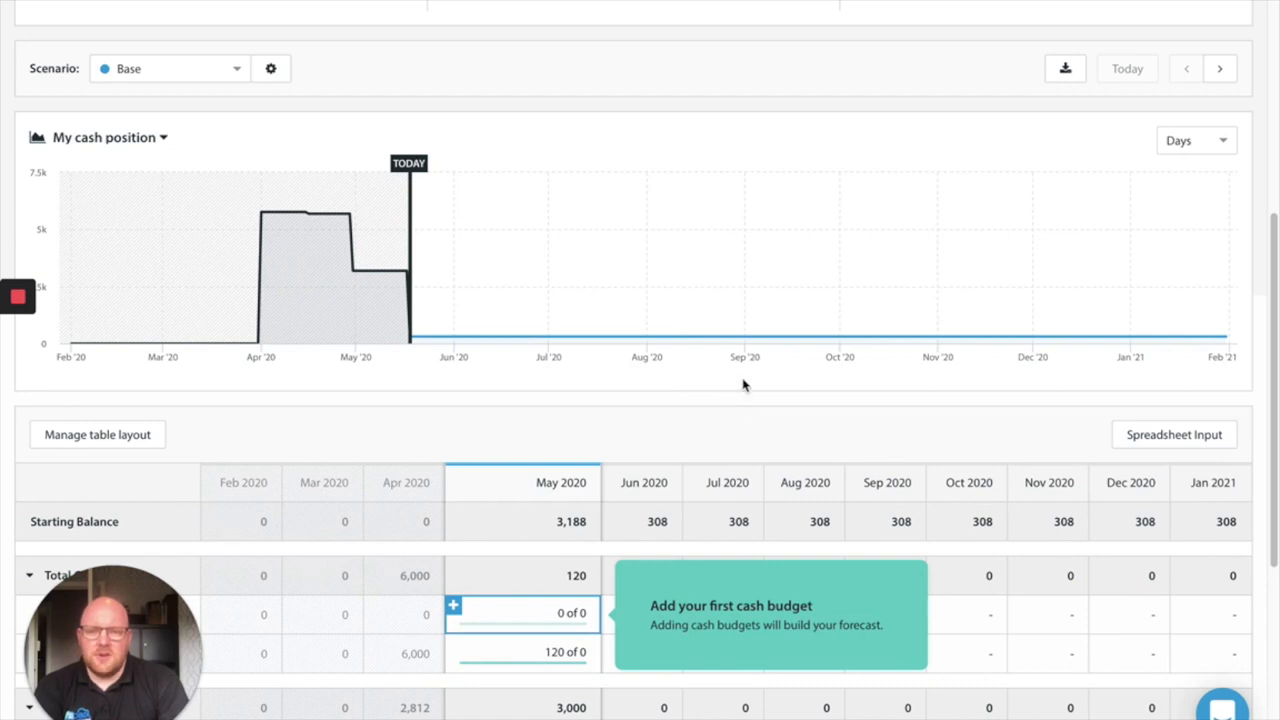
{"action": "mouse_move", "coordinate": [730, 360]}
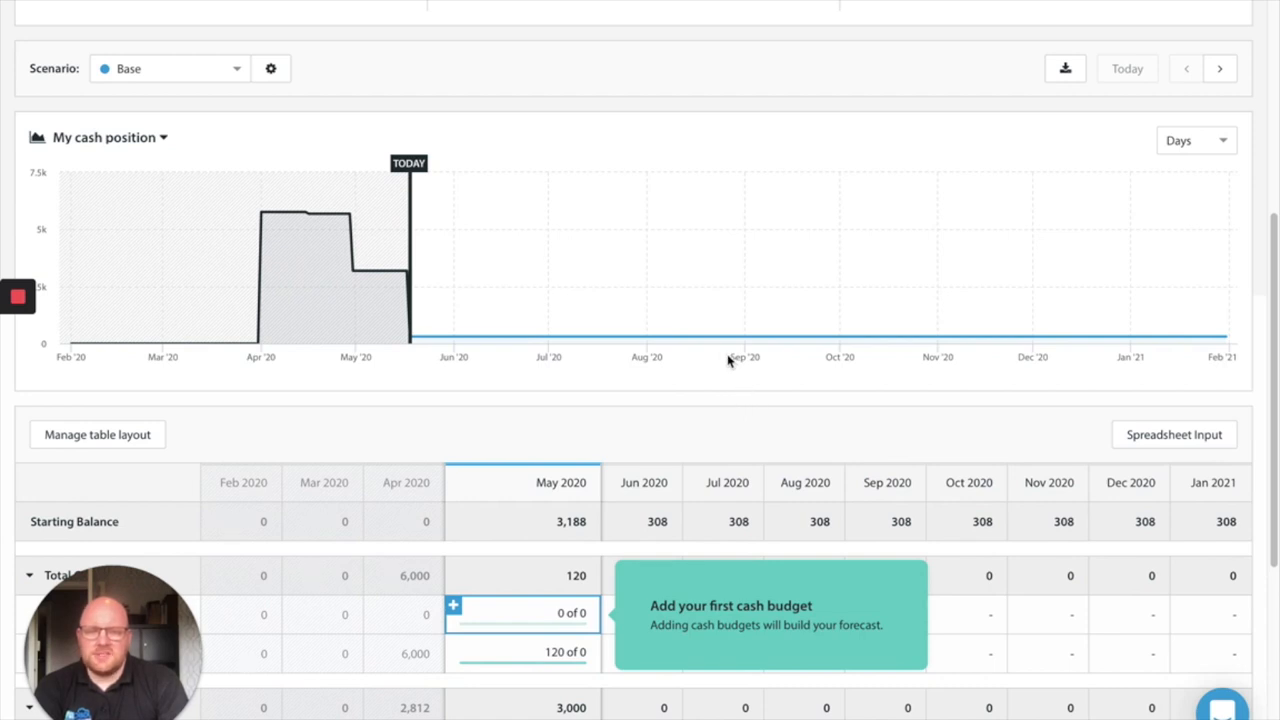
{"action": "scroll", "scroll_direction": "down", "scroll_amount": 3}
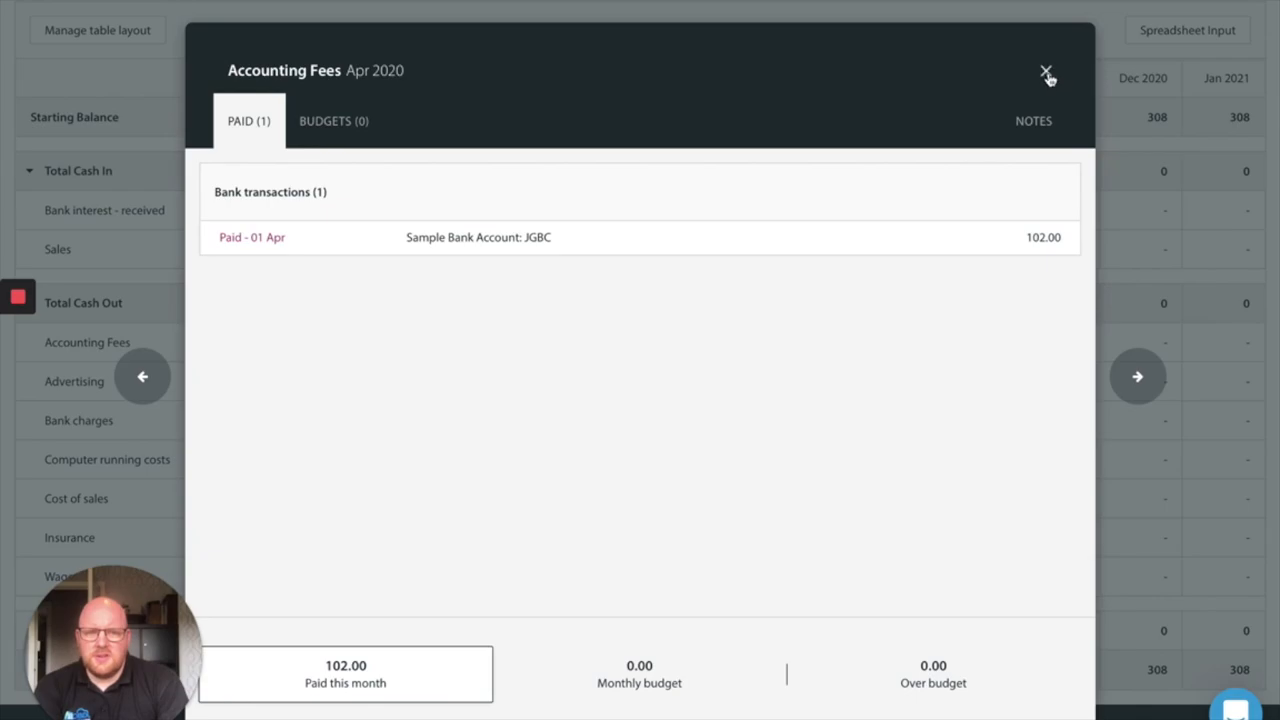
{"action": "left_click", "coordinate": [1048, 76]}
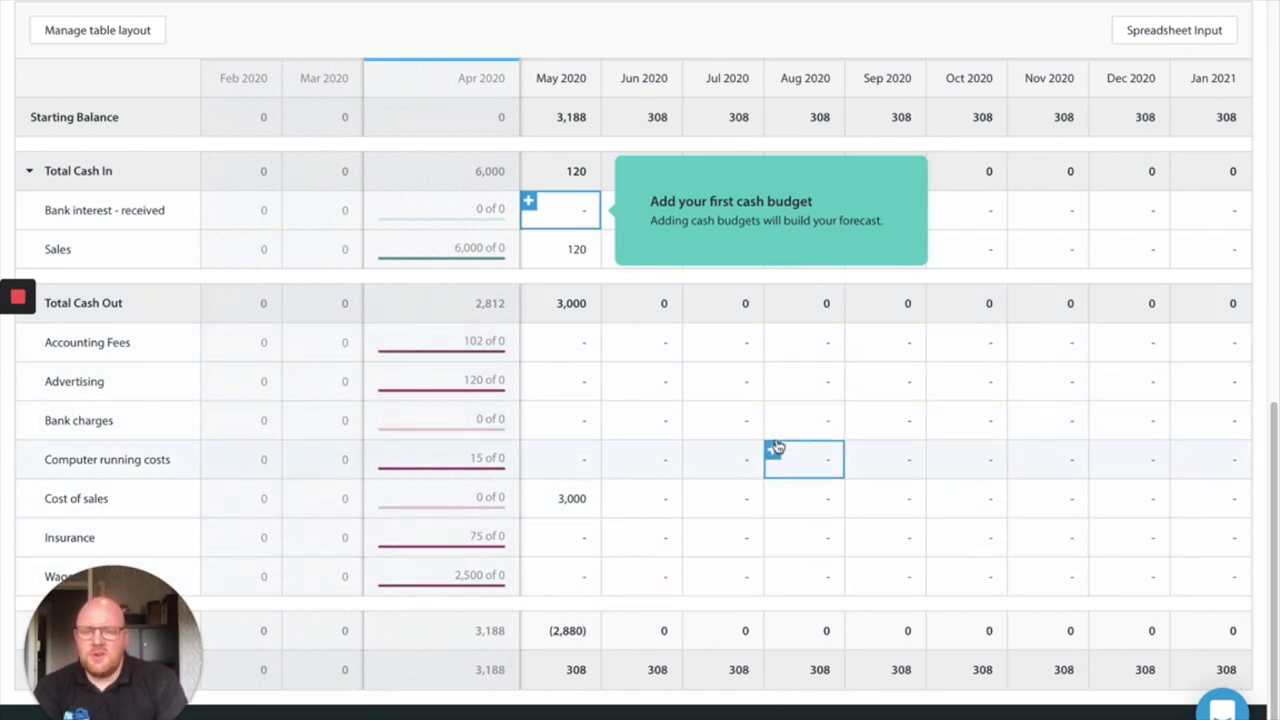
{"action": "mouse_move", "coordinate": [640, 418]}
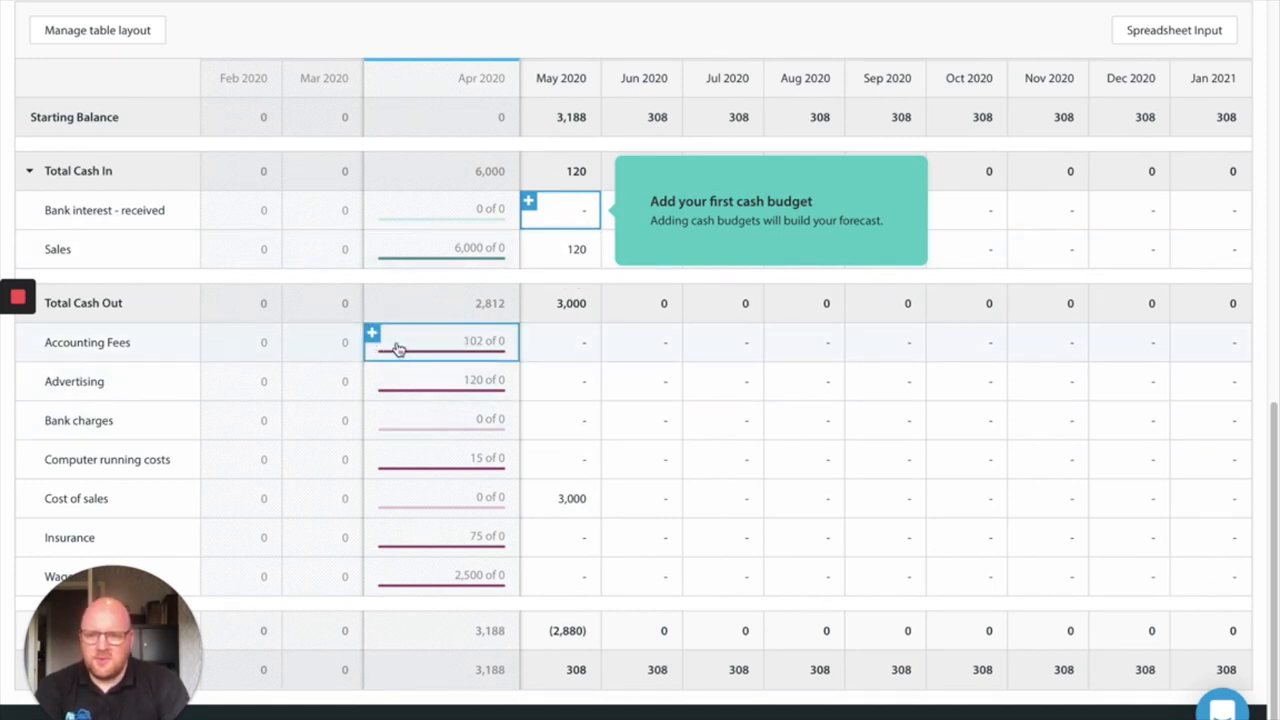
Open April 2020 Accounting Fees details and view its empty Budgets list
{"action": "left_click", "coordinate": [440, 340]}
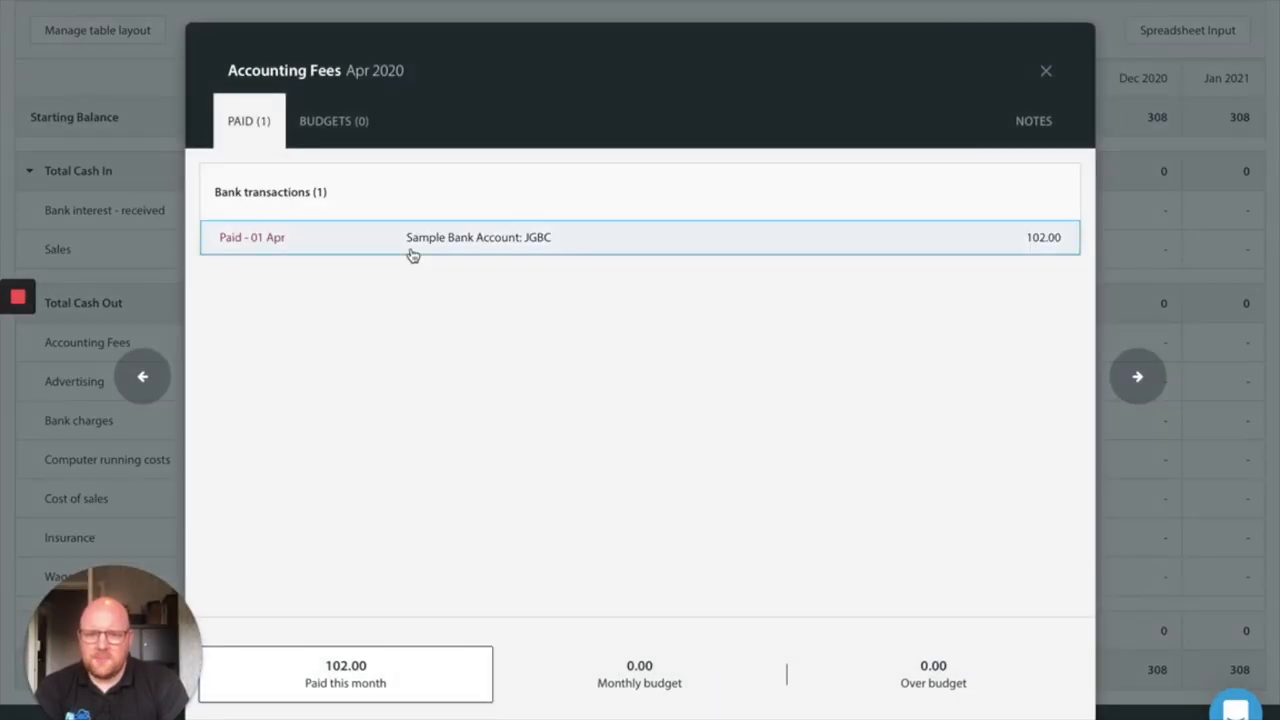
{"action": "mouse_move", "coordinate": [1050, 270]}
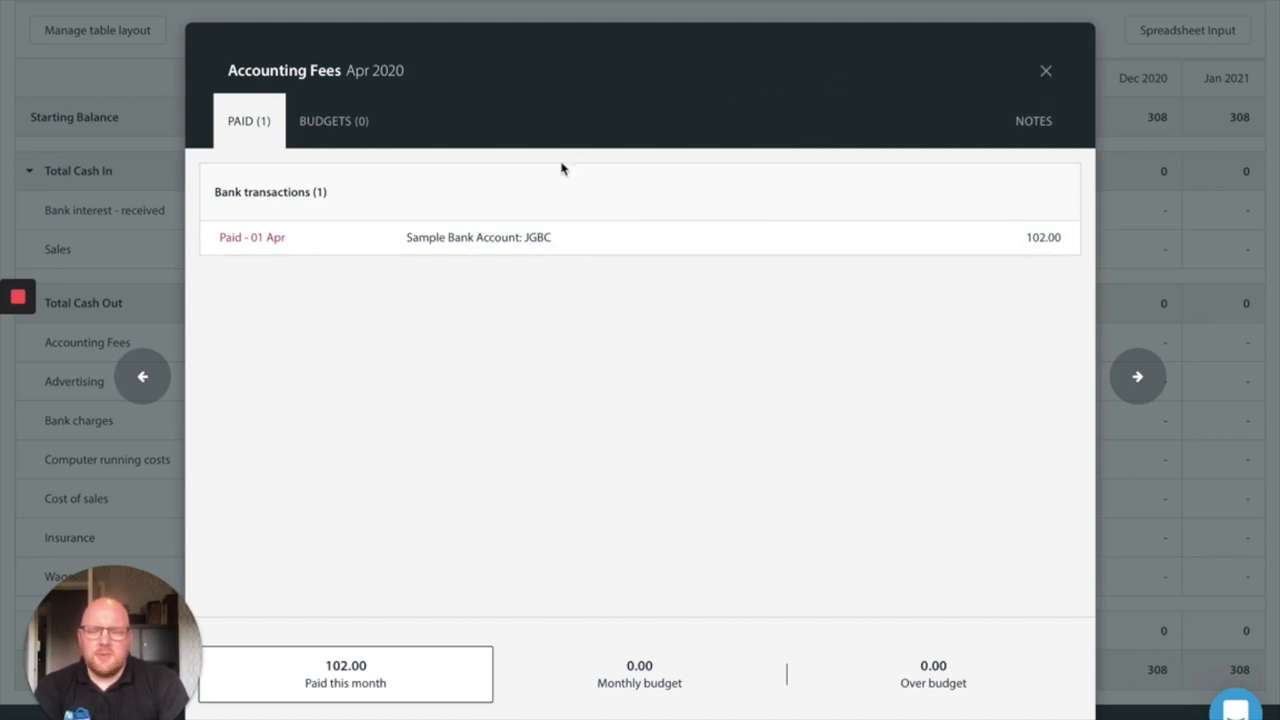
{"action": "mouse_move", "coordinate": [400, 154]}
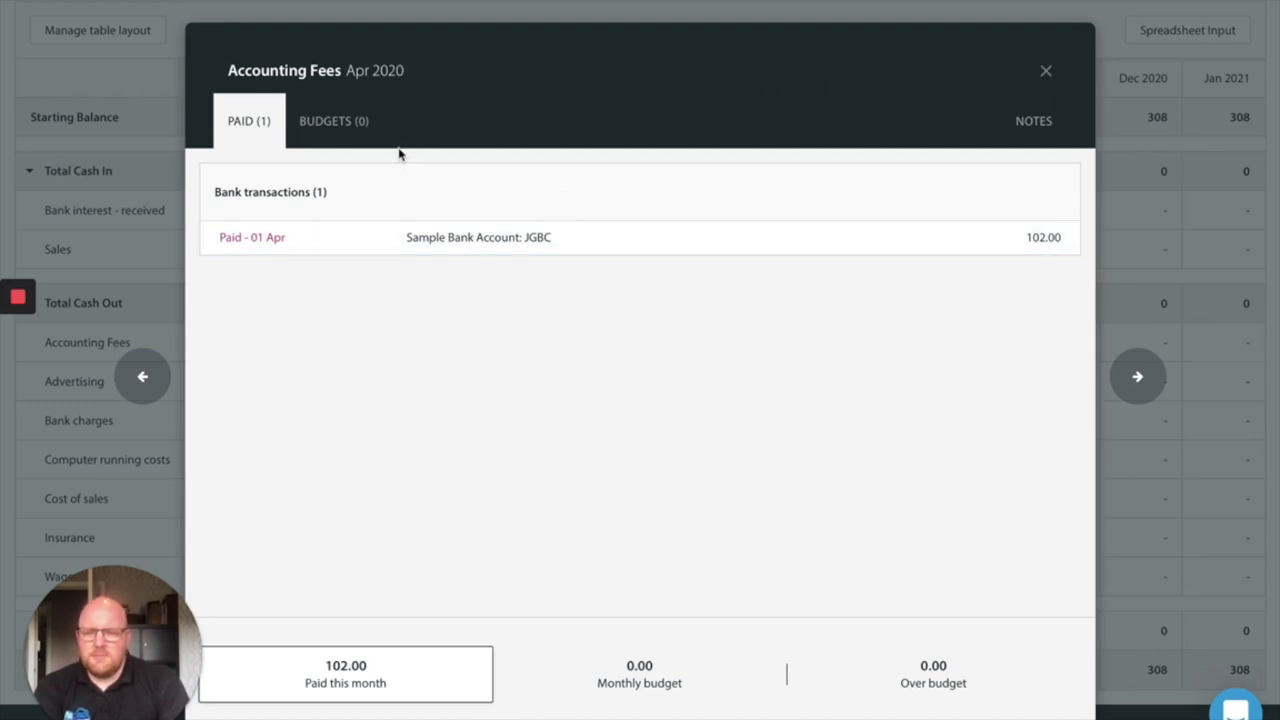
{"action": "mouse_move", "coordinate": [364, 170]}
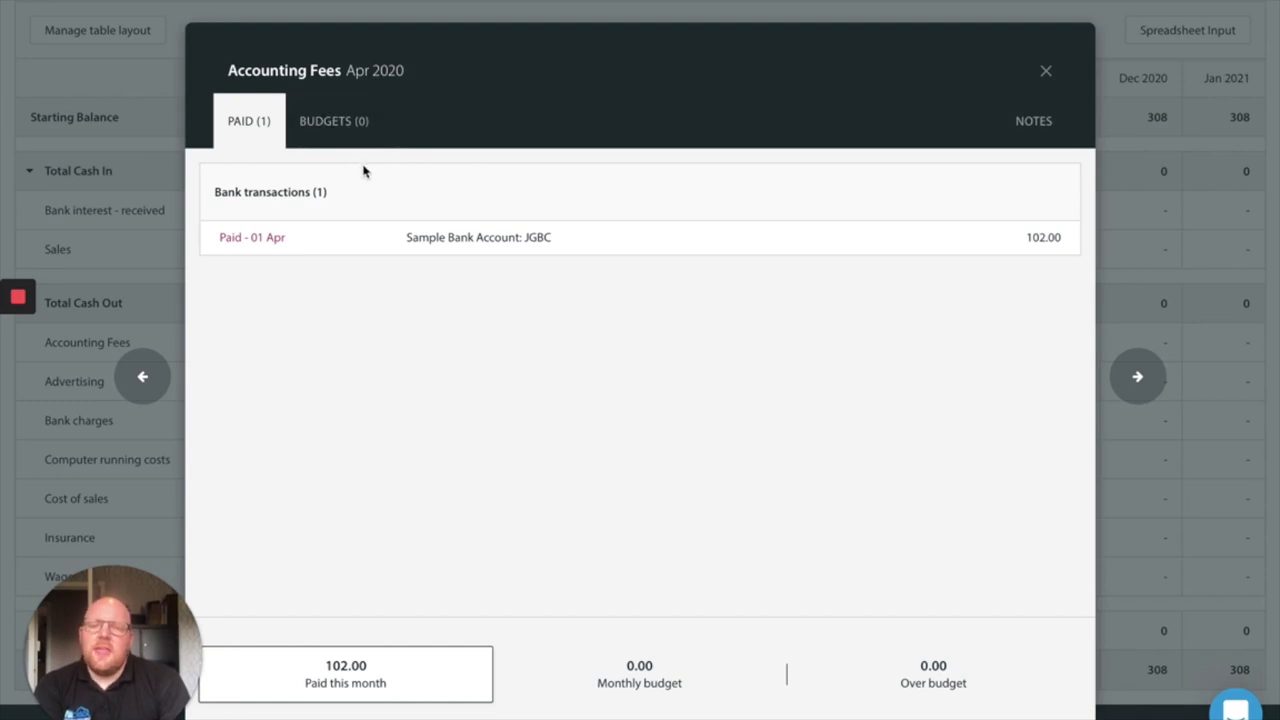
{"action": "mouse_move", "coordinate": [488, 212]}
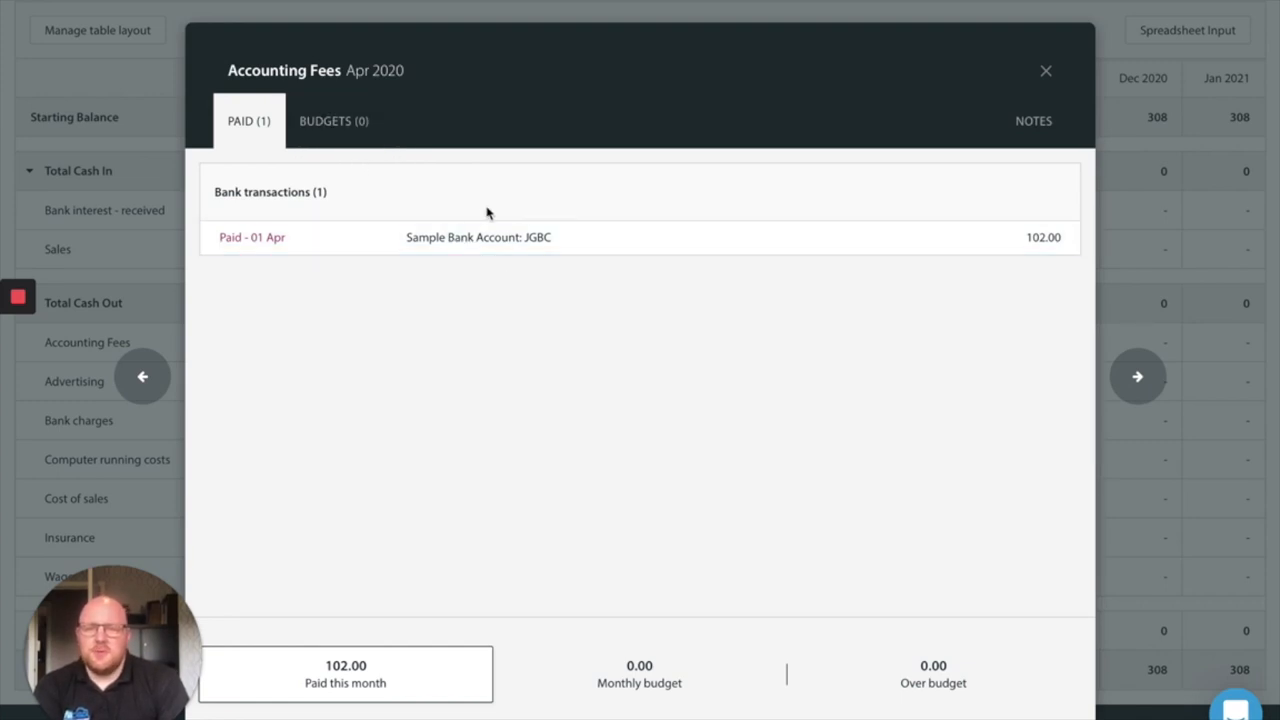
{"action": "mouse_move", "coordinate": [730, 276]}
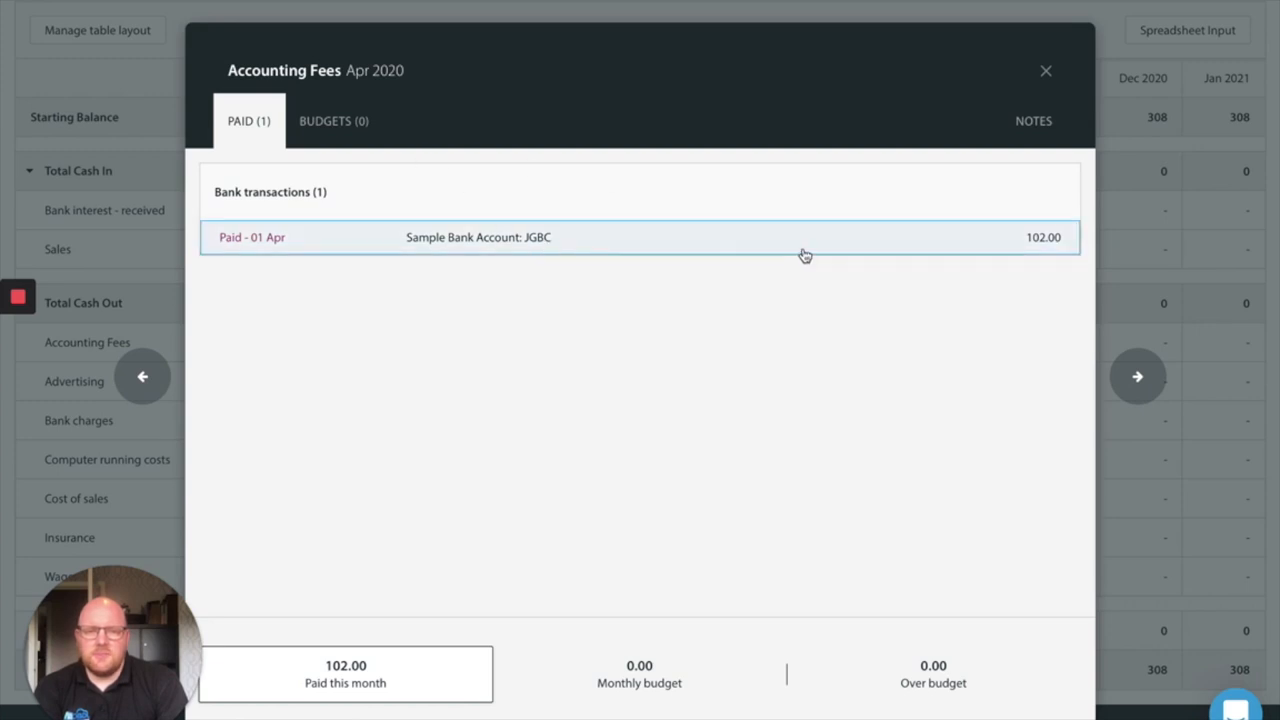
{"action": "mouse_move", "coordinate": [332, 176]}
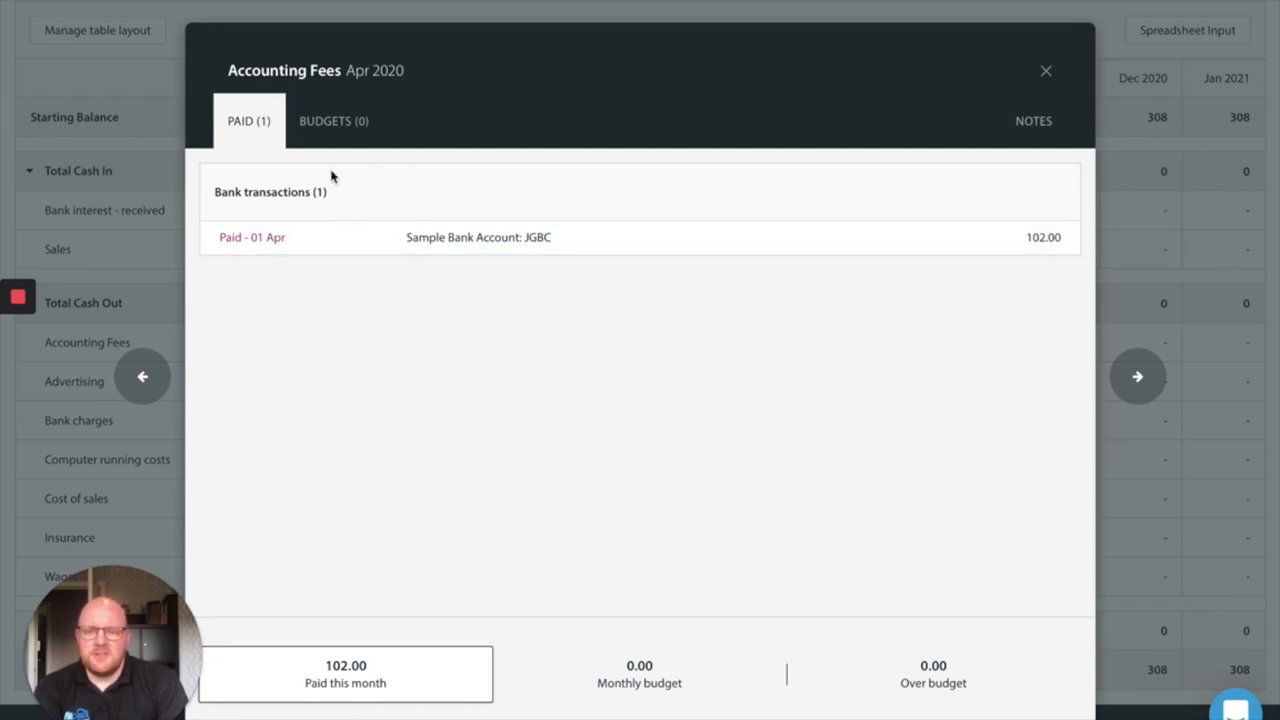
{"action": "mouse_move", "coordinate": [644, 486]}
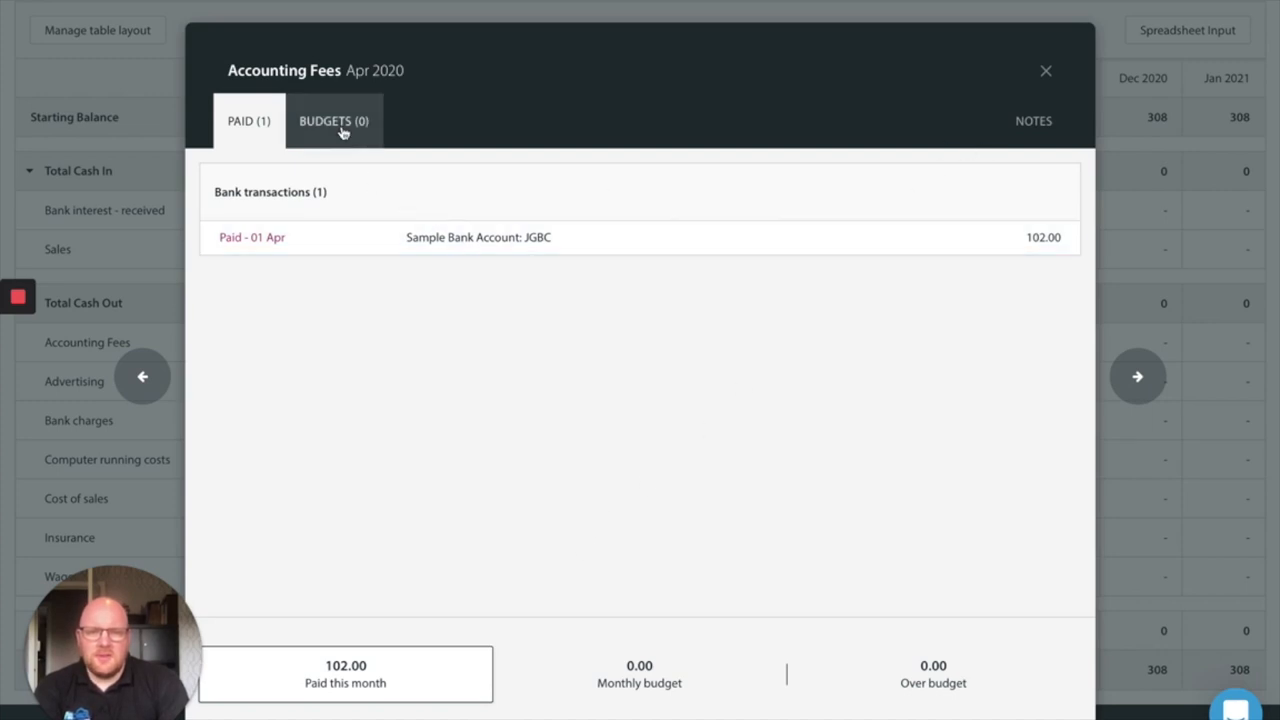
{"action": "left_click", "coordinate": [334, 120]}
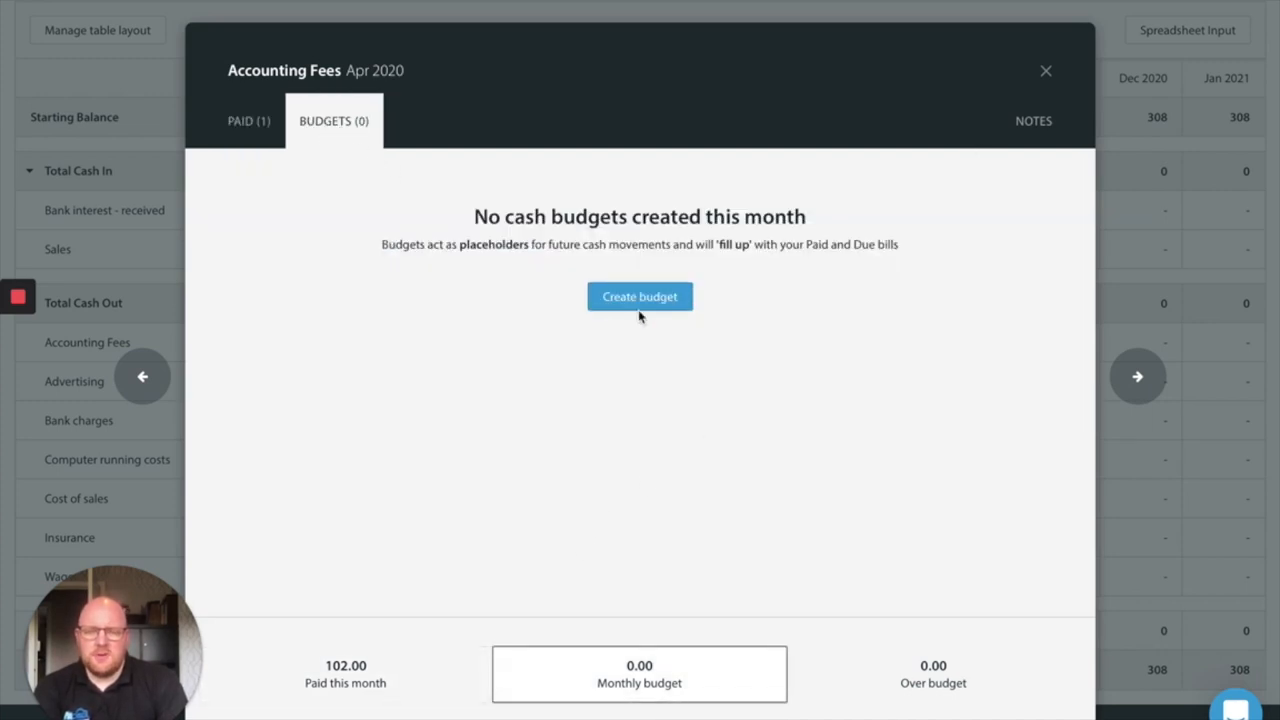
Create a JGBC budget for Accounting Fees with fixed value 102, ending 31 May 2023
{"action": "left_click", "coordinate": [640, 296]}
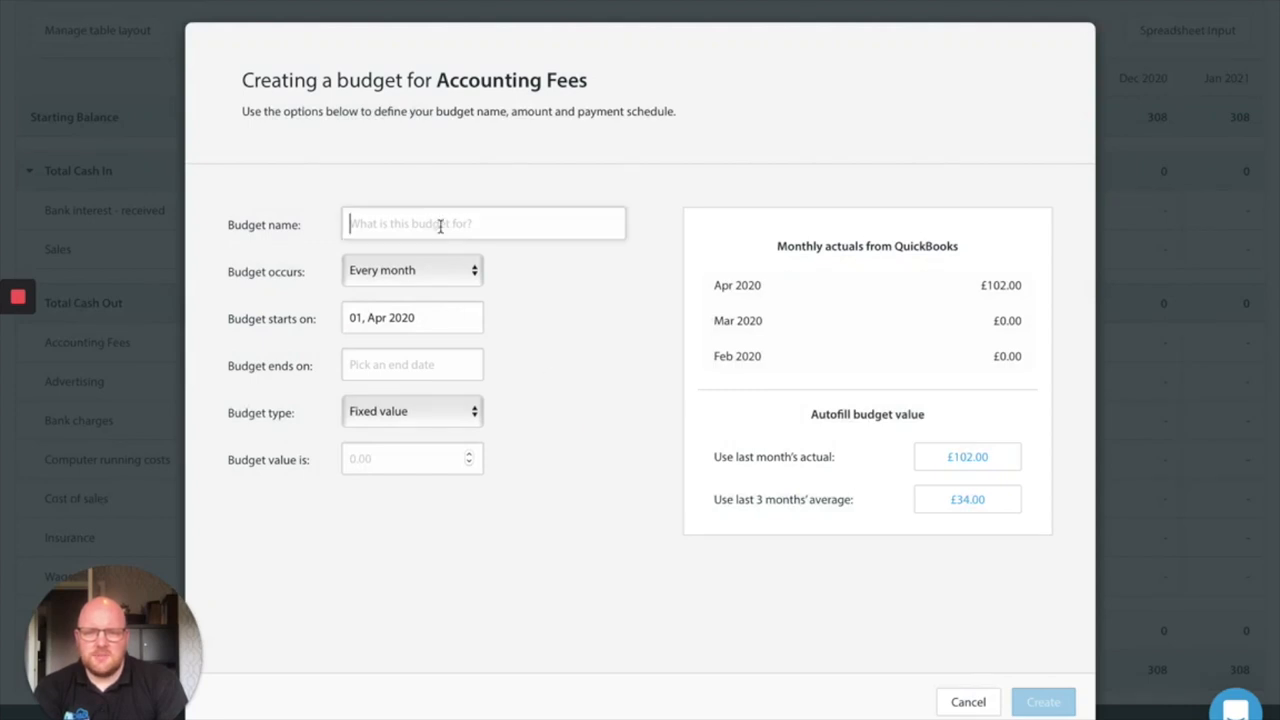
{"action": "type", "text": "JG"}
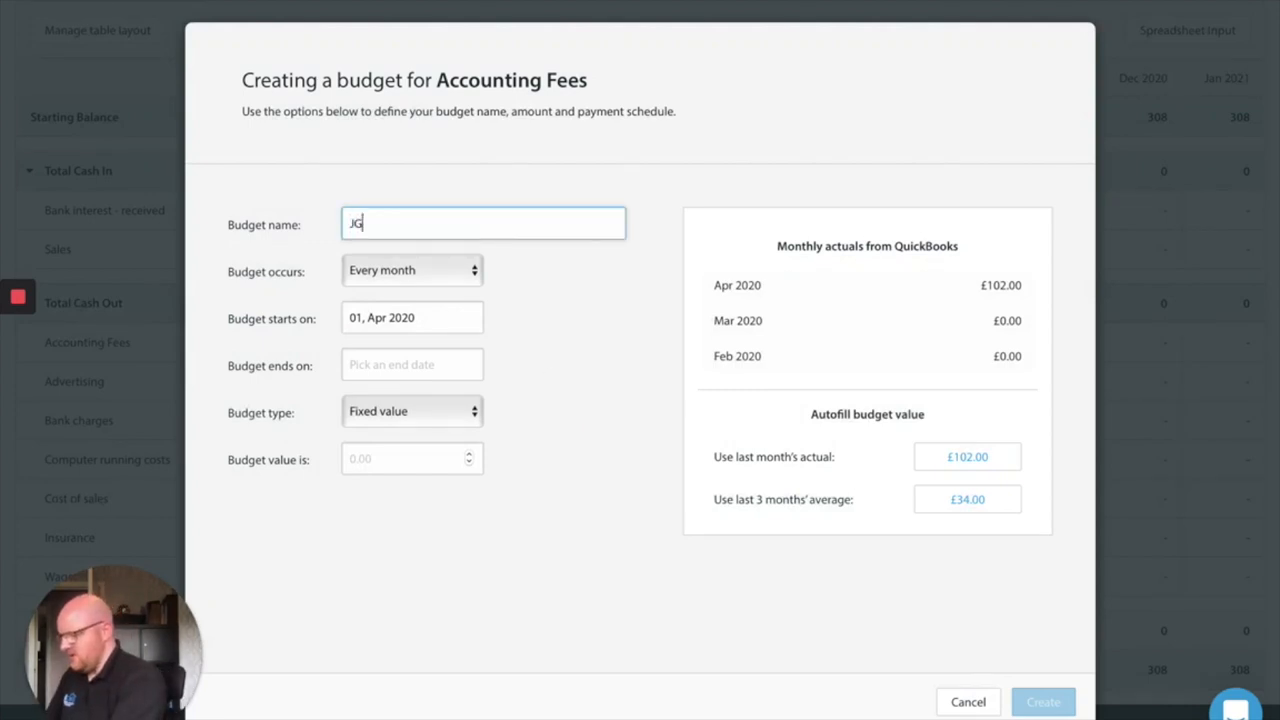
{"action": "type", "text": "BC"}
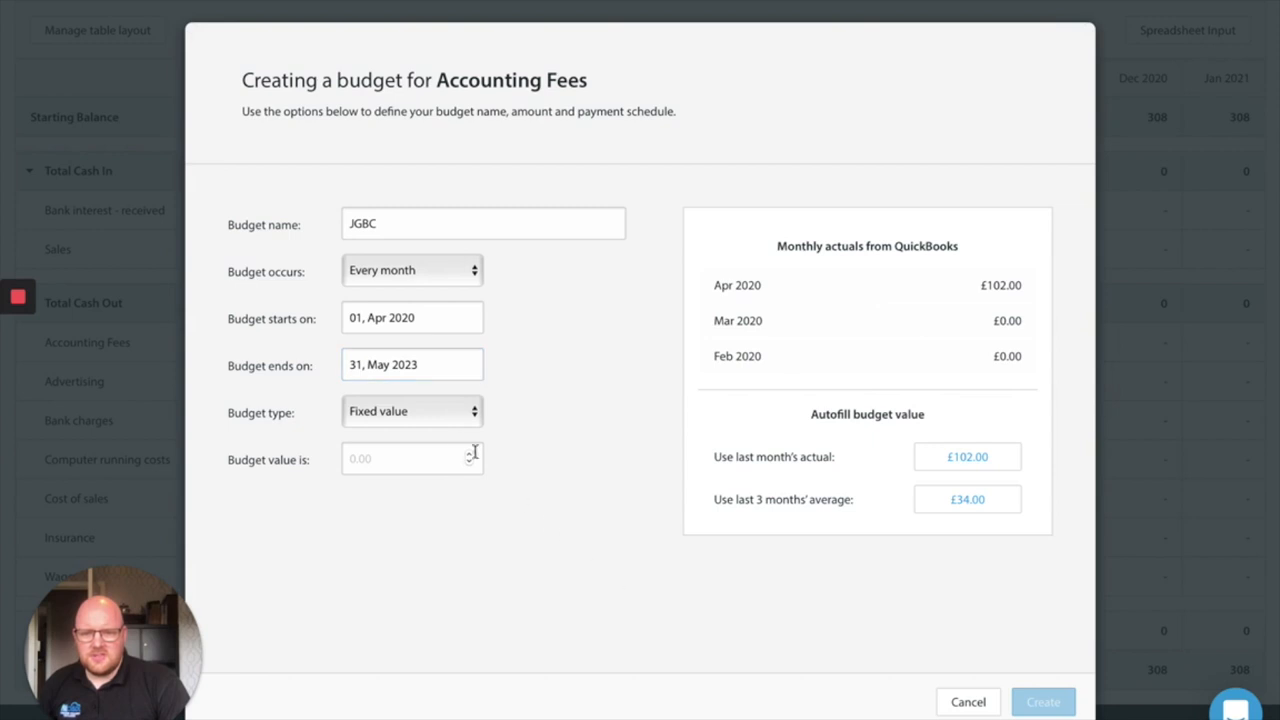
{"action": "mouse_move", "coordinate": [378, 408]}
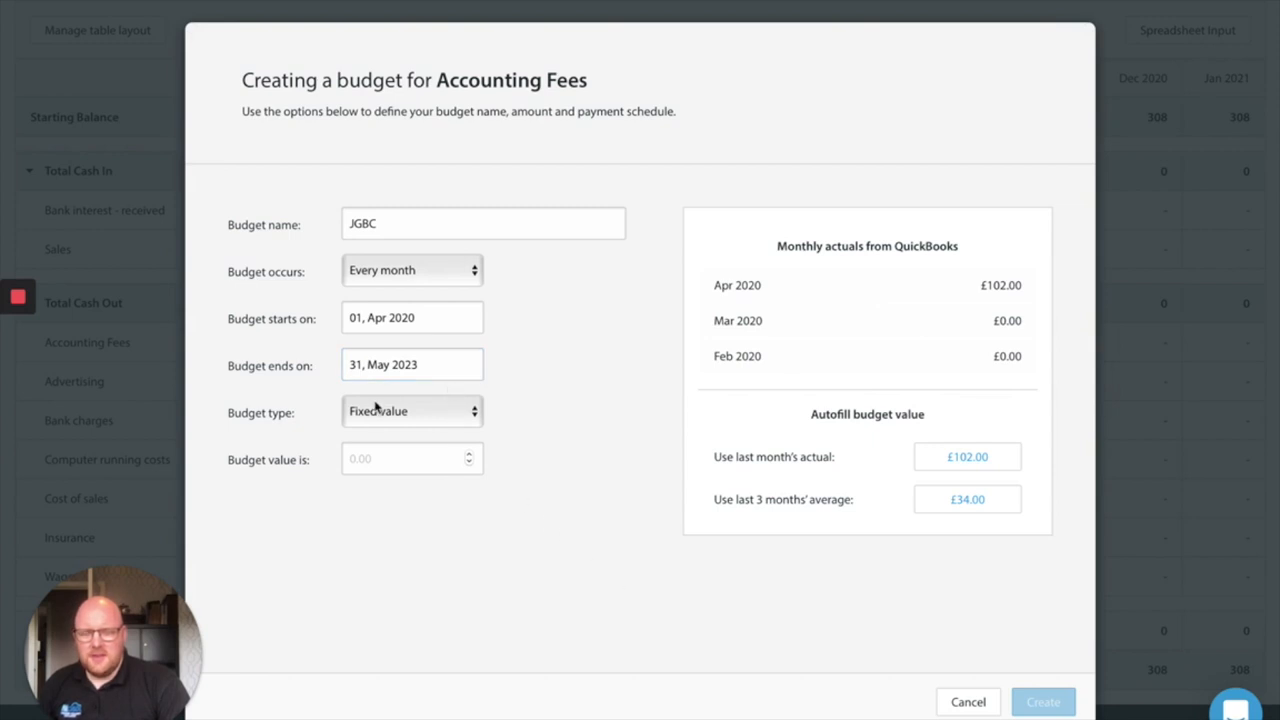
{"action": "type", "text": "102"}
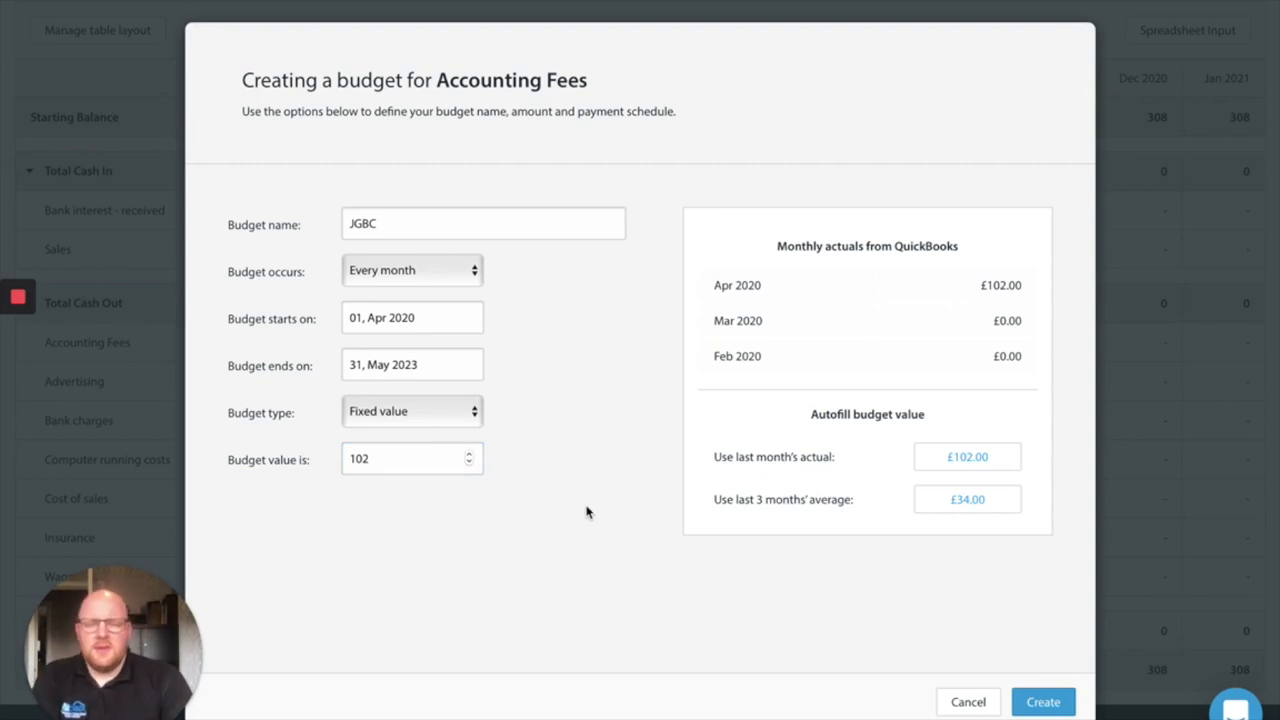
{"action": "mouse_move", "coordinate": [588, 504]}
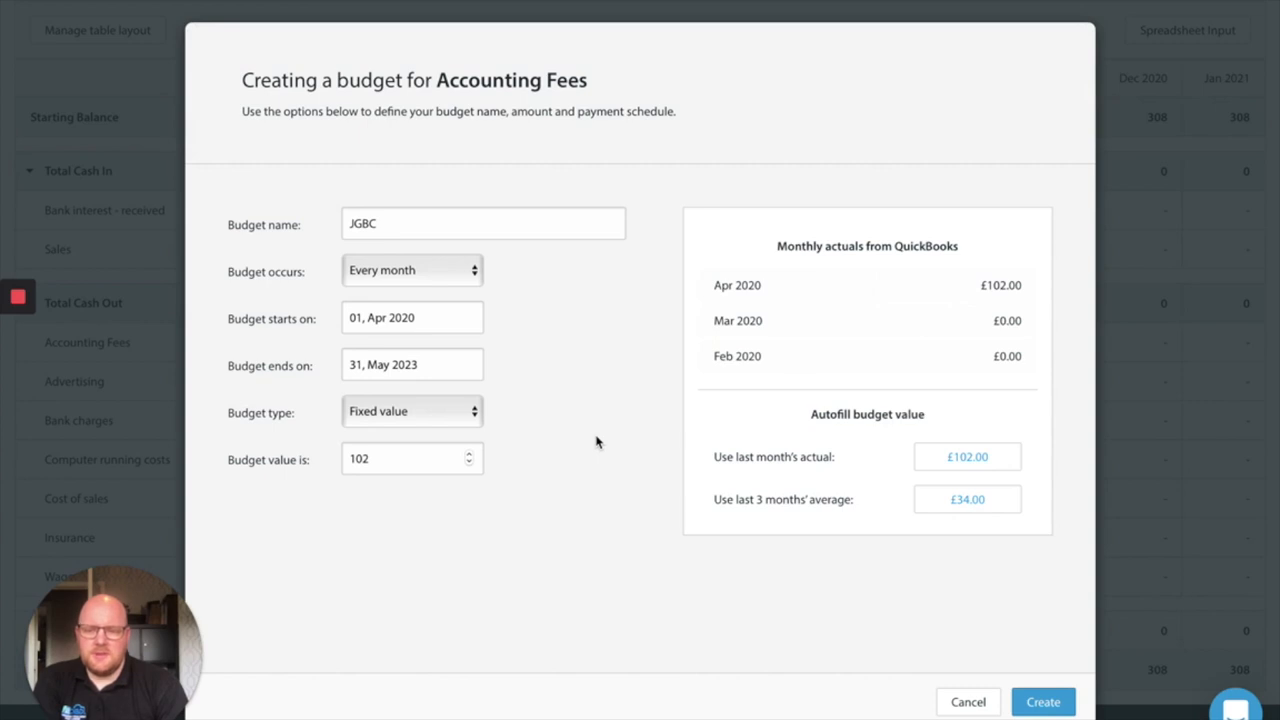
{"action": "mouse_move", "coordinate": [590, 470]}
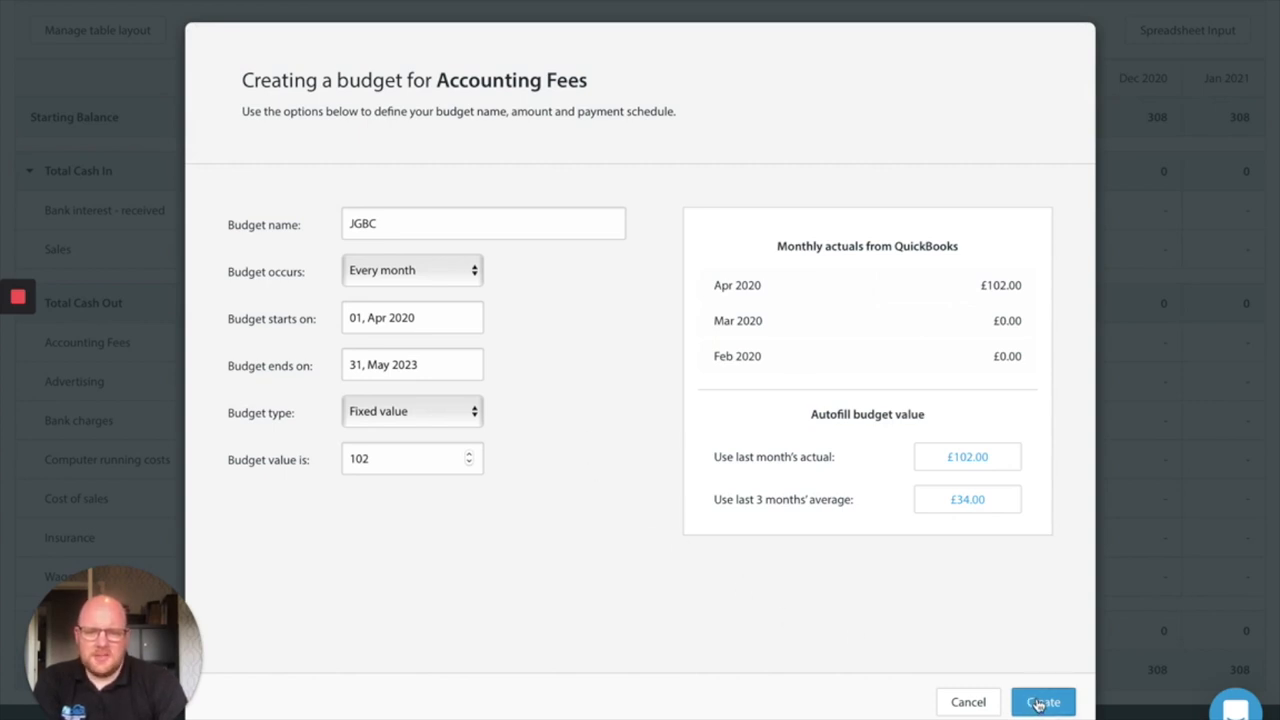
{"action": "left_click", "coordinate": [1042, 700]}
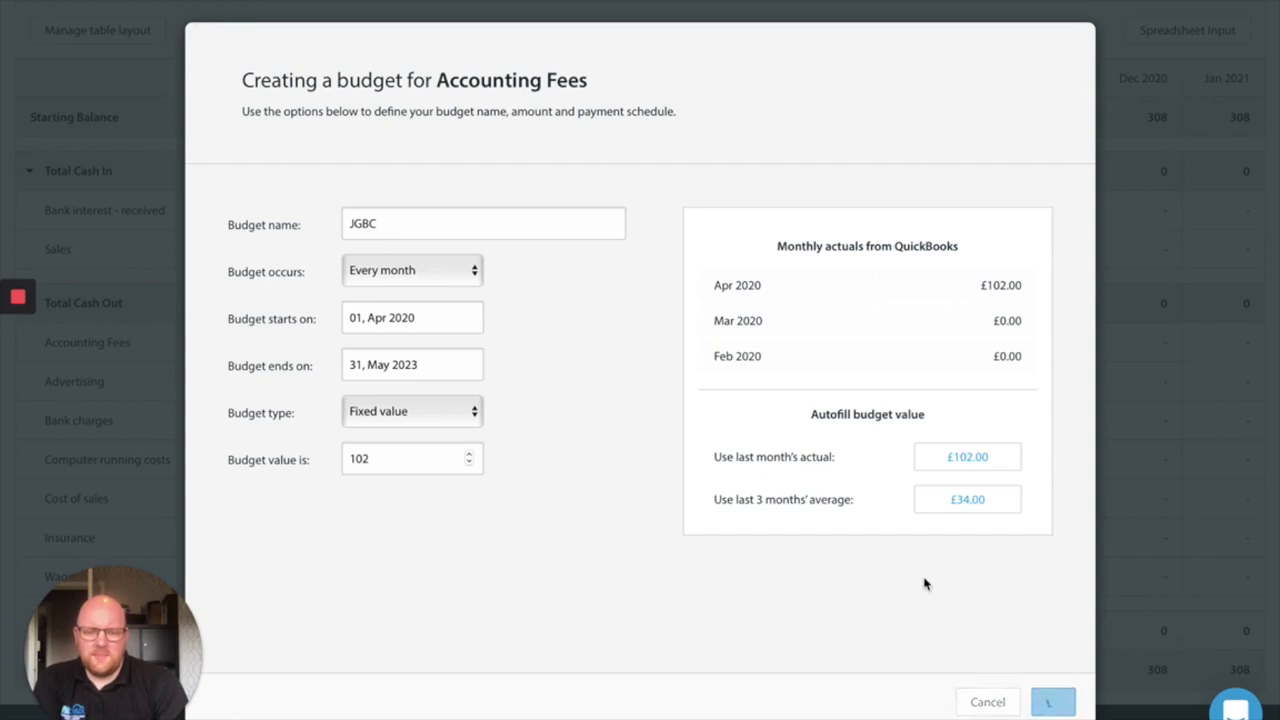
{"action": "left_click", "coordinate": [1052, 700]}
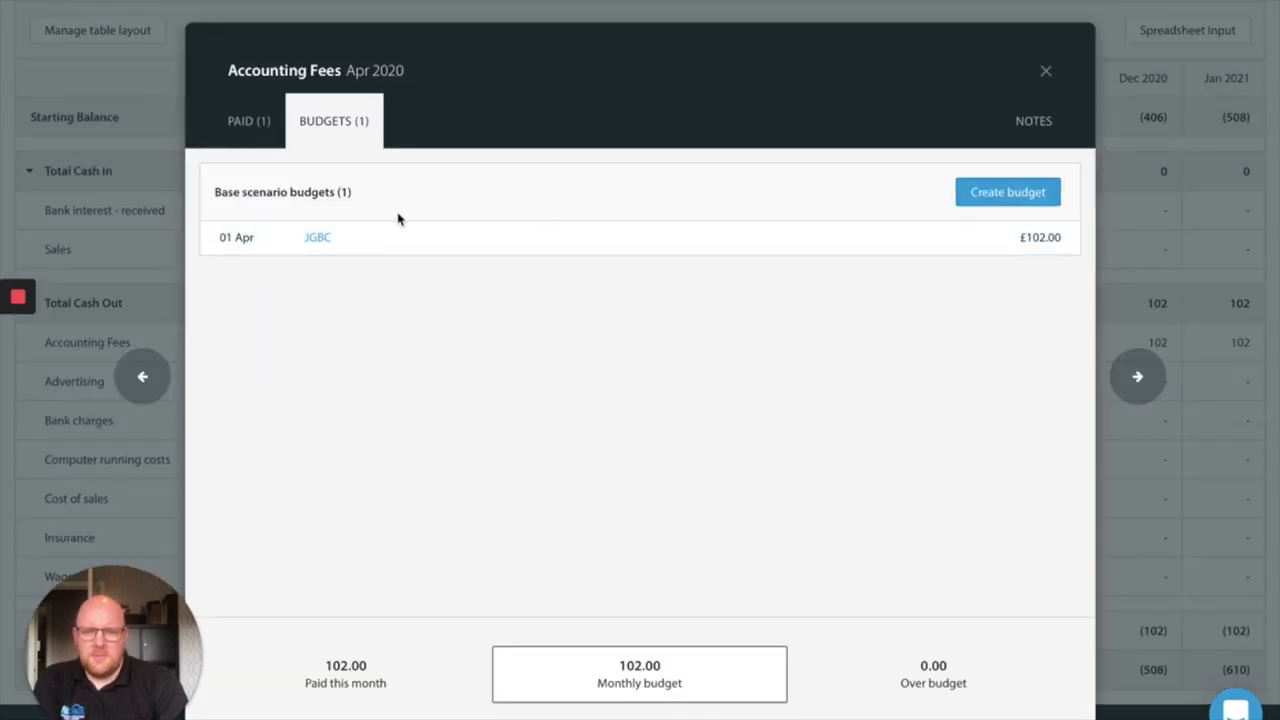
Close Accounting Fees, review April 2020 Advertising's £120 Google payment and empty budgets, then close it
{"action": "left_click", "coordinate": [1046, 70]}
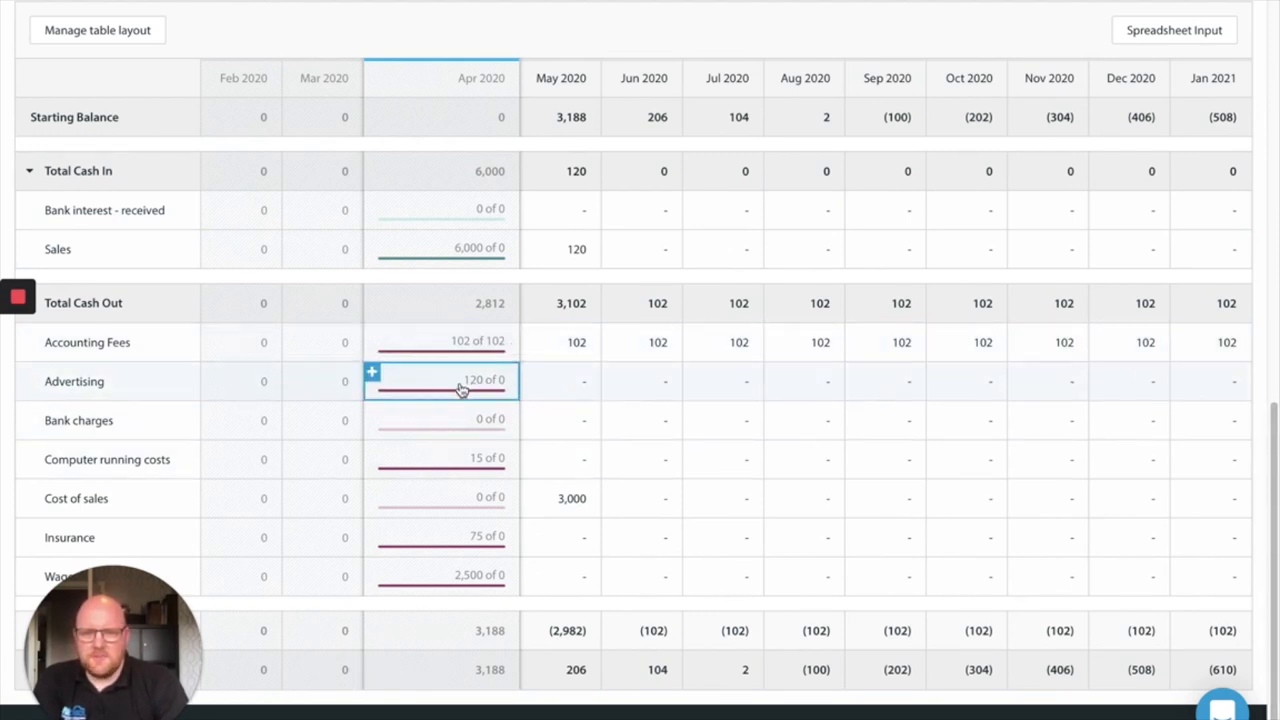
{"action": "left_click", "coordinate": [440, 380]}
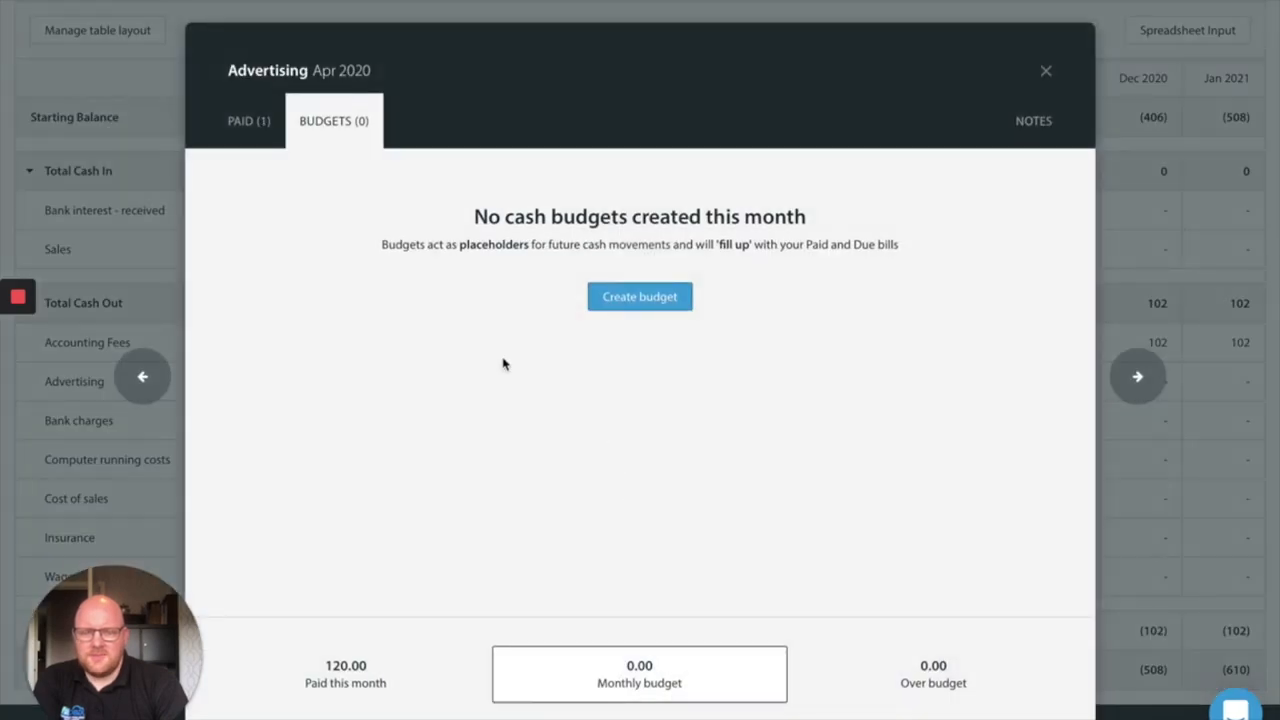
{"action": "left_click", "coordinate": [248, 120]}
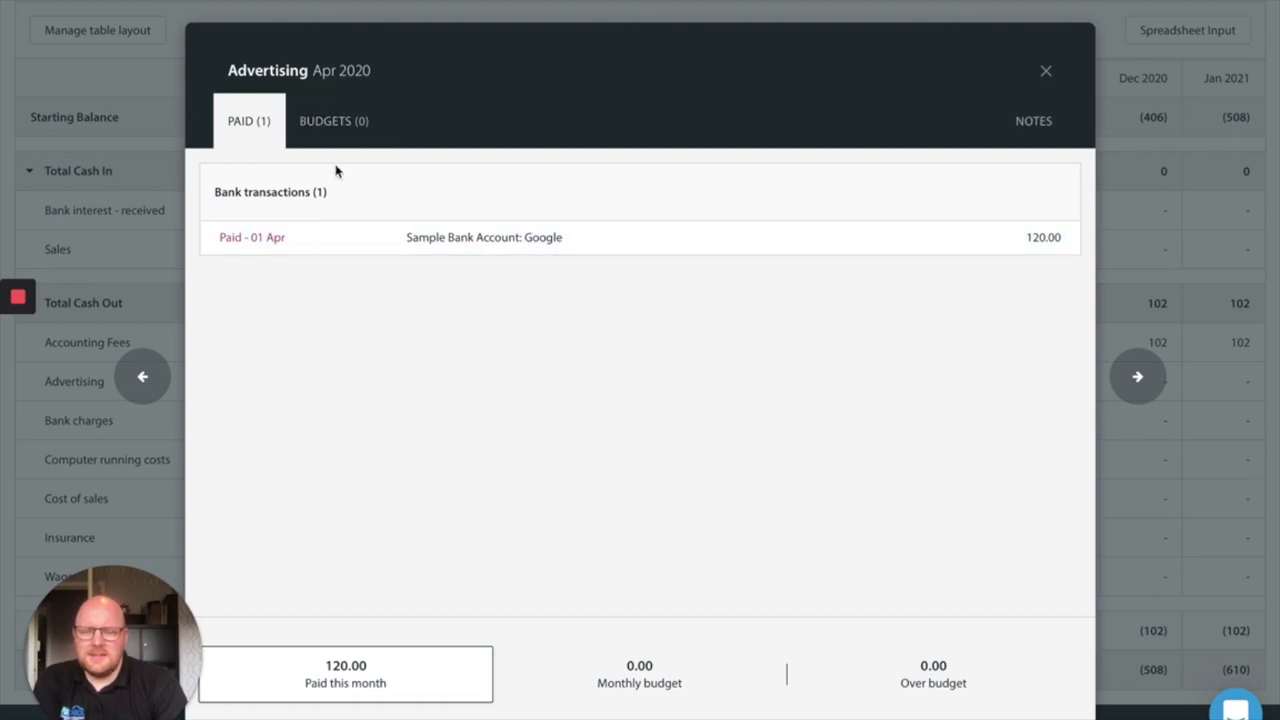
{"action": "left_click", "coordinate": [334, 120]}
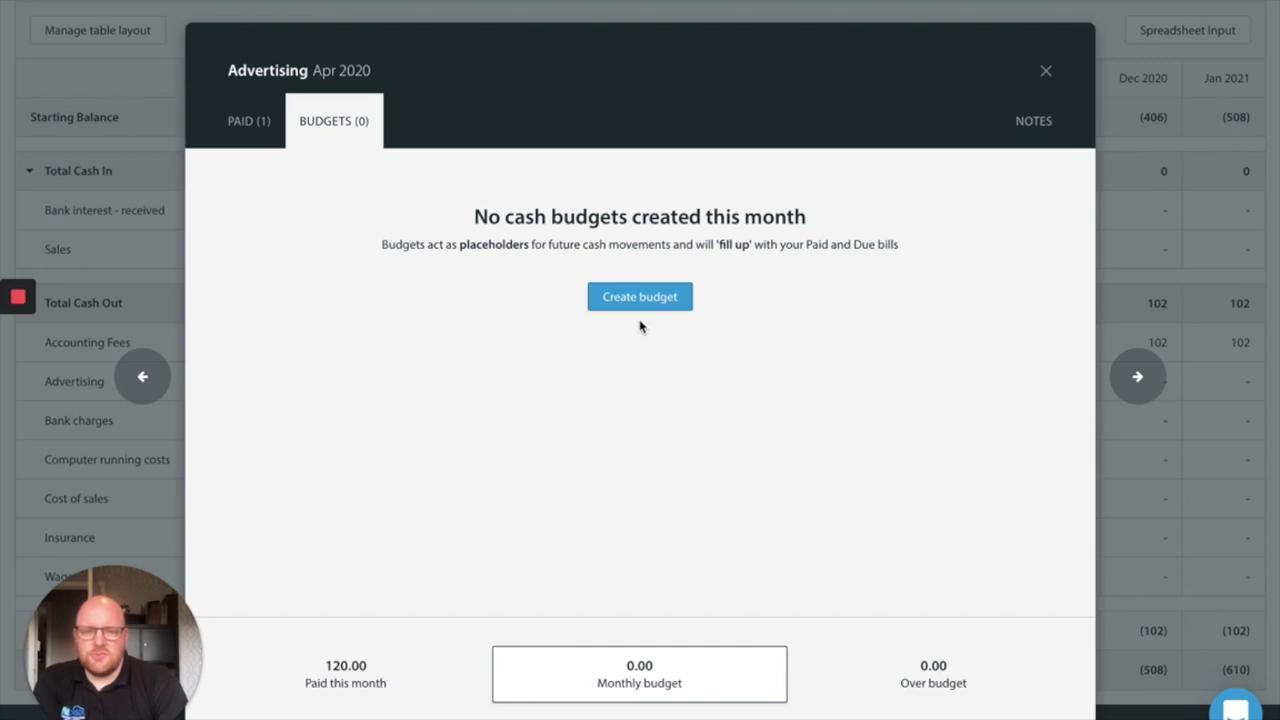
{"action": "mouse_move", "coordinate": [742, 380]}
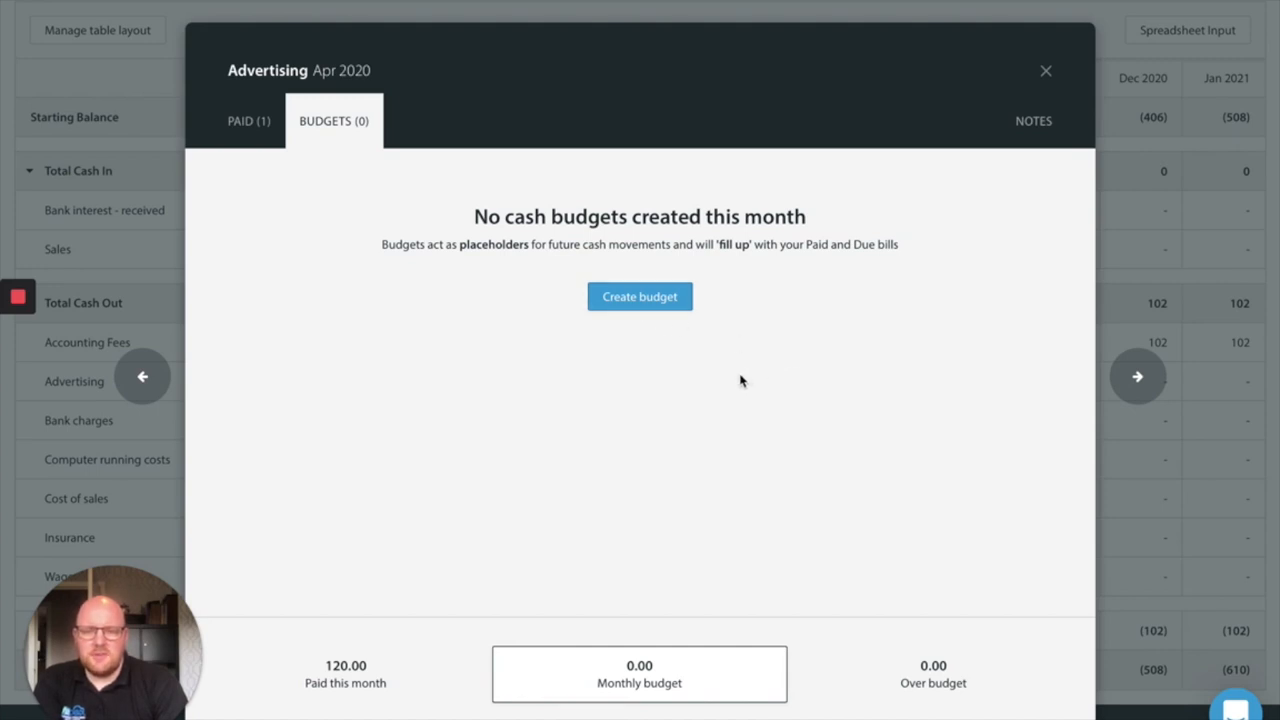
{"action": "mouse_move", "coordinate": [704, 310]}
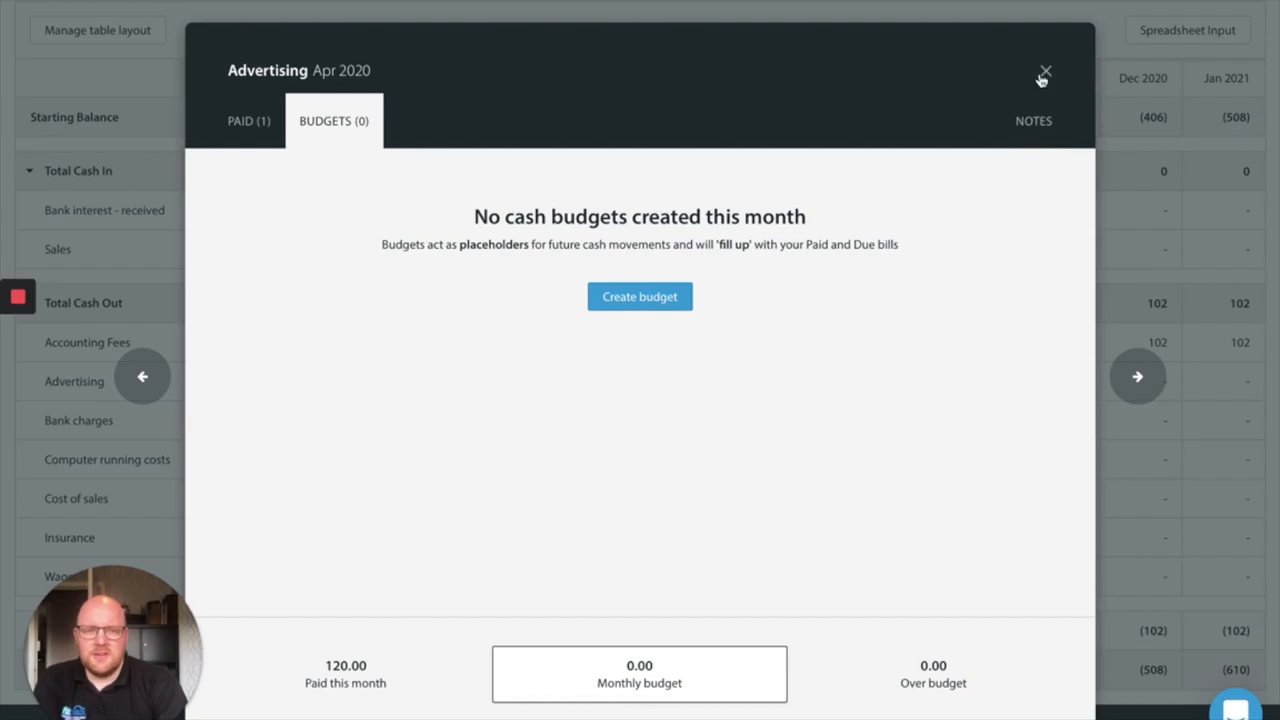
{"action": "left_click", "coordinate": [1044, 74]}
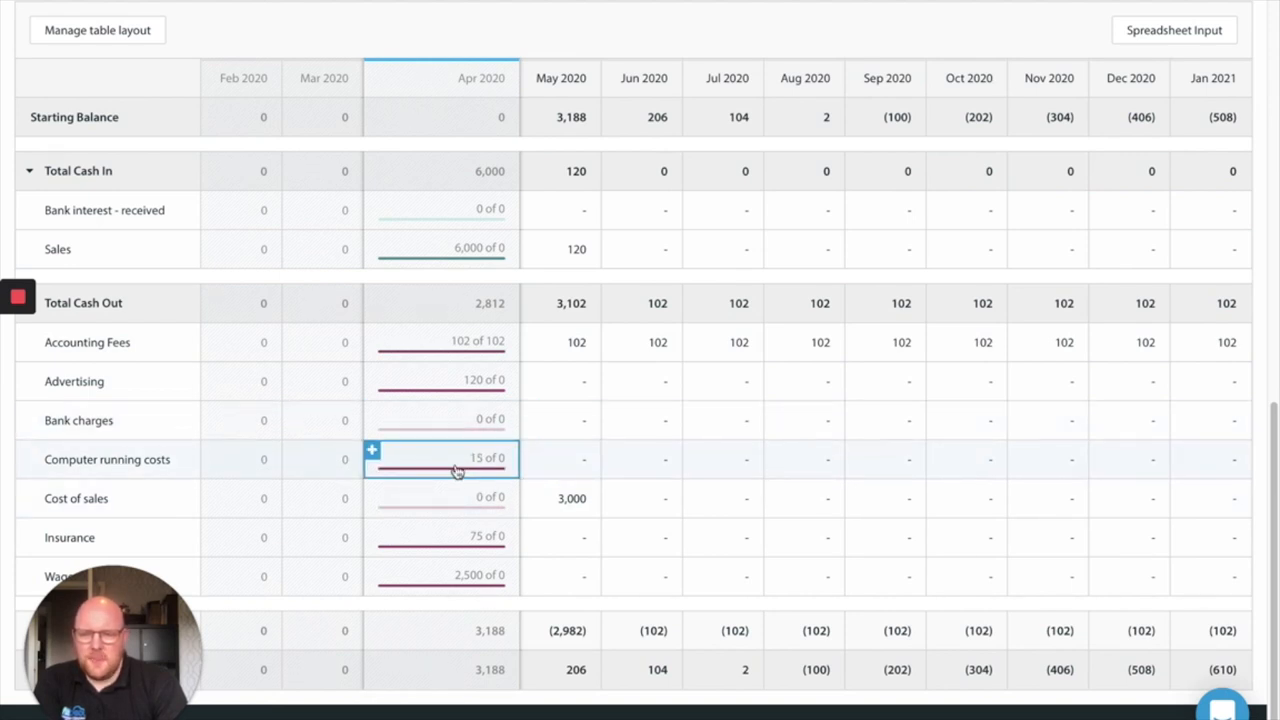
Open April 2020 Computer running costs details and review its paid transactions and budgets
{"action": "left_click", "coordinate": [458, 458]}
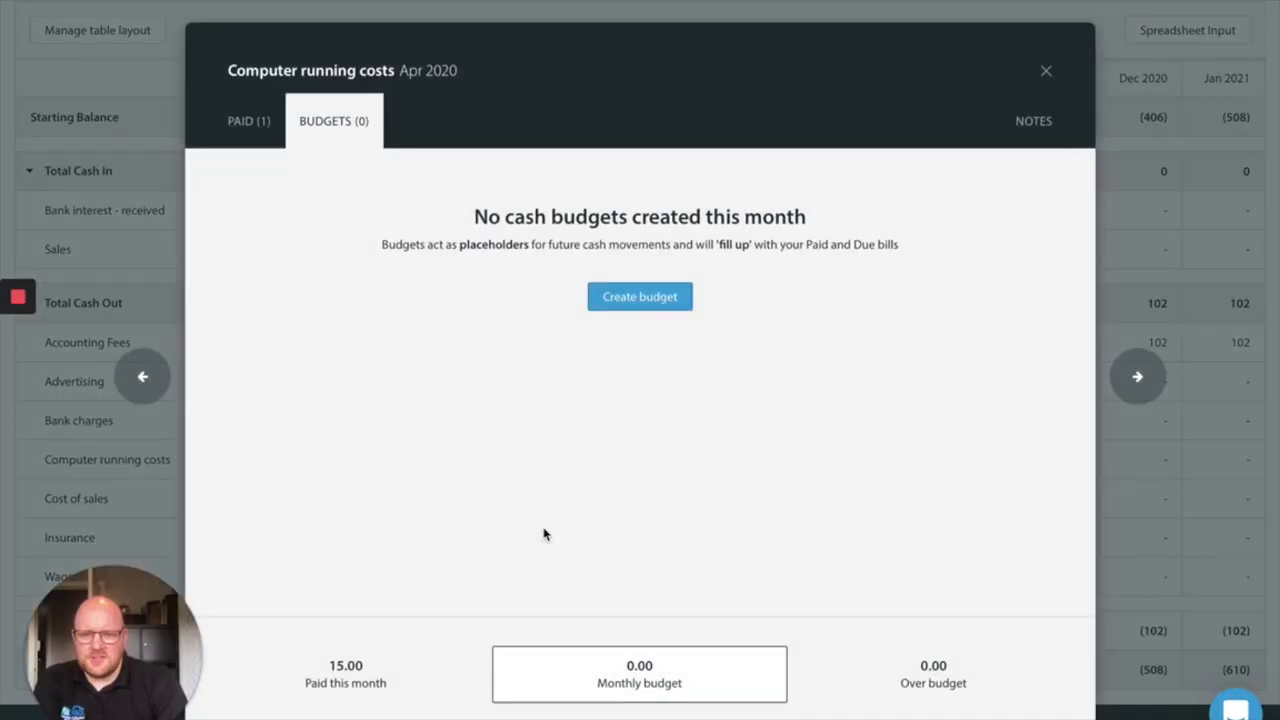
{"action": "left_click", "coordinate": [248, 120]}
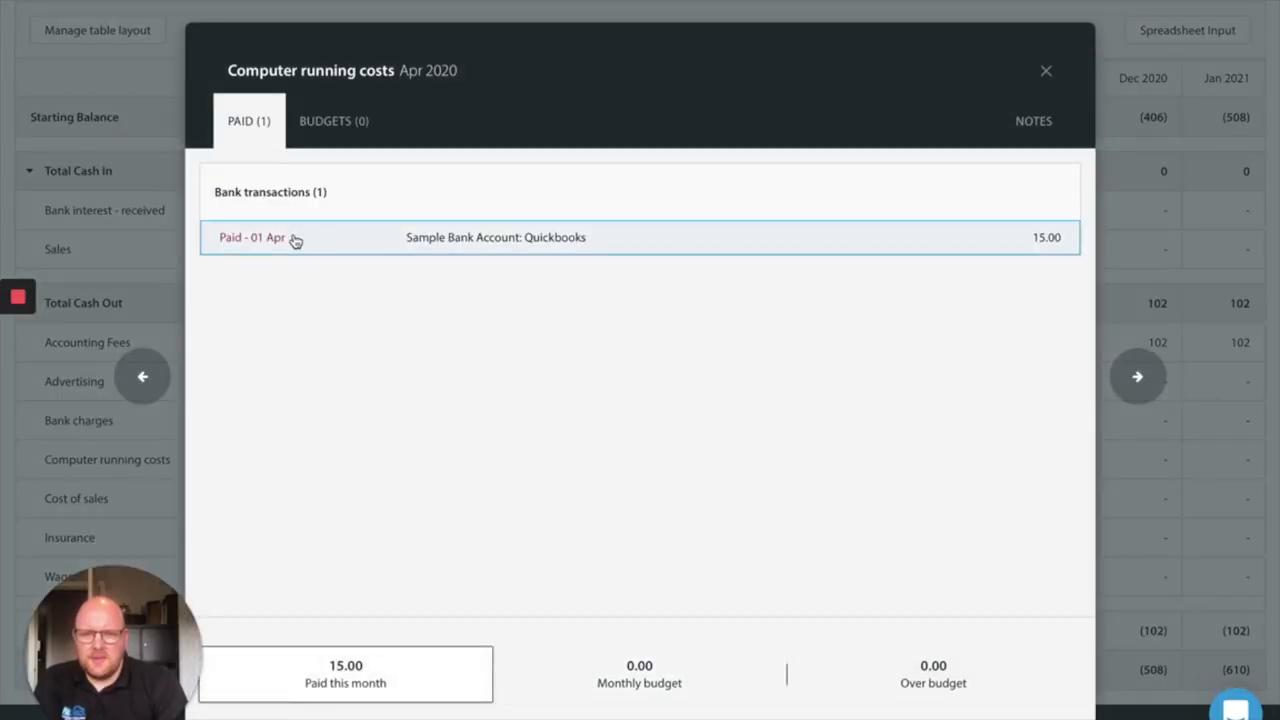
{"action": "mouse_move", "coordinate": [584, 246]}
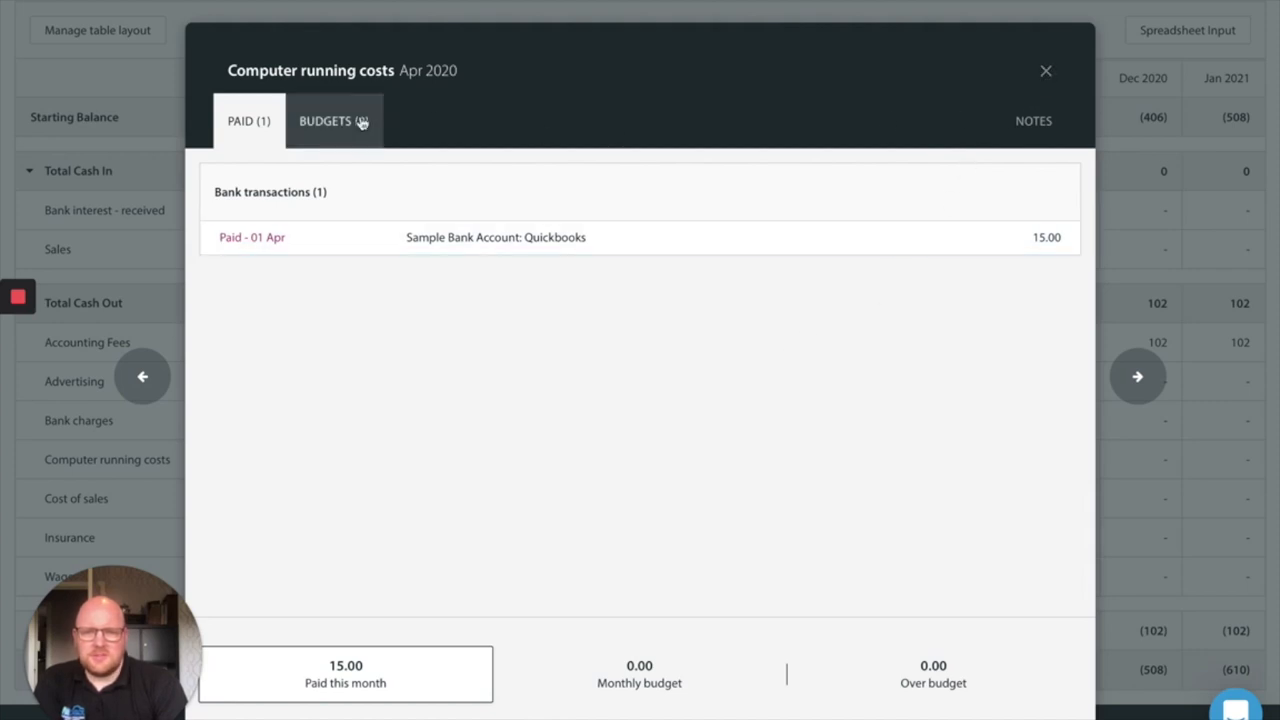
{"action": "mouse_move", "coordinate": [504, 150]}
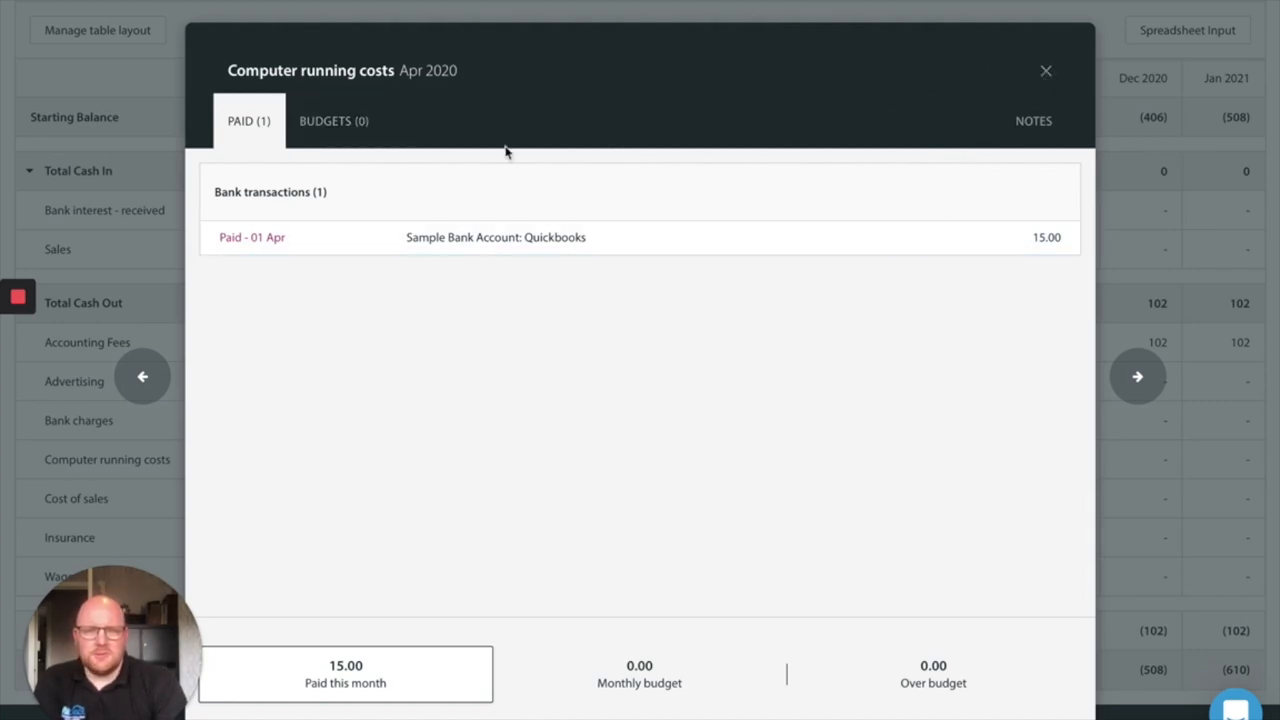
{"action": "left_click", "coordinate": [334, 120]}
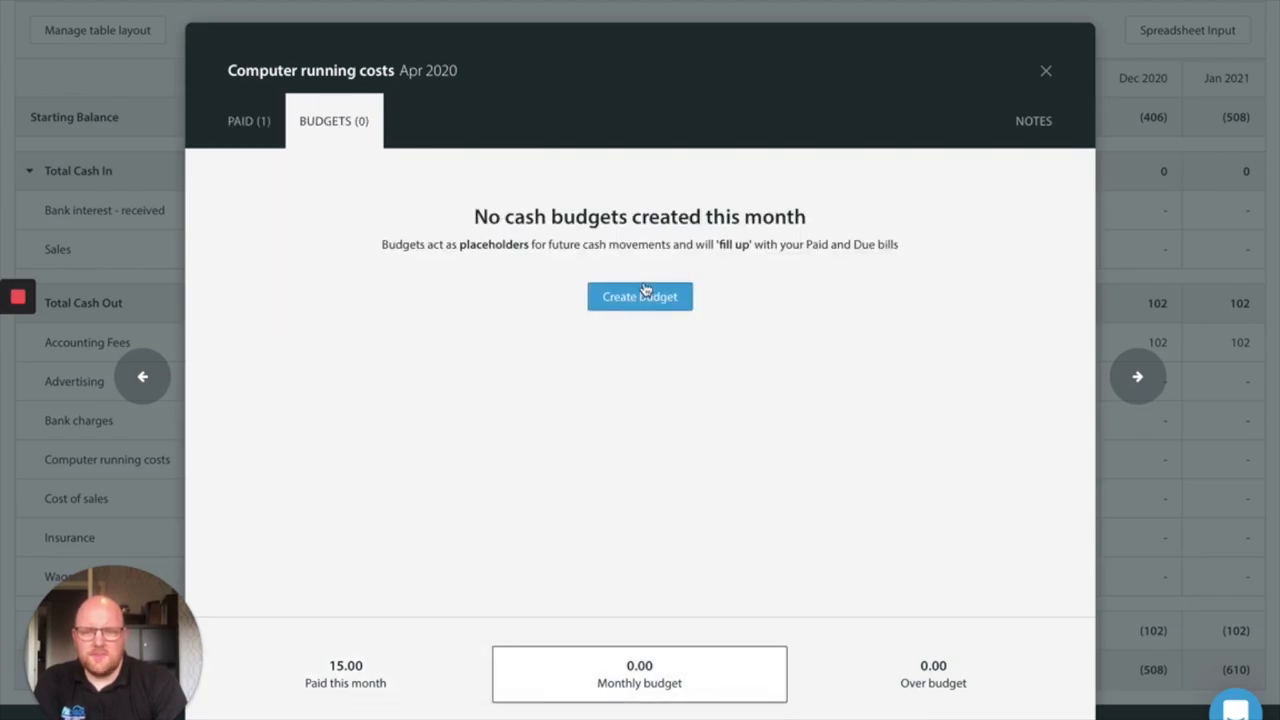
Create a Quickbooks budget using last month's £15 actual, ending 31 May 2023, and close the panel
{"action": "left_click", "coordinate": [640, 296]}
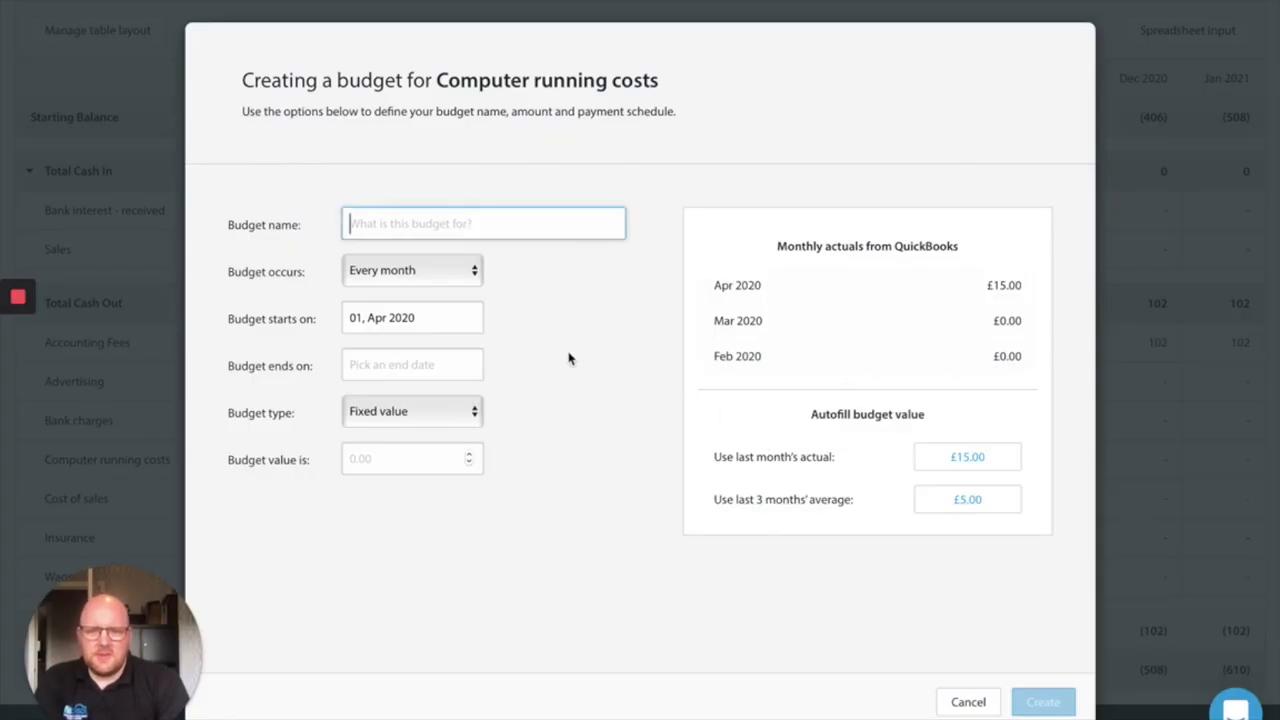
{"action": "type", "text": "Quickbooks"}
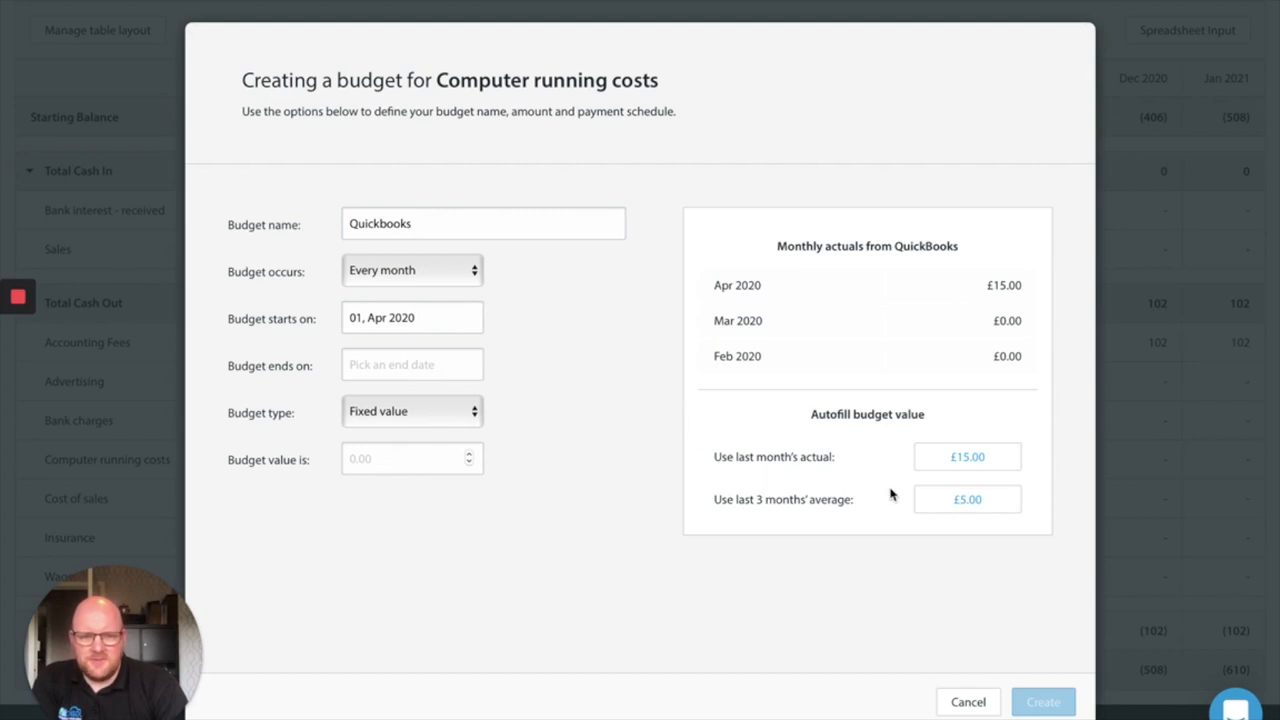
{"action": "mouse_move", "coordinate": [916, 496]}
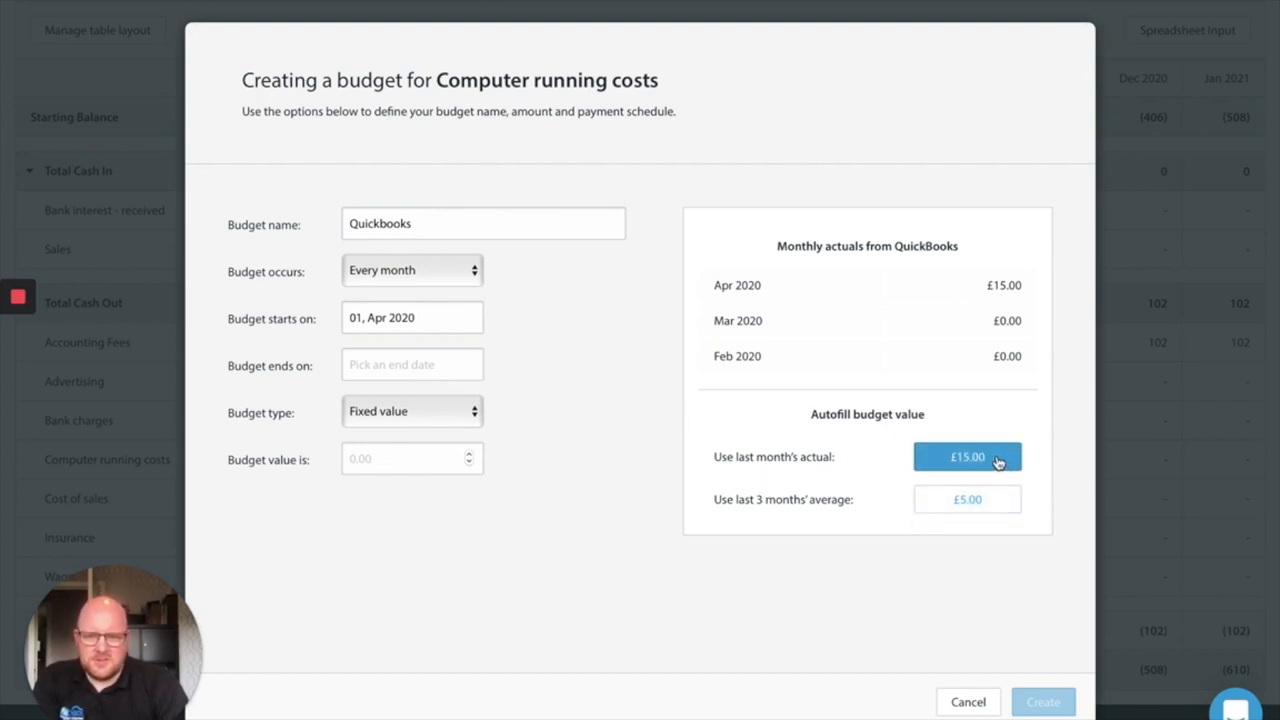
{"action": "left_click", "coordinate": [966, 456]}
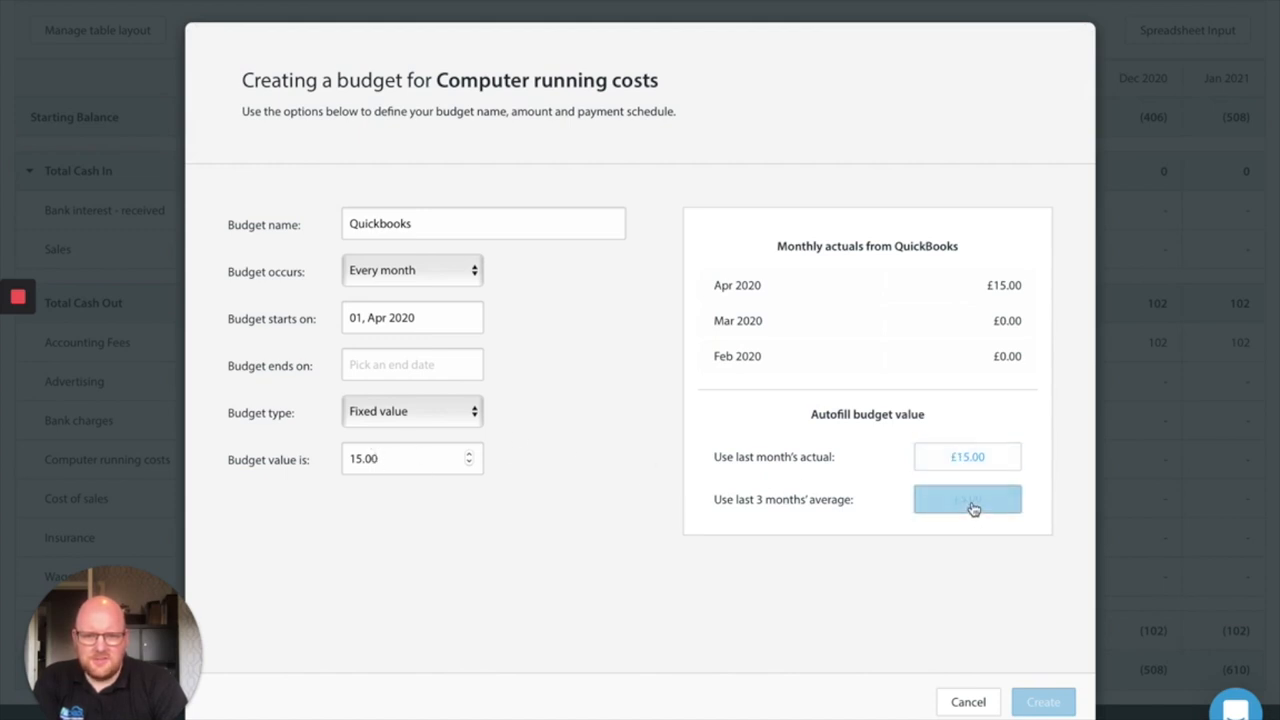
{"action": "left_click", "coordinate": [968, 500]}
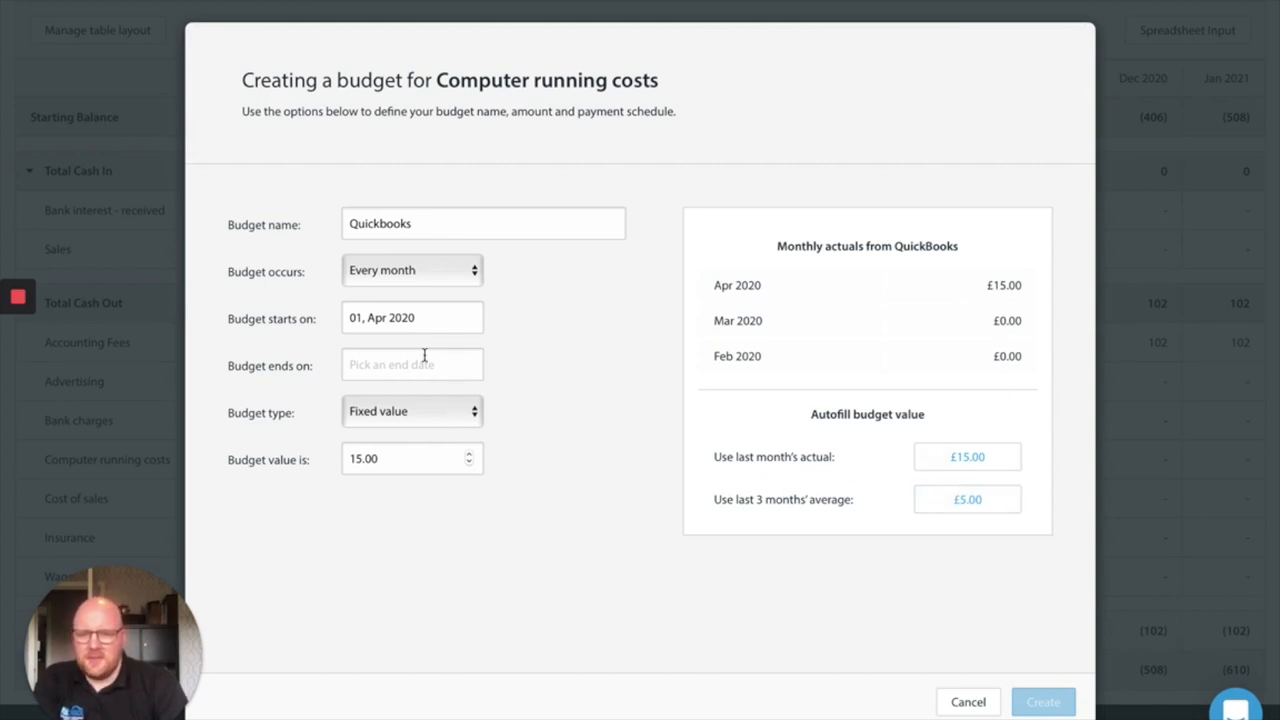
{"action": "left_click", "coordinate": [412, 364]}
{"action": "type", "text": "31, May 2023"}
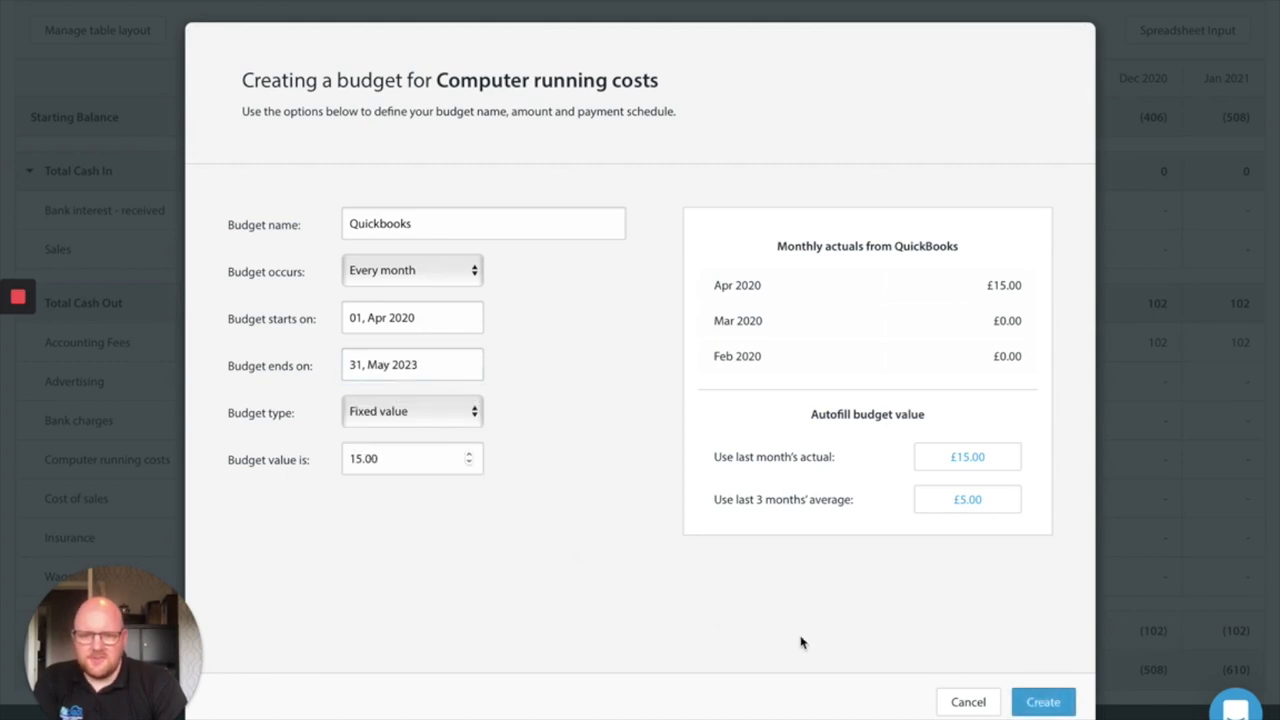
{"action": "left_click", "coordinate": [1042, 700]}
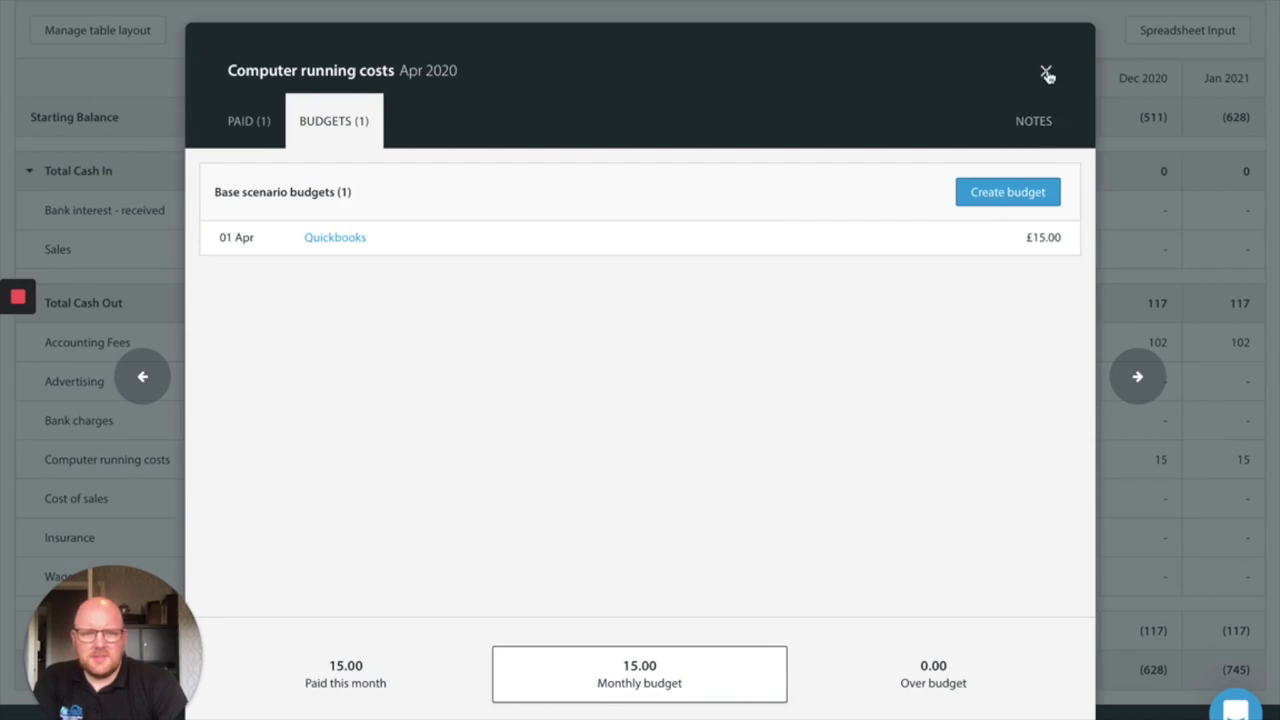
{"action": "left_click", "coordinate": [1048, 74]}
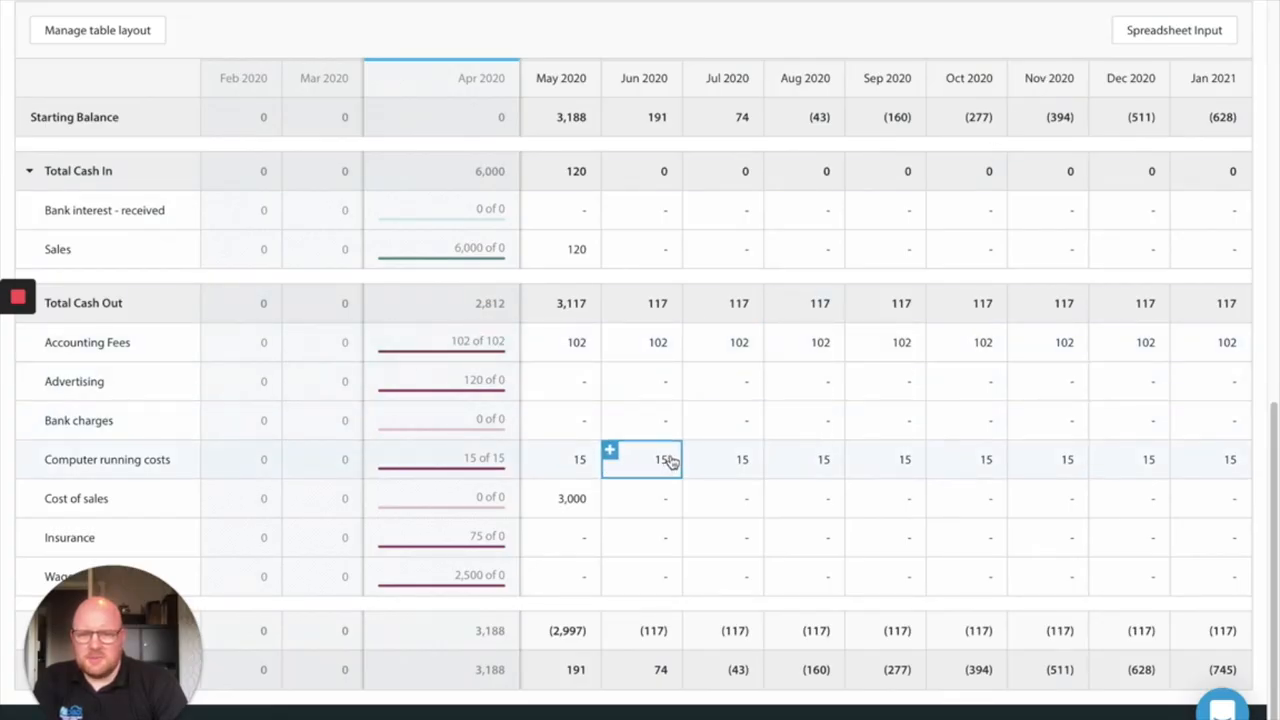
Click around the grid and open the April 2020 Insurance details on its empty Budgets tab
{"action": "left_click", "coordinate": [440, 498]}
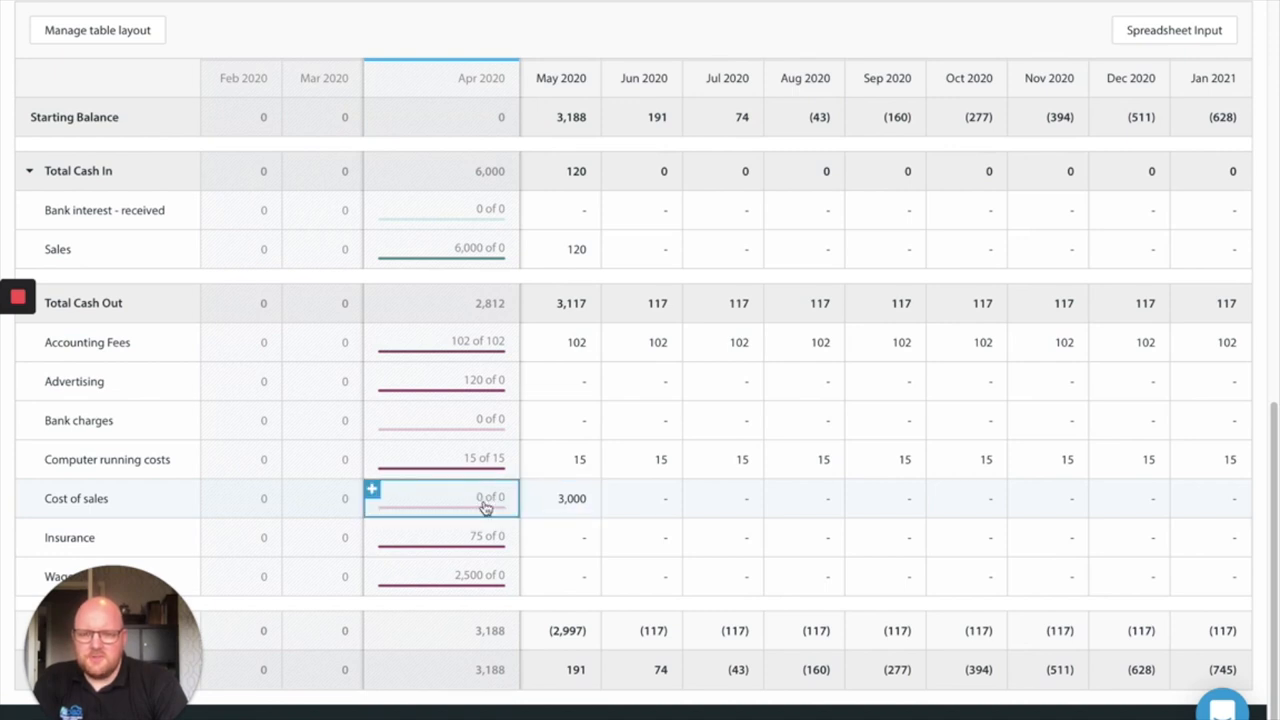
{"action": "mouse_move", "coordinate": [470, 502]}
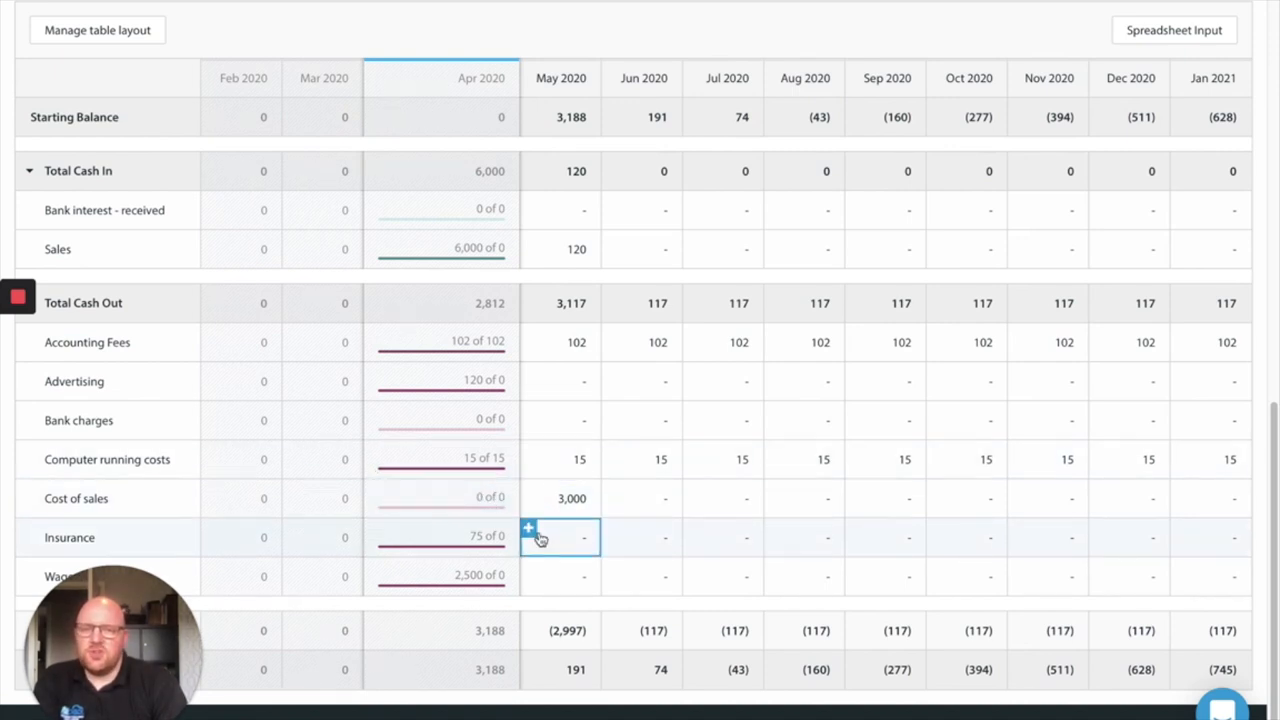
{"action": "left_click", "coordinate": [560, 498]}
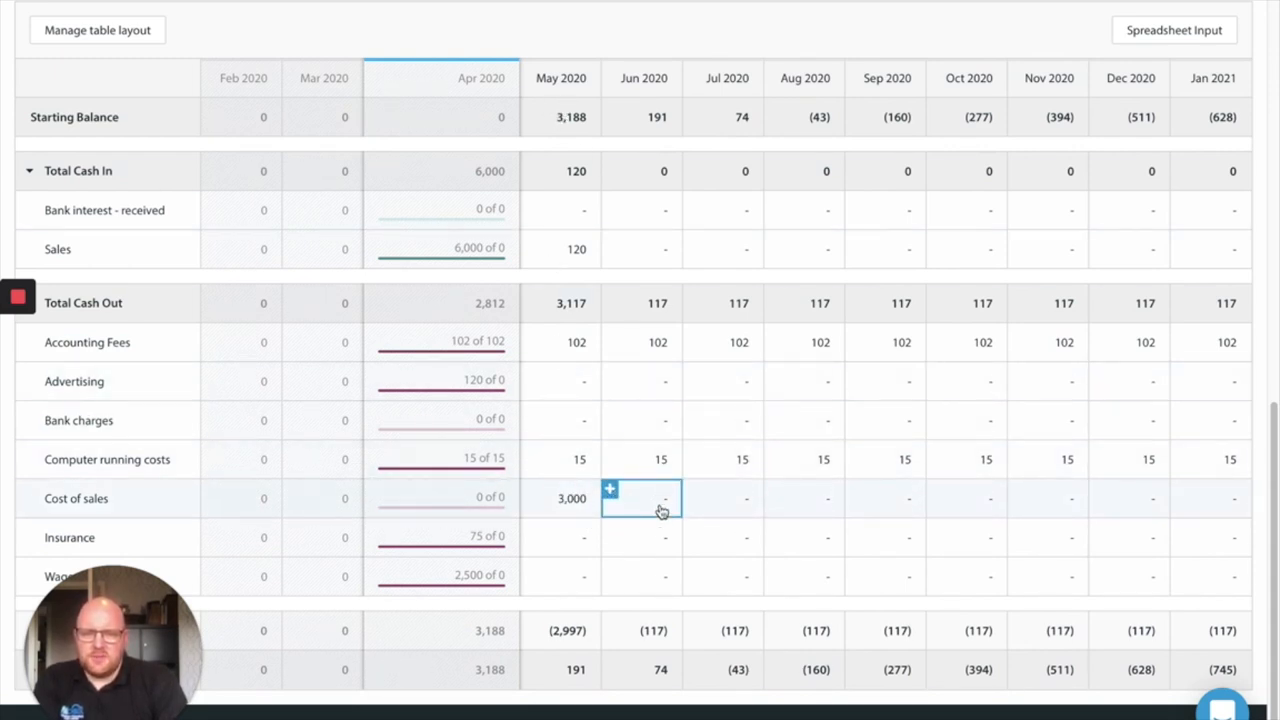
{"action": "left_click", "coordinate": [560, 536]}
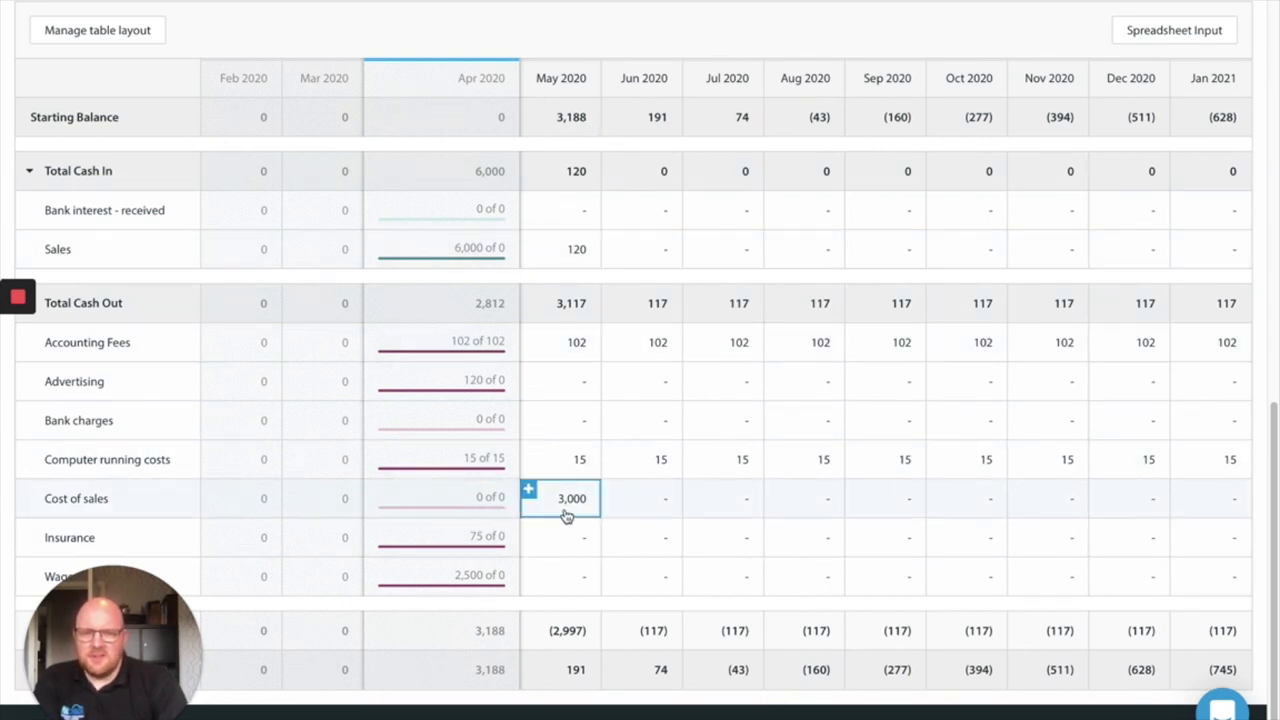
{"action": "mouse_move", "coordinate": [588, 520]}
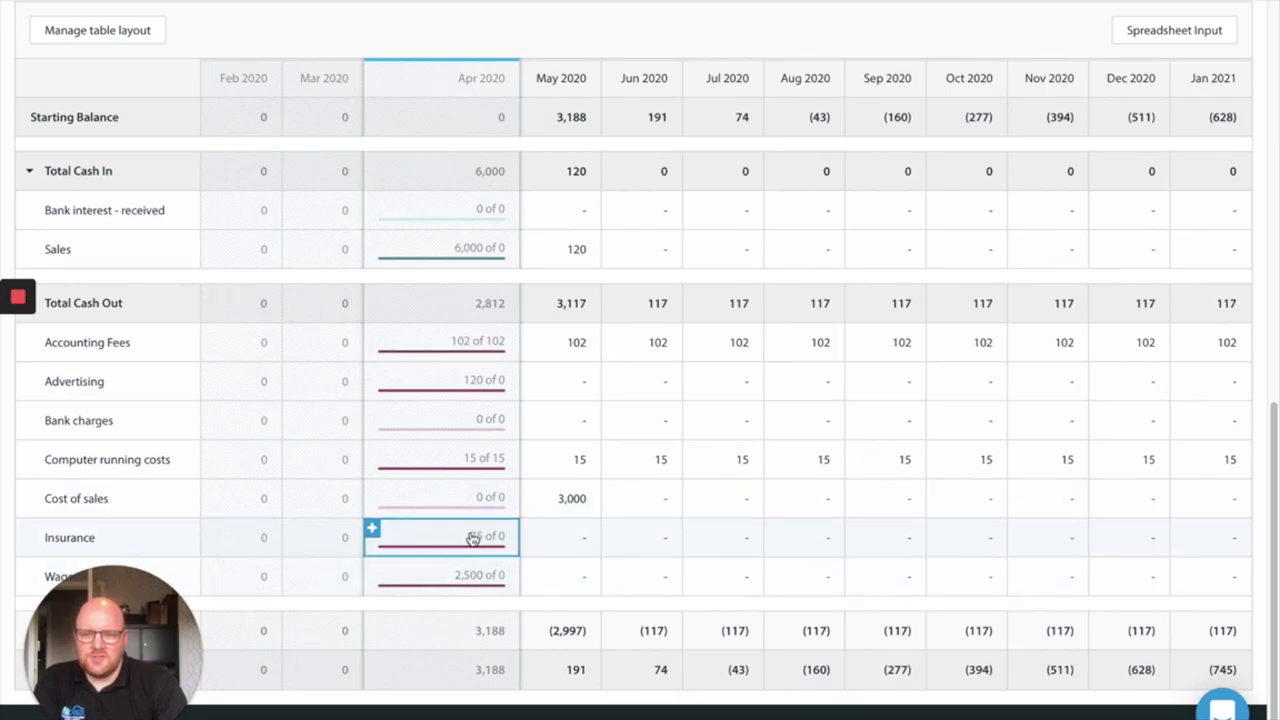
{"action": "left_click", "coordinate": [440, 536]}
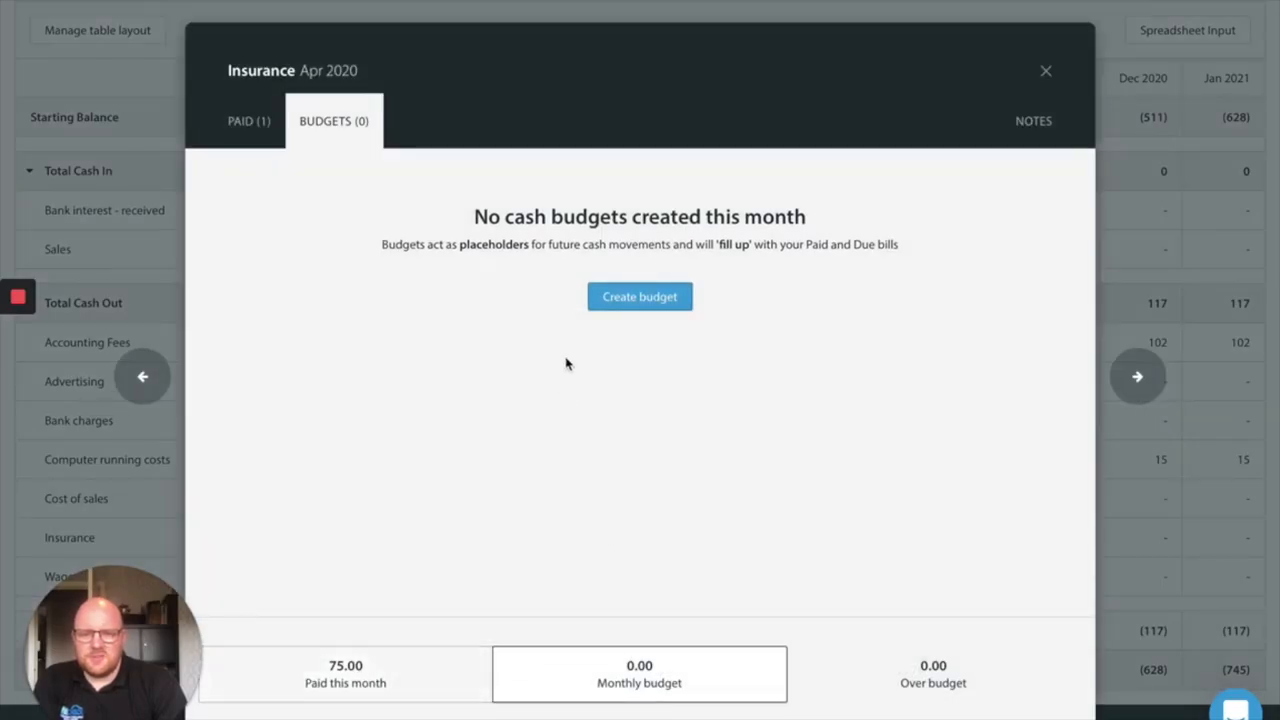
Create a Directline Insurance budget using last month's £75 actual, ending 31 May 2023, and close
{"action": "left_click", "coordinate": [640, 296]}
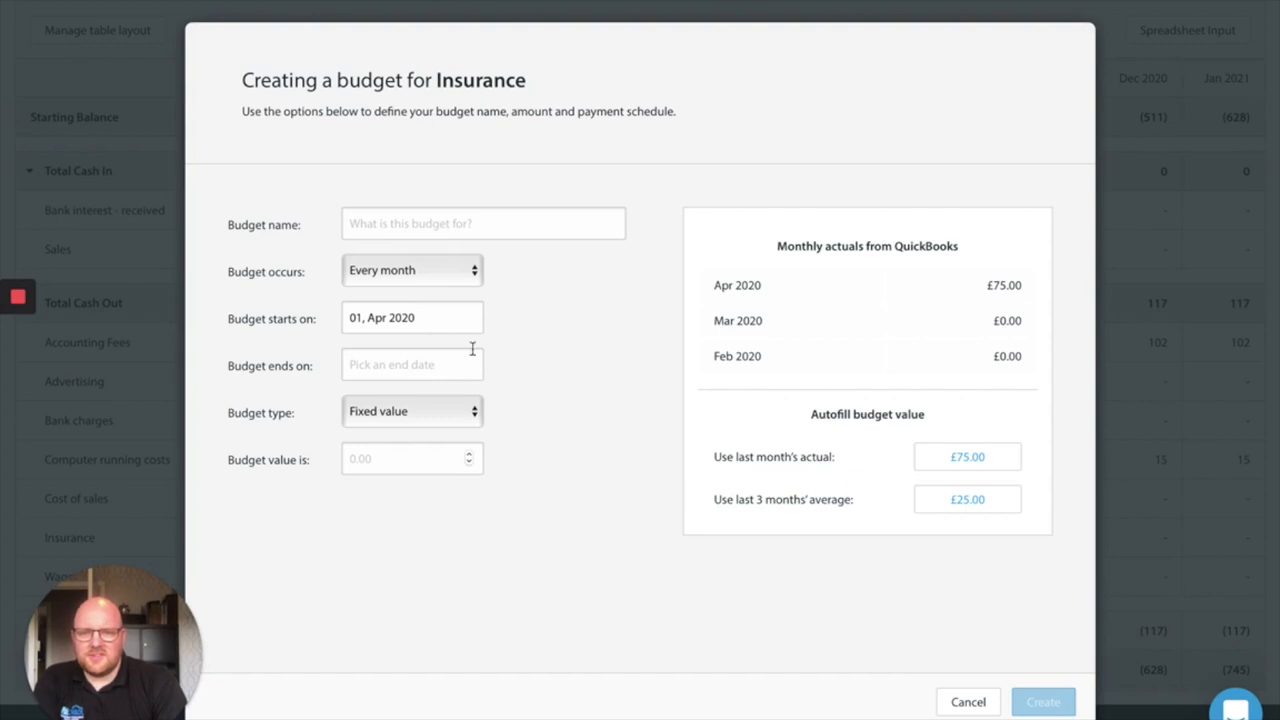
{"action": "type", "text": "Directline"}
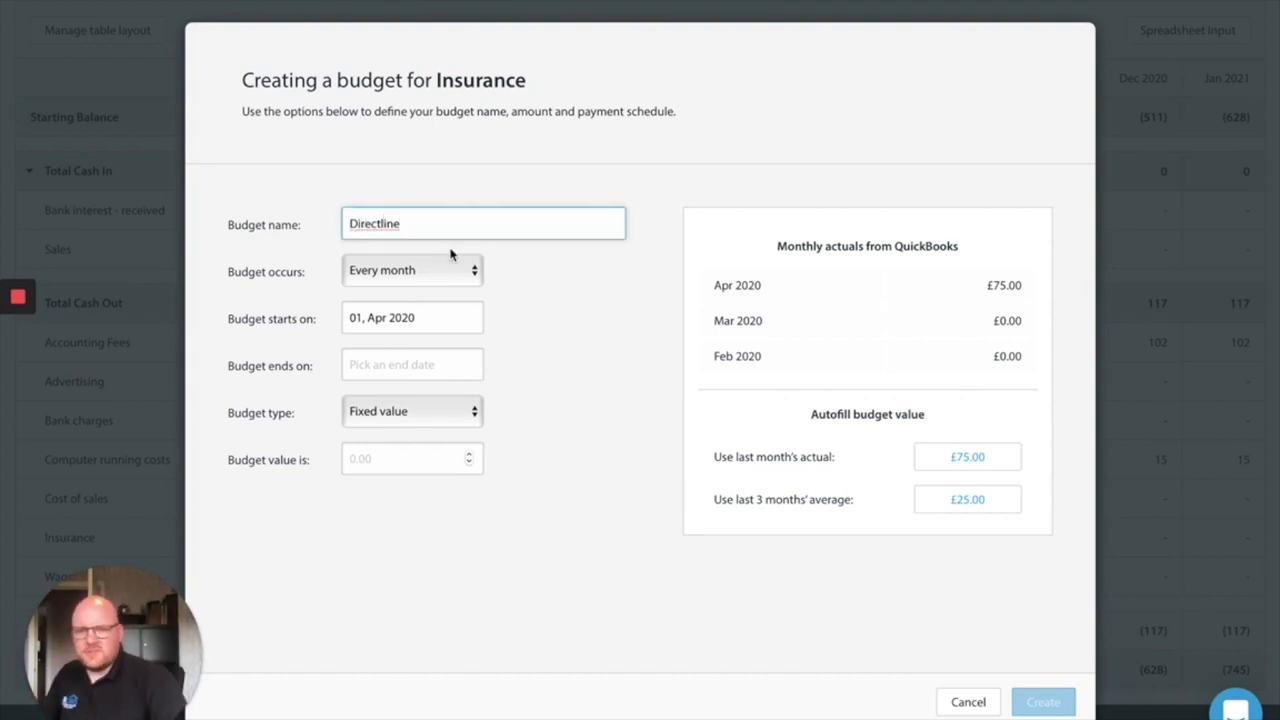
{"action": "left_click", "coordinate": [968, 456]}
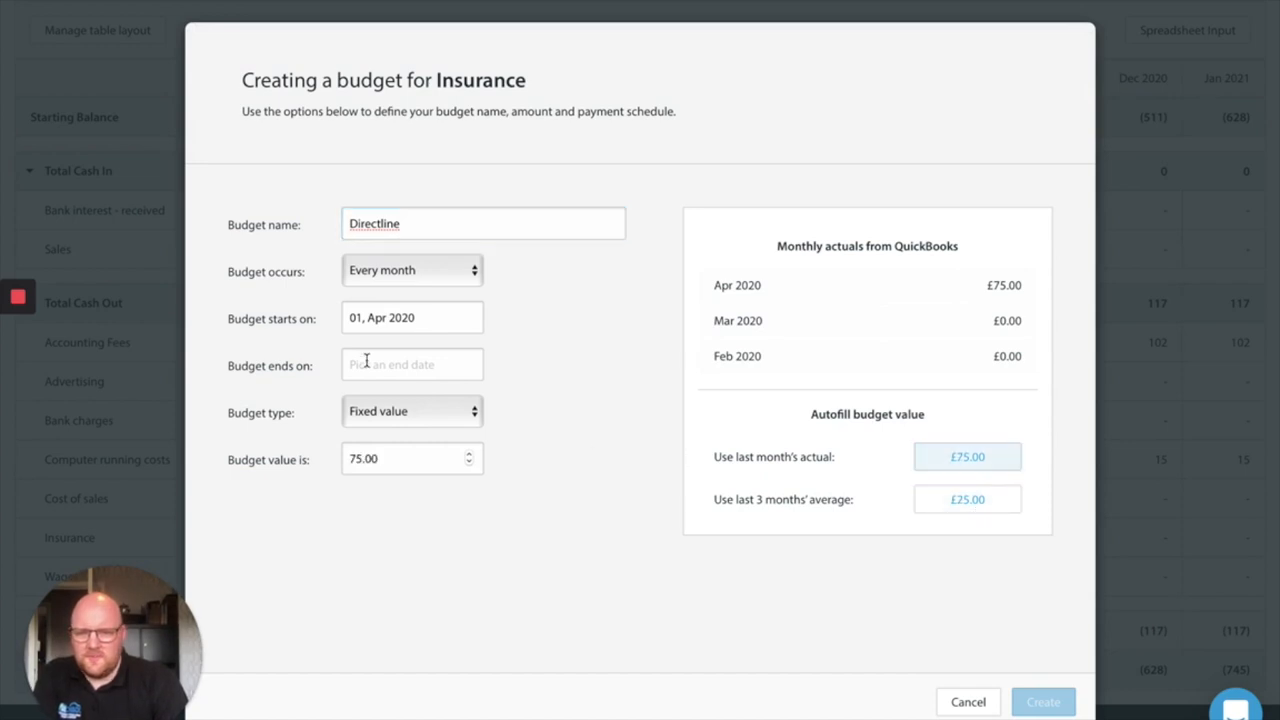
{"action": "type", "text": "31, May 2023"}
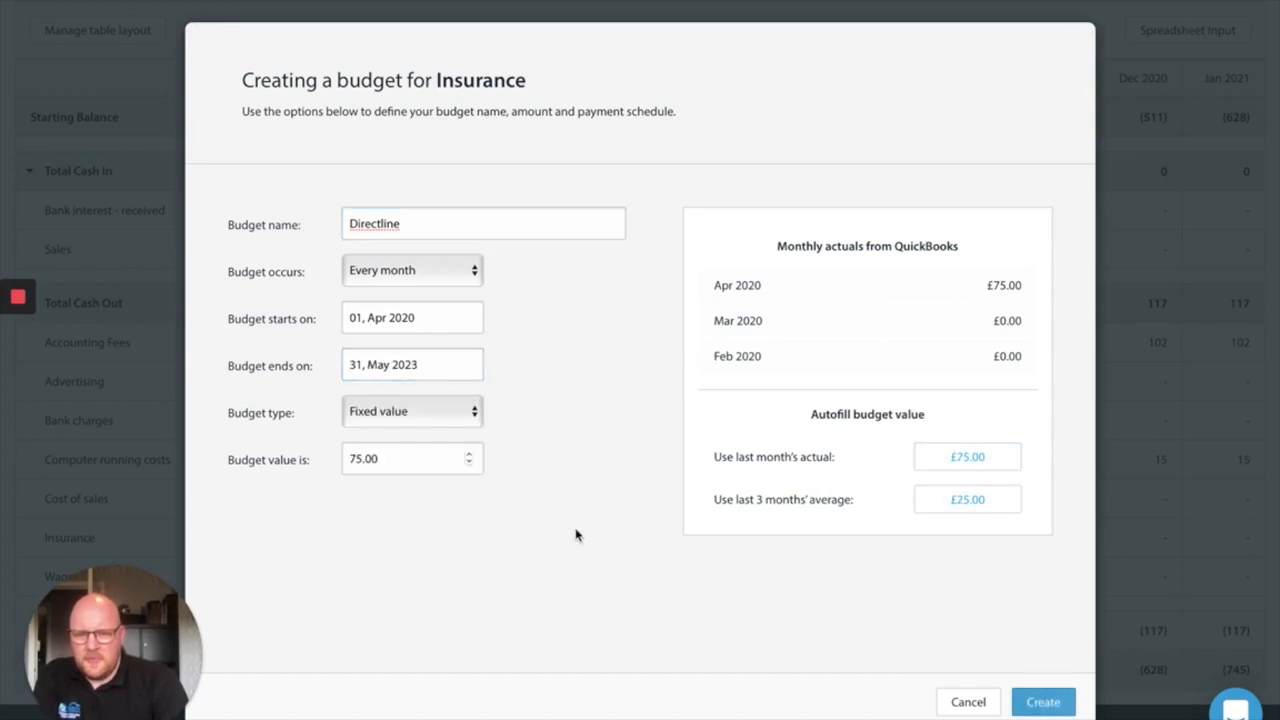
{"action": "left_click", "coordinate": [1042, 700]}
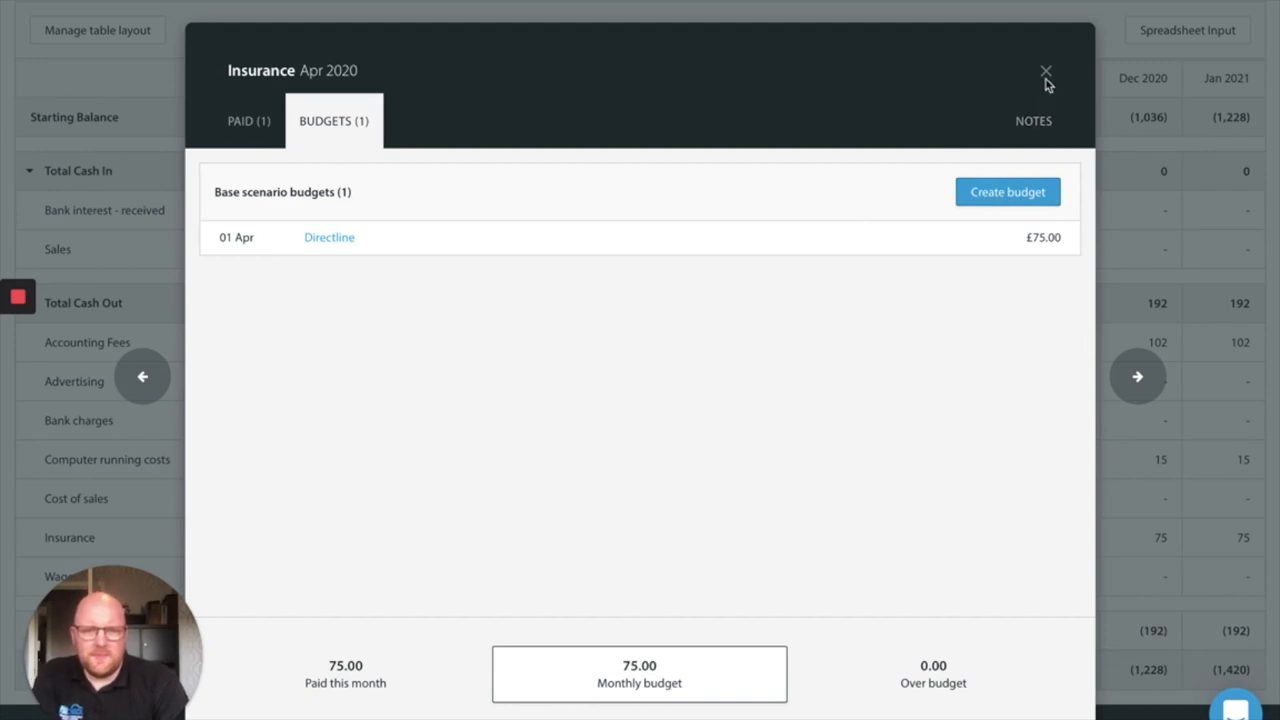
{"action": "left_click", "coordinate": [1046, 72]}
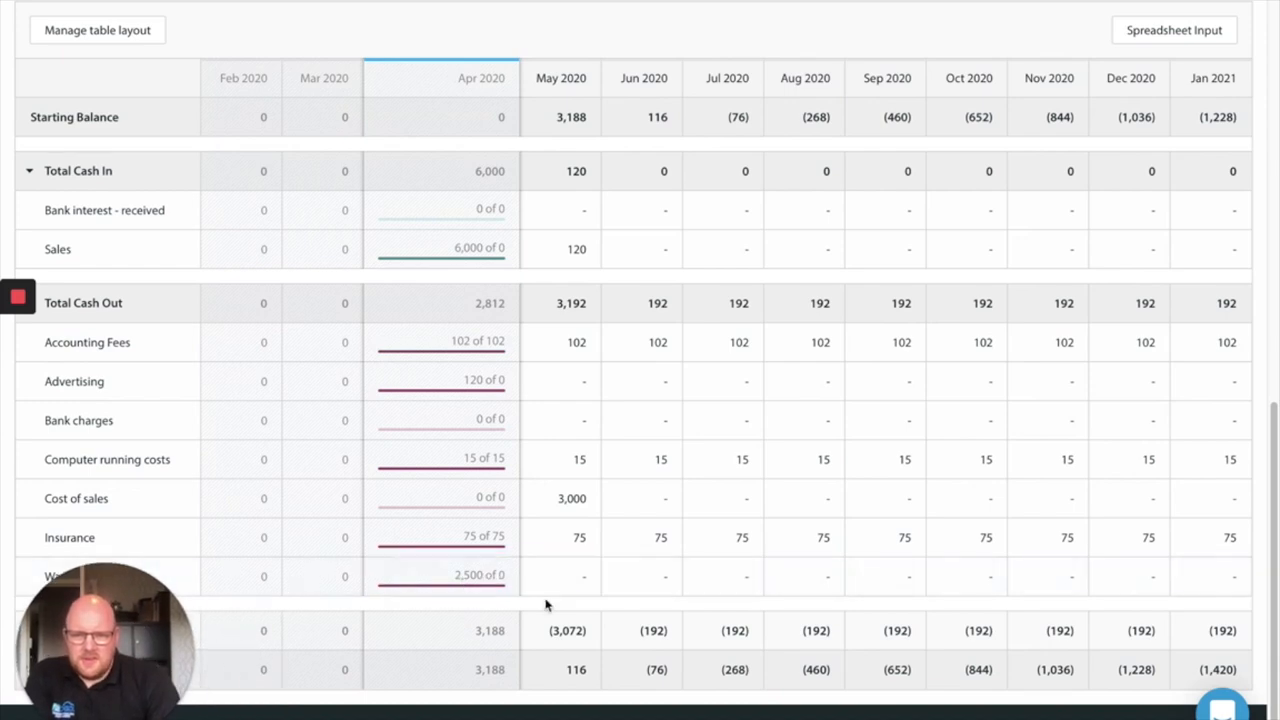
Open April 2020 Wages Expense details and compare its paid transactions with the empty budgets
{"action": "left_click", "coordinate": [440, 576]}
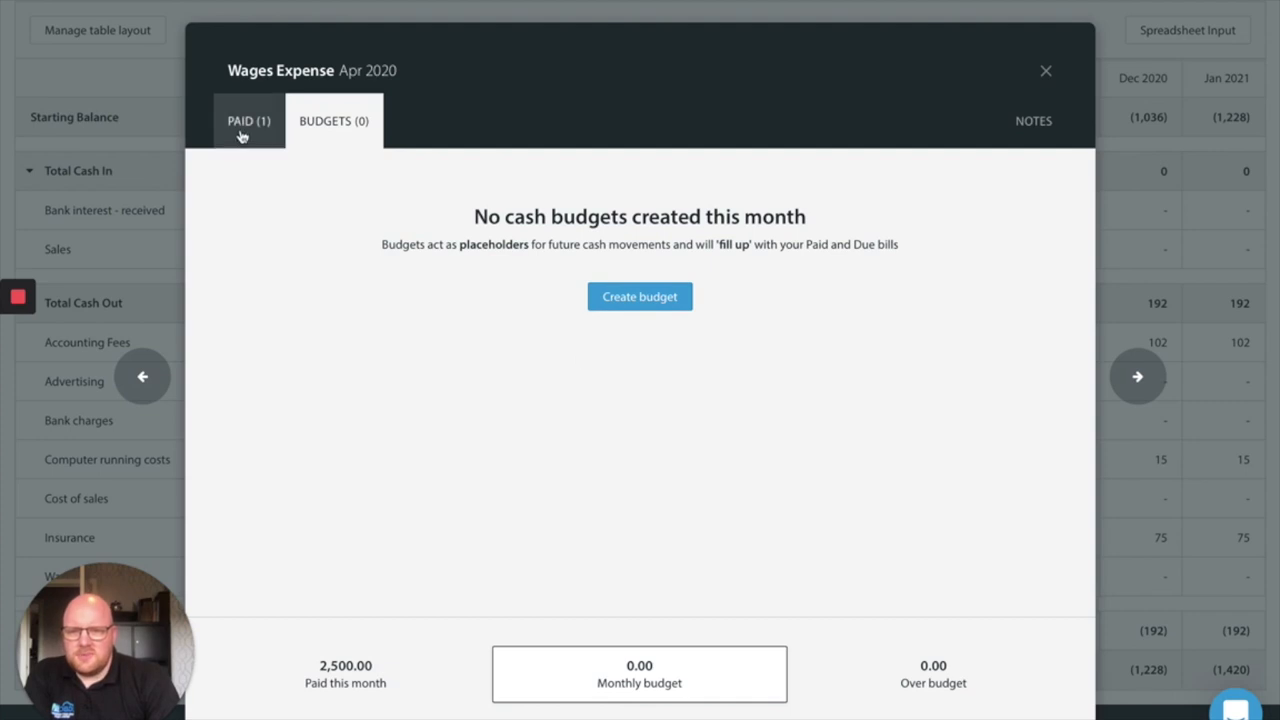
{"action": "left_click", "coordinate": [248, 120]}
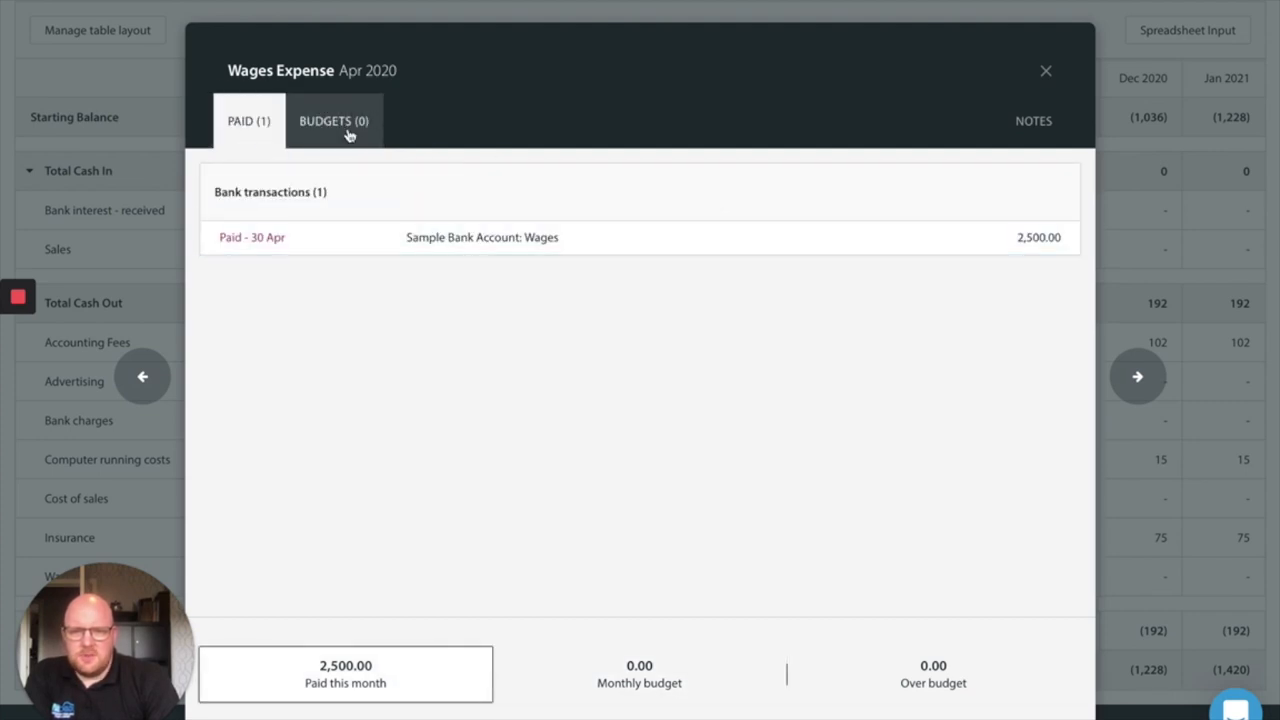
{"action": "left_click", "coordinate": [334, 120]}
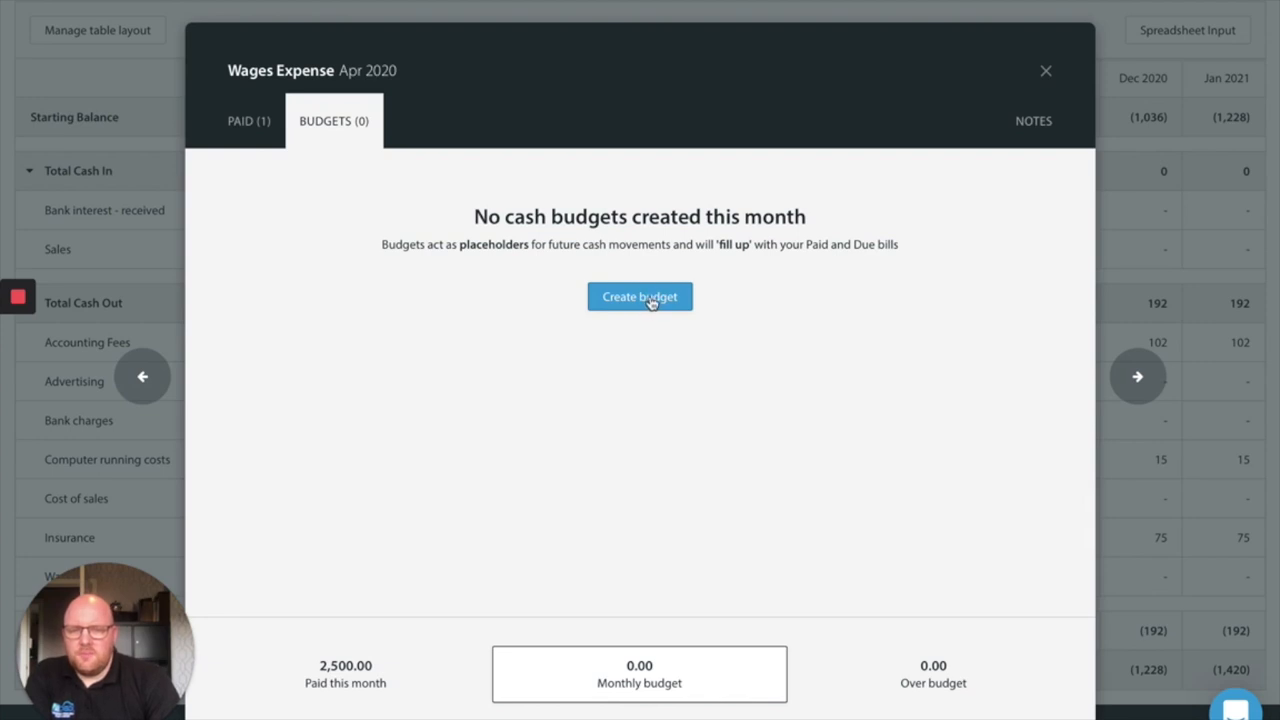
{"action": "mouse_move", "coordinate": [648, 308]}
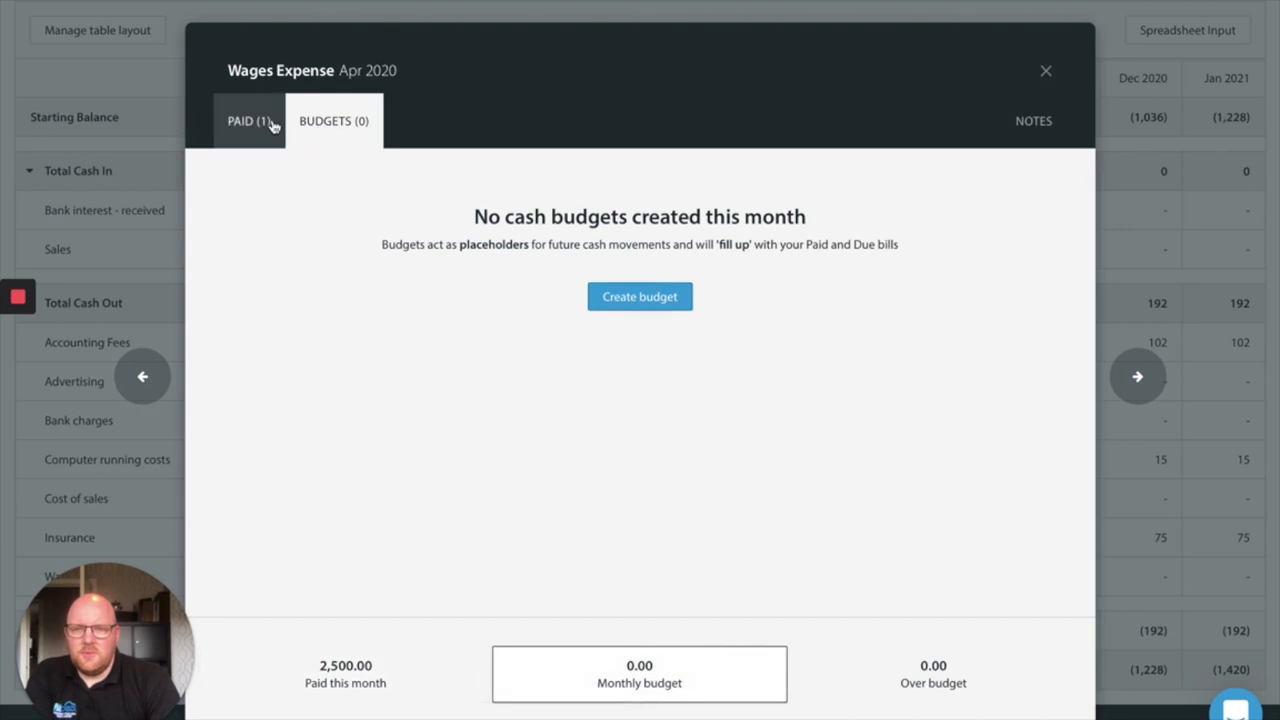
{"action": "left_click", "coordinate": [248, 122]}
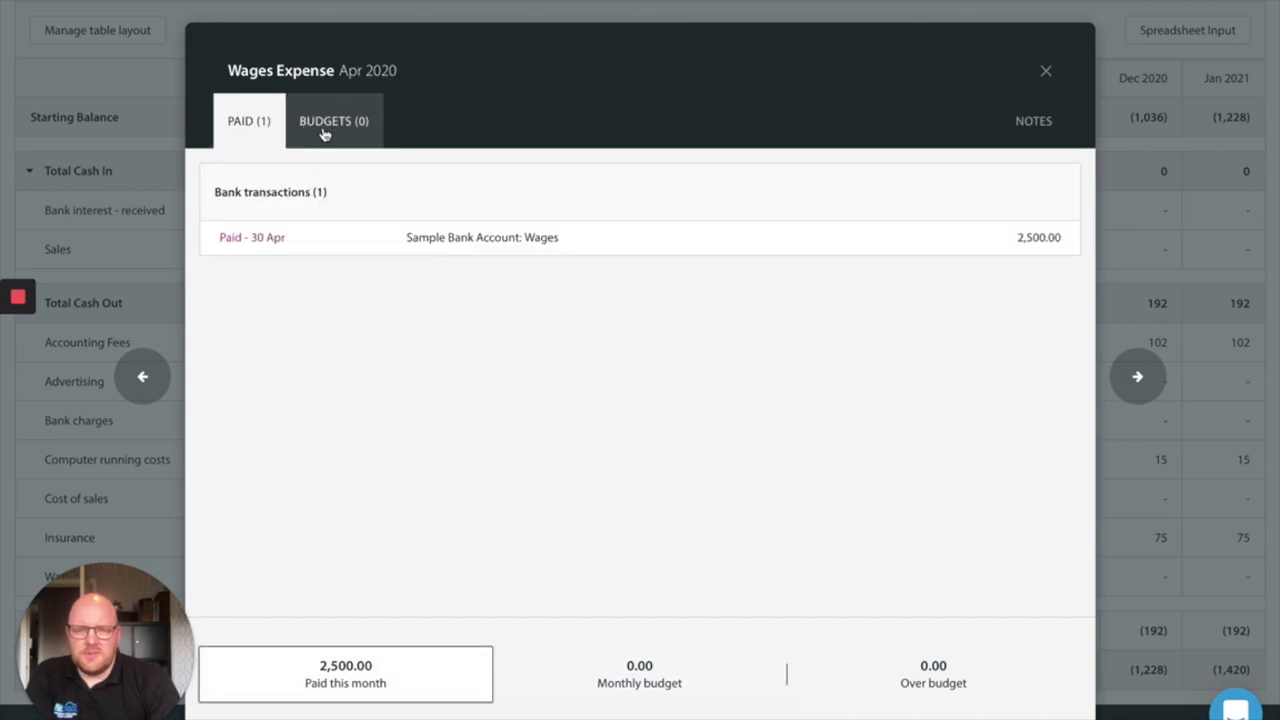
{"action": "mouse_move", "coordinate": [324, 136]}
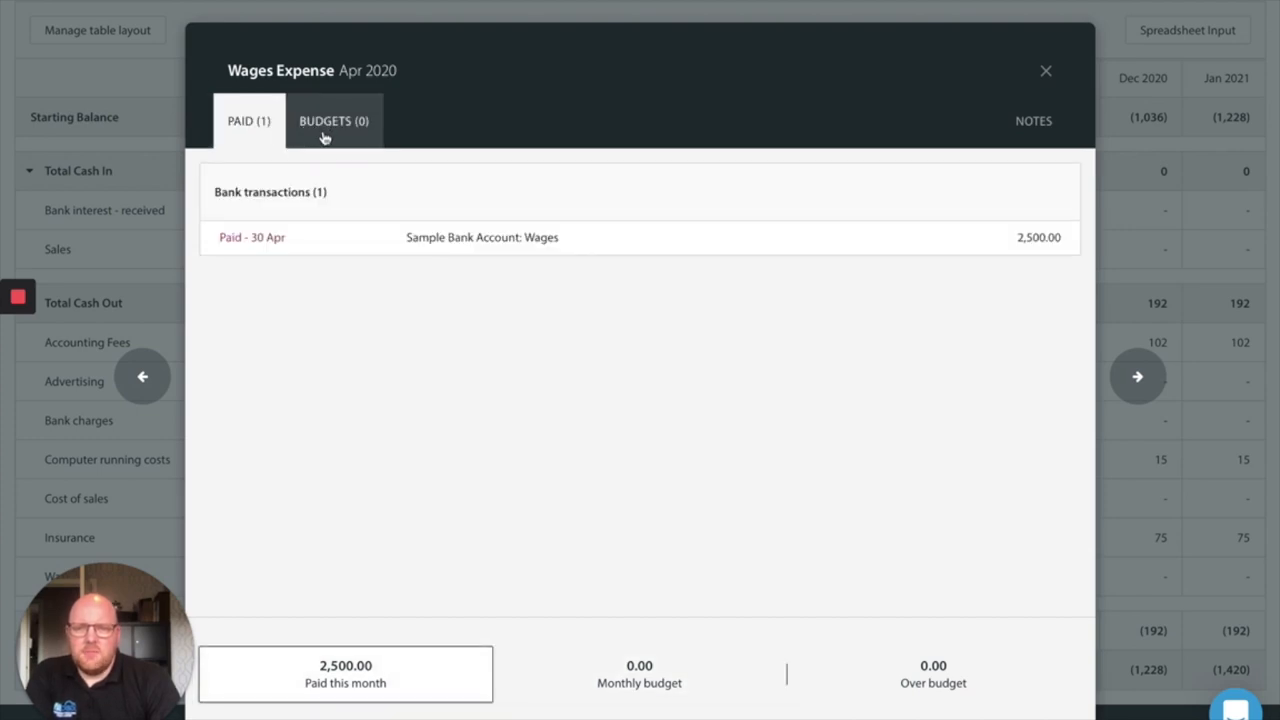
{"action": "left_click", "coordinate": [334, 120]}
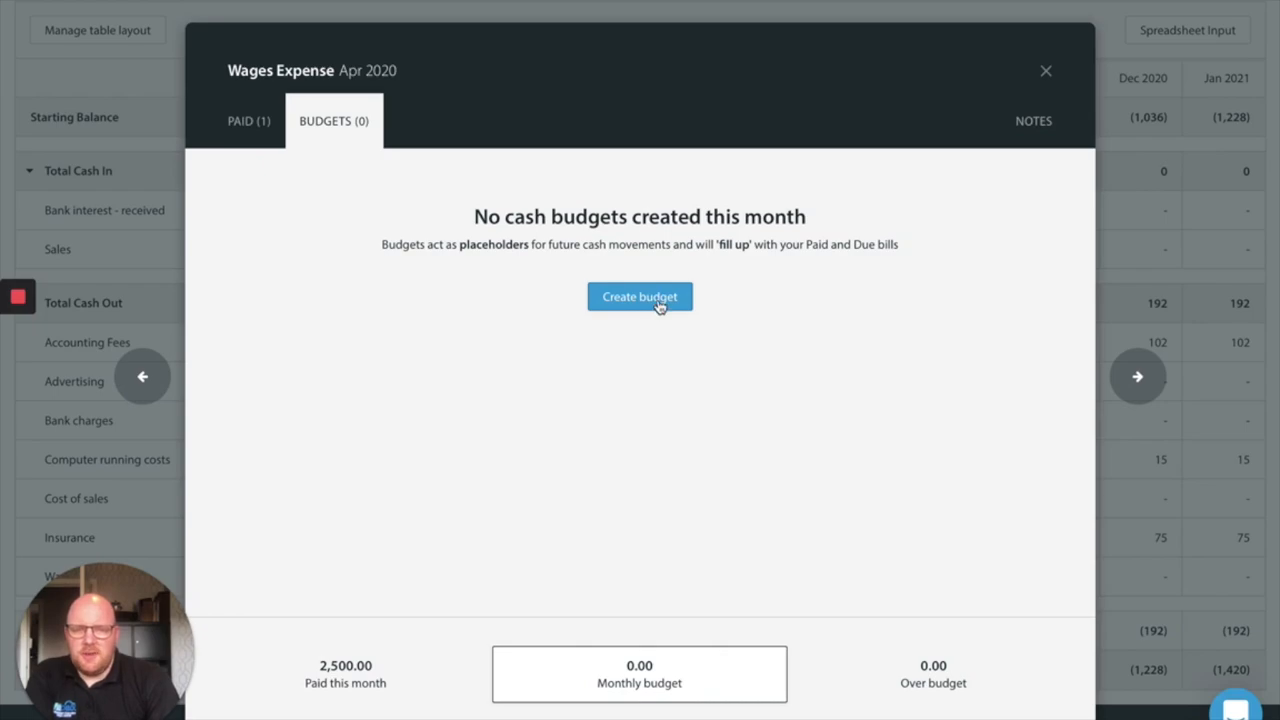
Create a Staff wages budget from 7 April 2020 to 31 May 2023 using last month's £2,500 actual
{"action": "left_click", "coordinate": [640, 296]}
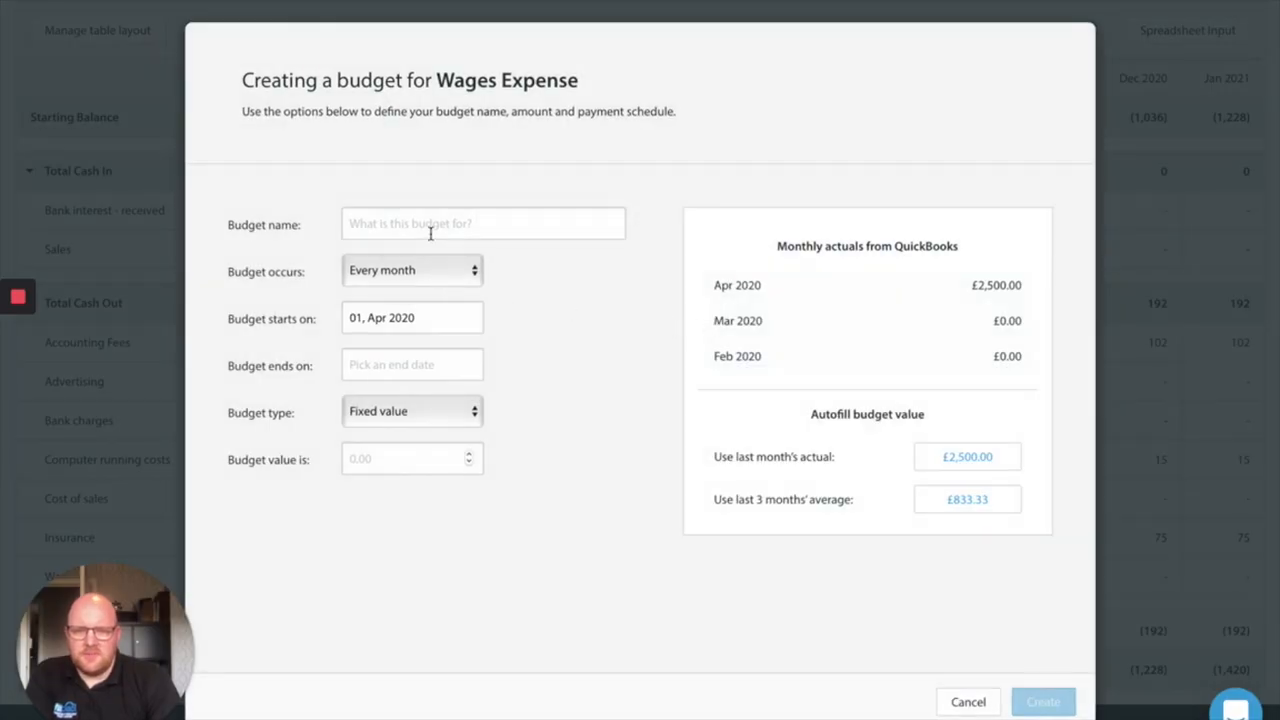
{"action": "left_click", "coordinate": [484, 224]}
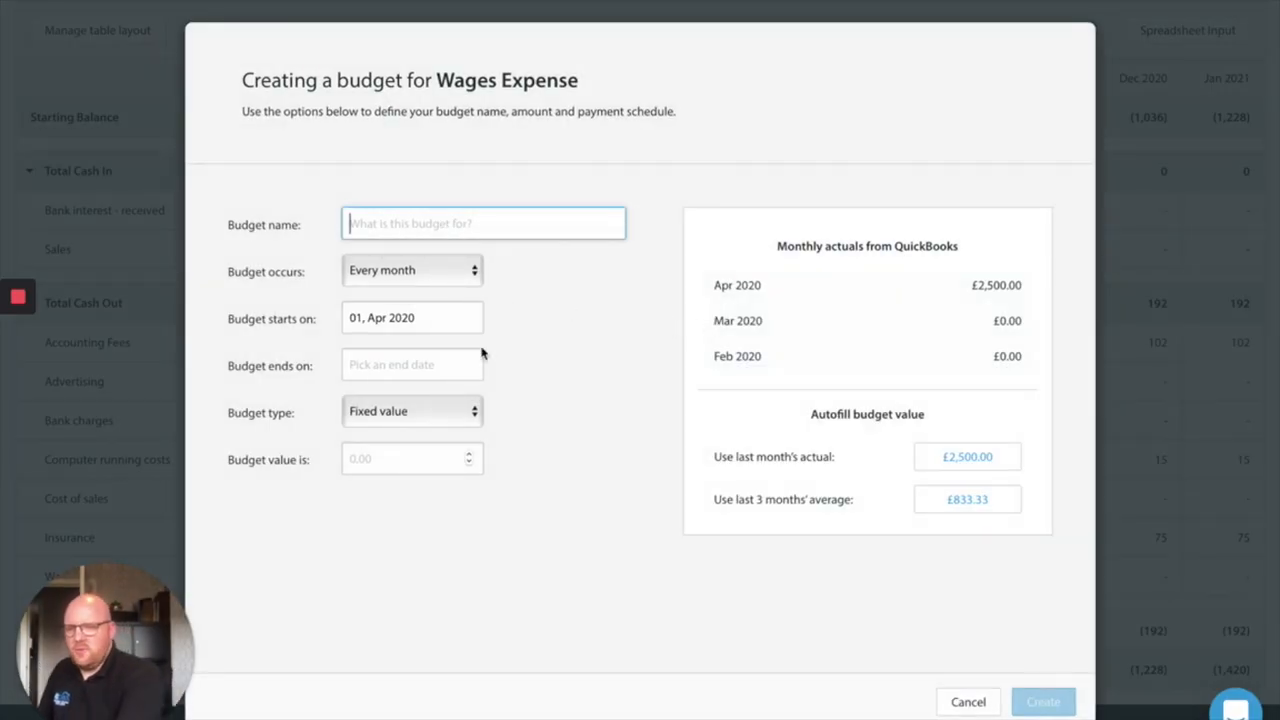
{"action": "type", "text": "Staff"}
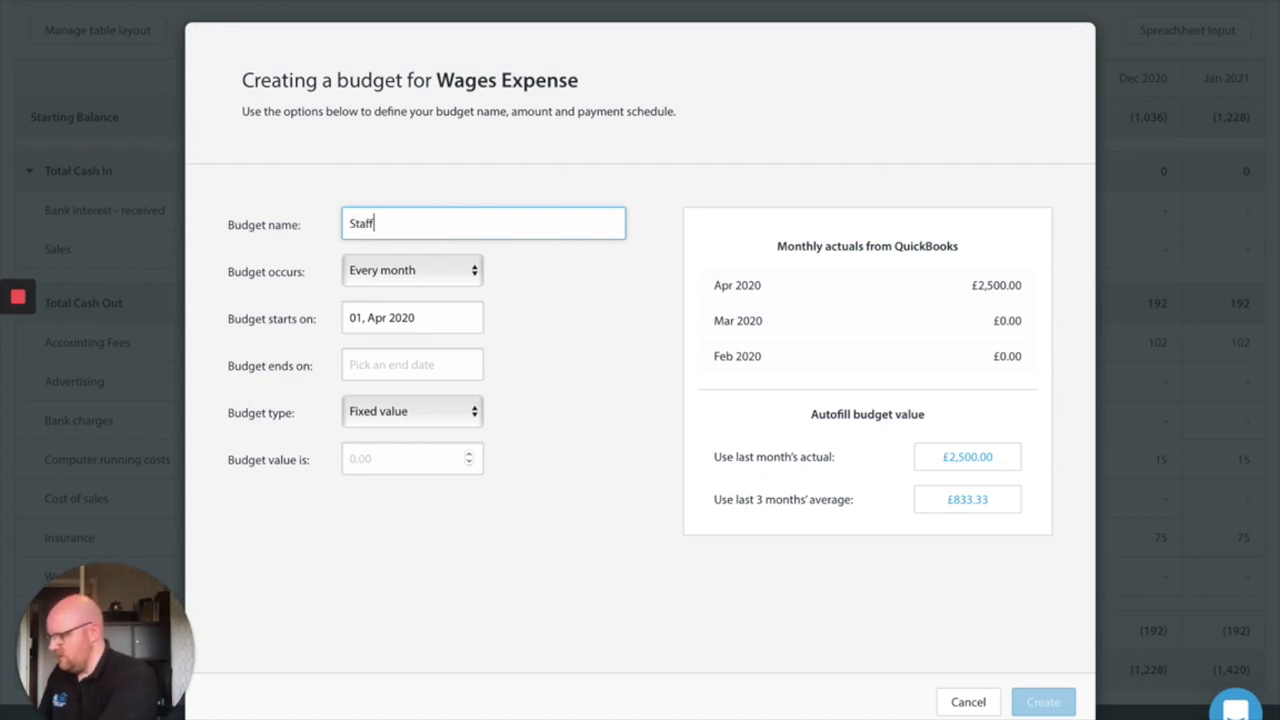
{"action": "type", "text": "wages"}
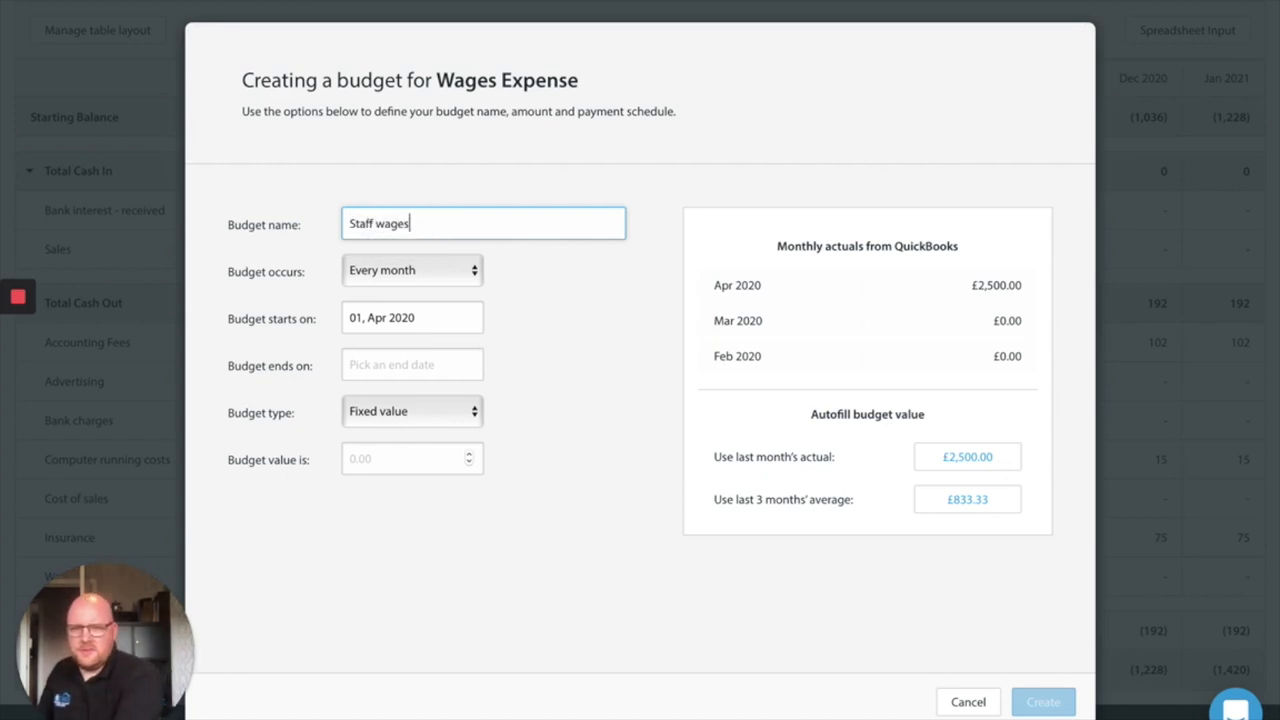
{"action": "left_click", "coordinate": [412, 364]}
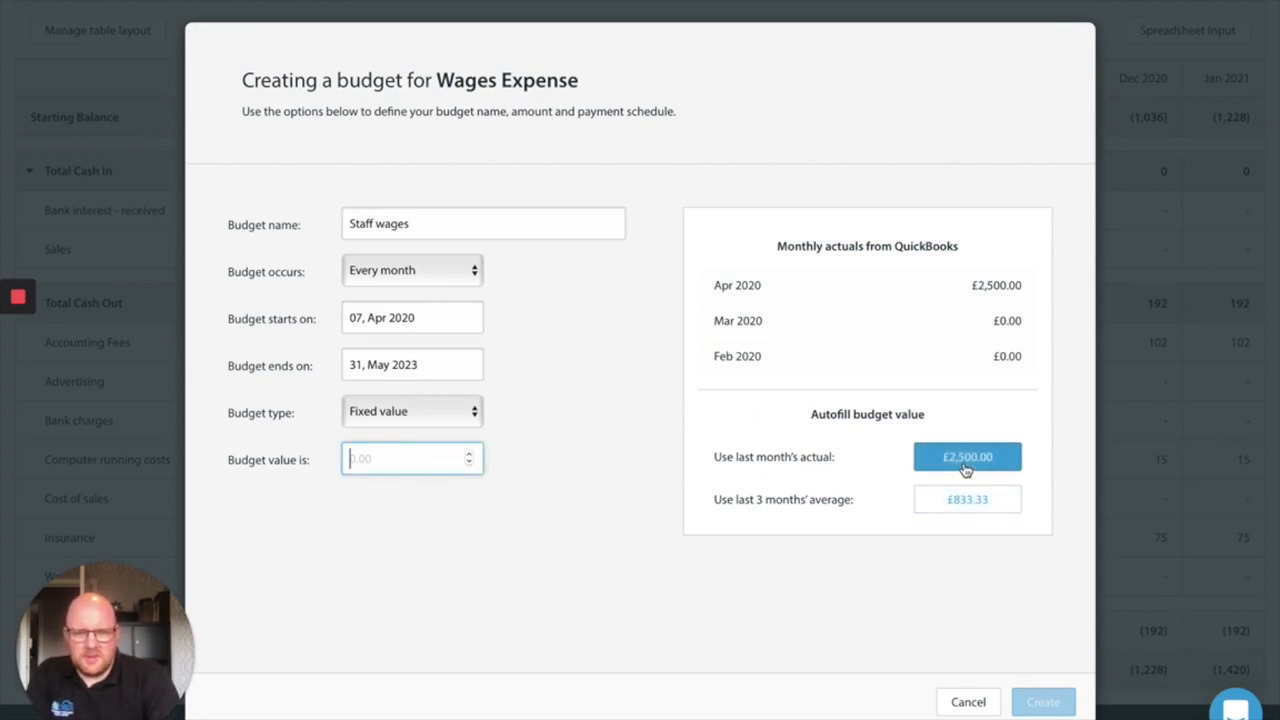
{"action": "left_click", "coordinate": [966, 456]}
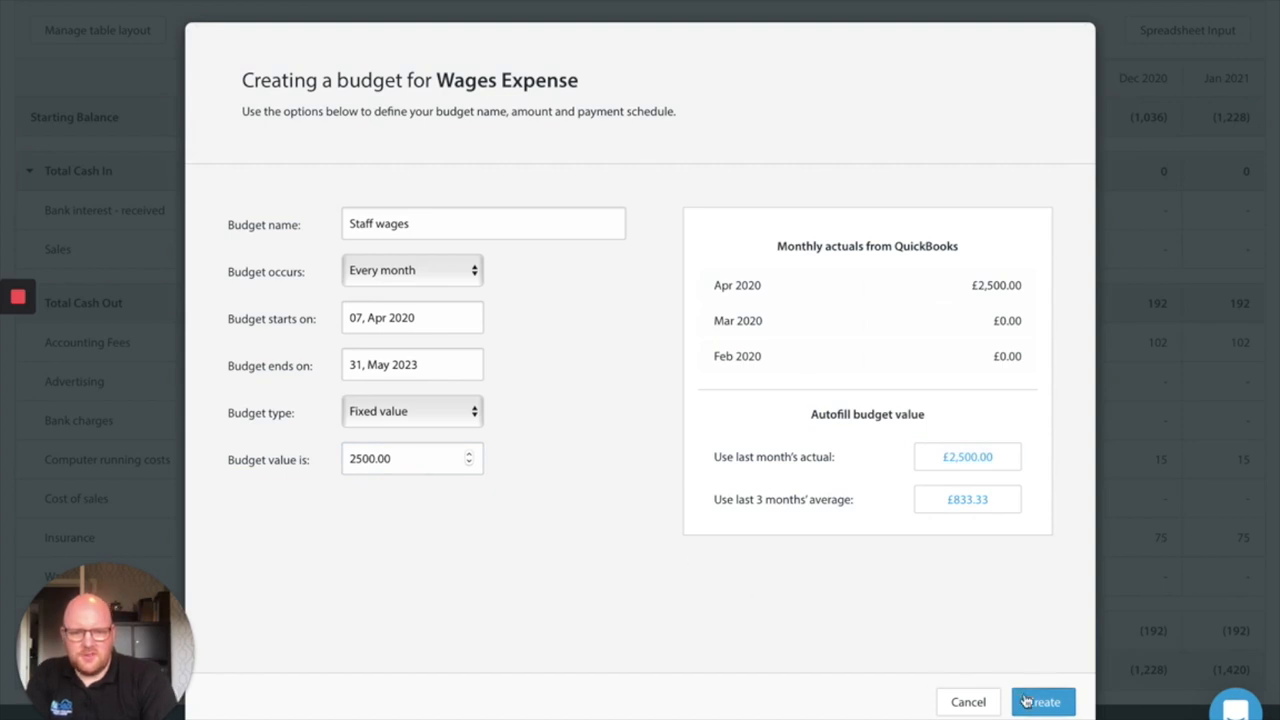
{"action": "left_click", "coordinate": [1042, 700]}
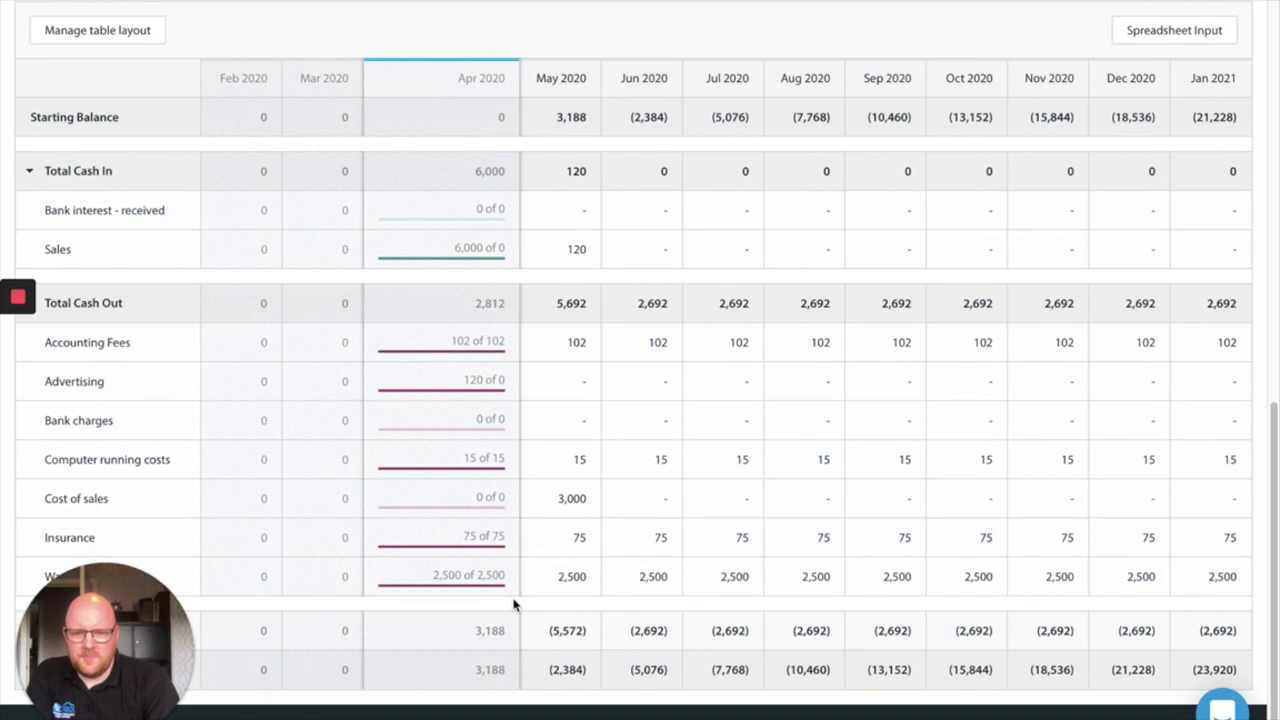
{"action": "mouse_move", "coordinate": [564, 662]}
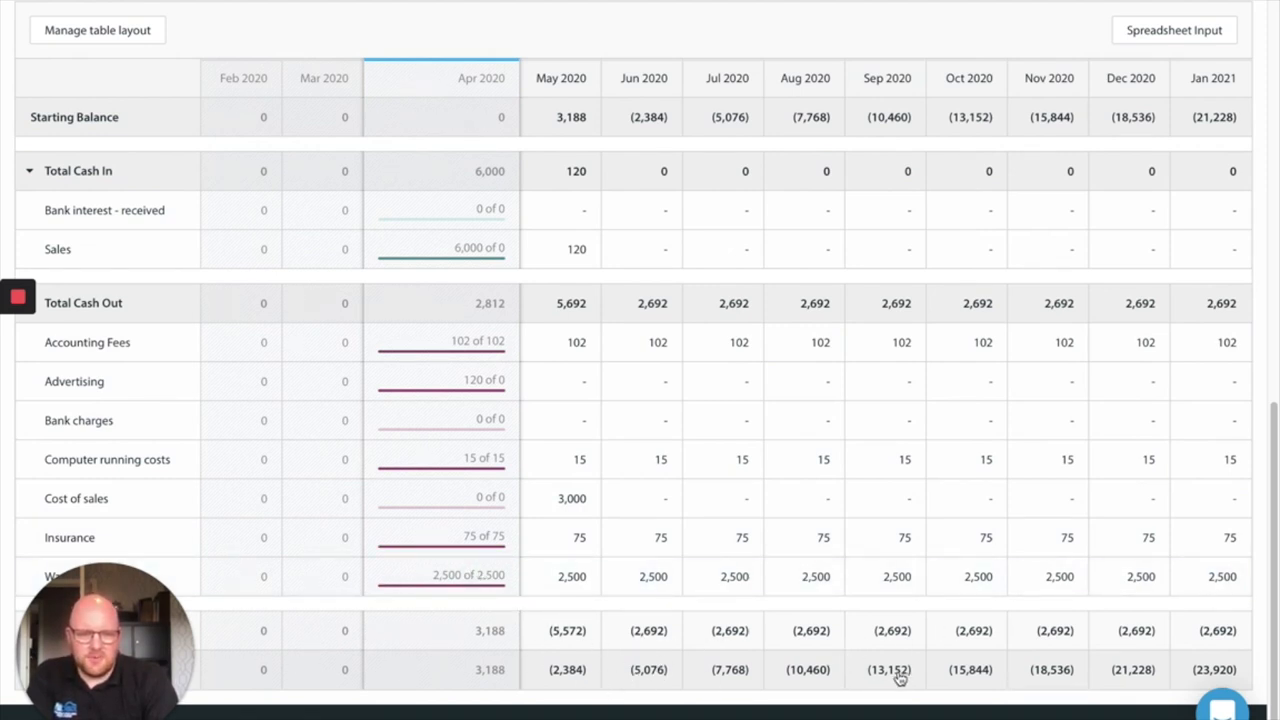
{"action": "mouse_move", "coordinate": [628, 668]}
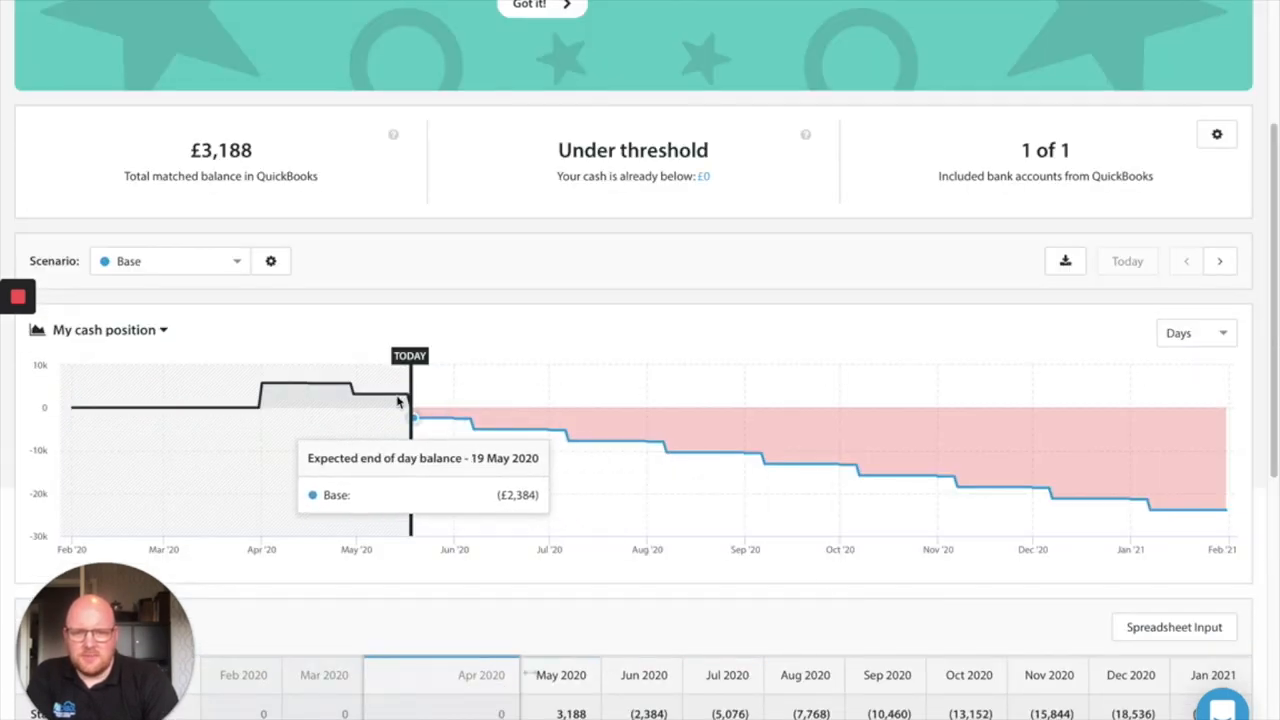
{"action": "mouse_move", "coordinate": [932, 476]}
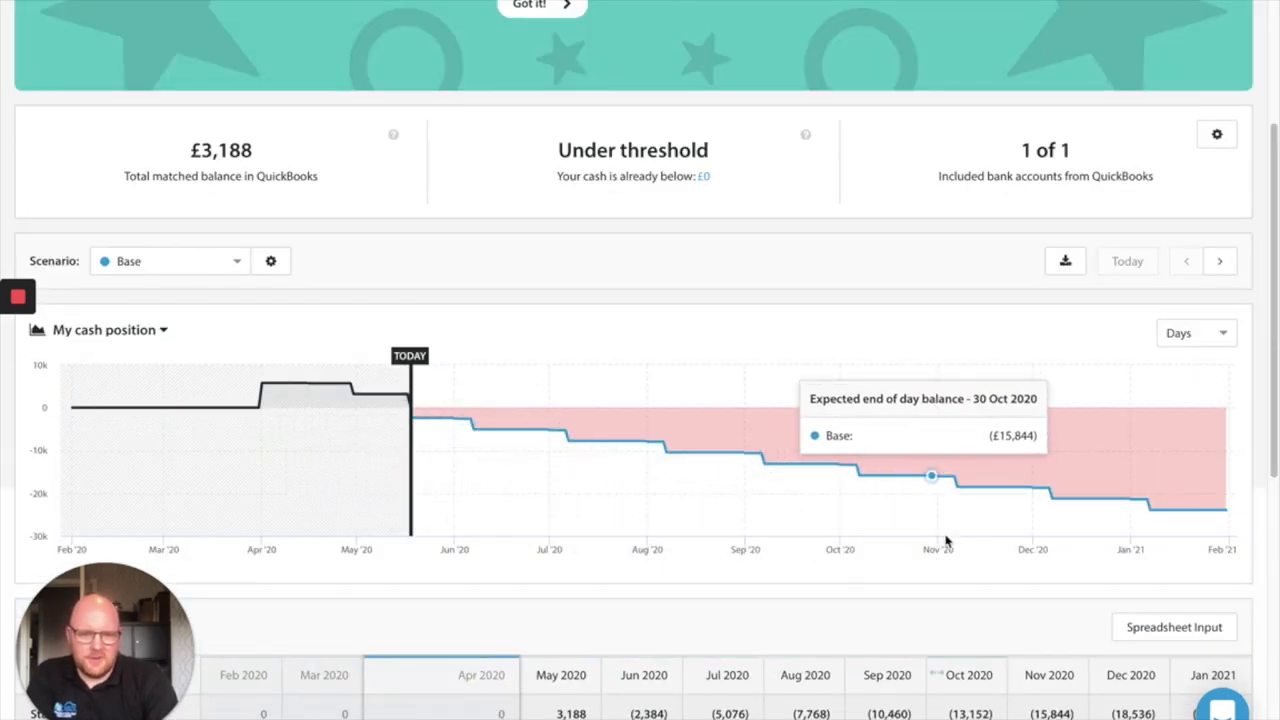
{"action": "scroll", "scroll_direction": "down", "scroll_amount": 3}
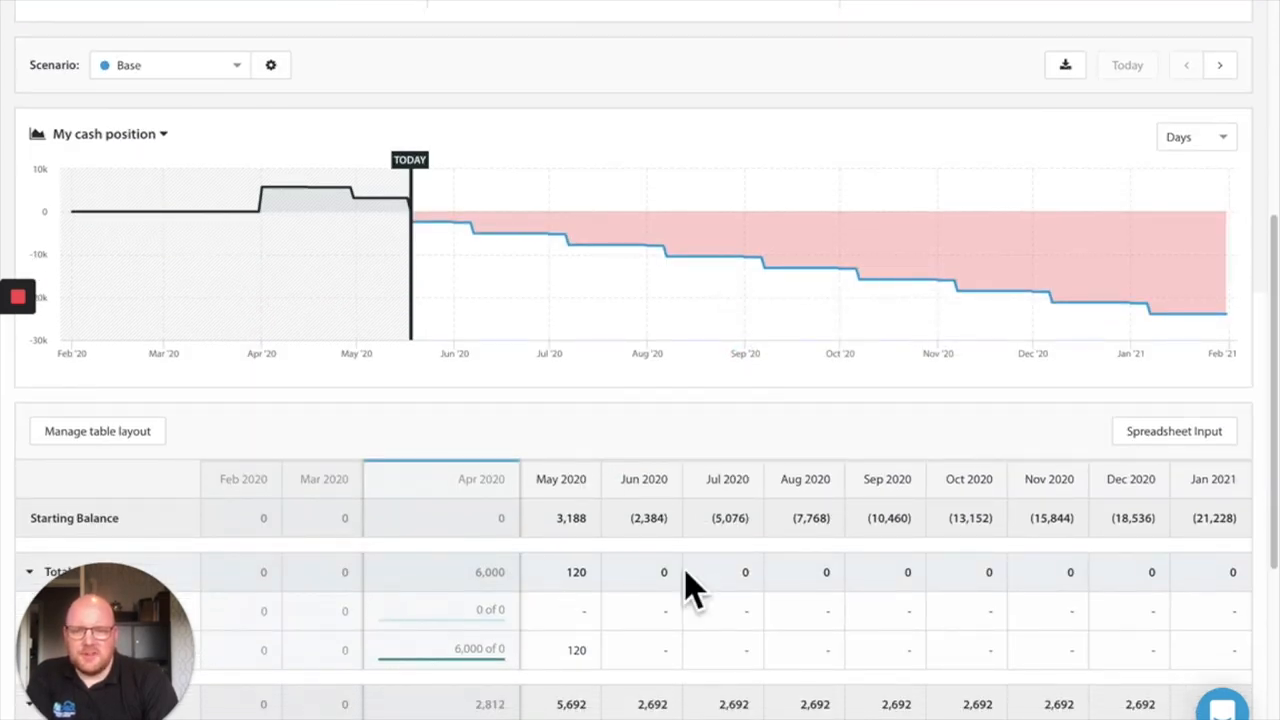
{"action": "scroll", "scroll_direction": "down", "scroll_amount": 3}
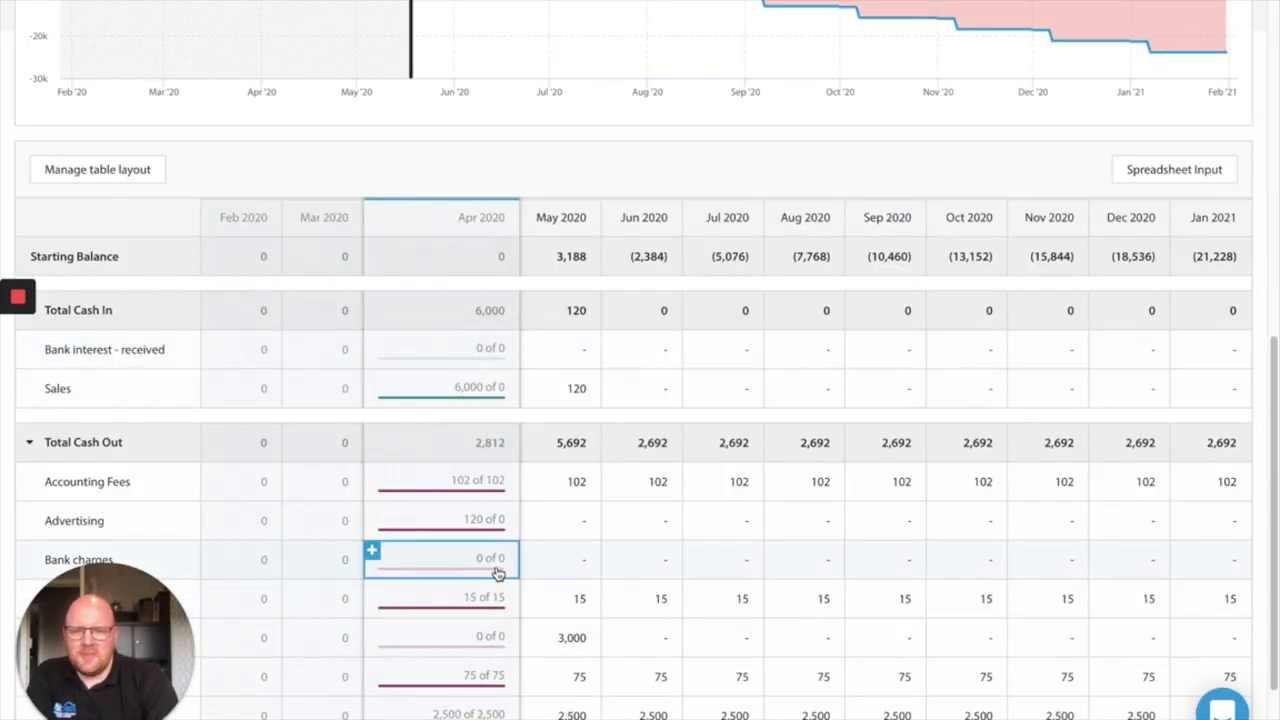
Review the sales actually received in April 2020 Sales details, then close them
{"action": "left_click", "coordinate": [470, 388]}
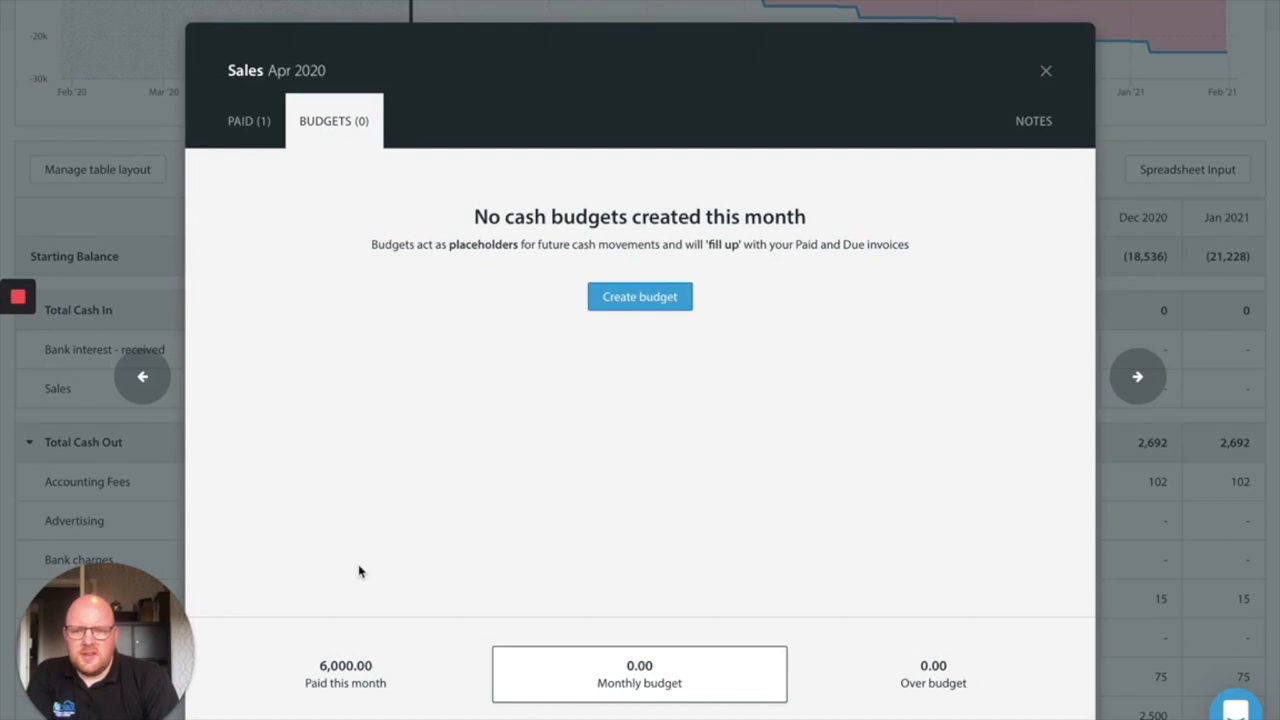
{"action": "left_click", "coordinate": [248, 120]}
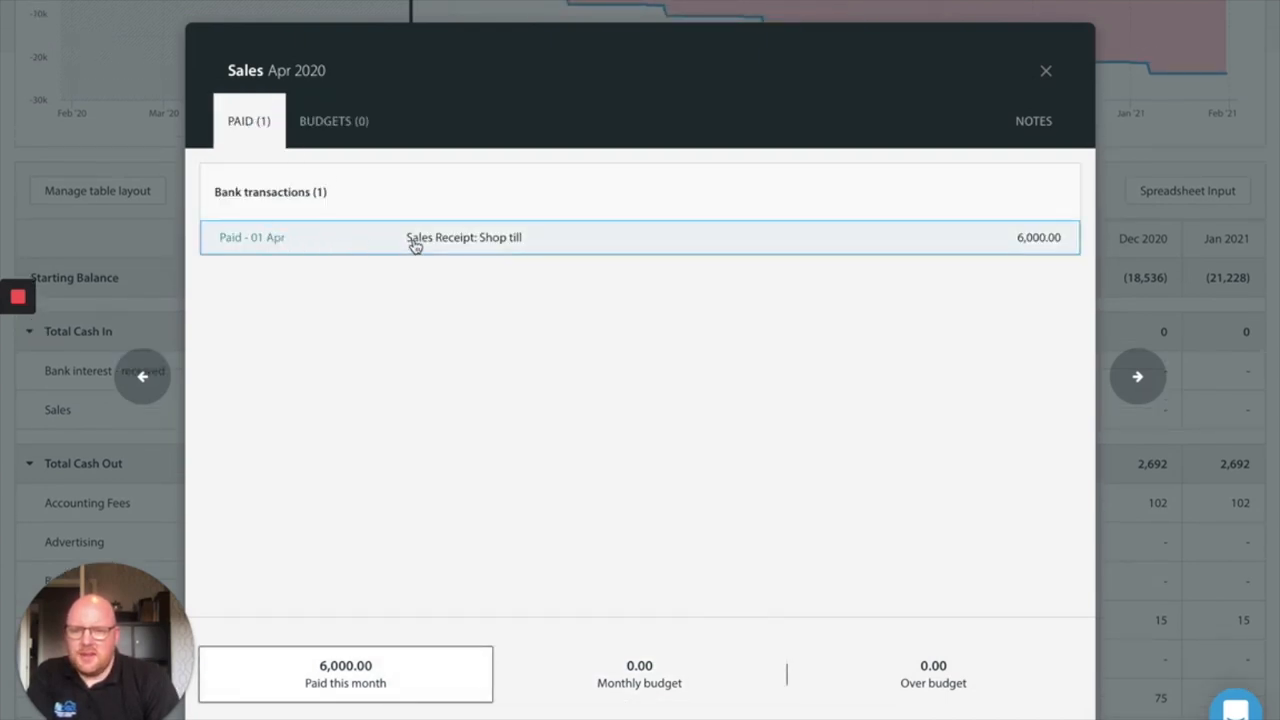
{"action": "mouse_move", "coordinate": [1036, 252]}
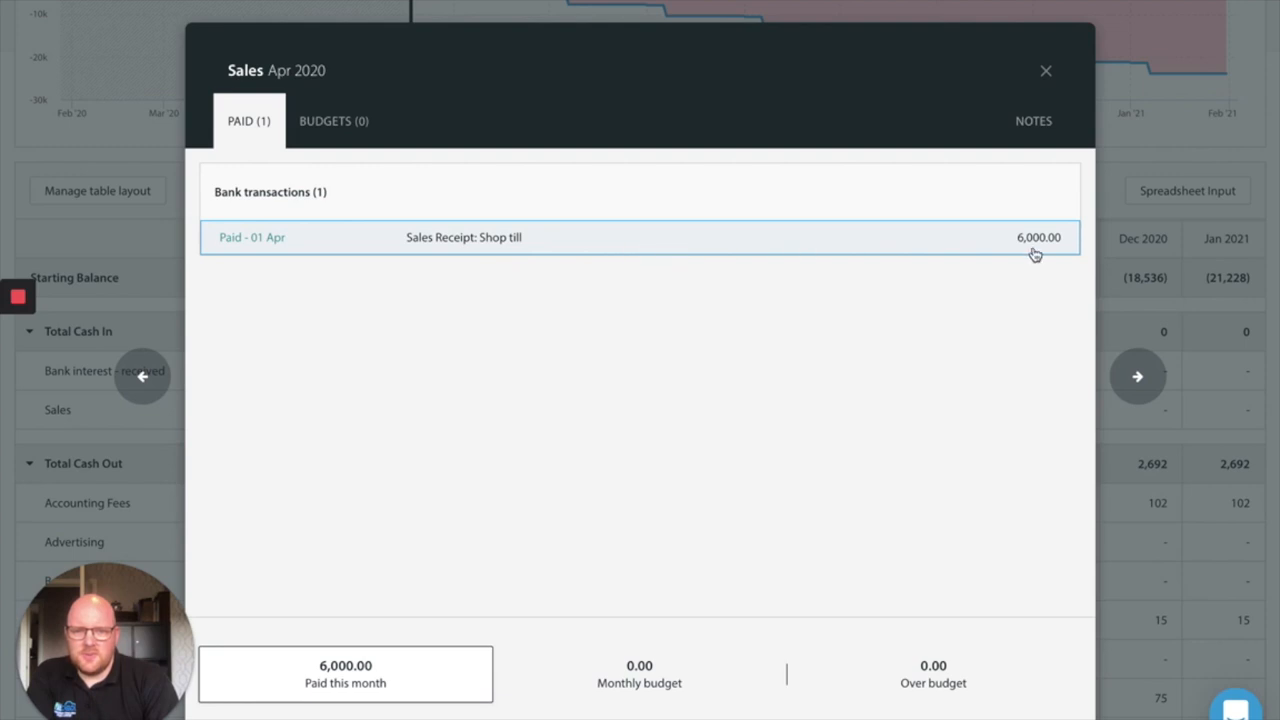
{"action": "left_click", "coordinate": [1046, 70]}
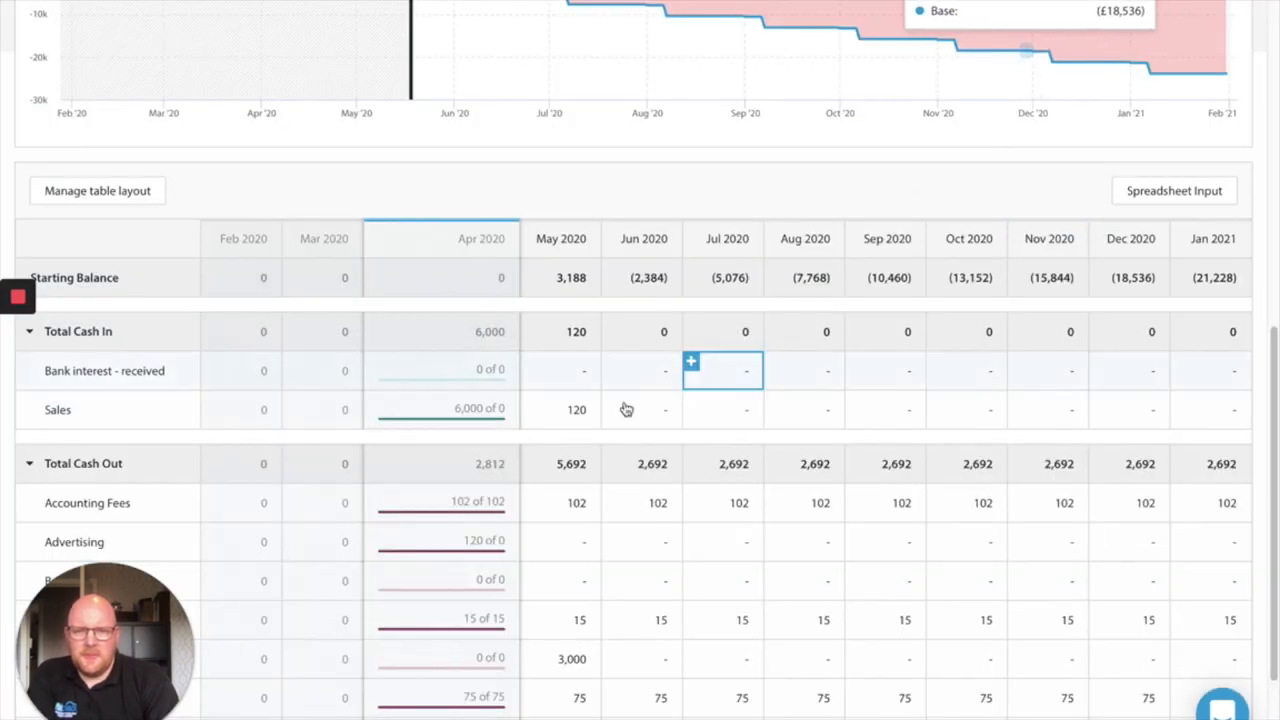
Check May 2020 Sales' £120 due from Client A and reopen its empty Budgets tab
{"action": "left_click", "coordinate": [576, 408]}
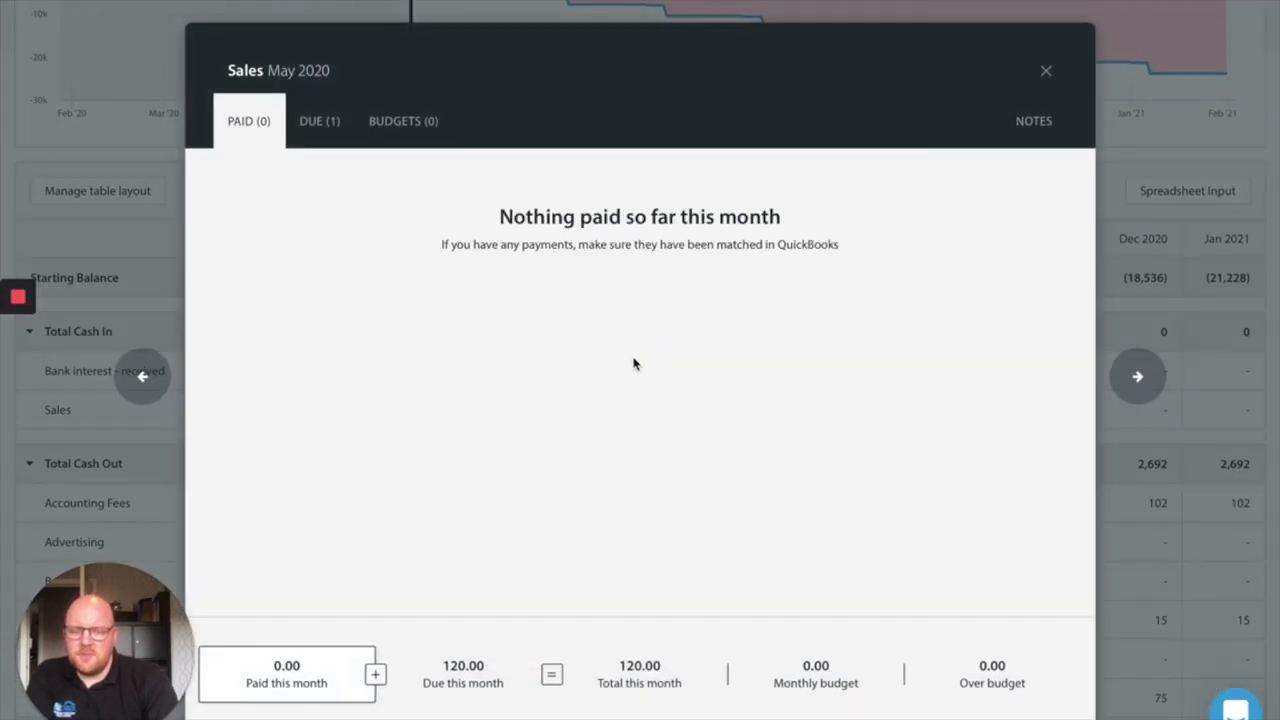
{"action": "left_click", "coordinate": [320, 120]}
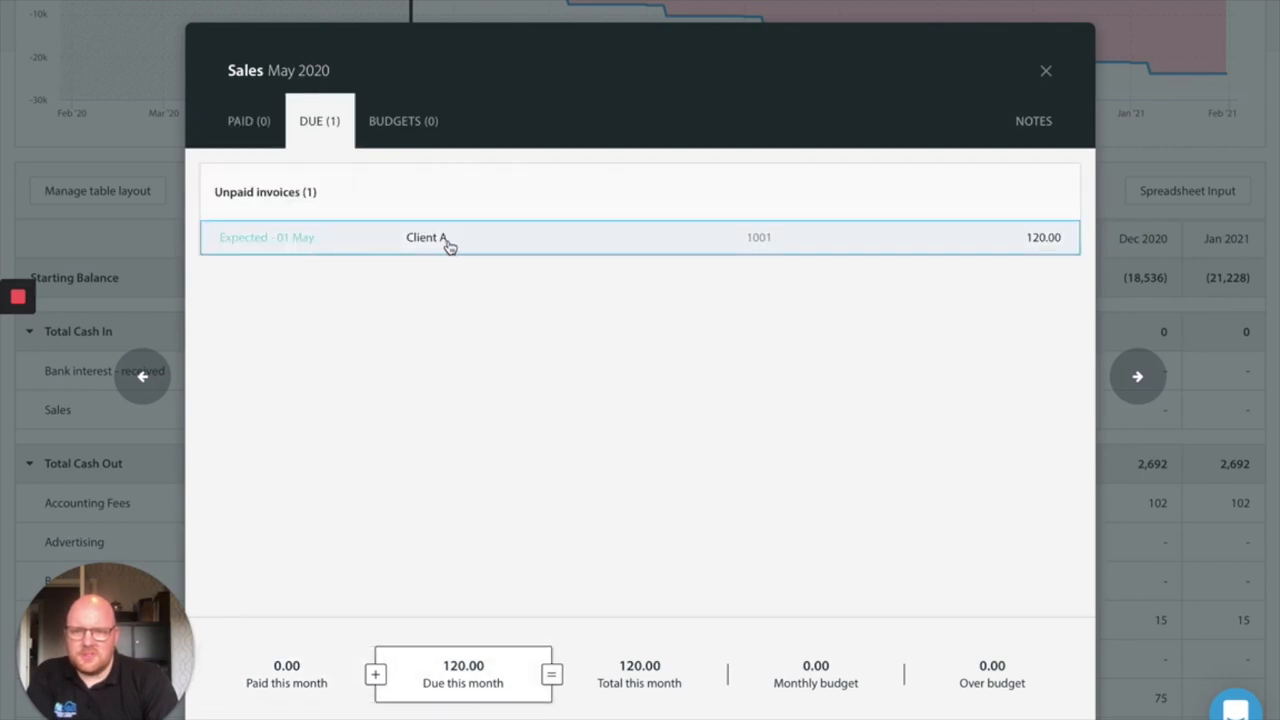
{"action": "left_click", "coordinate": [1046, 70]}
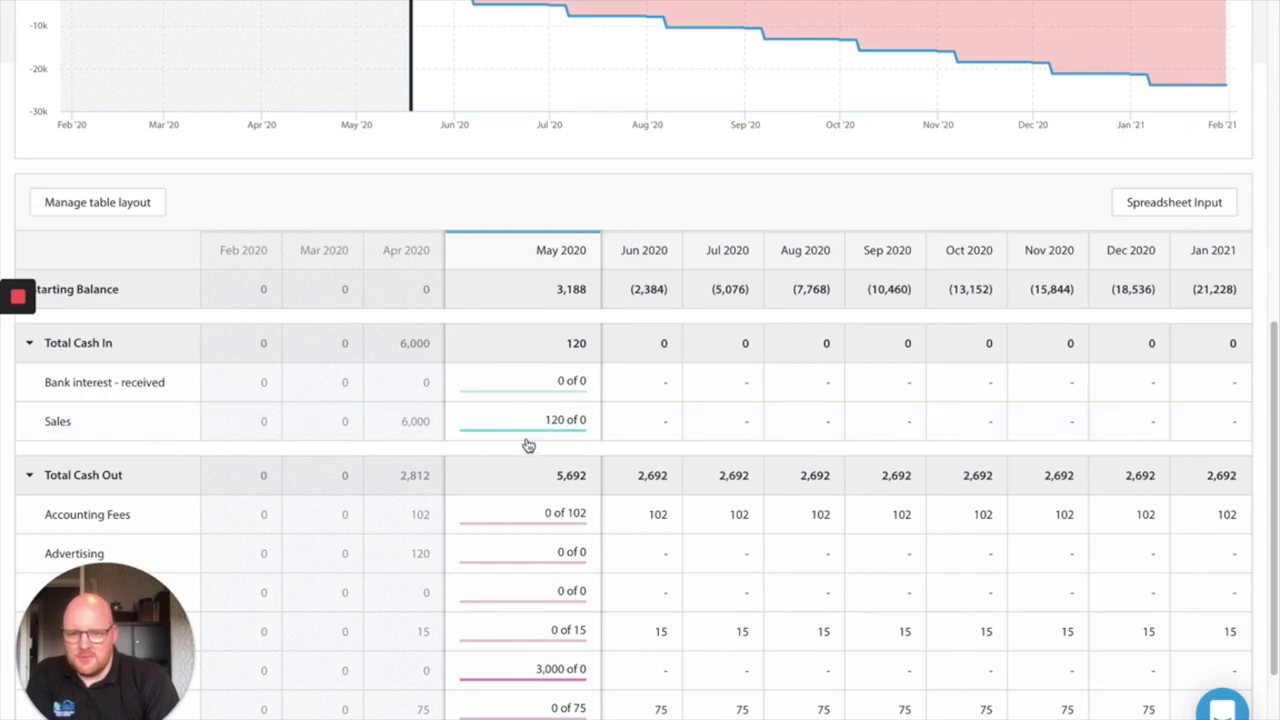
{"action": "left_click", "coordinate": [520, 420]}
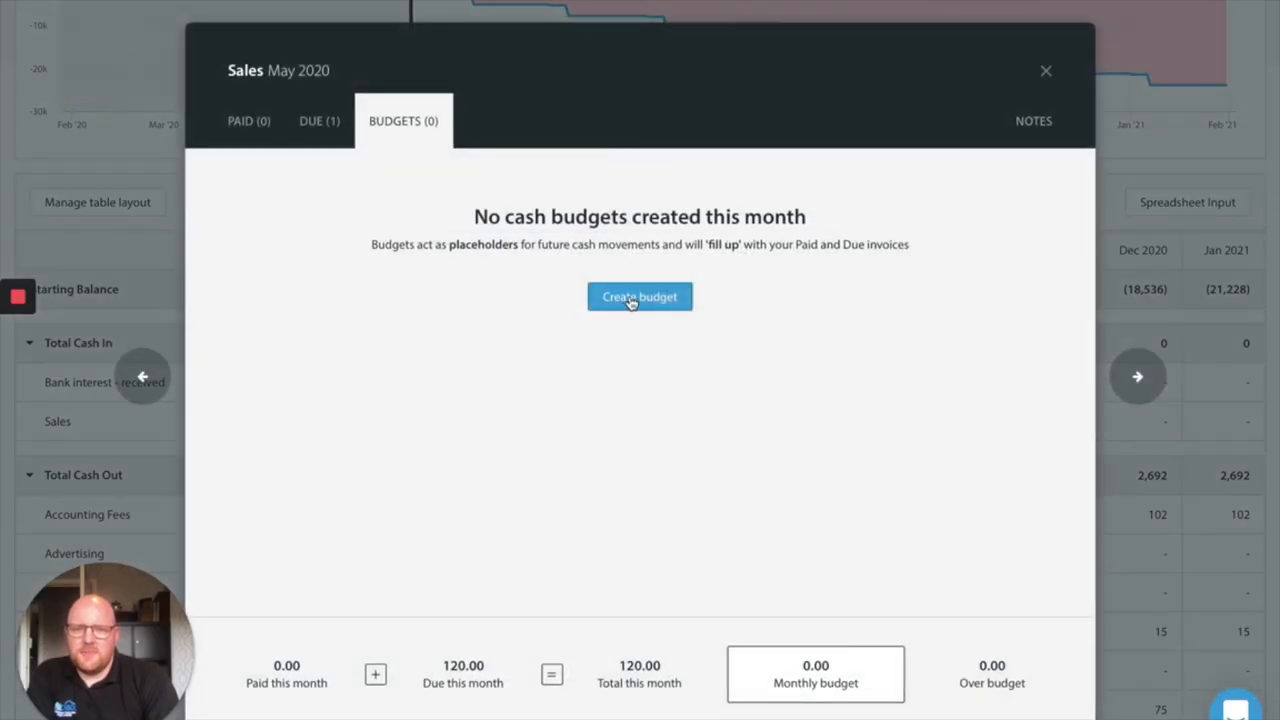
Name the new Sales budget Online, running every month from 31 May to 30 Nov 2020
{"action": "left_click", "coordinate": [640, 296]}
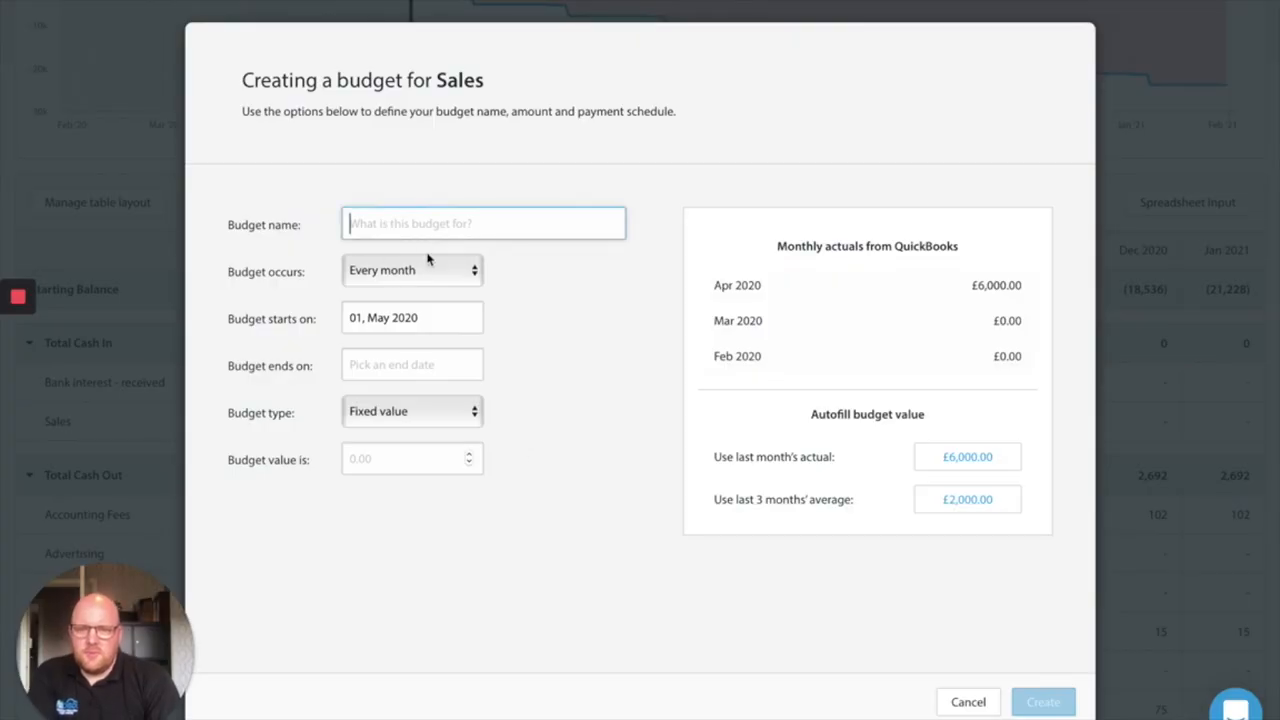
{"action": "type", "text": "Online"}
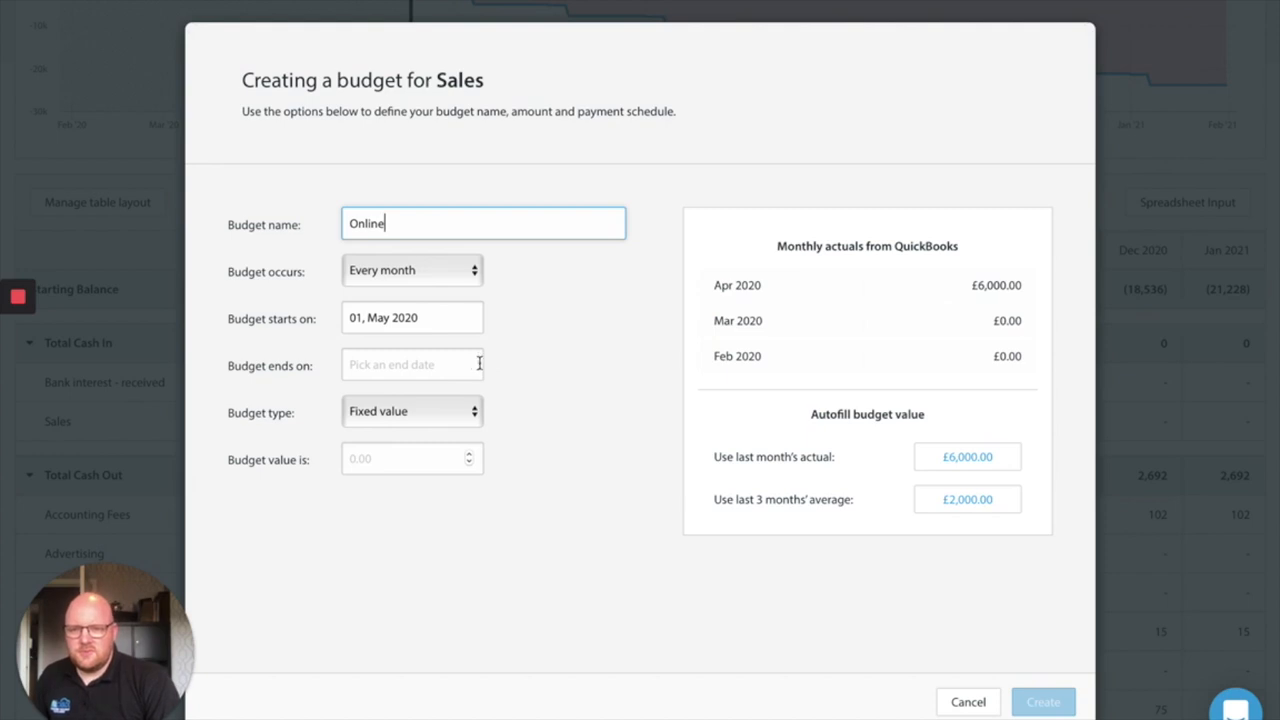
{"action": "mouse_move", "coordinate": [432, 376]}
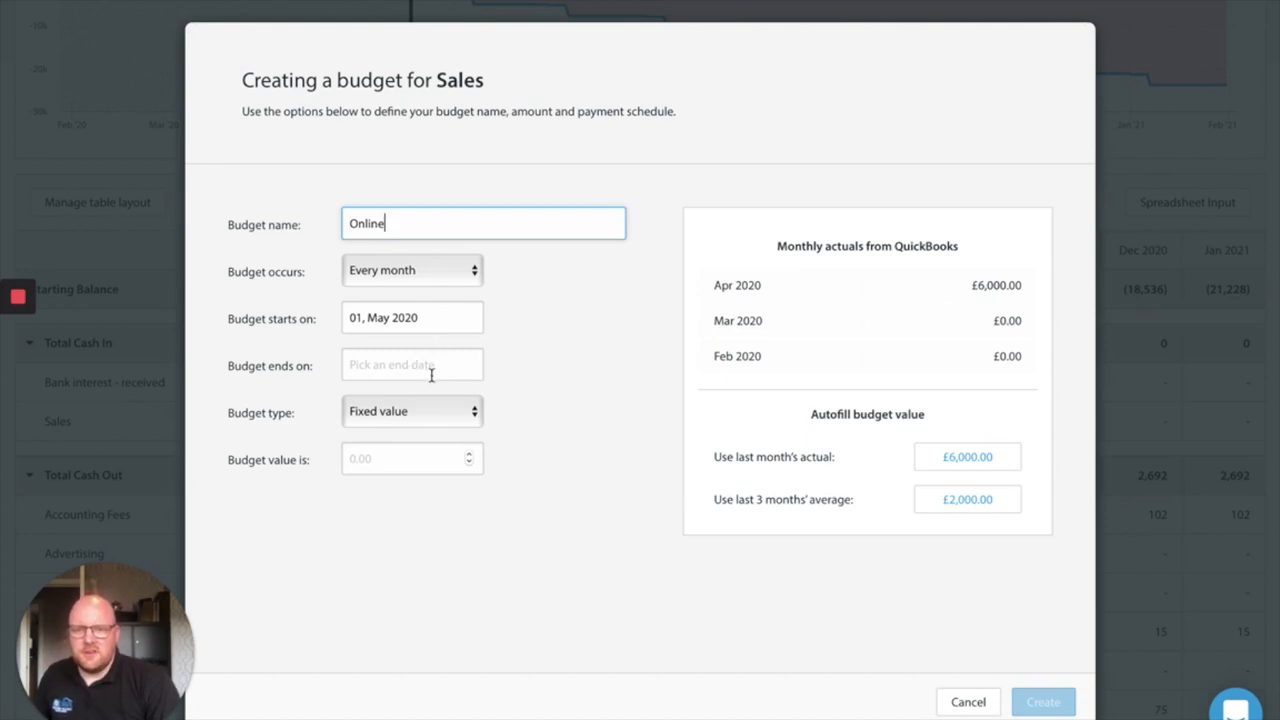
{"action": "mouse_move", "coordinate": [430, 266]}
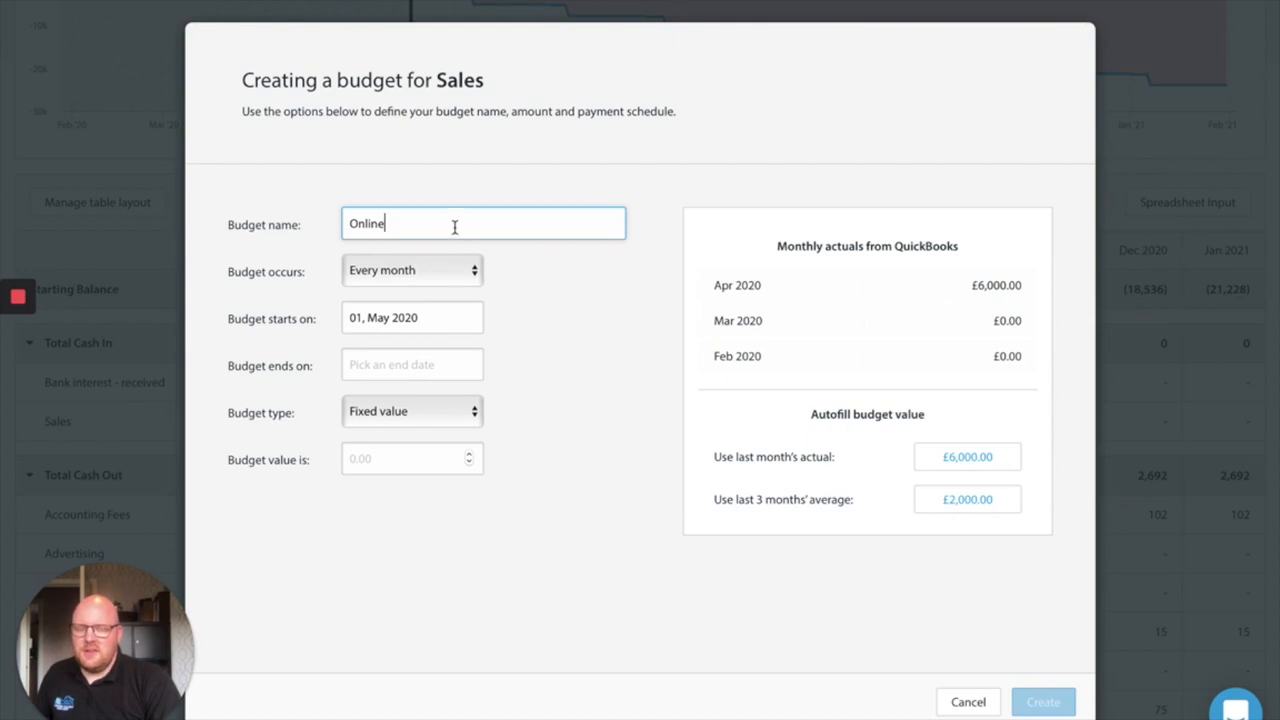
{"action": "left_click", "coordinate": [412, 364]}
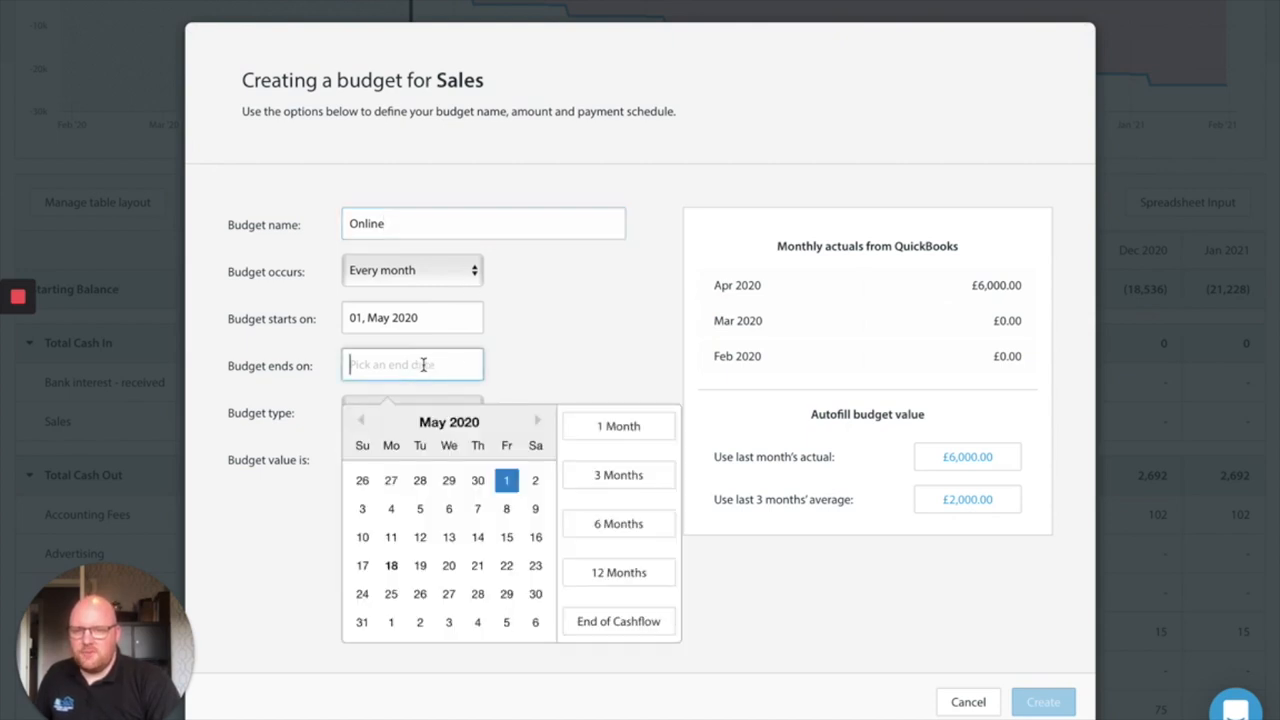
{"action": "mouse_move", "coordinate": [504, 376]}
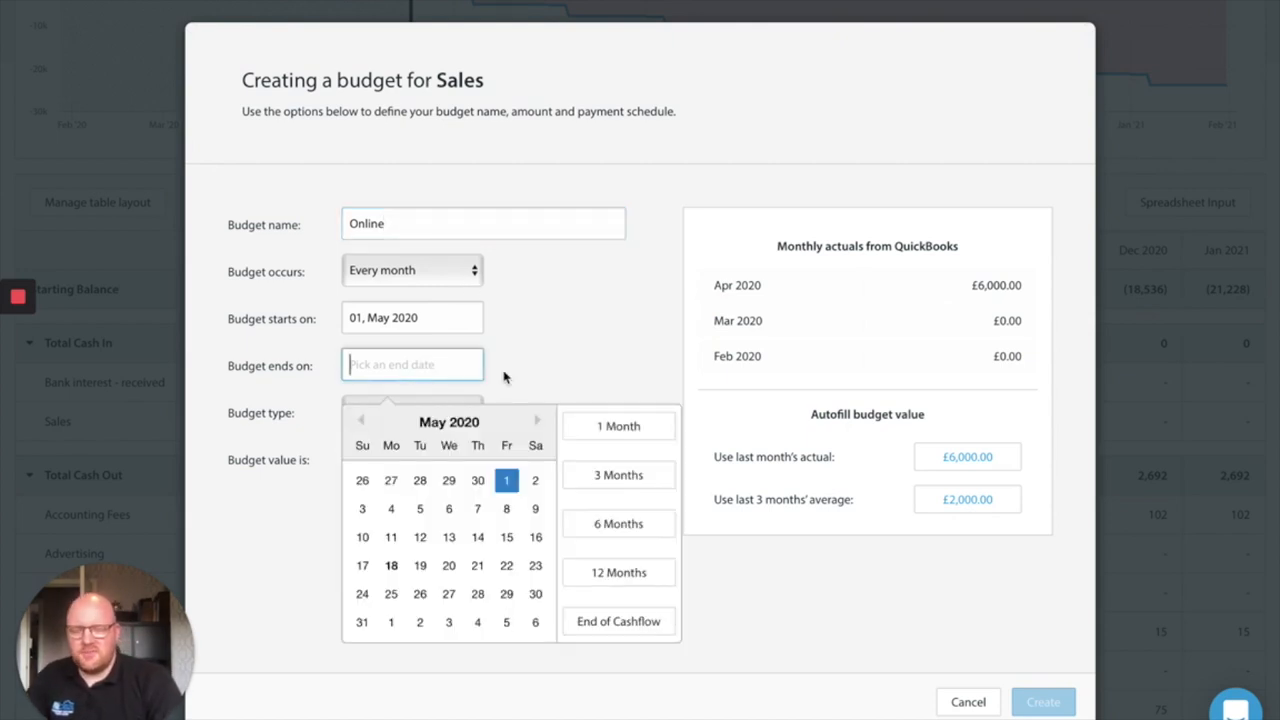
{"action": "mouse_move", "coordinate": [536, 564]}
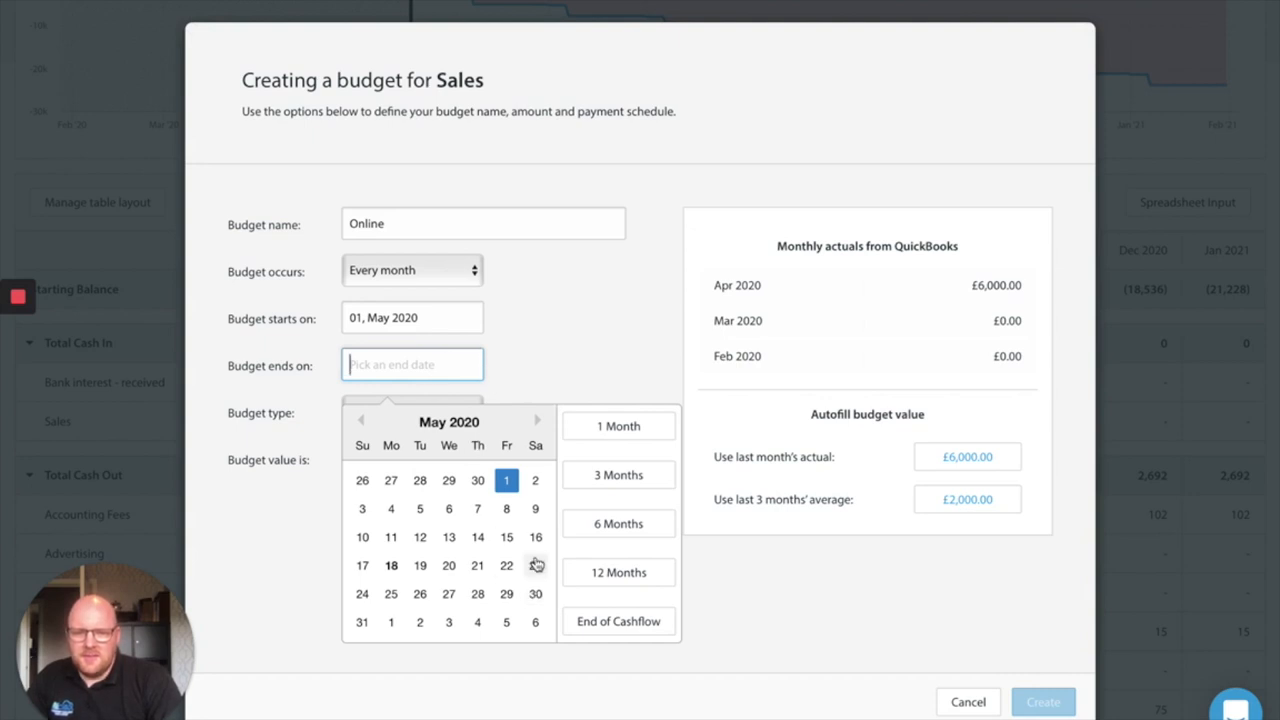
{"action": "left_click", "coordinate": [412, 316]}
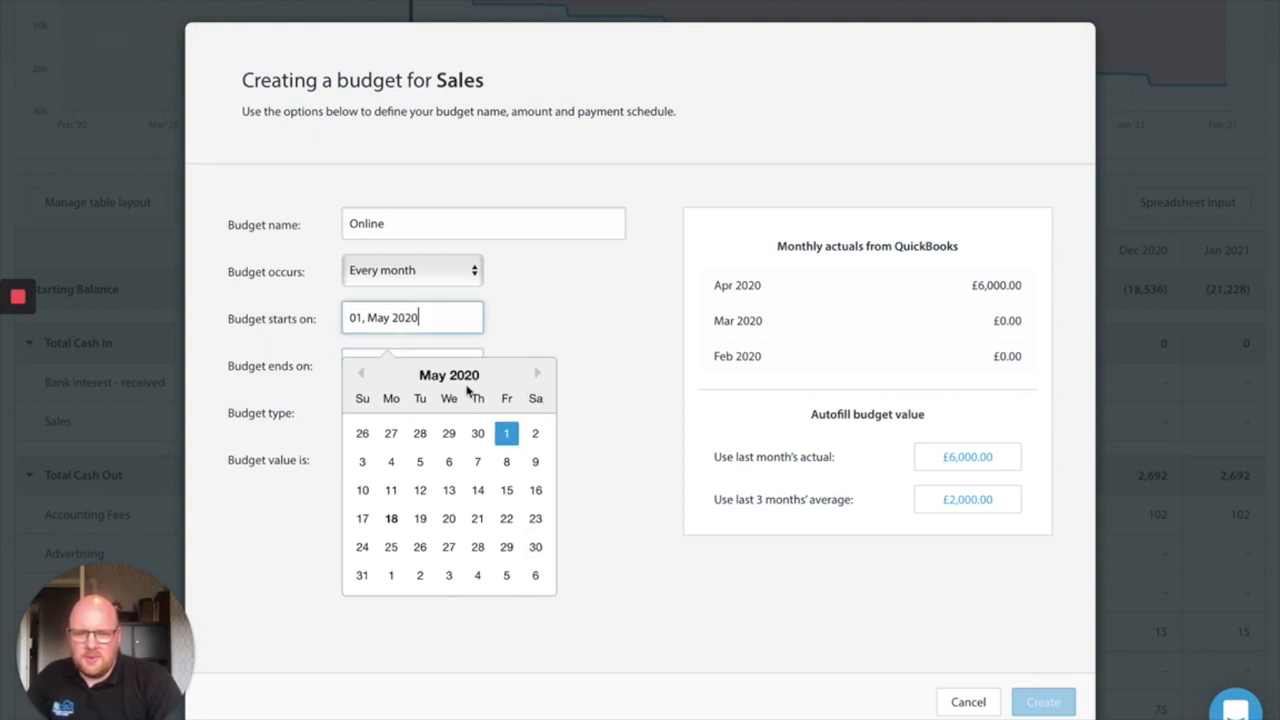
{"action": "left_click", "coordinate": [360, 576]}
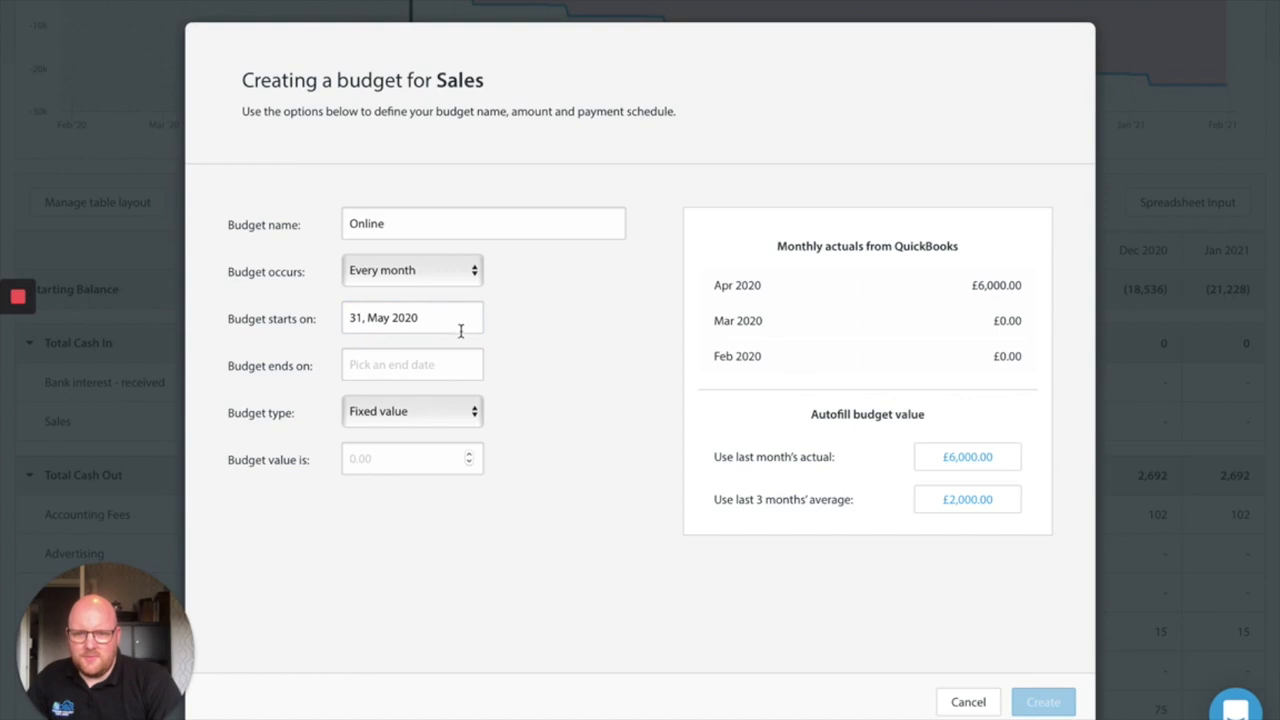
{"action": "type", "text": "31, May 2023"}
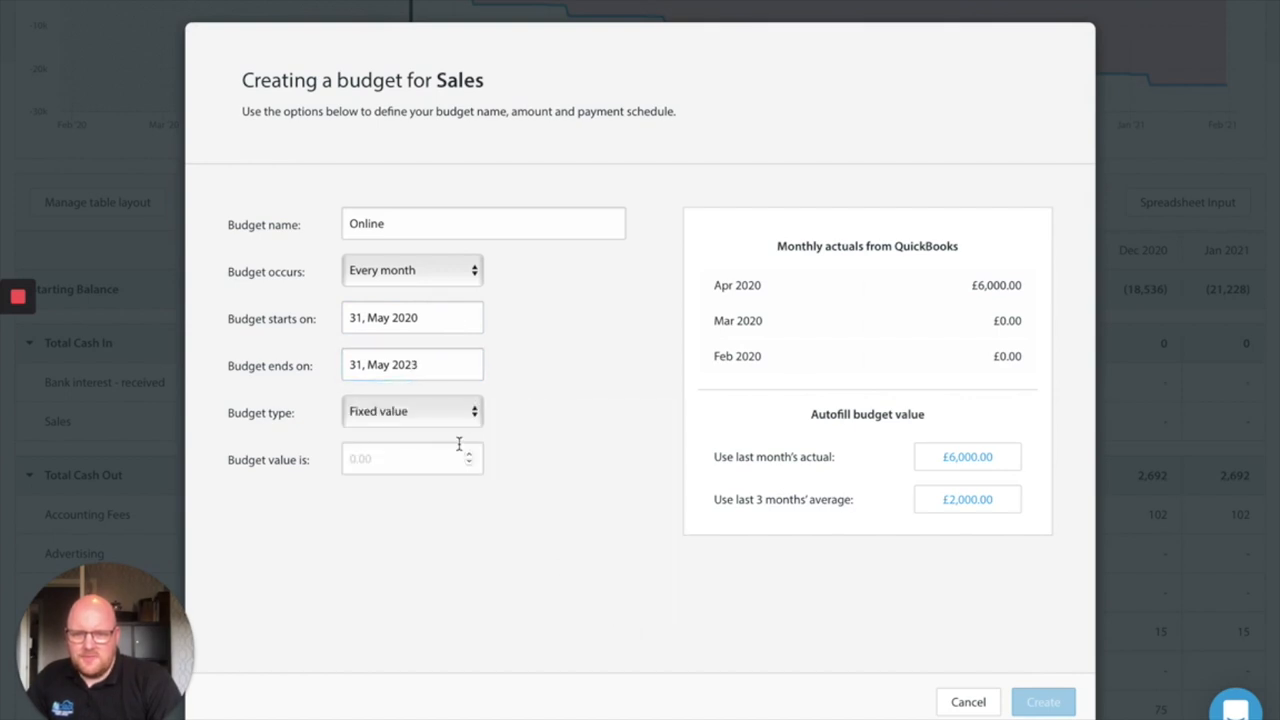
Set an increasing value of 3000 rising 10% each month and create the Online budget
{"action": "left_click", "coordinate": [412, 458]}
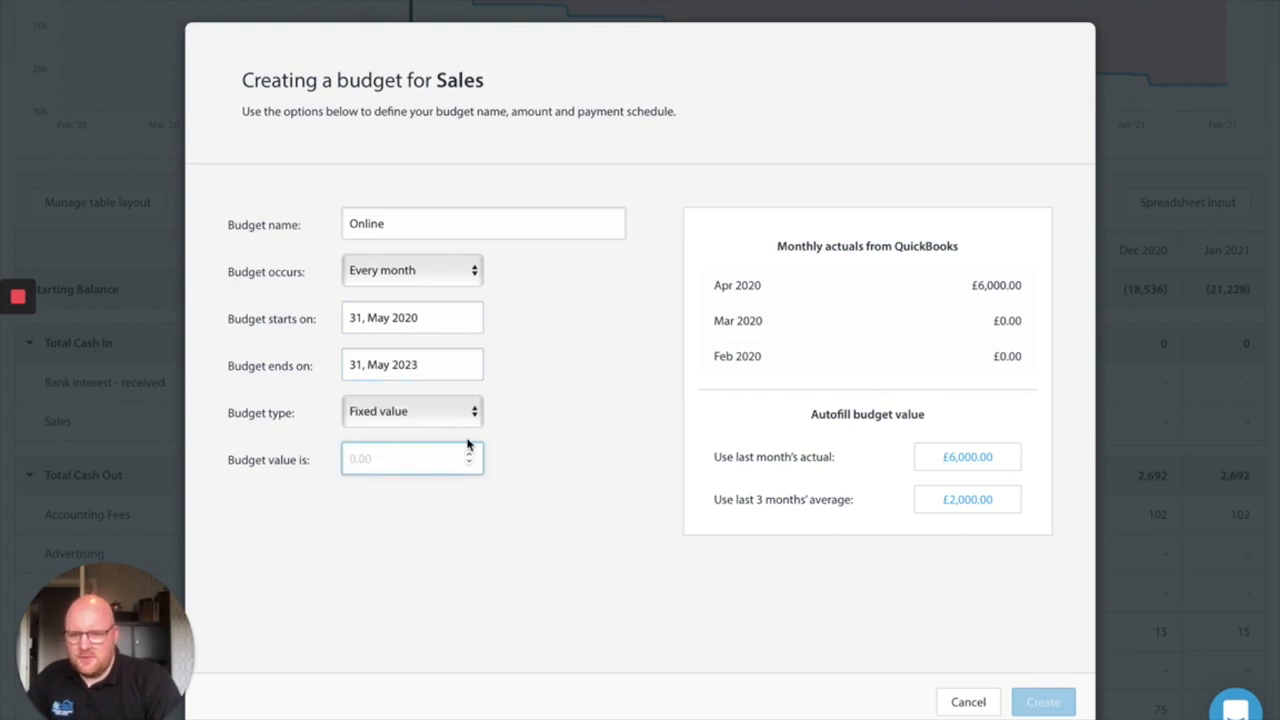
{"action": "type", "text": "3000"}
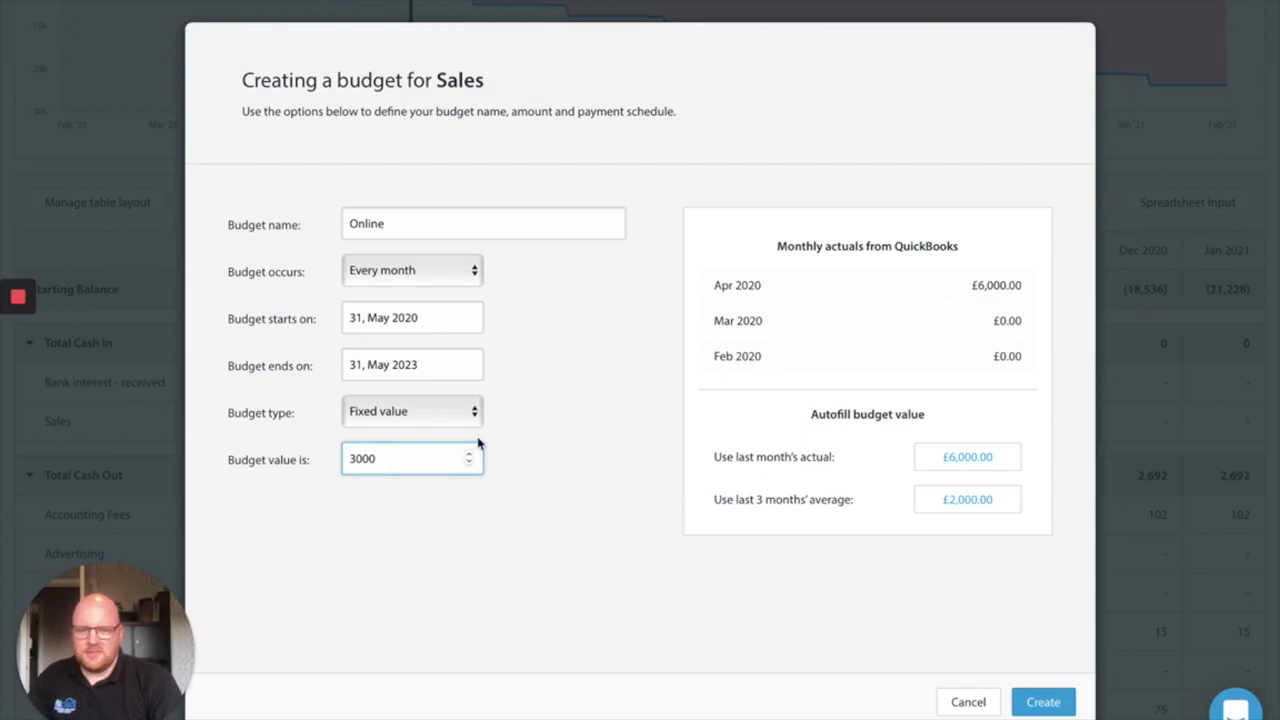
{"action": "left_click", "coordinate": [412, 412]}
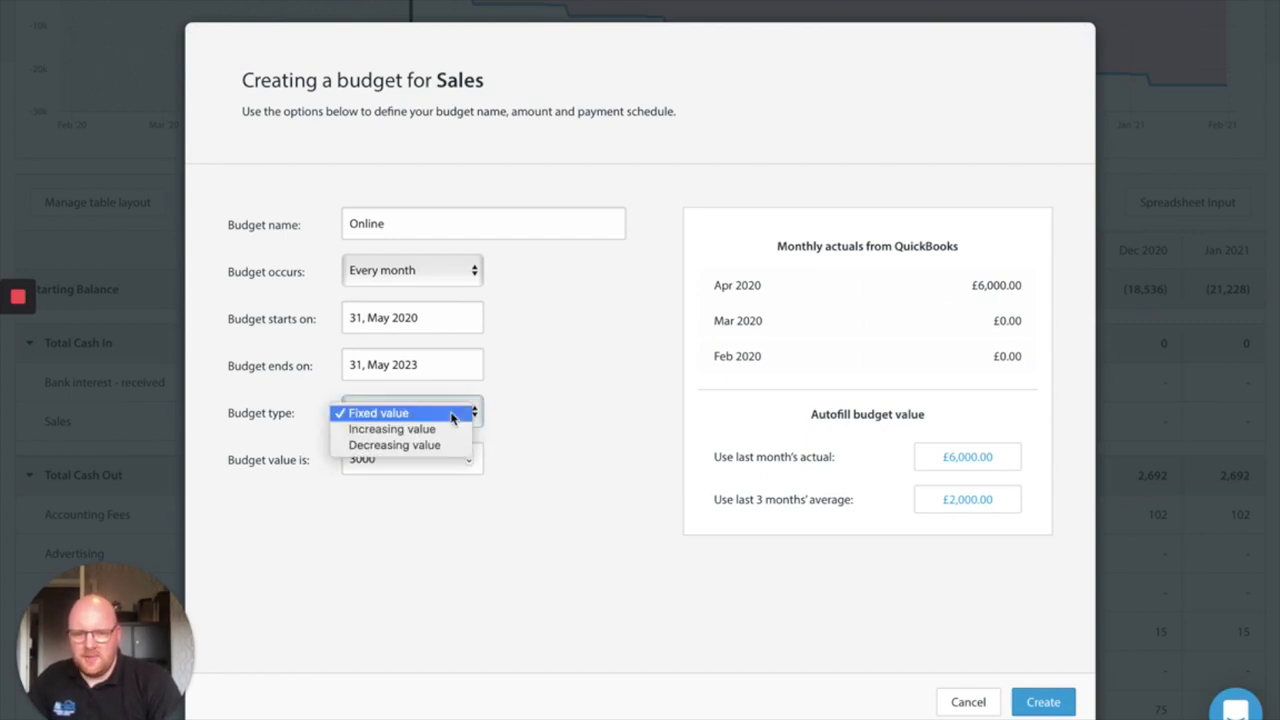
{"action": "mouse_move", "coordinate": [392, 428]}
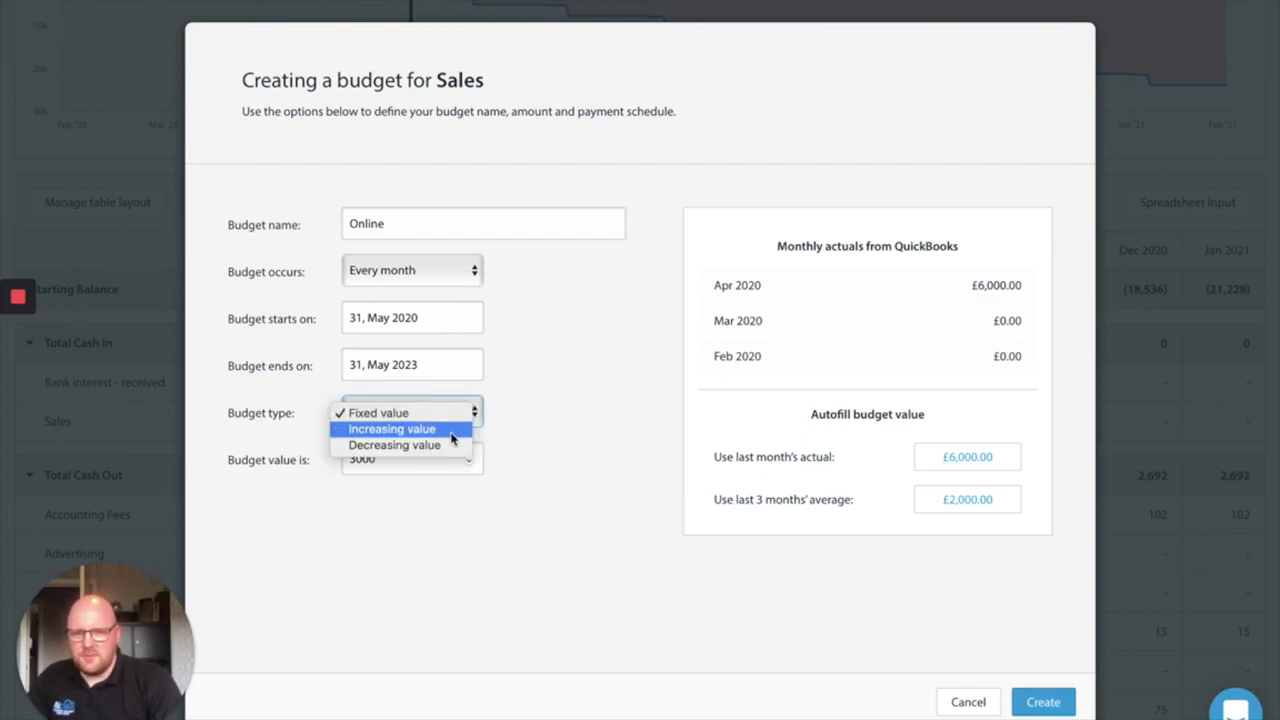
{"action": "left_click", "coordinate": [392, 428]}
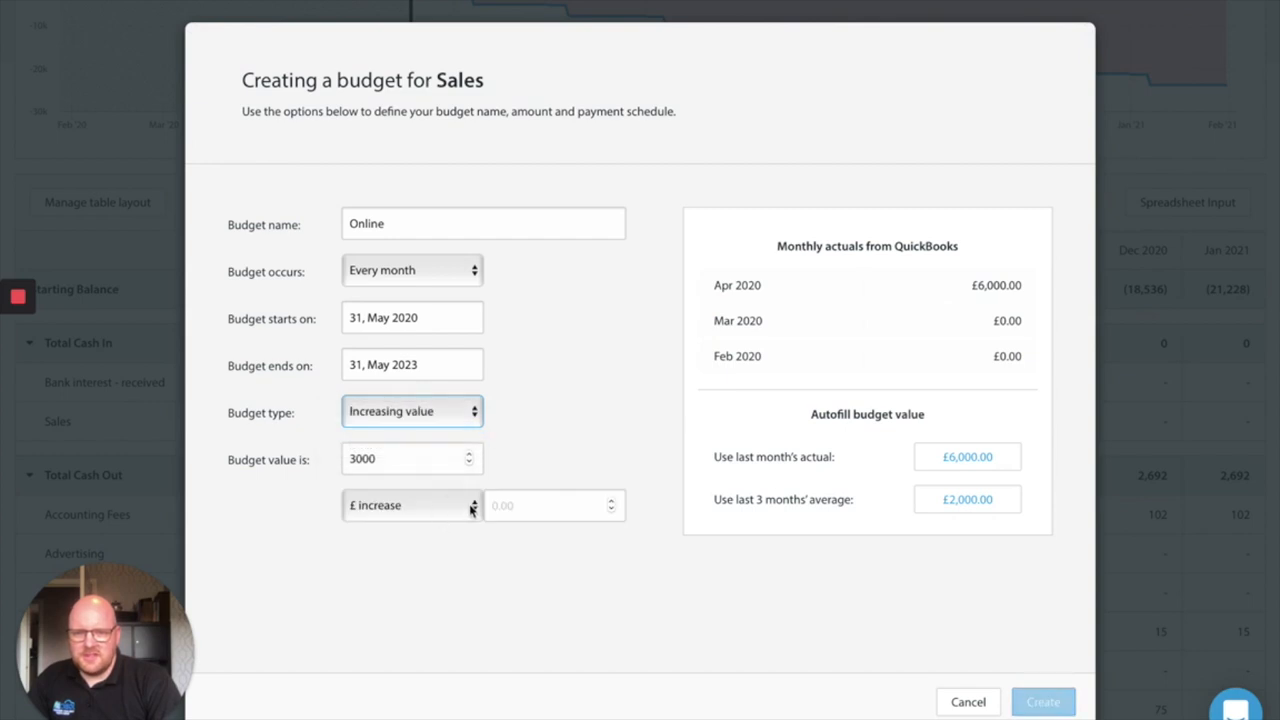
{"action": "left_click", "coordinate": [412, 504]}
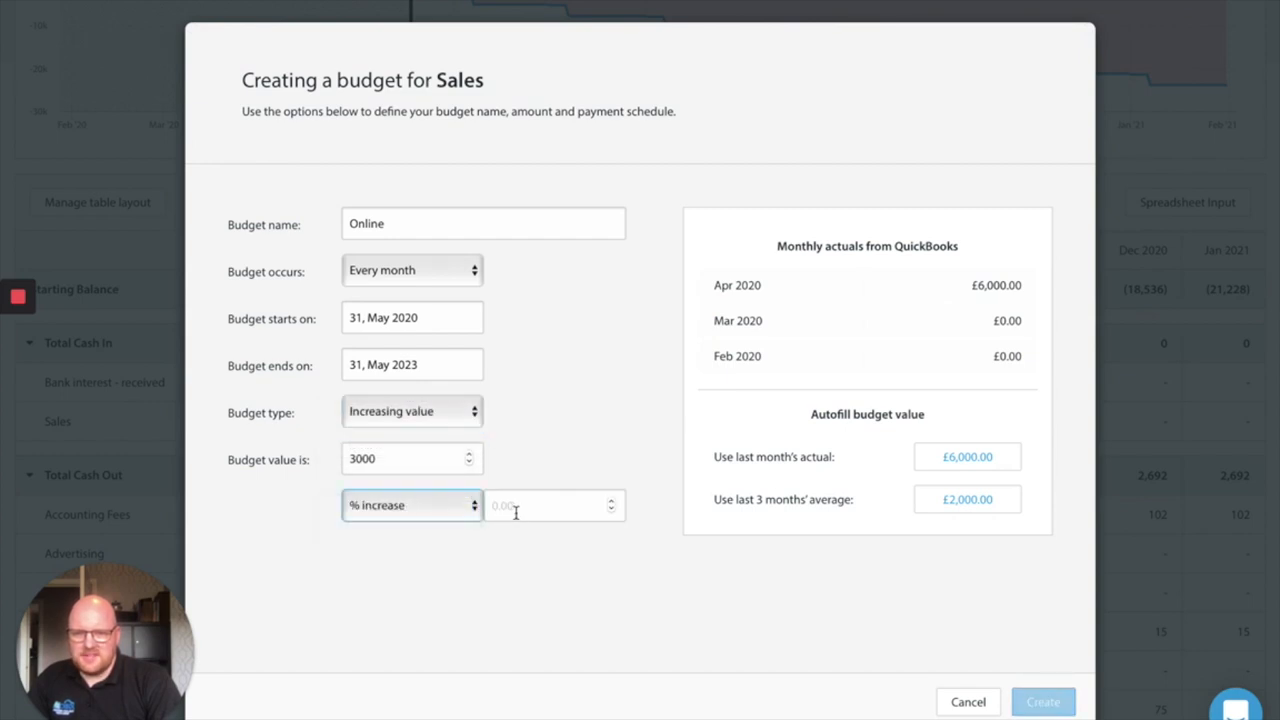
{"action": "type", "text": "100"}
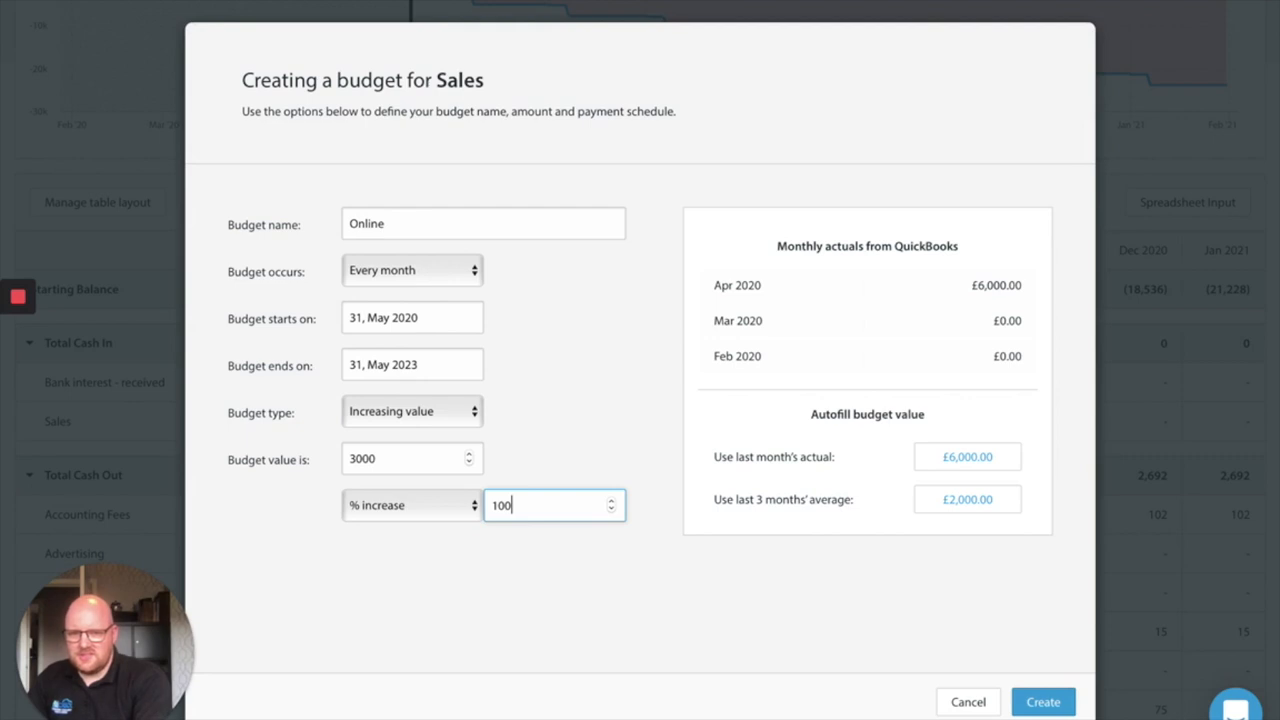
{"action": "key", "text": "Backspace"}
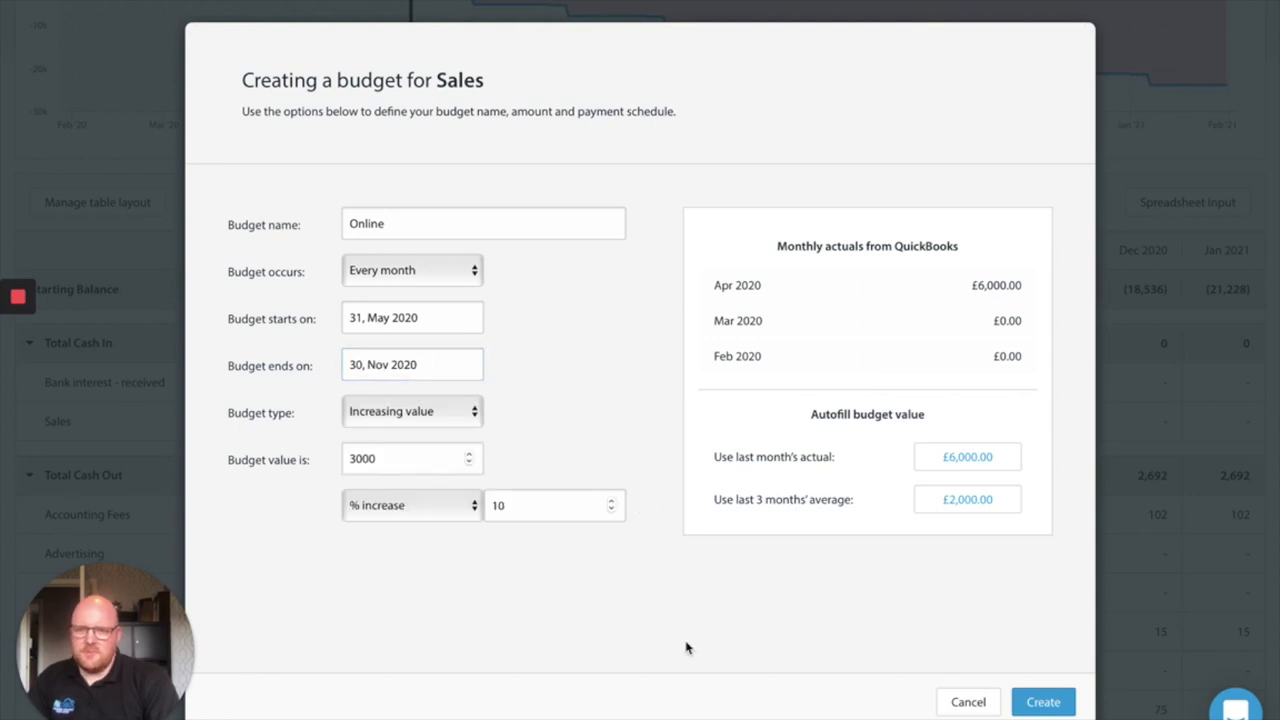
{"action": "mouse_move", "coordinate": [1044, 700]}
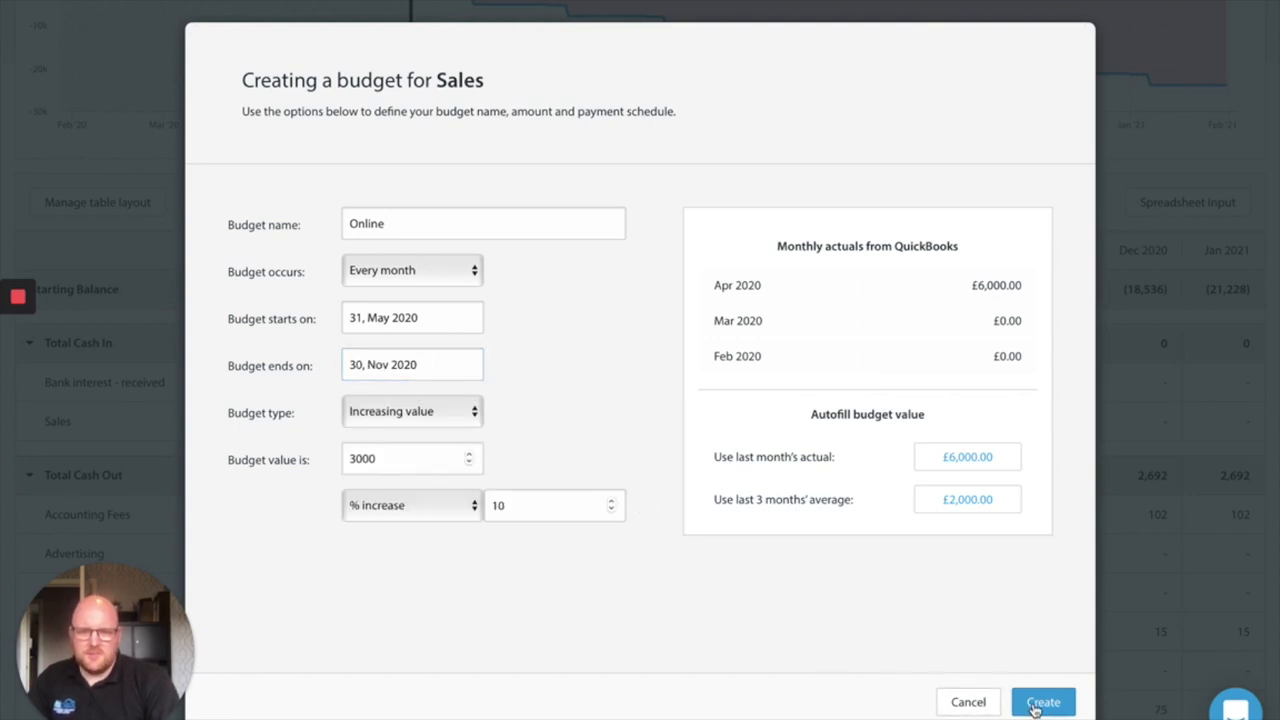
{"action": "left_click", "coordinate": [1042, 700]}
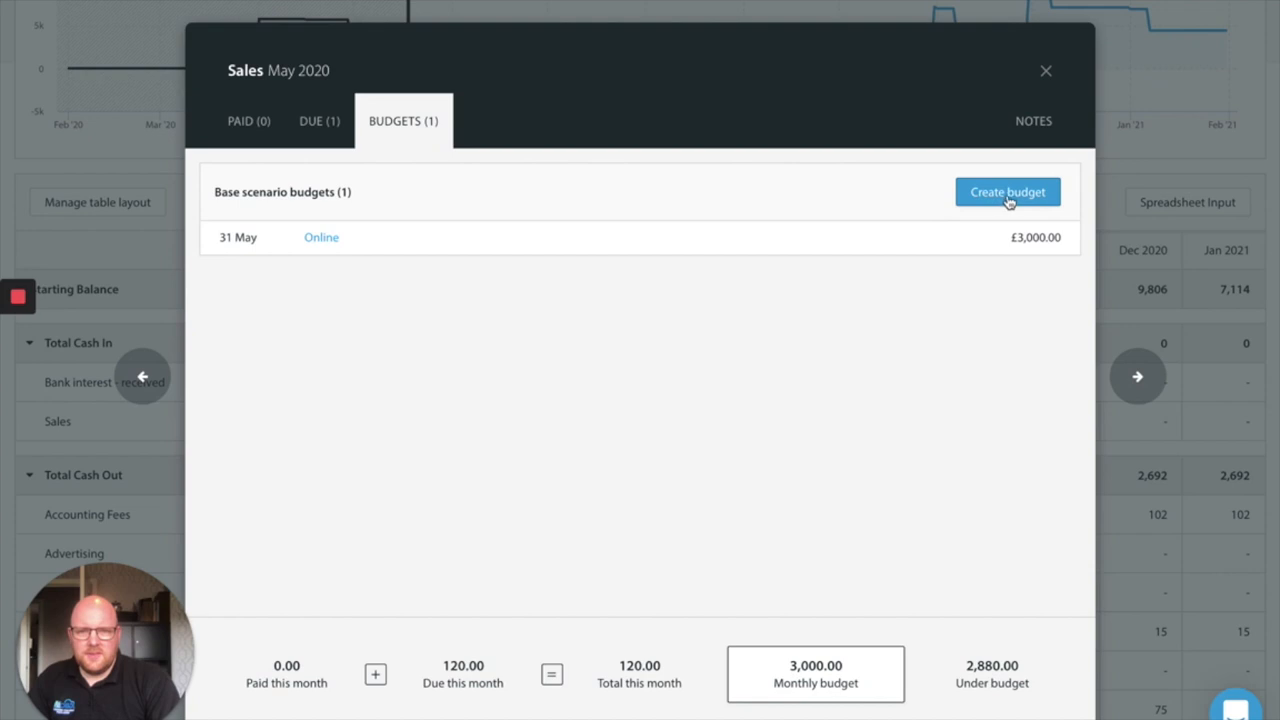
{"action": "mouse_move", "coordinate": [964, 220]}
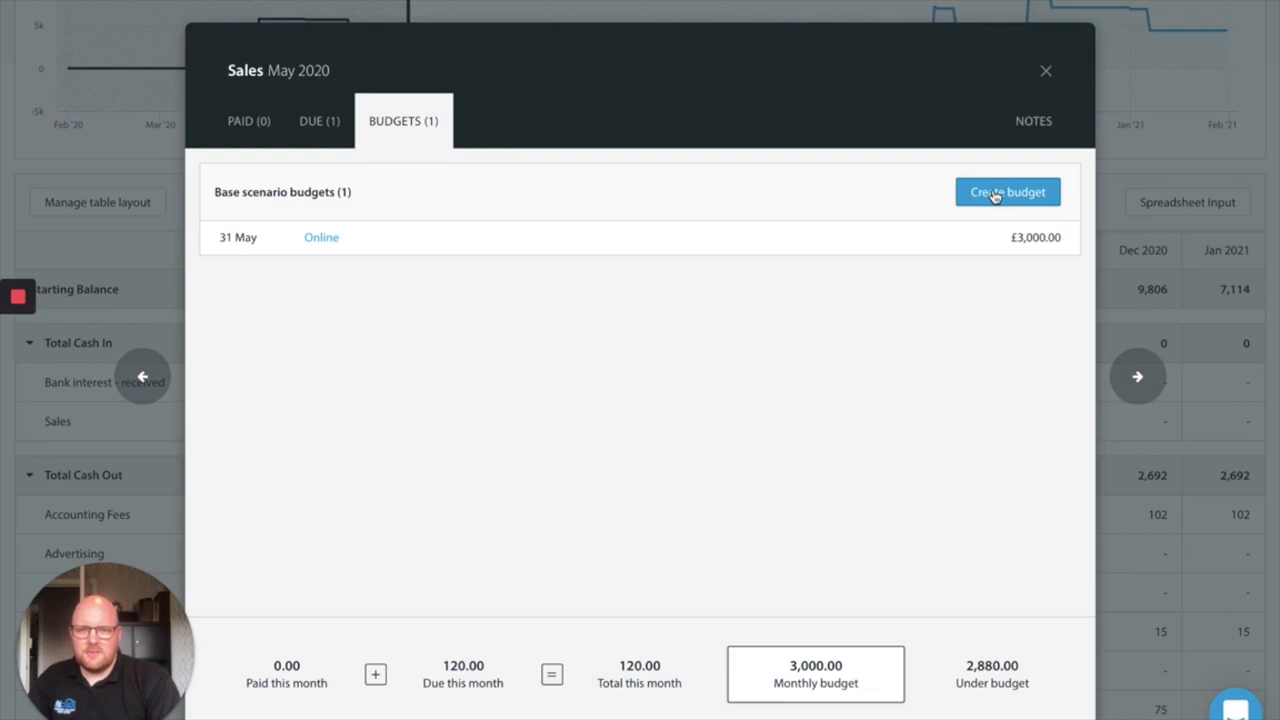
Draft a Client A Sales budget of 120 from 15 May 2020 to 31 May 2023, then cancel it
{"action": "left_click", "coordinate": [1008, 192]}
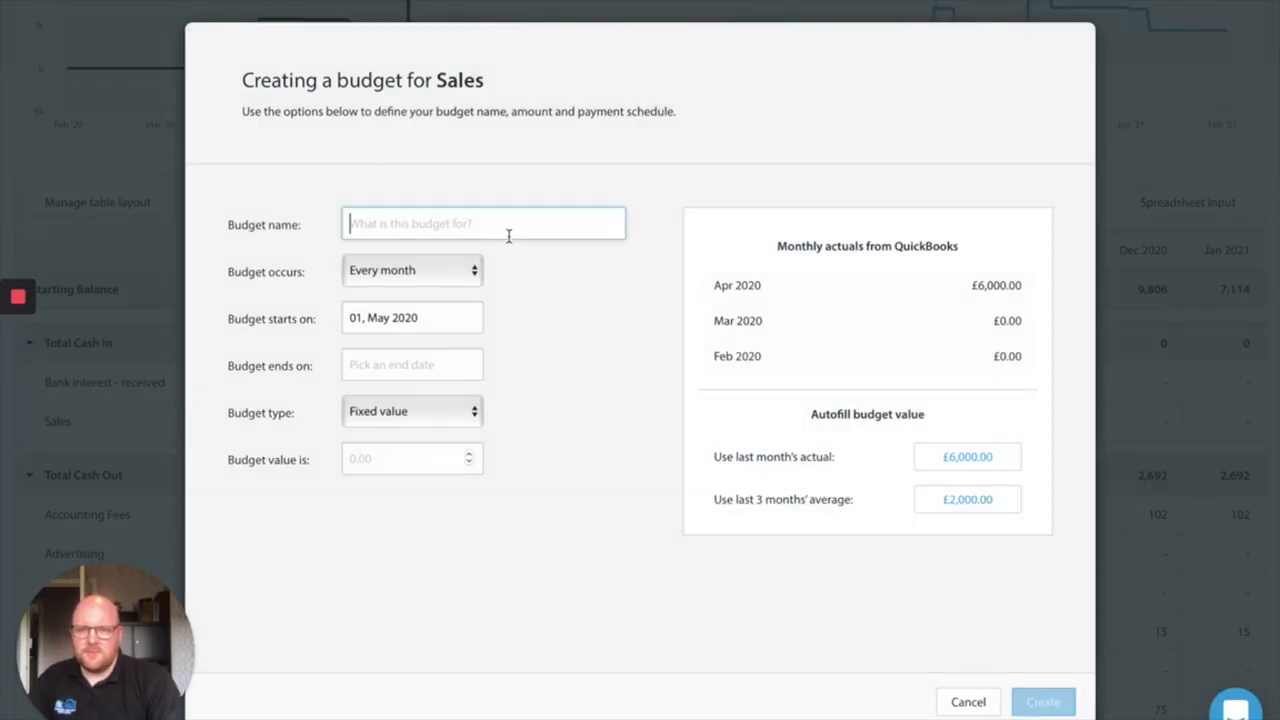
{"action": "type", "text": "Client A"}
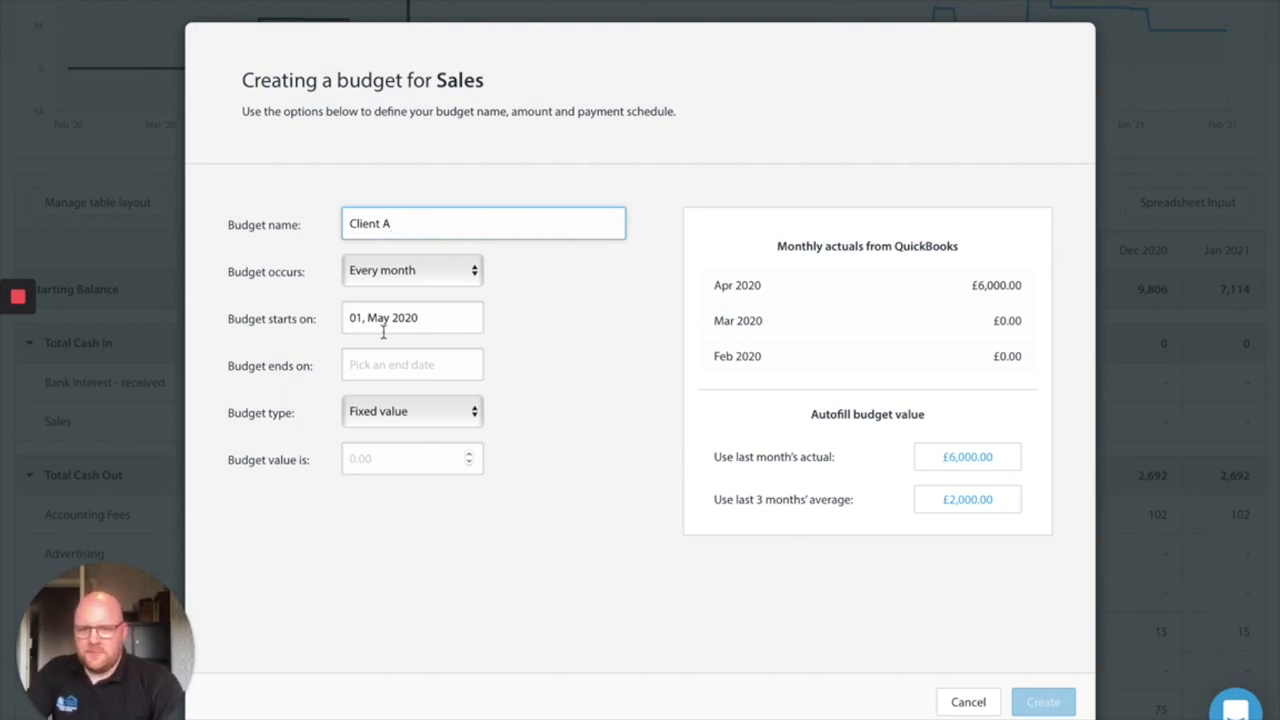
{"action": "left_click", "coordinate": [412, 316]}
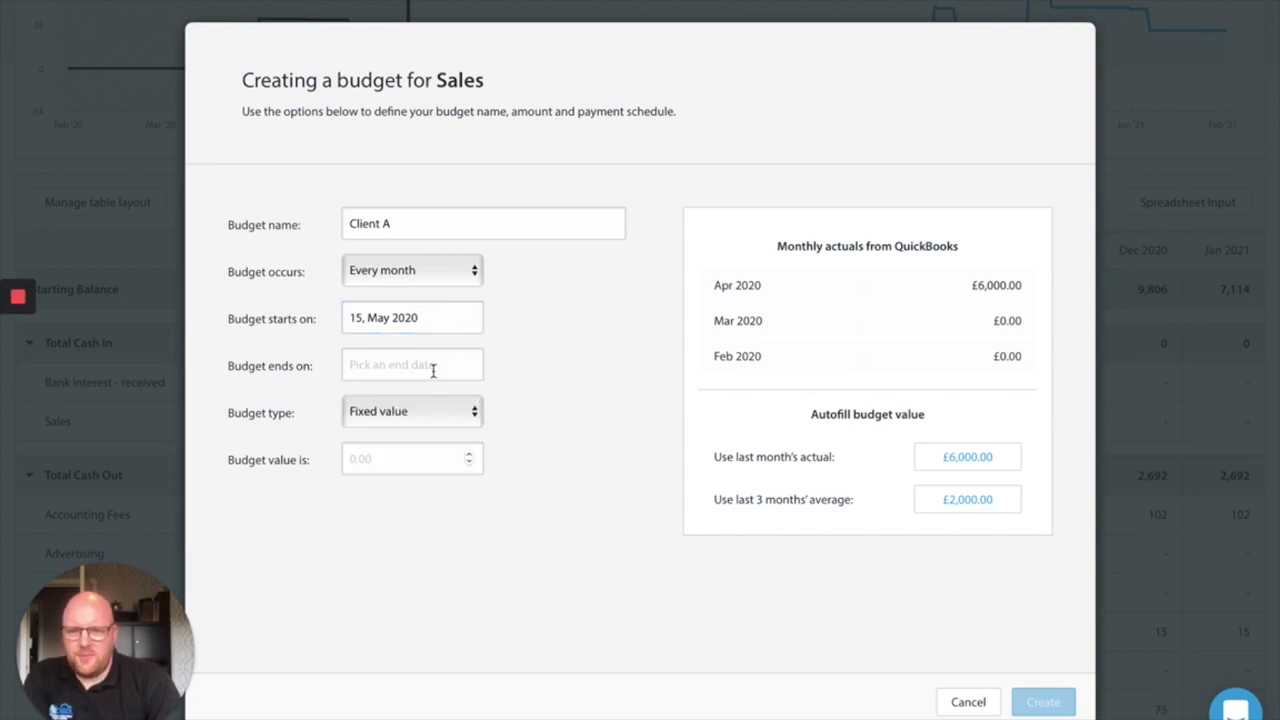
{"action": "left_click", "coordinate": [412, 364]}
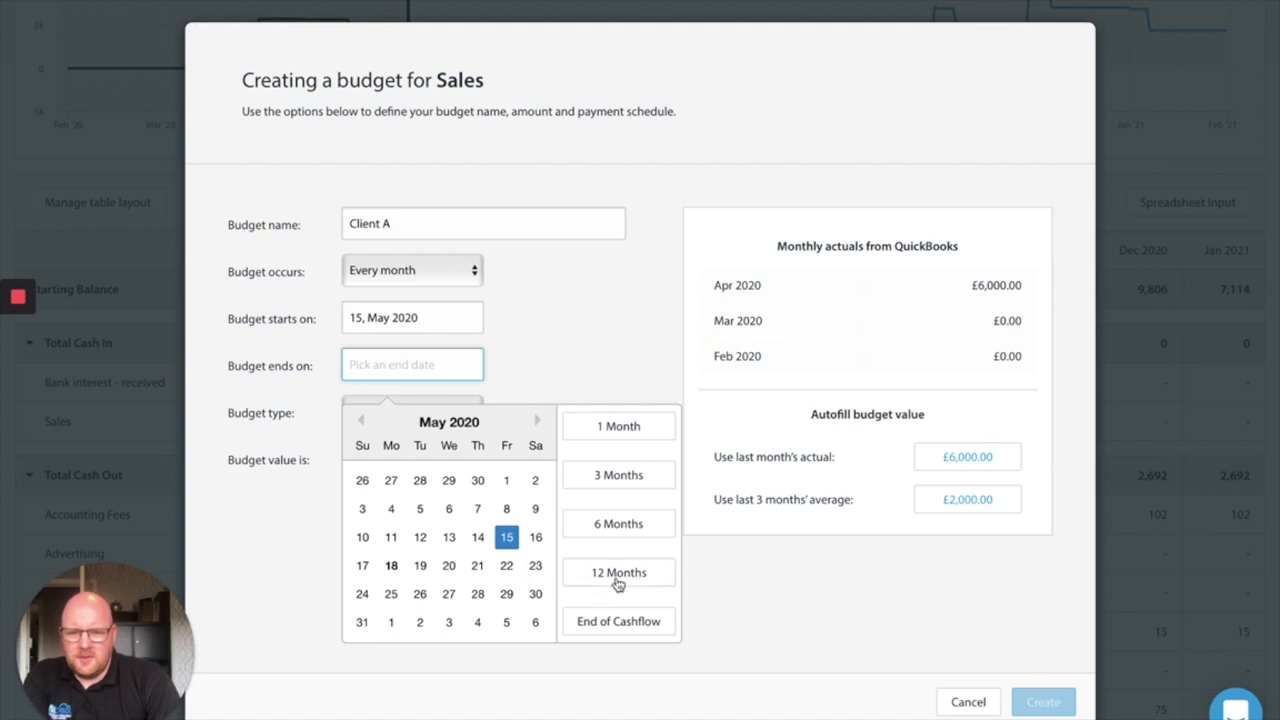
{"action": "left_click", "coordinate": [618, 572]}
{"action": "type", "text": "1"}
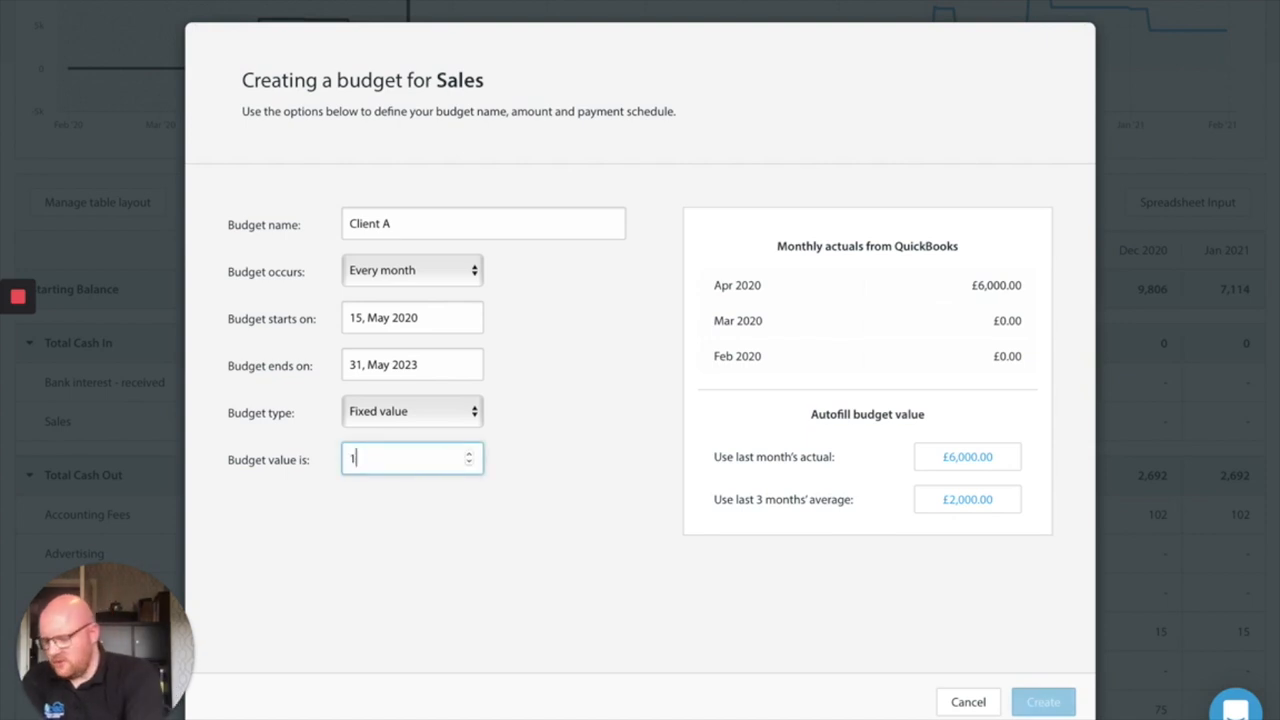
{"action": "type", "text": "20"}
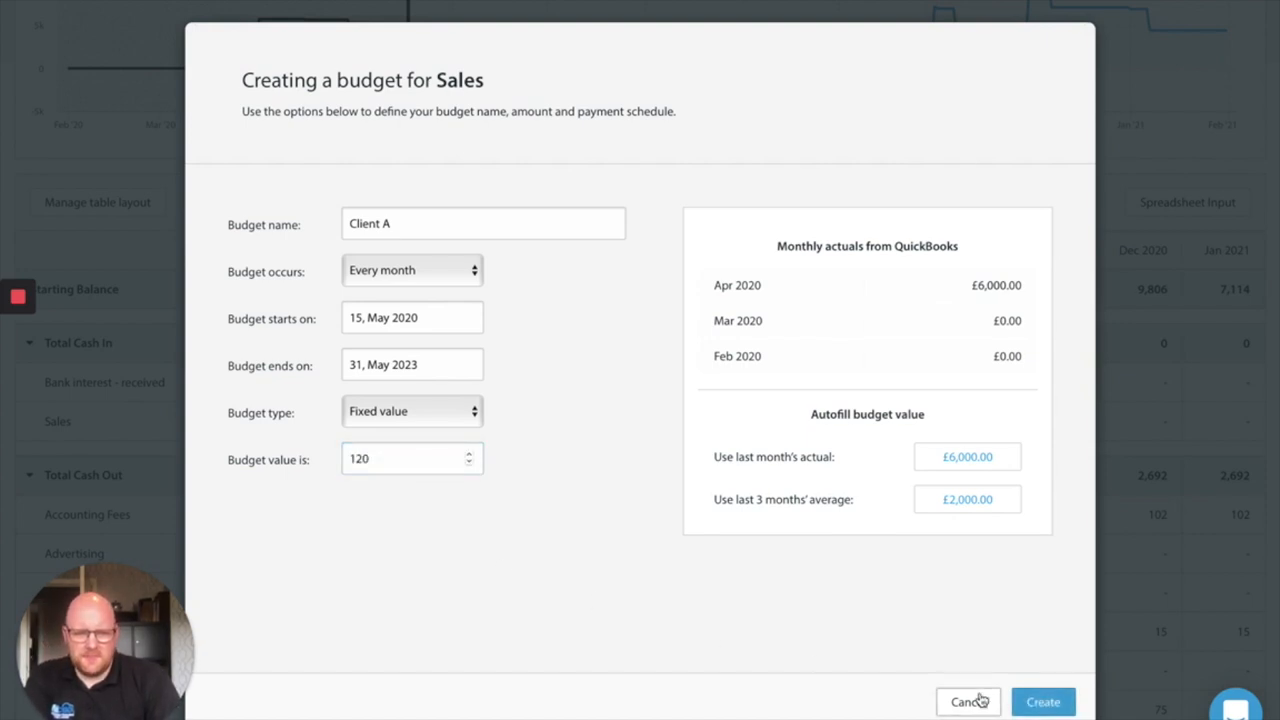
{"action": "left_click", "coordinate": [1042, 700]}
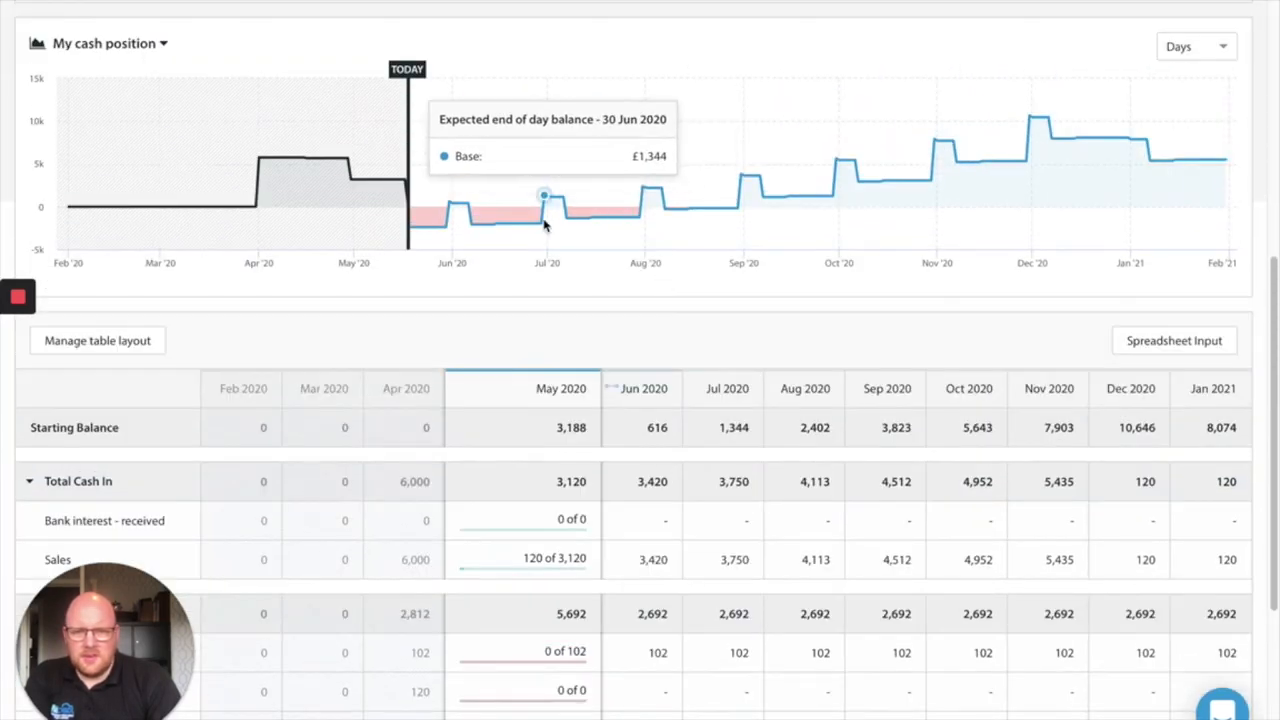
{"action": "mouse_move", "coordinate": [444, 224]}
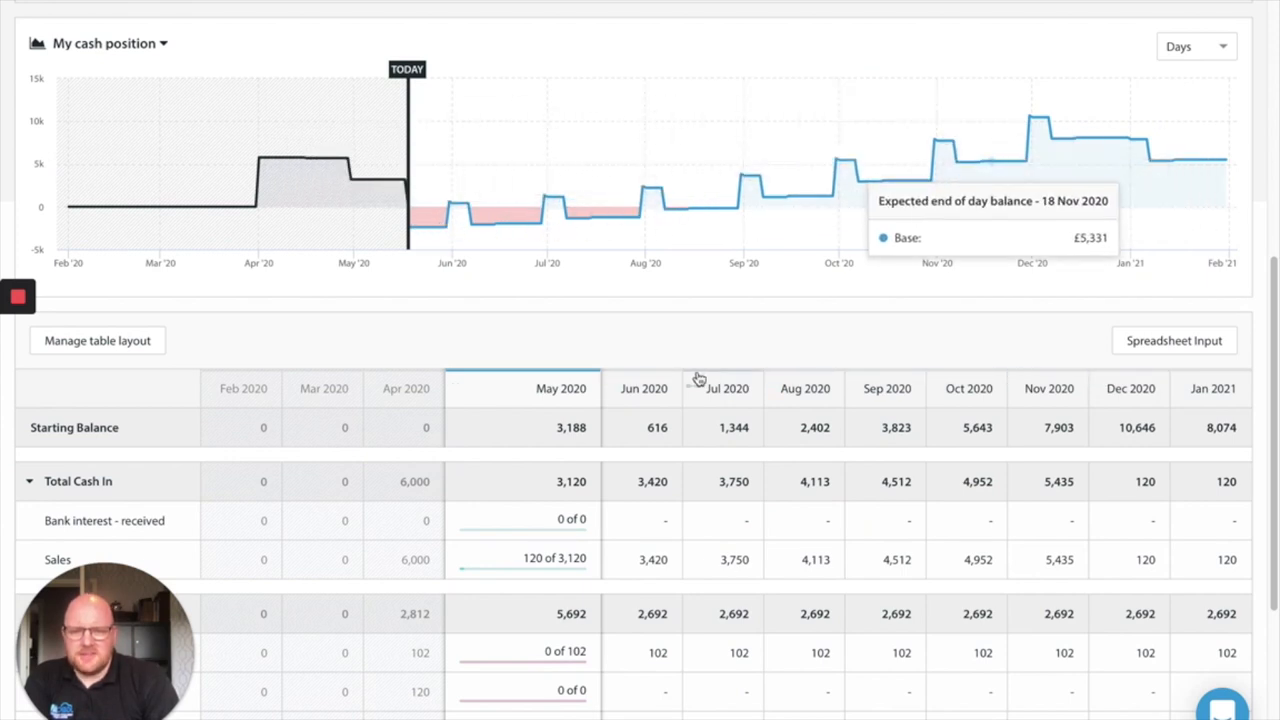
Open the May 2020 Cost of sales details showing £3,000 due and no budgets yet
{"action": "scroll", "scroll_direction": "down", "scroll_amount": 3}
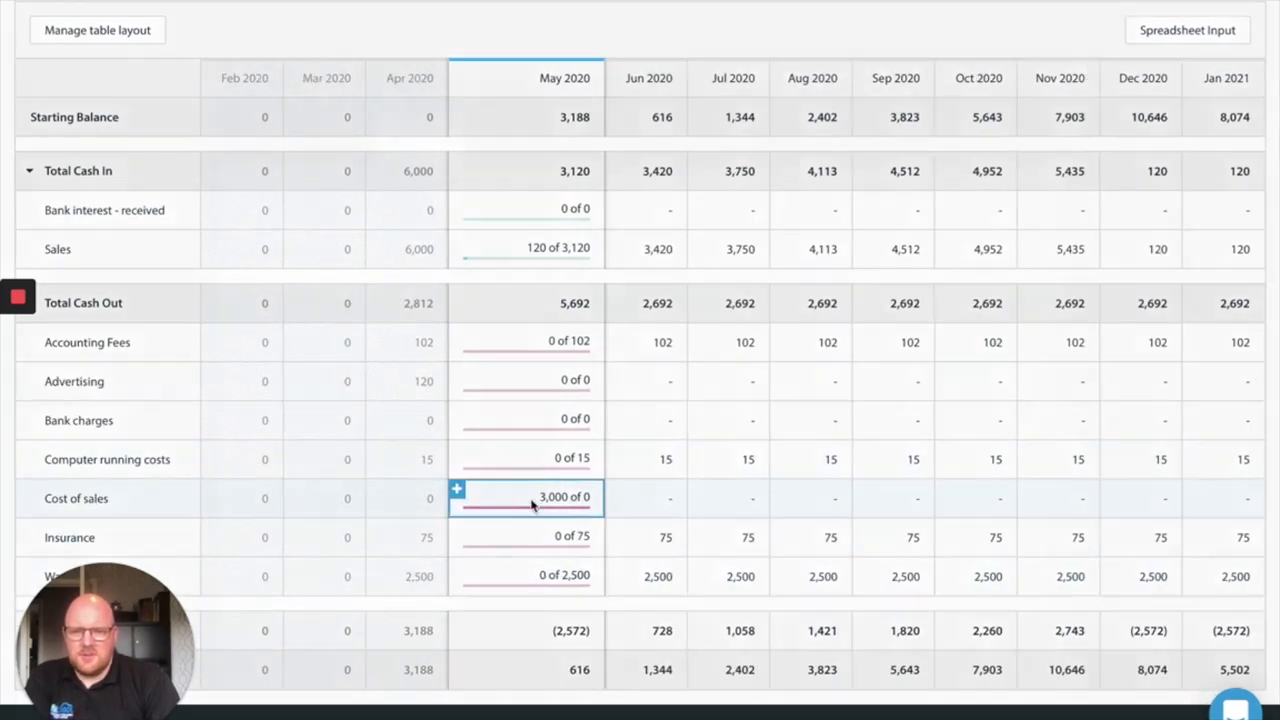
{"action": "left_click", "coordinate": [524, 496]}
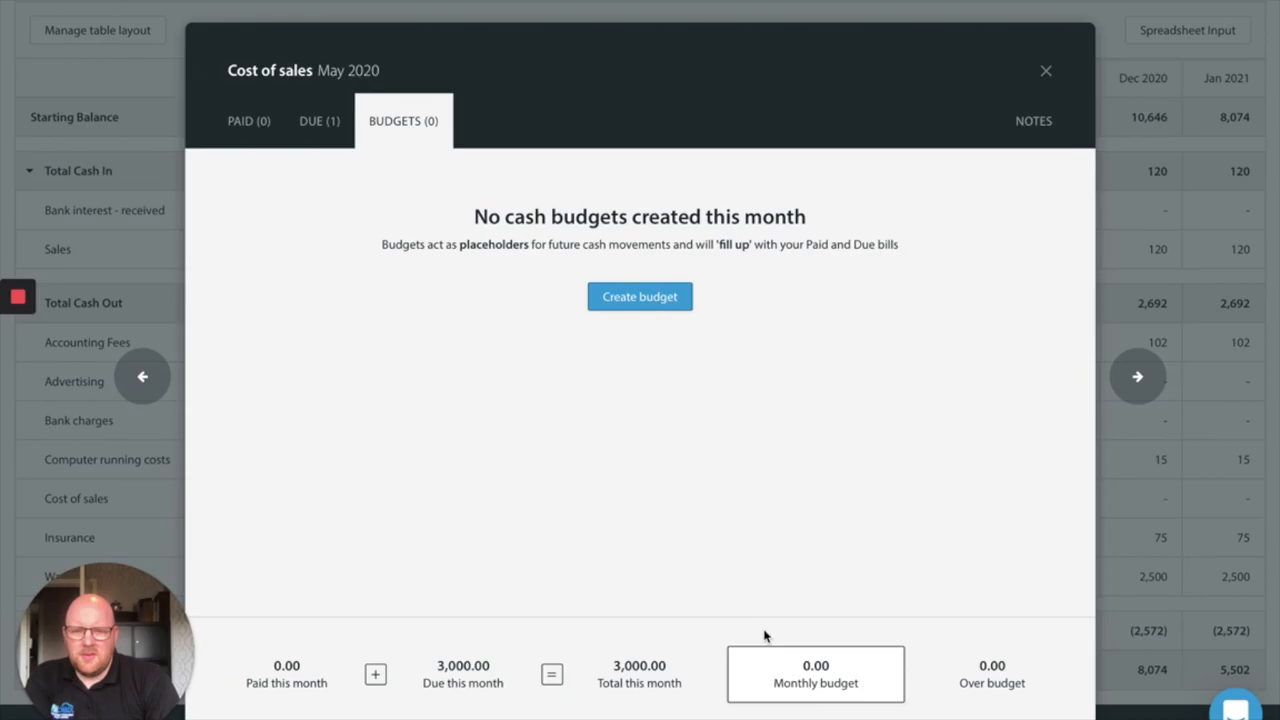
Start a Stock budget for Cost of sales of £1,500 ending 31 May 2023
{"action": "left_click", "coordinate": [640, 296]}
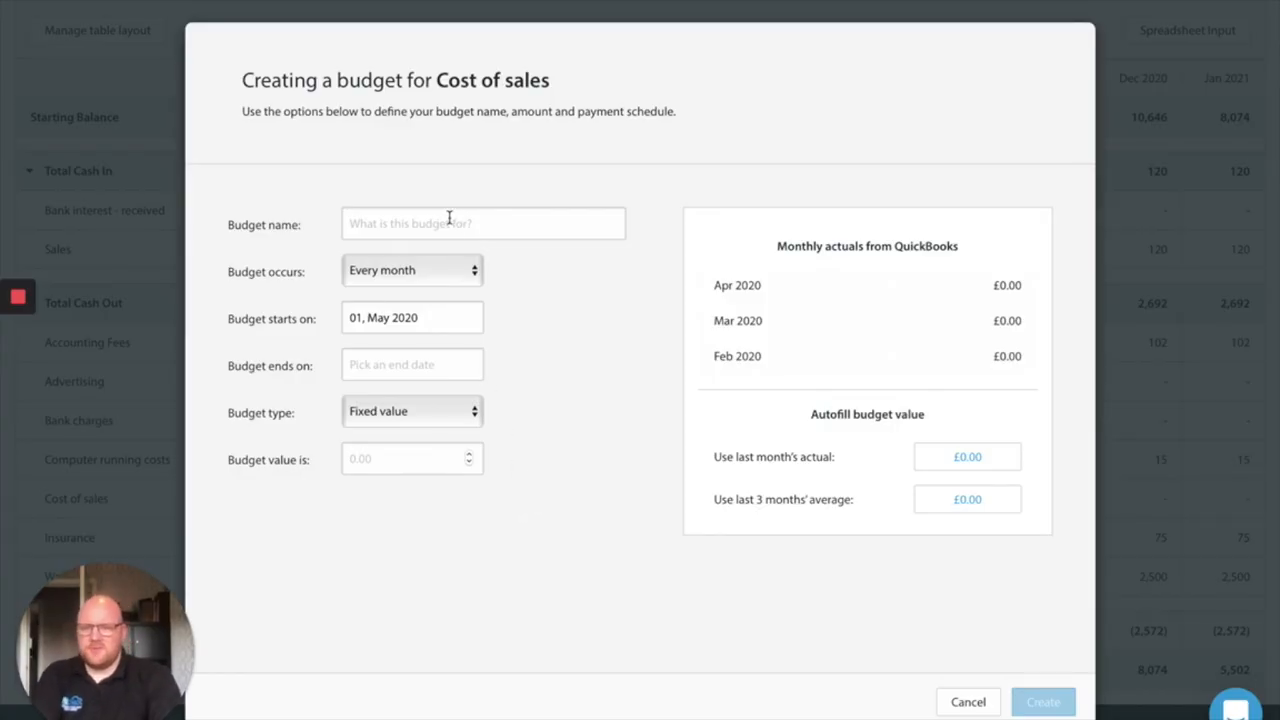
{"action": "left_click", "coordinate": [484, 224]}
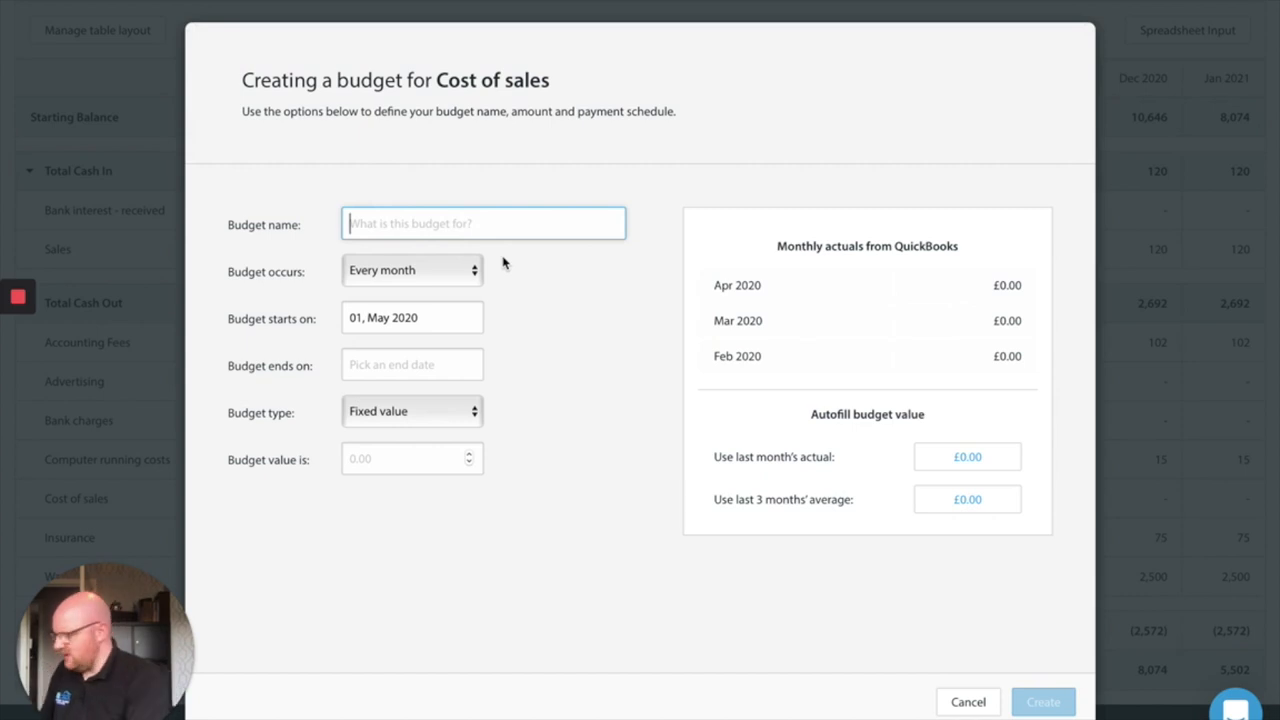
{"action": "type", "text": "Sto"}
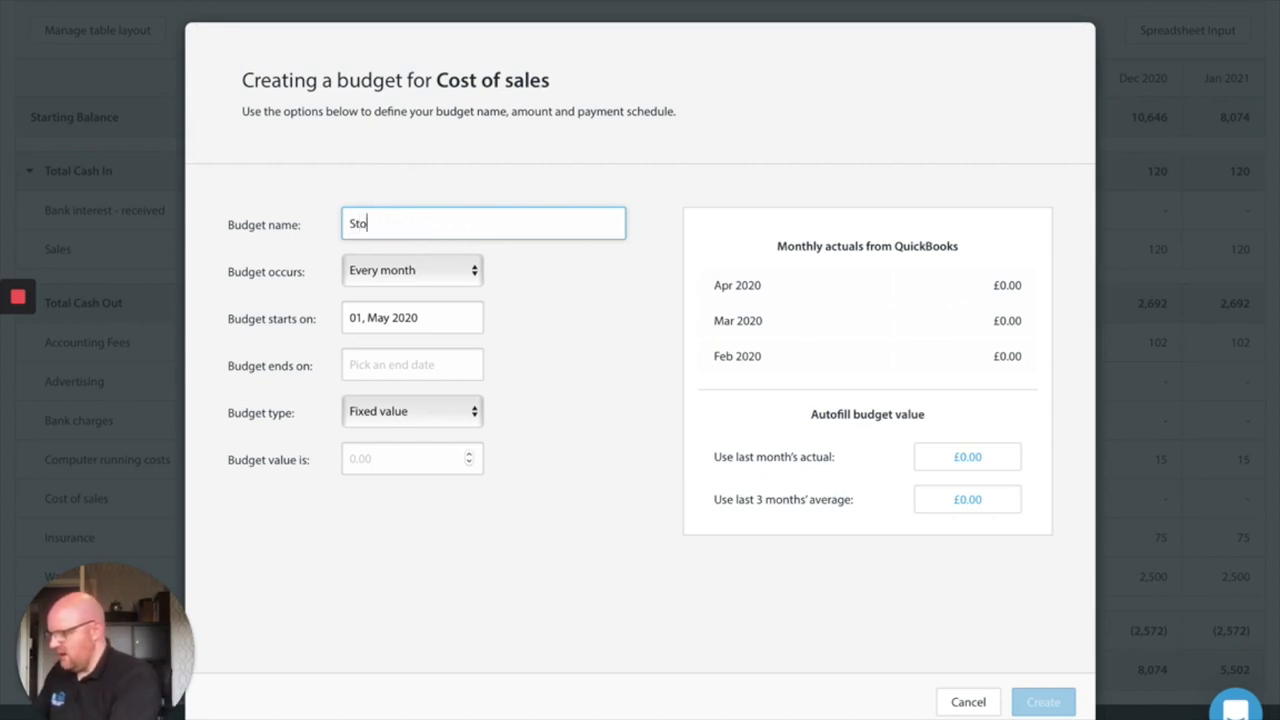
{"action": "left_click", "coordinate": [412, 364]}
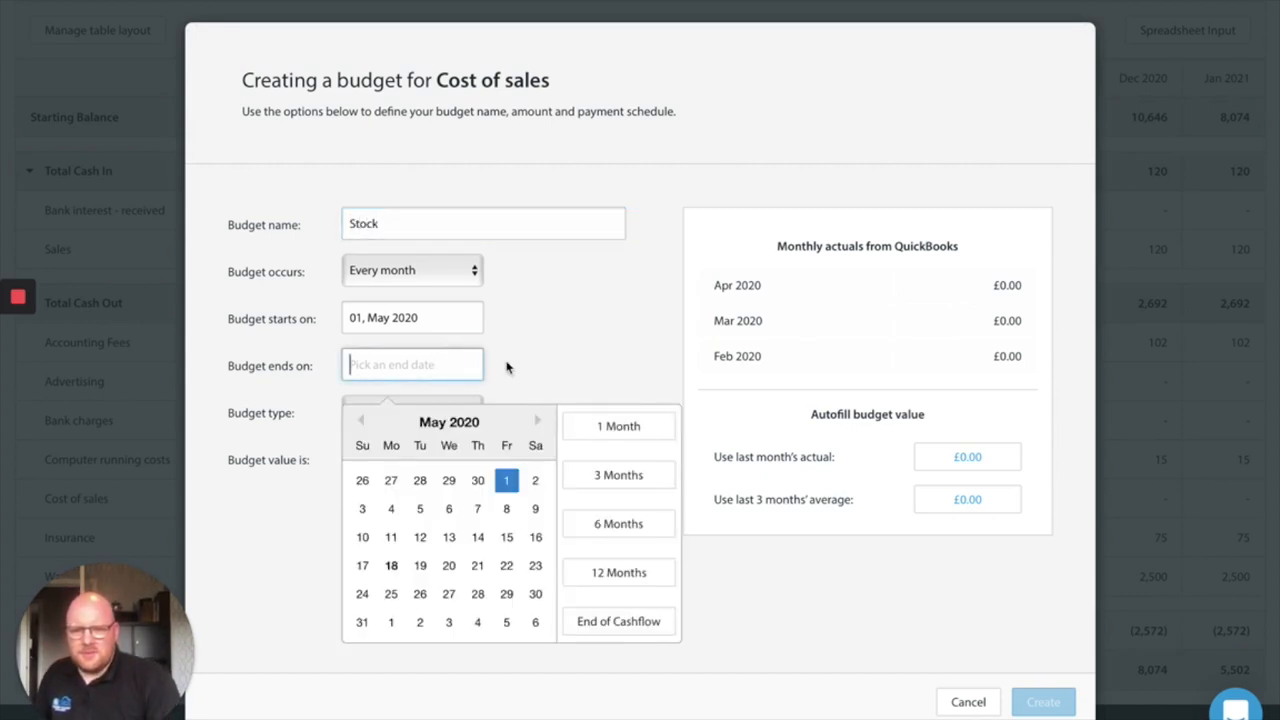
{"action": "left_click", "coordinate": [506, 480]}
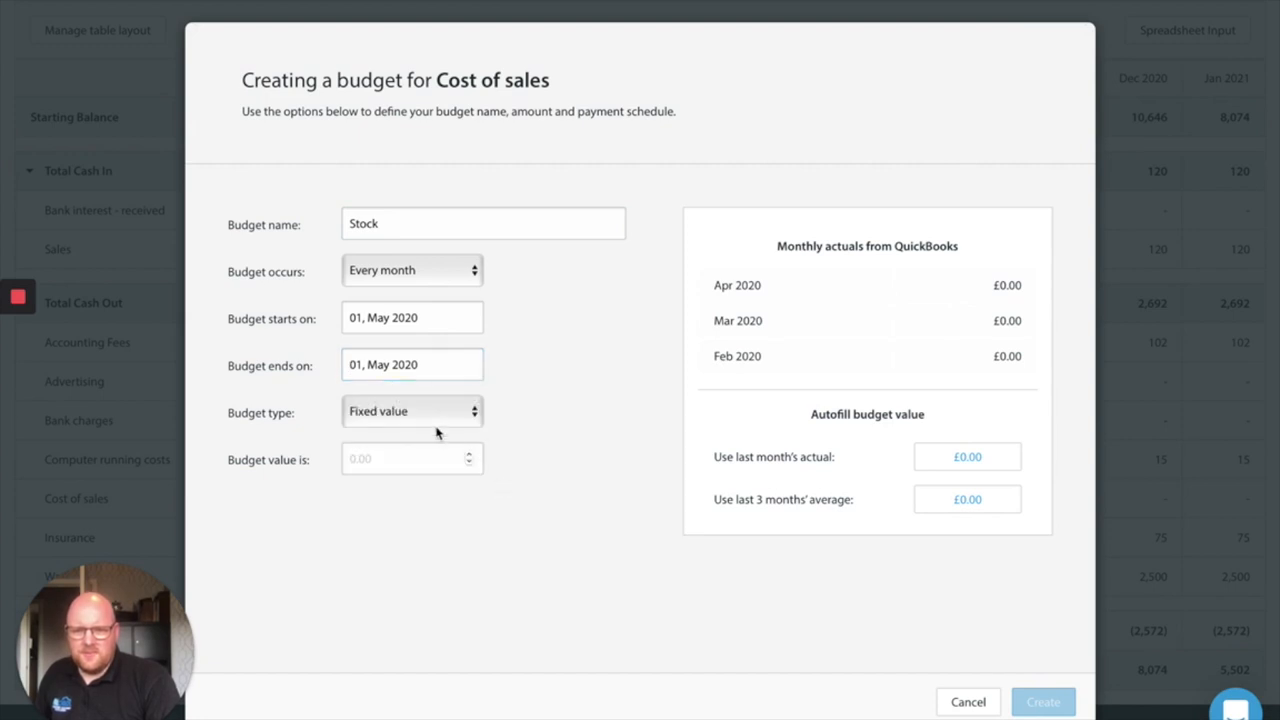
{"action": "left_click", "coordinate": [412, 364]}
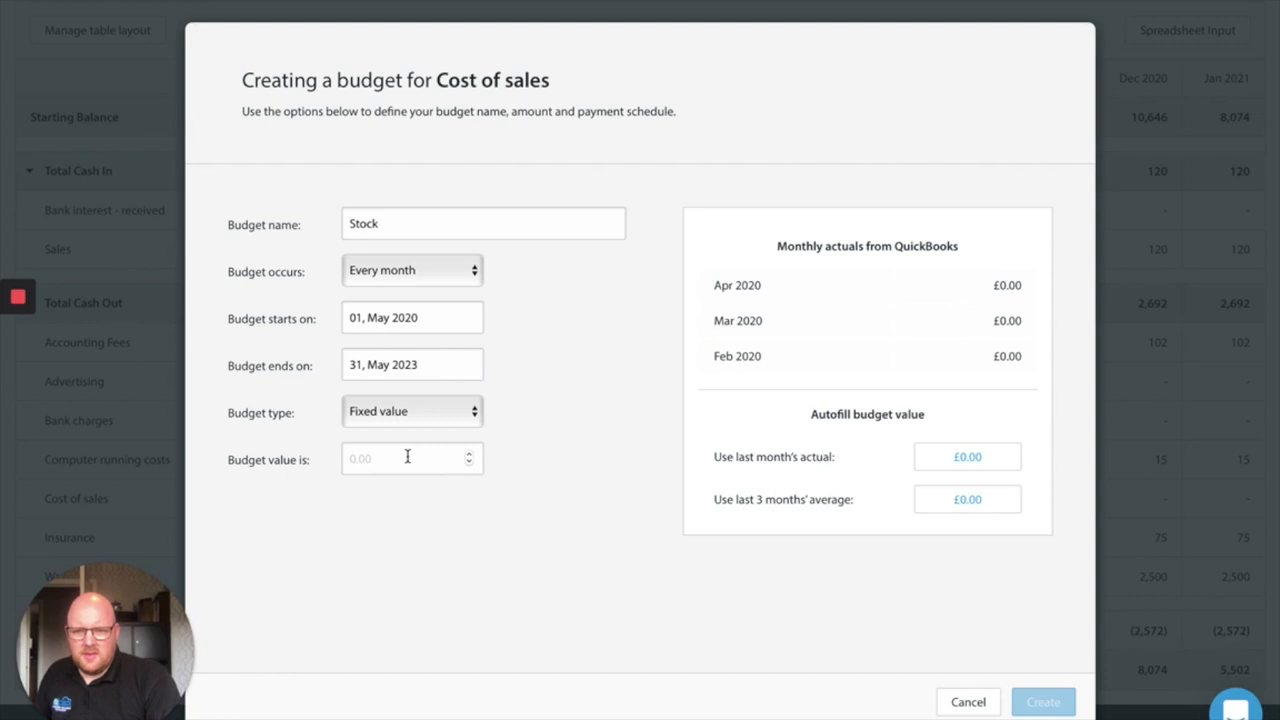
{"action": "type", "text": "1500"}
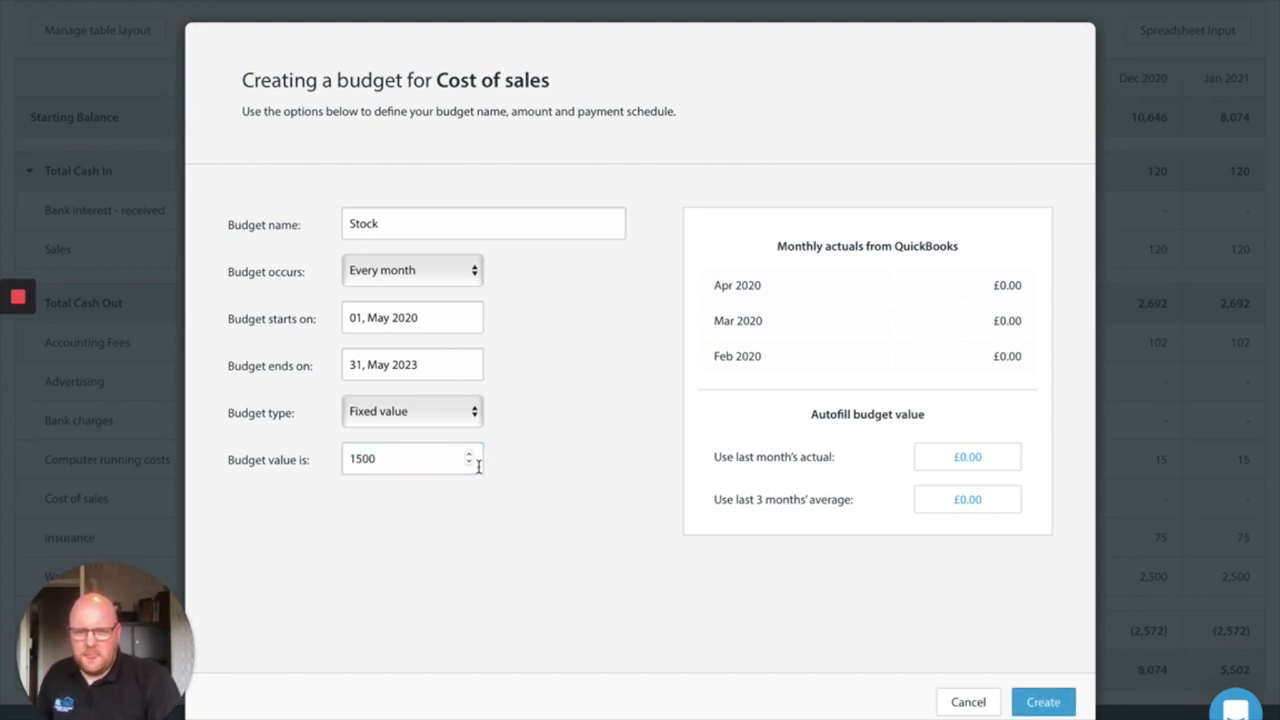
Make Stock an increasing-value budget rising 10% and create it
{"action": "left_click", "coordinate": [412, 412]}
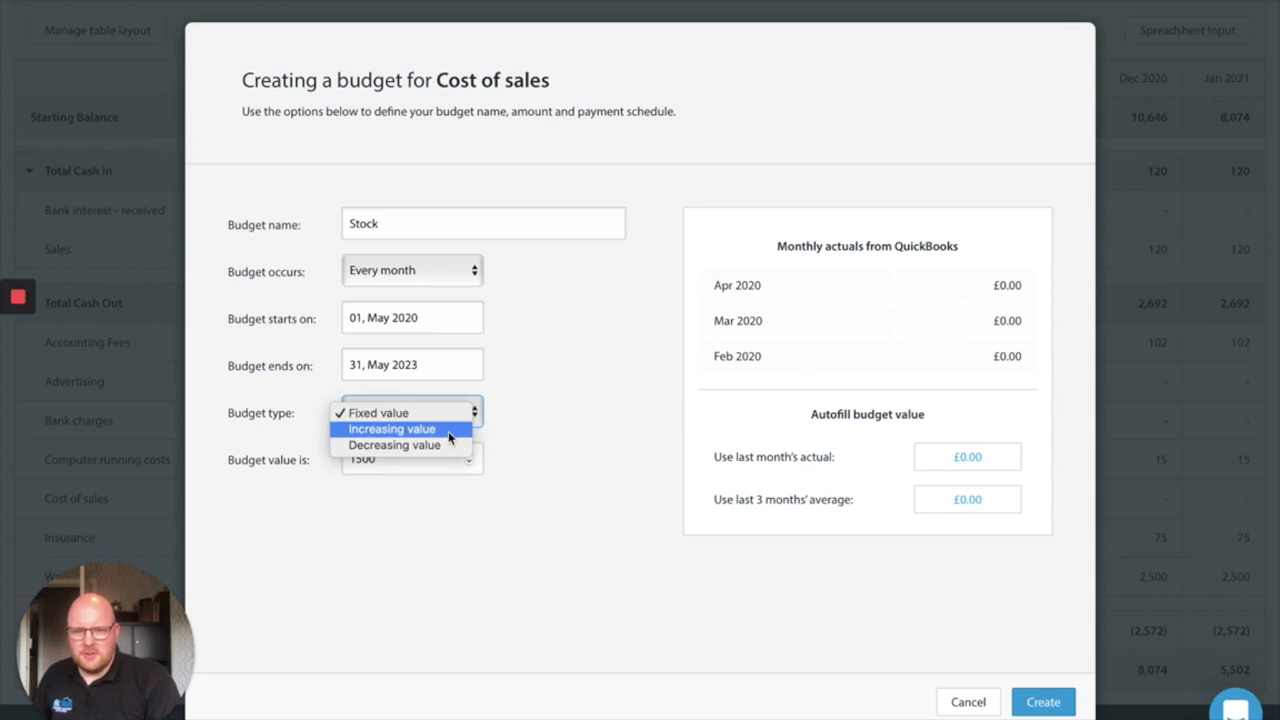
{"action": "left_click", "coordinate": [392, 428]}
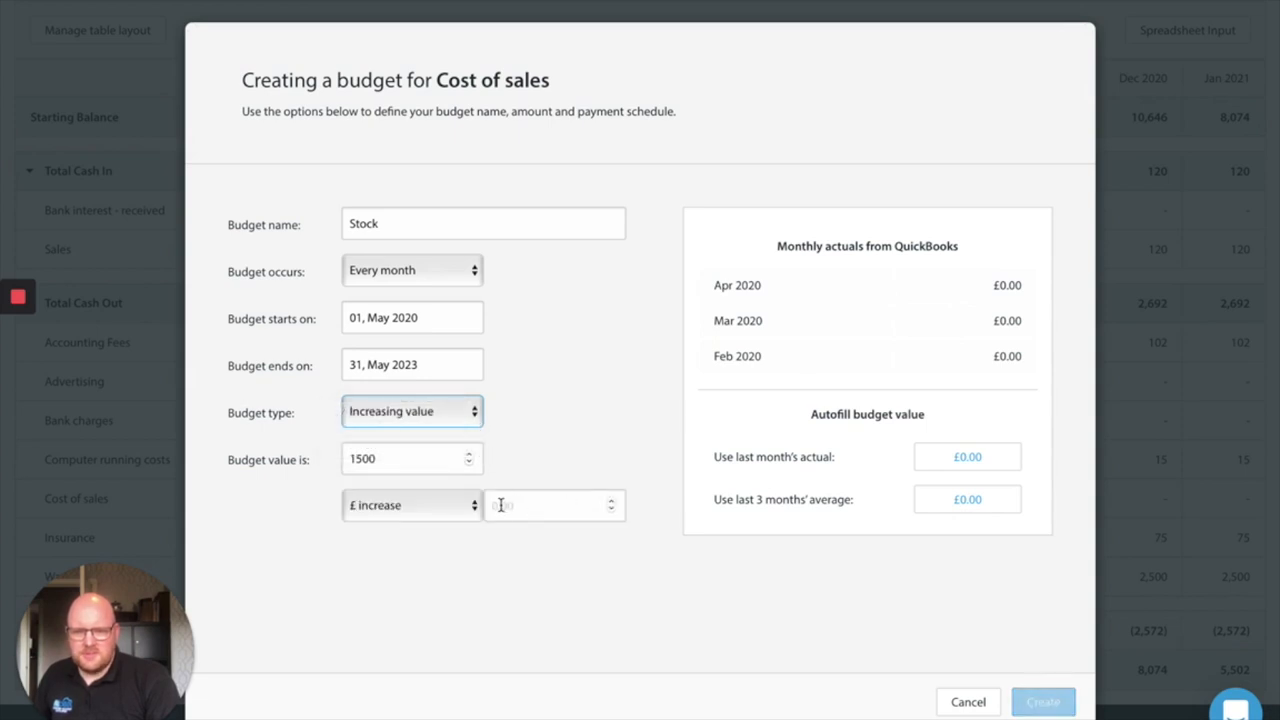
{"action": "left_click", "coordinate": [412, 504]}
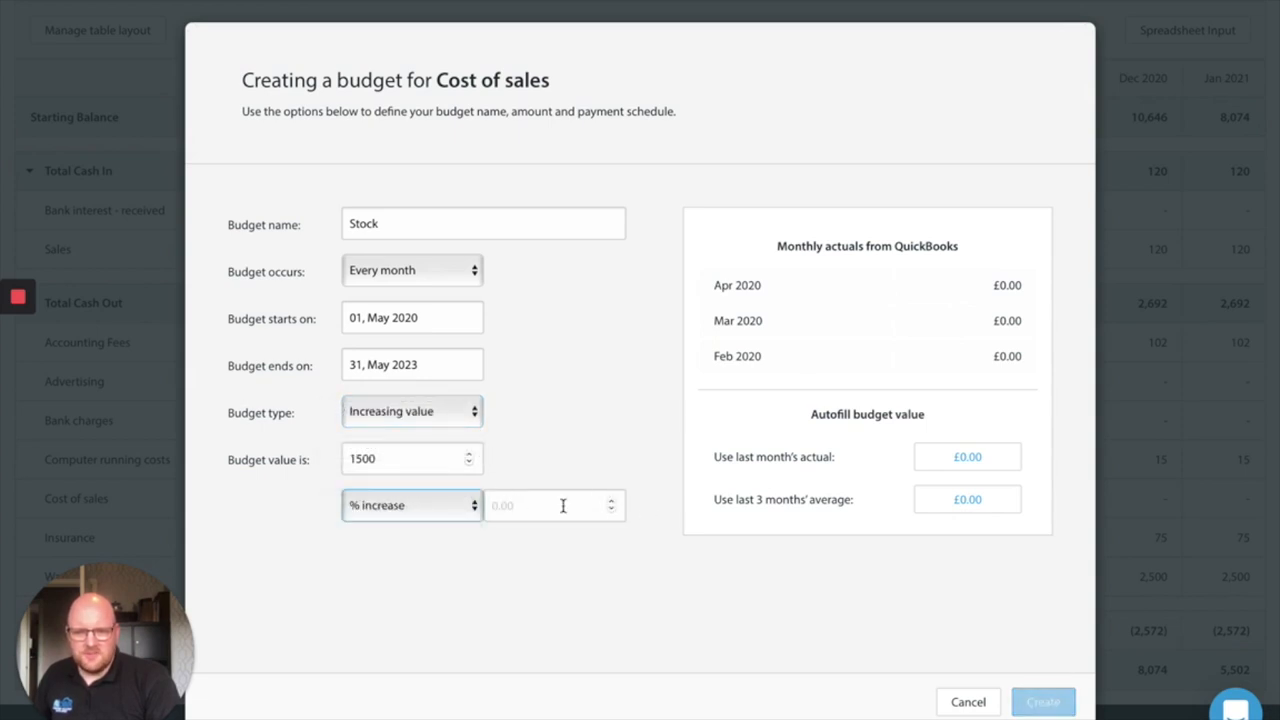
{"action": "type", "text": "10"}
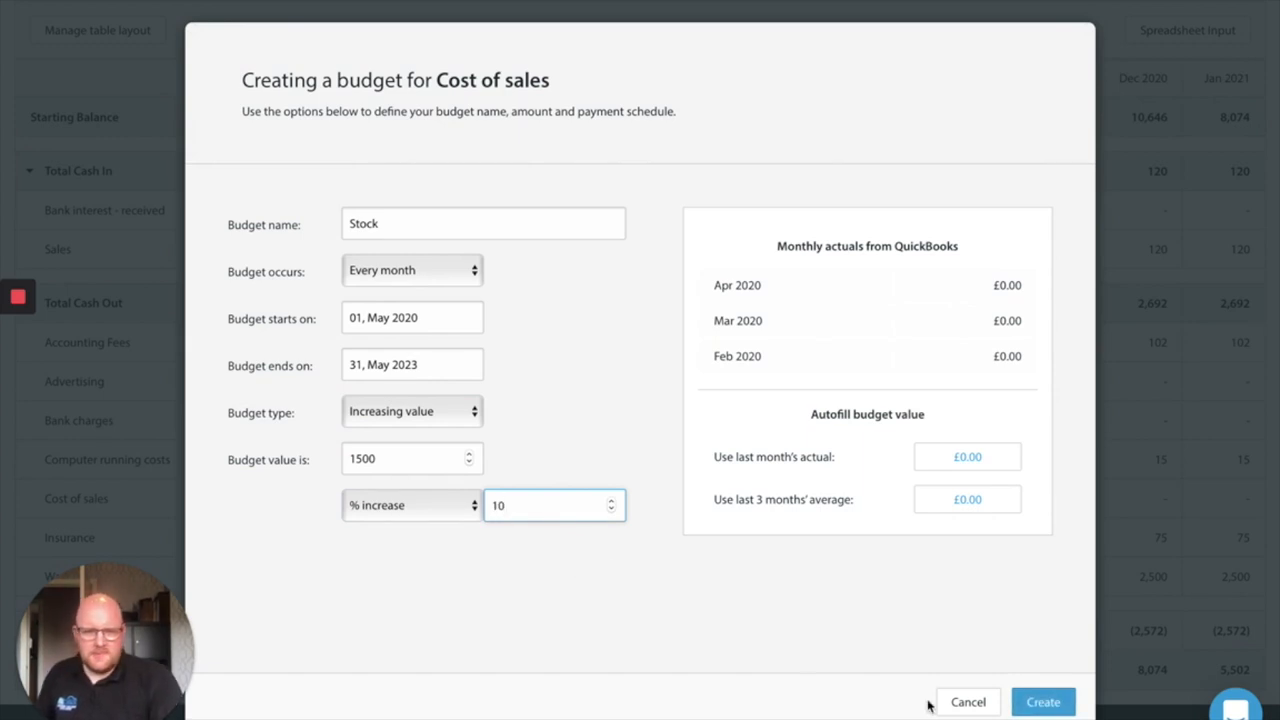
{"action": "left_click", "coordinate": [1042, 700]}
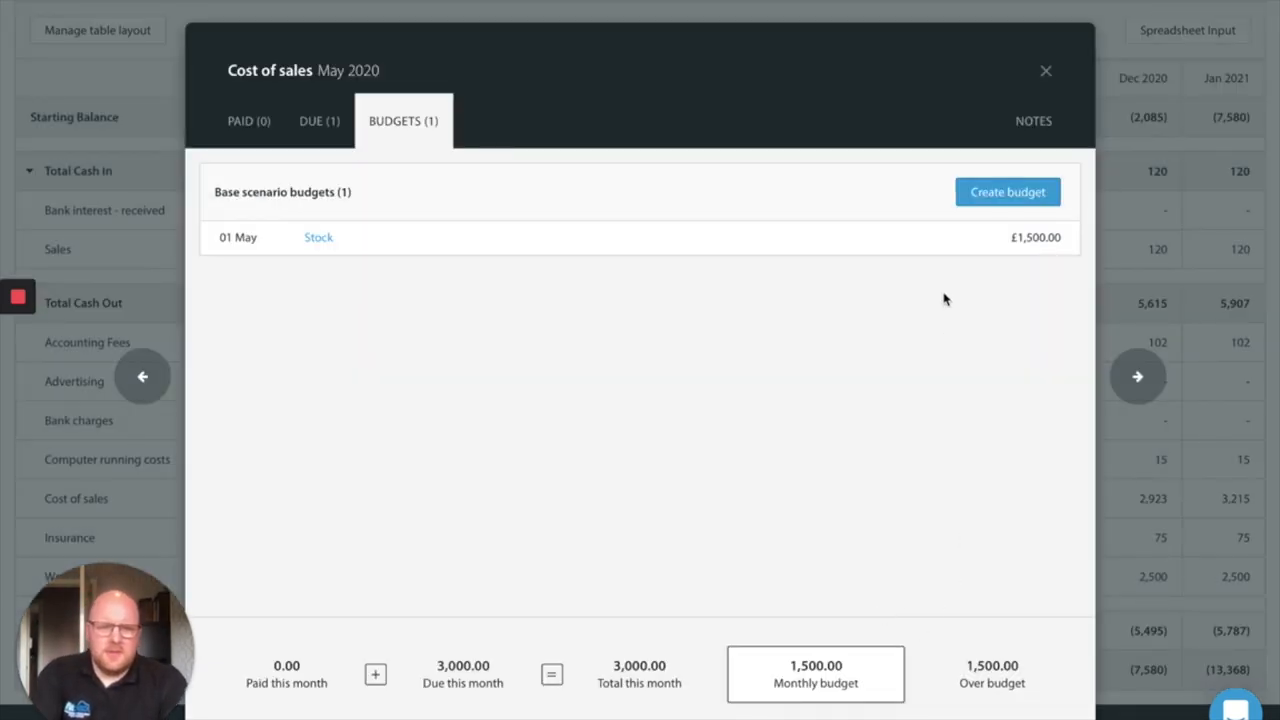
{"action": "mouse_move", "coordinate": [1046, 76]}
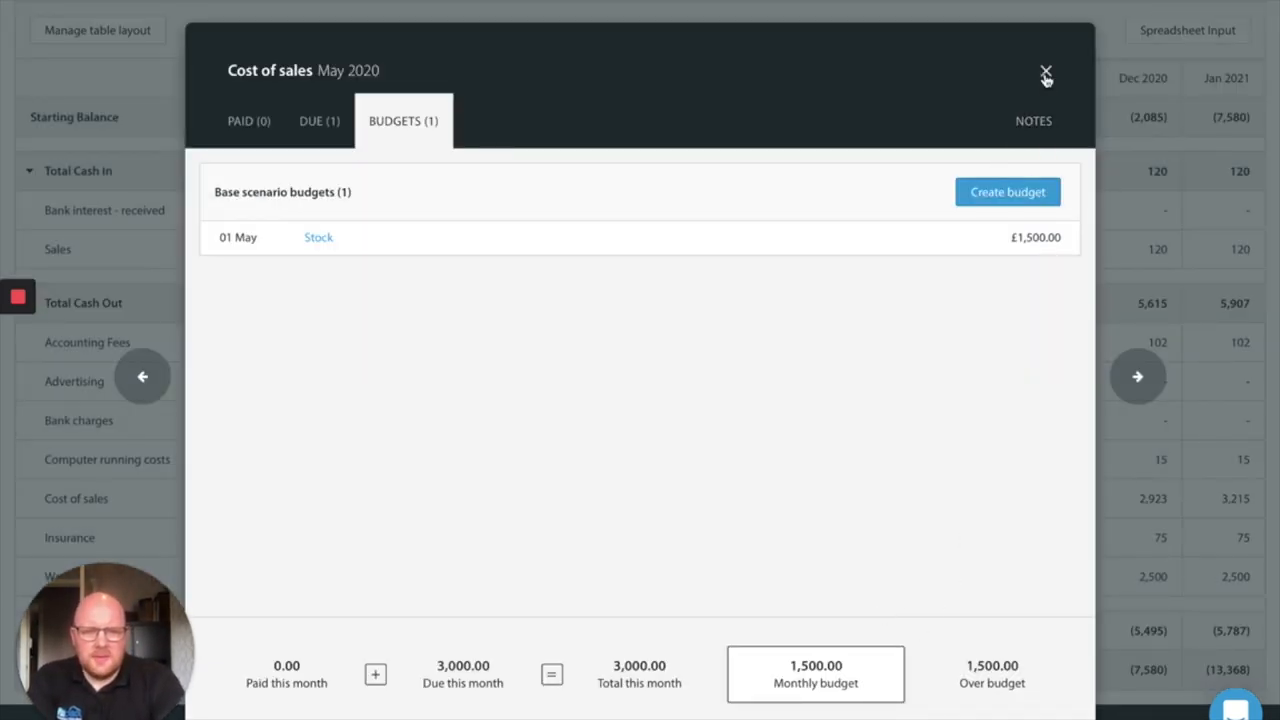
Close the Cost of sales details and scroll to the table now forecasting about (£4,027) by 4 September 2020
{"action": "left_click", "coordinate": [1046, 76]}
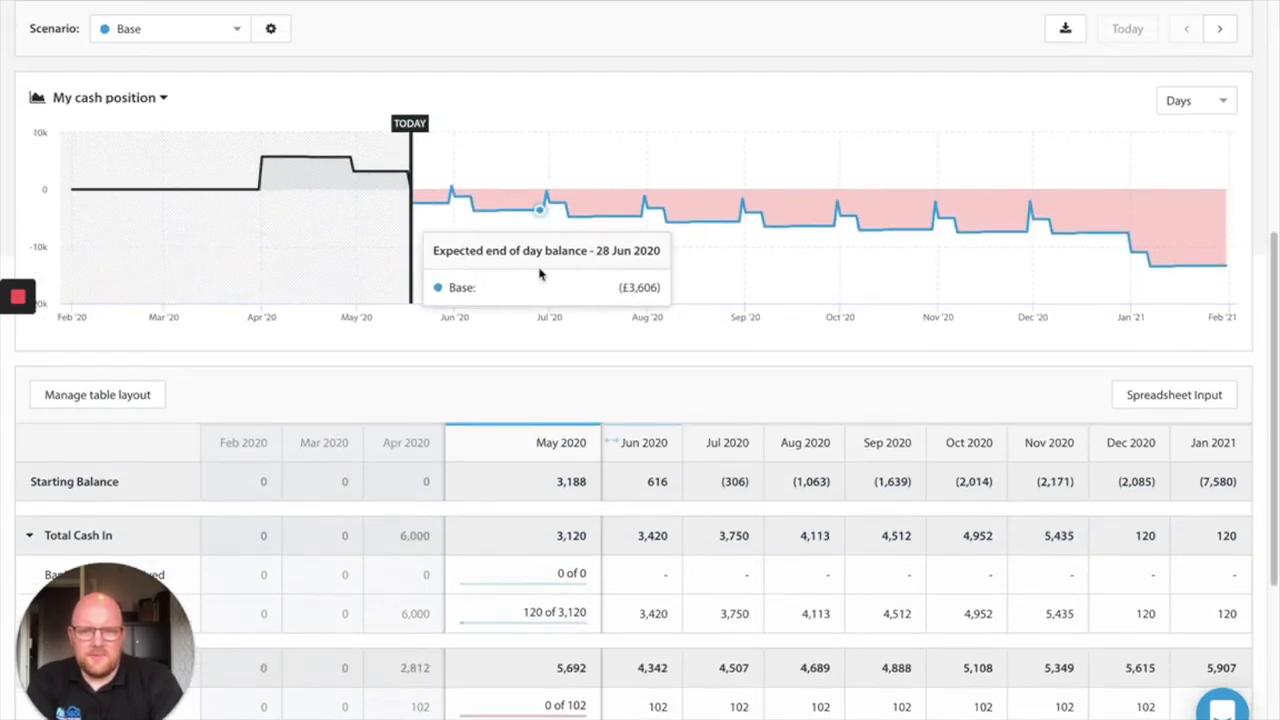
{"action": "mouse_move", "coordinate": [632, 216]}
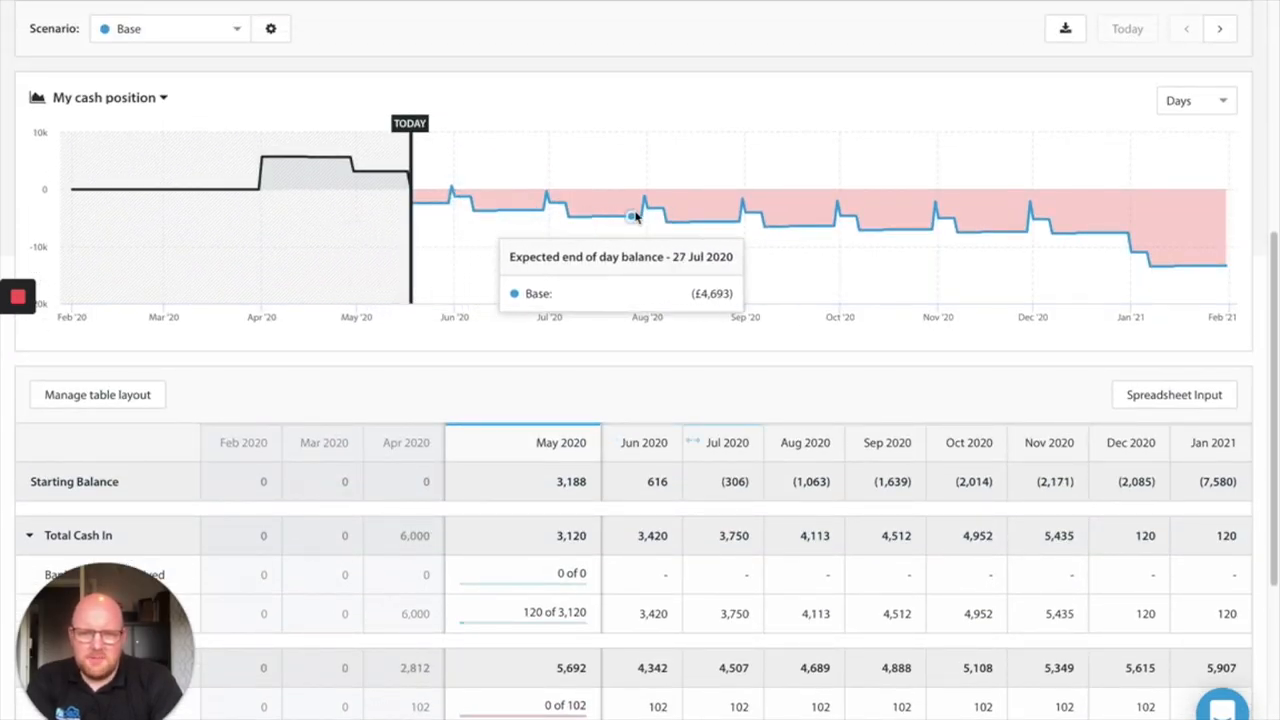
{"action": "mouse_move", "coordinate": [956, 232]}
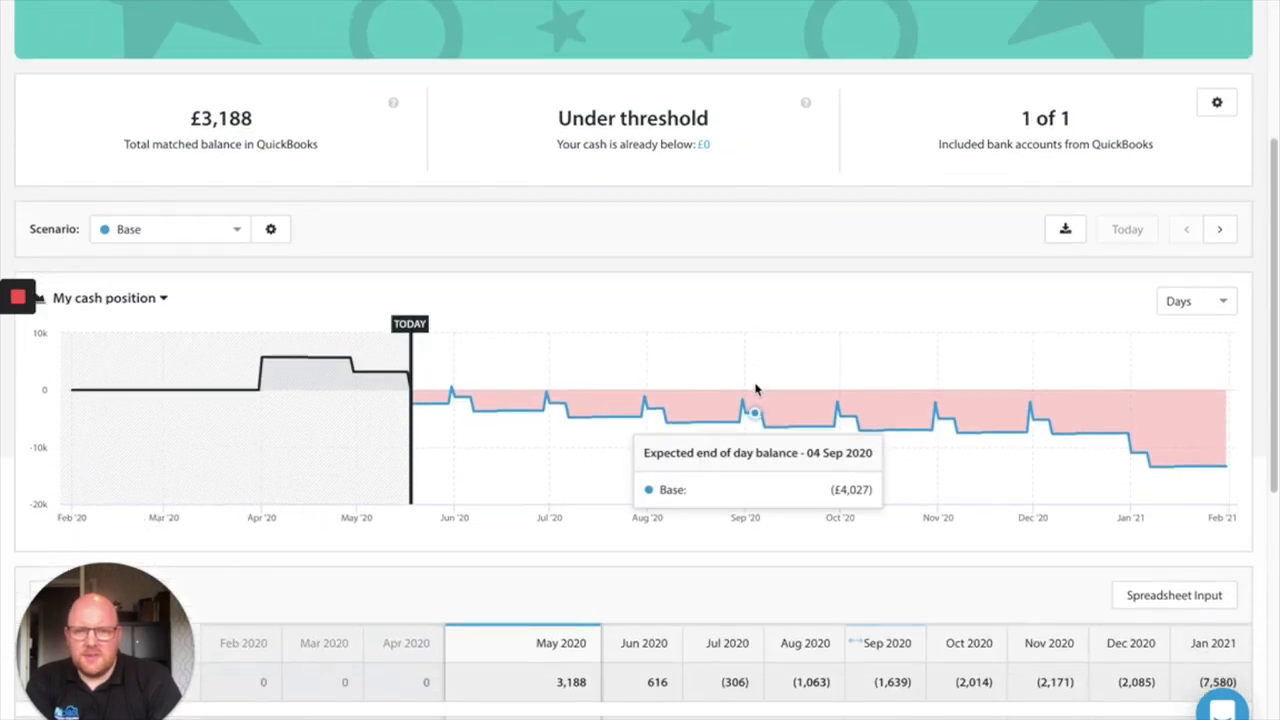
{"action": "scroll", "scroll_direction": "down", "scroll_amount": 3}
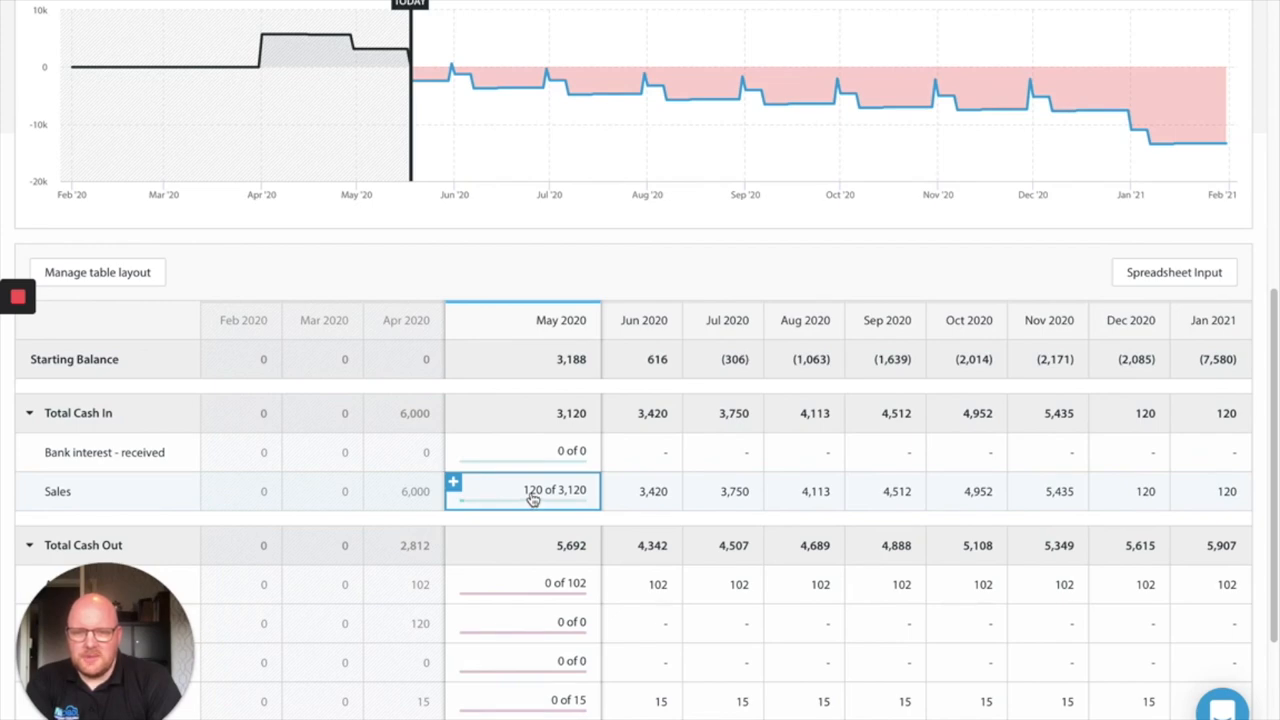
Start a Furlough Income Sales budget running 31 May 2020 to 31 Aug 2020
{"action": "left_click", "coordinate": [452, 482]}
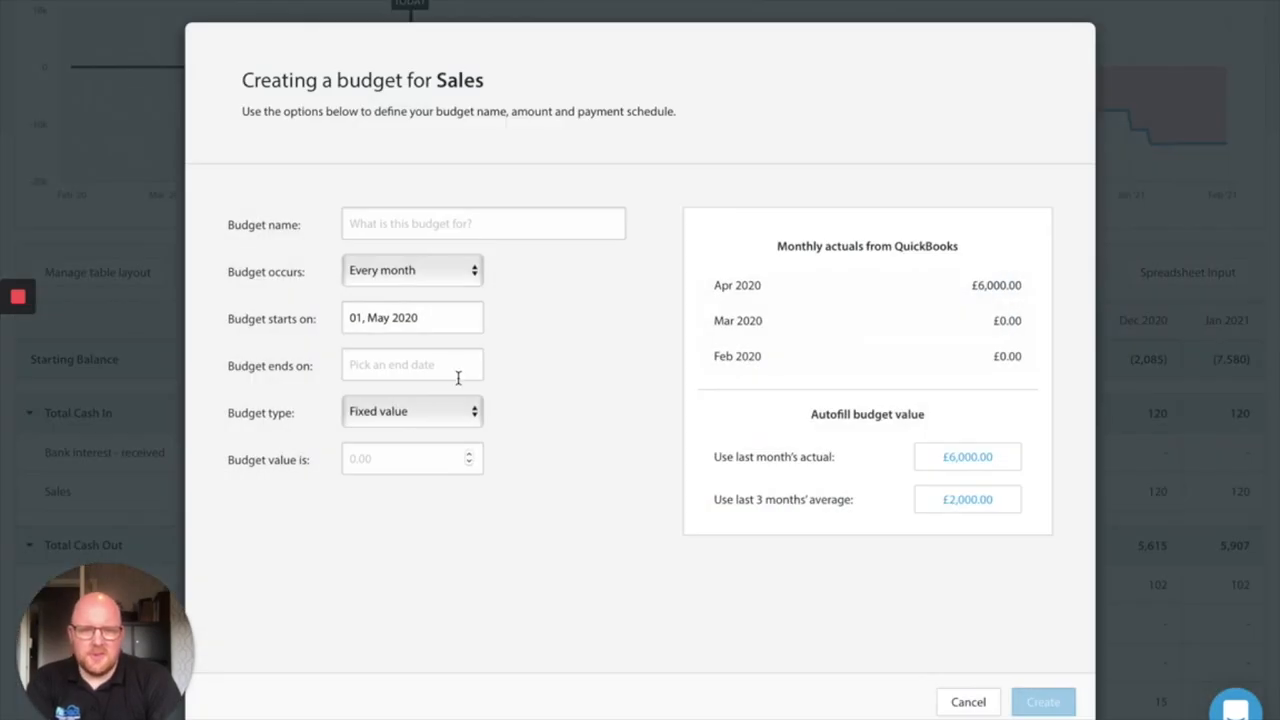
{"action": "left_click", "coordinate": [484, 224]}
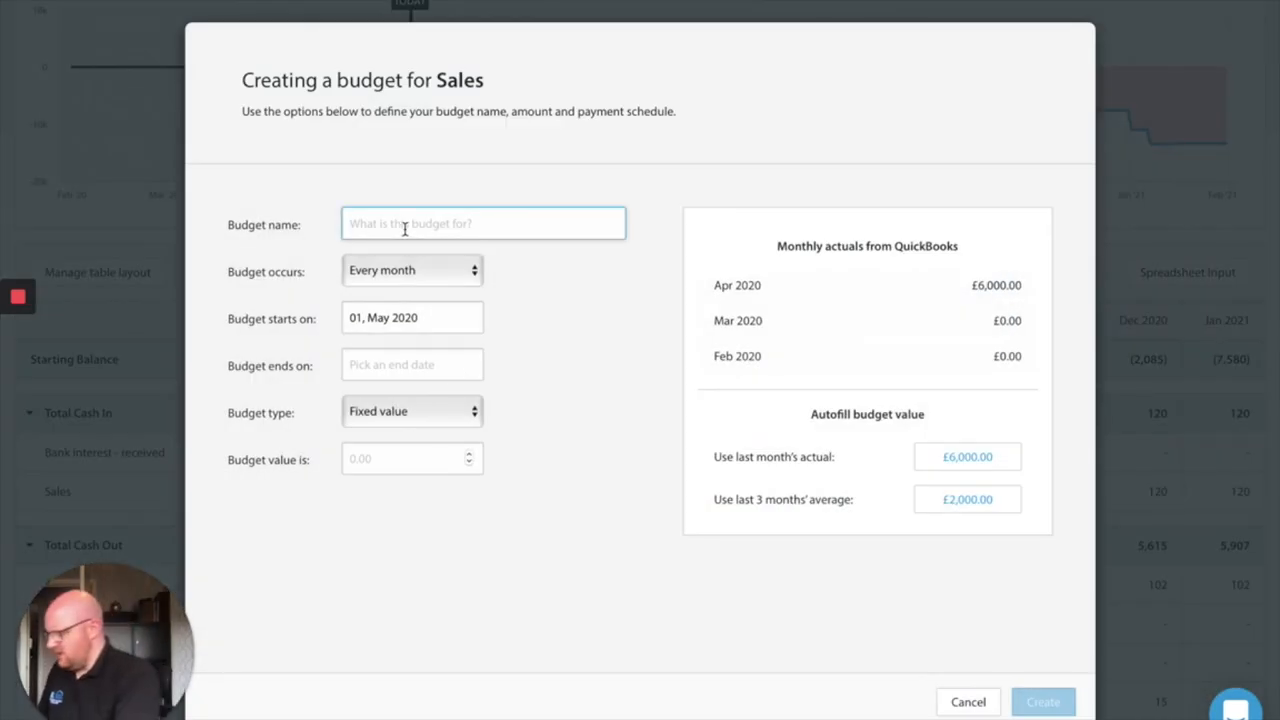
{"action": "type", "text": "Furlough"}
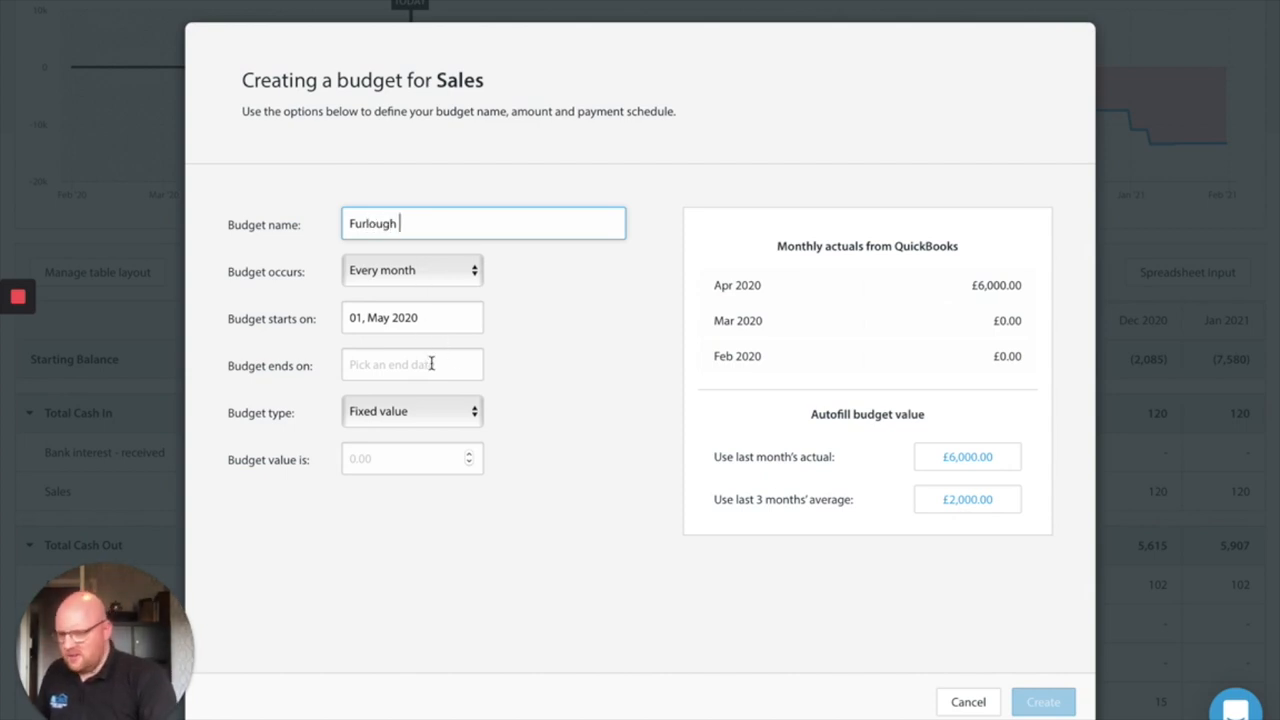
{"action": "type", "text": "Income"}
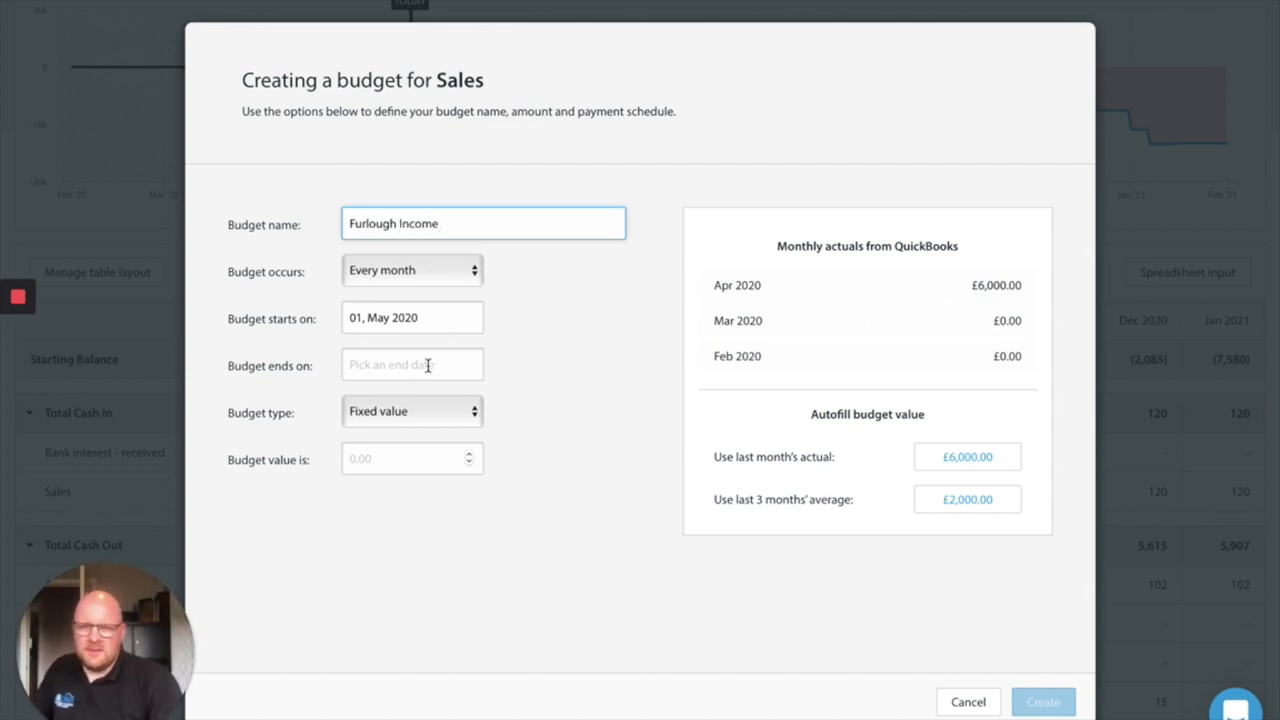
{"action": "left_click", "coordinate": [412, 364]}
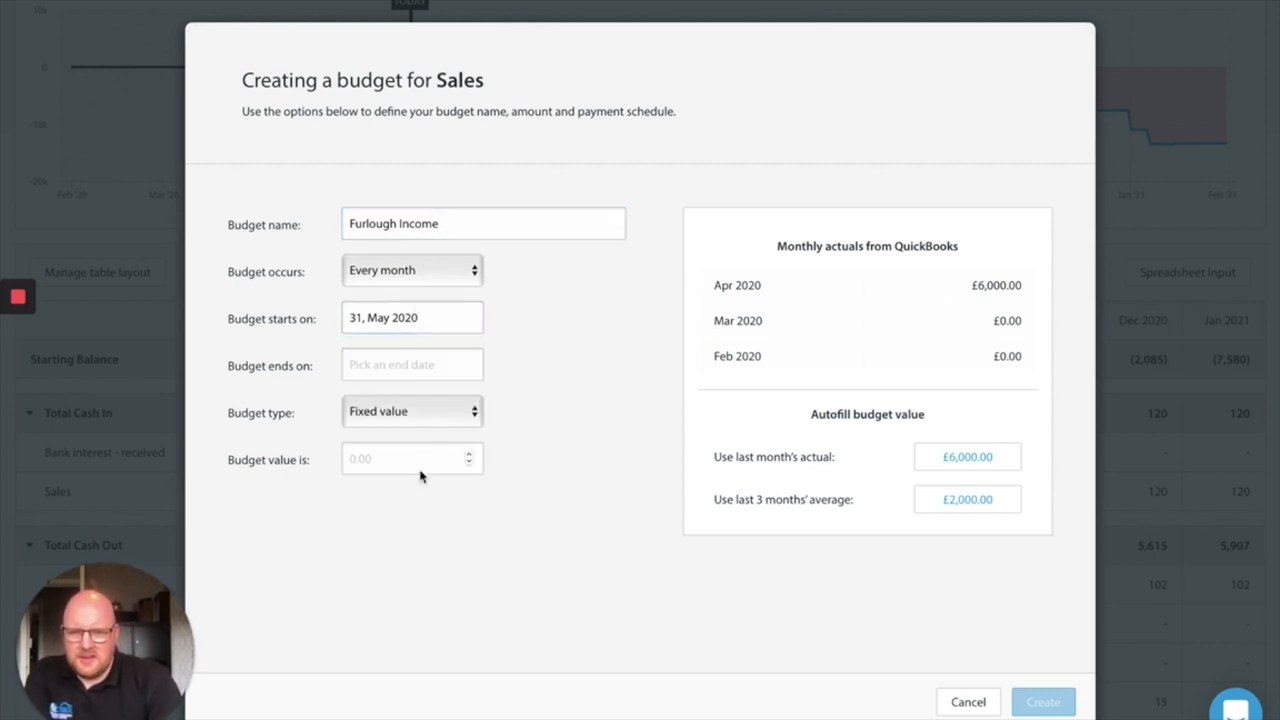
{"action": "left_click", "coordinate": [412, 364]}
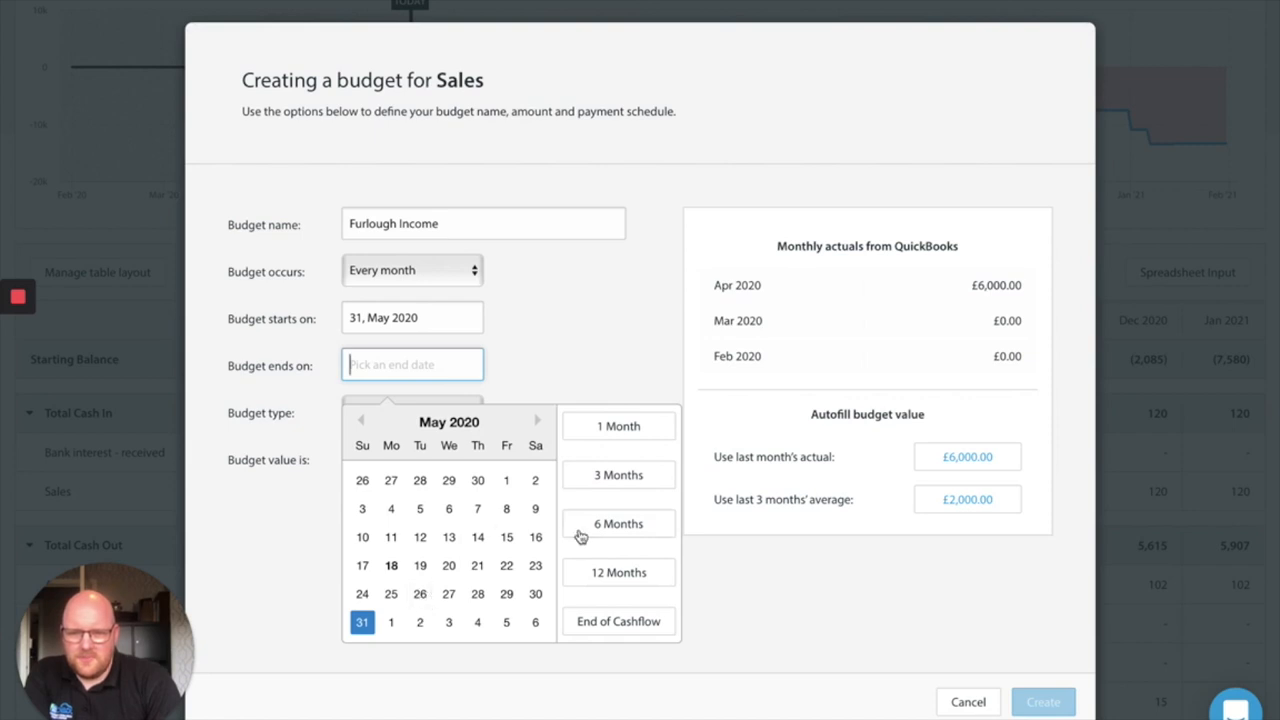
{"action": "left_click", "coordinate": [536, 420]}
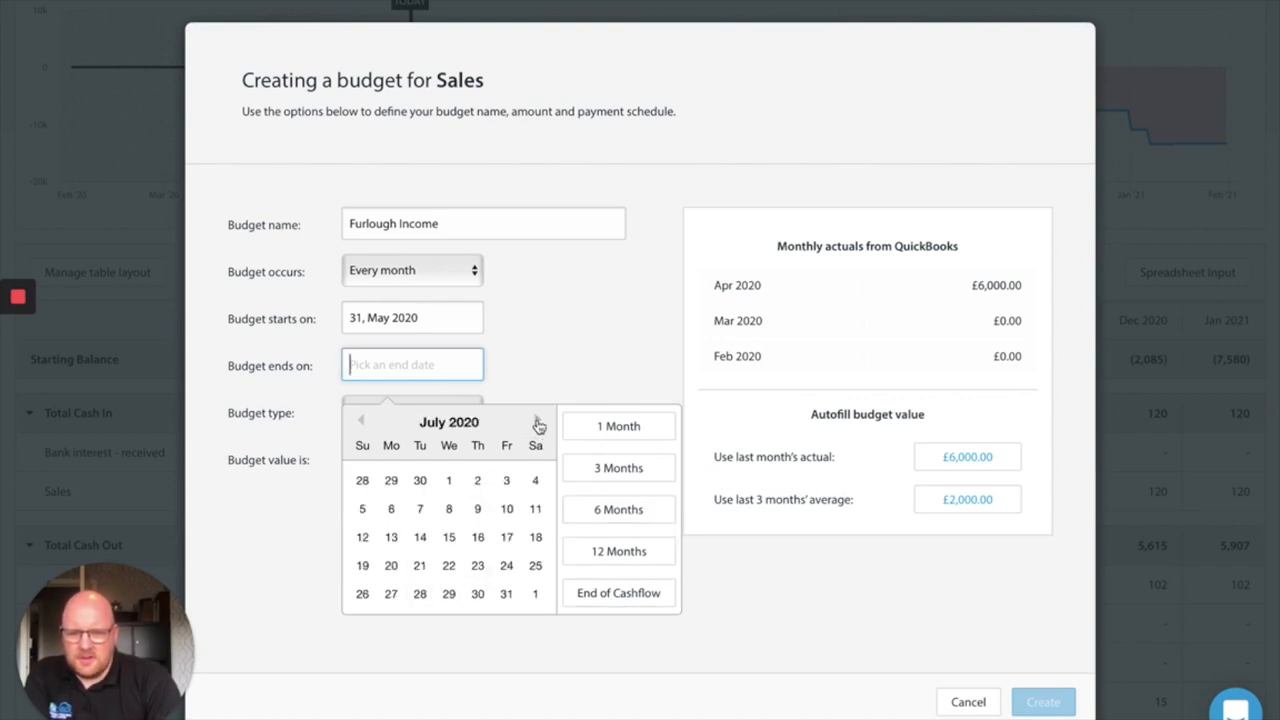
{"action": "left_click", "coordinate": [618, 468]}
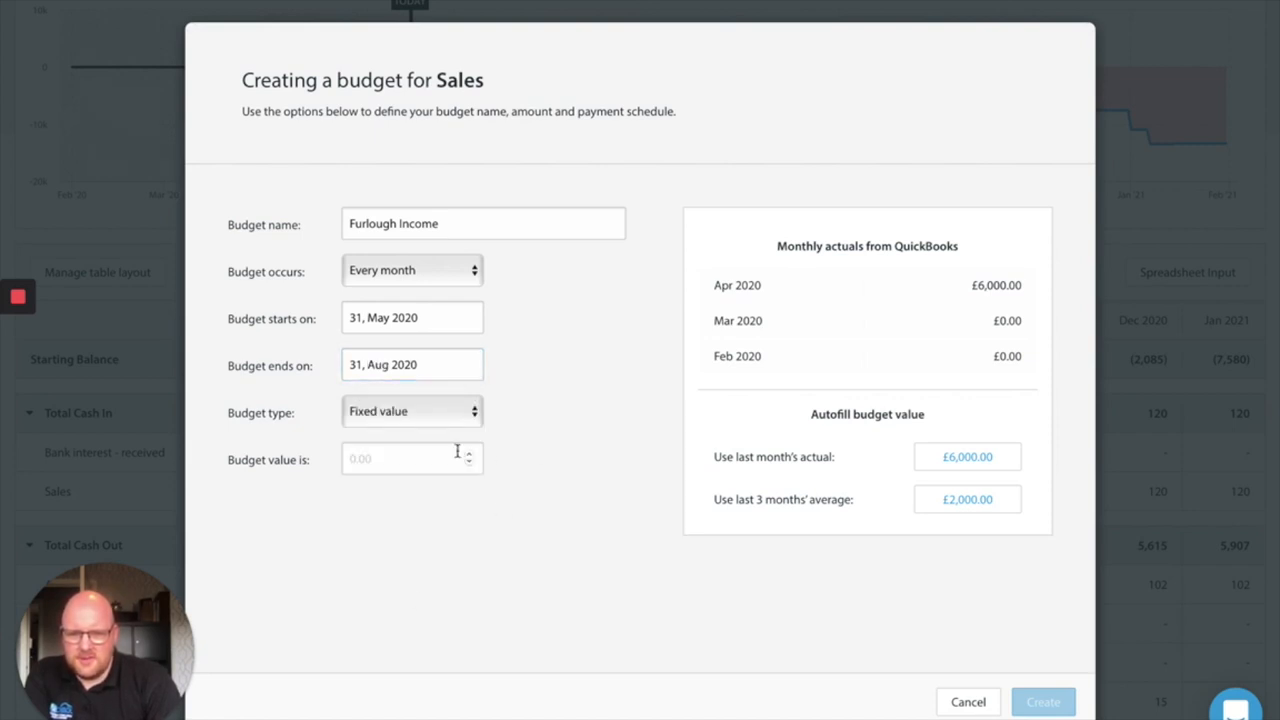
Set the Furlough Income value to a fixed £1,000 and create the budget
{"action": "type", "text": "125"}
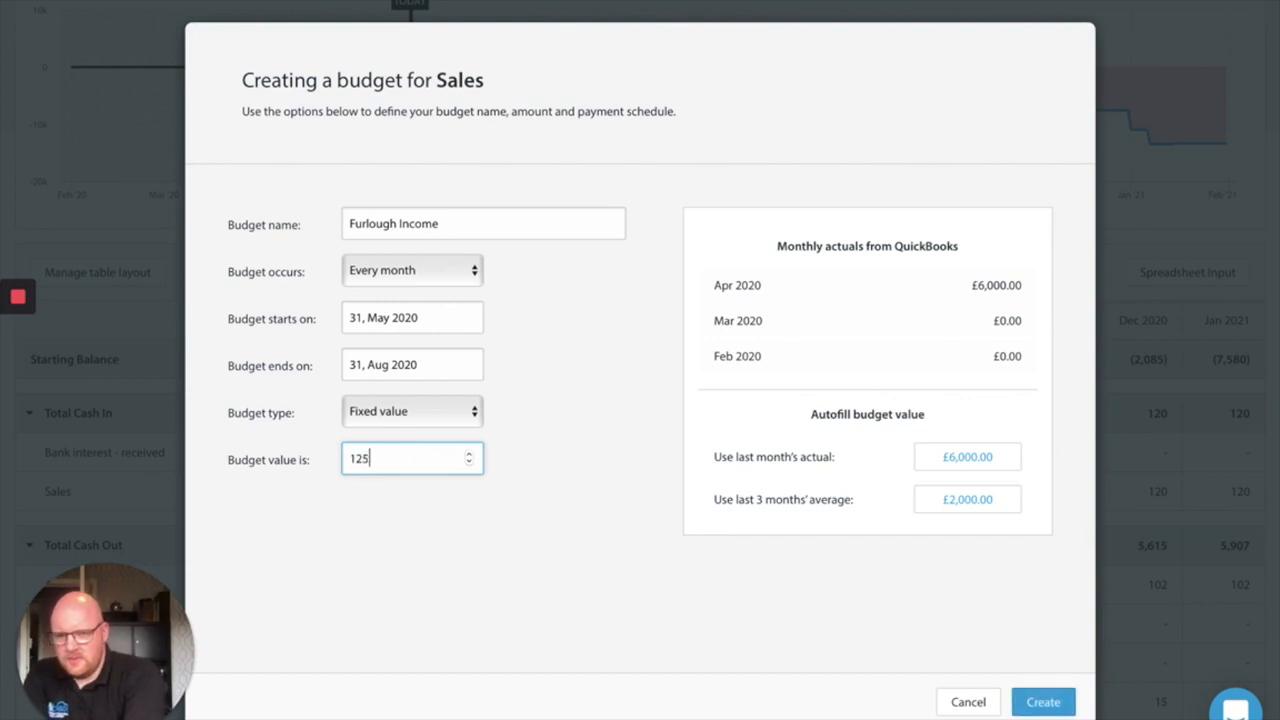
{"action": "type", "text": "1000"}
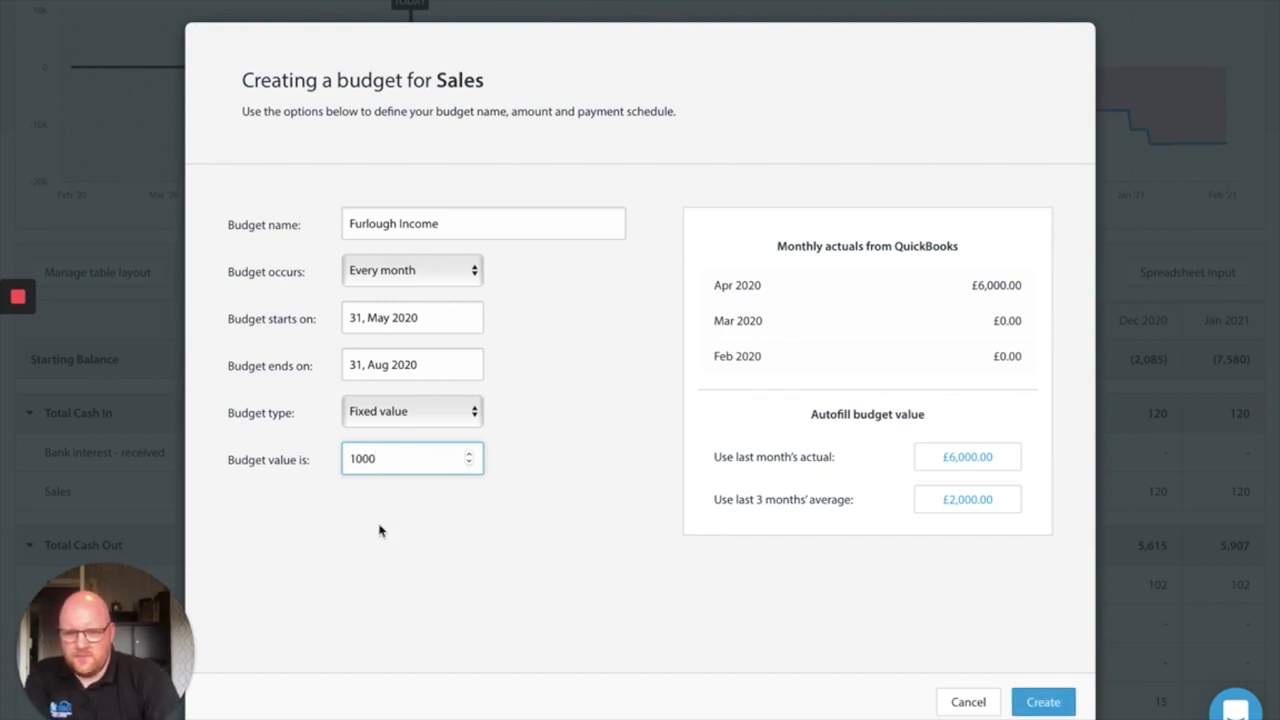
{"action": "left_click", "coordinate": [1042, 700]}
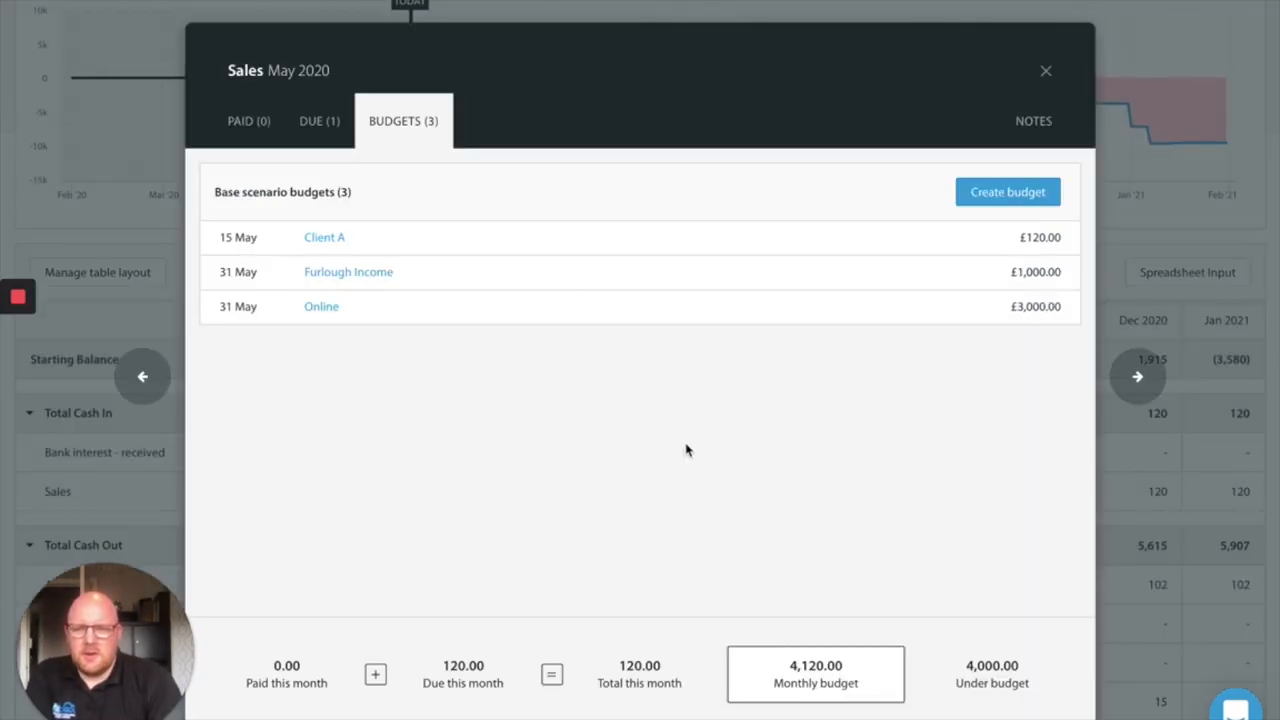
{"action": "mouse_move", "coordinate": [714, 330]}
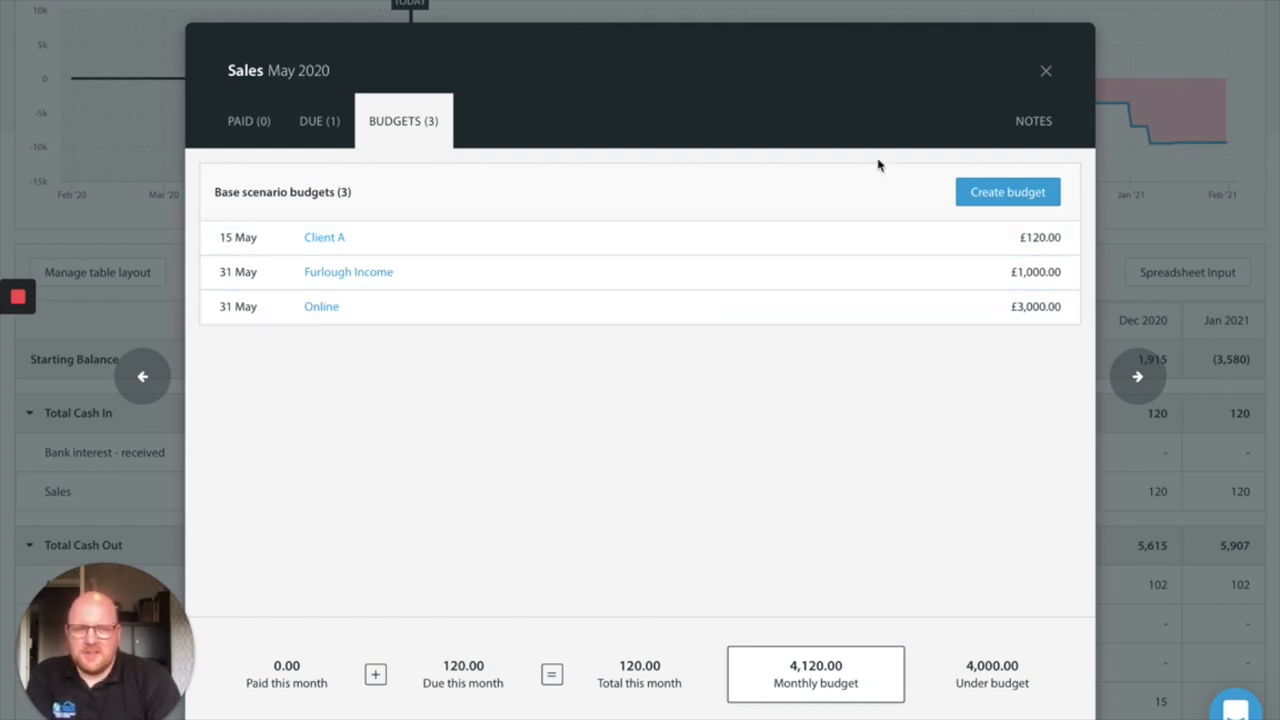
{"action": "mouse_move", "coordinate": [876, 356]}
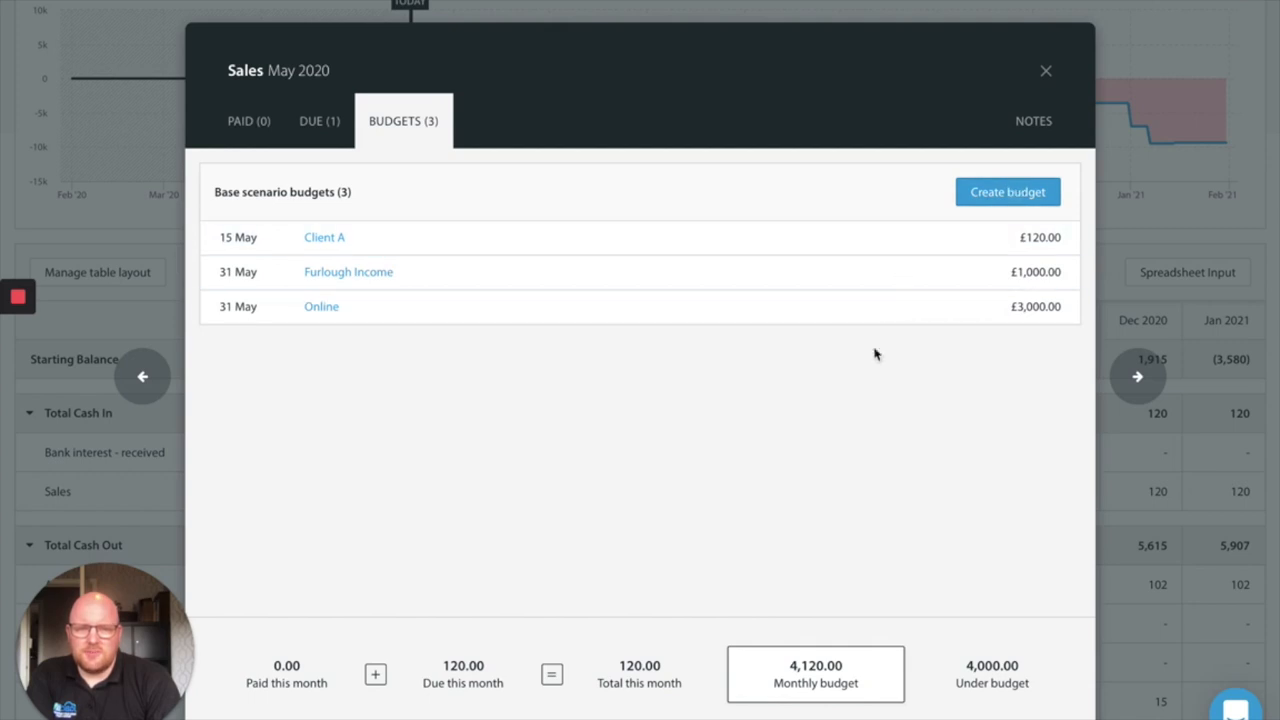
{"action": "mouse_move", "coordinate": [420, 272]}
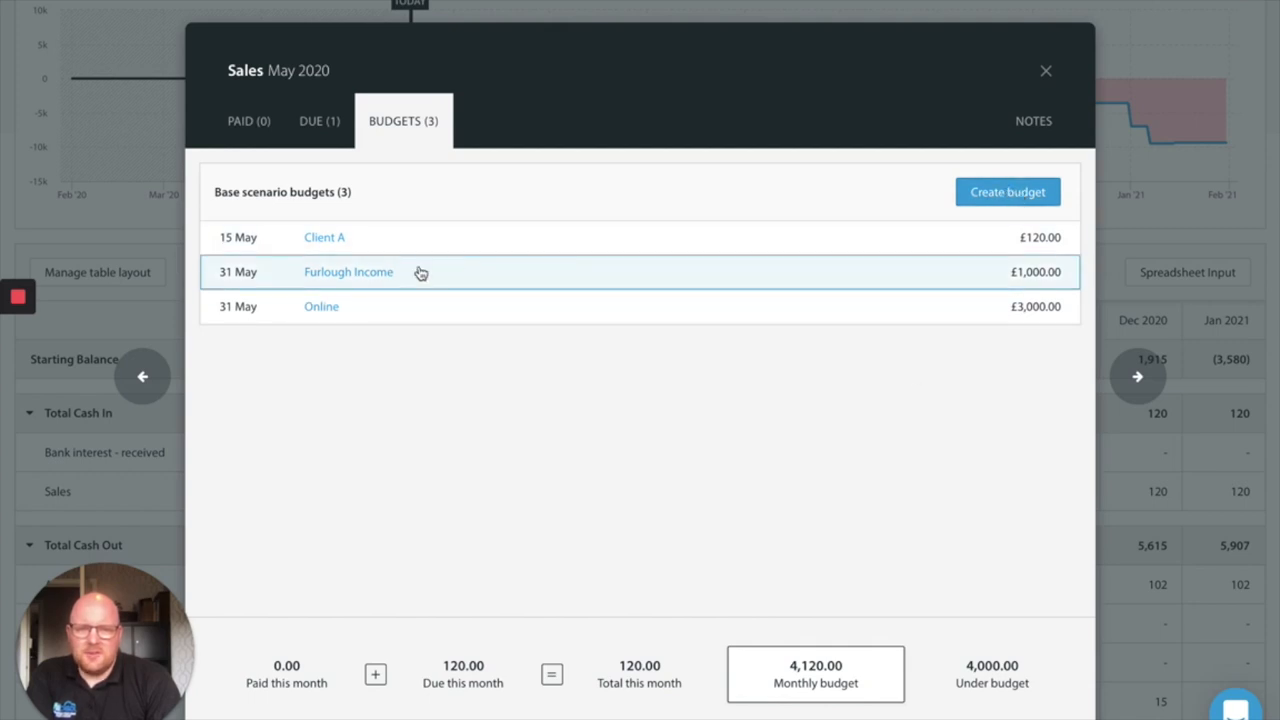
{"action": "mouse_move", "coordinate": [980, 230]}
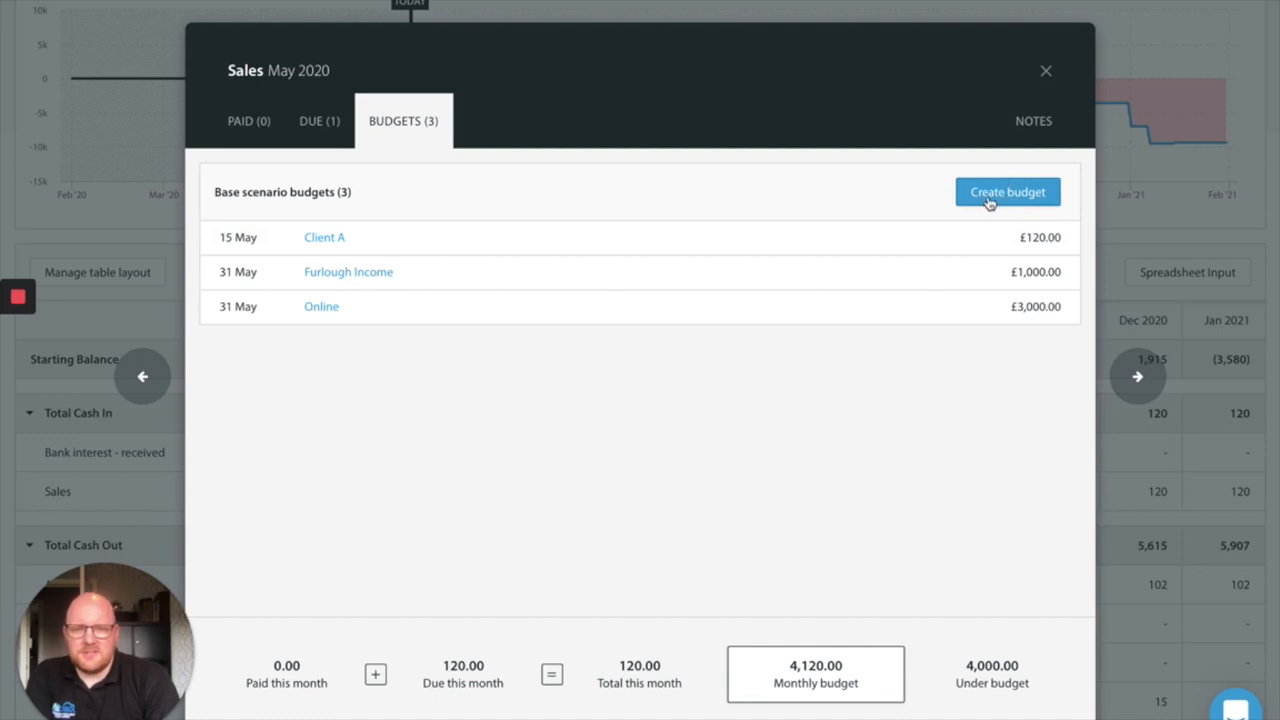
Close the Sales May 2020 budgets and scroll through the updated cash flow chart and forecast table
{"action": "left_click", "coordinate": [1006, 192]}
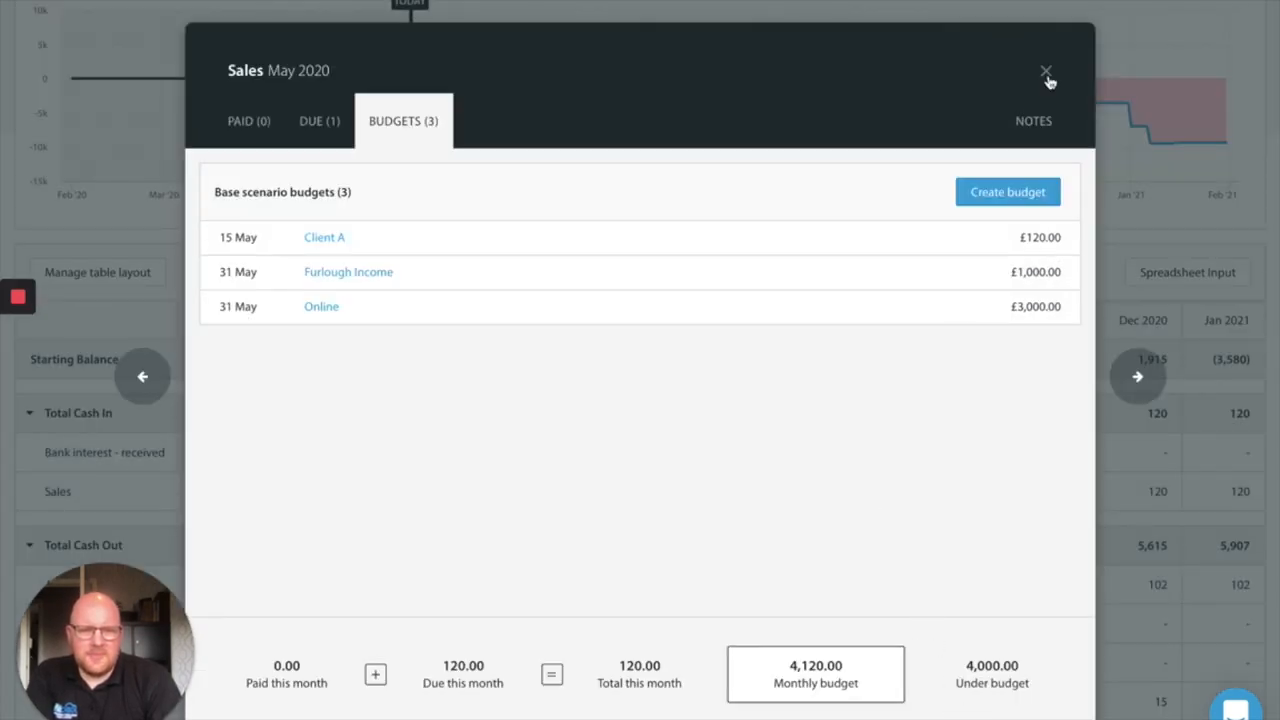
{"action": "left_click", "coordinate": [1046, 72]}
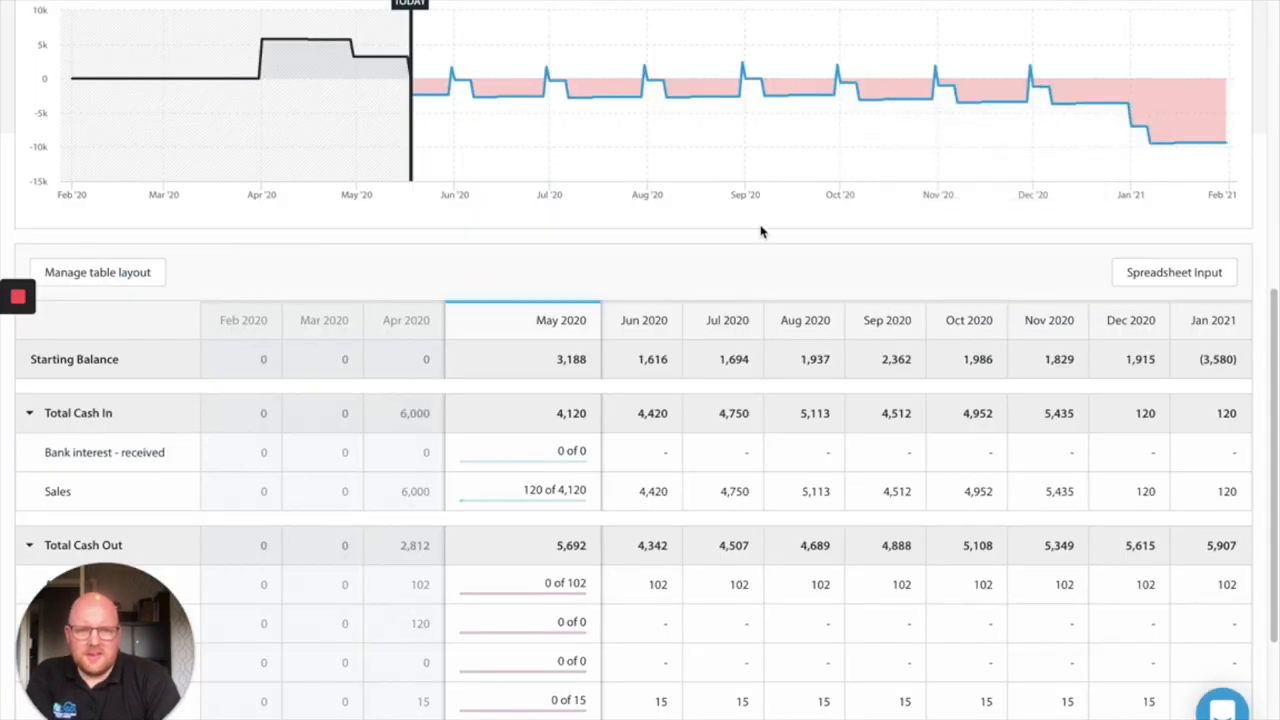
{"action": "mouse_move", "coordinate": [524, 138]}
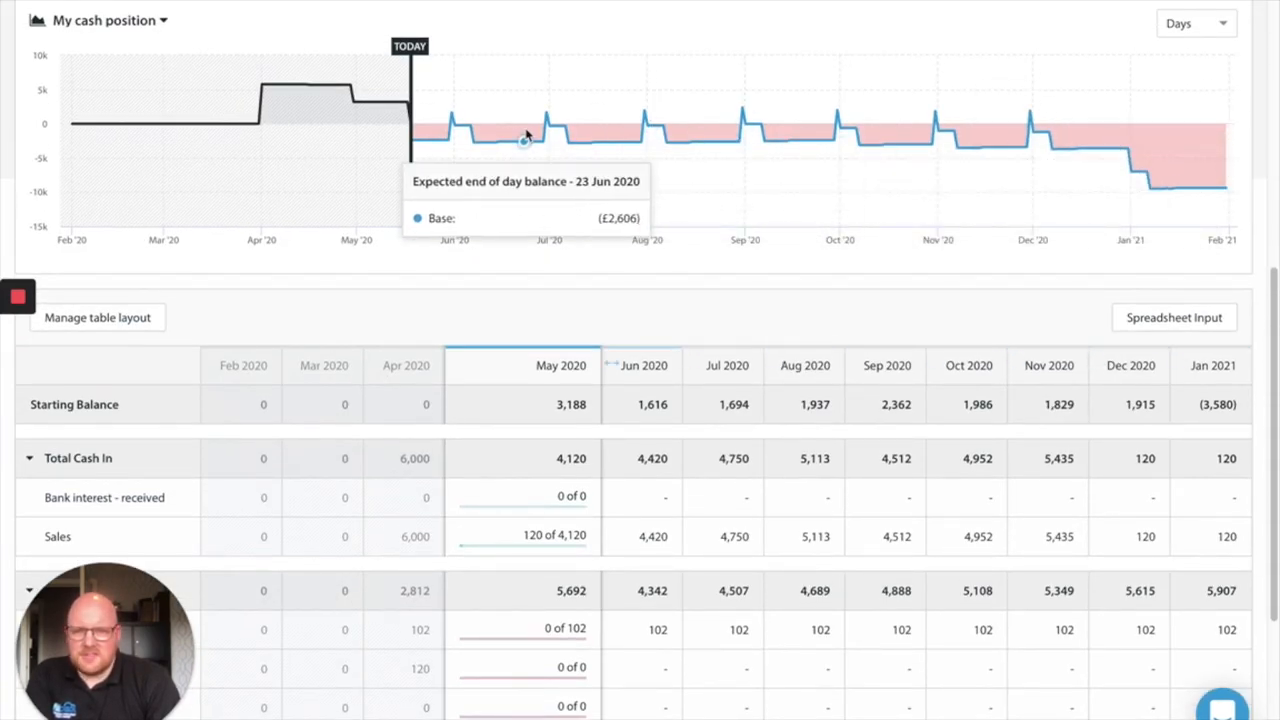
{"action": "scroll", "scroll_direction": "down", "scroll_amount": 3}
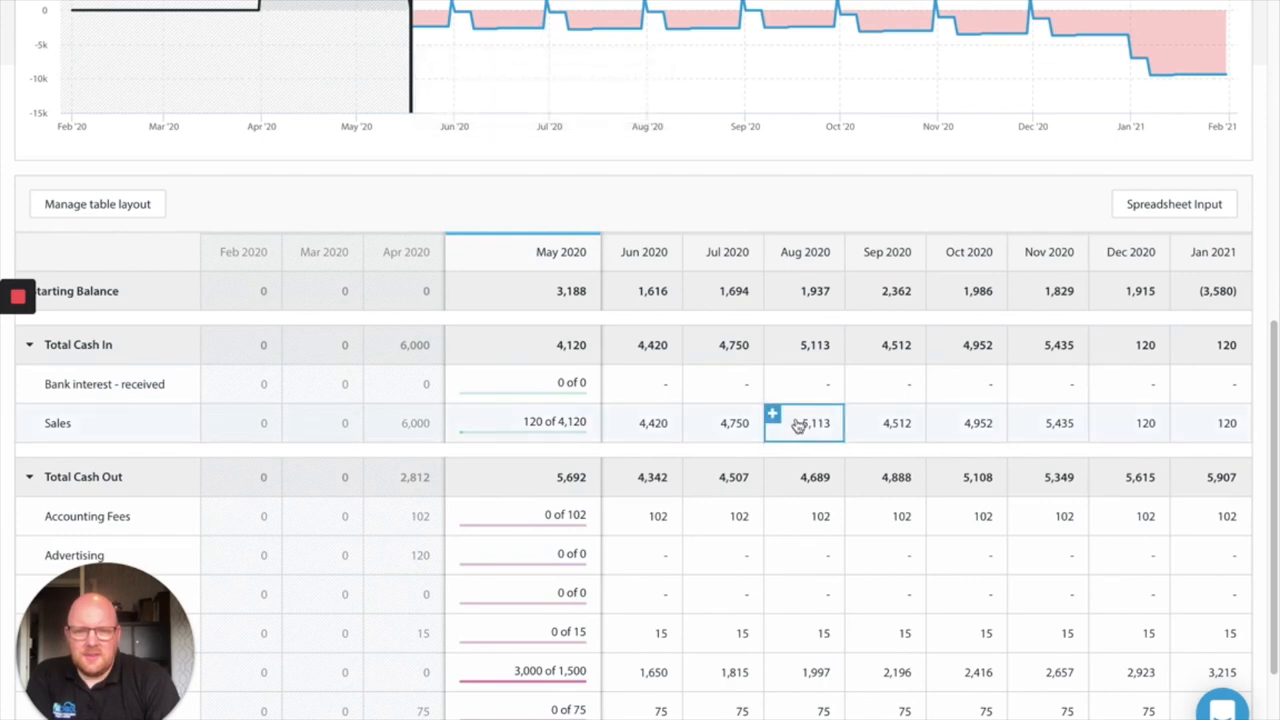
{"action": "scroll", "scroll_direction": "down", "scroll_amount": 3}
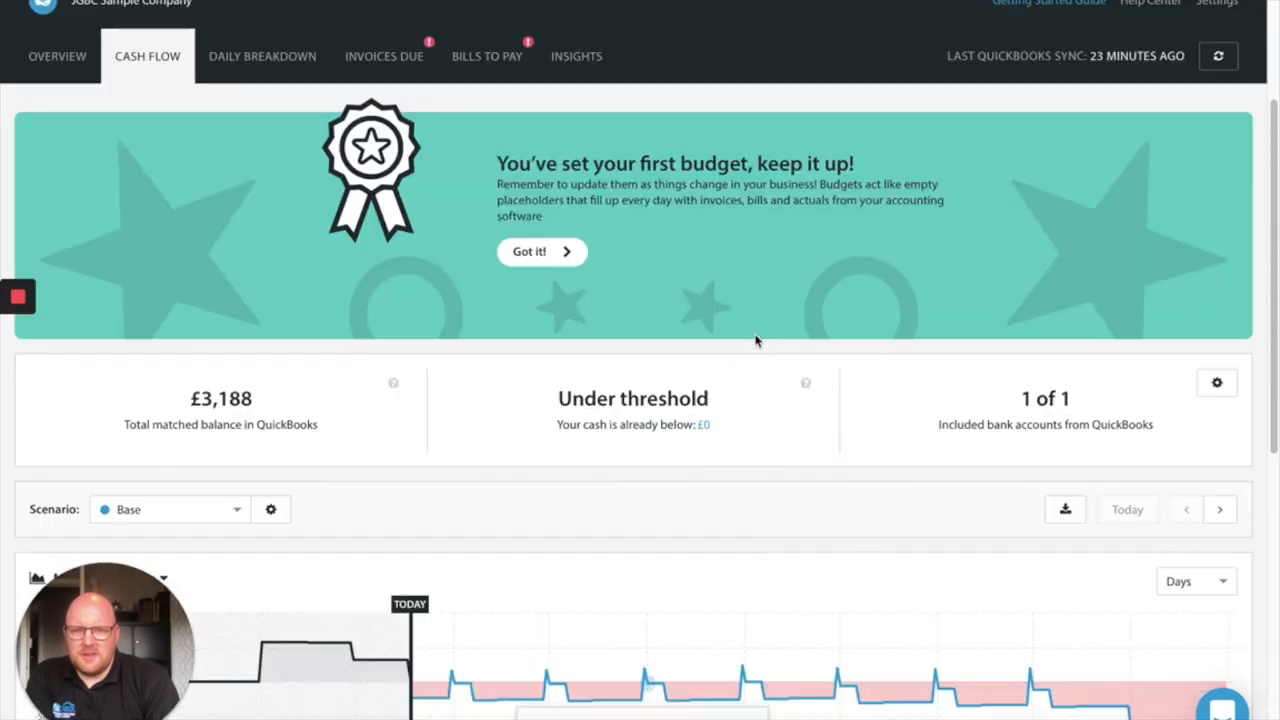
{"action": "scroll", "scroll_direction": "down", "scroll_amount": 3}
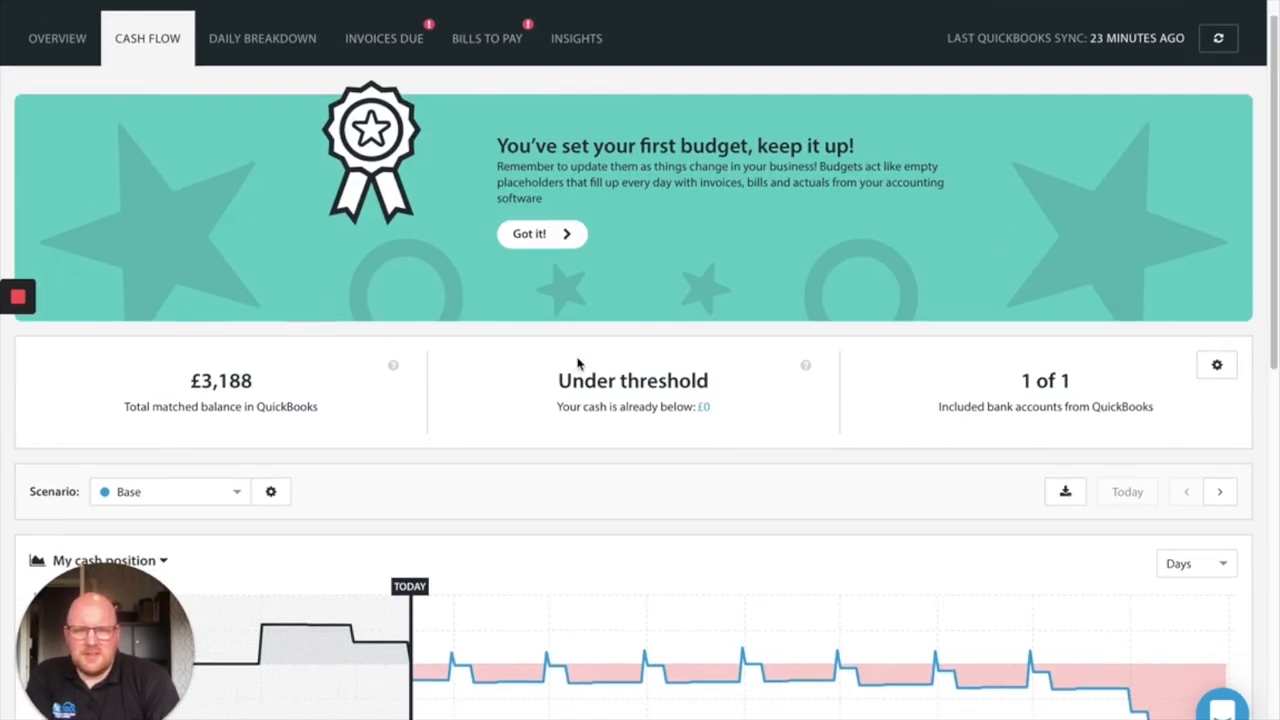
{"action": "scroll", "scroll_direction": "down", "scroll_amount": 3}
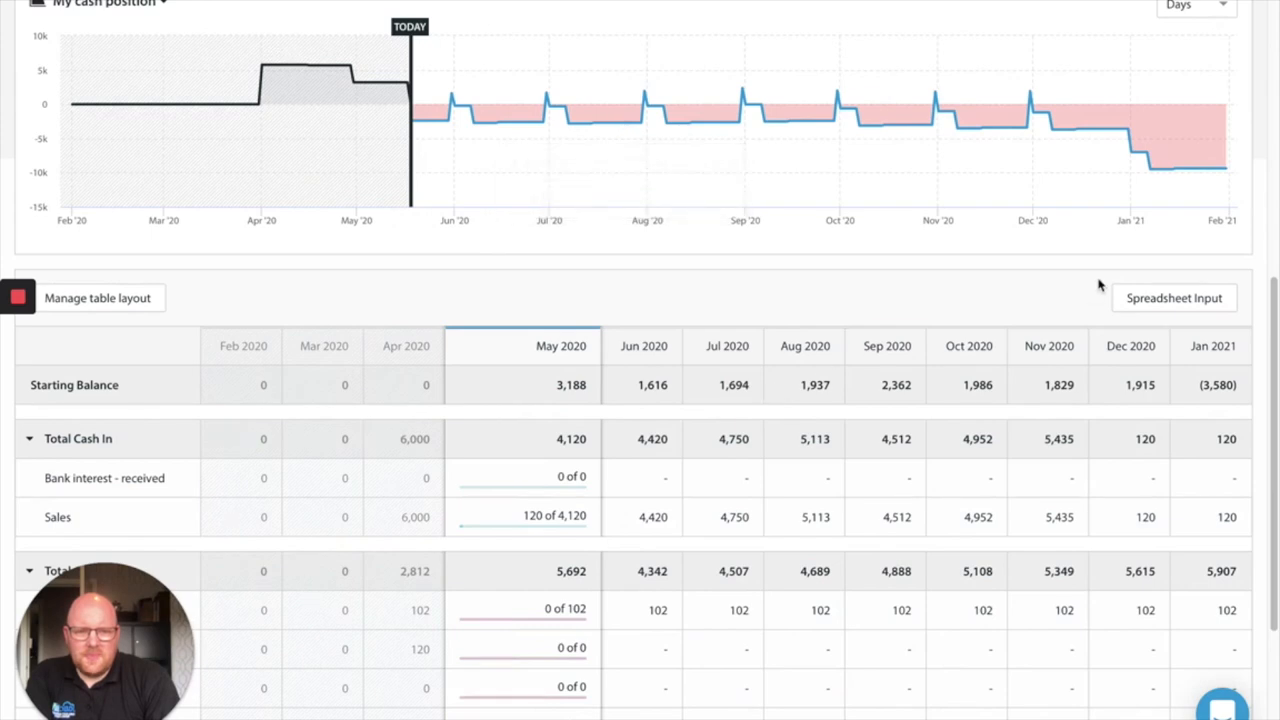
Add Rates as a Cash out account in the table layout and return to the forecast
{"action": "left_click", "coordinate": [96, 296]}
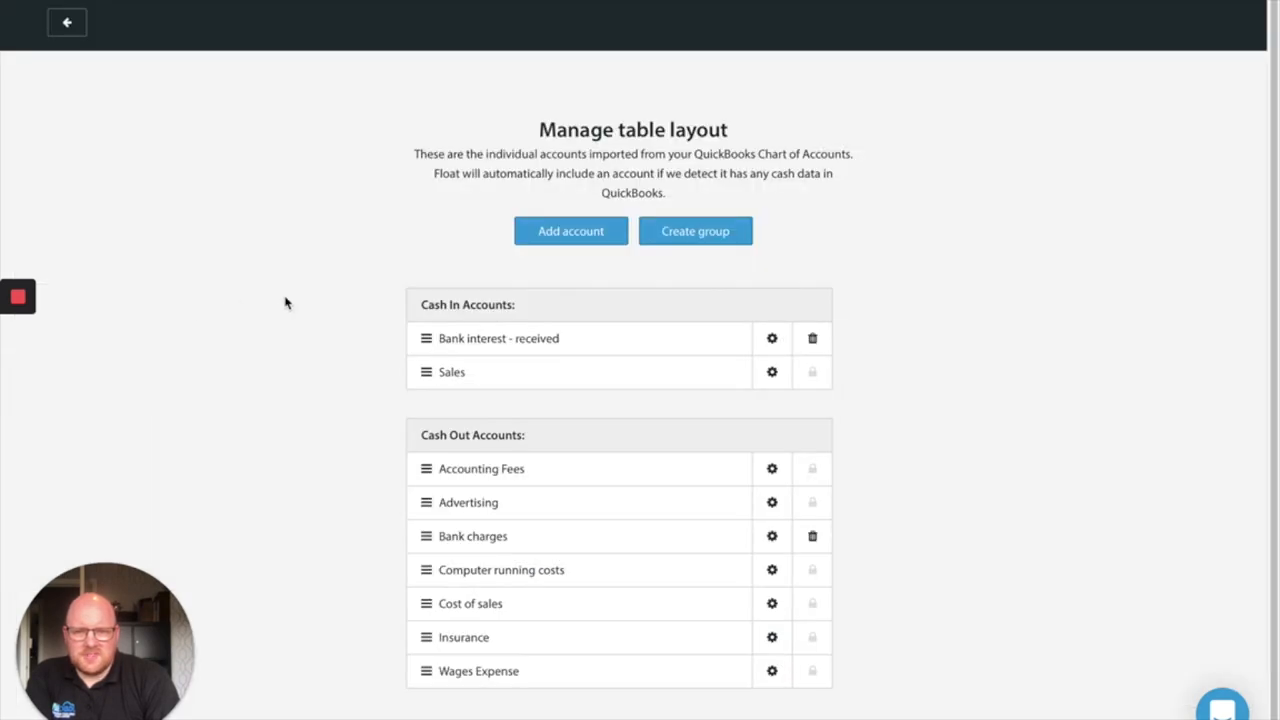
{"action": "left_click", "coordinate": [570, 232]}
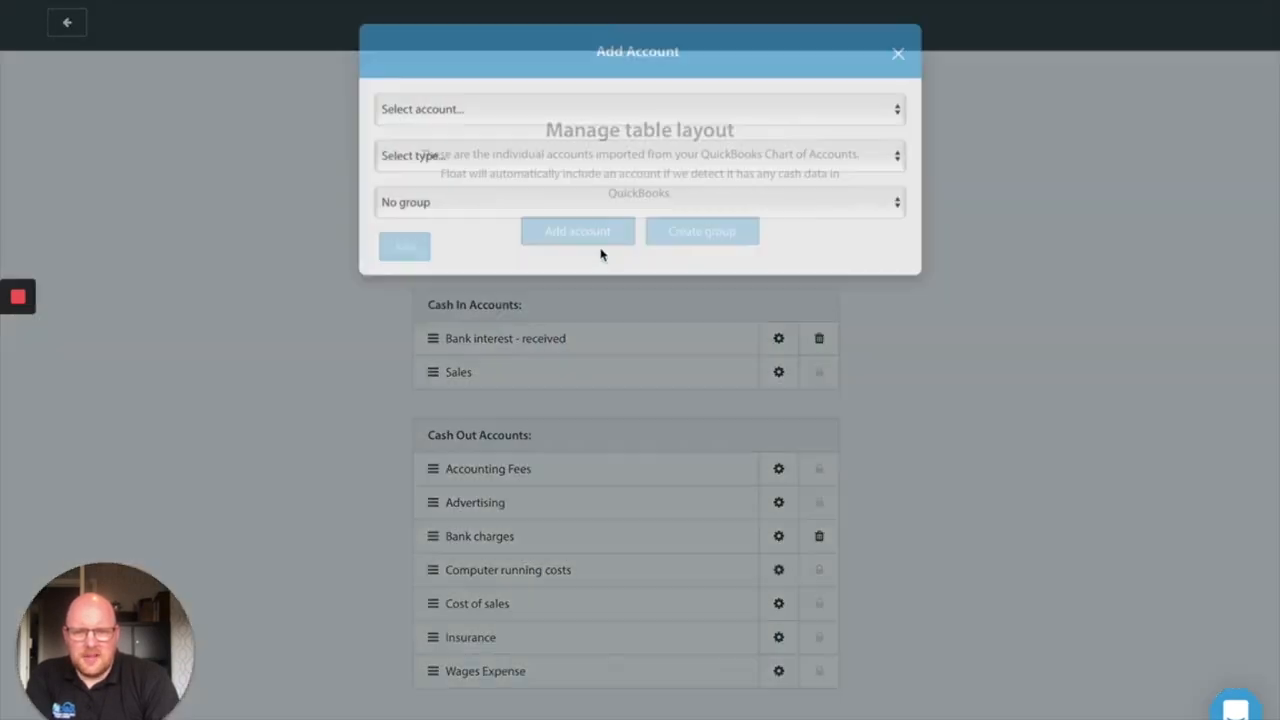
{"action": "left_click", "coordinate": [636, 110]}
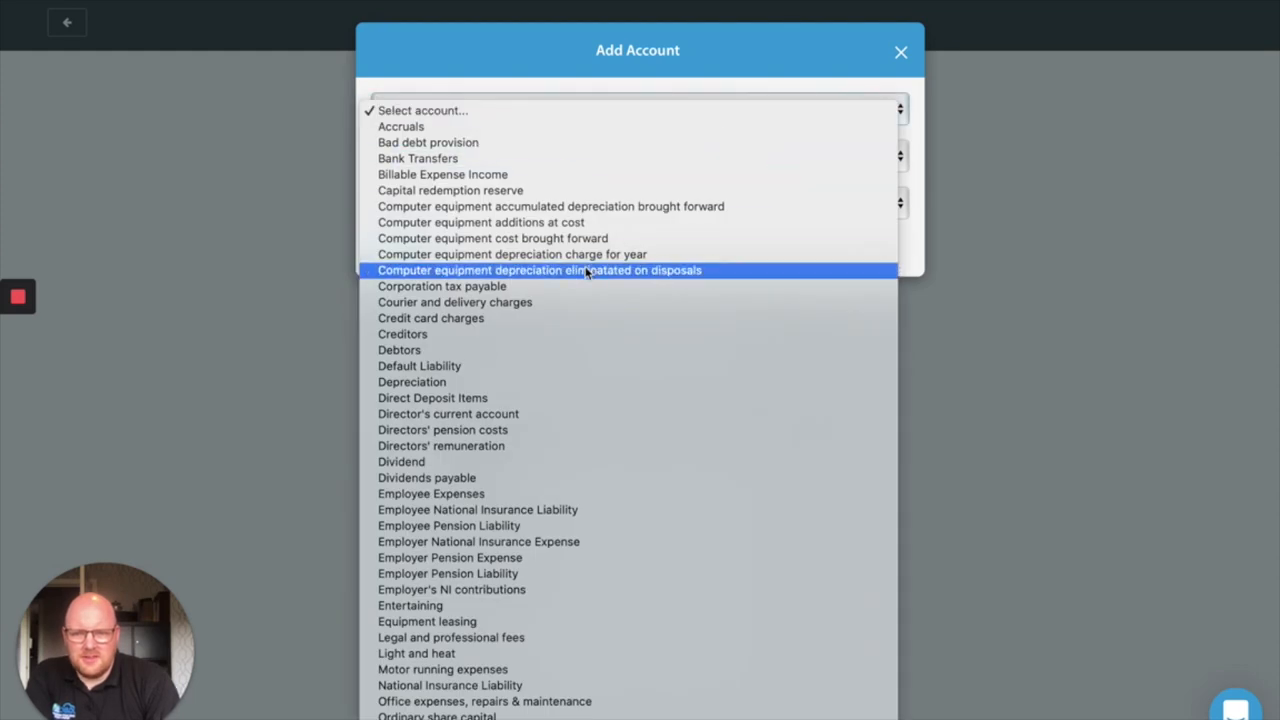
{"action": "scroll", "scroll_direction": "down", "scroll_amount": 3}
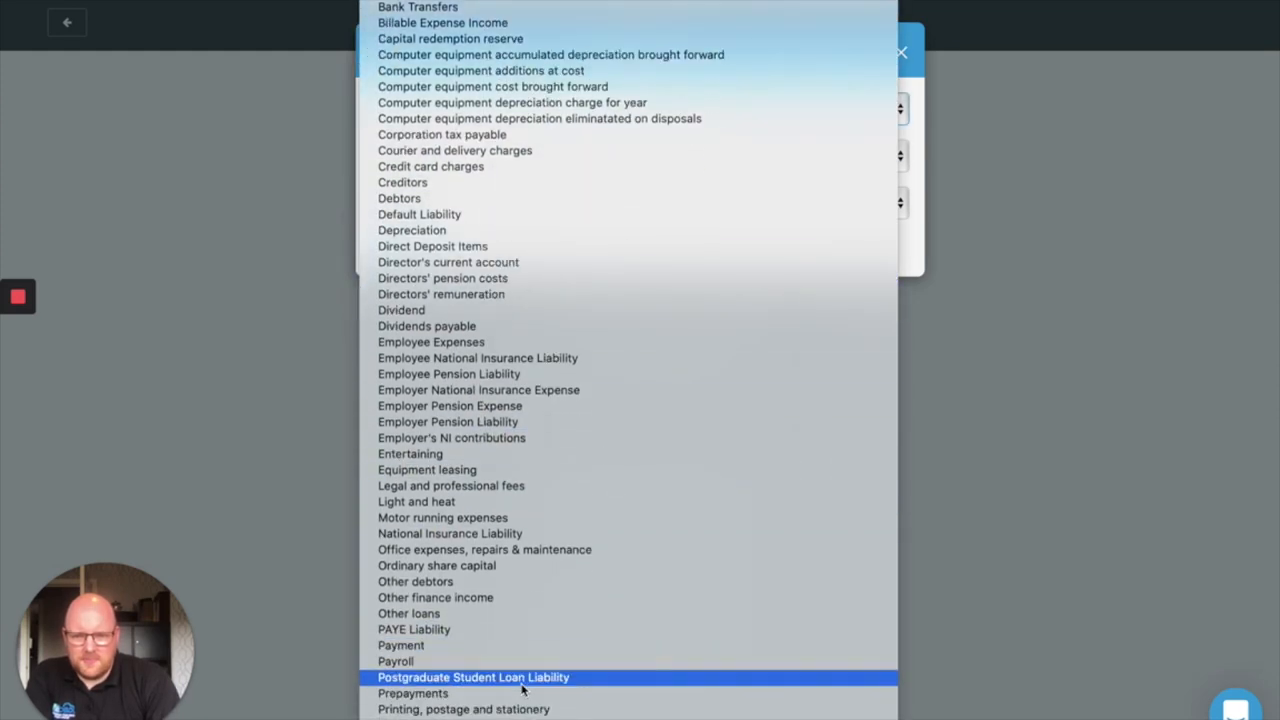
{"action": "scroll", "scroll_direction": "down", "scroll_amount": 3}
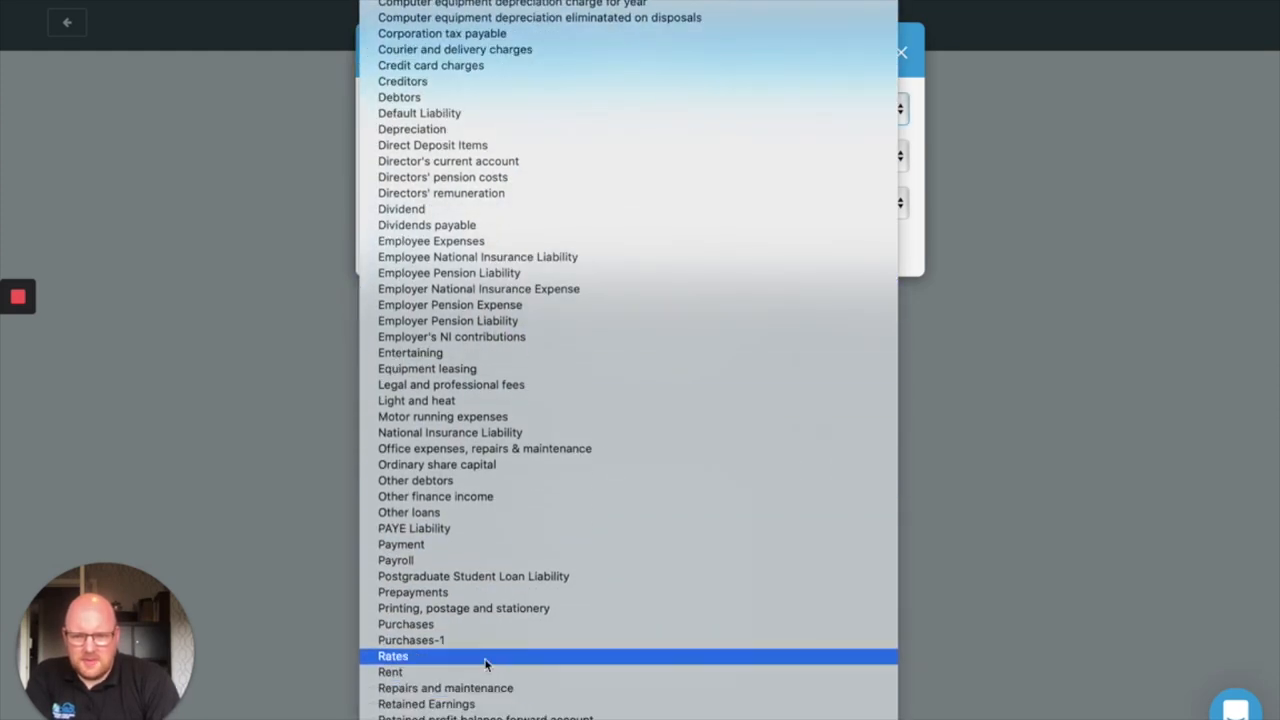
{"action": "left_click", "coordinate": [392, 656]}
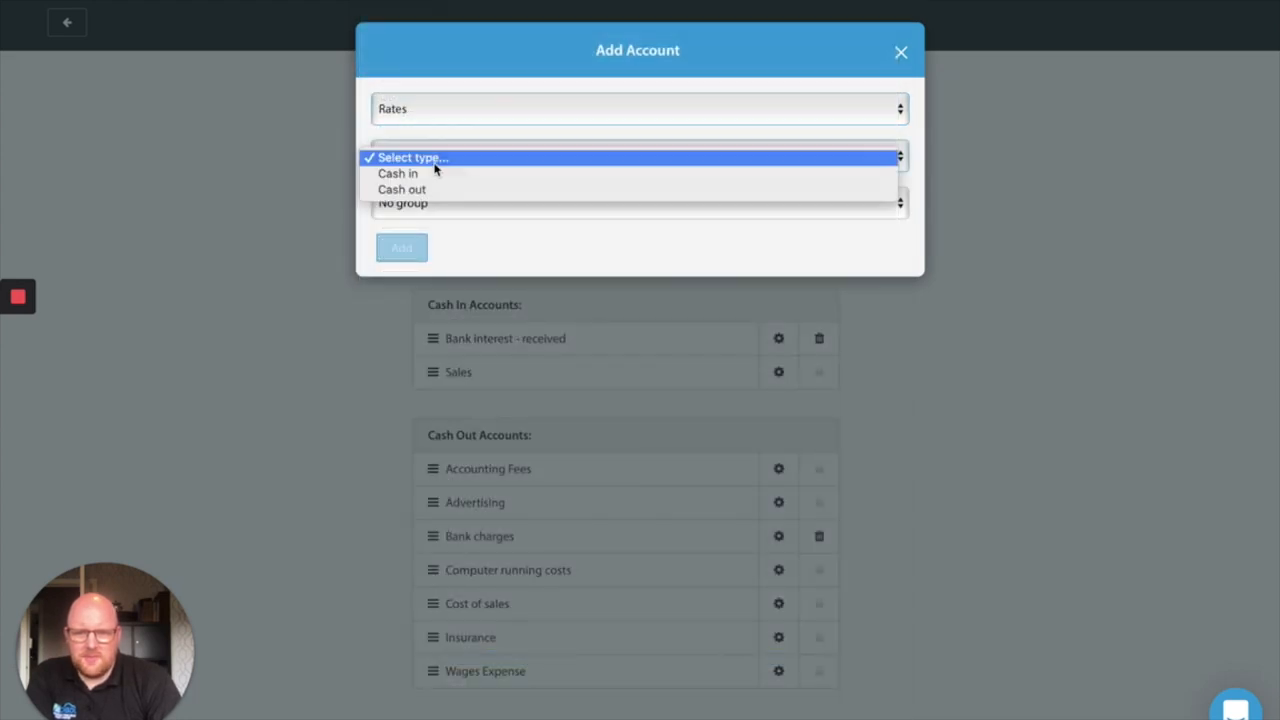
{"action": "left_click", "coordinate": [402, 188]}
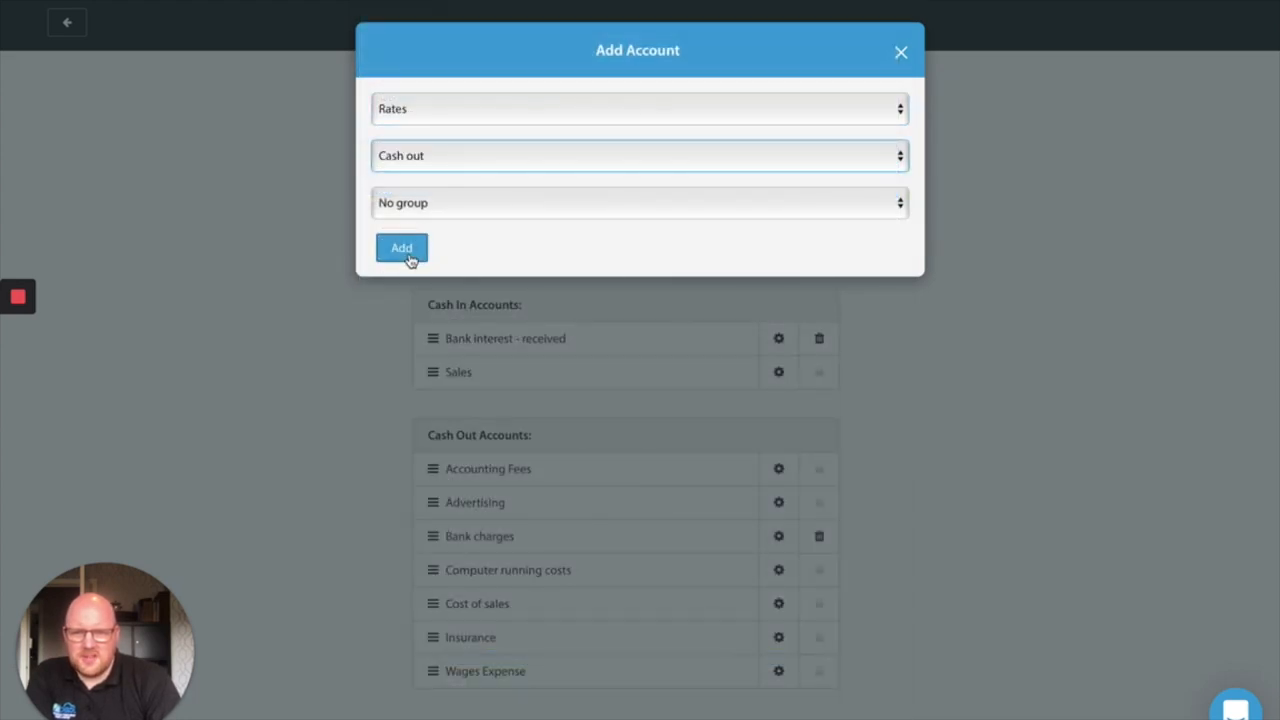
{"action": "left_click", "coordinate": [400, 248]}
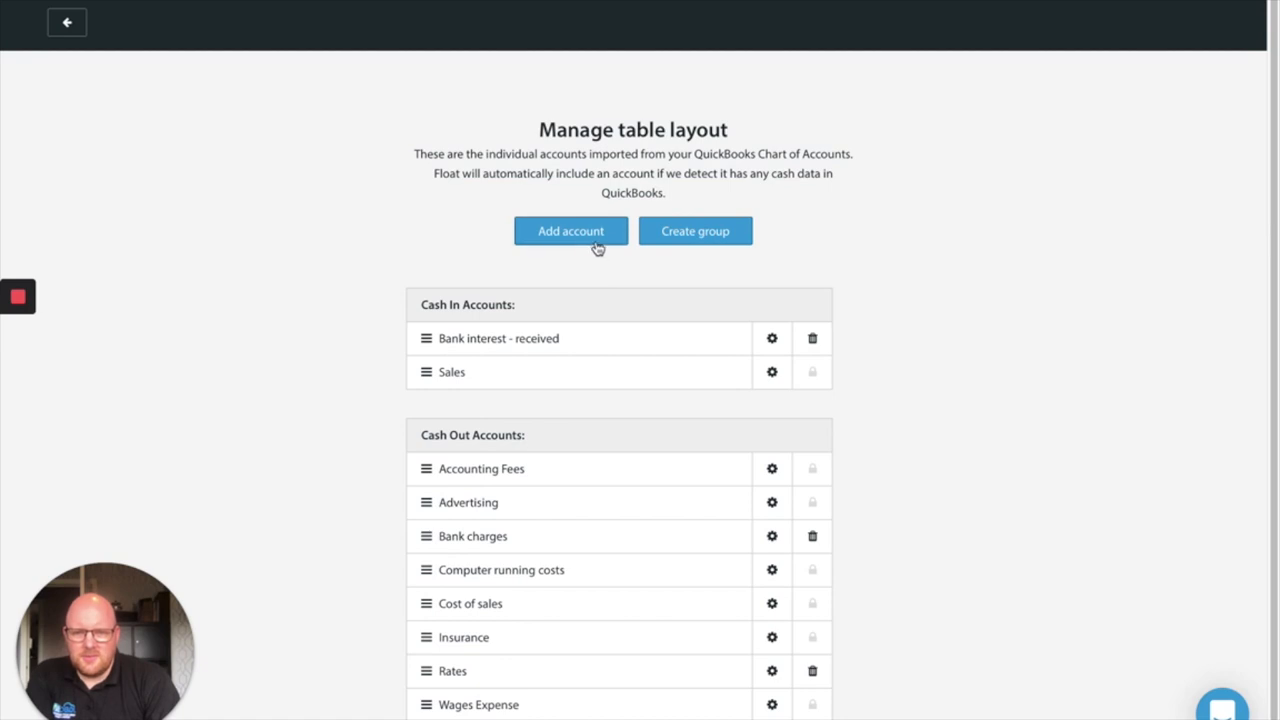
{"action": "mouse_move", "coordinate": [68, 22]}
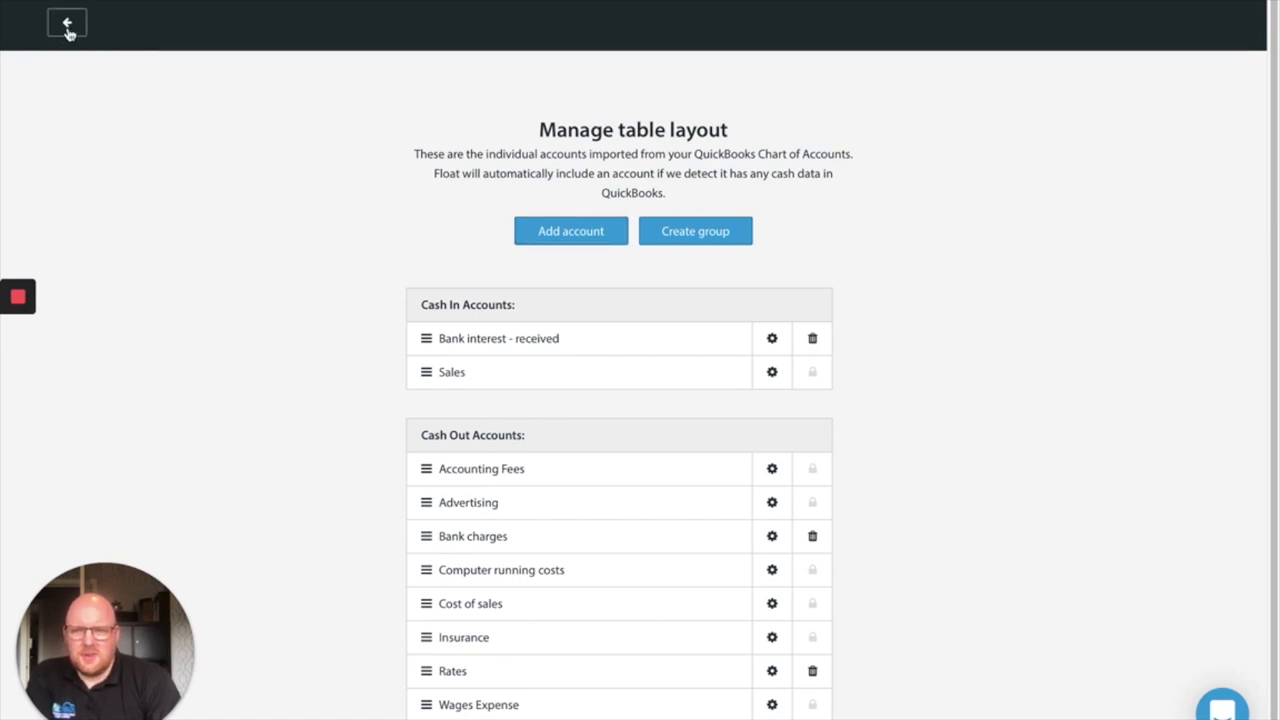
{"action": "left_click", "coordinate": [66, 24]}
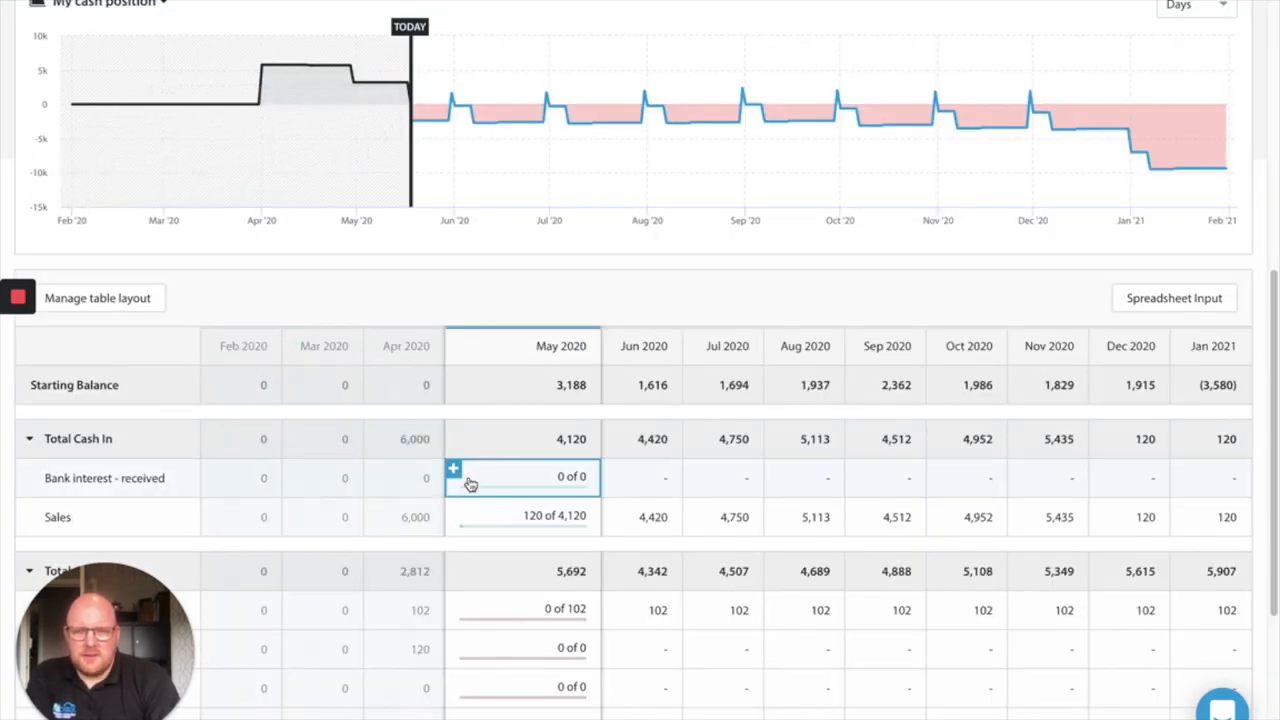
Create a one-off £10,000 Grant budget under Rates for May 2020
{"action": "scroll", "scroll_direction": "down", "scroll_amount": 3}
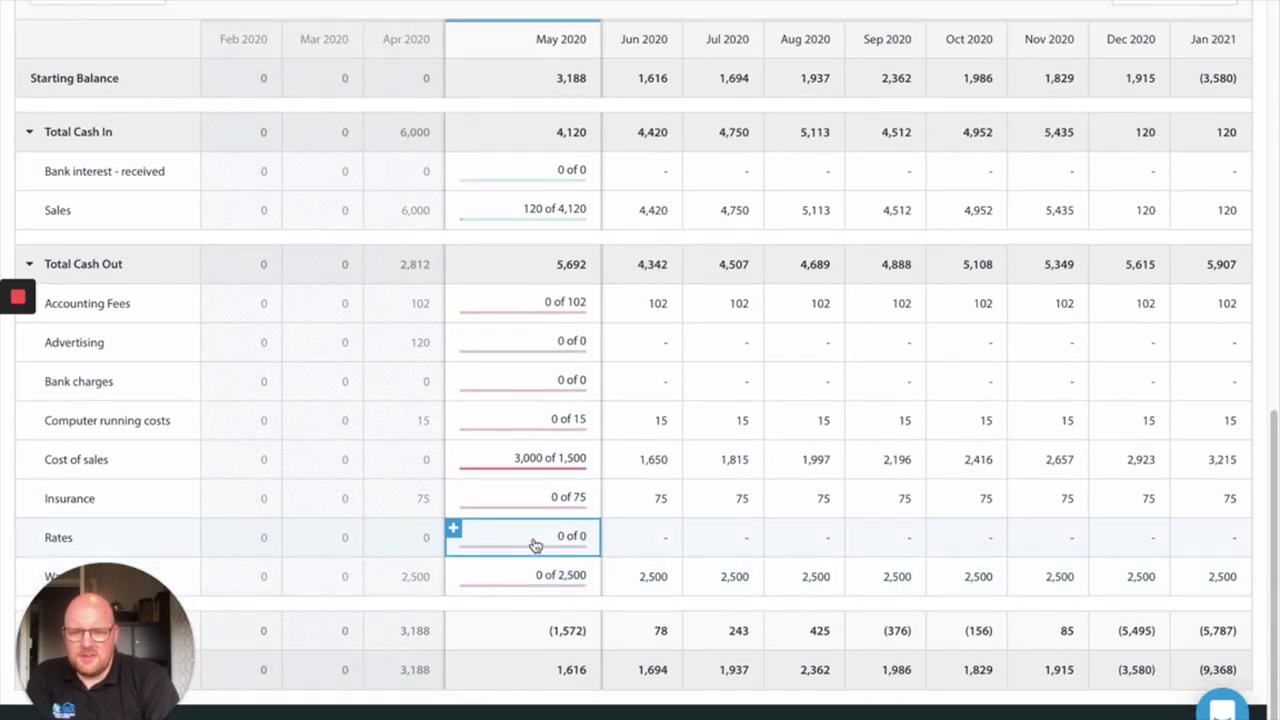
{"action": "left_click", "coordinate": [522, 536]}
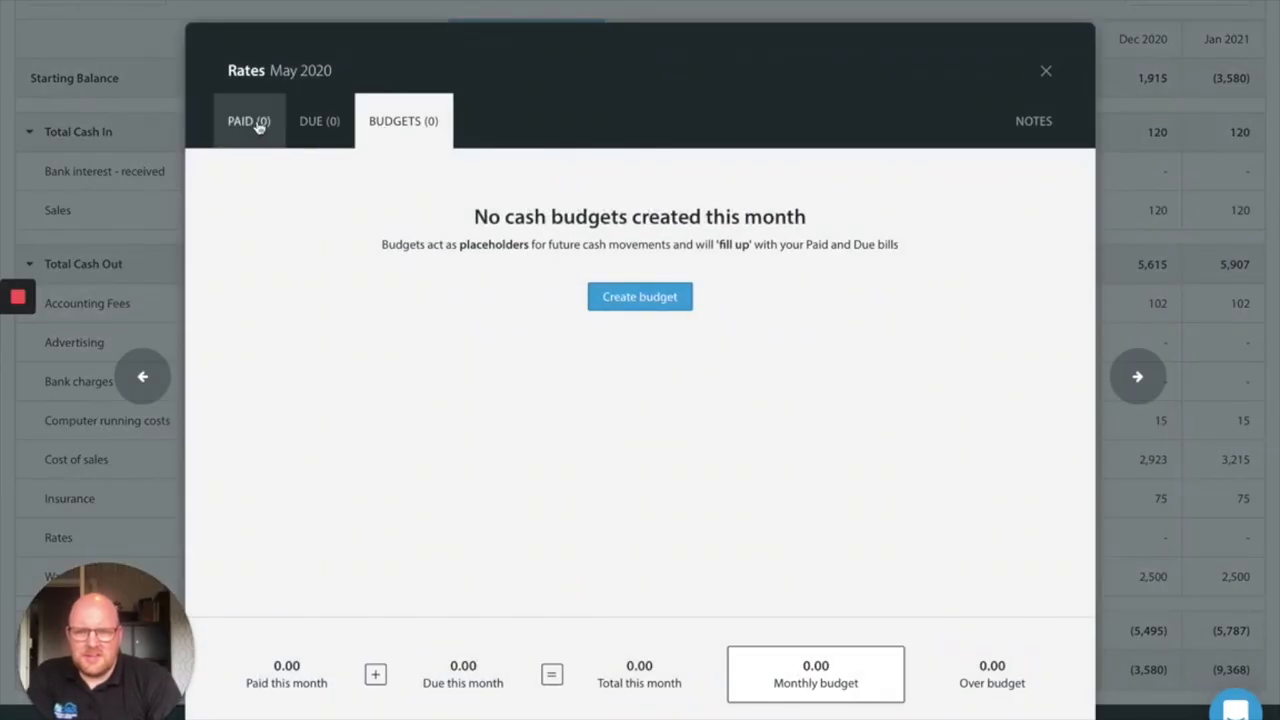
{"action": "left_click", "coordinate": [640, 296]}
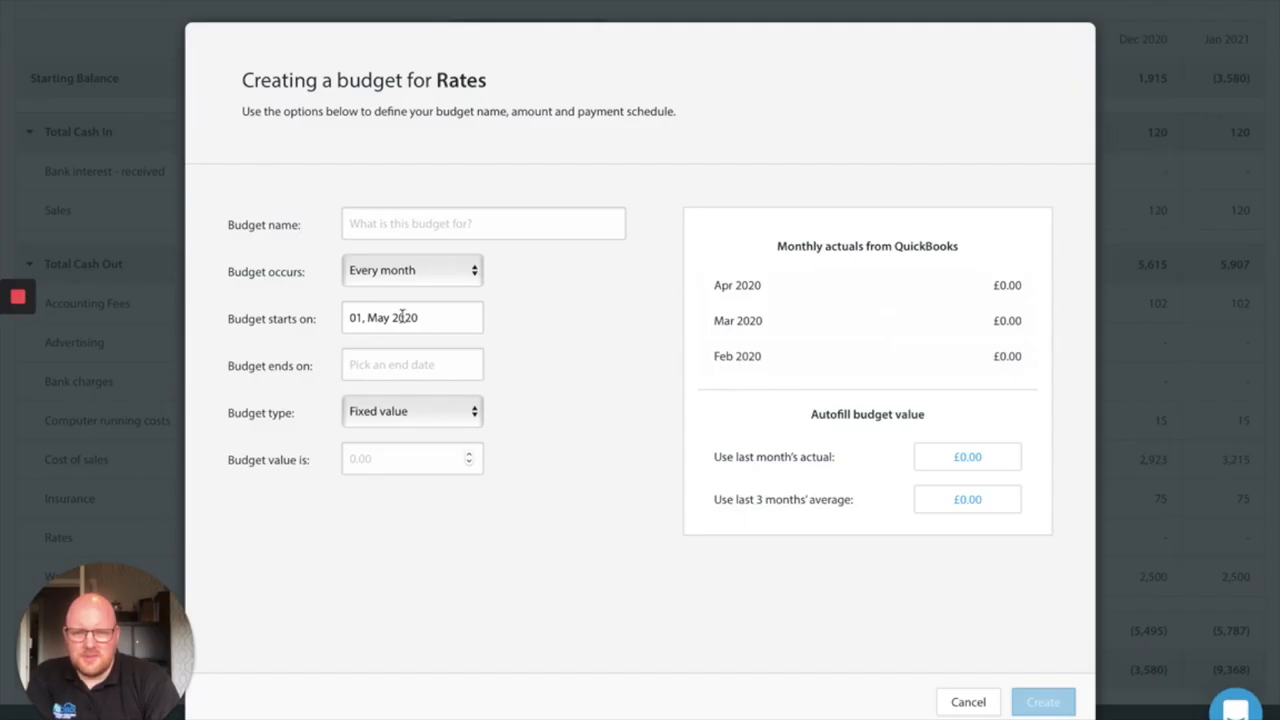
{"action": "type", "text": "G"}
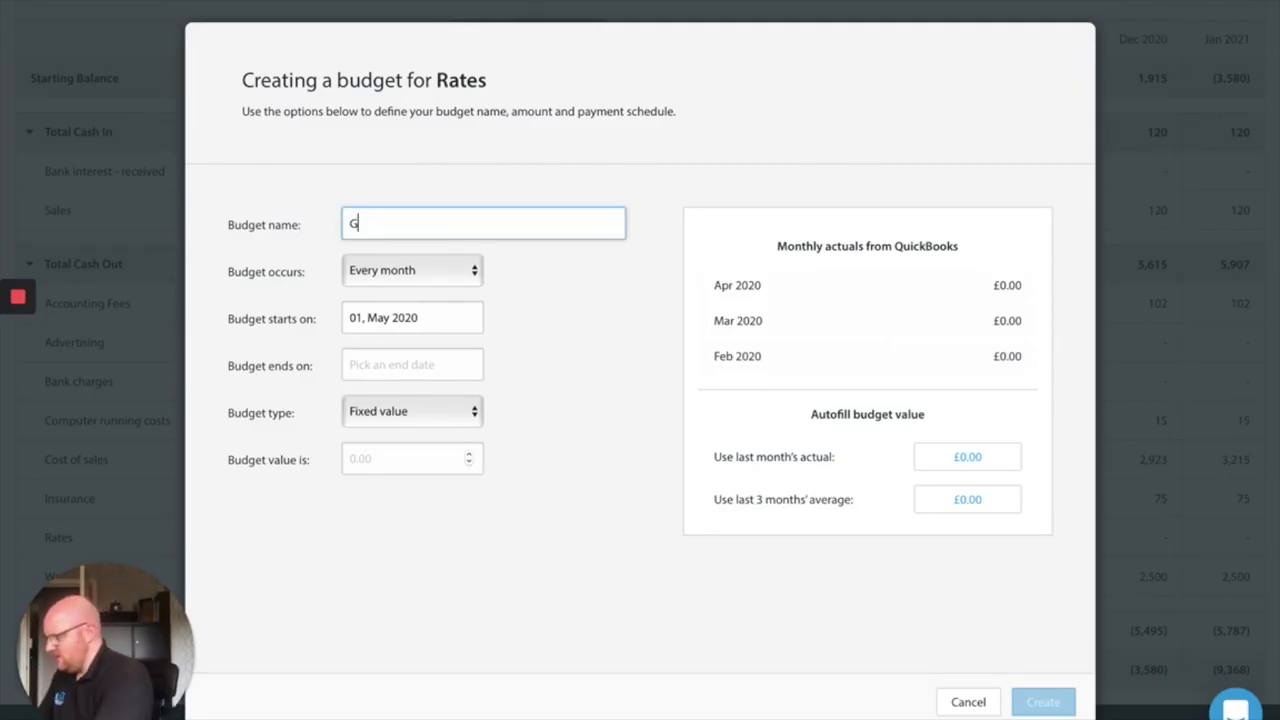
{"action": "type", "text": "rant"}
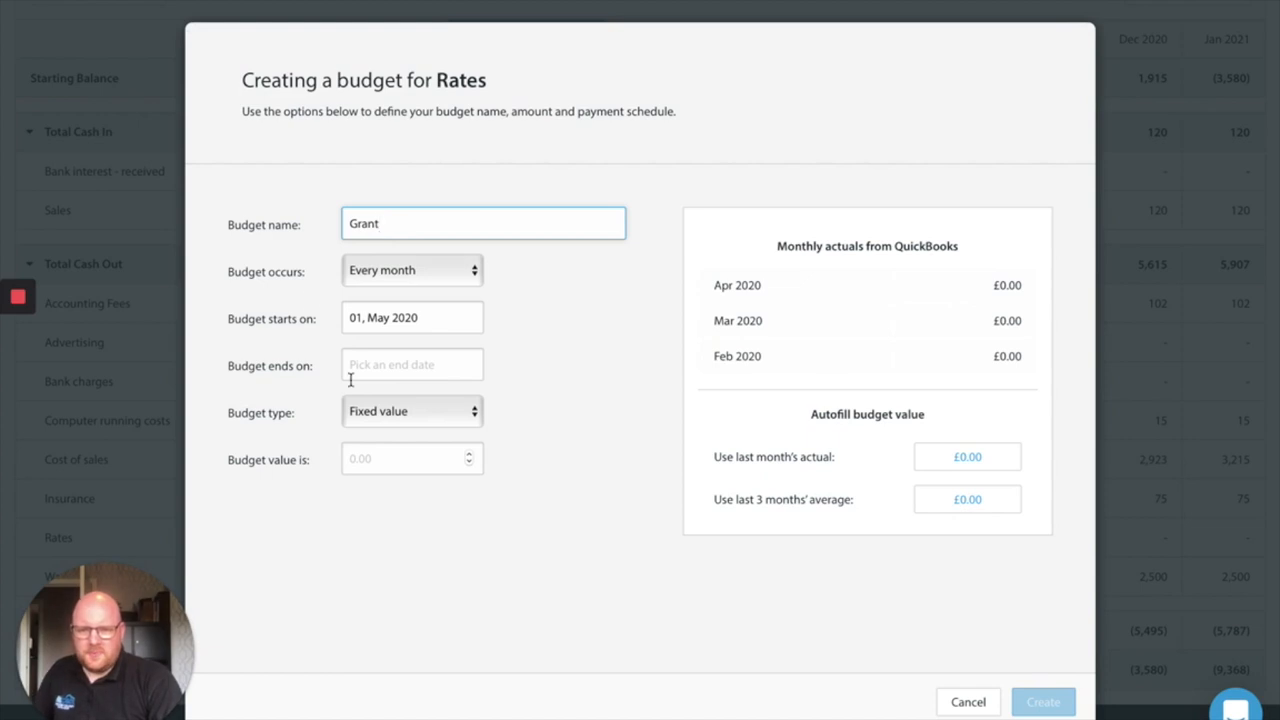
{"action": "left_click", "coordinate": [410, 458]}
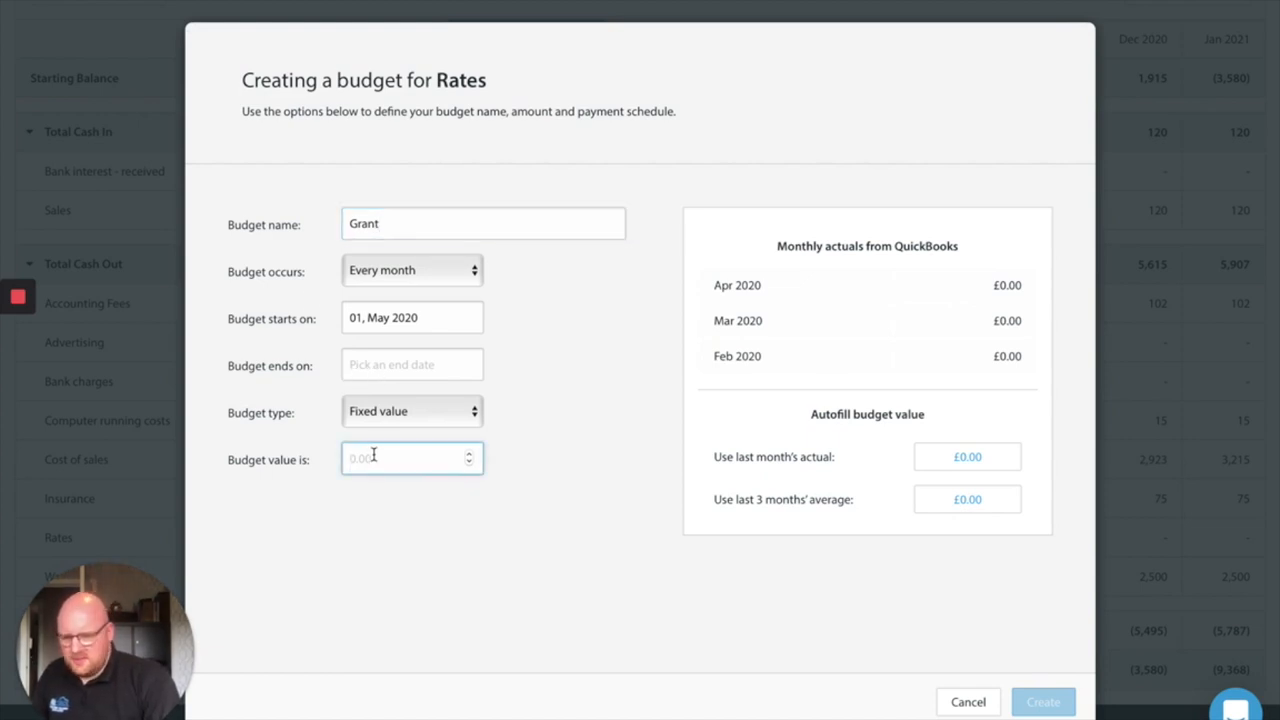
{"action": "type", "text": "1000"}
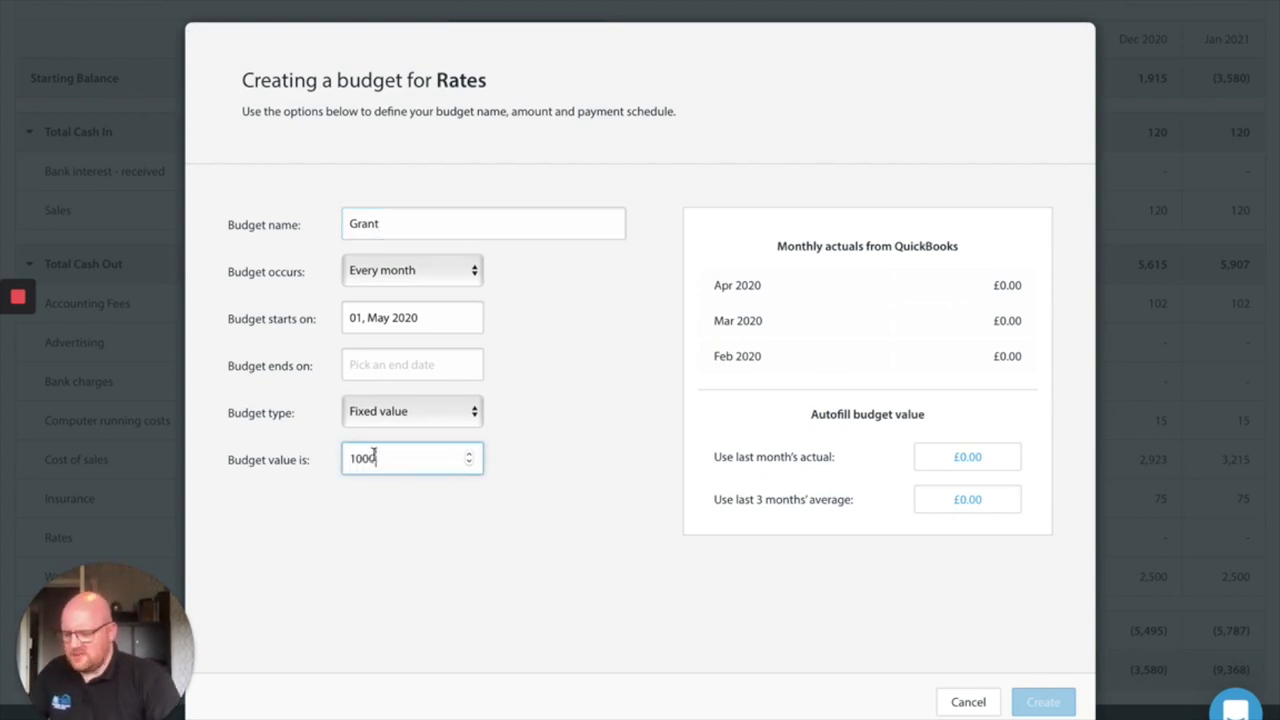
{"action": "left_click", "coordinate": [412, 270]}
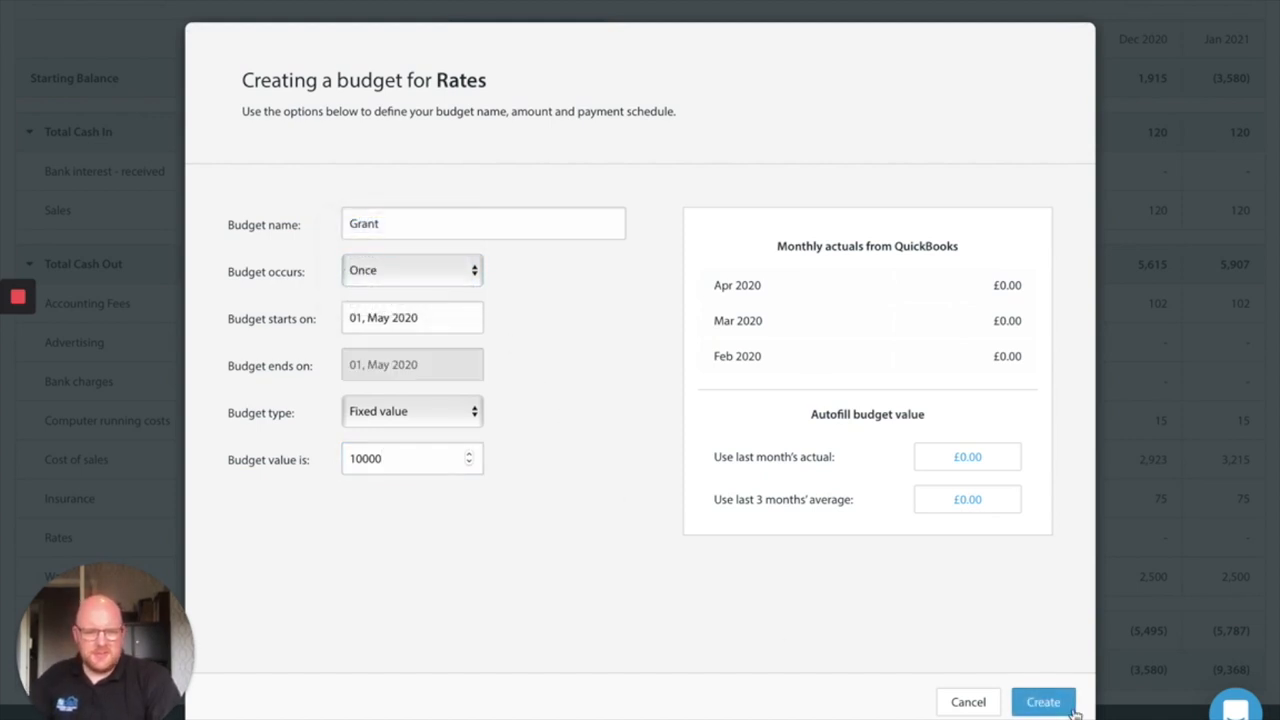
{"action": "left_click", "coordinate": [1044, 700]}
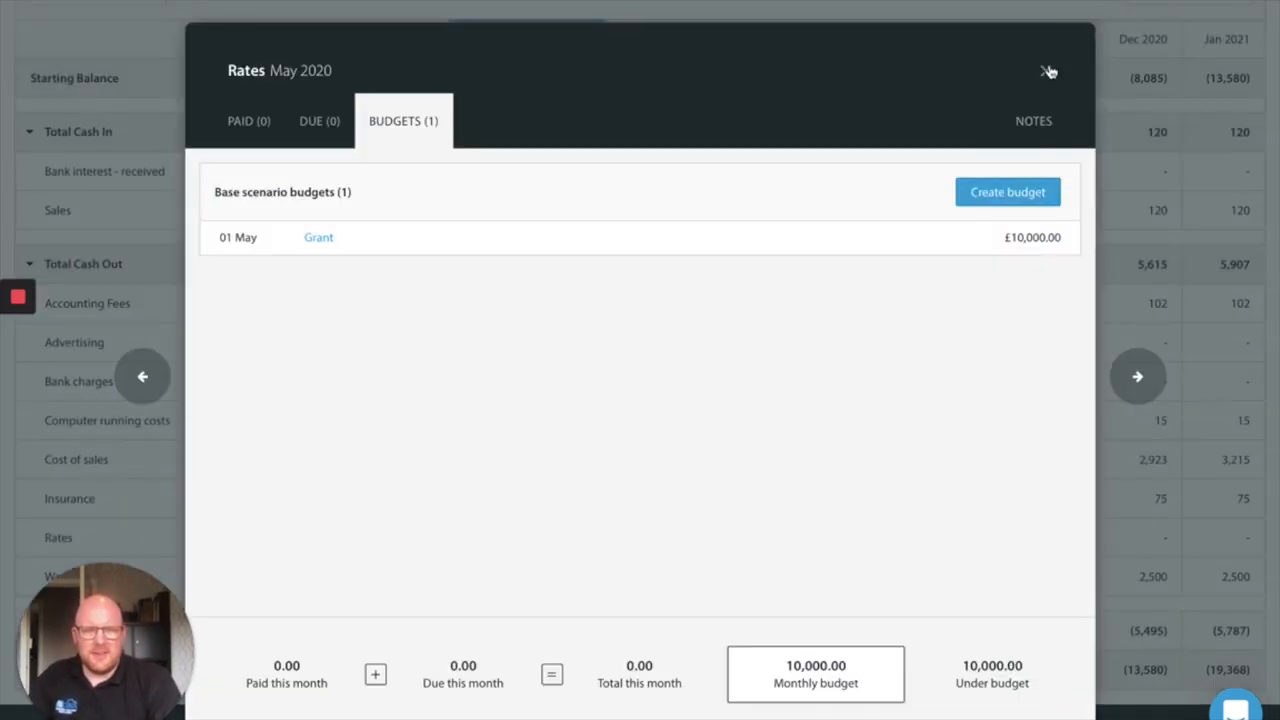
Reopen the Grant budget and save its May 2020 amount as (£10,000) so the forecast turns positive
{"action": "left_click", "coordinate": [1048, 72]}
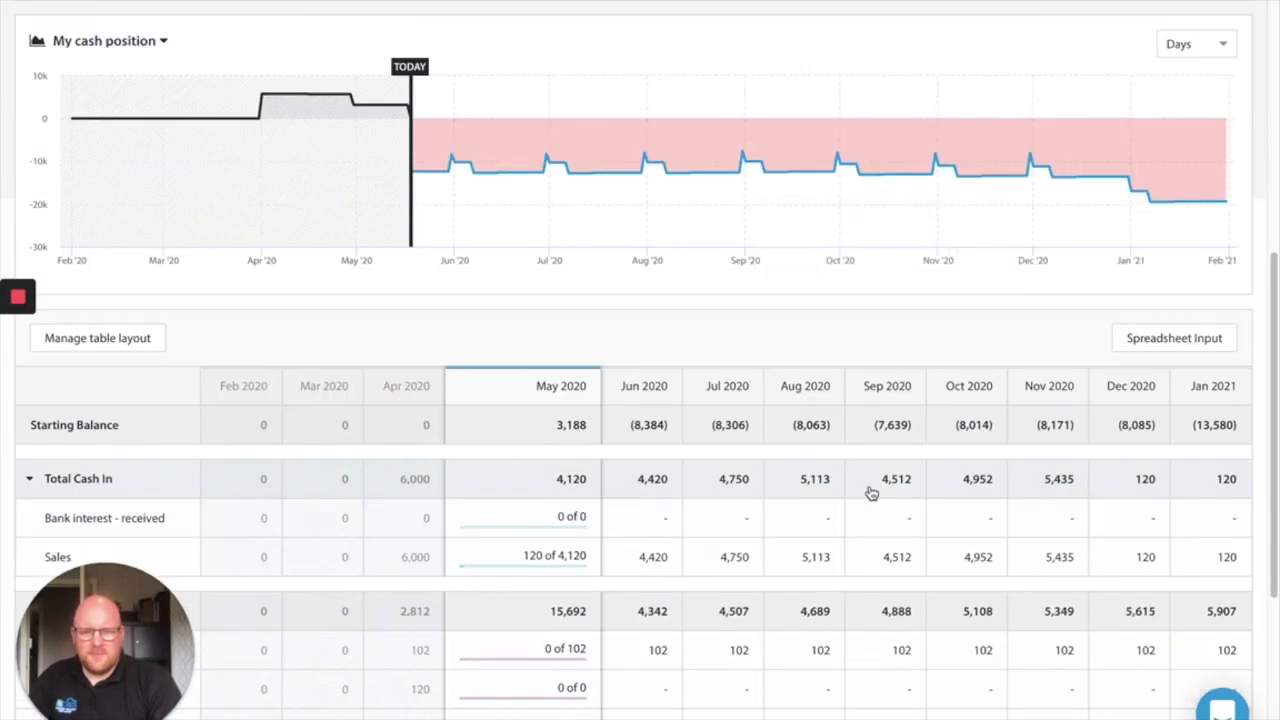
{"action": "scroll", "scroll_direction": "down", "scroll_amount": 3}
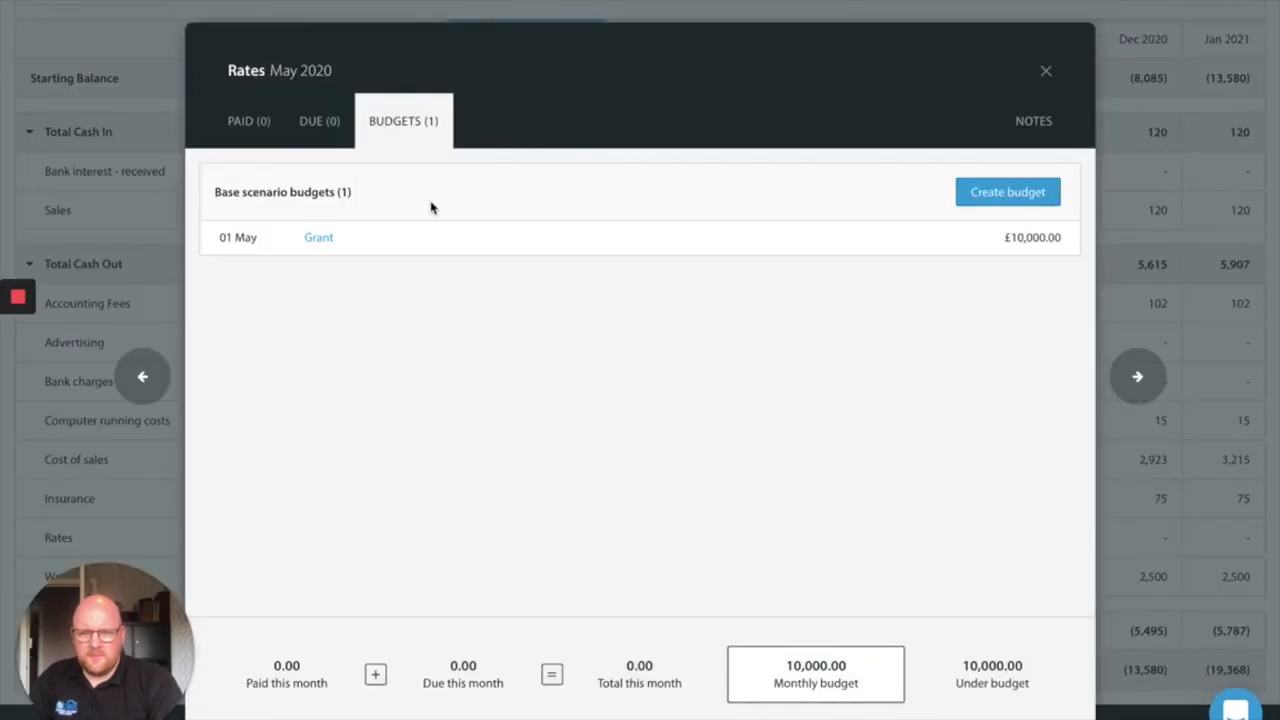
{"action": "left_click", "coordinate": [318, 236]}
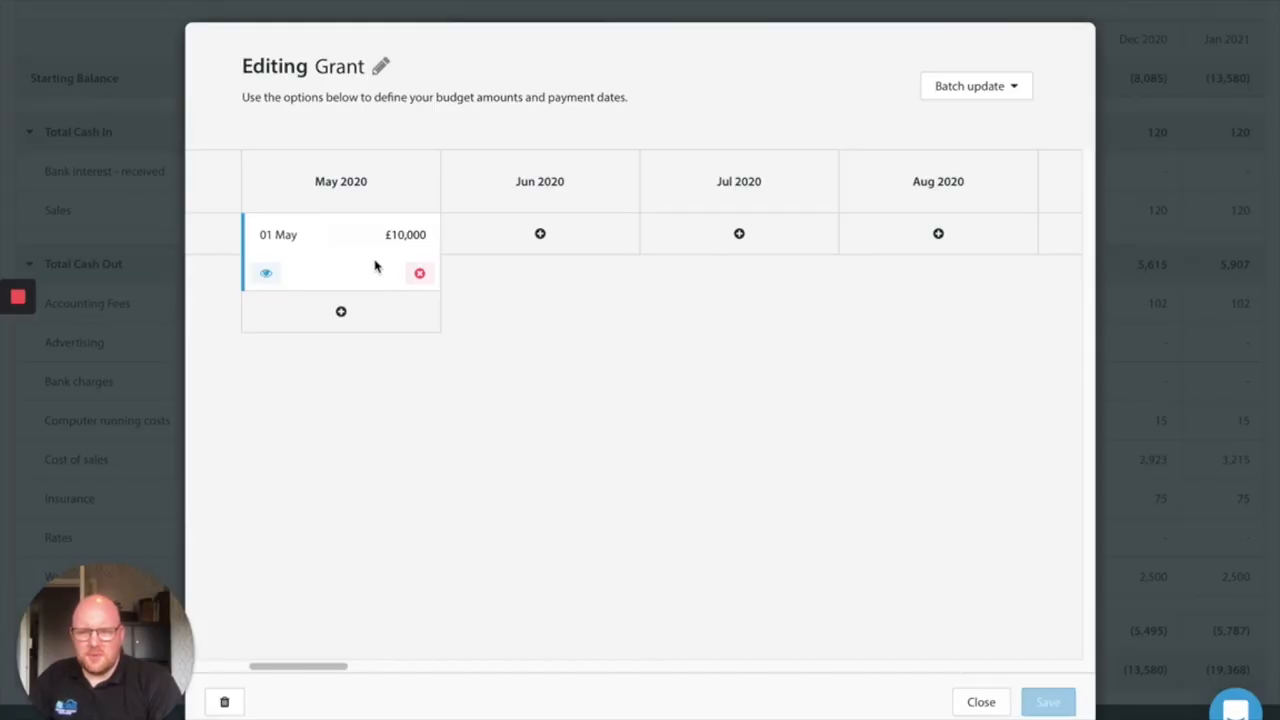
{"action": "left_click", "coordinate": [404, 234]}
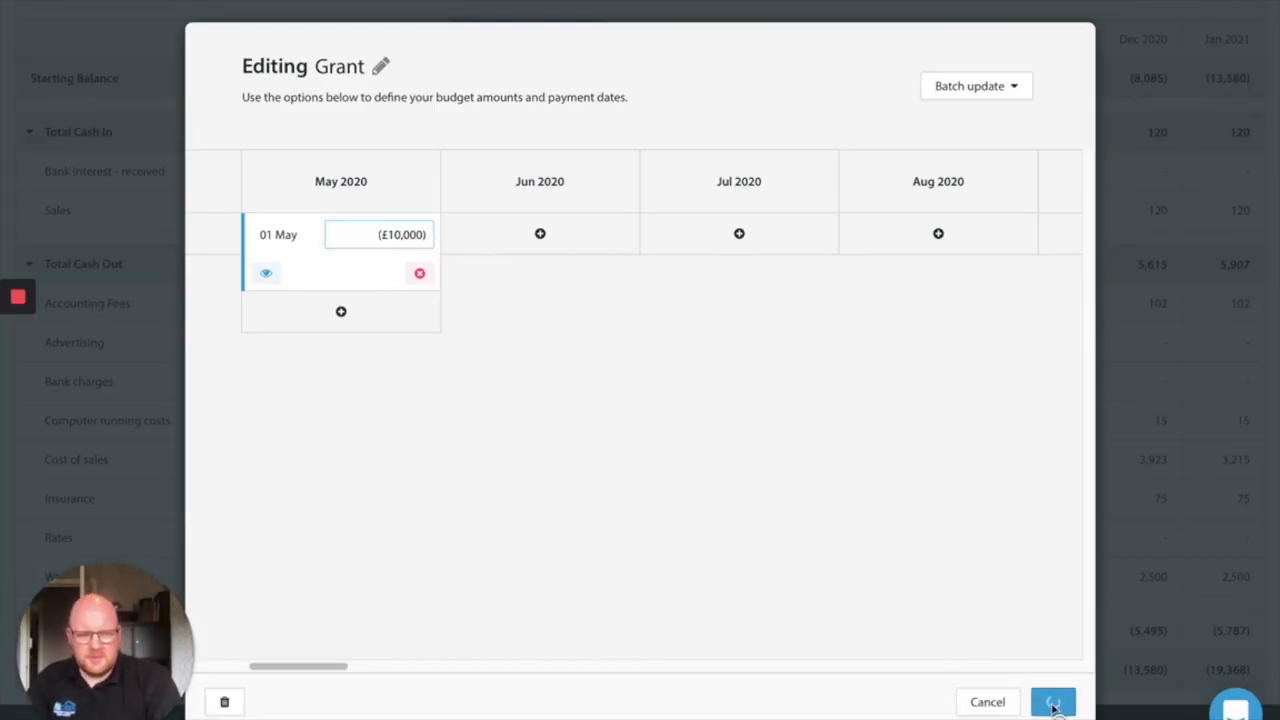
{"action": "left_click", "coordinate": [1052, 700]}
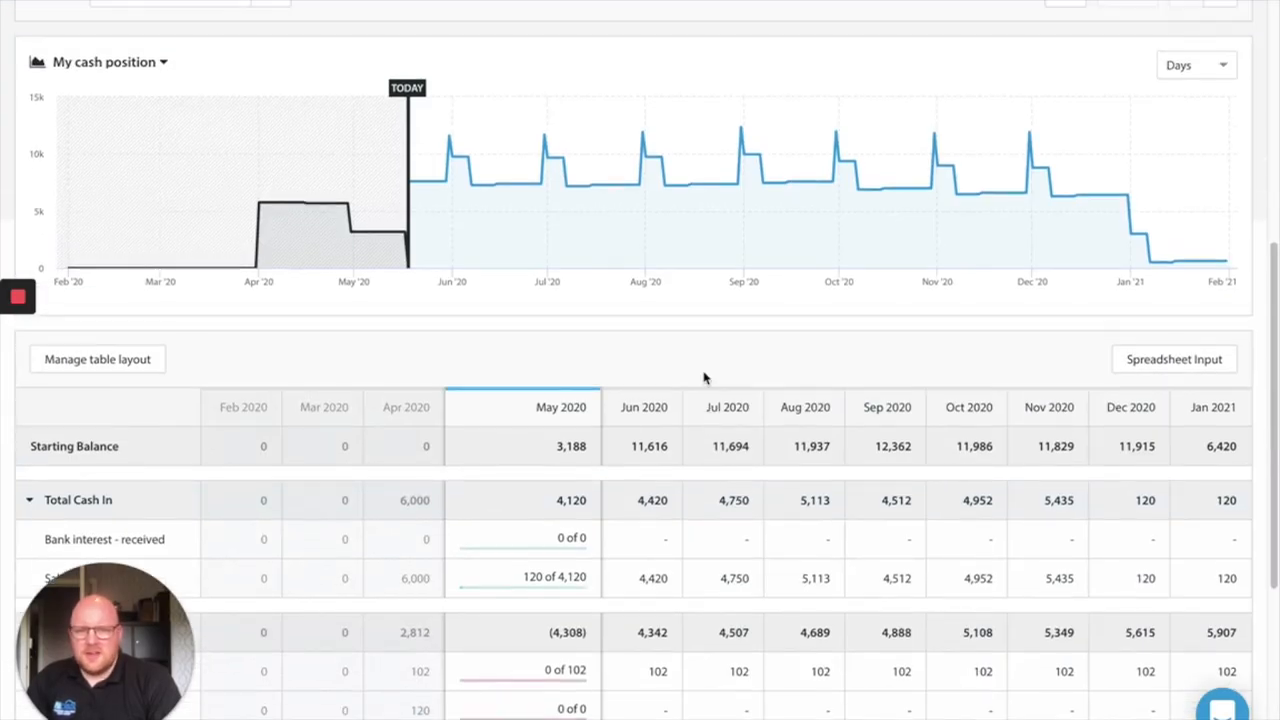
{"action": "mouse_move", "coordinate": [1076, 194]}
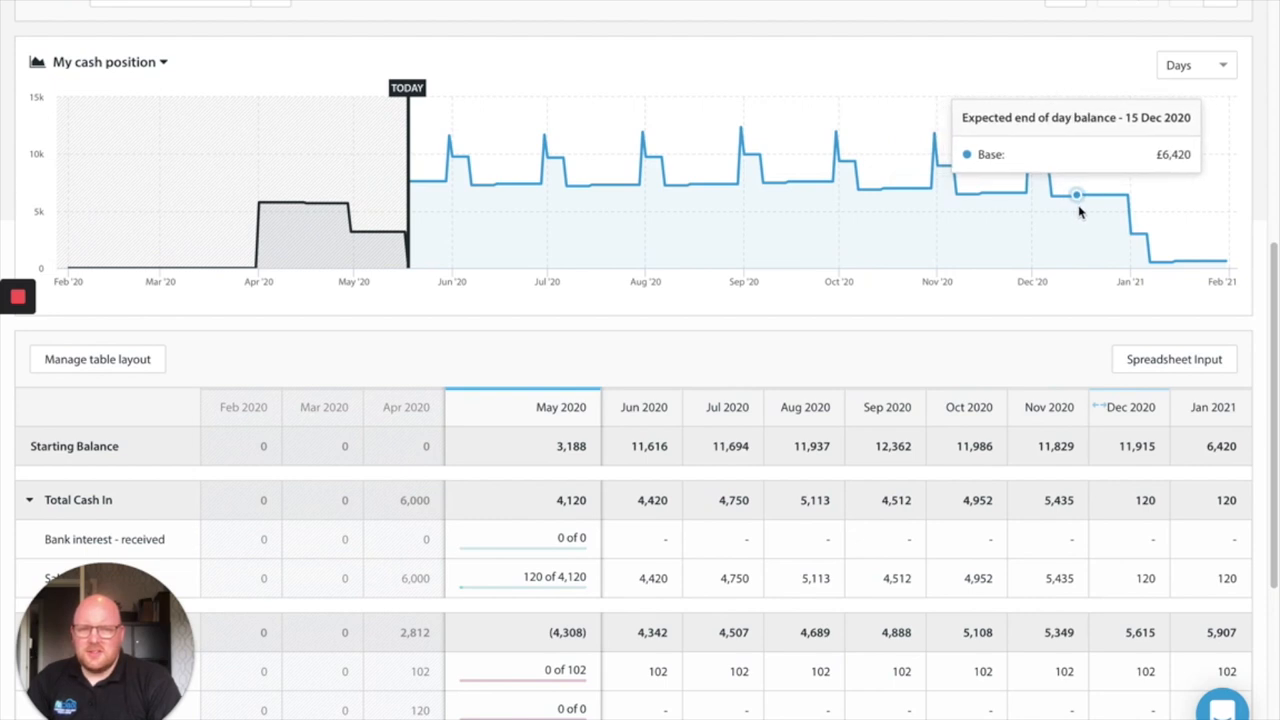
{"action": "mouse_move", "coordinate": [1174, 260]}
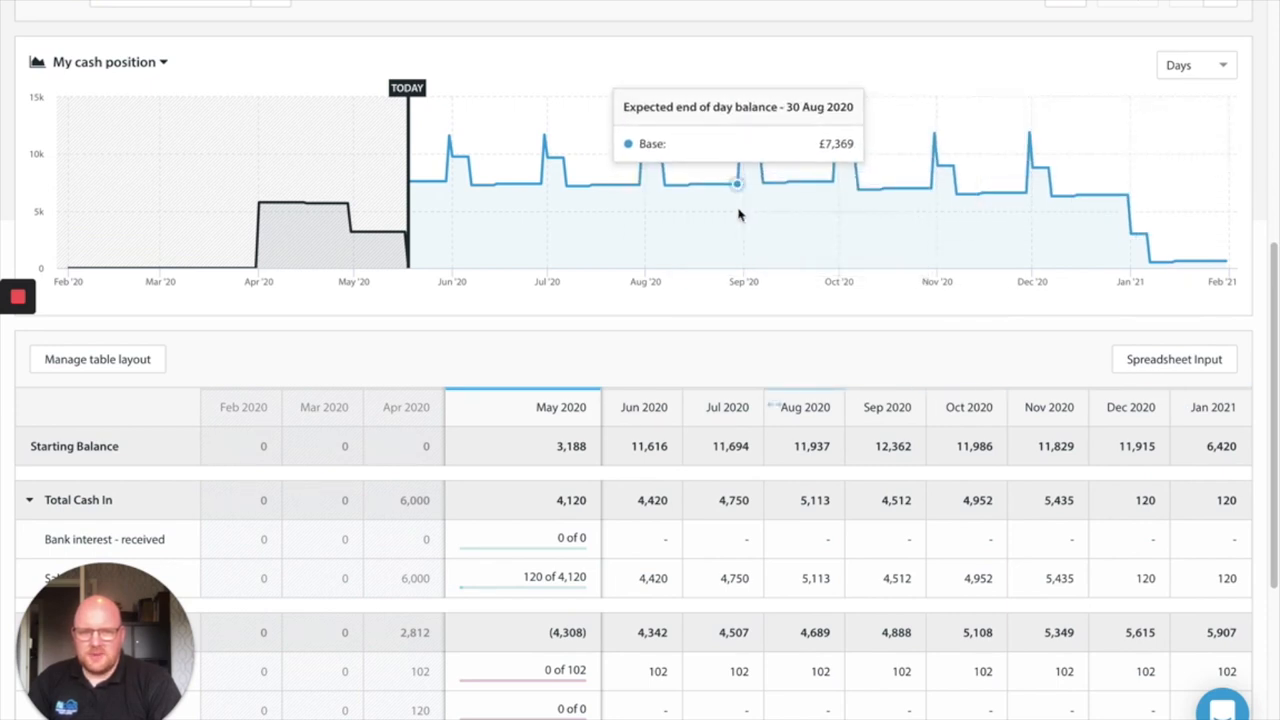
{"action": "mouse_move", "coordinate": [938, 204]}
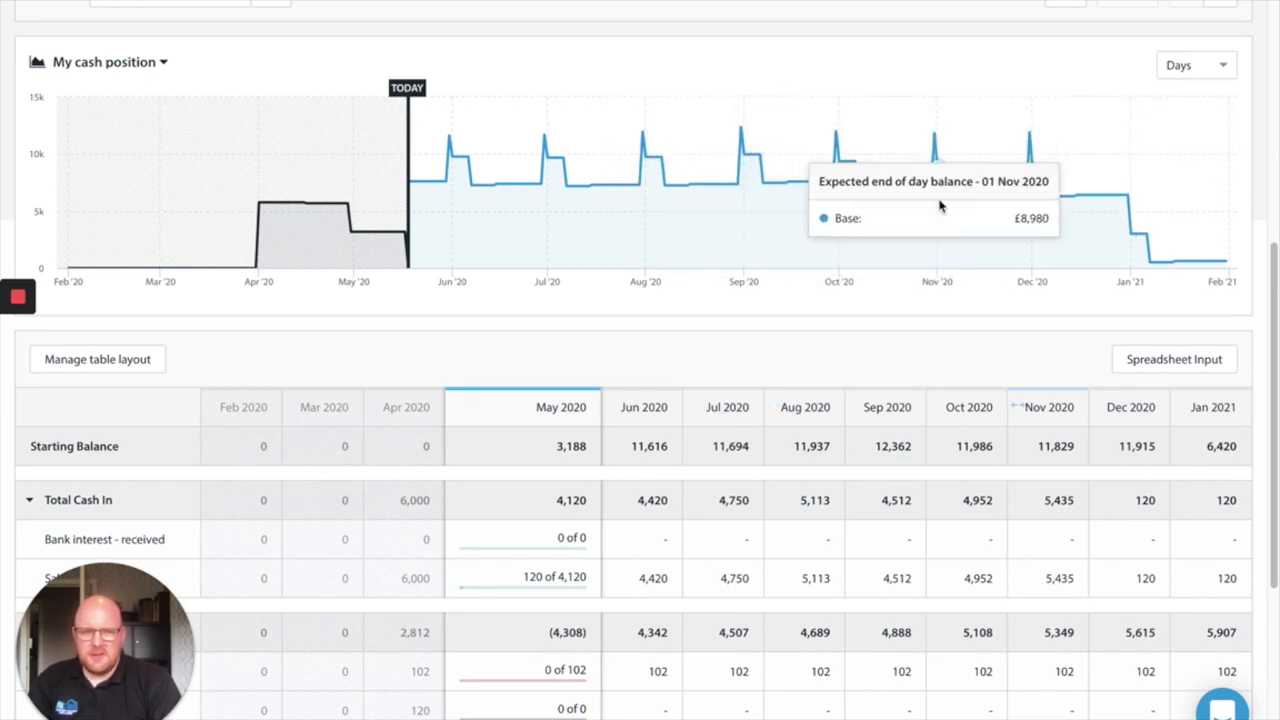
{"action": "mouse_move", "coordinate": [1076, 196]}
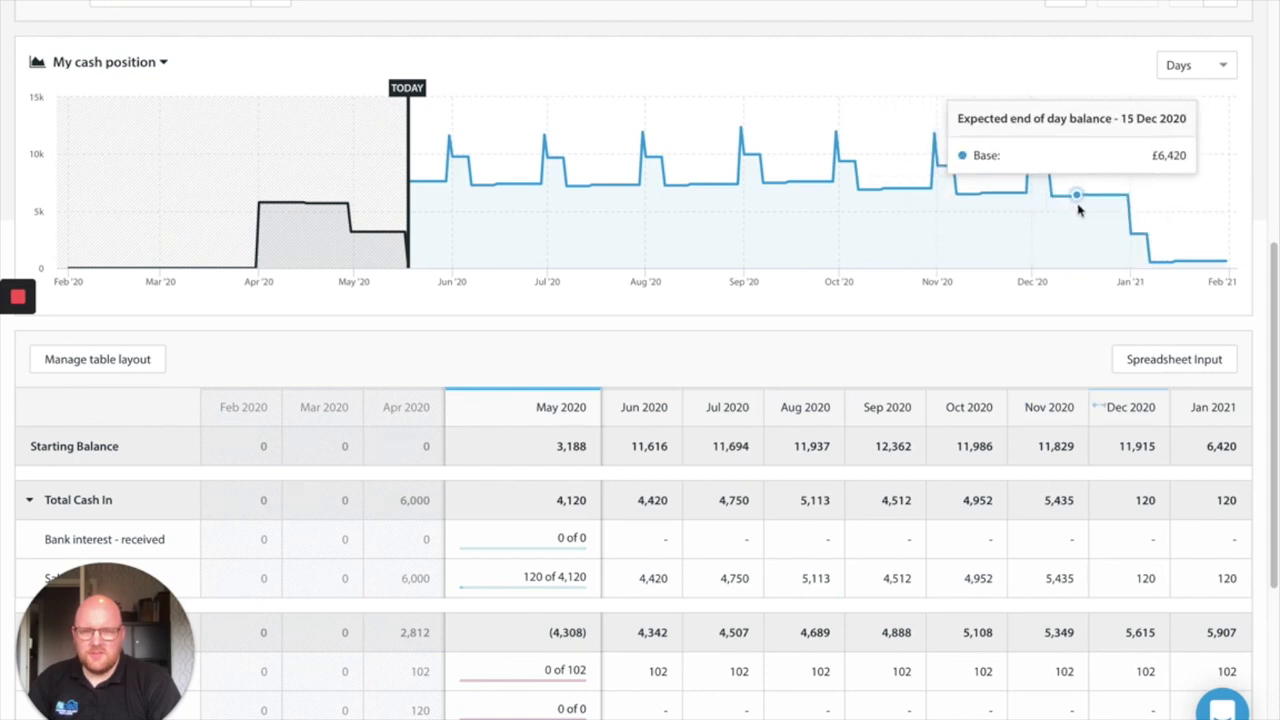
{"action": "mouse_move", "coordinate": [1130, 236]}
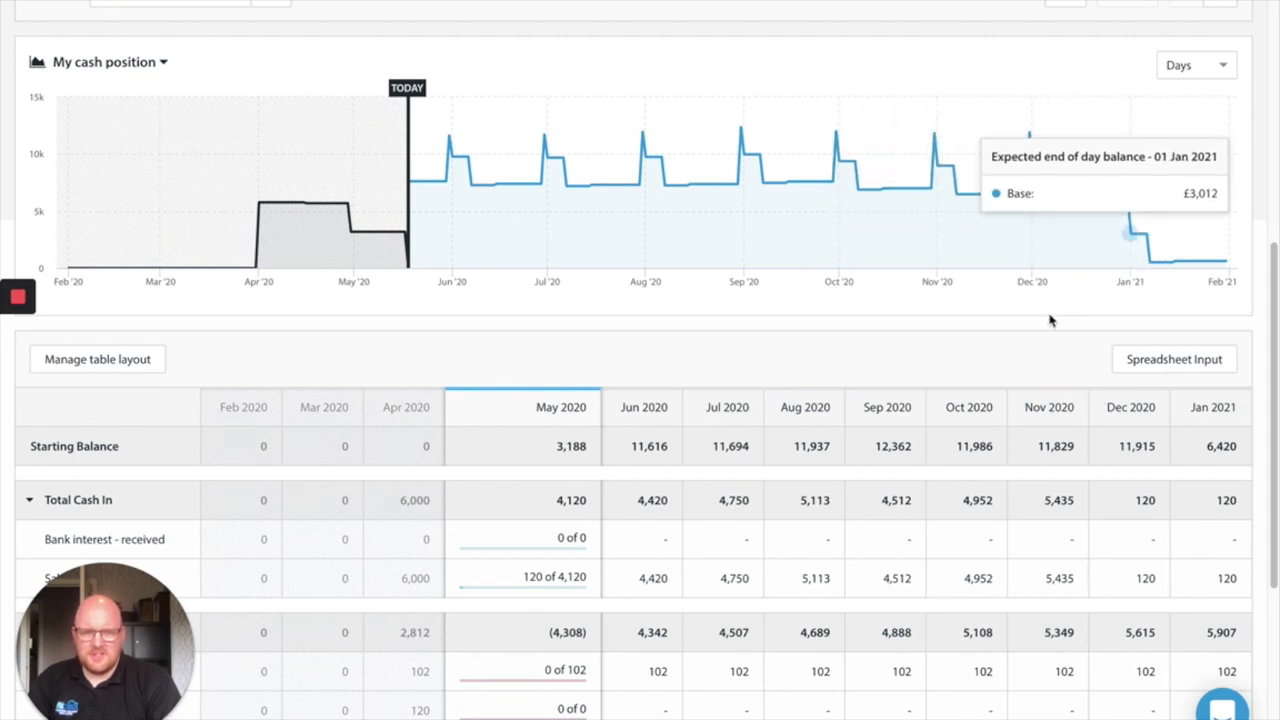
{"action": "scroll", "scroll_direction": "down", "scroll_amount": 3}
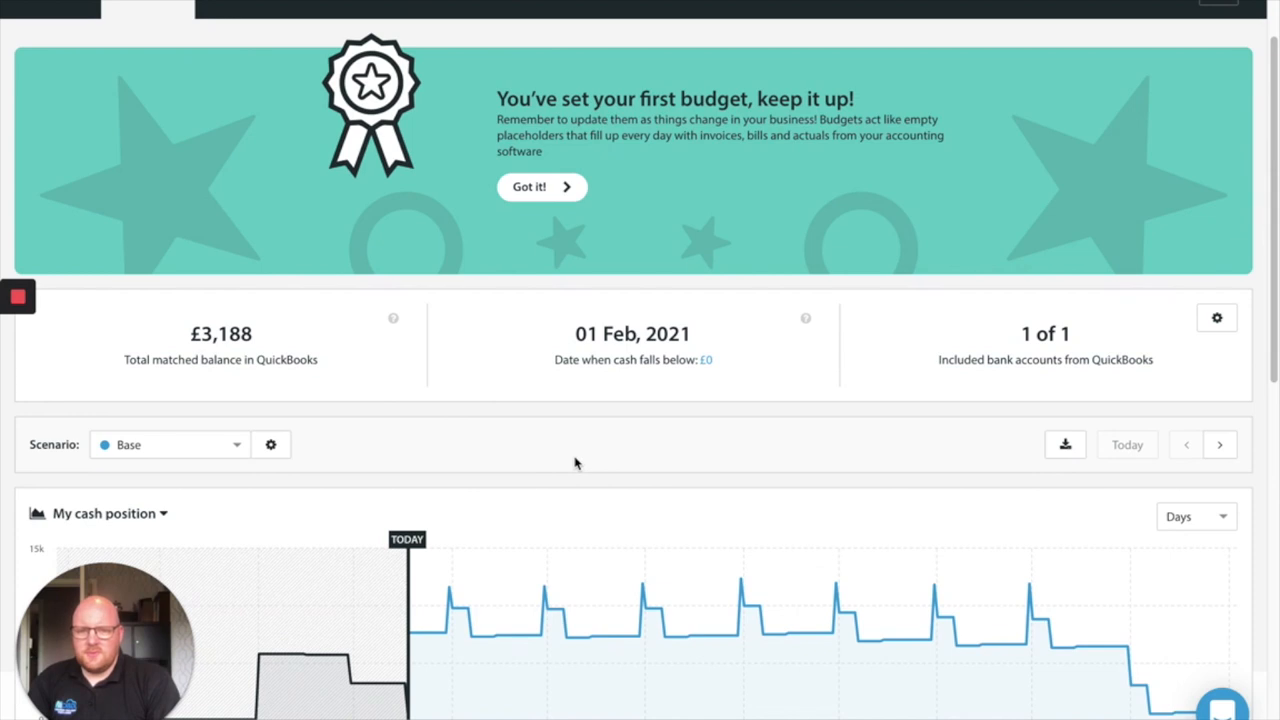
Add a scenario layer named S1 on top of Base from the Scenario dropdown
{"action": "left_click", "coordinate": [170, 444]}
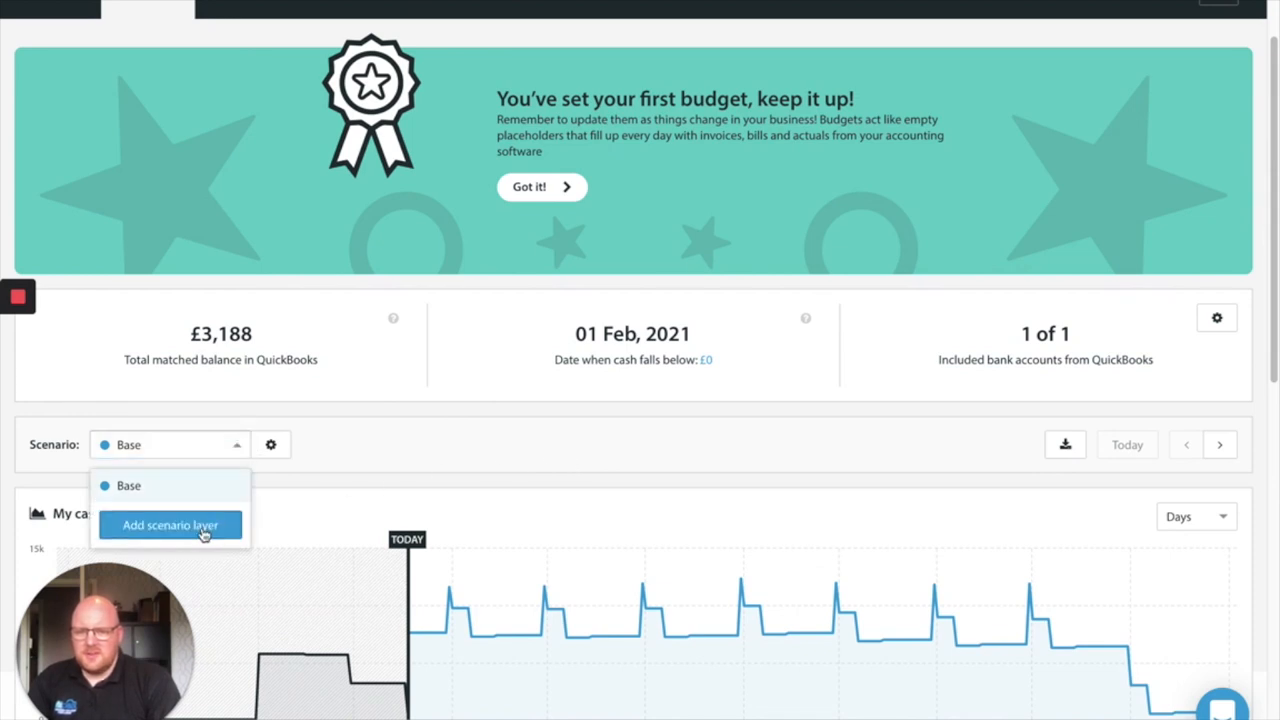
{"action": "left_click", "coordinate": [170, 524]}
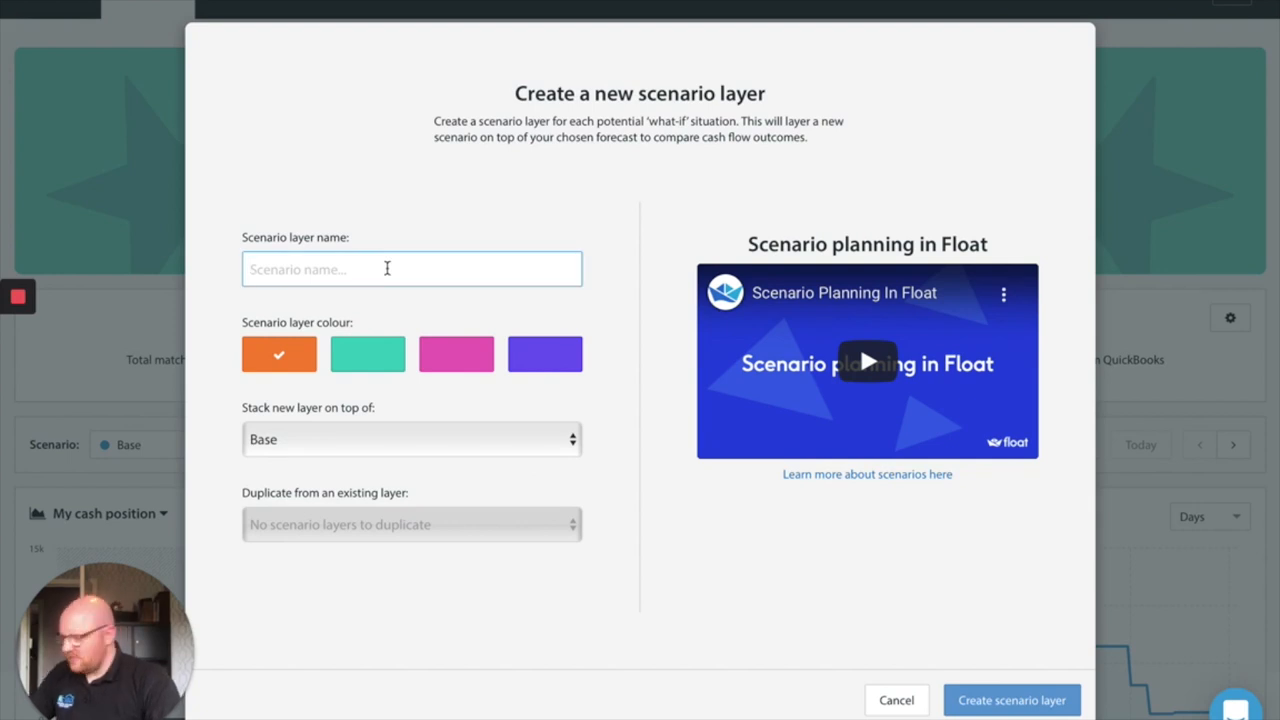
{"action": "type", "text": "S"}
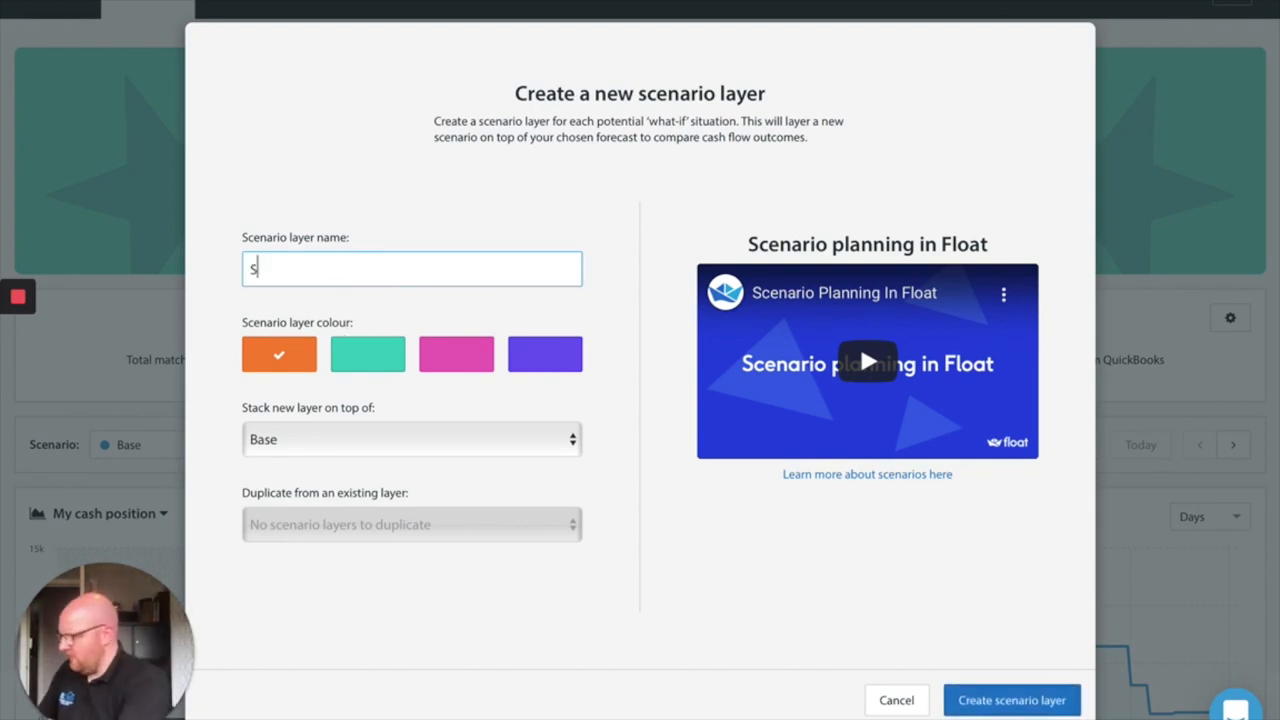
{"action": "type", "text": "1"}
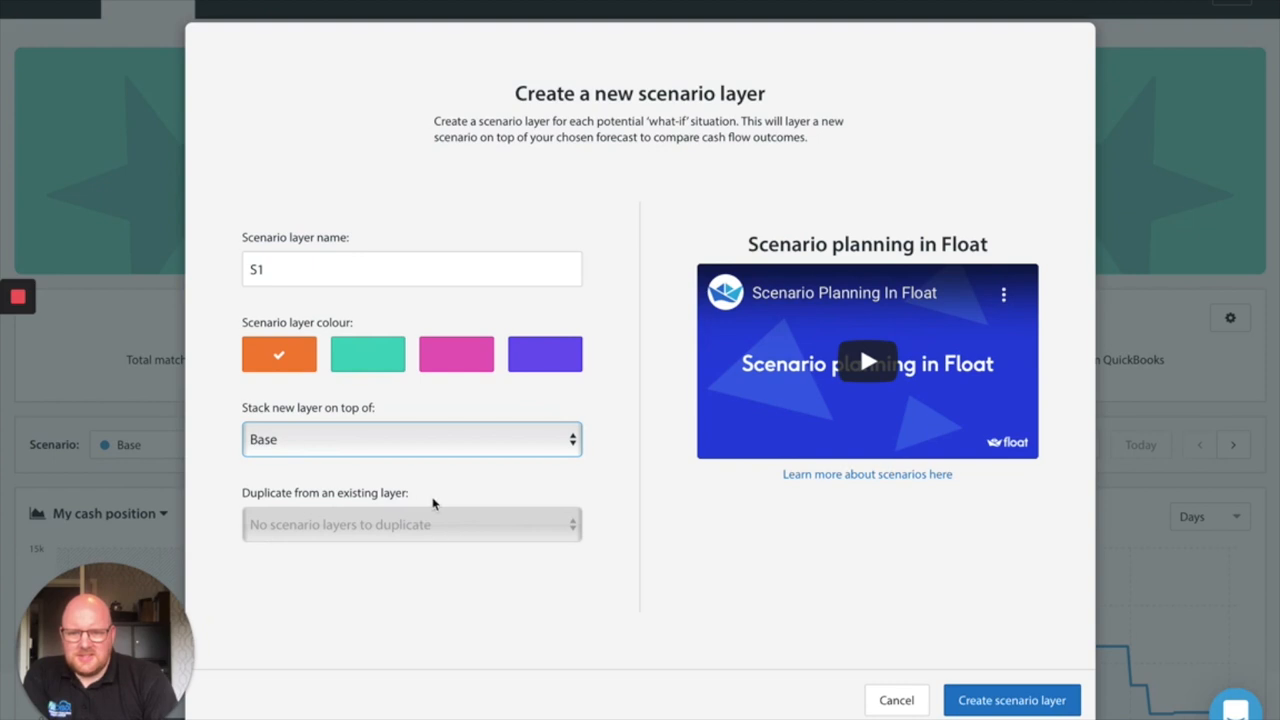
{"action": "mouse_move", "coordinate": [1012, 700]}
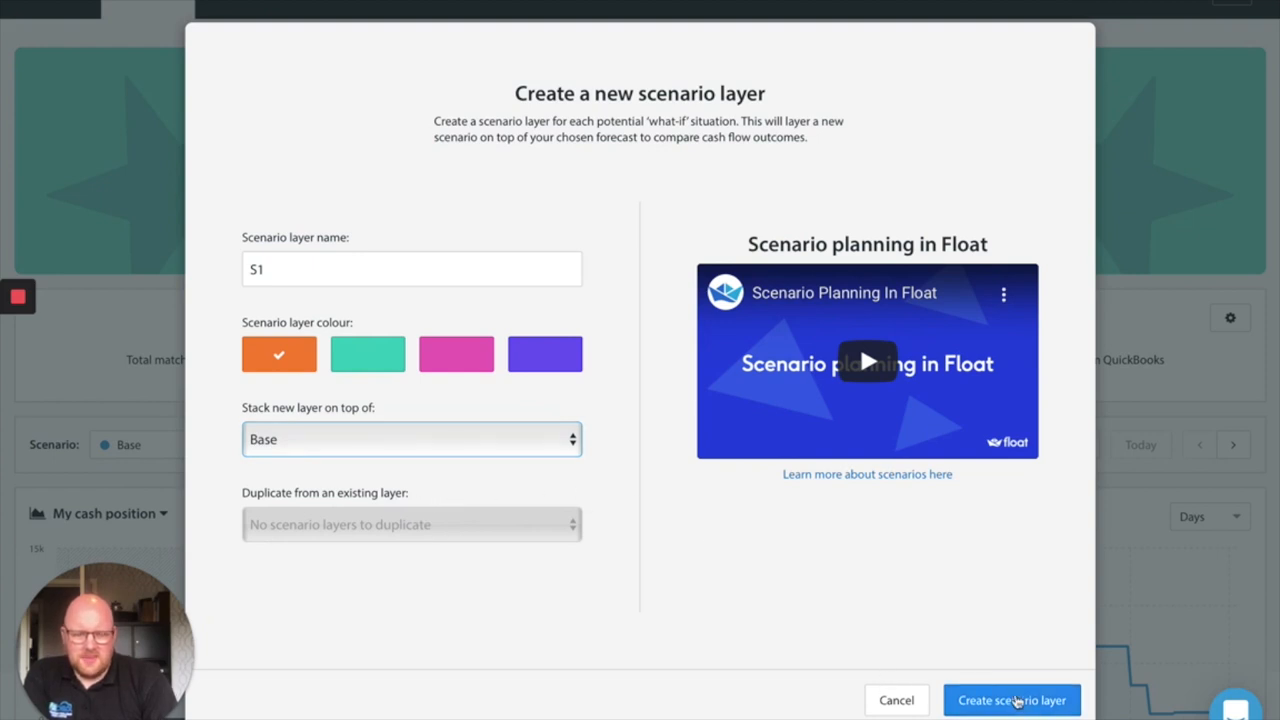
{"action": "left_click", "coordinate": [1012, 700]}
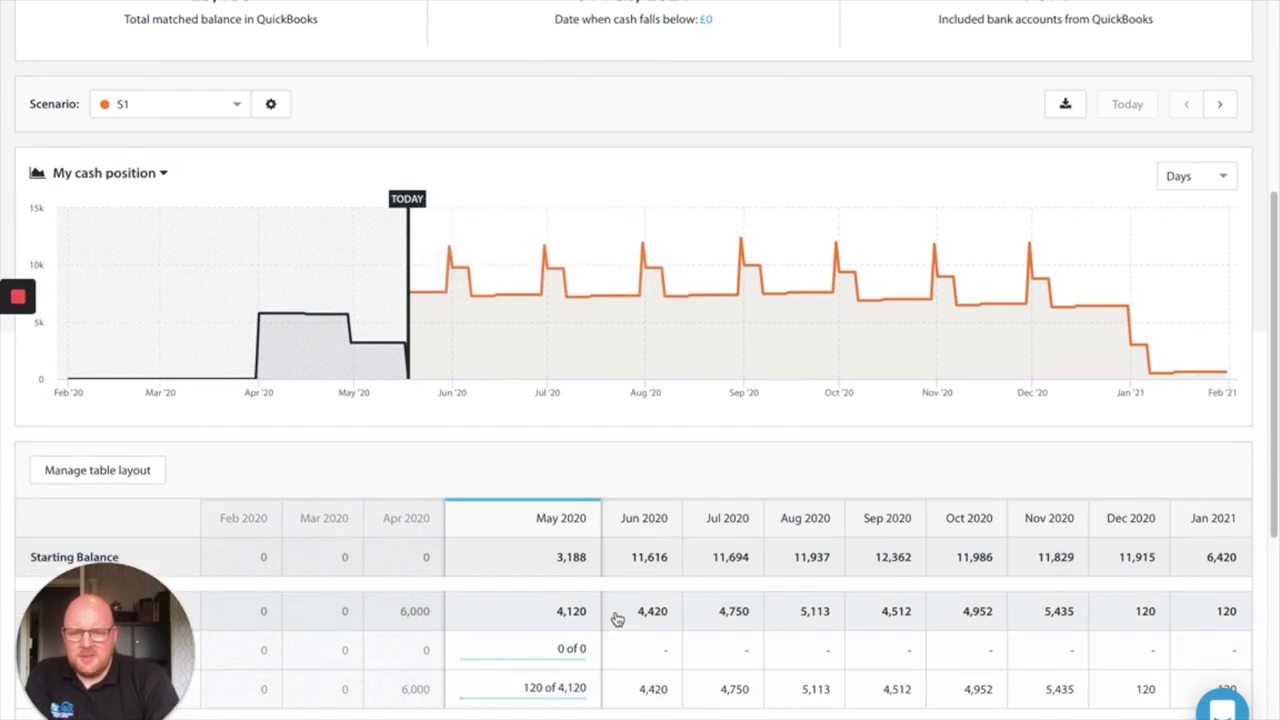
Start a Shop Sales budget of £5,000 in S1 from the December 2020 Sales details
{"action": "scroll", "scroll_direction": "down", "scroll_amount": 3}
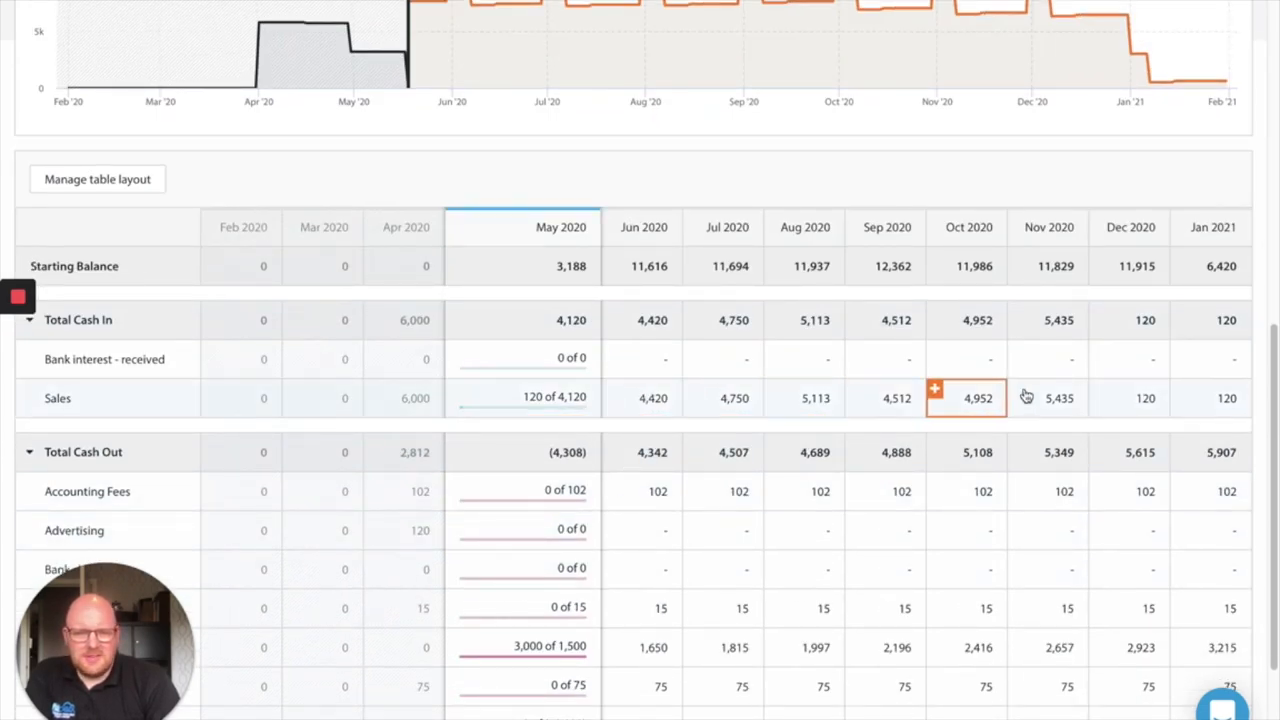
{"action": "mouse_move", "coordinate": [1136, 408]}
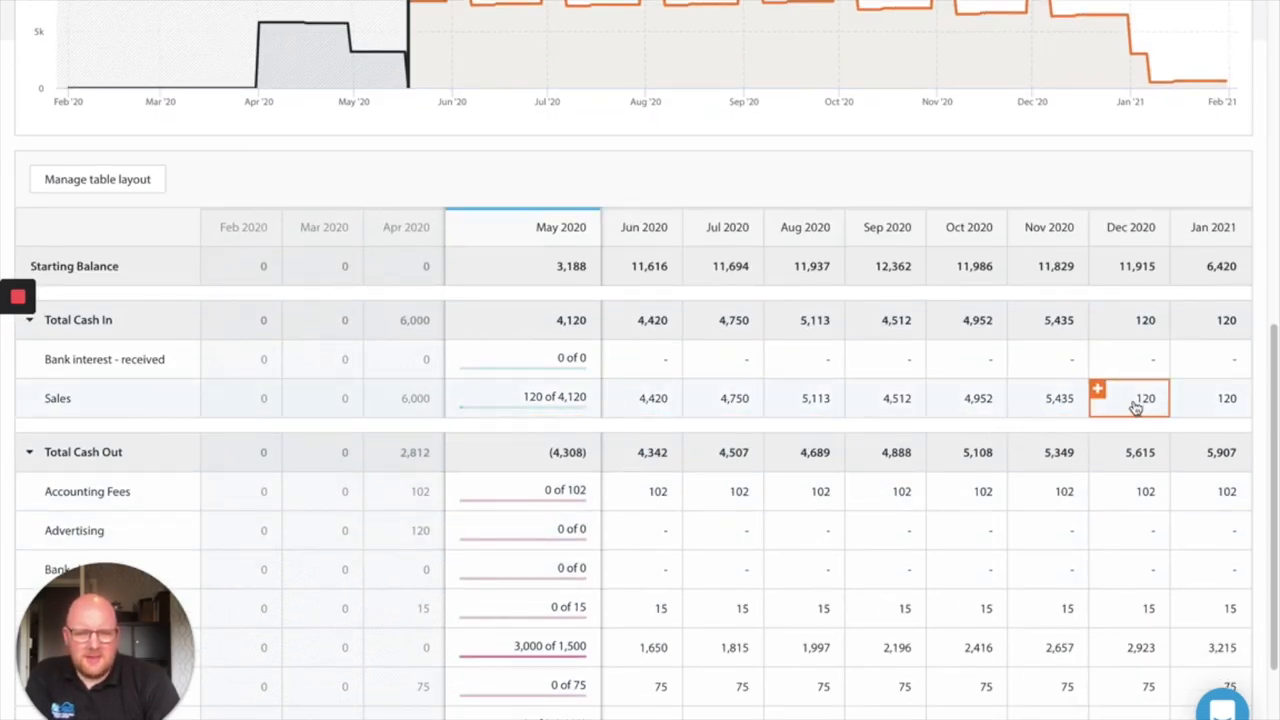
{"action": "left_click", "coordinate": [1128, 398]}
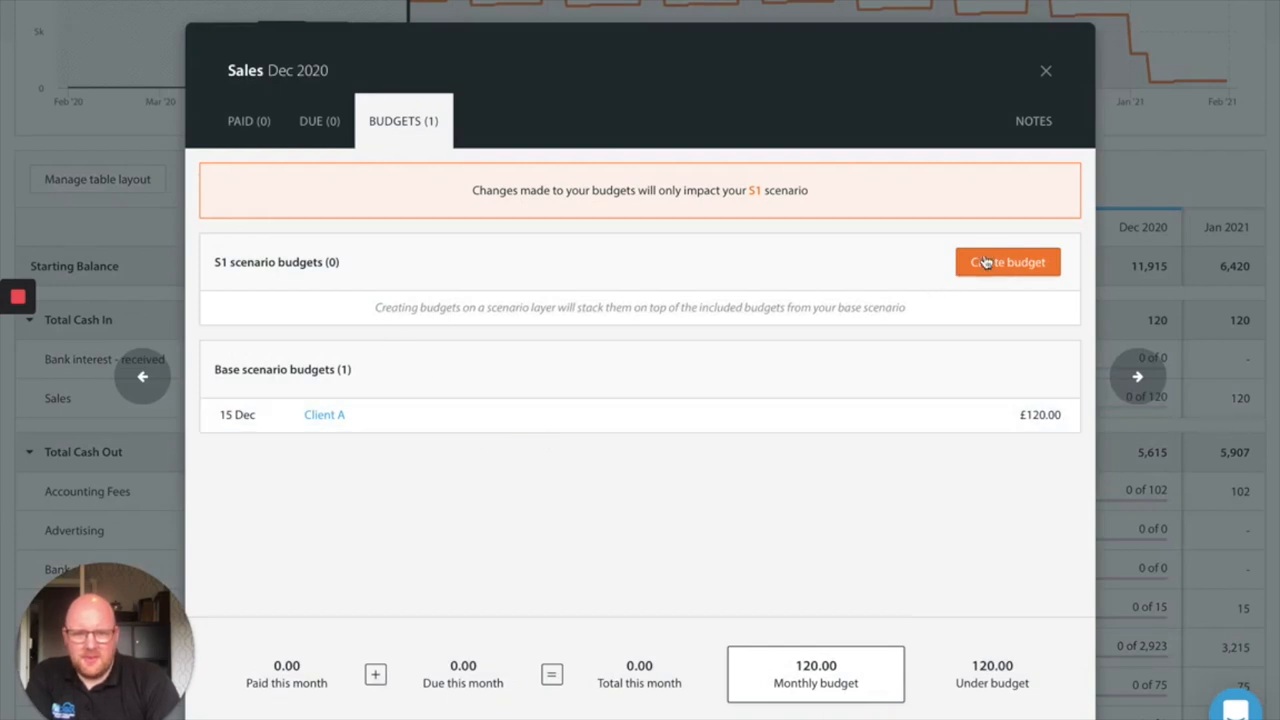
{"action": "left_click", "coordinate": [1008, 262]}
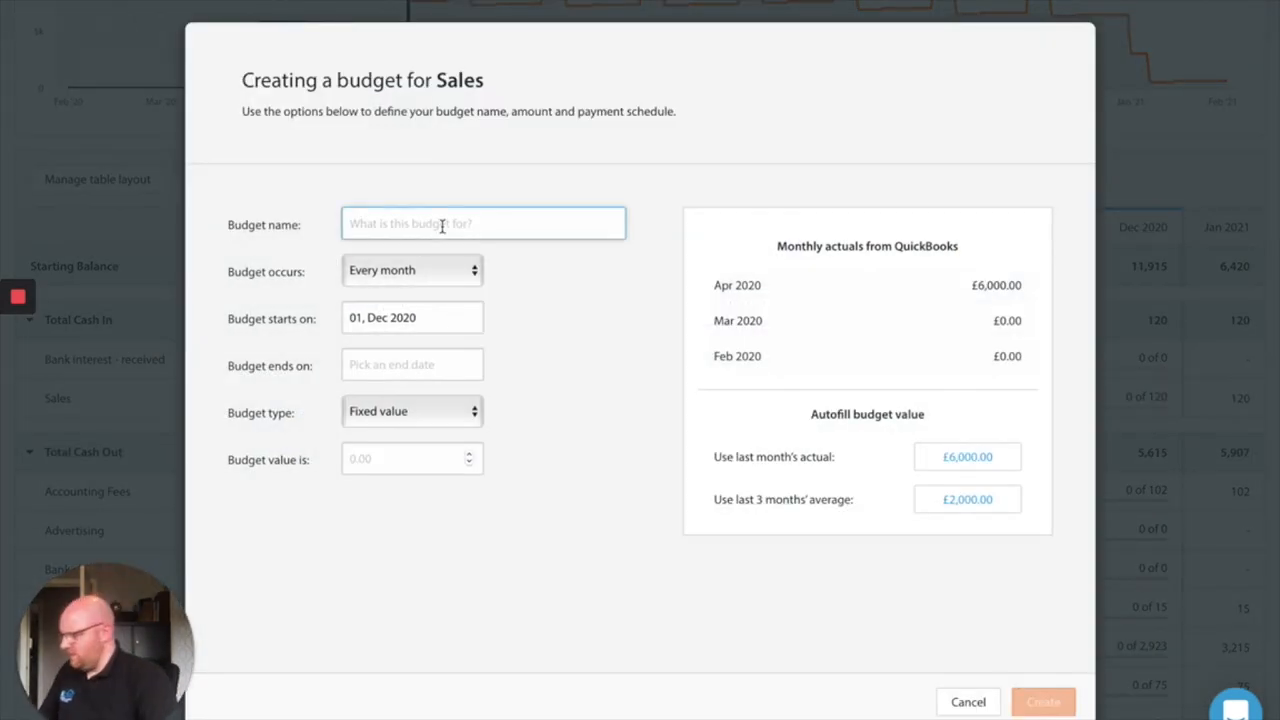
{"action": "type", "text": "Shop"}
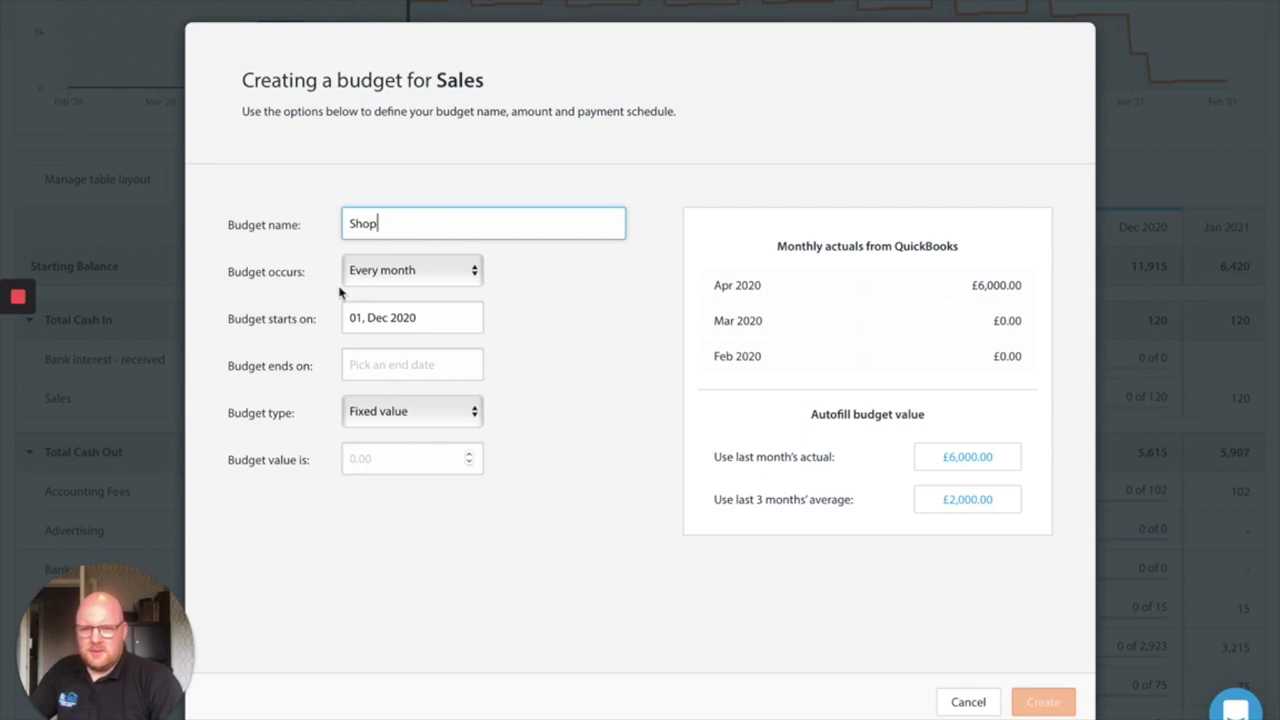
{"action": "left_click", "coordinate": [412, 458]}
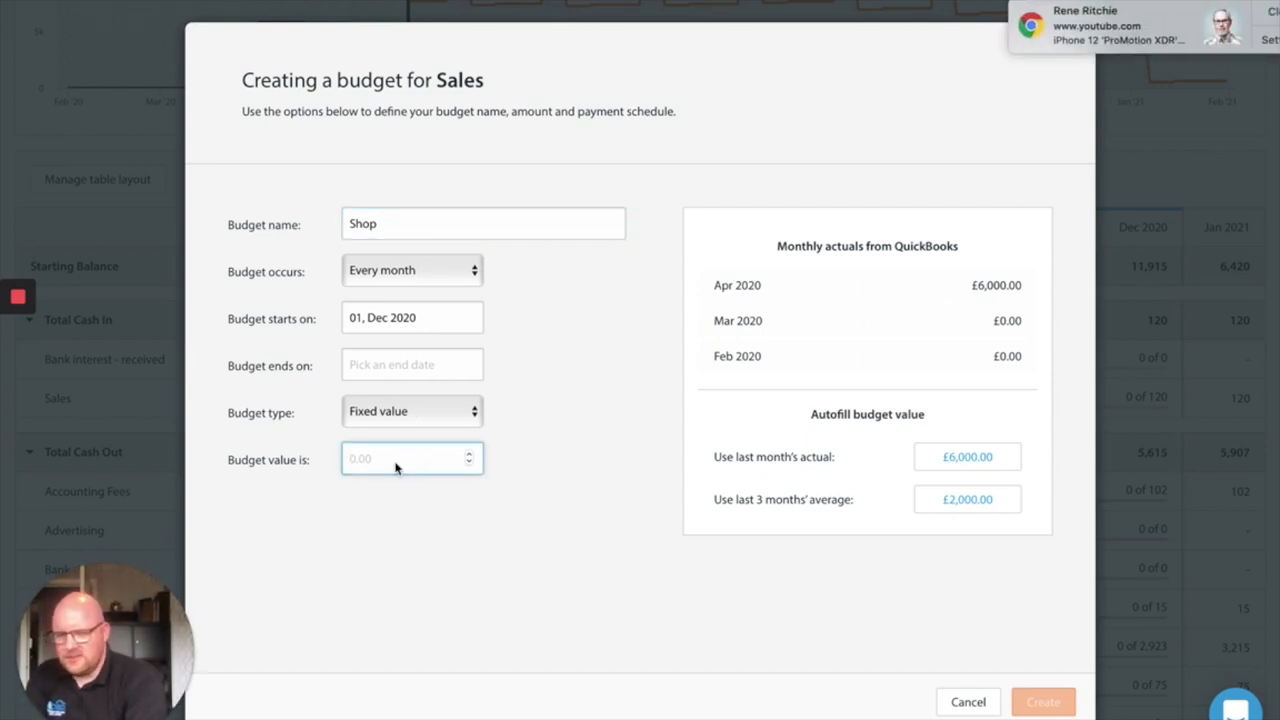
{"action": "type", "text": "5000"}
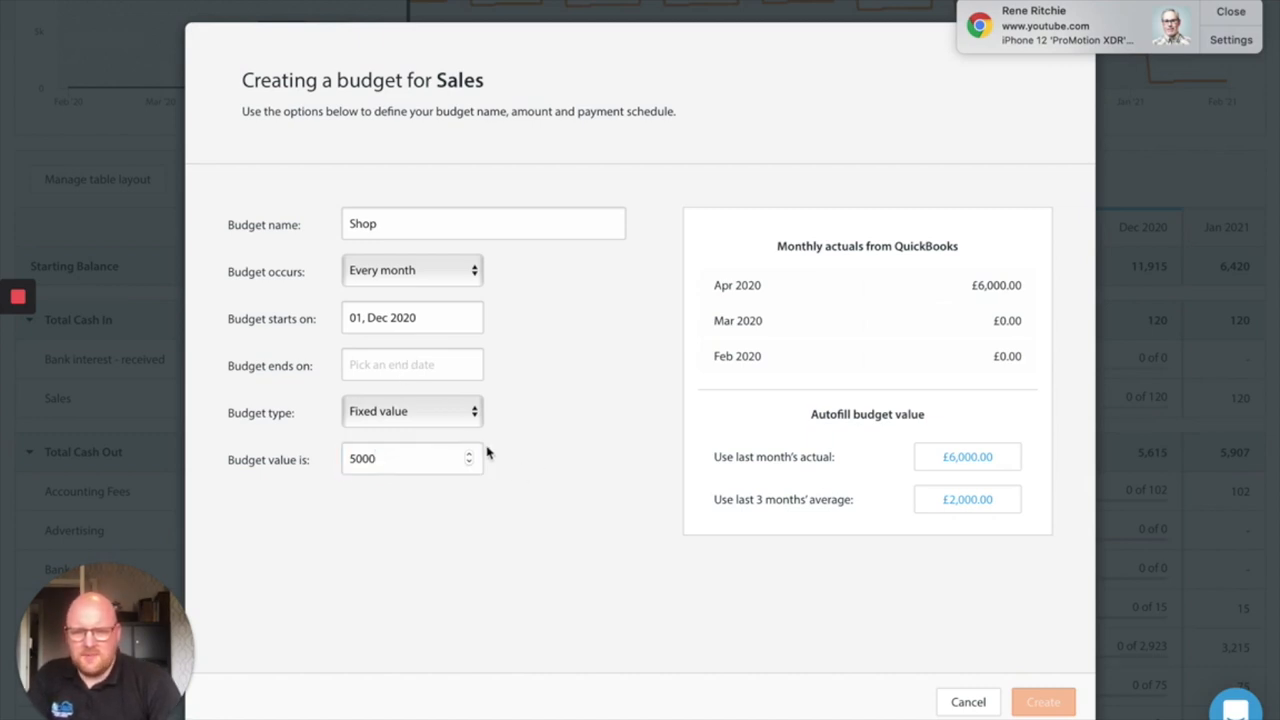
Make Shop an increasing-value budget rising 5% to 31 May 2023 and create it
{"action": "left_click", "coordinate": [412, 412]}
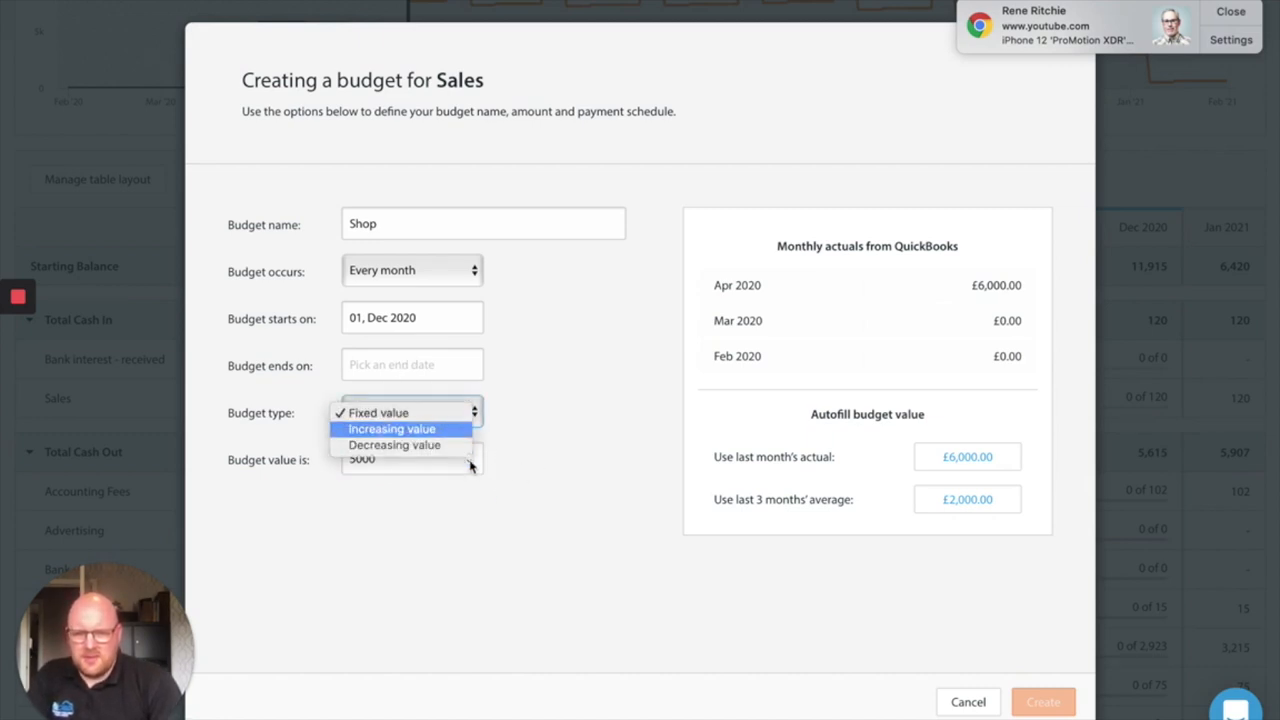
{"action": "left_click", "coordinate": [392, 428]}
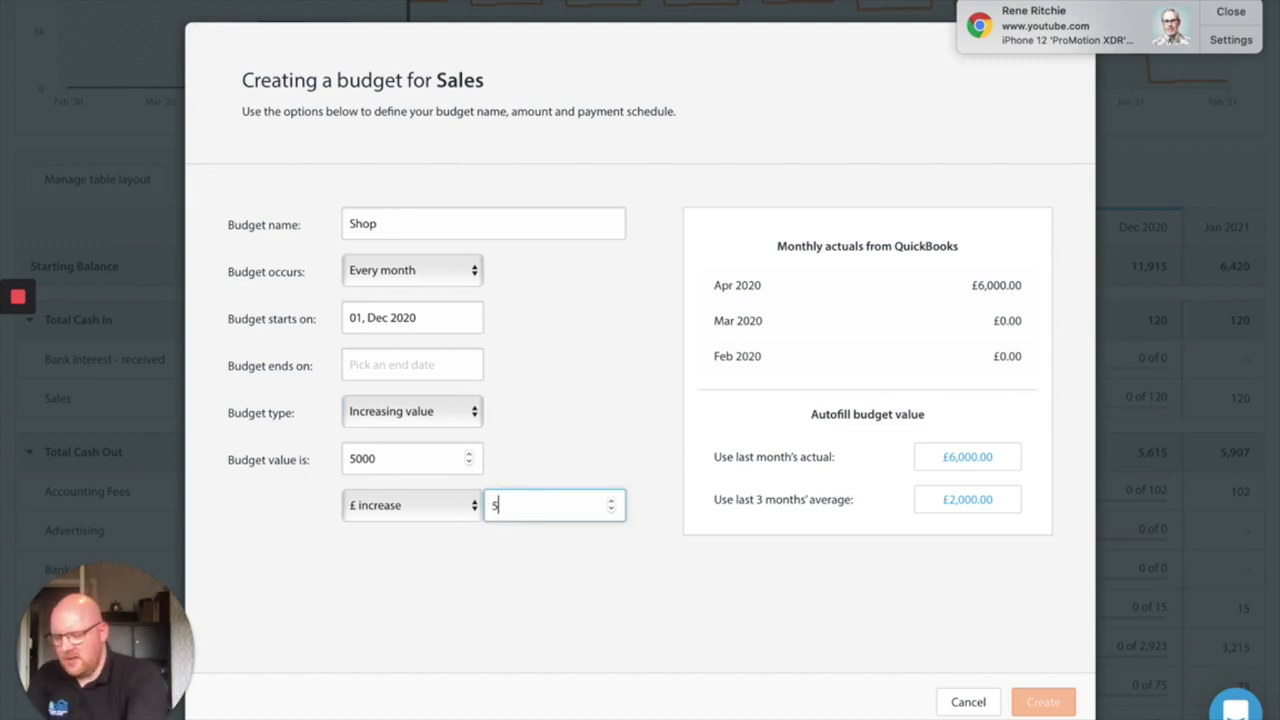
{"action": "left_click", "coordinate": [412, 504]}
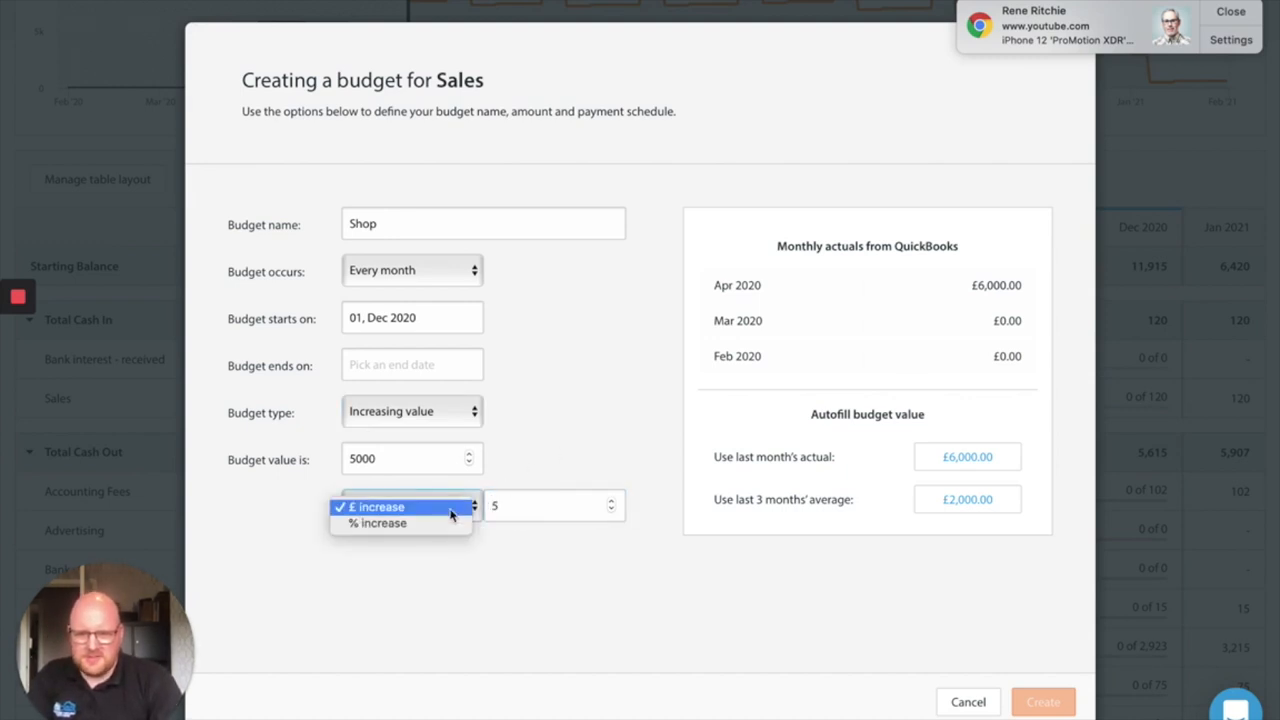
{"action": "left_click", "coordinate": [376, 524]}
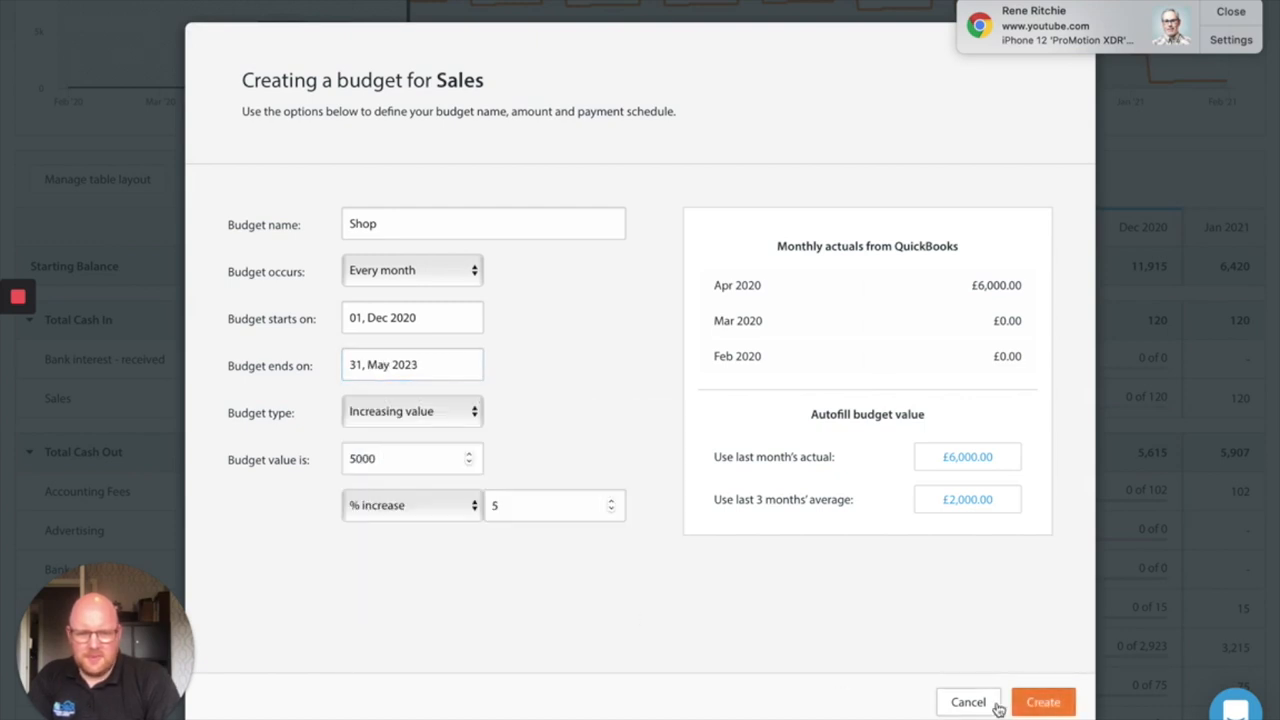
{"action": "left_click", "coordinate": [1042, 700]}
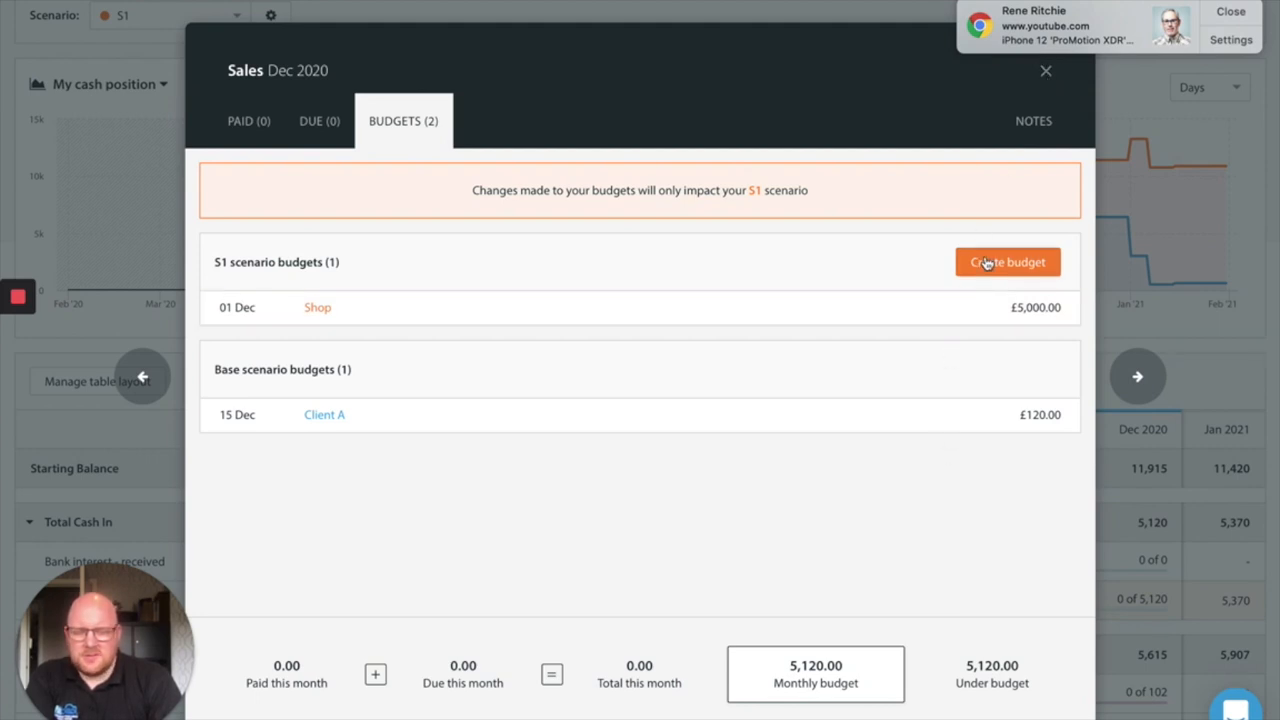
{"action": "mouse_move", "coordinate": [810, 308]}
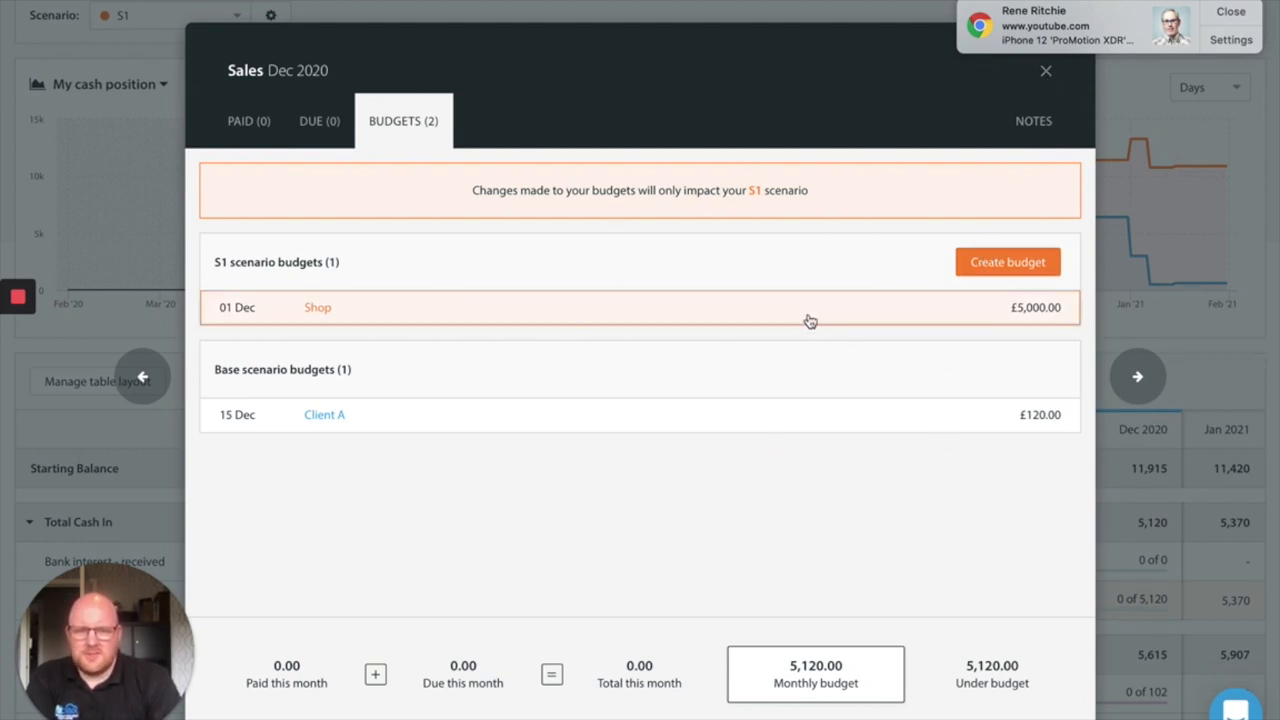
Create an S1 Sales budget 'Online' at a fixed £3,500 monthly ending 31 May 2023
{"action": "left_click", "coordinate": [1008, 260]}
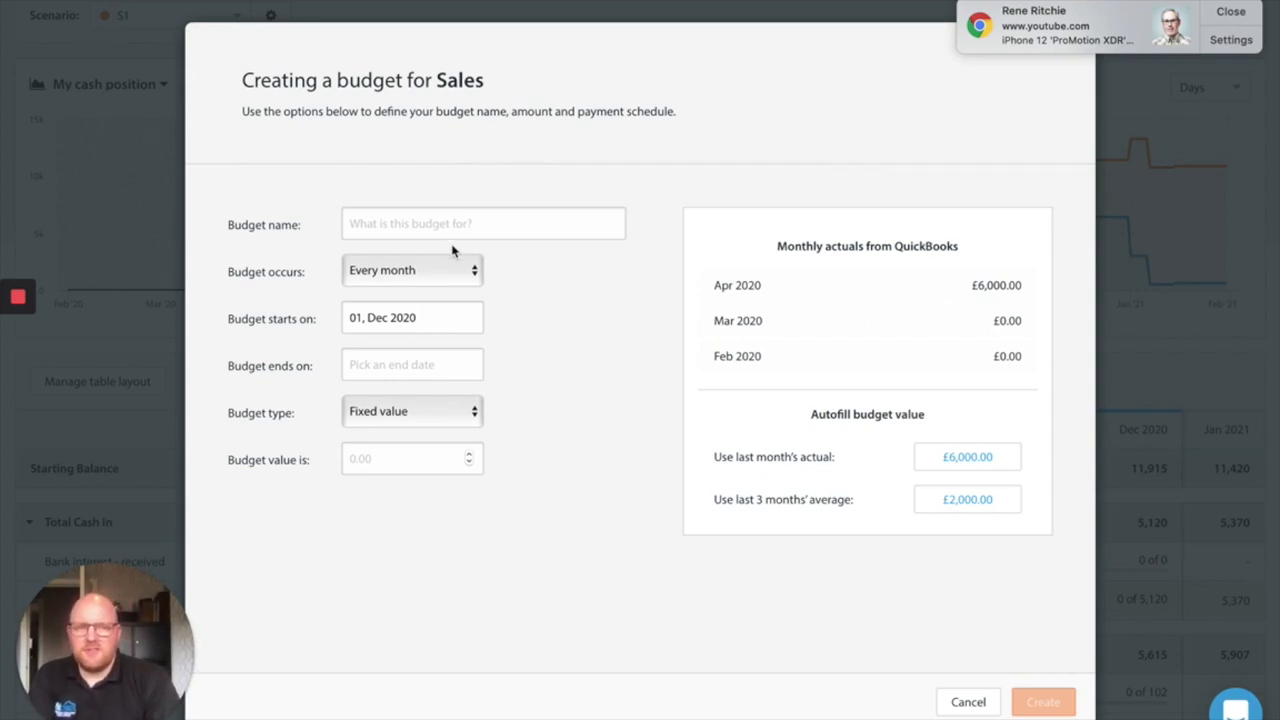
{"action": "left_click", "coordinate": [484, 224]}
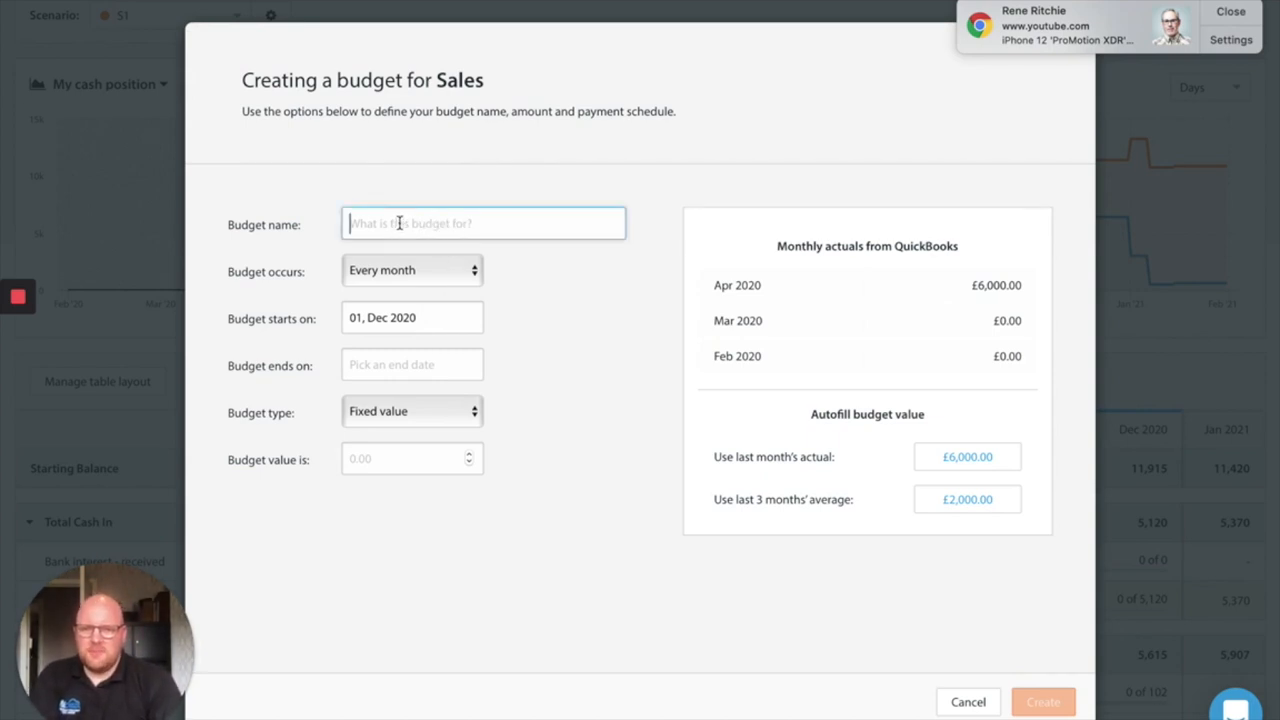
{"action": "type", "text": "Online"}
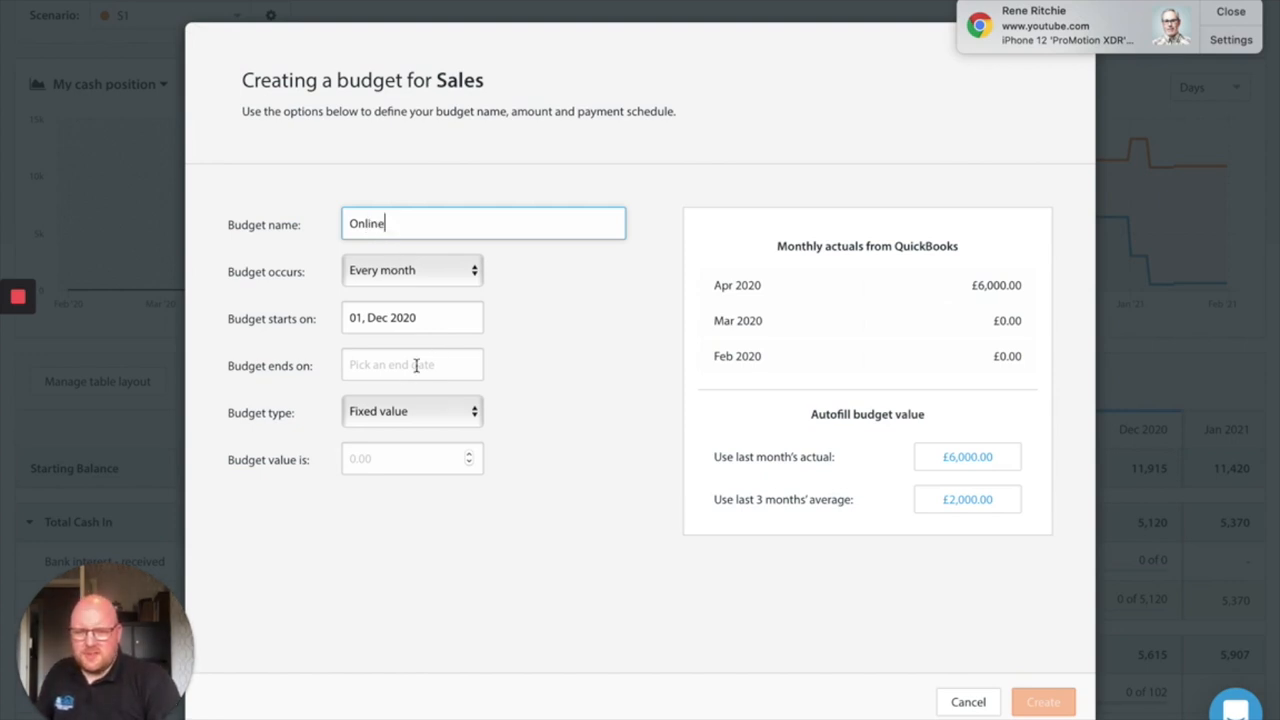
{"action": "left_click", "coordinate": [412, 364]}
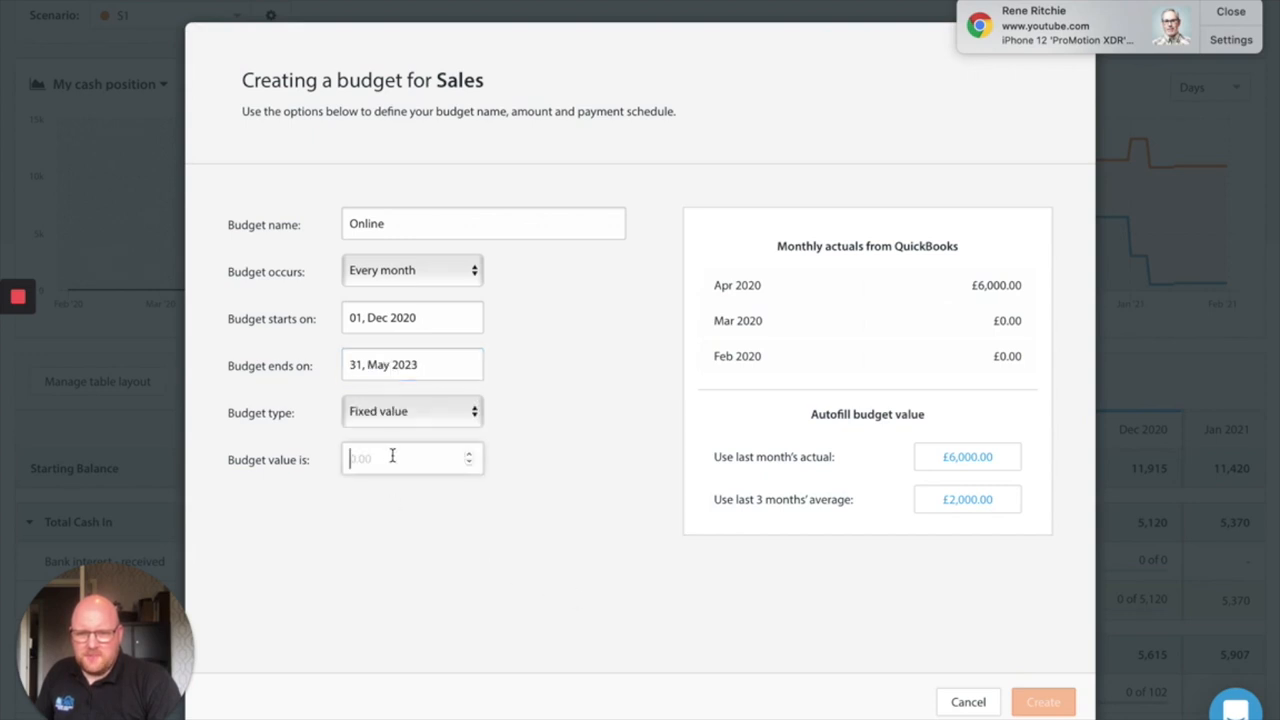
{"action": "type", "text": "35000"}
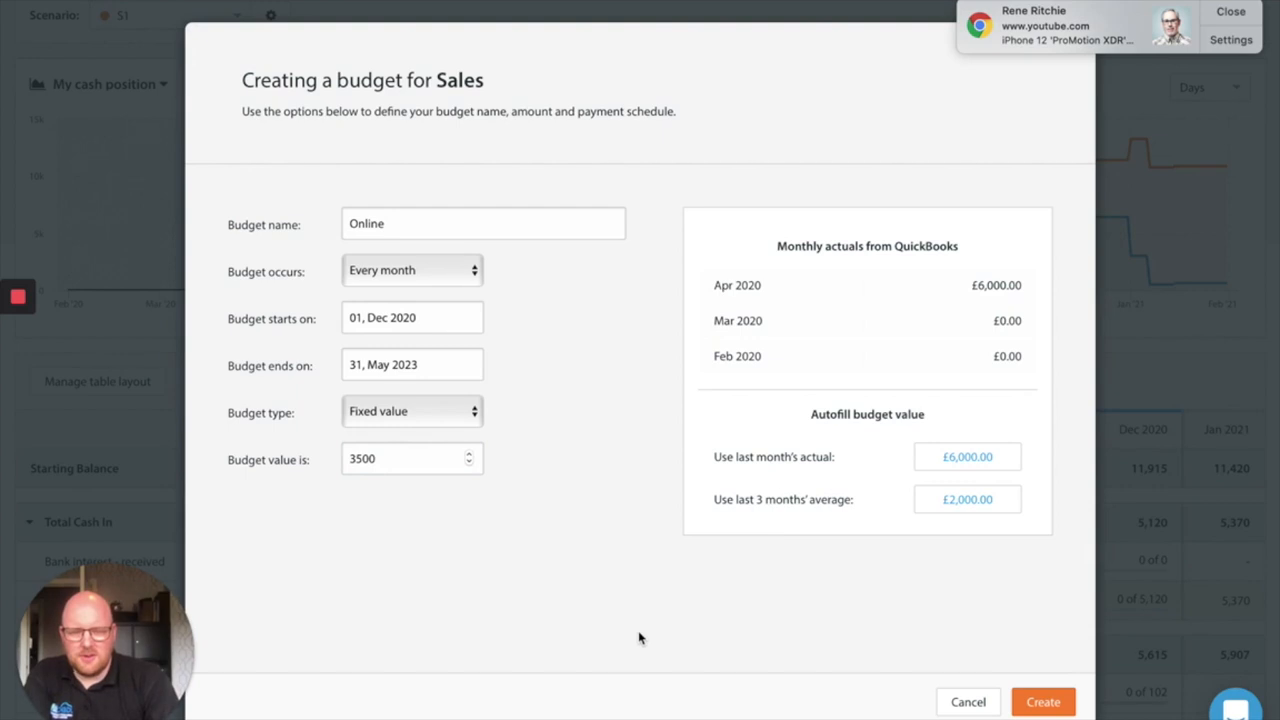
{"action": "left_click", "coordinate": [1044, 700]}
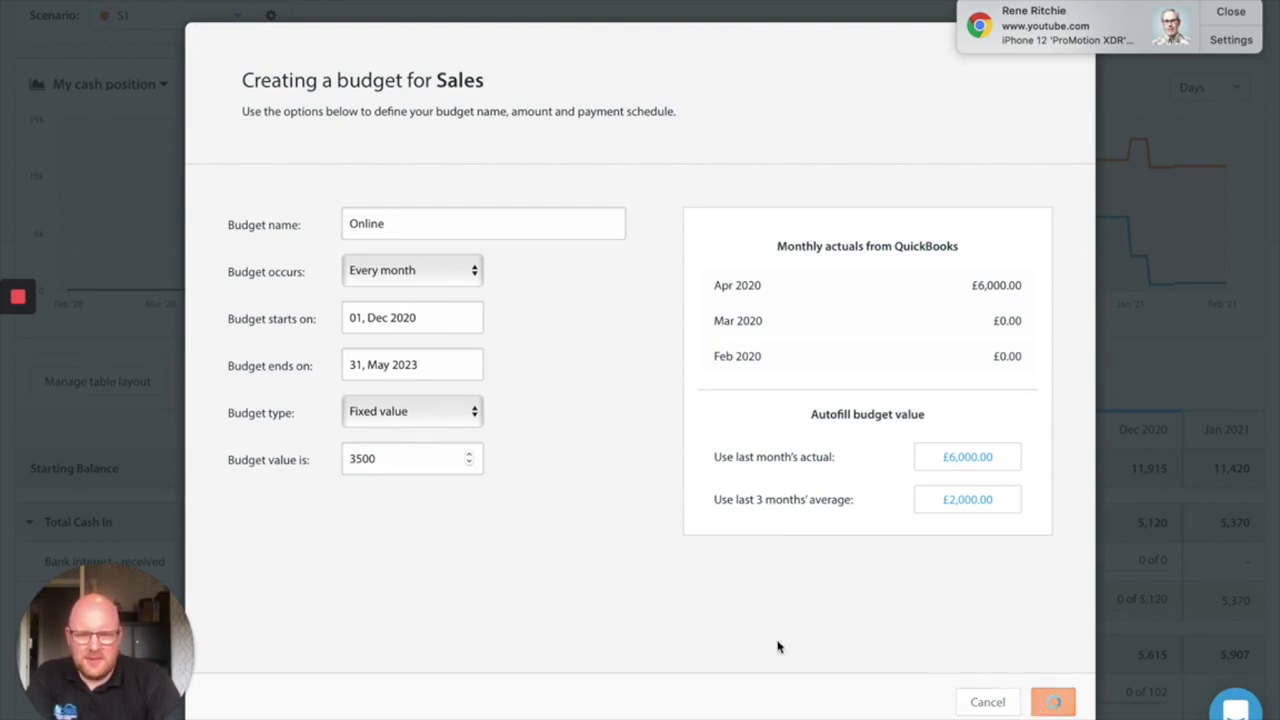
{"action": "left_click", "coordinate": [1052, 700]}
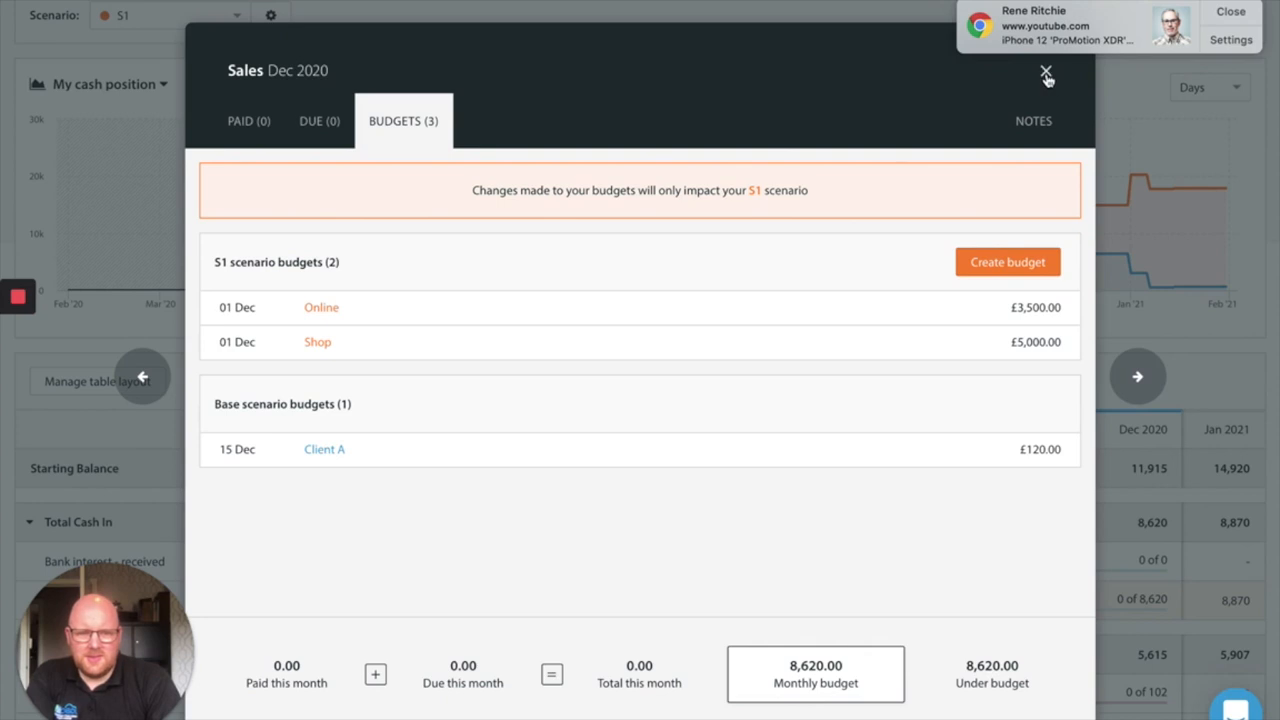
{"action": "left_click", "coordinate": [1046, 74]}
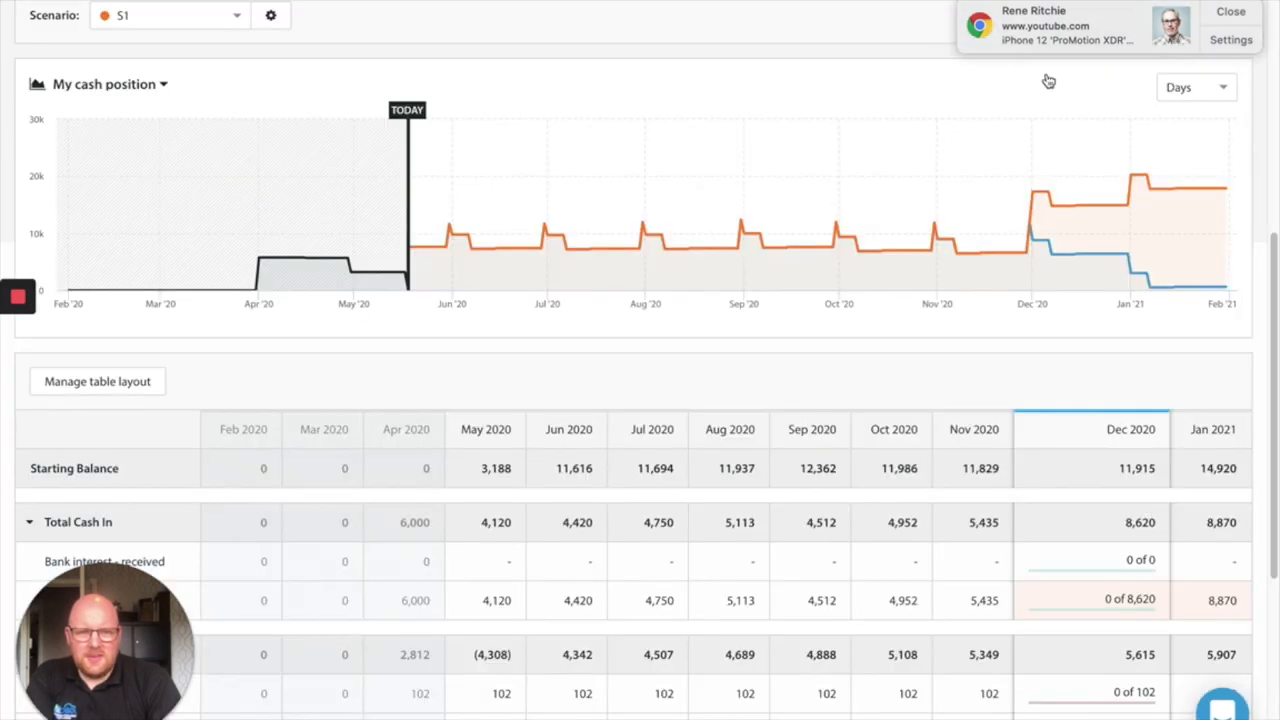
{"action": "mouse_move", "coordinate": [1056, 256]}
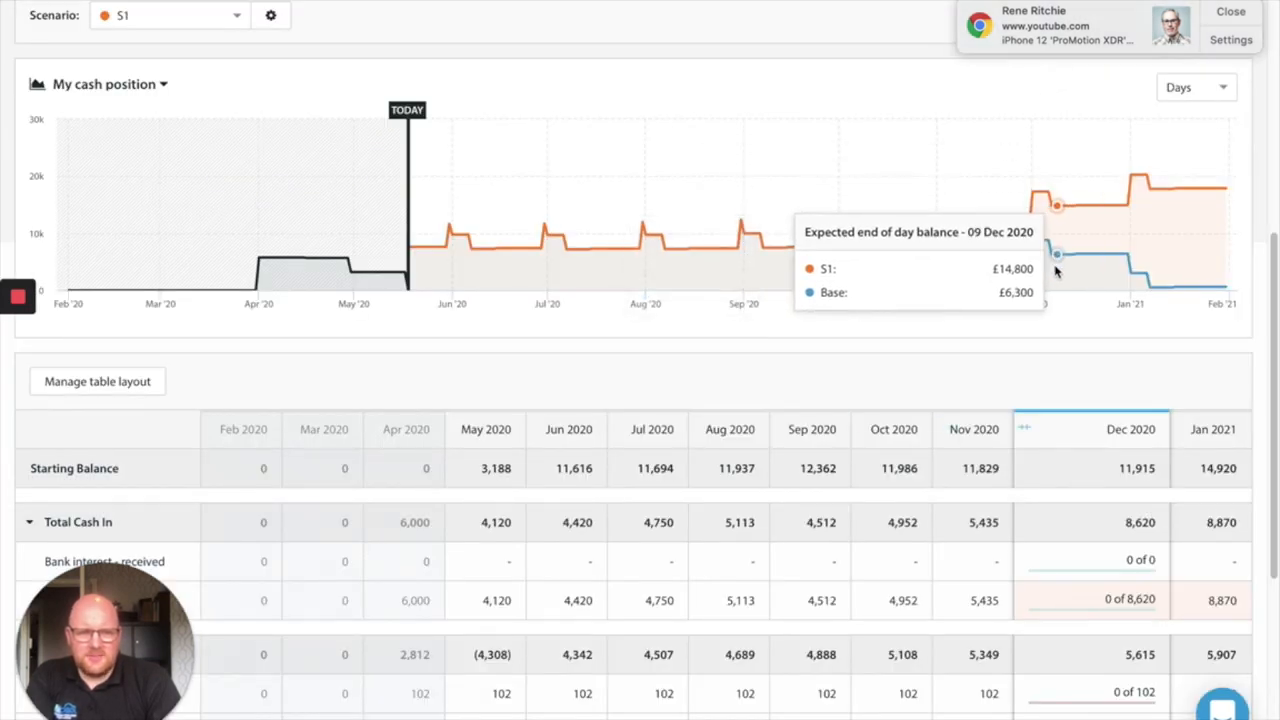
{"action": "mouse_move", "coordinate": [1096, 264]}
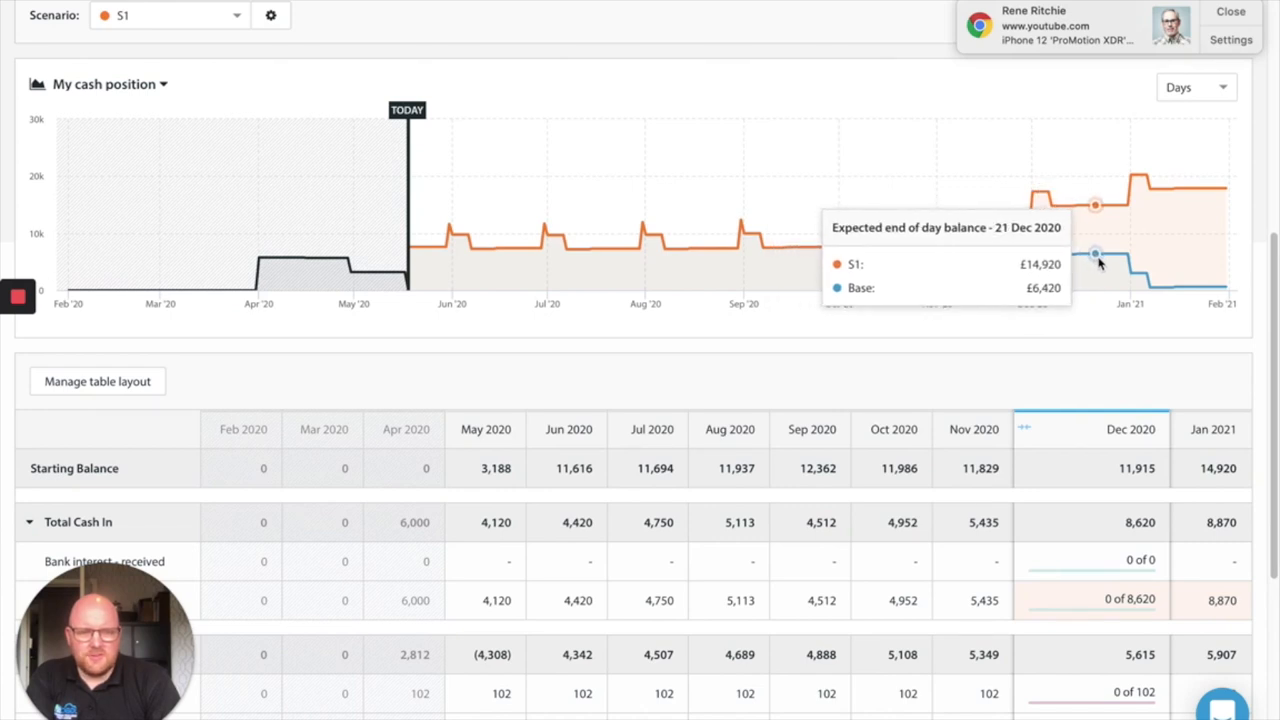
{"action": "scroll", "scroll_direction": "down", "scroll_amount": 3}
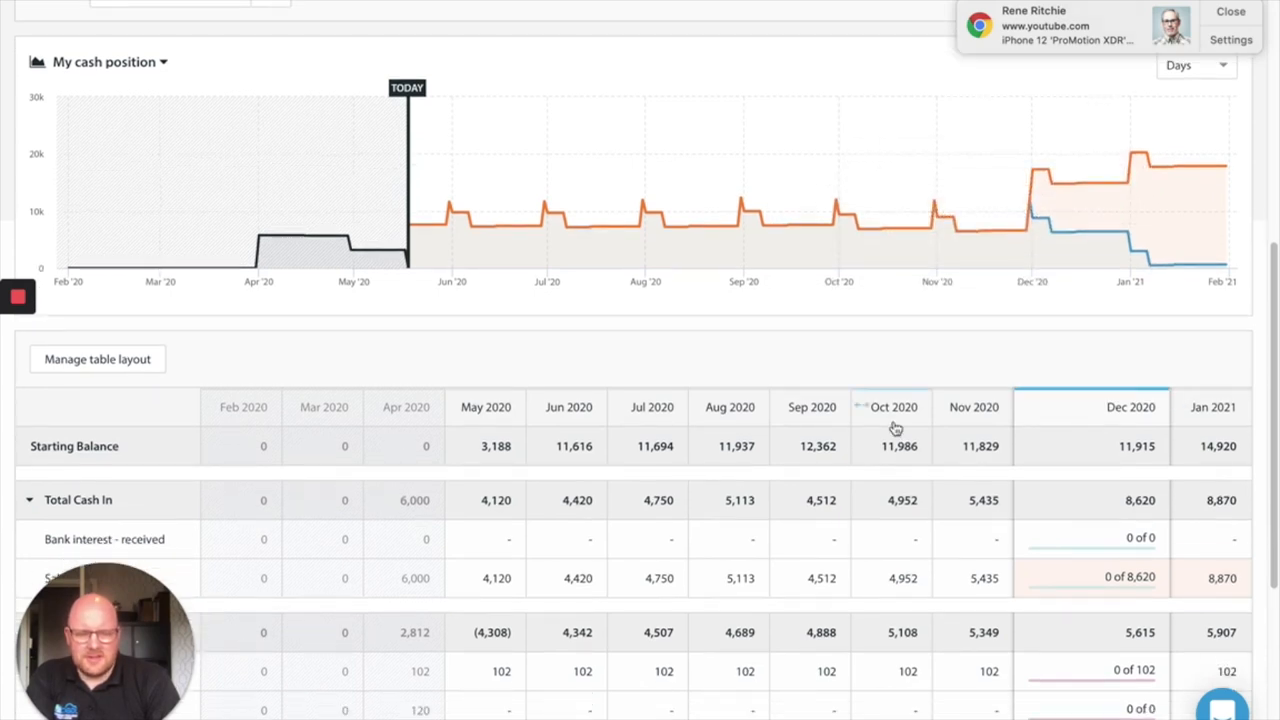
{"action": "scroll", "scroll_direction": "down", "scroll_amount": 3}
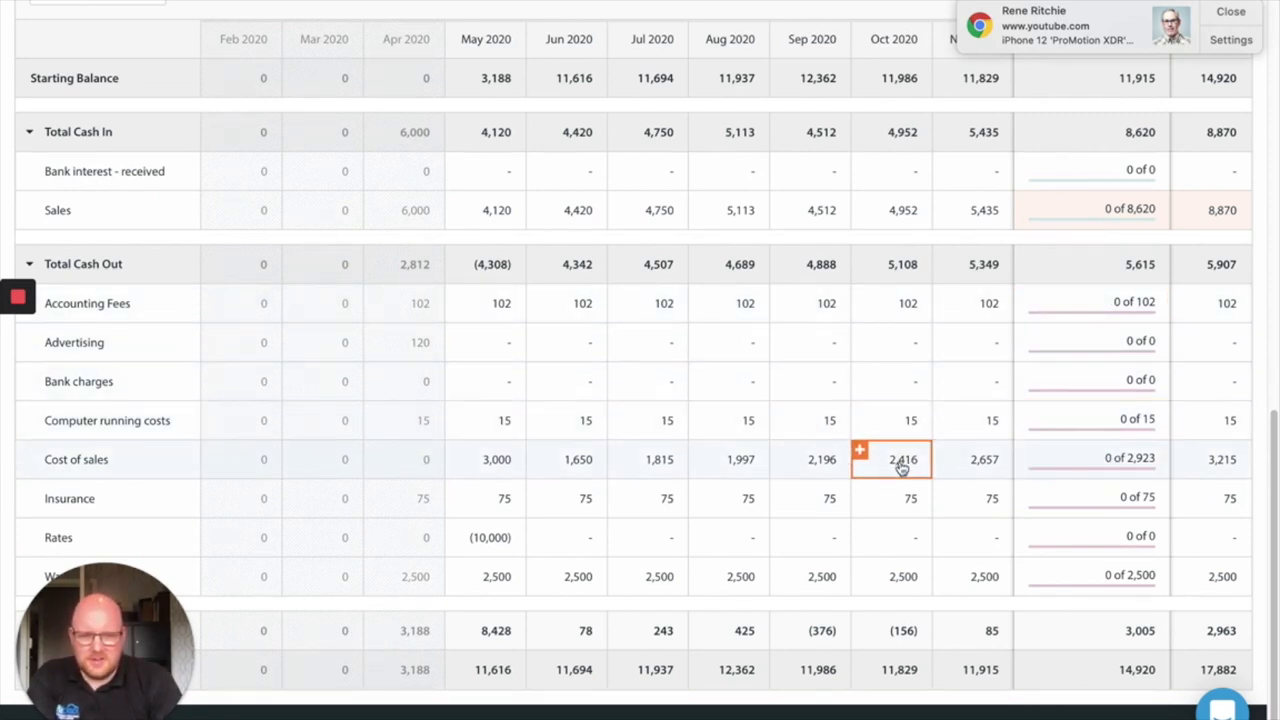
Create a Cost of sales budget 'Online sales' at a fixed £1,500 monthly, Dec 2020 to May 2023
{"action": "left_click", "coordinate": [902, 458]}
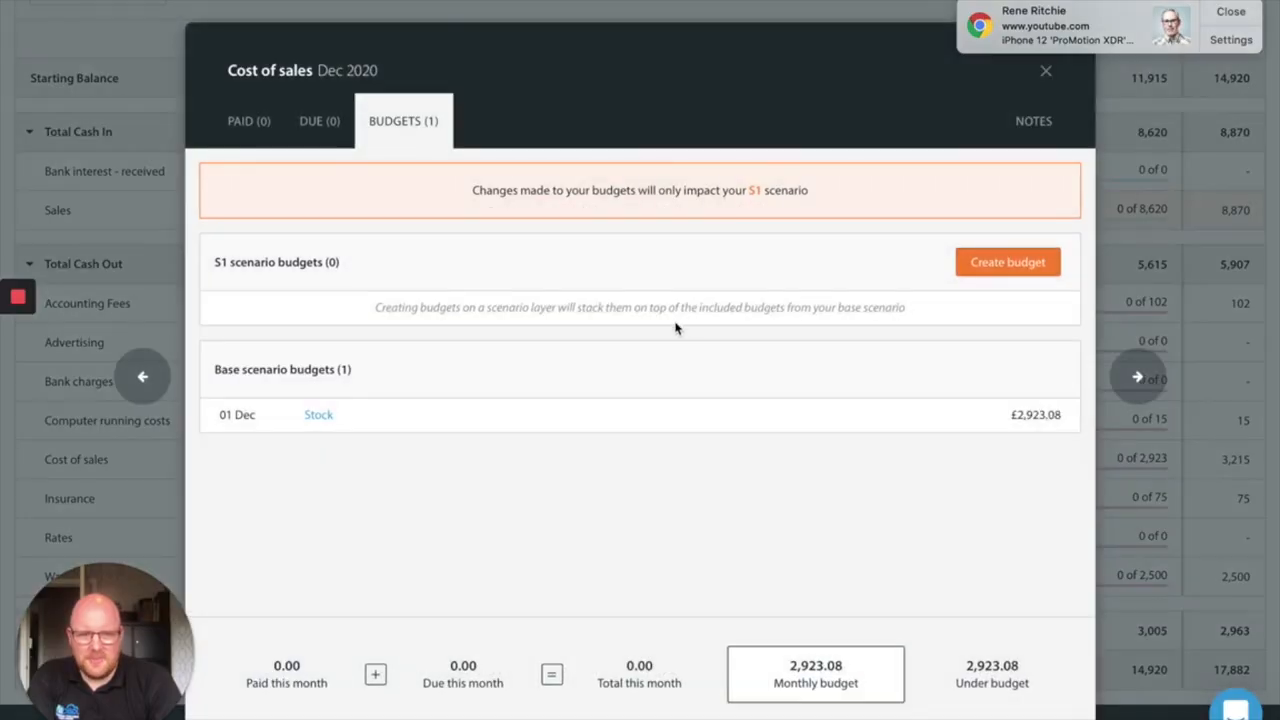
{"action": "left_click", "coordinate": [1008, 260]}
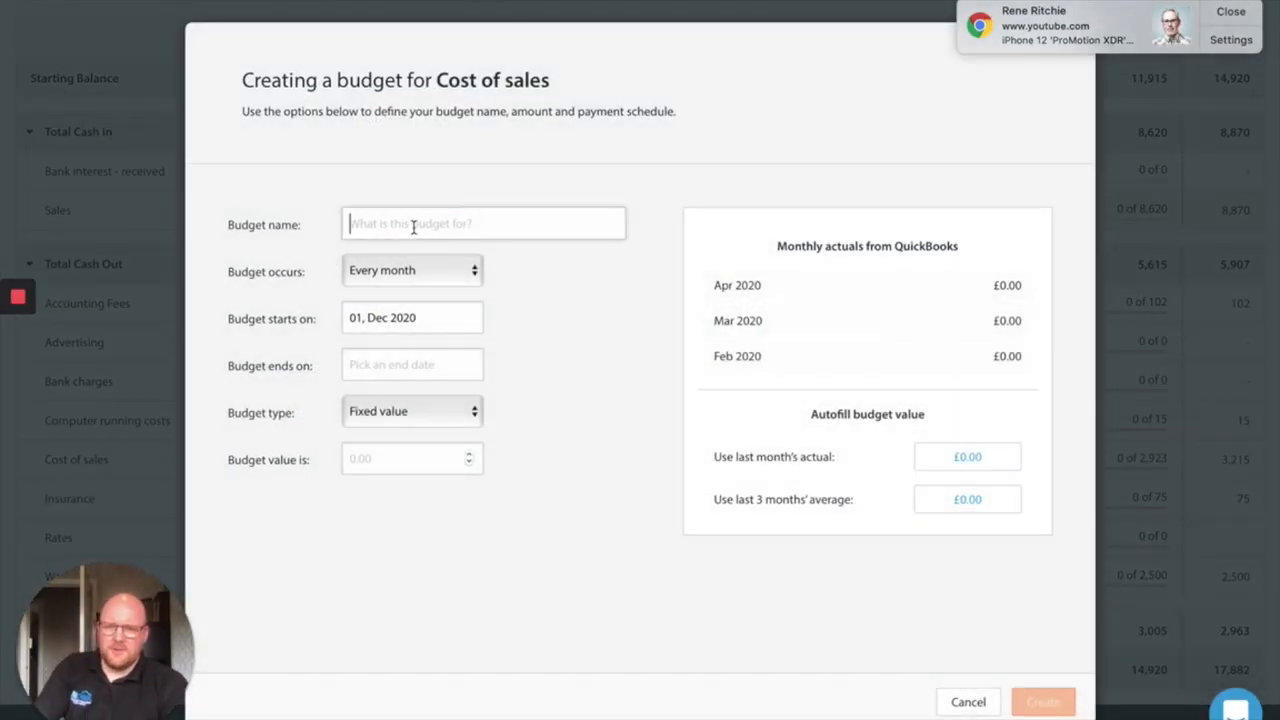
{"action": "type", "text": "Online"}
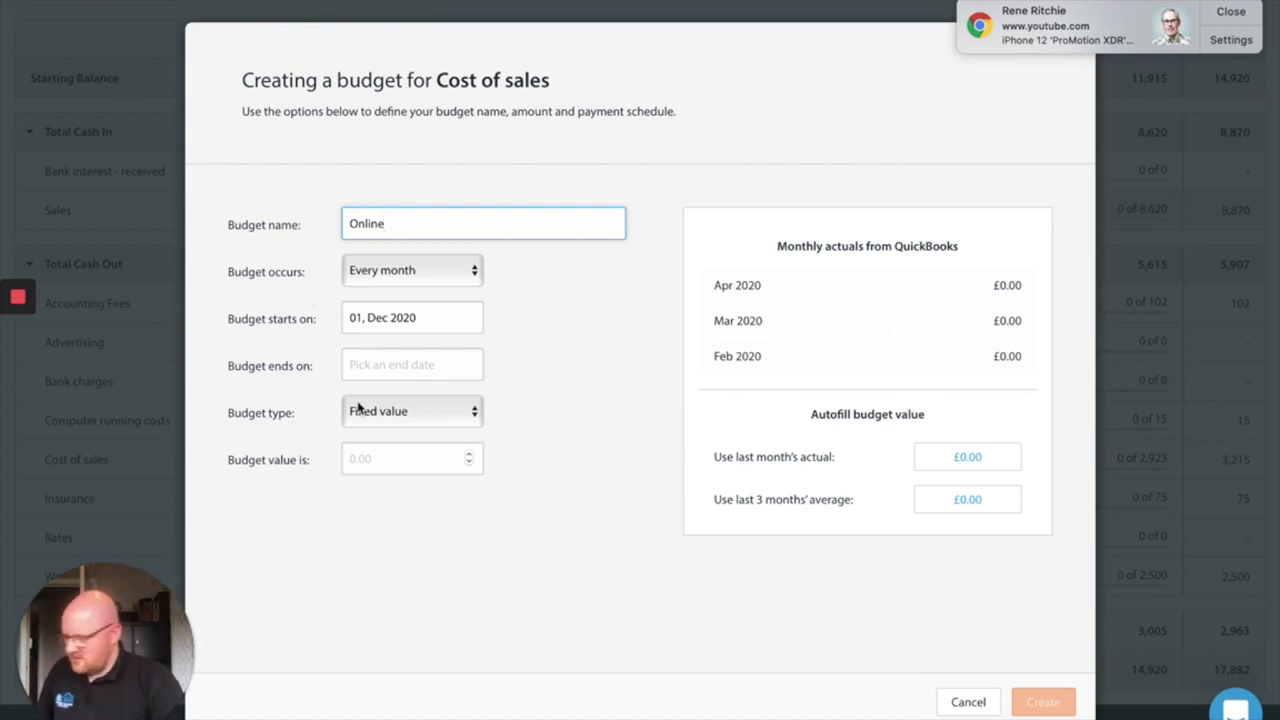
{"action": "type", "text": "sales"}
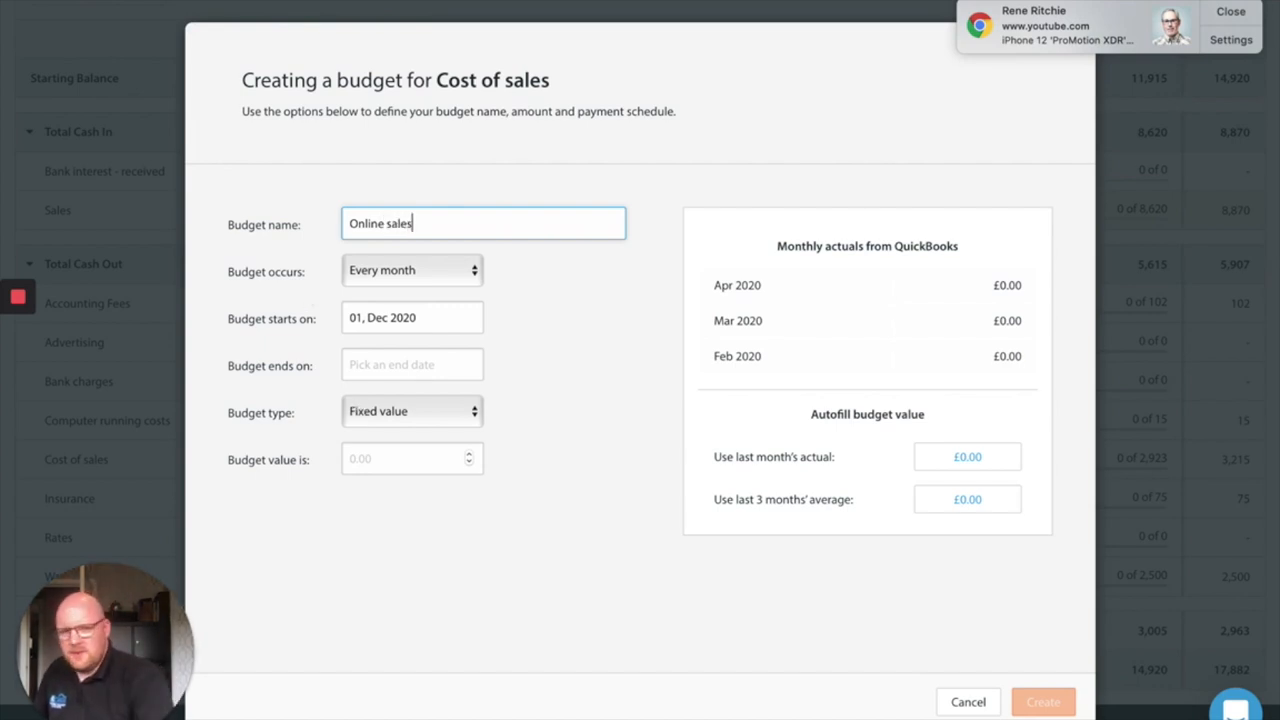
{"action": "left_click", "coordinate": [412, 364]}
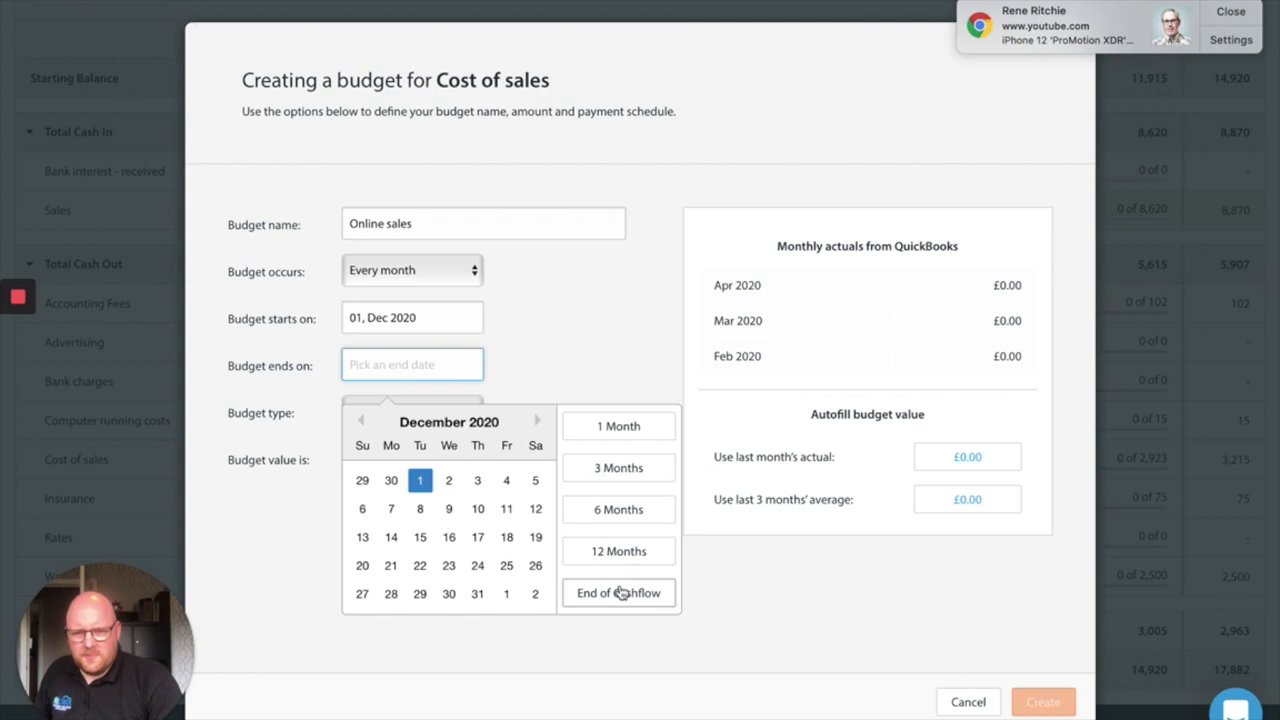
{"action": "type", "text": "150"}
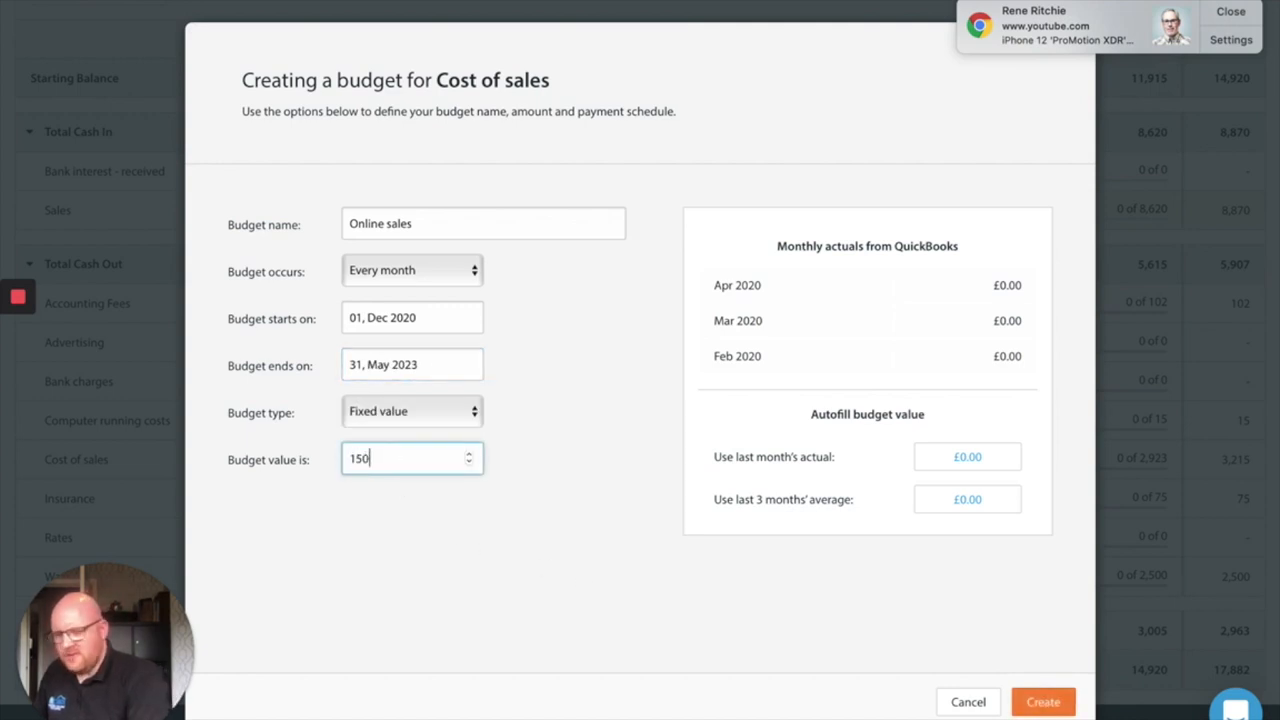
{"action": "left_click", "coordinate": [412, 412]}
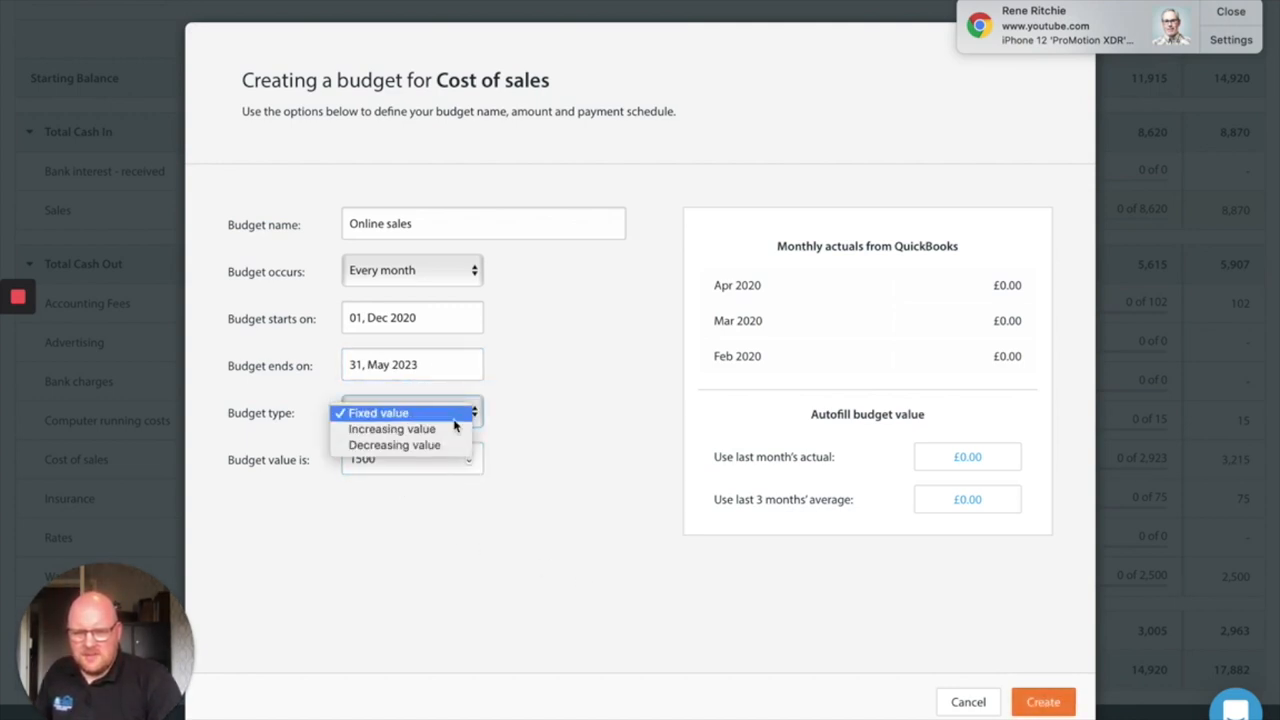
{"action": "left_click", "coordinate": [378, 412]}
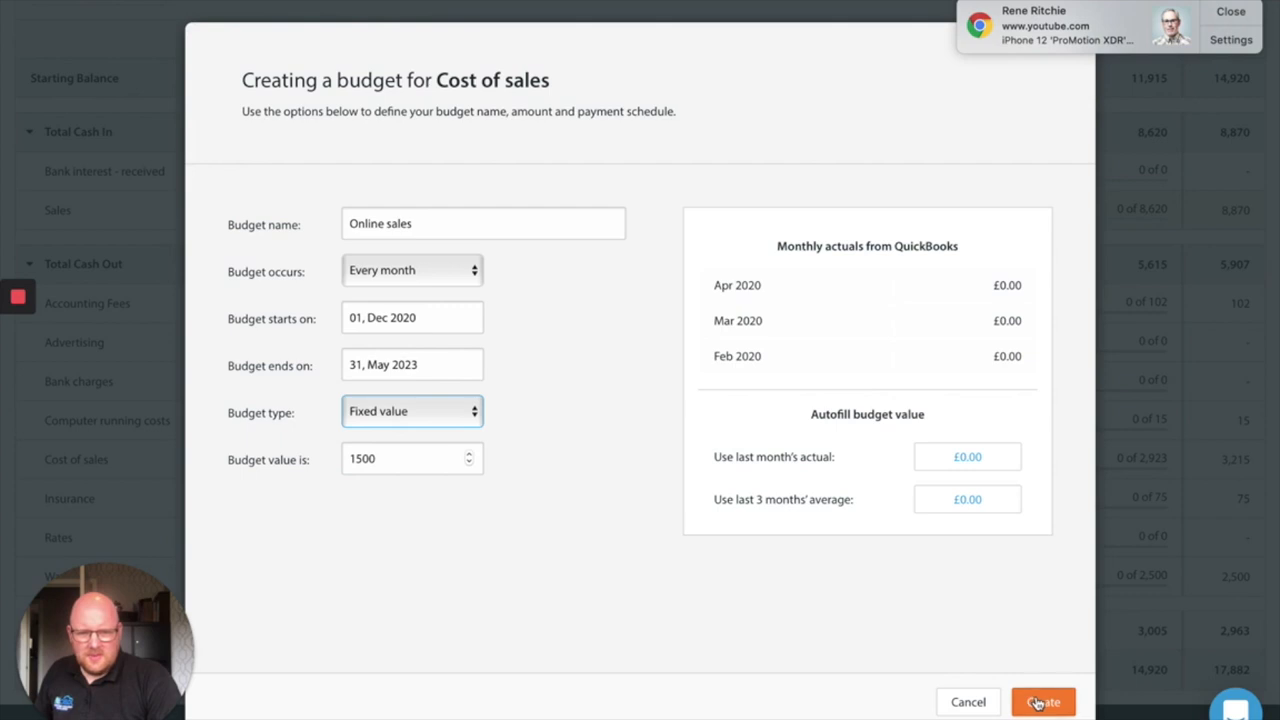
{"action": "left_click", "coordinate": [1042, 700]}
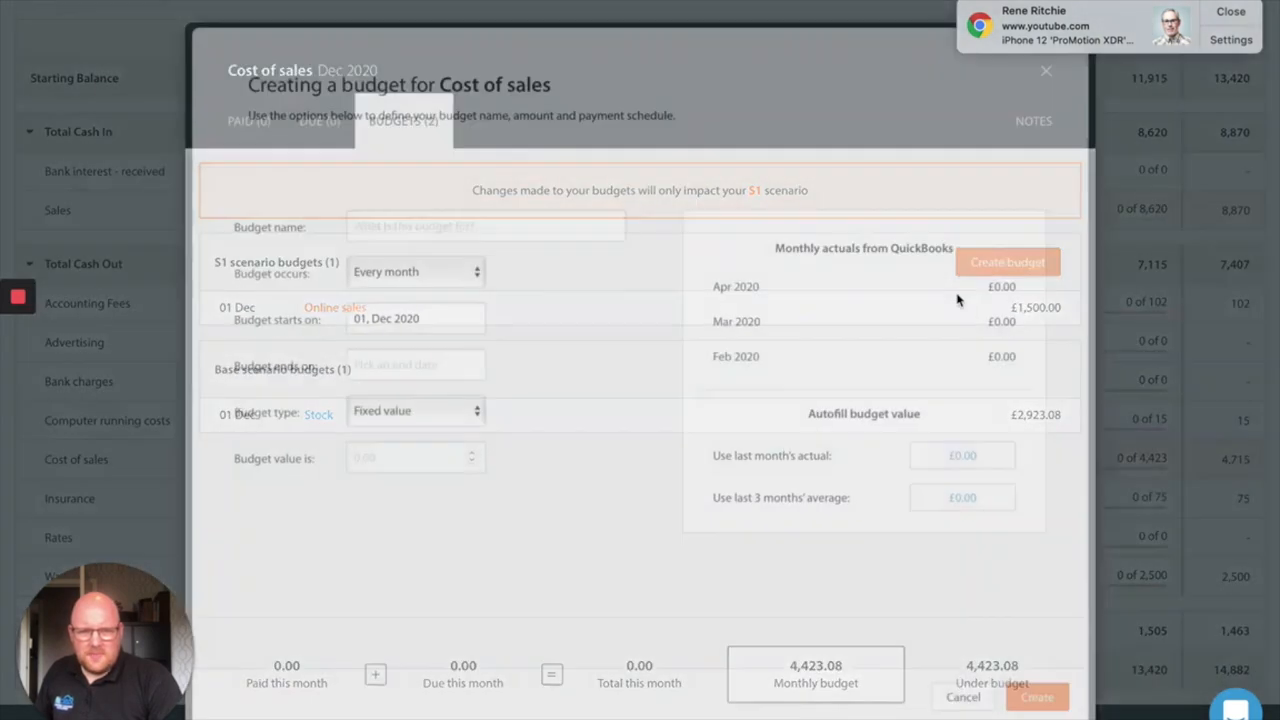
Create a Cost of sales budget 'Shop Sales' at £2,500 monthly increasing 5%, Dec 2020 to May 2023
{"action": "type", "text": "Shop Sles"}
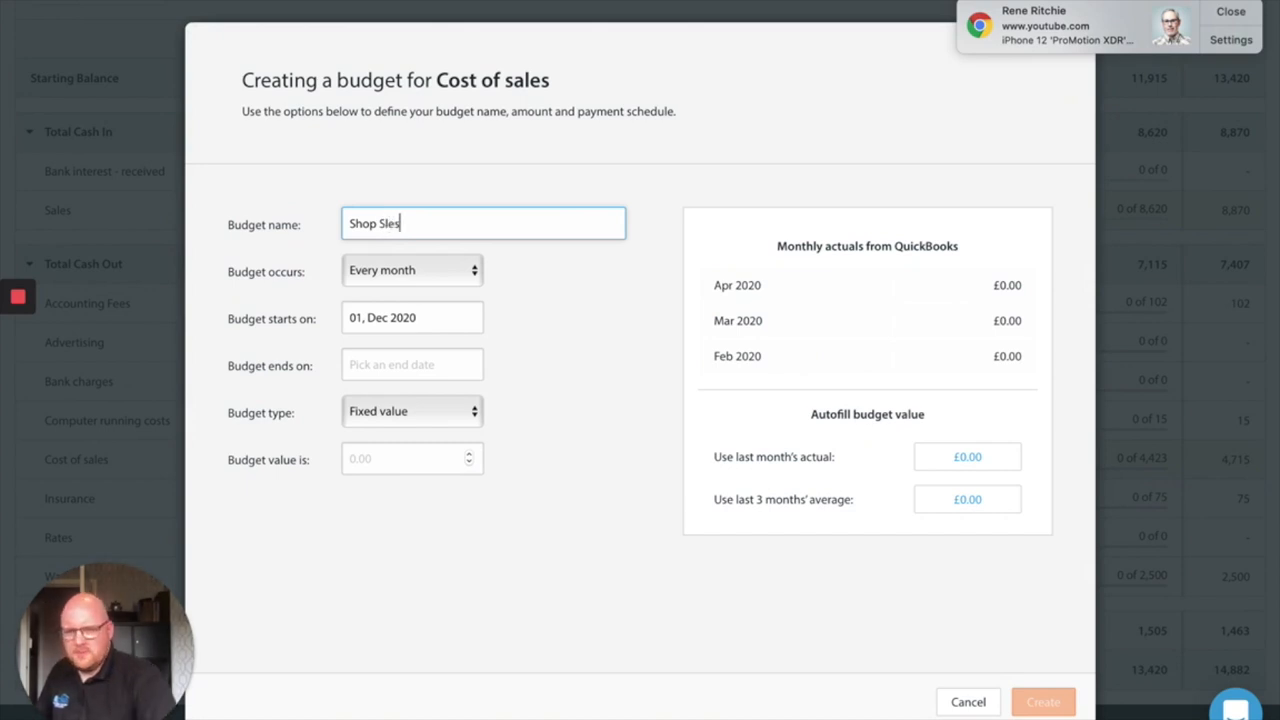
{"action": "type", "text": "a"}
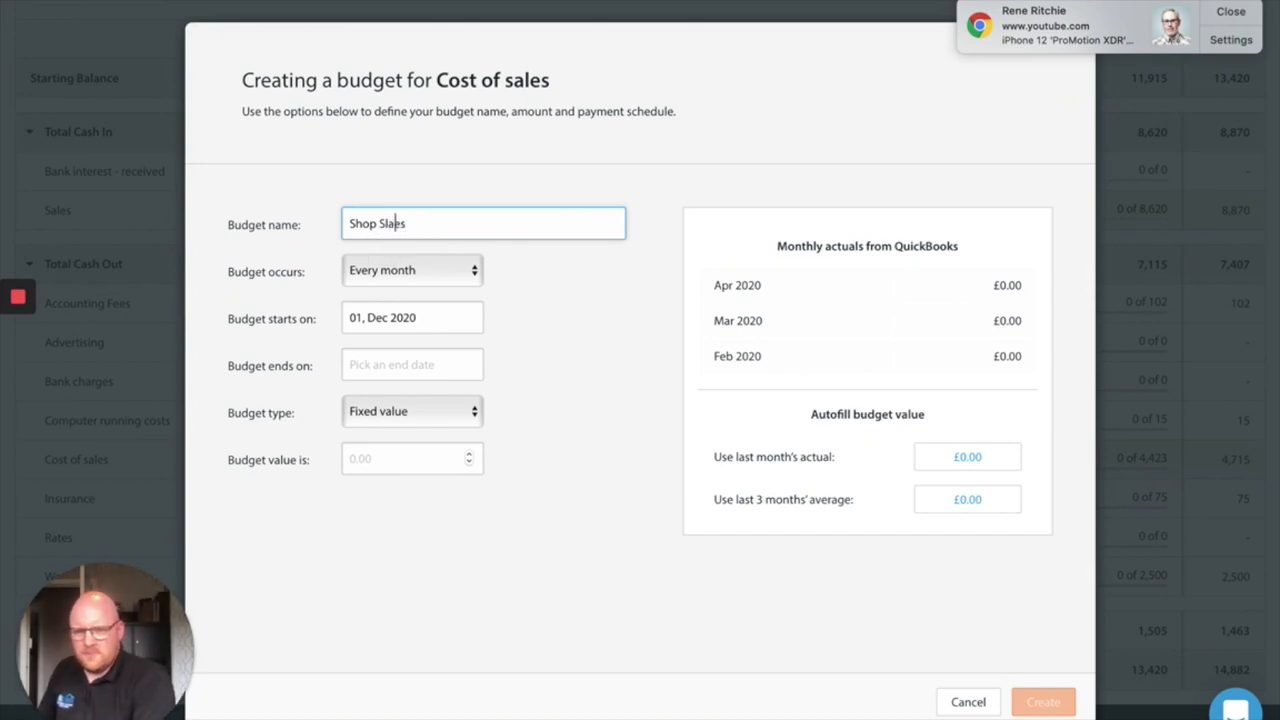
{"action": "key", "text": "BackSpace"}
{"action": "type", "text": "a"}
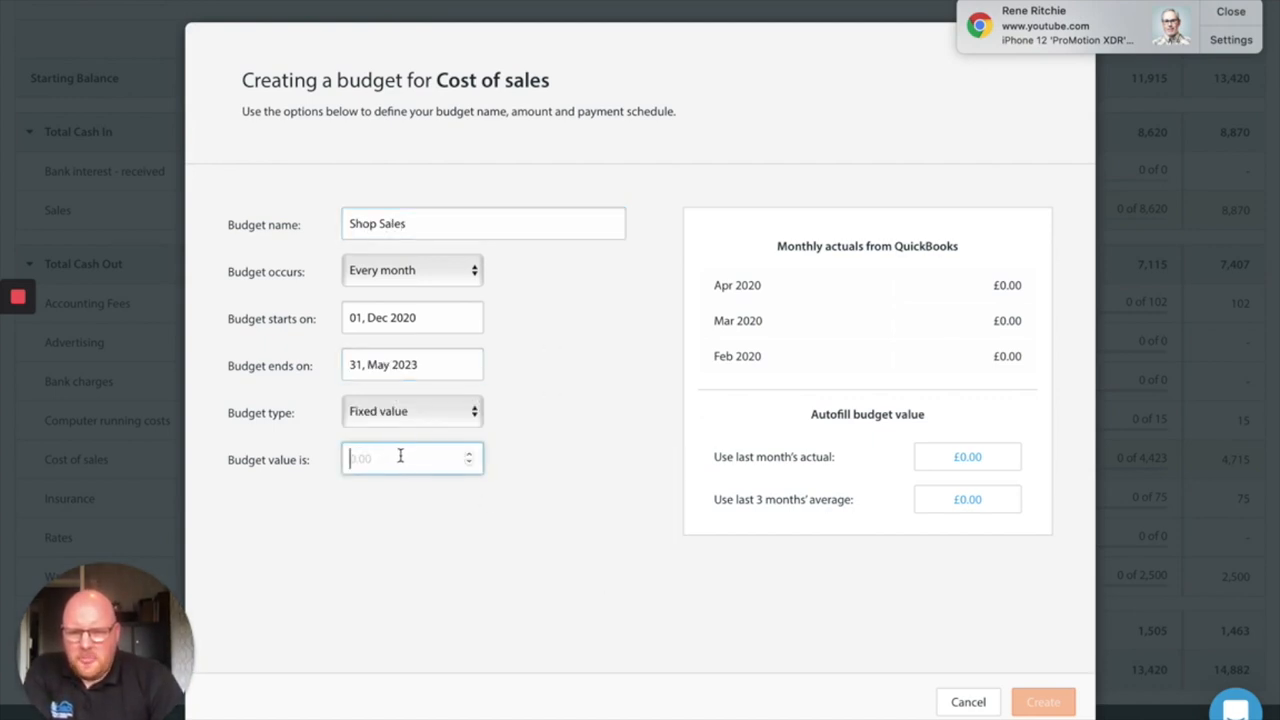
{"action": "type", "text": "2500"}
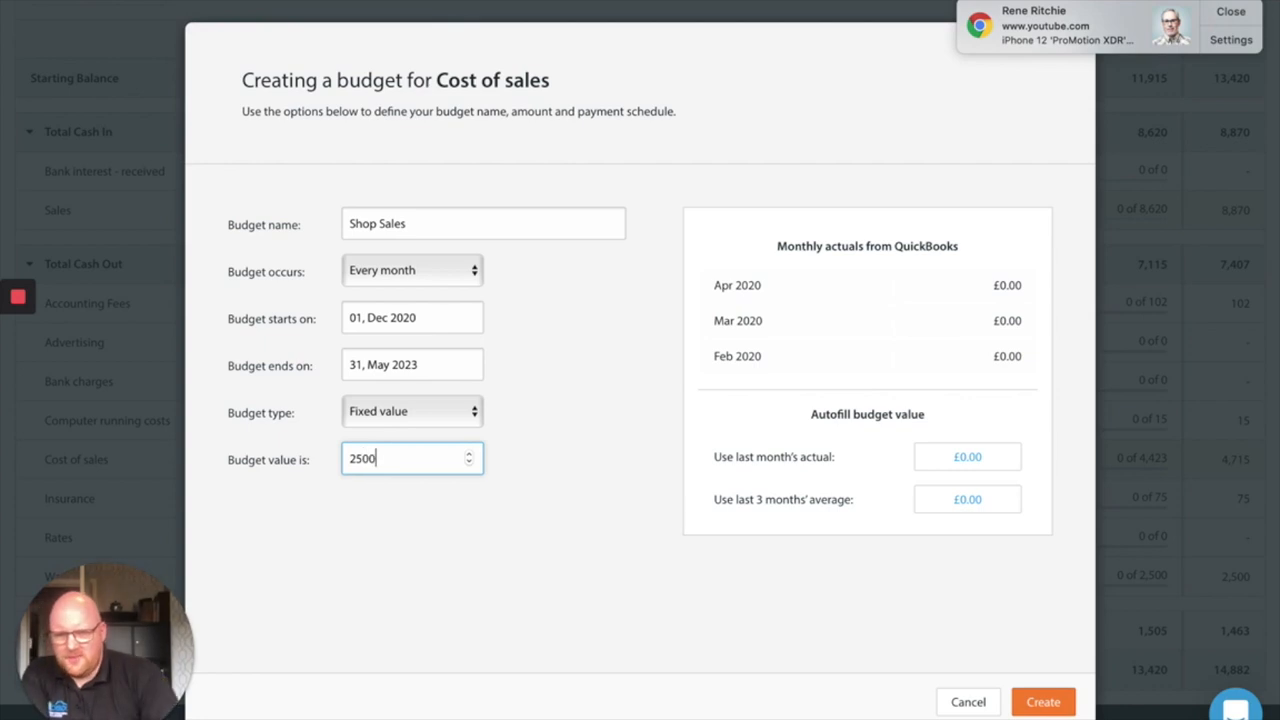
{"action": "left_click", "coordinate": [410, 412]}
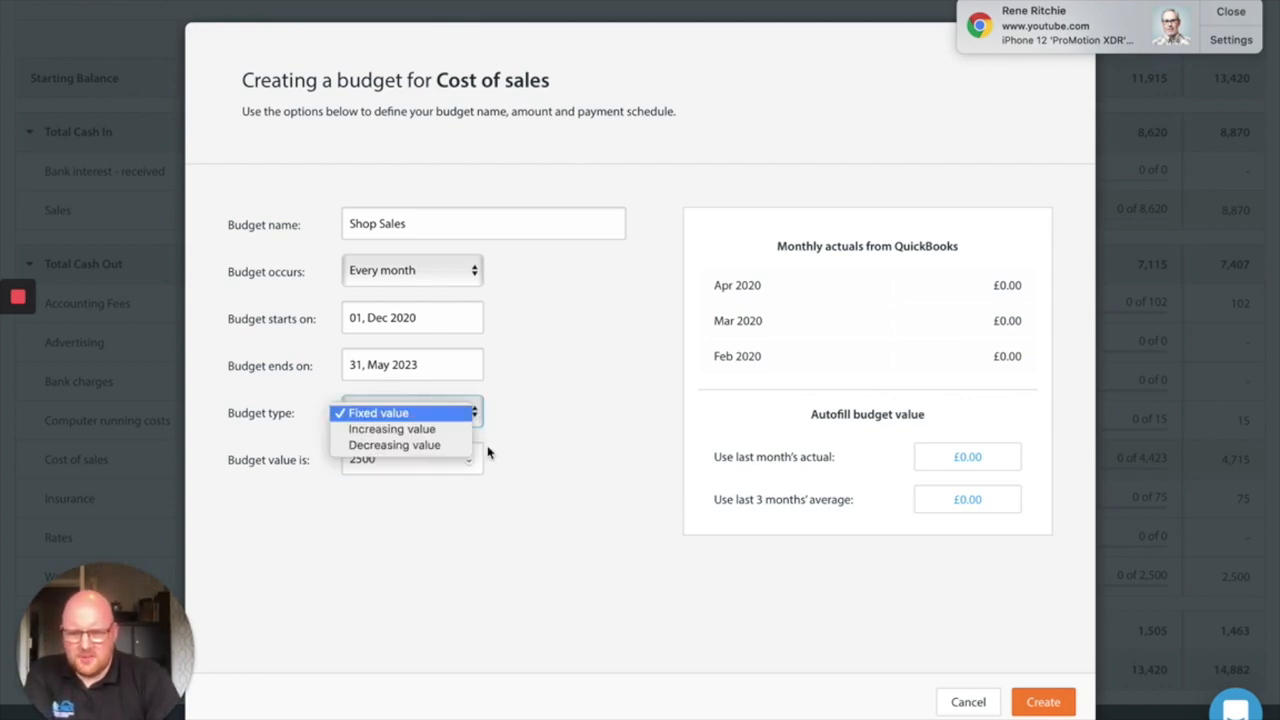
{"action": "left_click", "coordinate": [392, 428]}
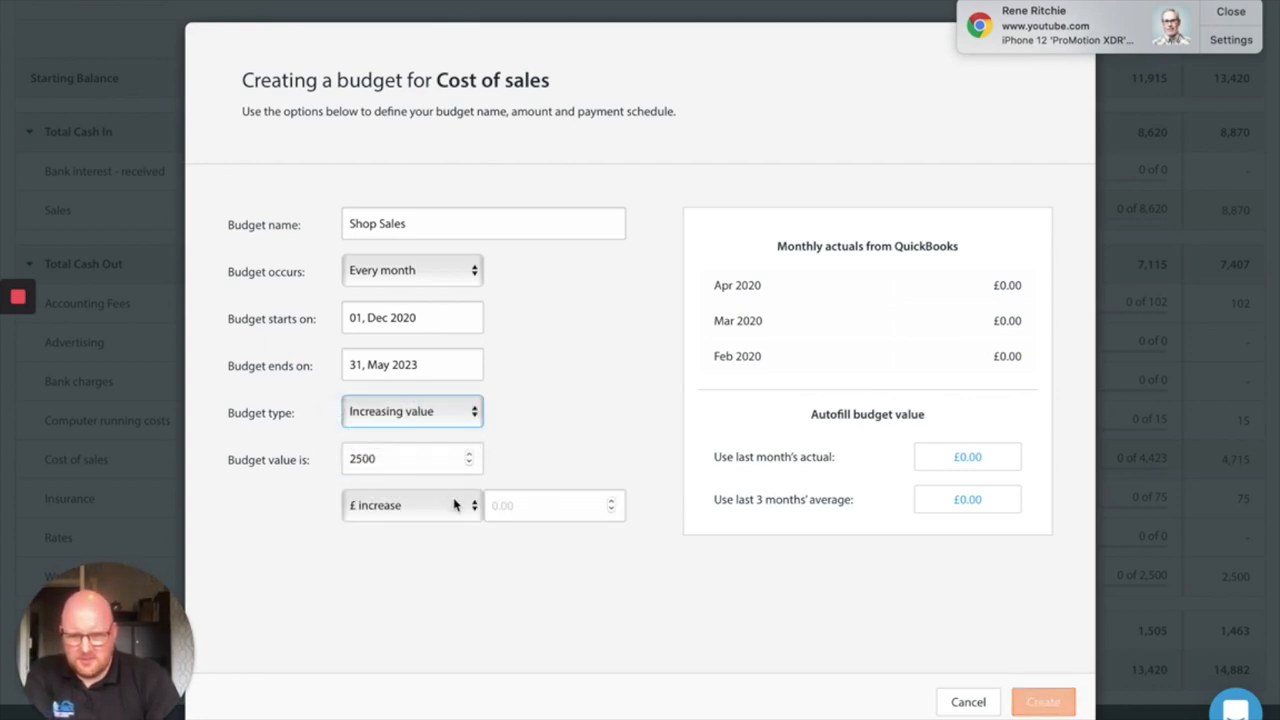
{"action": "type", "text": "5"}
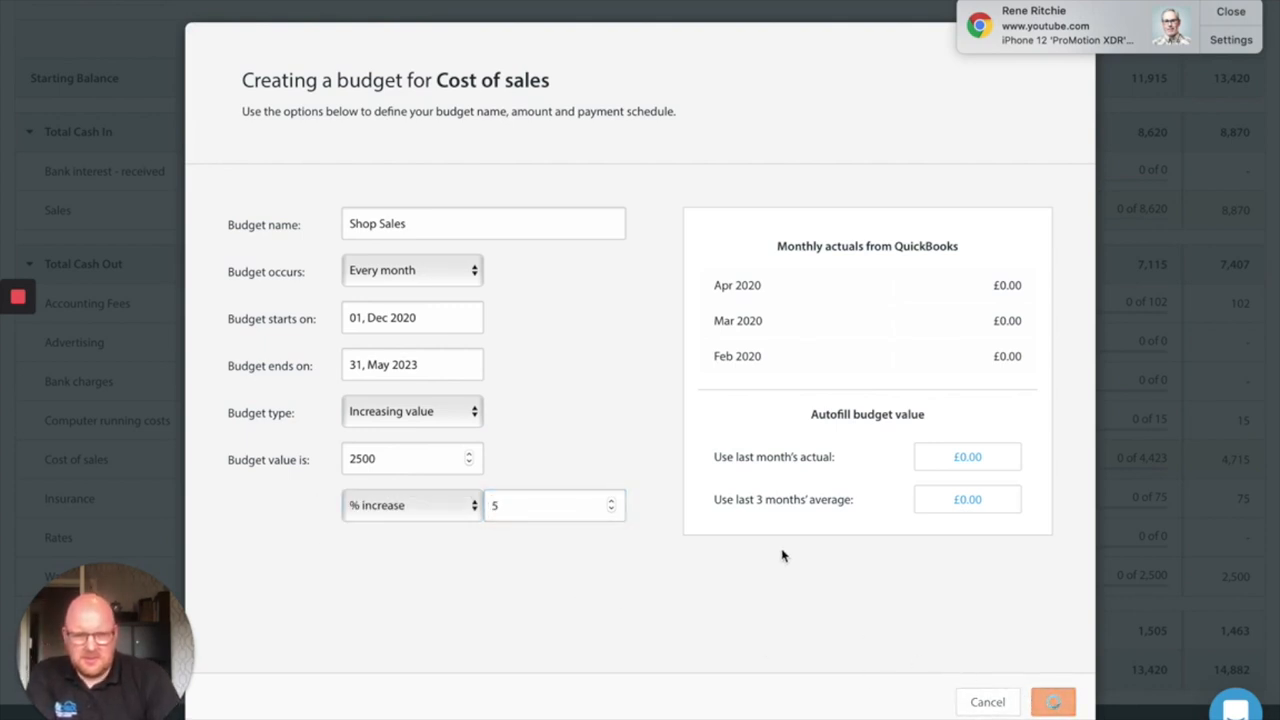
{"action": "left_click", "coordinate": [1052, 700]}
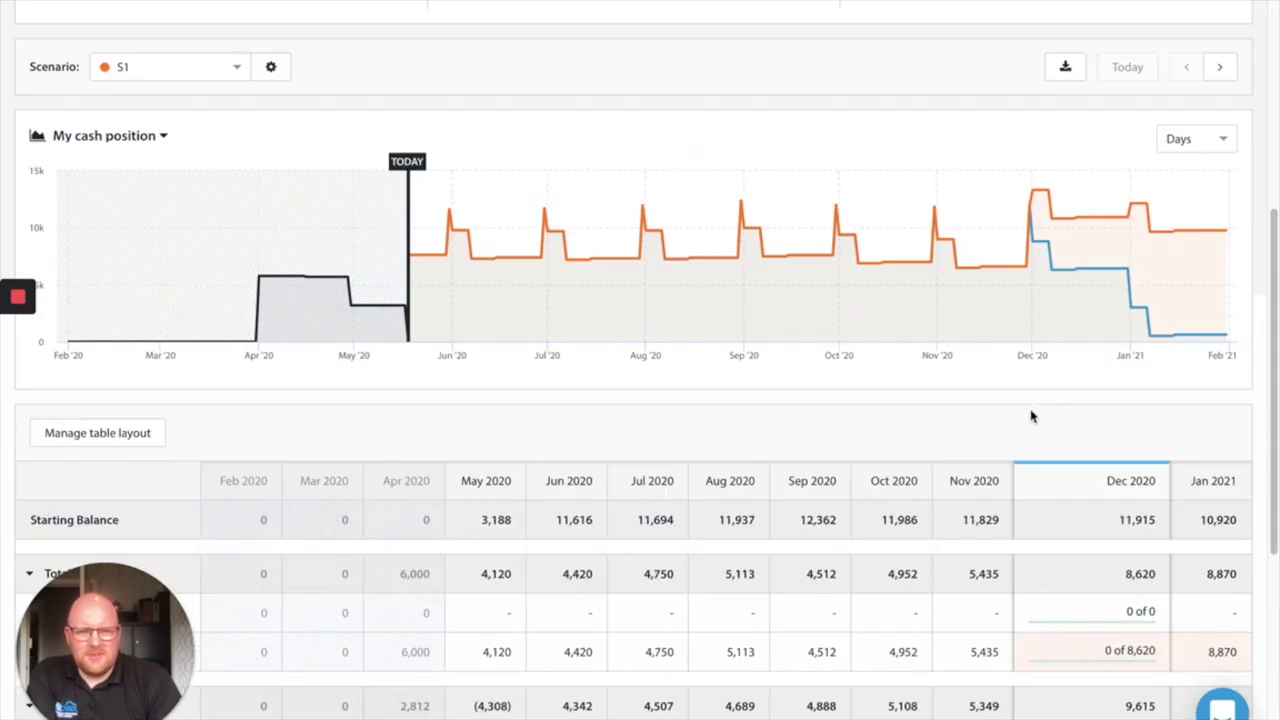
{"action": "mouse_move", "coordinate": [990, 264]}
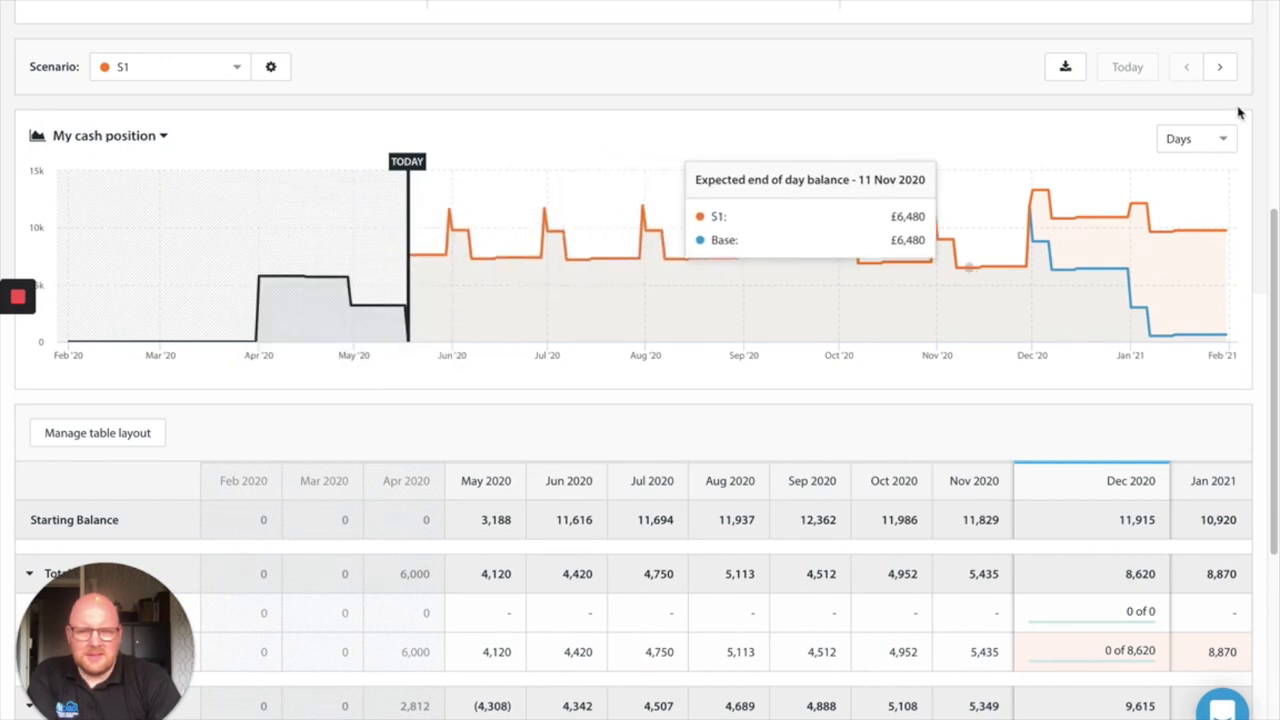
Advance the forecast to June 2020–June 2021 and target the December 2020 Wages Expense cell
{"action": "left_click", "coordinate": [1220, 66]}
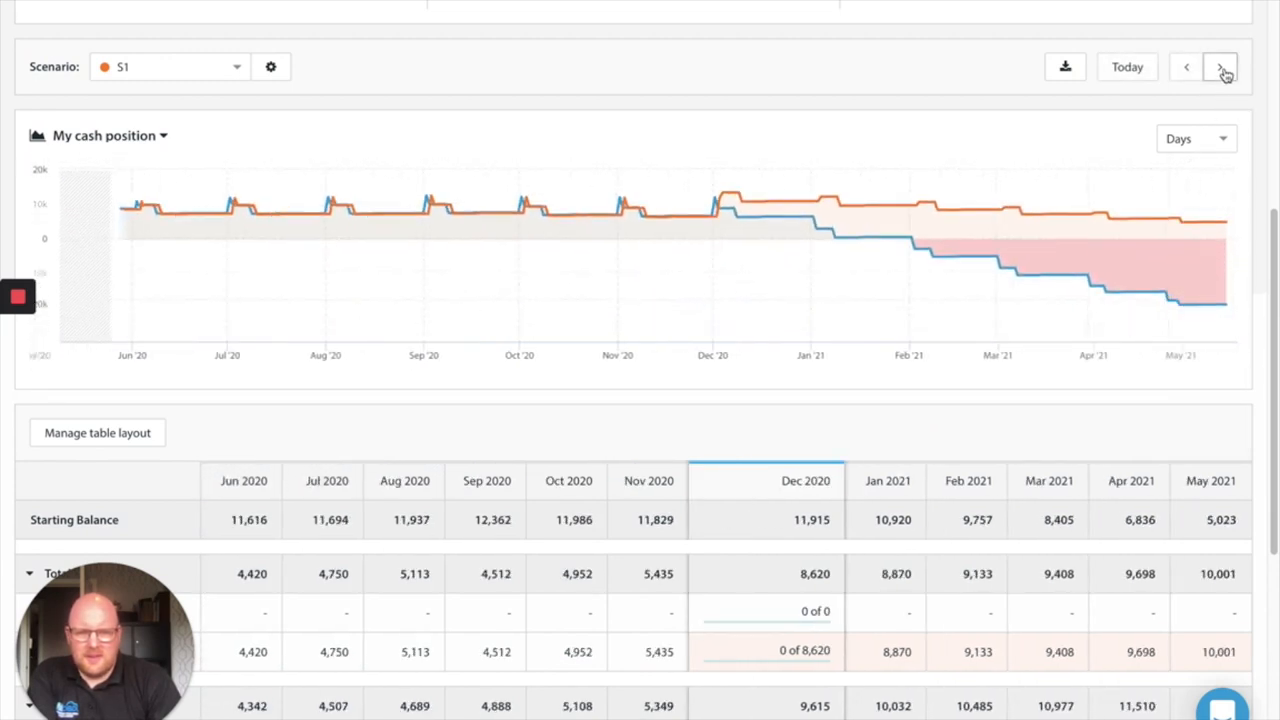
{"action": "left_click", "coordinate": [1220, 66]}
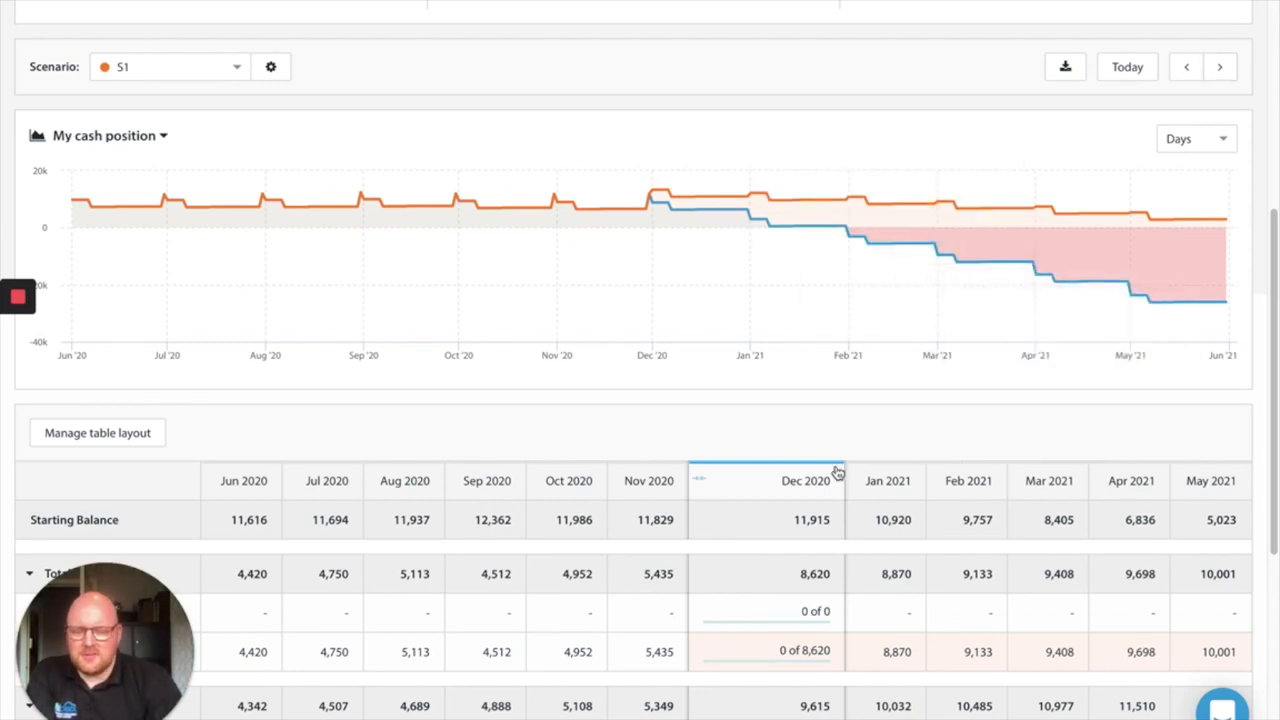
{"action": "scroll", "scroll_direction": "down", "scroll_amount": 3}
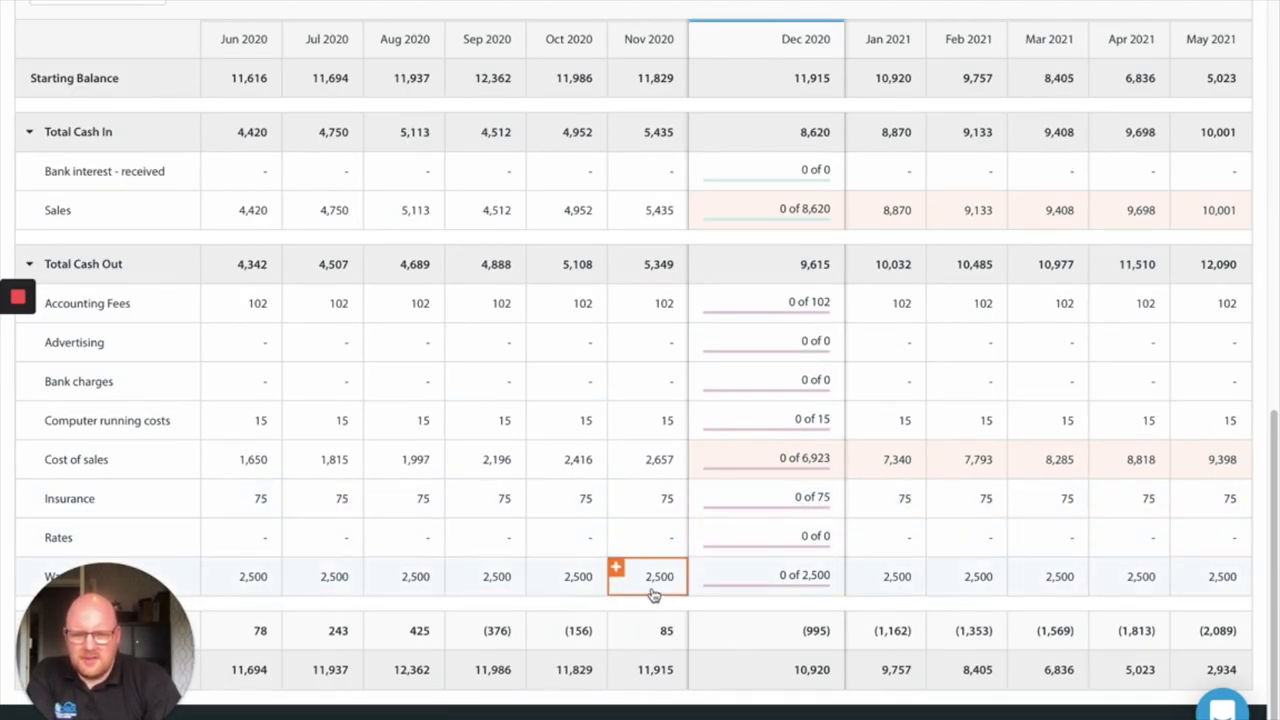
{"action": "left_click", "coordinate": [764, 576]}
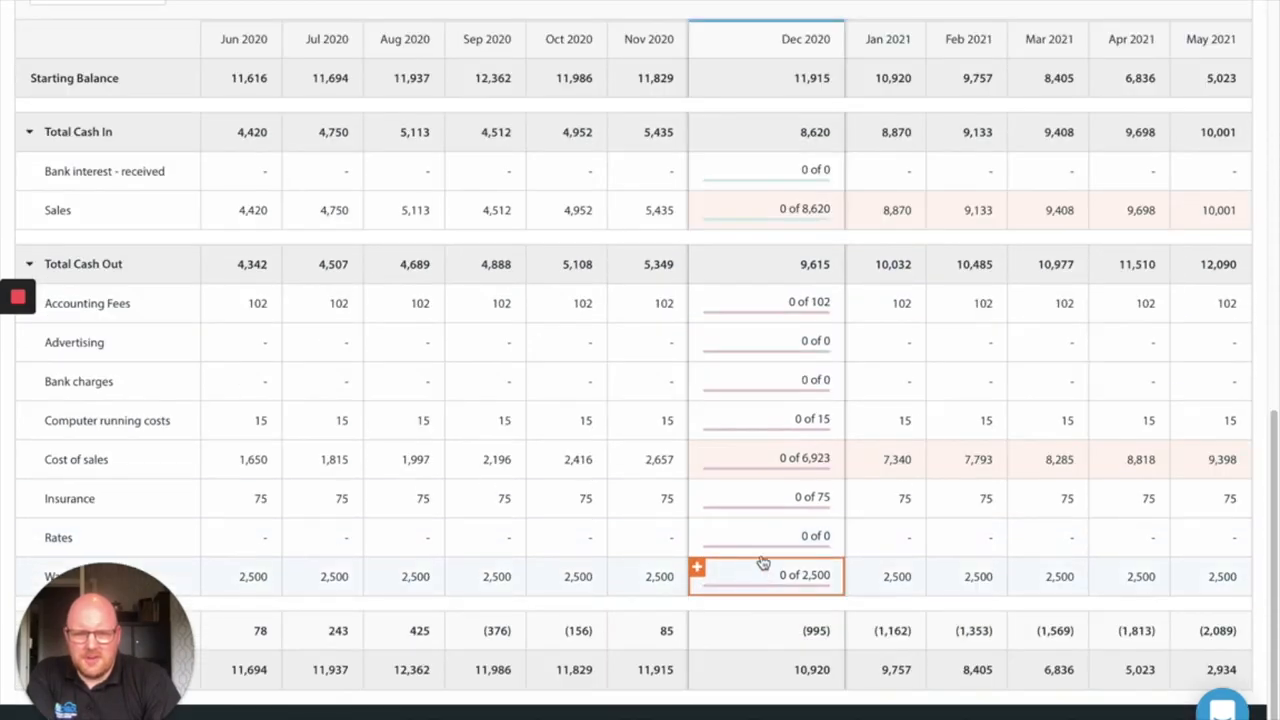
Create a Wages Expense budget 'staff member' at a fixed £675 monthly ending 31 May 2023
{"action": "left_click", "coordinate": [764, 576]}
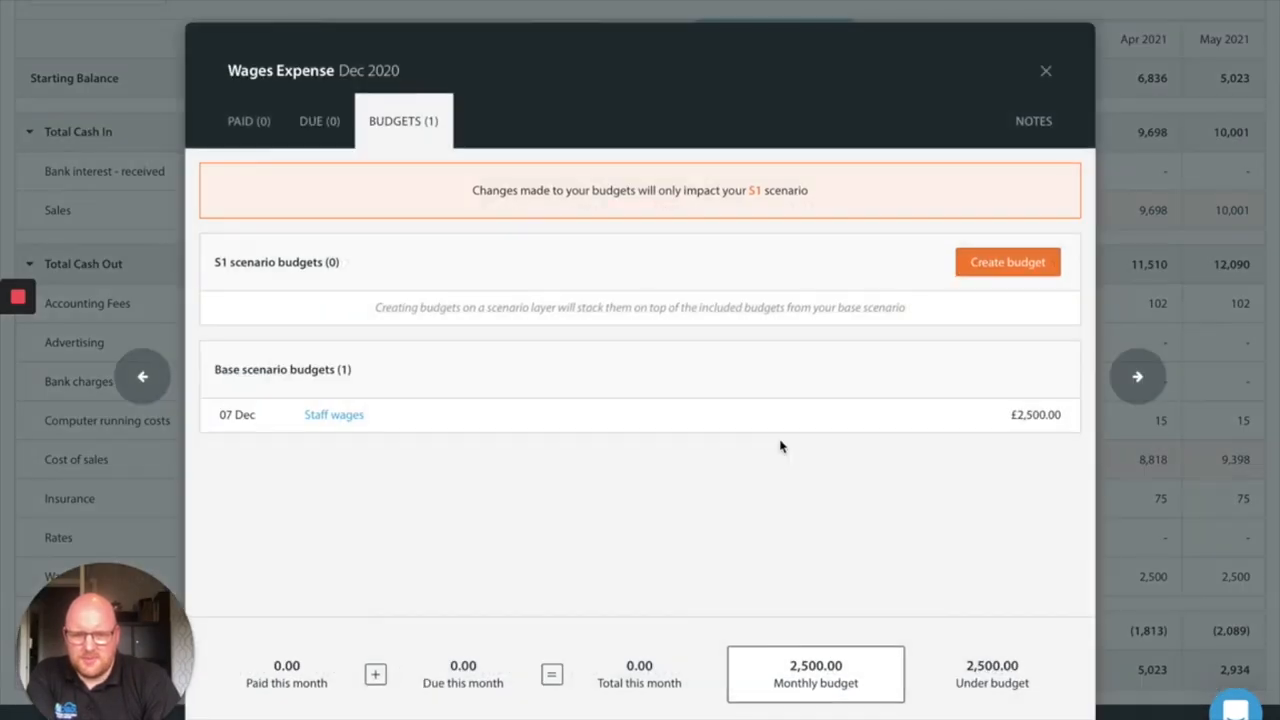
{"action": "left_click", "coordinate": [1008, 262]}
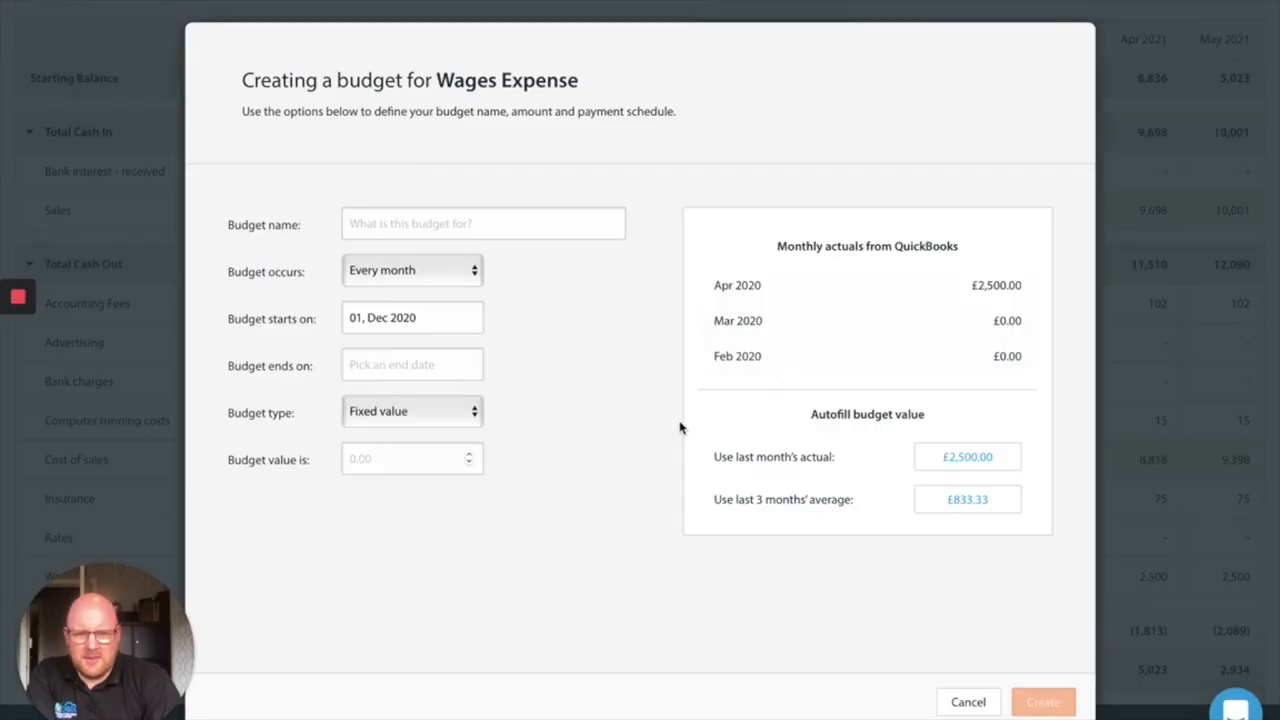
{"action": "type", "text": "s"}
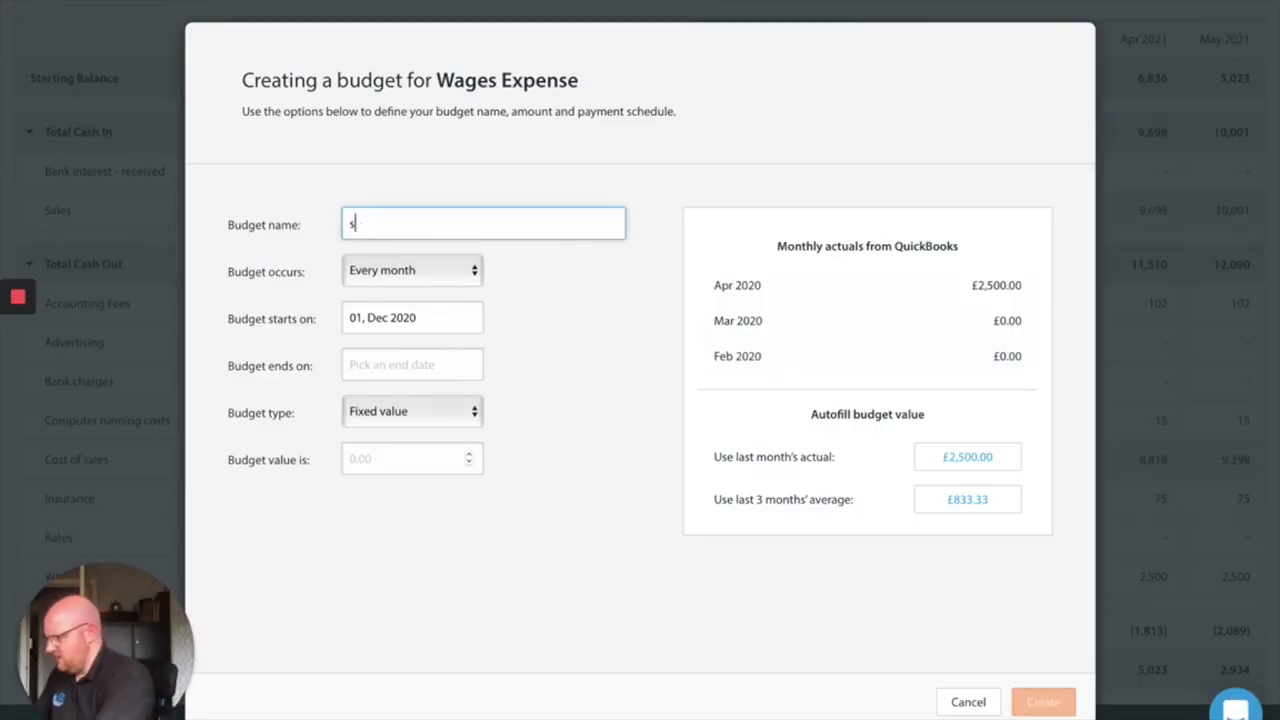
{"action": "type", "text": "taff memnber"}
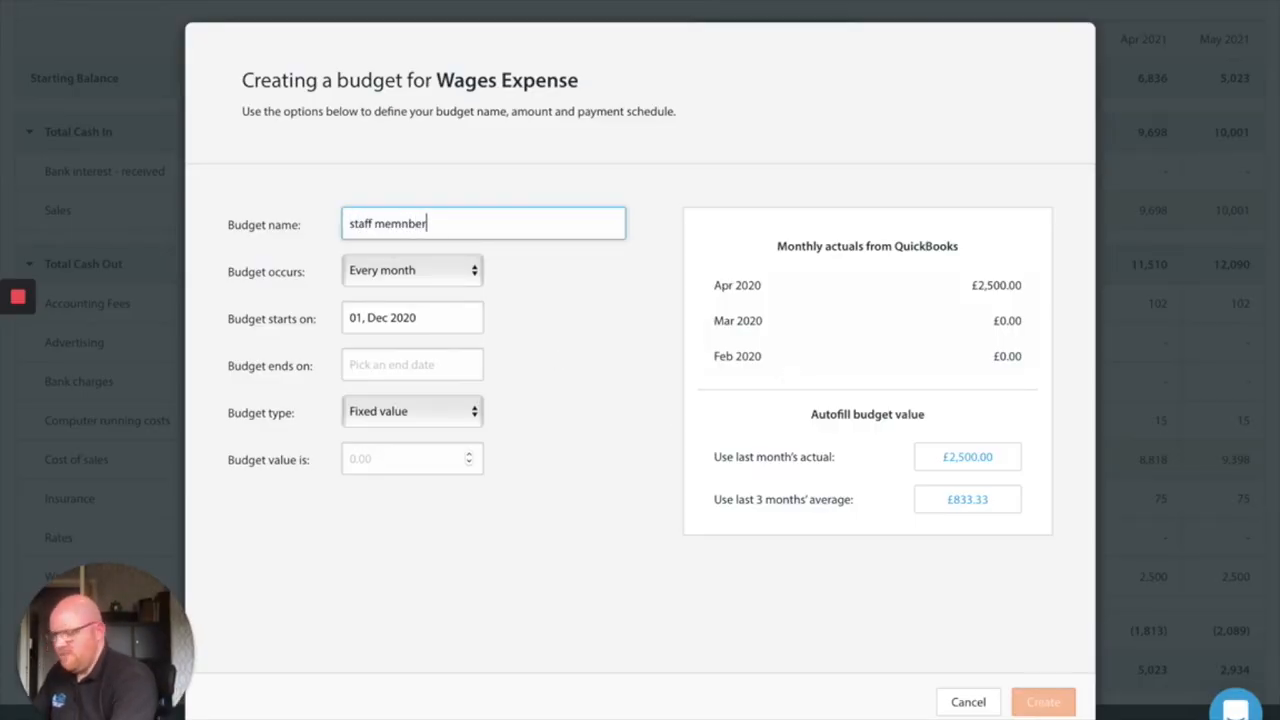
{"action": "type", "text": "staff member"}
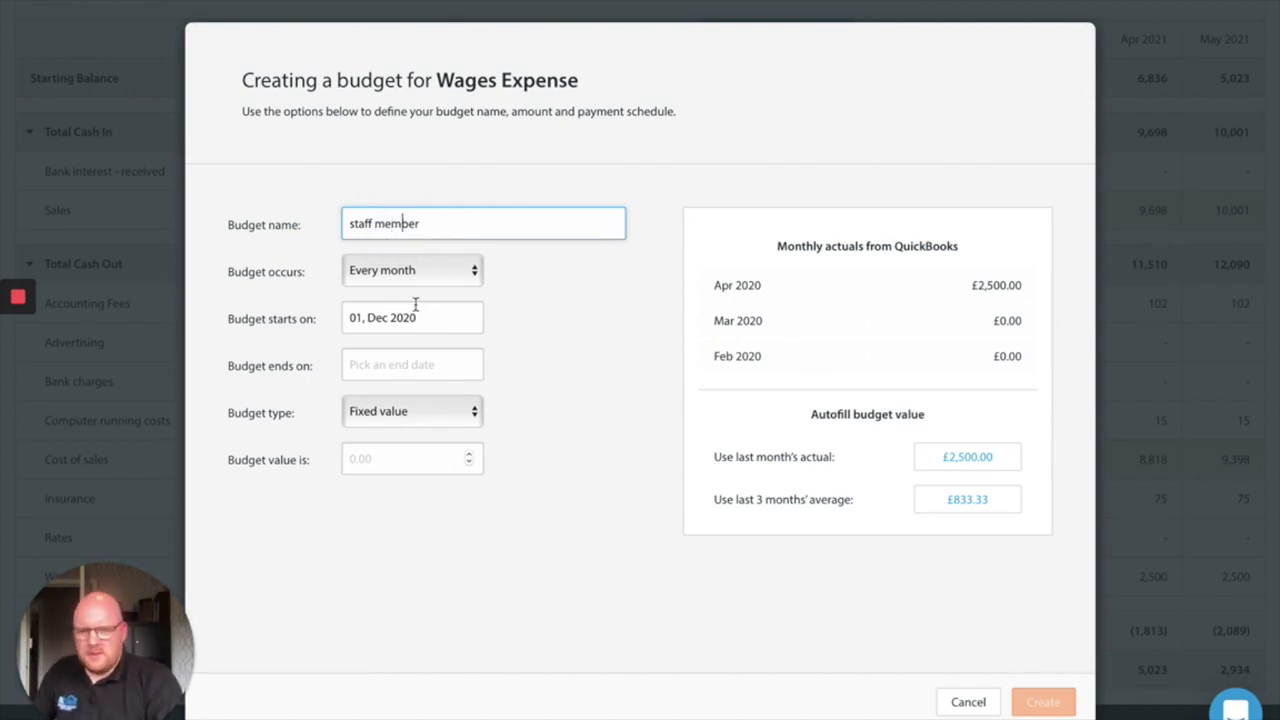
{"action": "type", "text": "31, May 2023"}
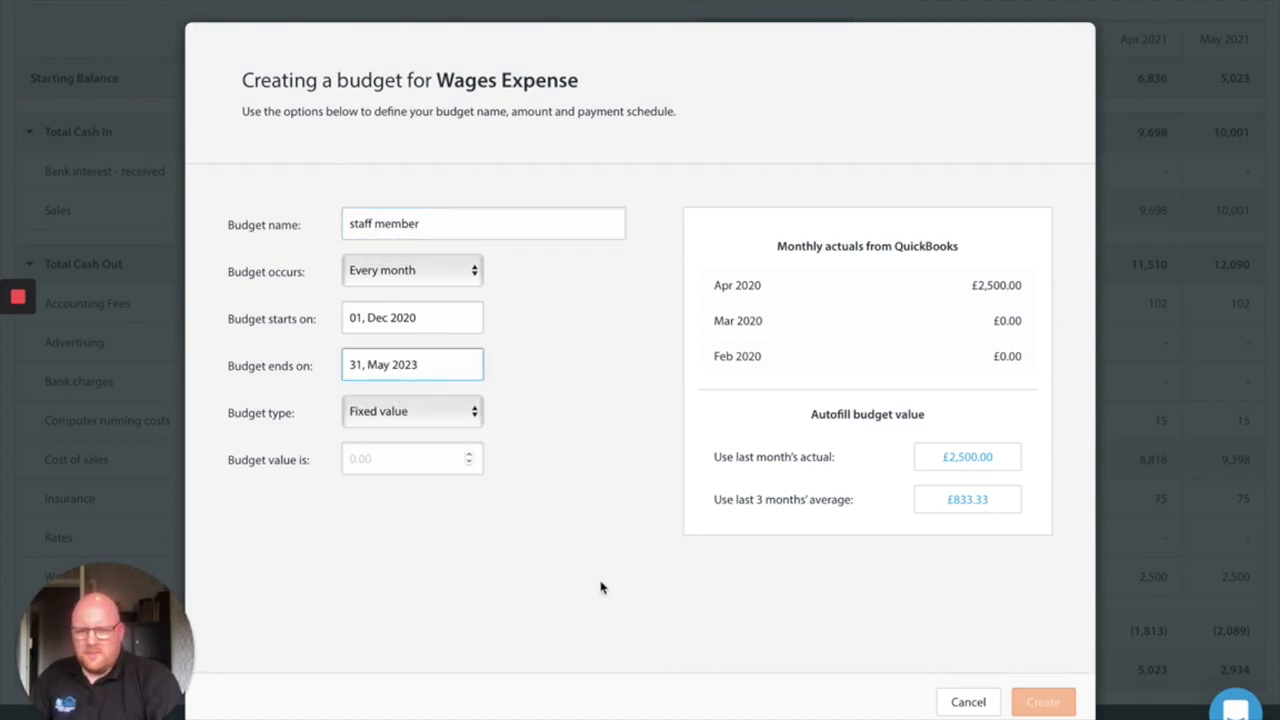
{"action": "left_click", "coordinate": [412, 458]}
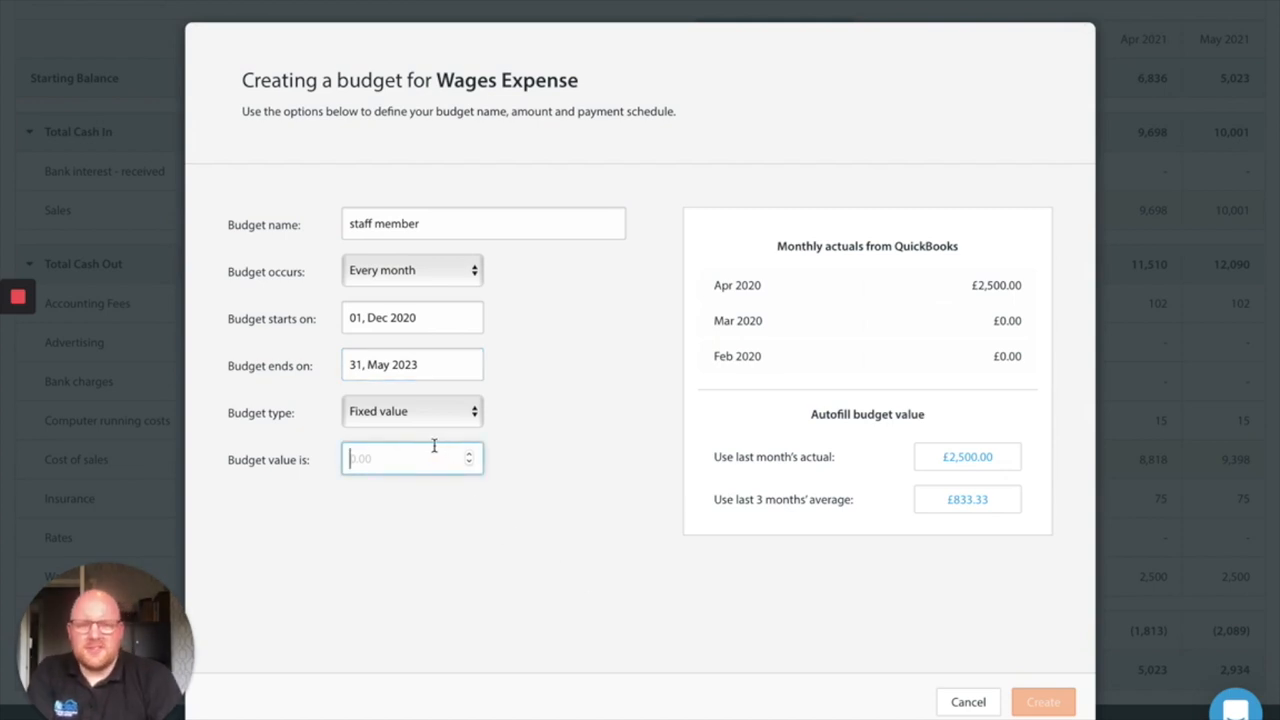
{"action": "mouse_move", "coordinate": [432, 444]}
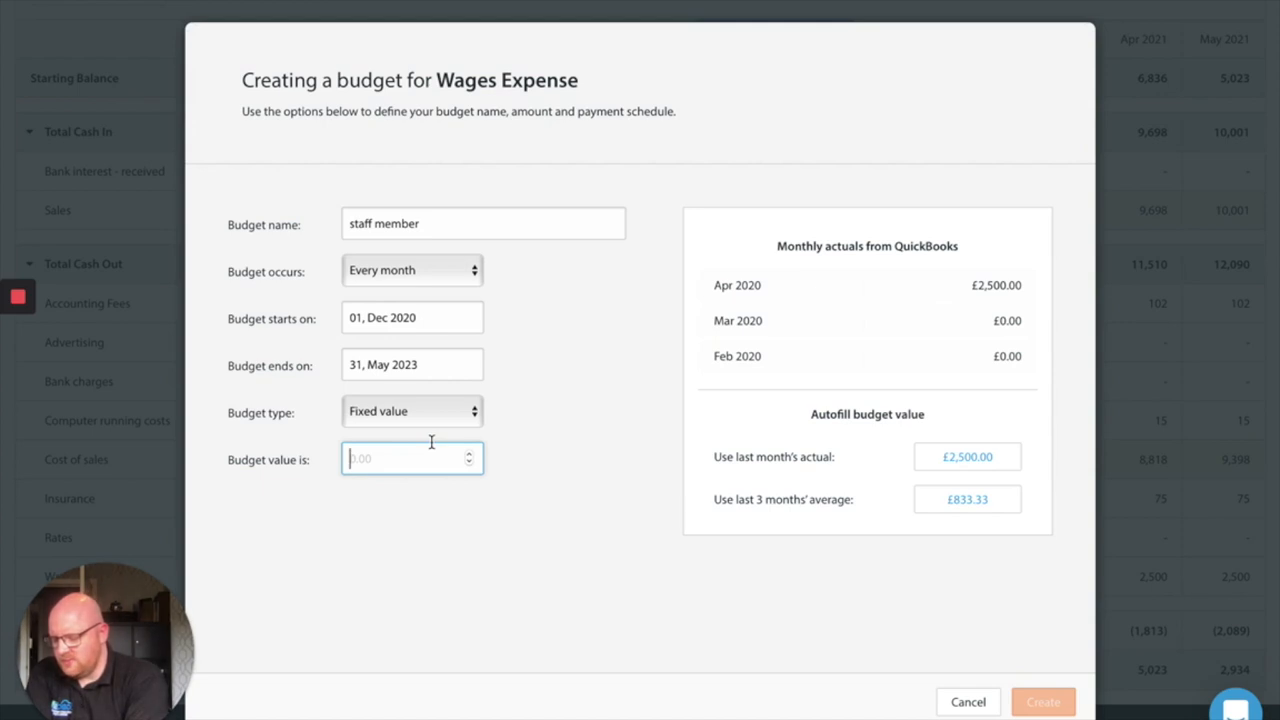
{"action": "type", "text": "675"}
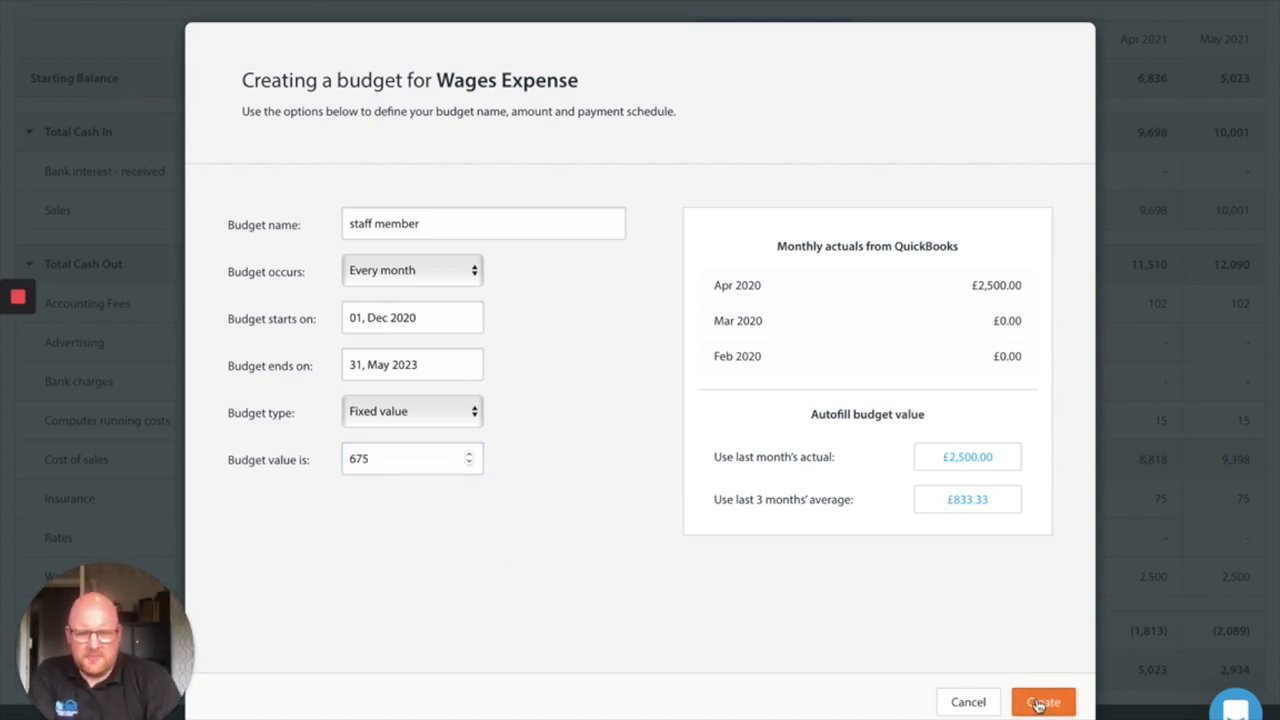
{"action": "left_click", "coordinate": [1042, 700]}
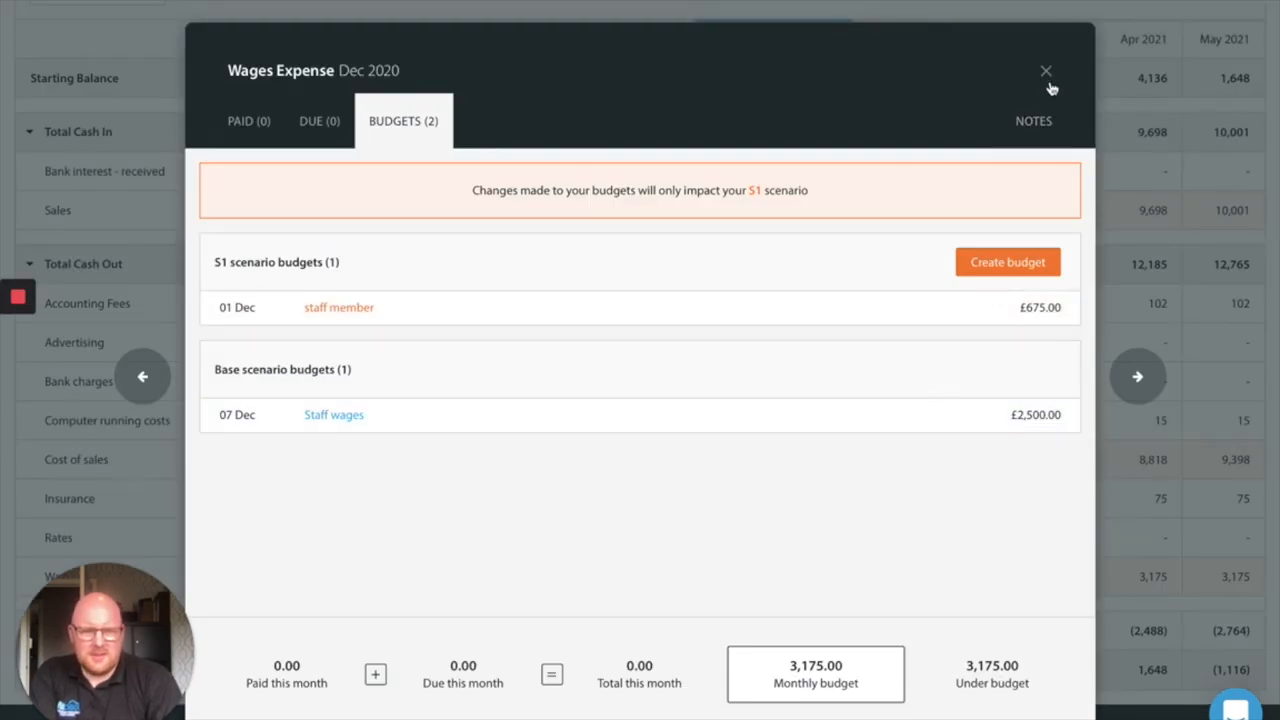
{"action": "left_click", "coordinate": [1046, 72]}
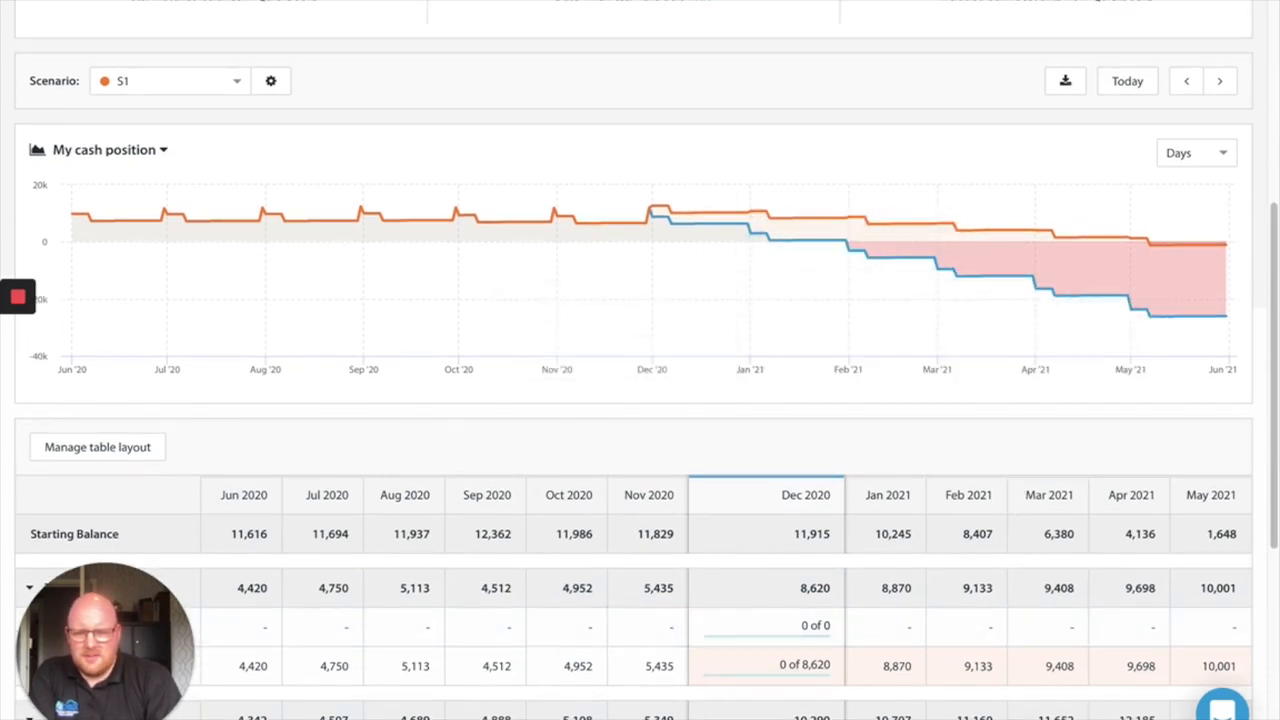
{"action": "mouse_move", "coordinate": [1100, 238]}
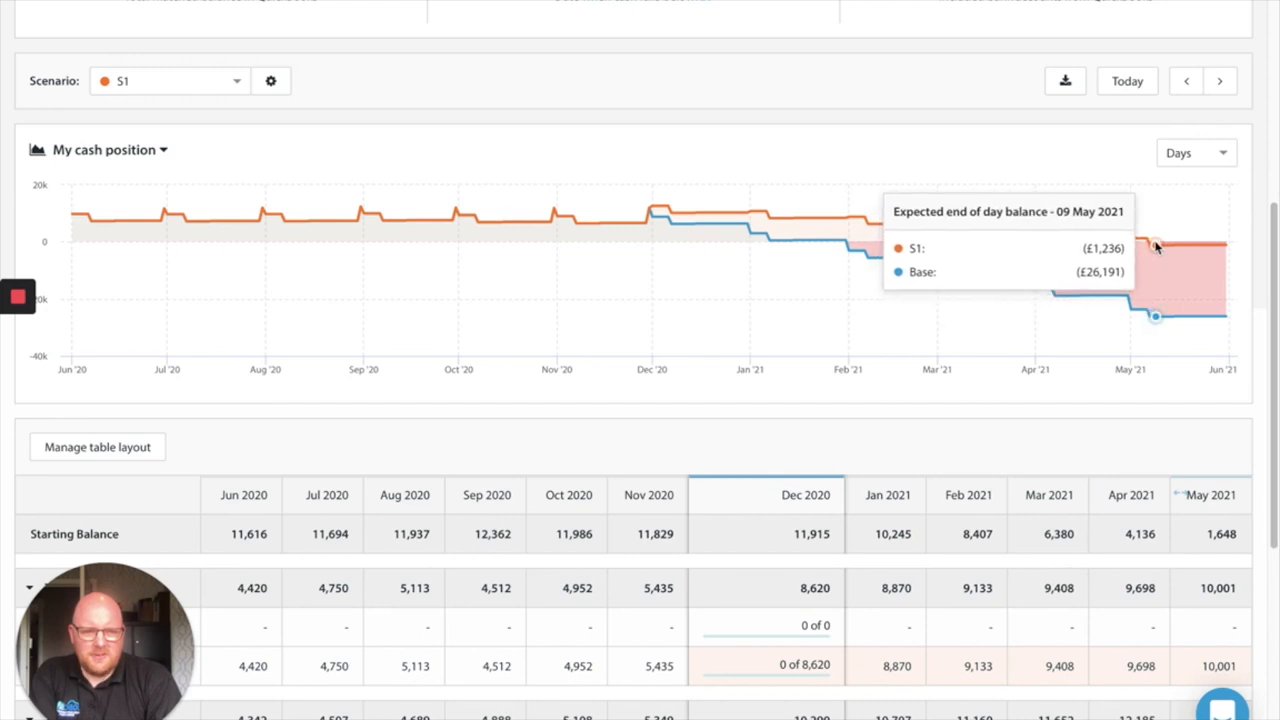
{"action": "mouse_move", "coordinate": [1148, 248]}
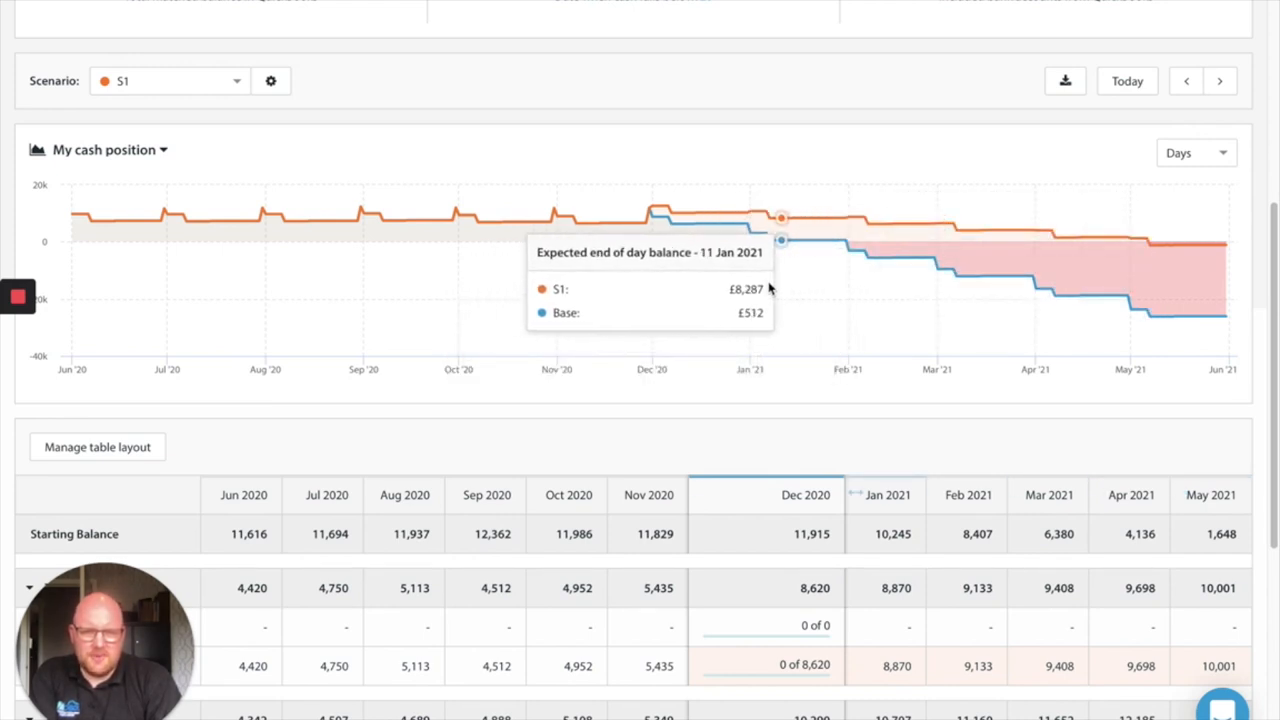
{"action": "mouse_move", "coordinate": [124, 220]}
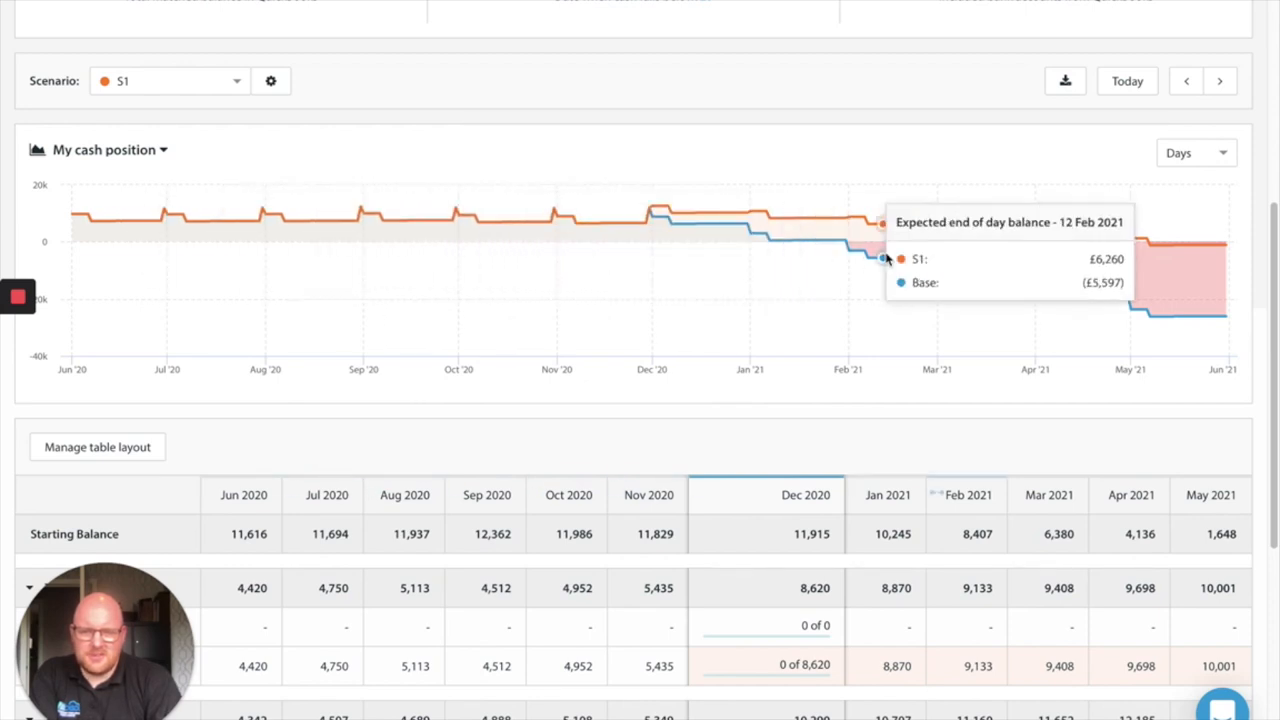
{"action": "mouse_move", "coordinate": [984, 358]}
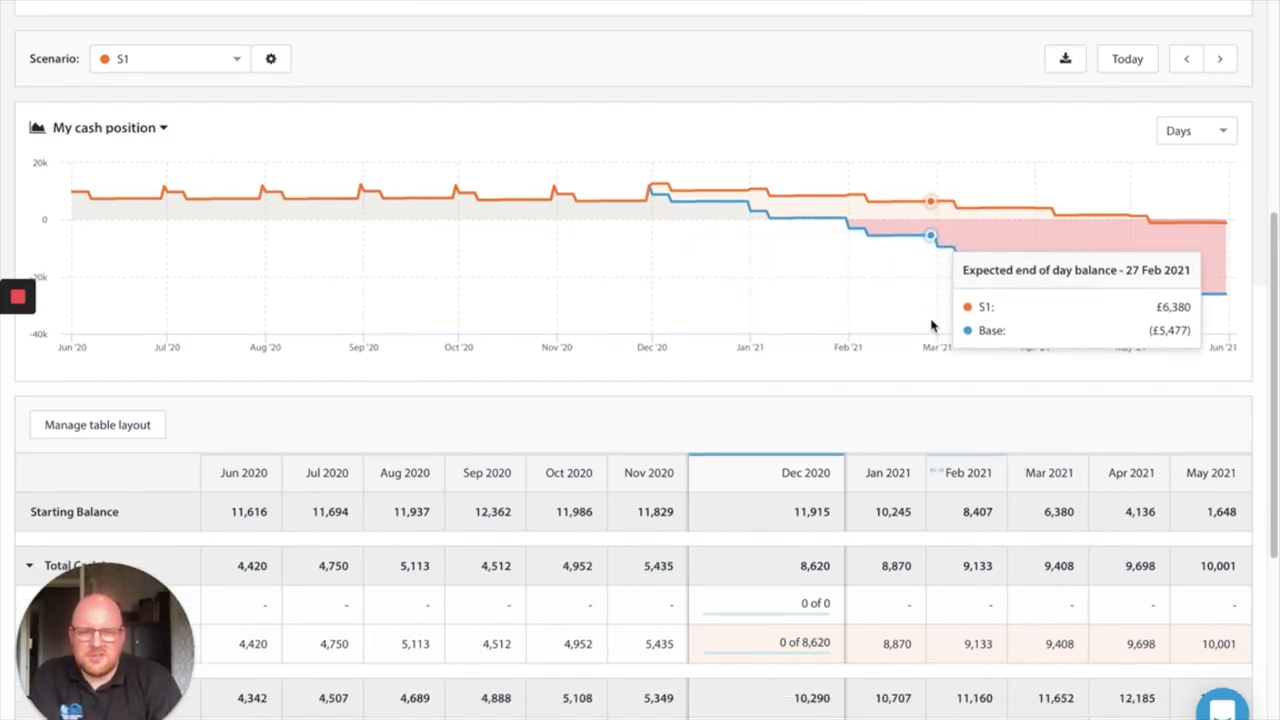
{"action": "mouse_move", "coordinate": [908, 386]}
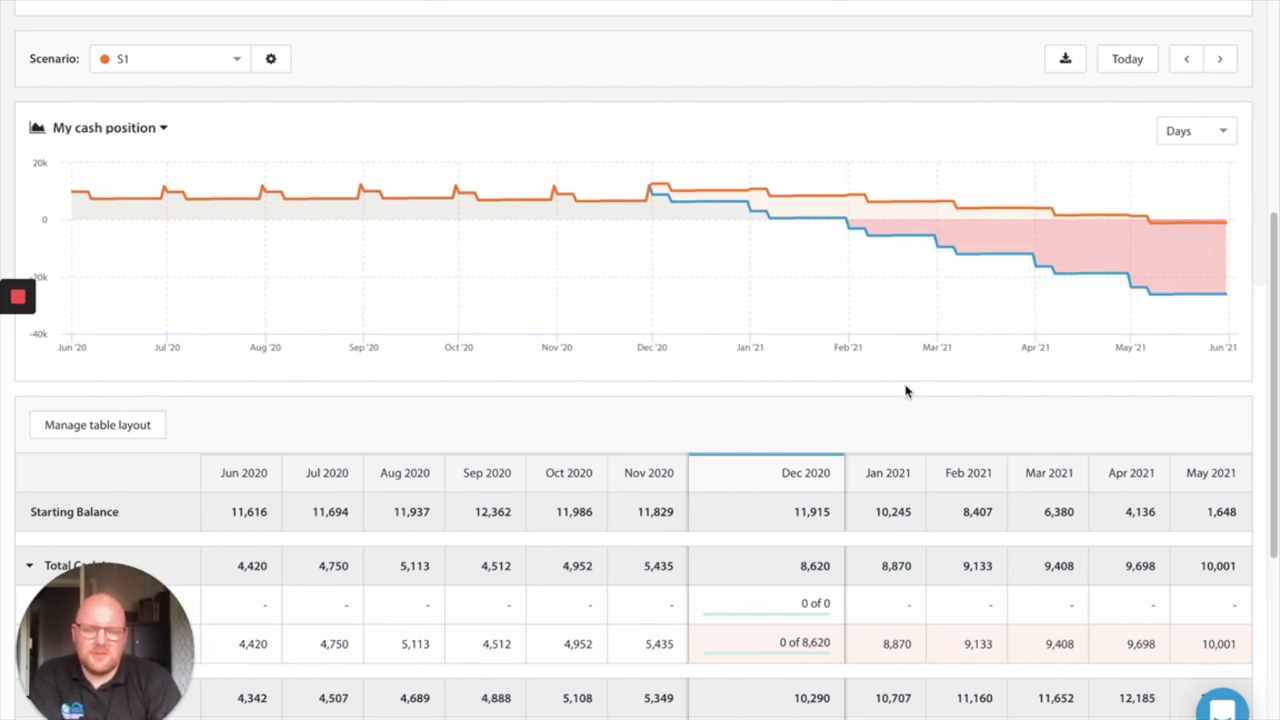
{"action": "mouse_move", "coordinate": [1036, 210]}
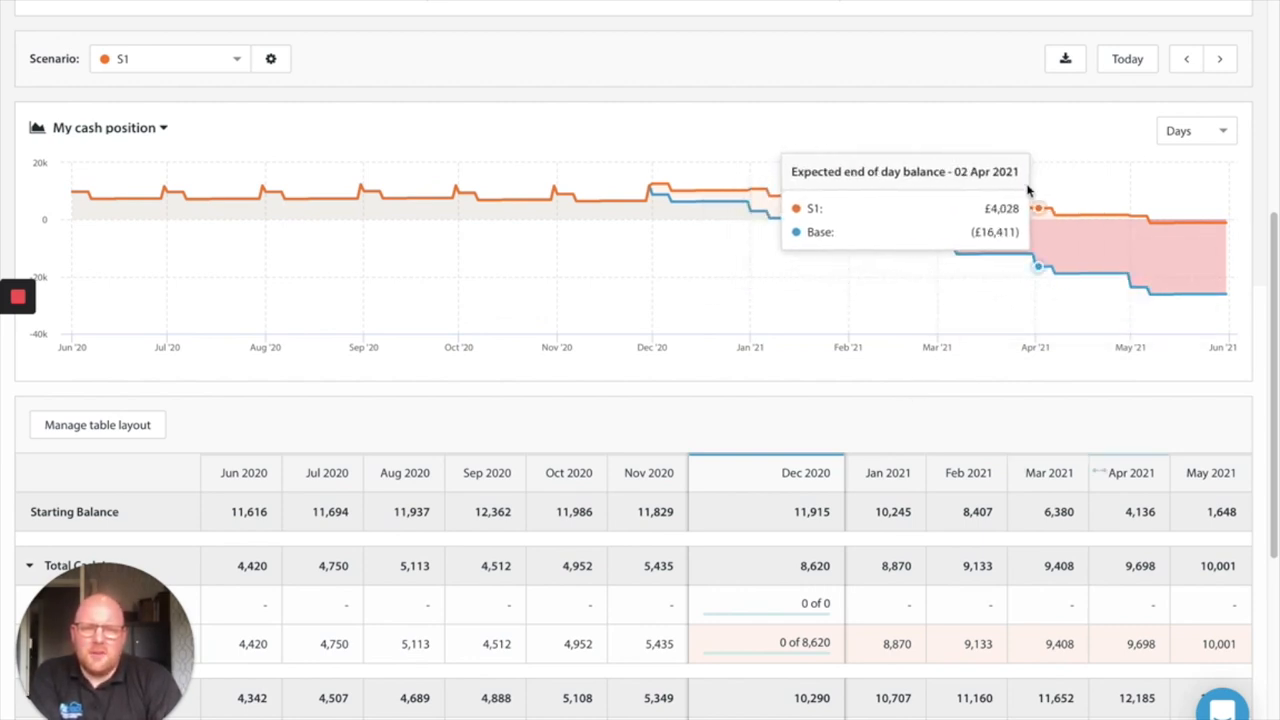
{"action": "mouse_move", "coordinate": [978, 210]}
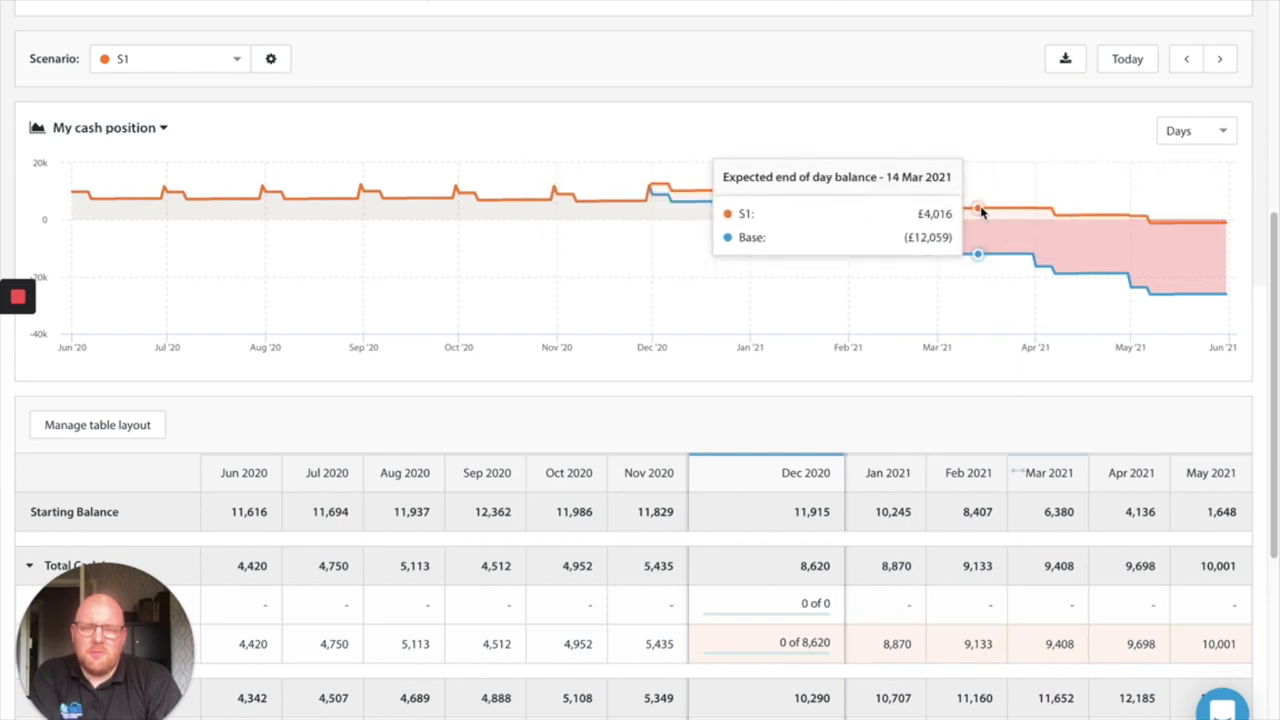
{"action": "mouse_move", "coordinate": [1162, 222]}
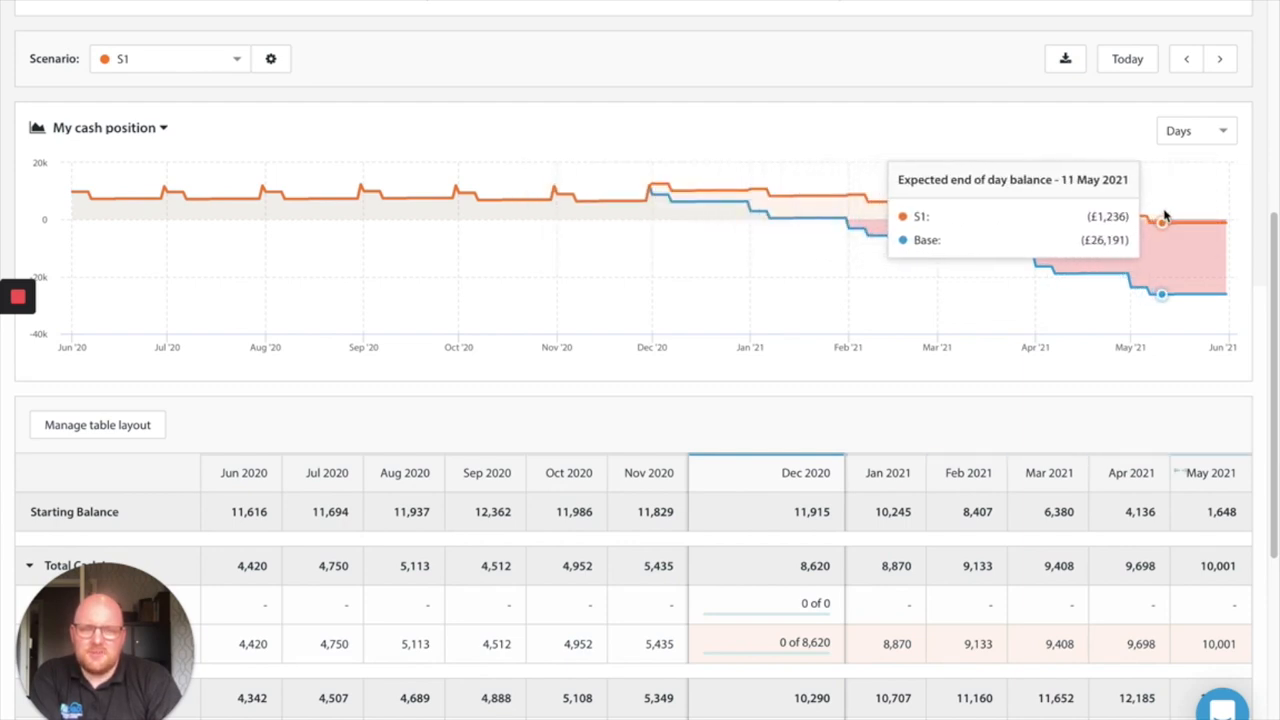
{"action": "mouse_move", "coordinate": [1118, 222]}
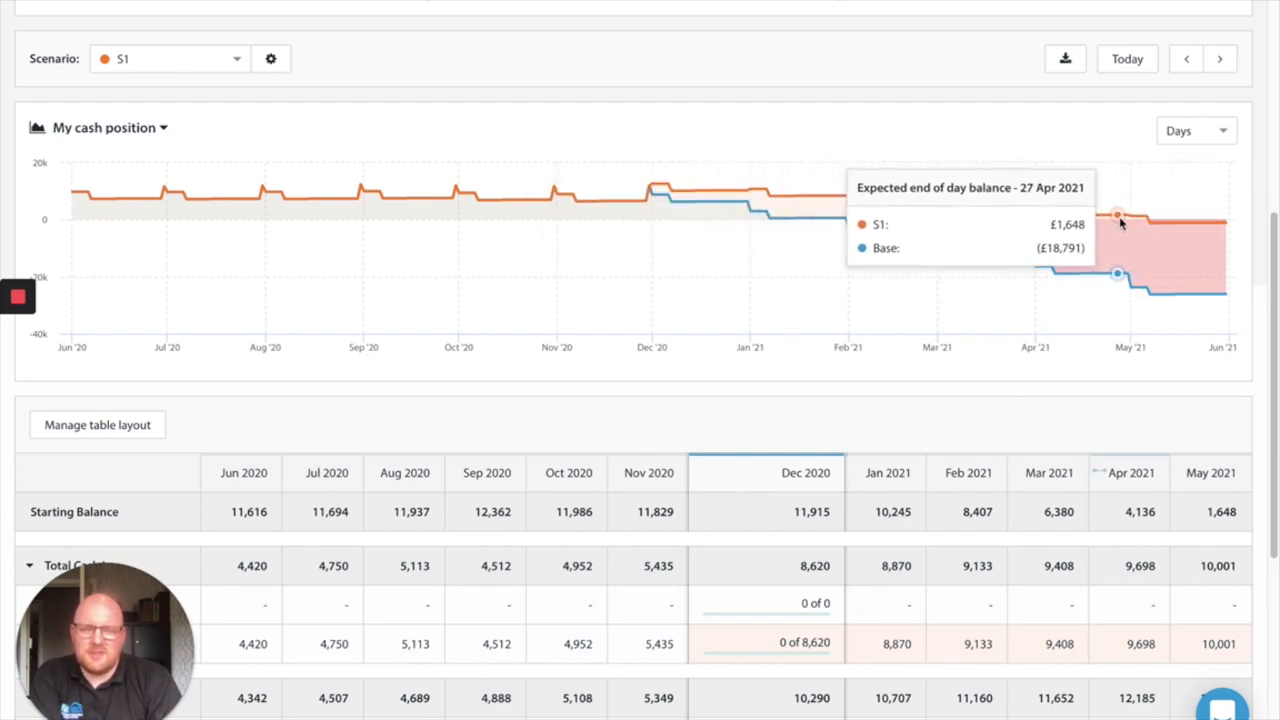
{"action": "mouse_move", "coordinate": [800, 216]}
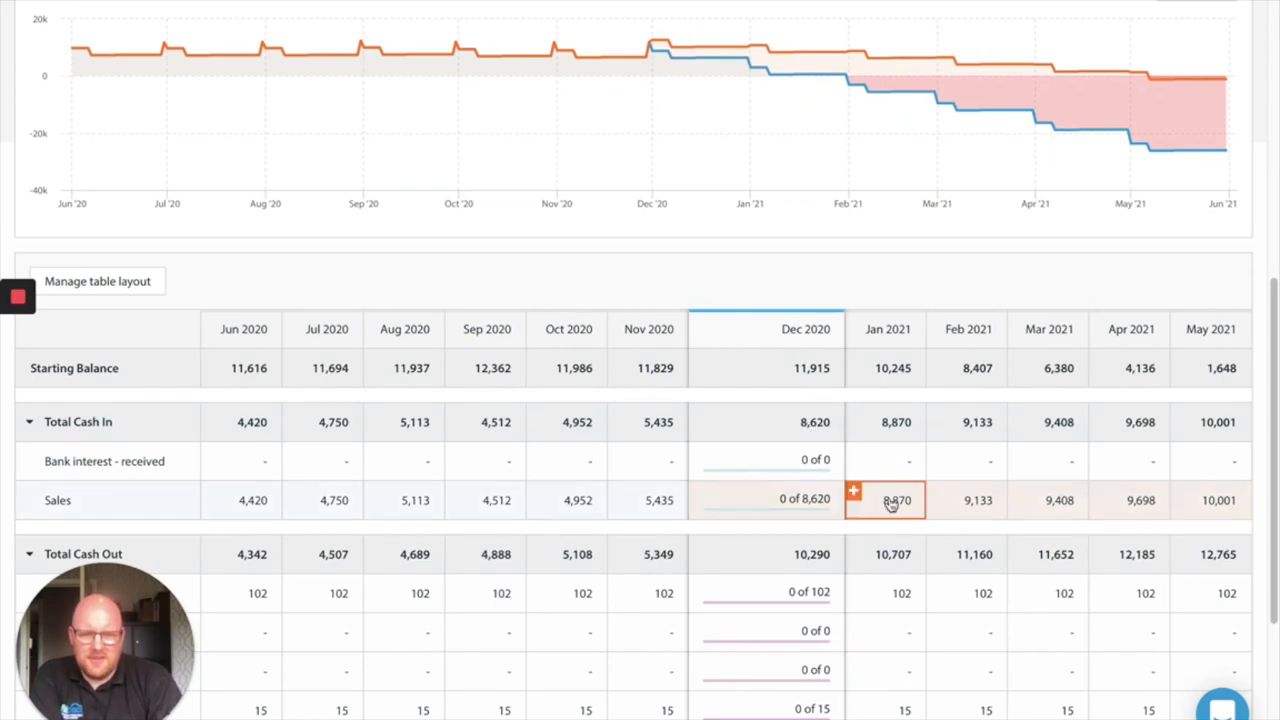
Create a Sales budget 'Online extra' at a fixed £2,500 monthly, Jan 2021 to May 2023
{"action": "left_click", "coordinate": [884, 500]}
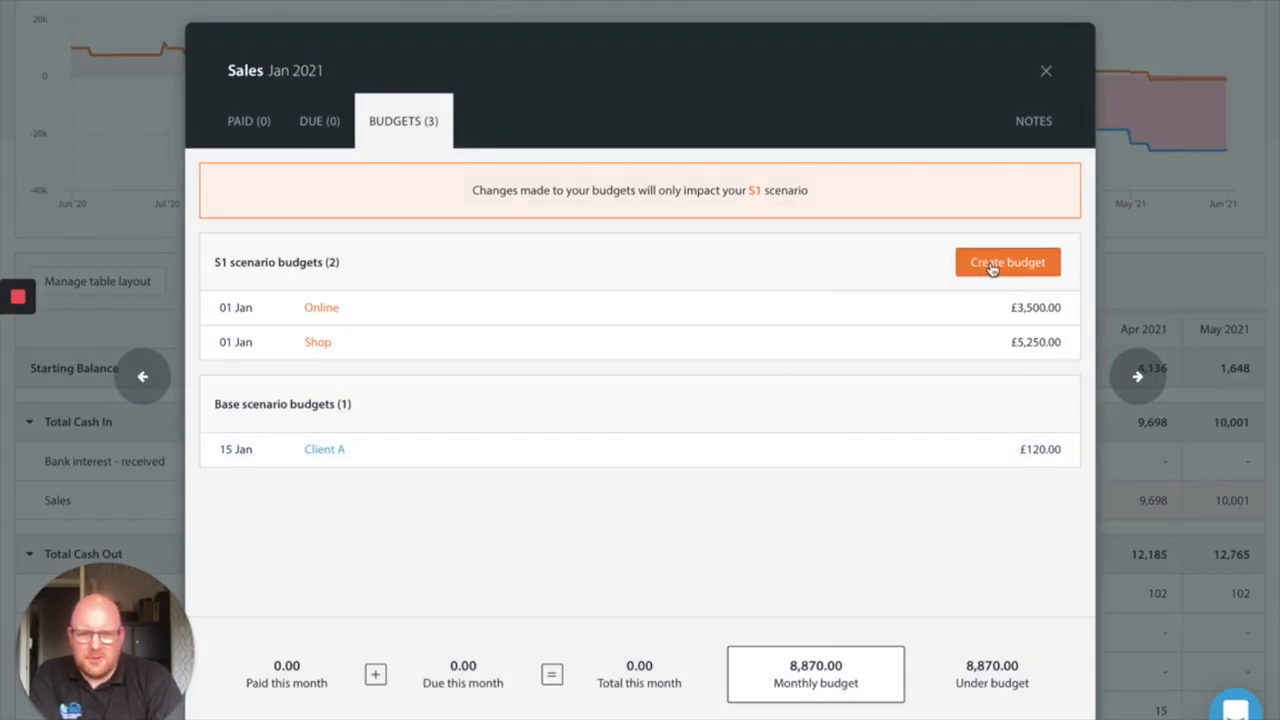
{"action": "left_click", "coordinate": [1008, 262]}
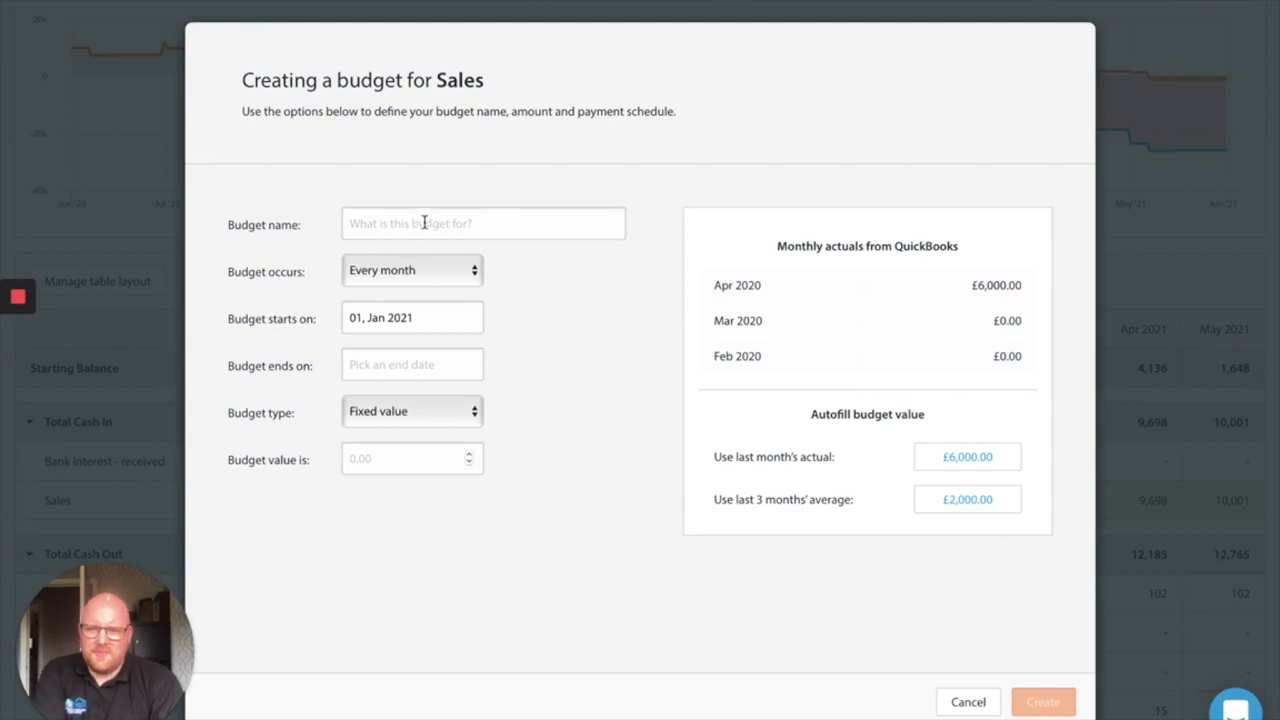
{"action": "type", "text": "Onlin"}
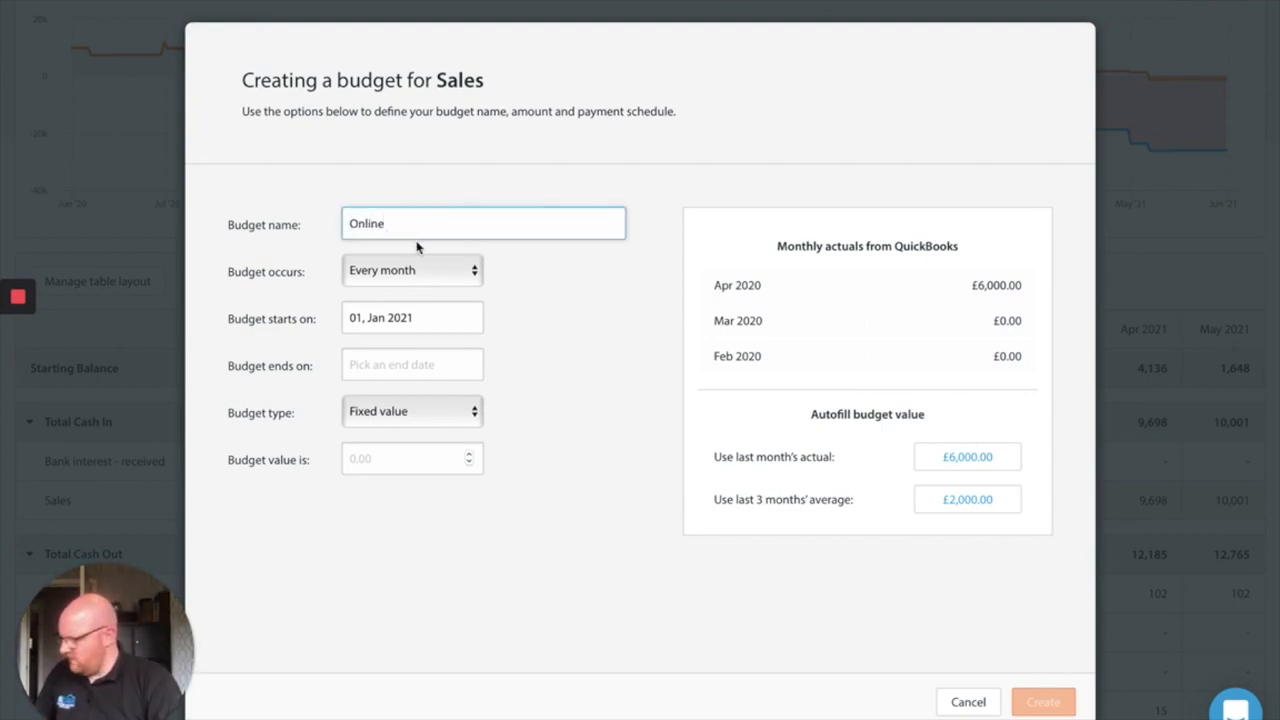
{"action": "type", "text": "extra"}
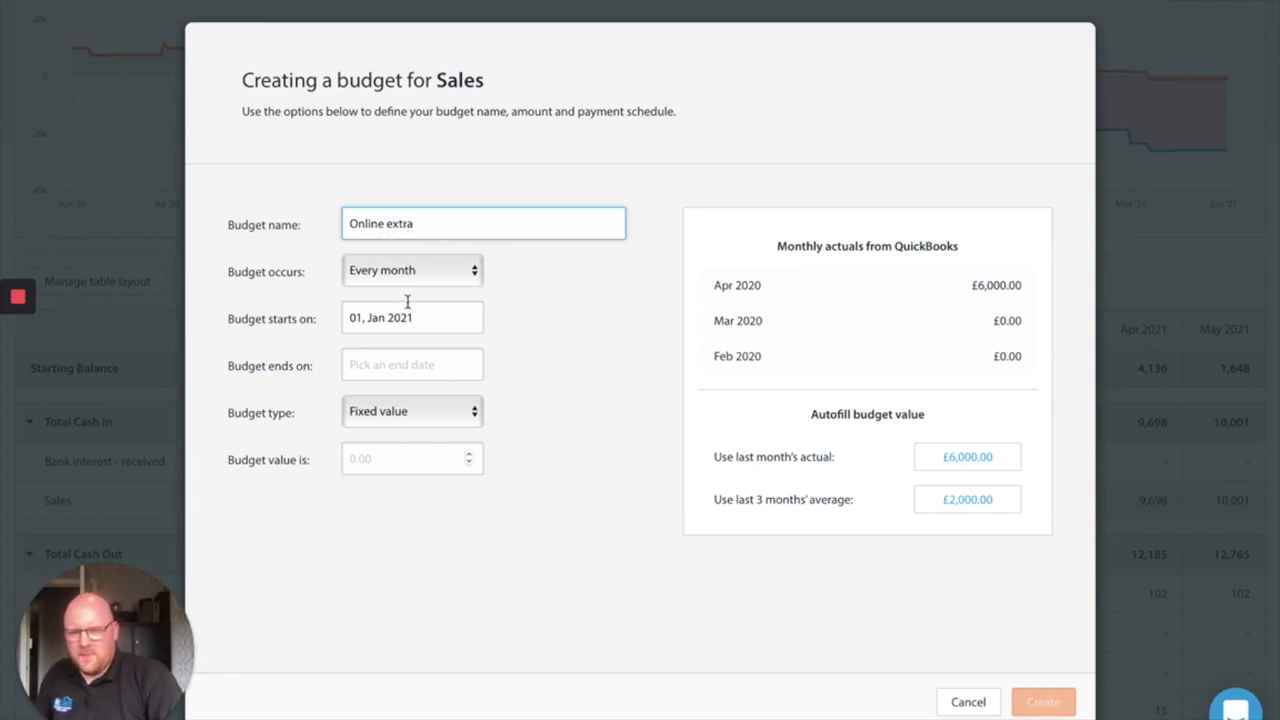
{"action": "left_click", "coordinate": [412, 364]}
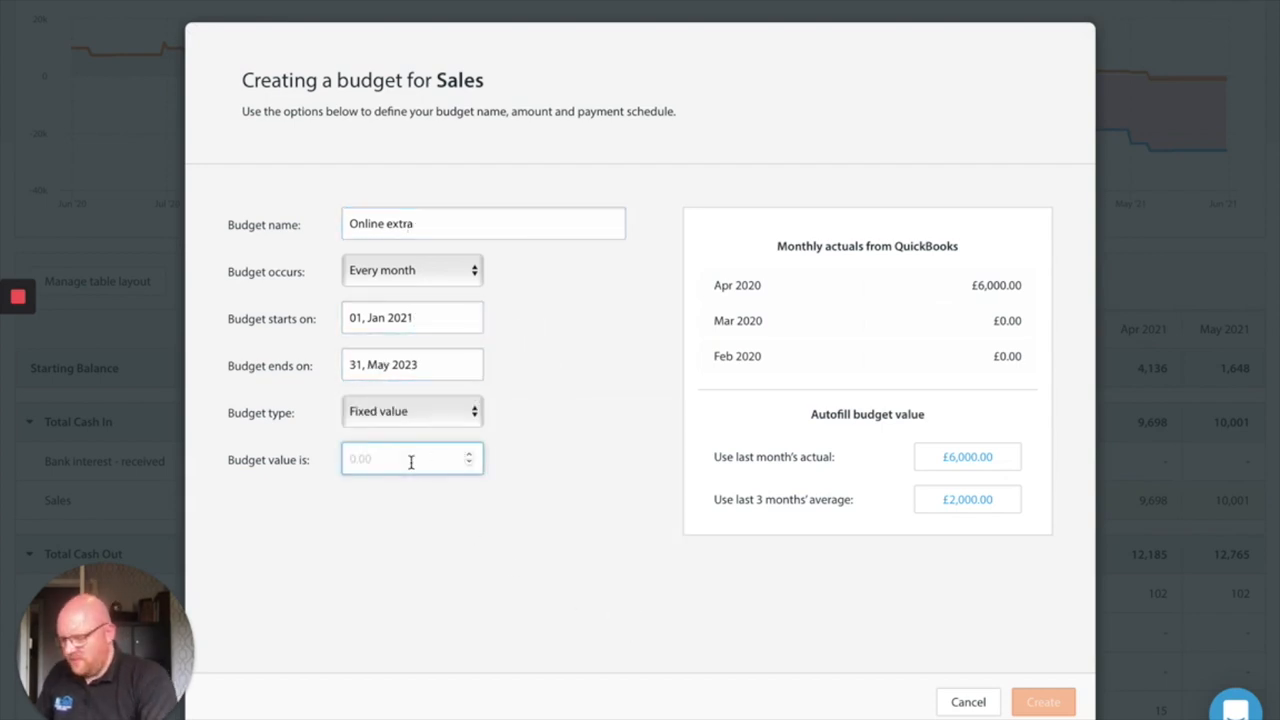
{"action": "type", "text": "2500"}
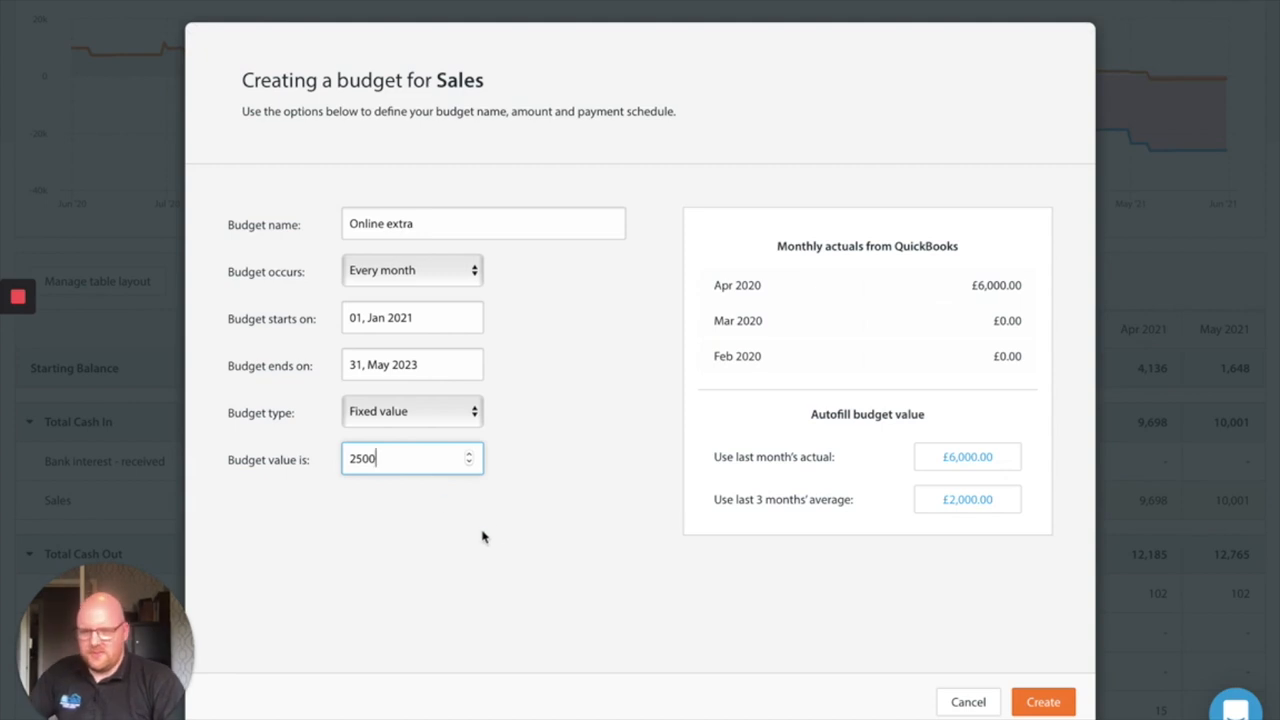
{"action": "left_click", "coordinate": [1042, 700]}
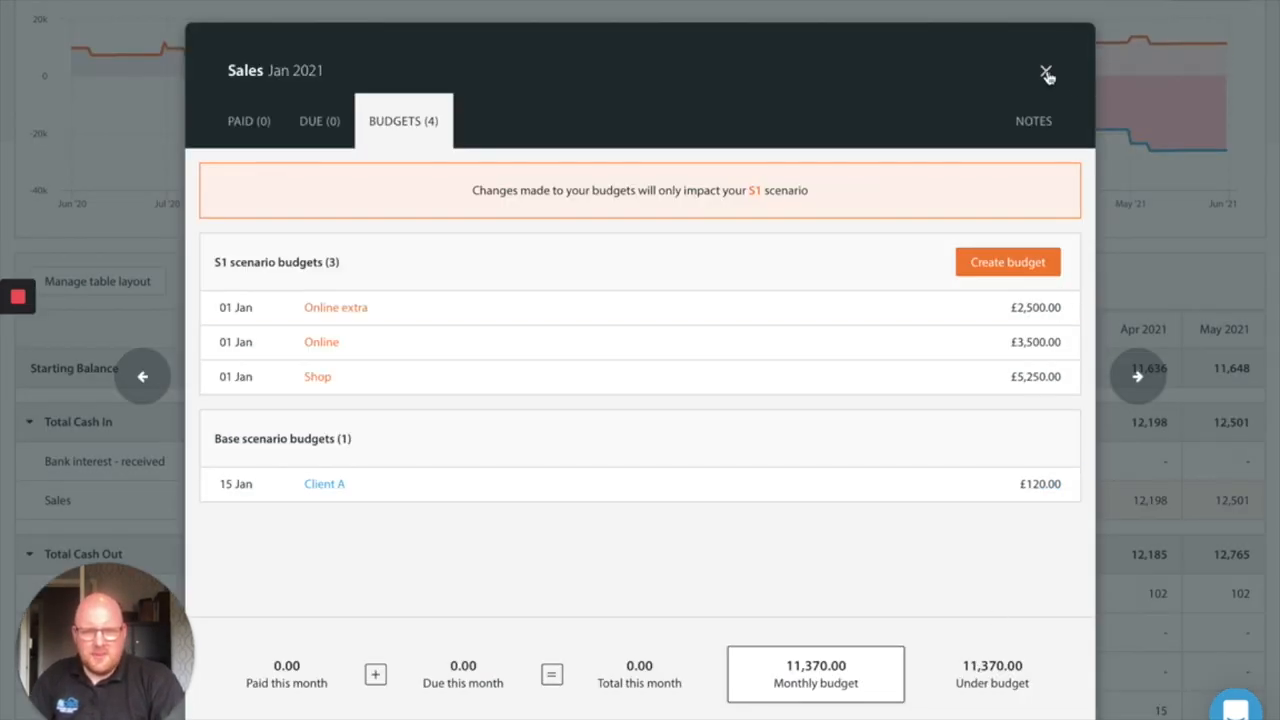
{"action": "left_click", "coordinate": [1046, 74]}
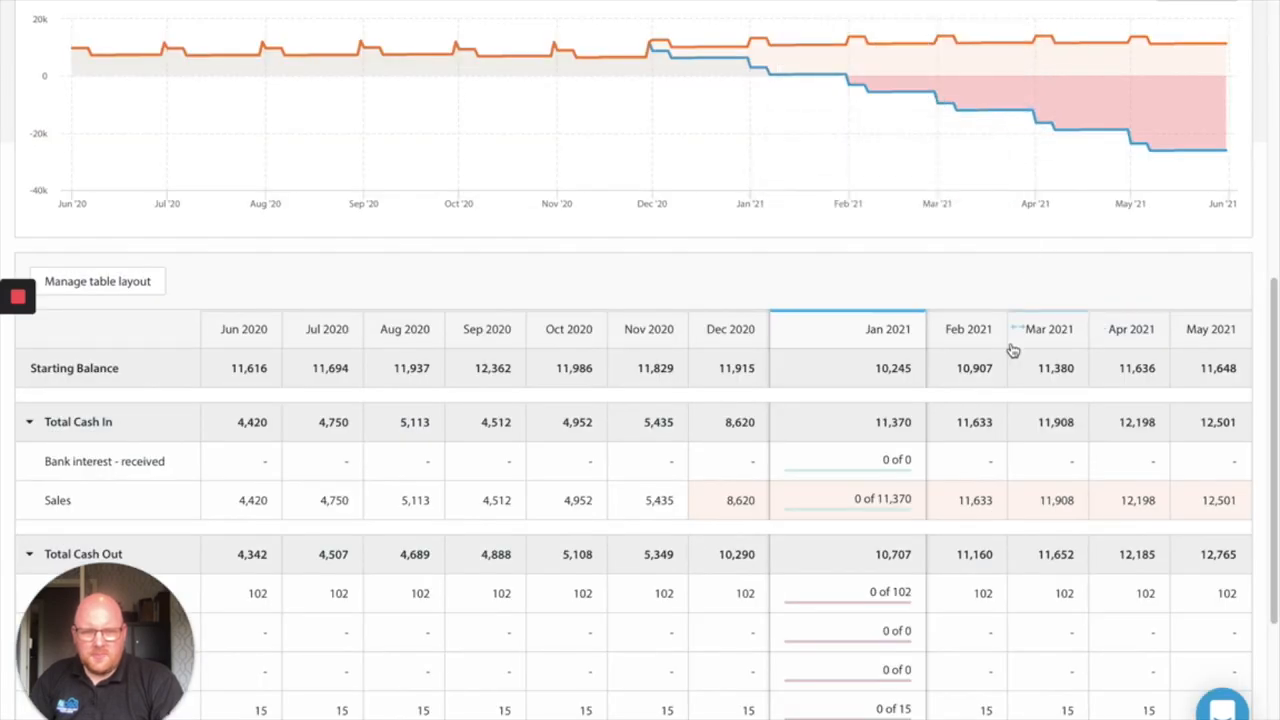
{"action": "scroll", "scroll_direction": "down", "scroll_amount": 3}
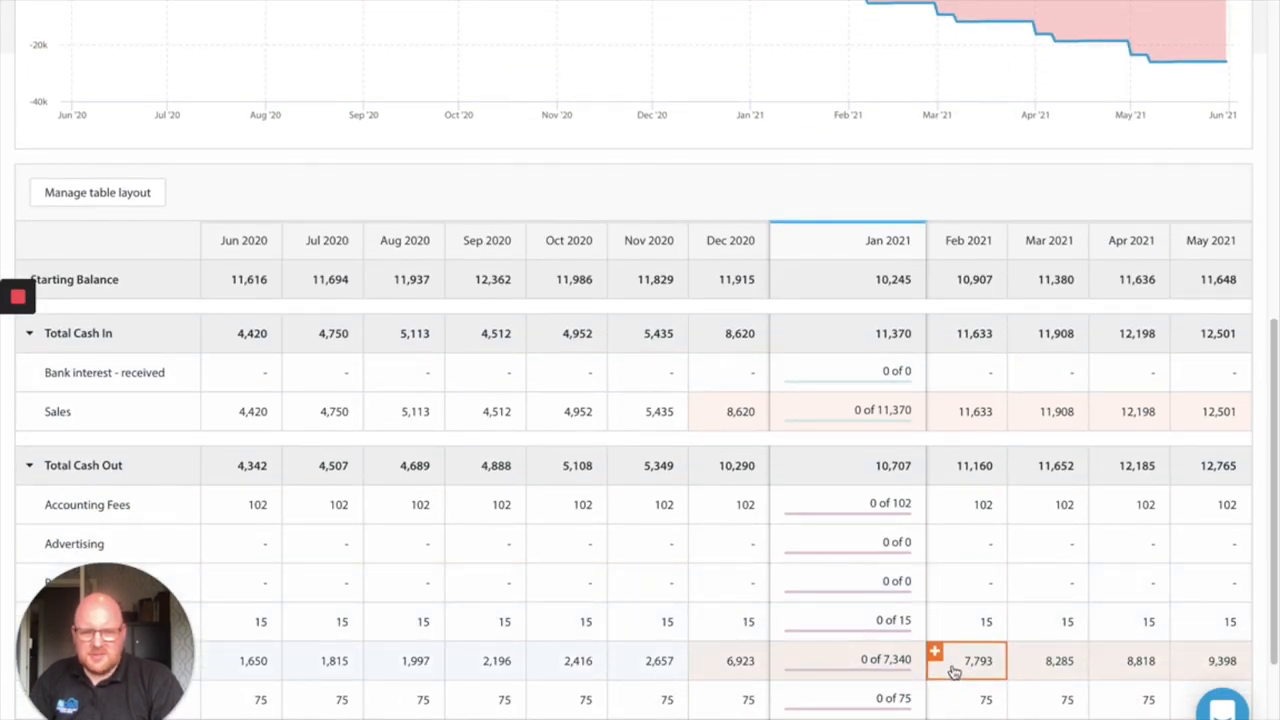
Create a Cost of sales budget 'Stock 2' at a fixed £1,000 monthly, Jan 2021 to May 2023
{"action": "left_click", "coordinate": [936, 652]}
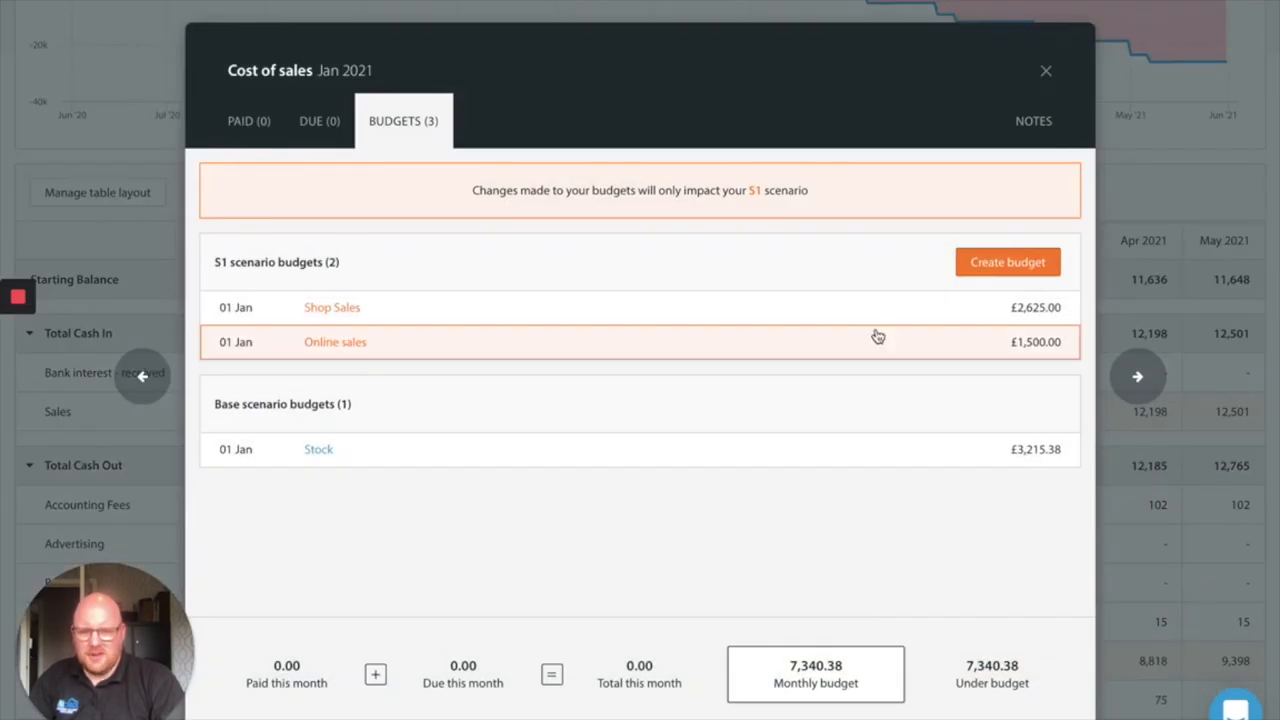
{"action": "left_click", "coordinate": [1008, 262]}
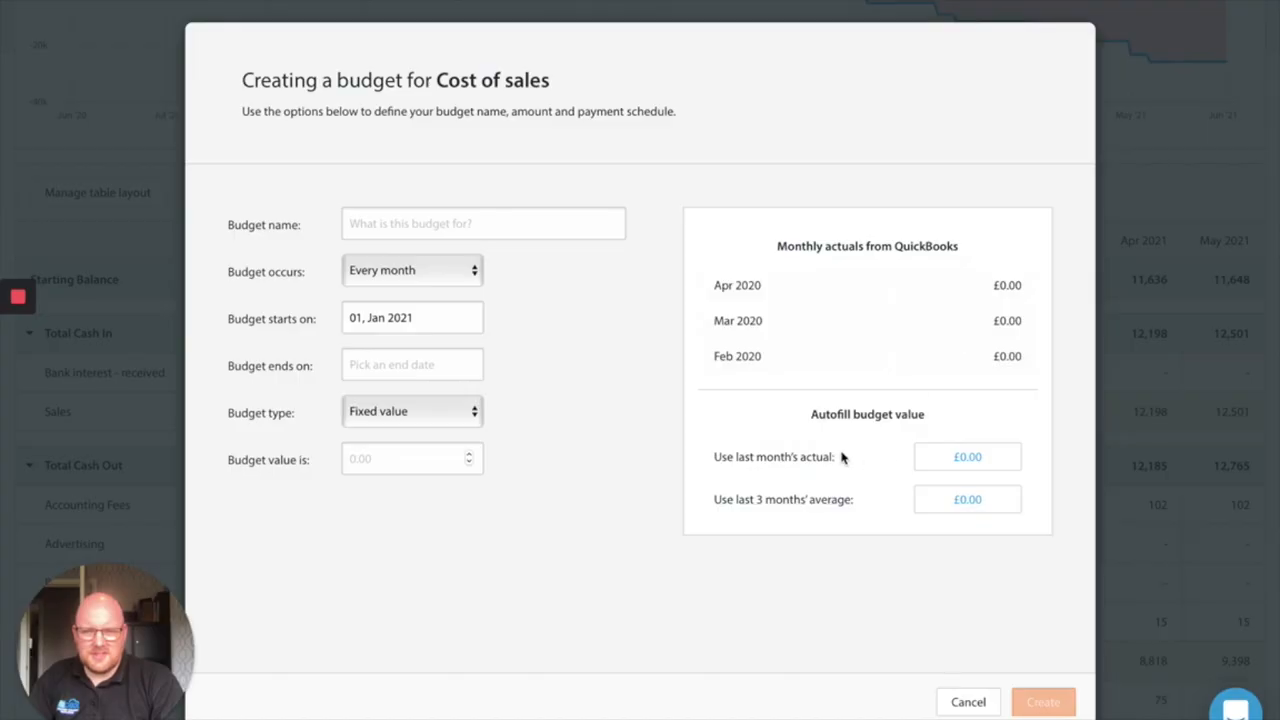
{"action": "left_click", "coordinate": [484, 224]}
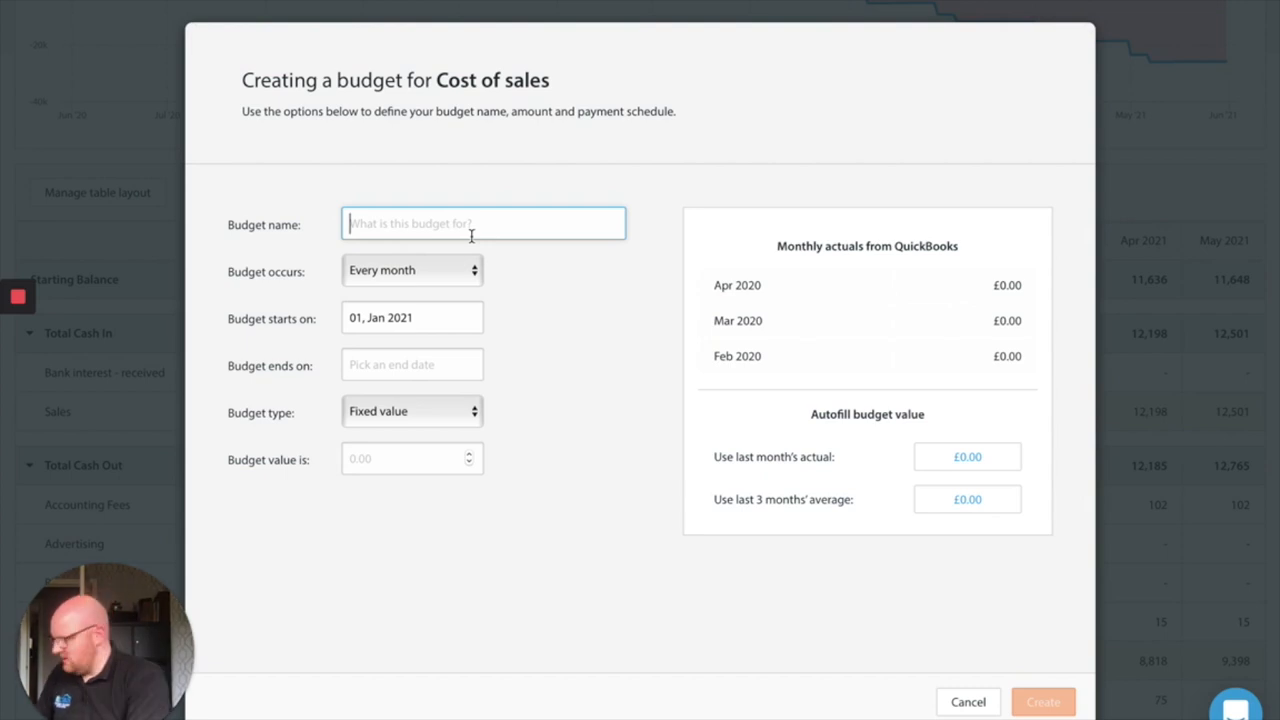
{"action": "type", "text": "Stock 2"}
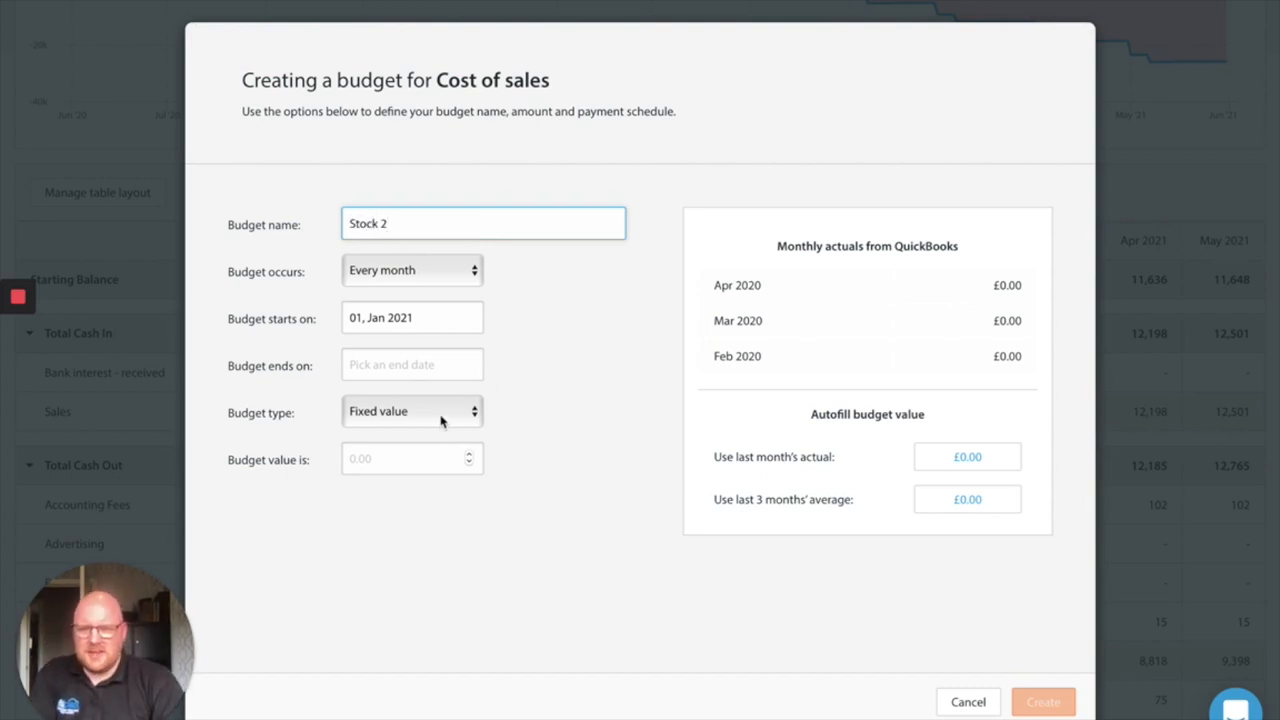
{"action": "left_click", "coordinate": [412, 458]}
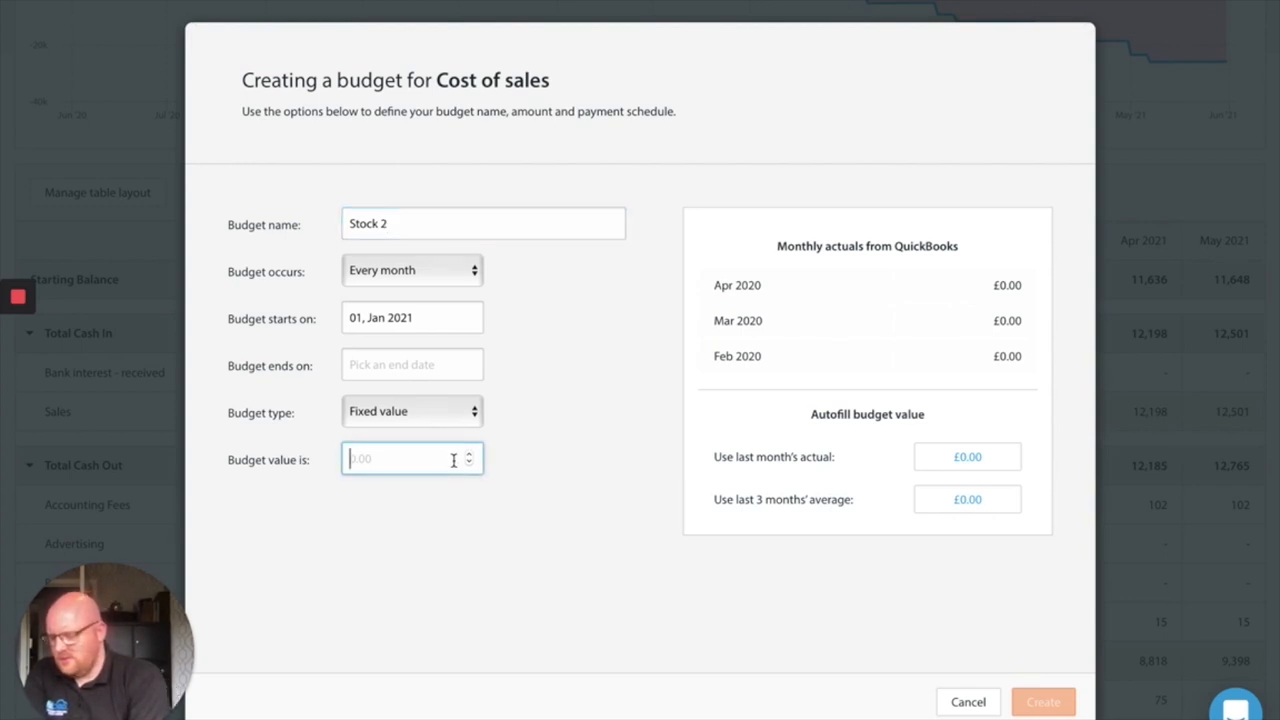
{"action": "type", "text": "1000"}
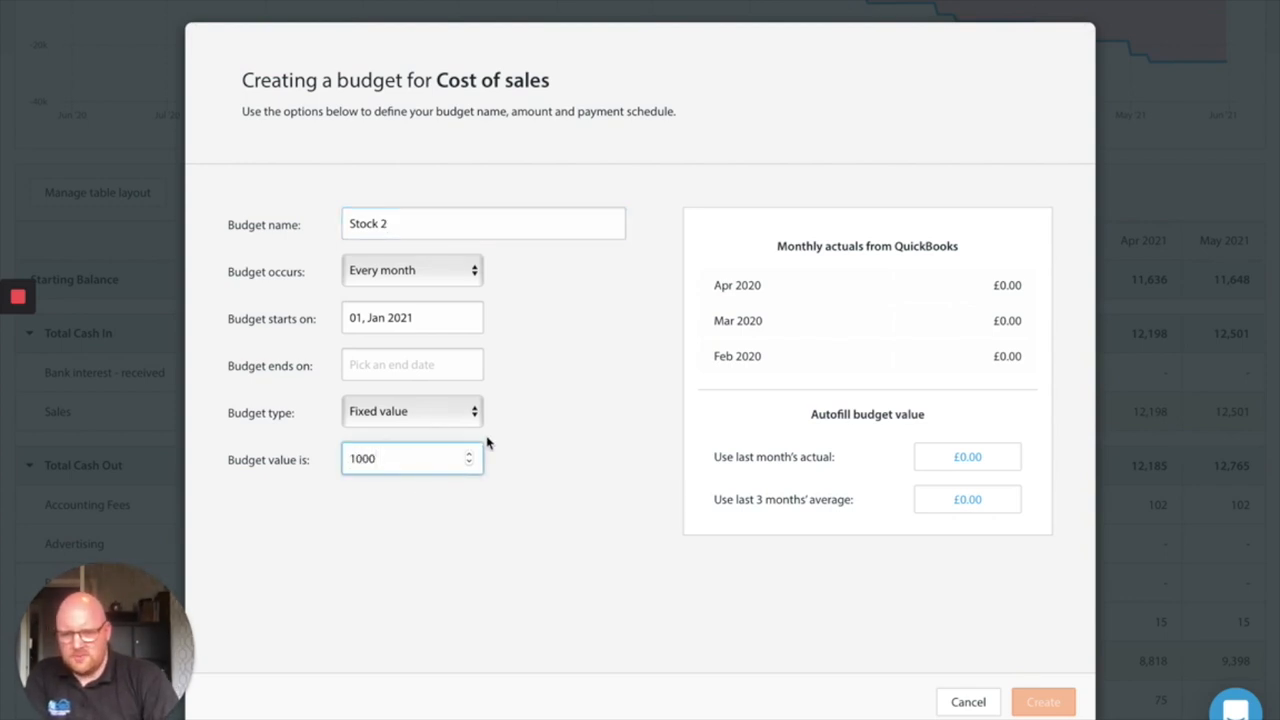
{"action": "left_click", "coordinate": [412, 412]}
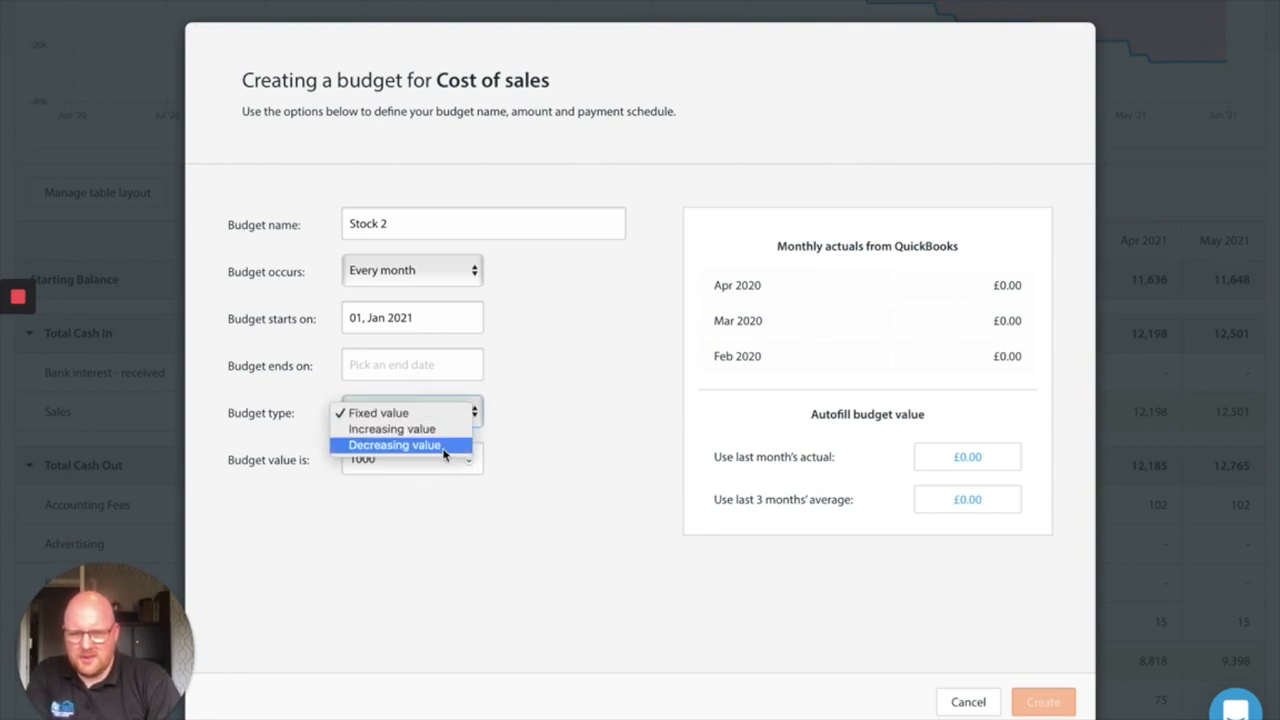
{"action": "left_click", "coordinate": [392, 428]}
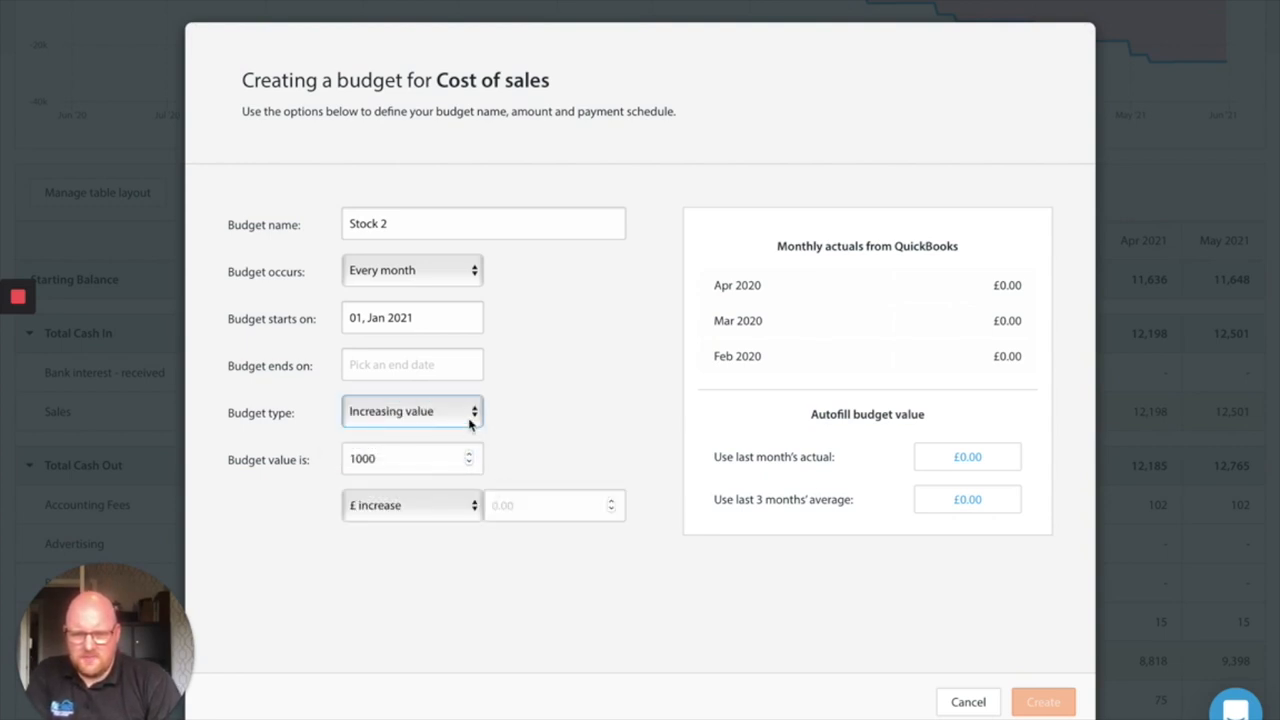
{"action": "left_click", "coordinate": [412, 412]}
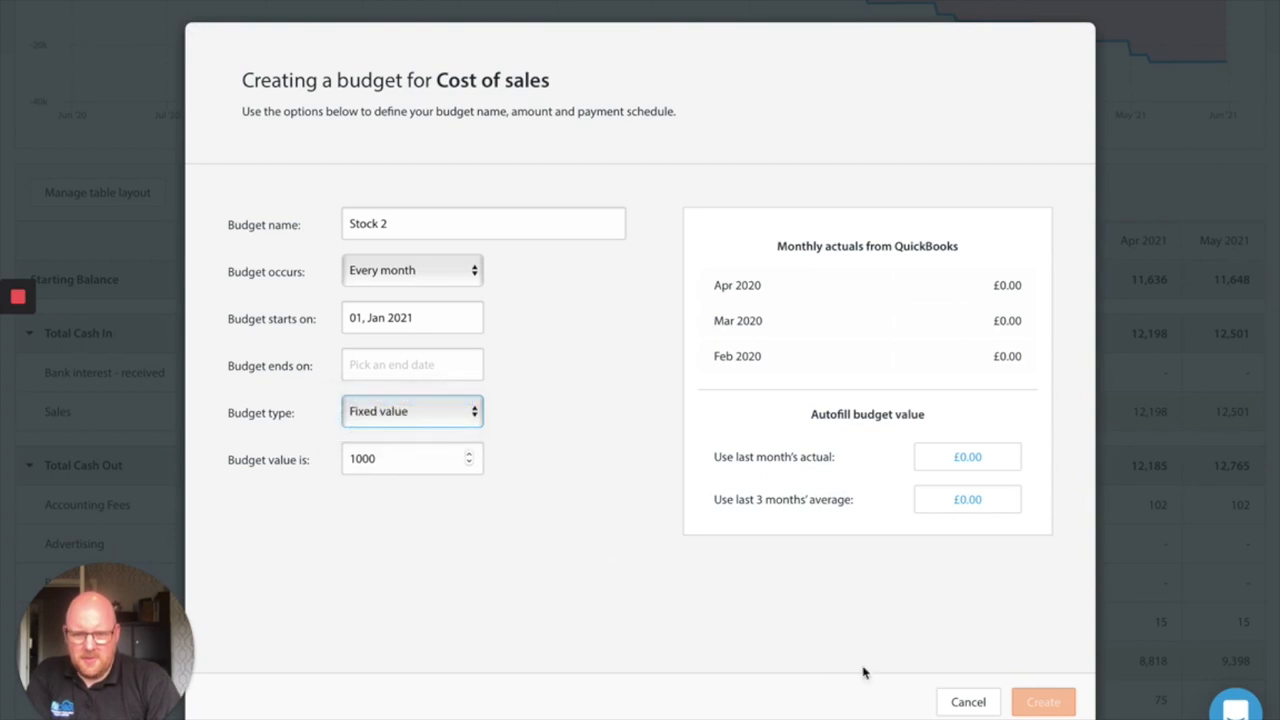
{"action": "left_click", "coordinate": [412, 364]}
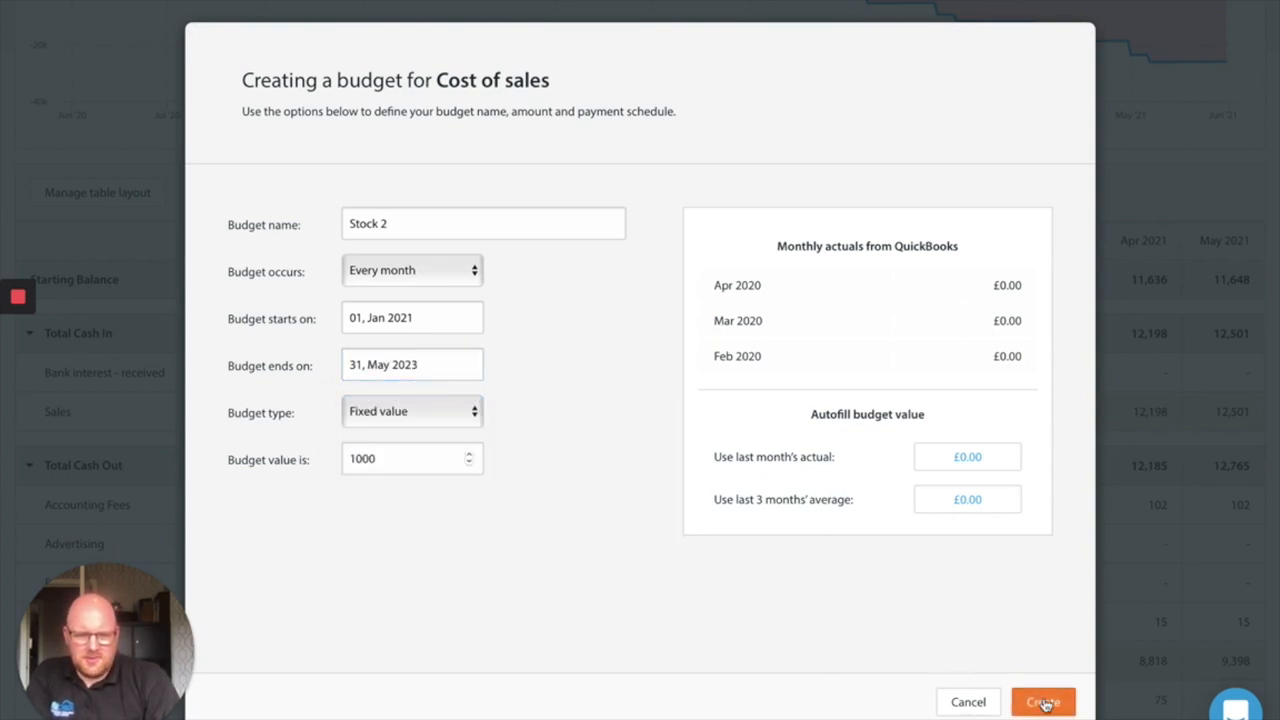
{"action": "left_click", "coordinate": [1044, 700]}
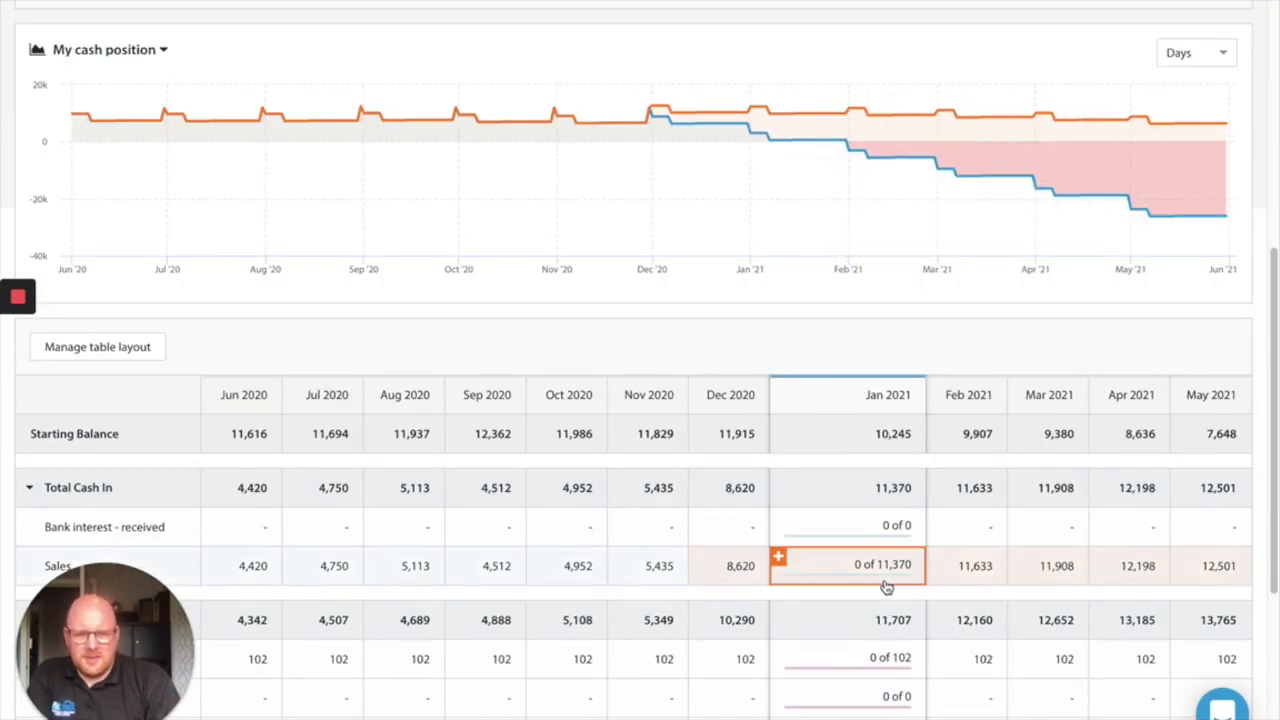
Review the existing staff member Wages budget for January 2021 without changing it
{"action": "scroll", "scroll_direction": "down", "scroll_amount": 3}
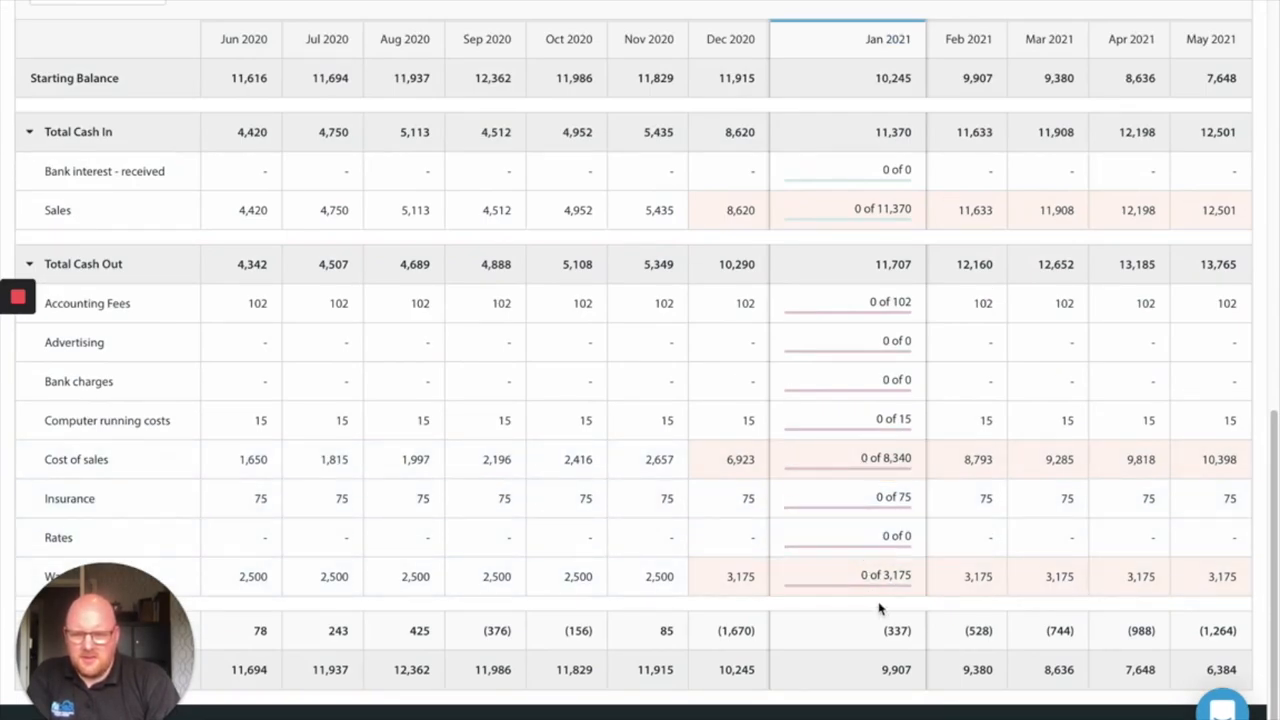
{"action": "left_click", "coordinate": [848, 576]}
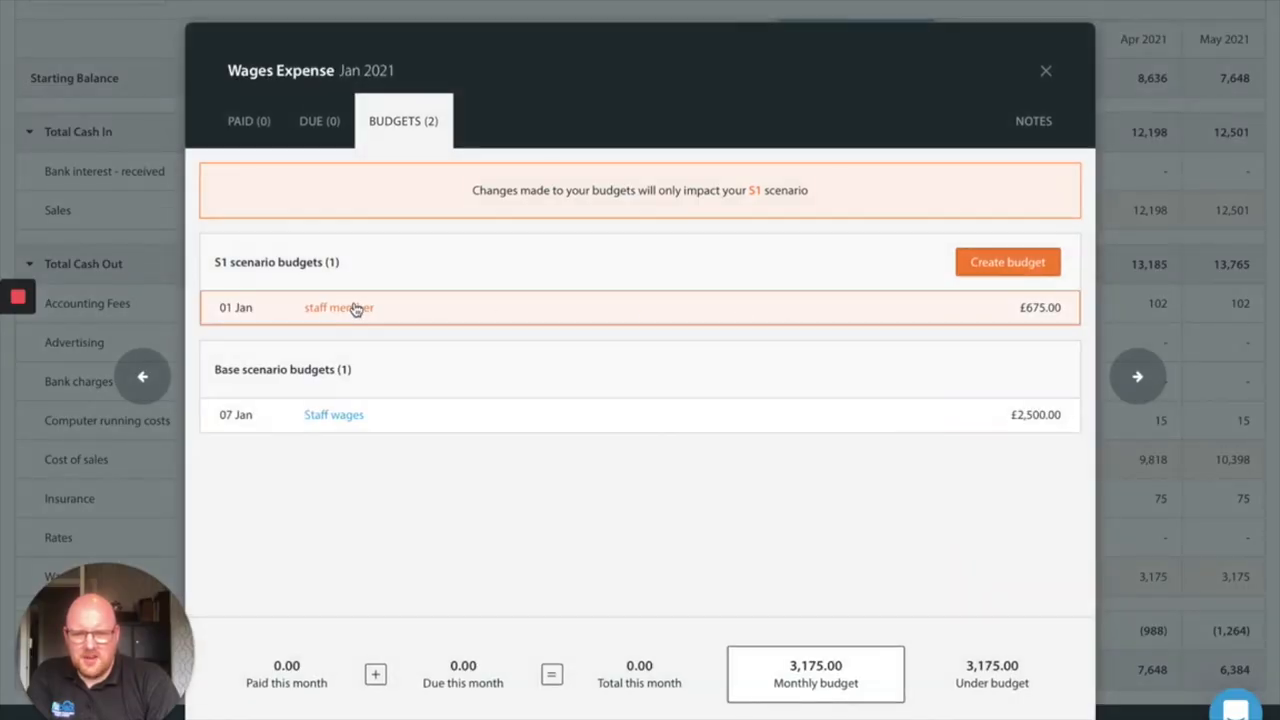
{"action": "left_click", "coordinate": [338, 308]}
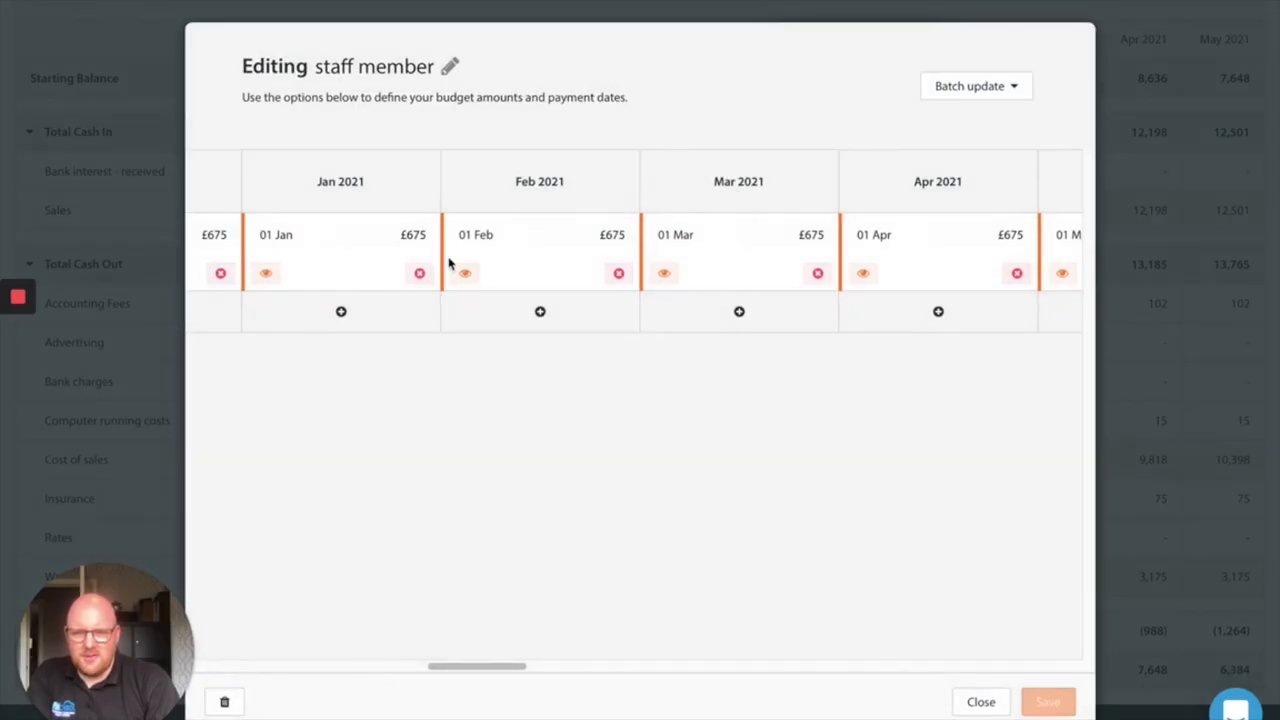
{"action": "left_click", "coordinate": [380, 234]}
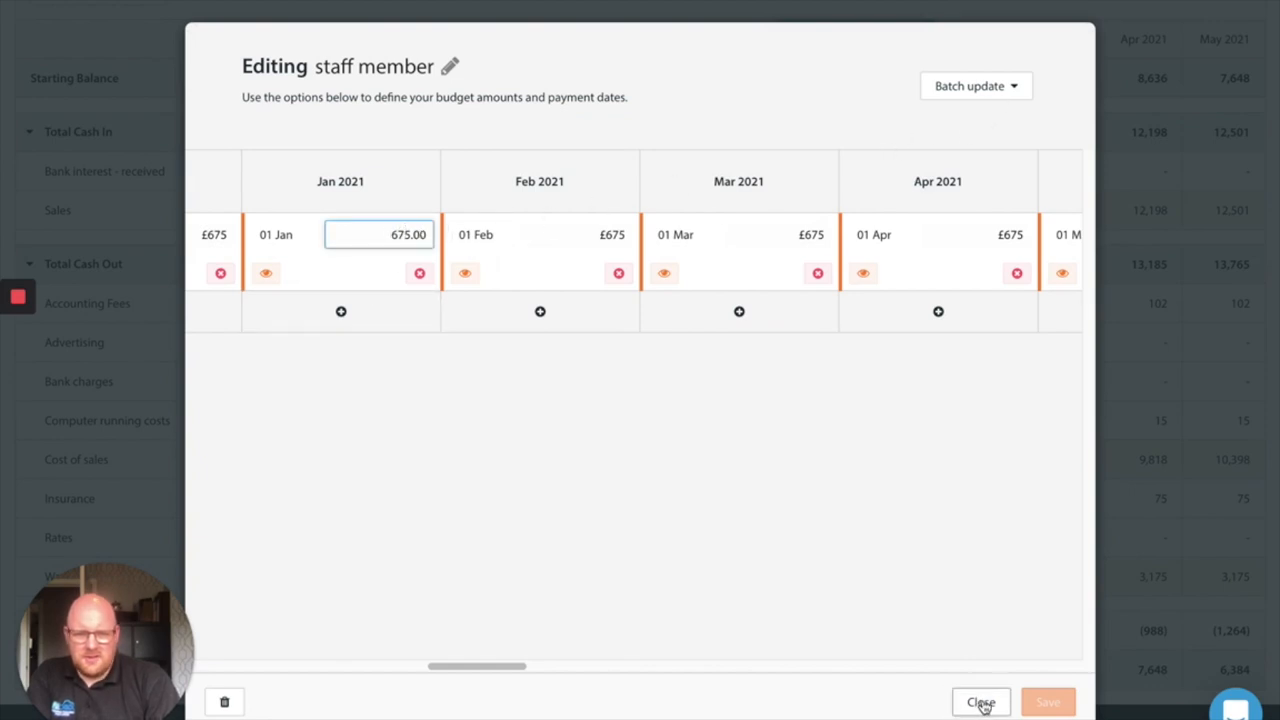
{"action": "left_click", "coordinate": [980, 700]}
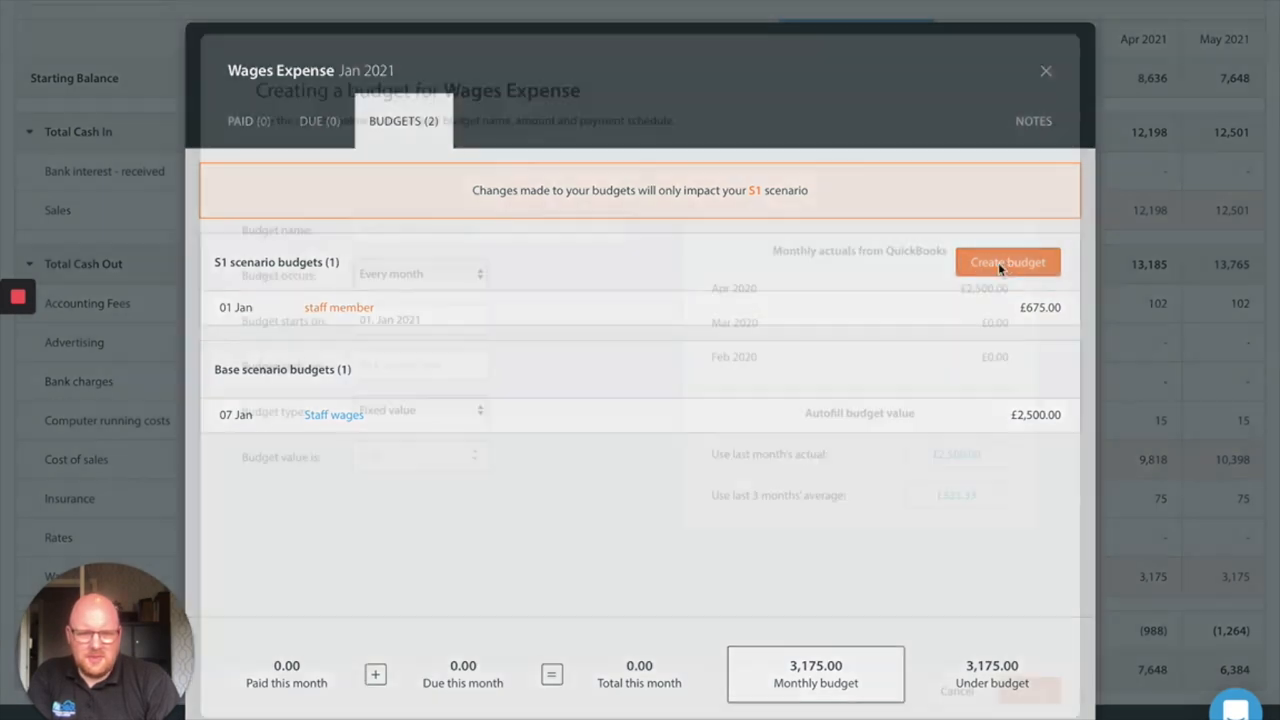
Create a Wages Expense budget 'staff 2' at a fixed £350 monthly ending May 2023
{"action": "left_click", "coordinate": [1008, 262]}
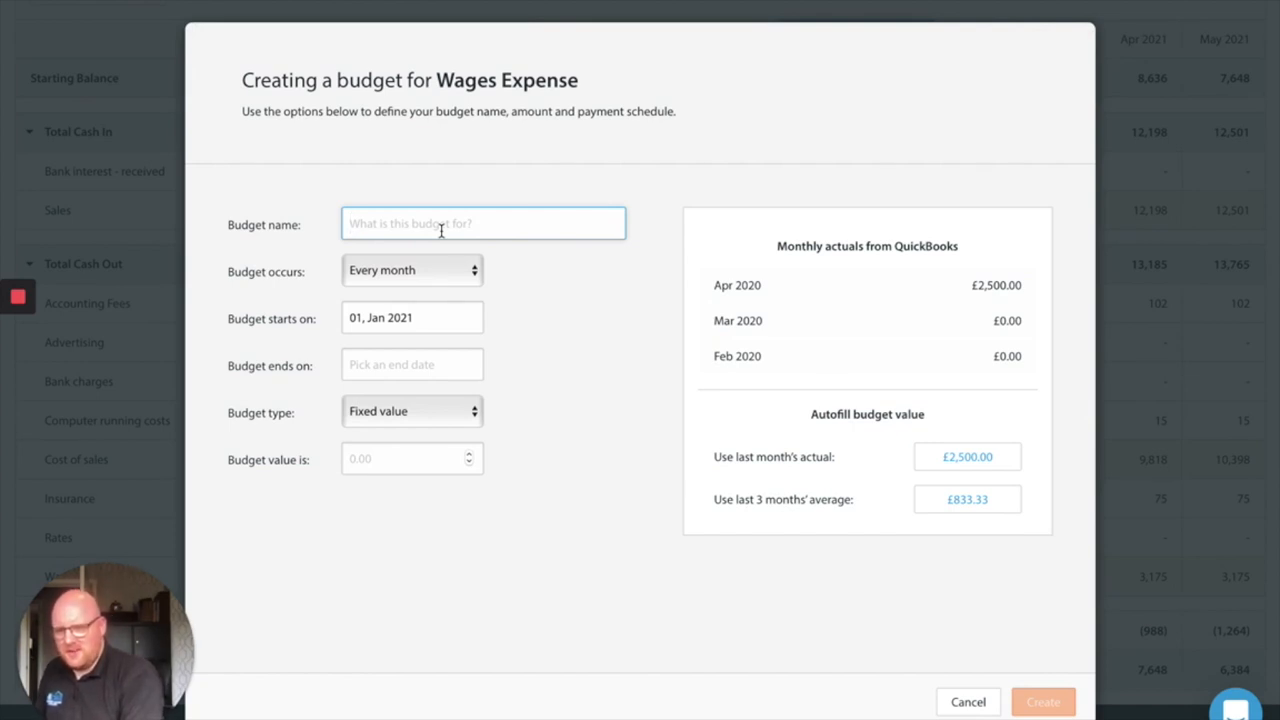
{"action": "type", "text": "s"}
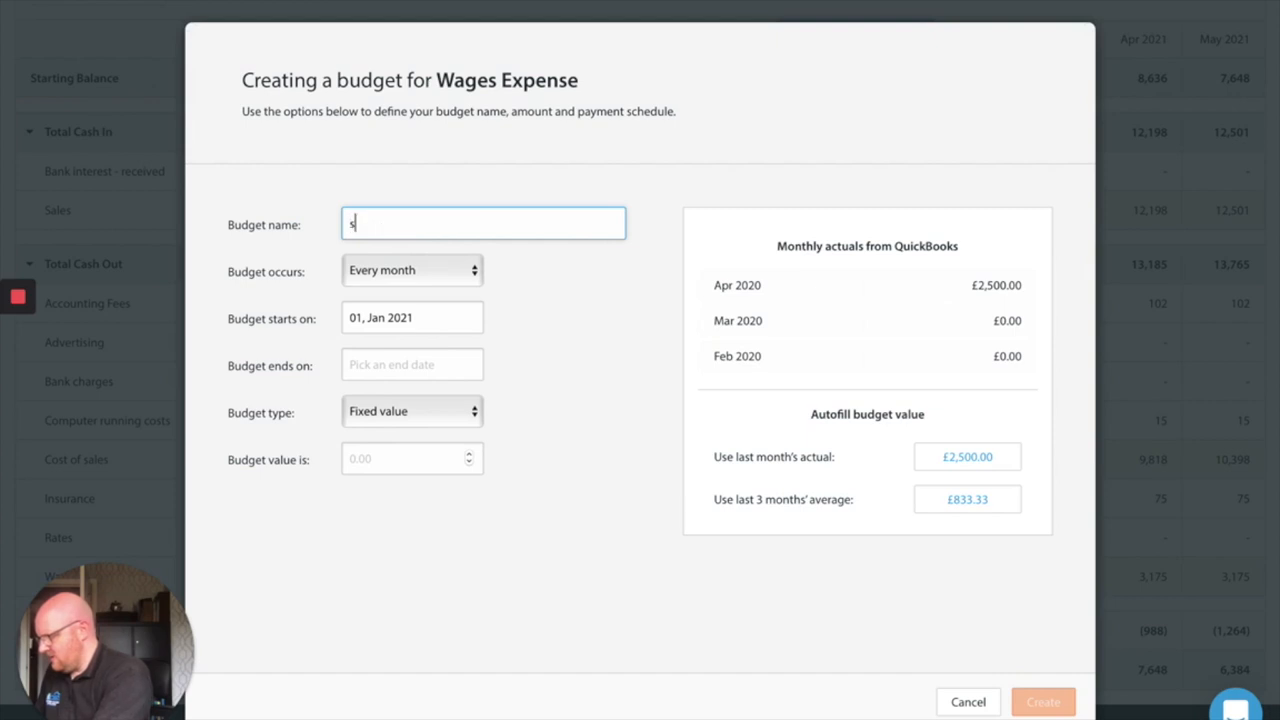
{"action": "type", "text": "taff 2"}
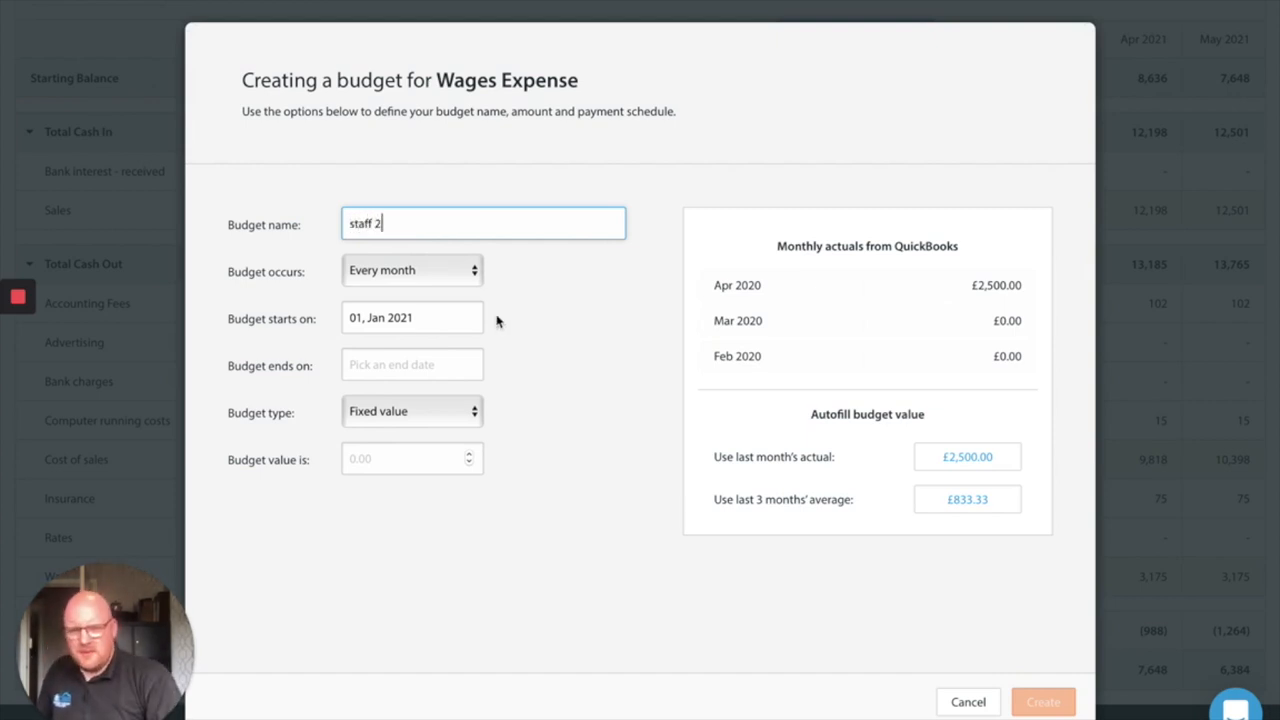
{"action": "left_click", "coordinate": [412, 364]}
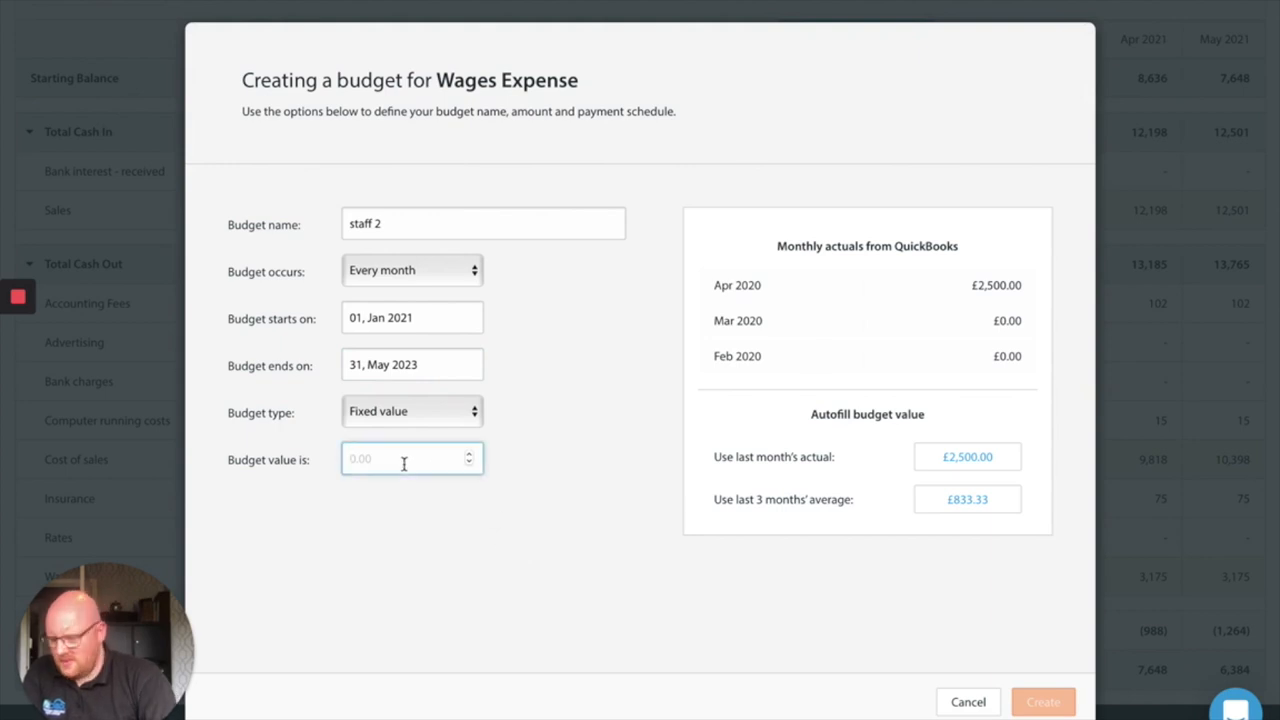
{"action": "type", "text": "350"}
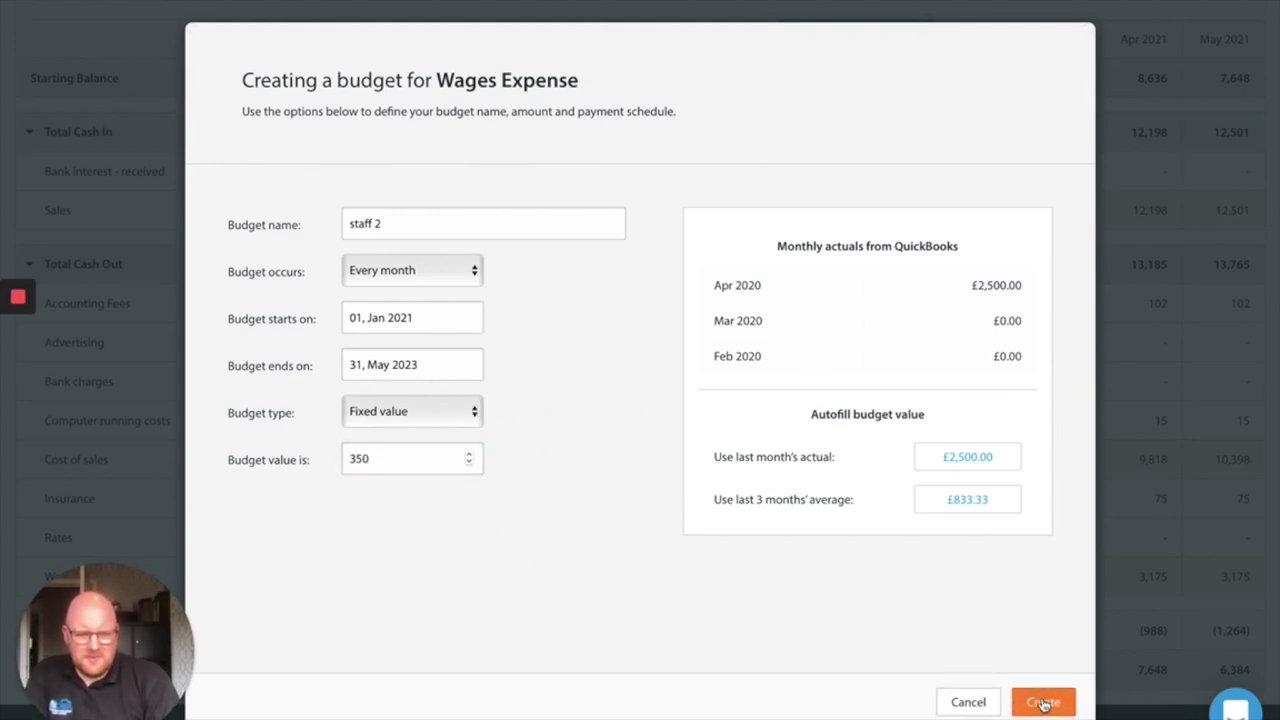
{"action": "left_click", "coordinate": [1044, 700]}
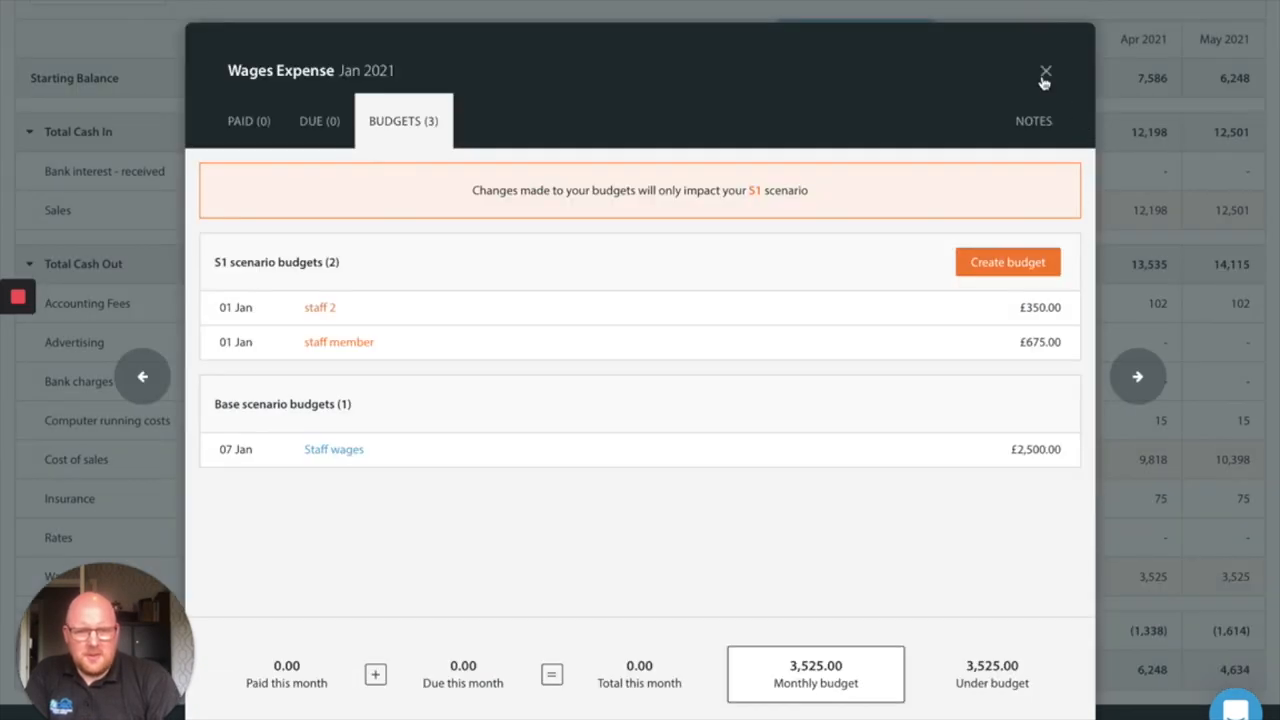
{"action": "left_click", "coordinate": [1046, 72]}
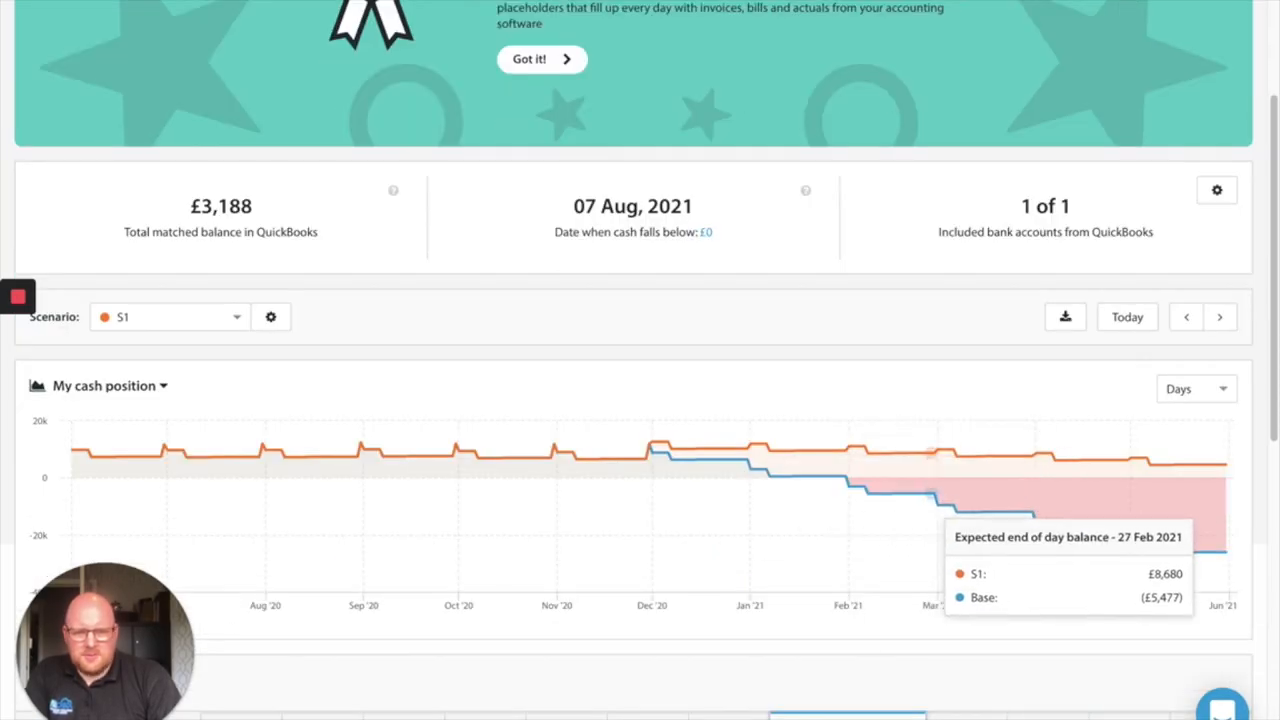
{"action": "left_click", "coordinate": [1220, 316]}
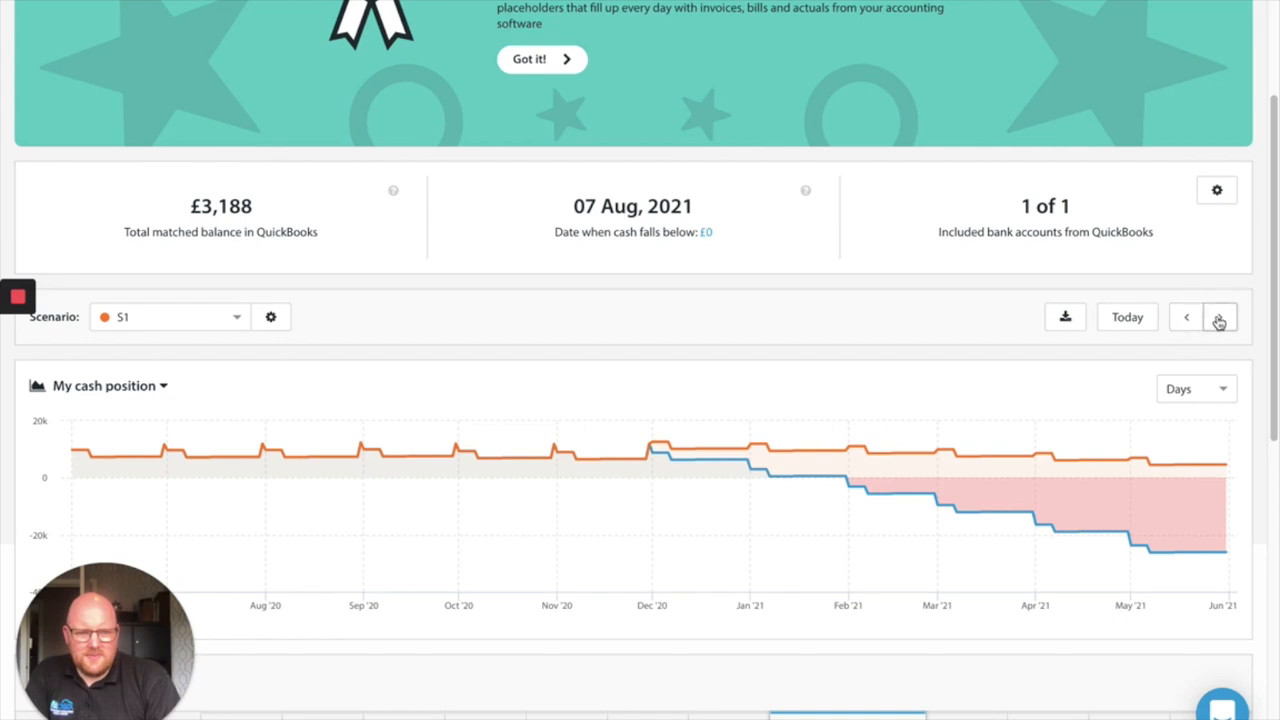
{"action": "left_click", "coordinate": [1220, 316]}
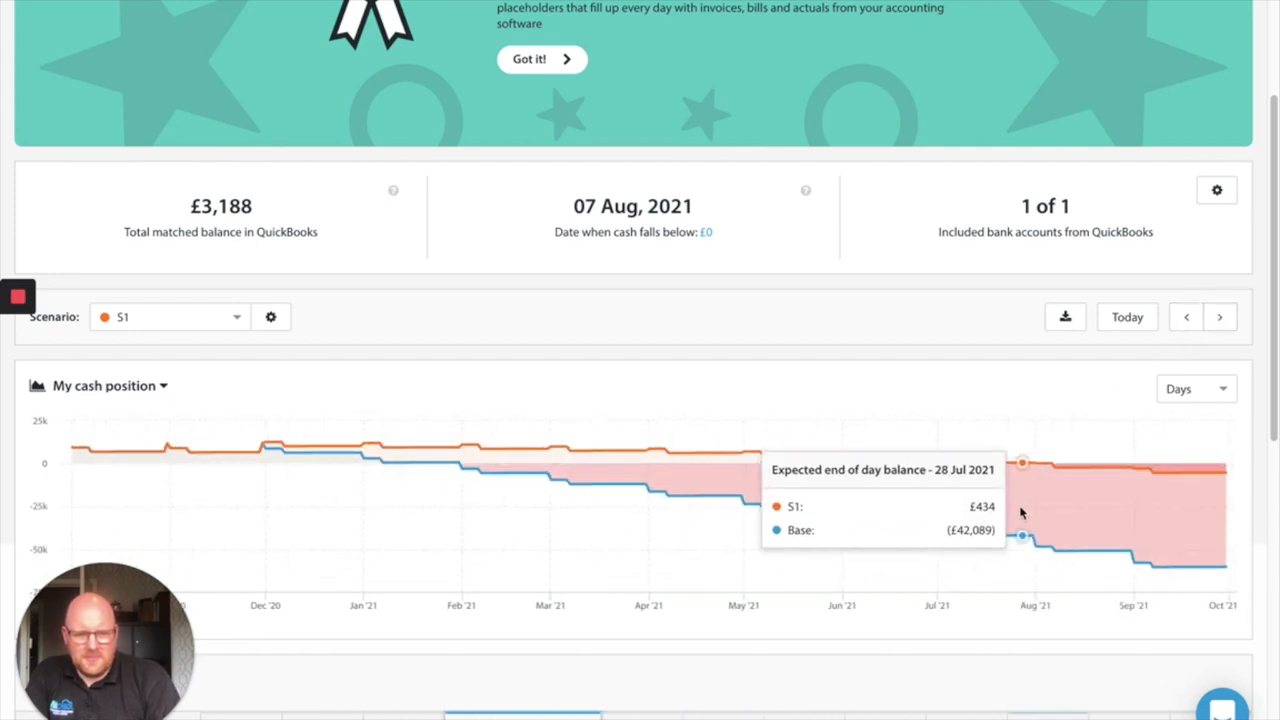
{"action": "mouse_move", "coordinate": [960, 504]}
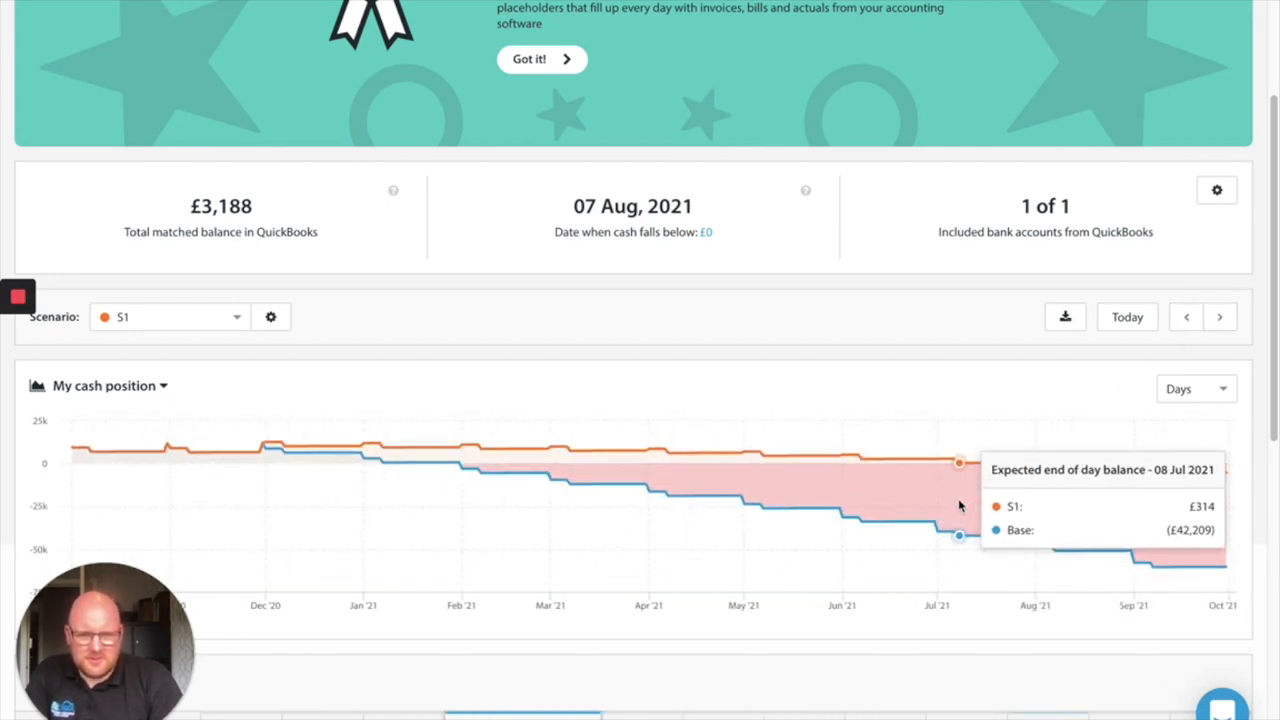
{"action": "mouse_move", "coordinate": [964, 504]}
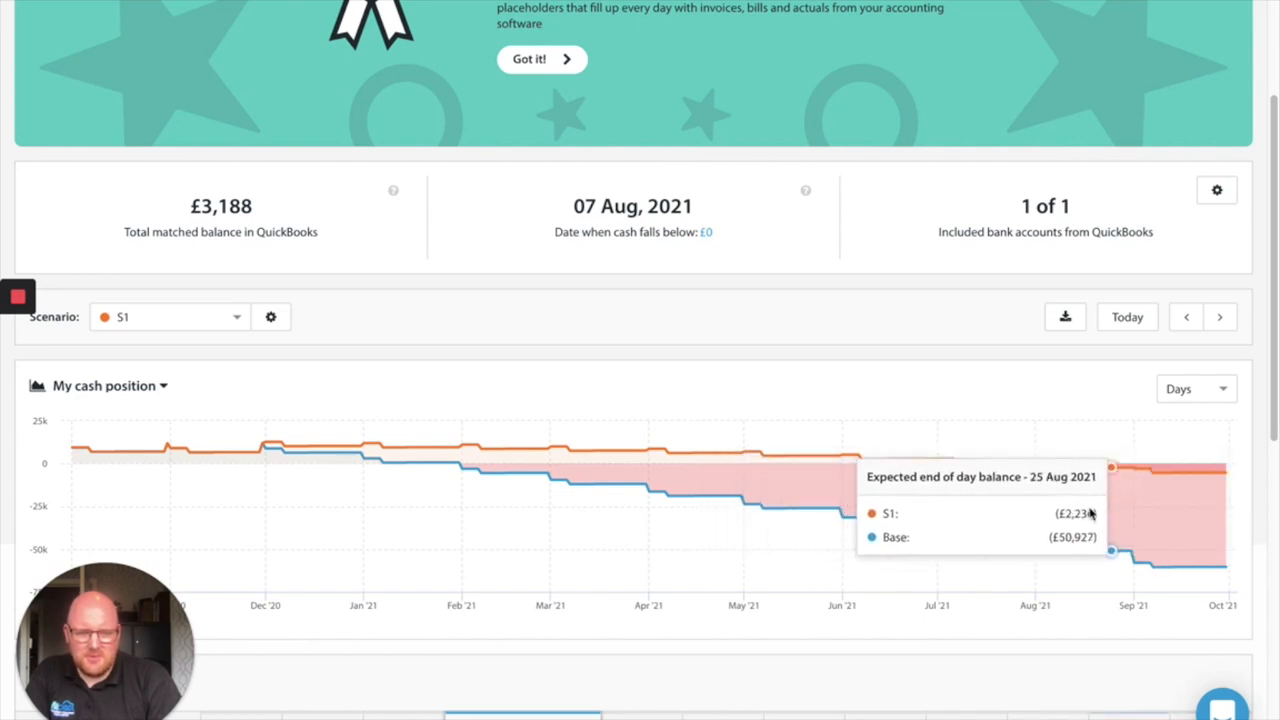
{"action": "mouse_move", "coordinate": [1068, 516]}
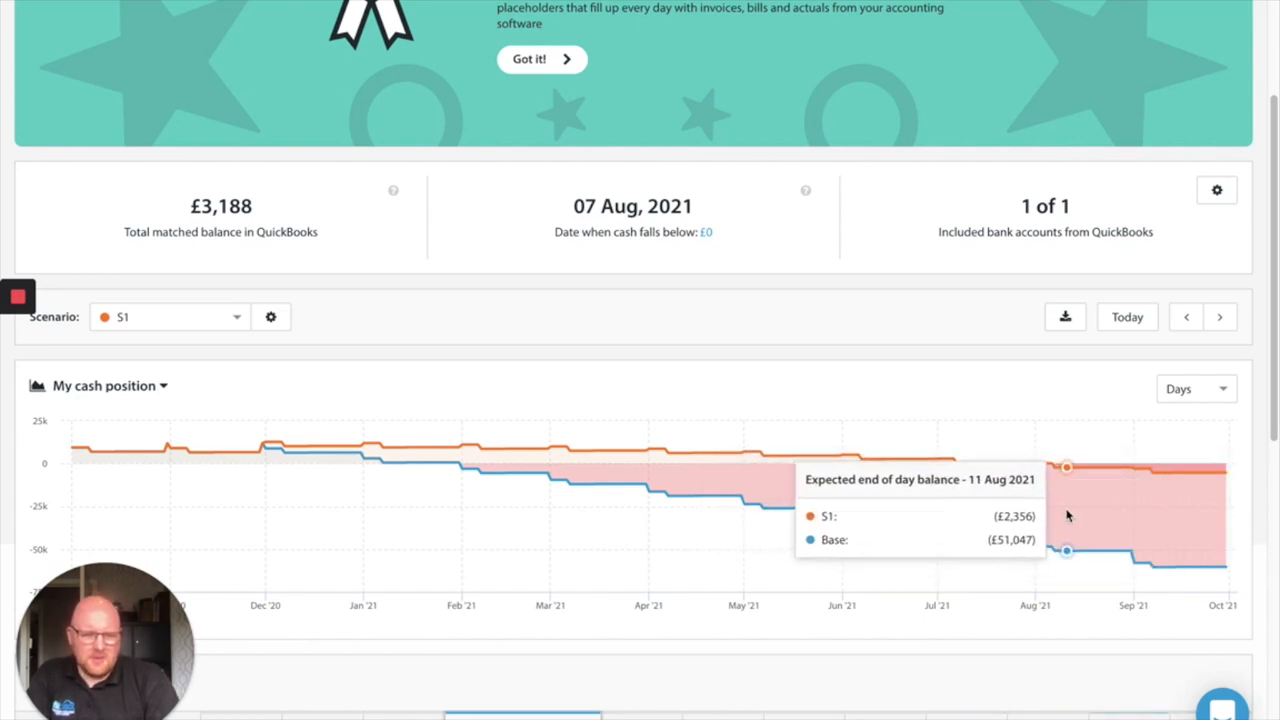
{"action": "mouse_move", "coordinate": [728, 496]}
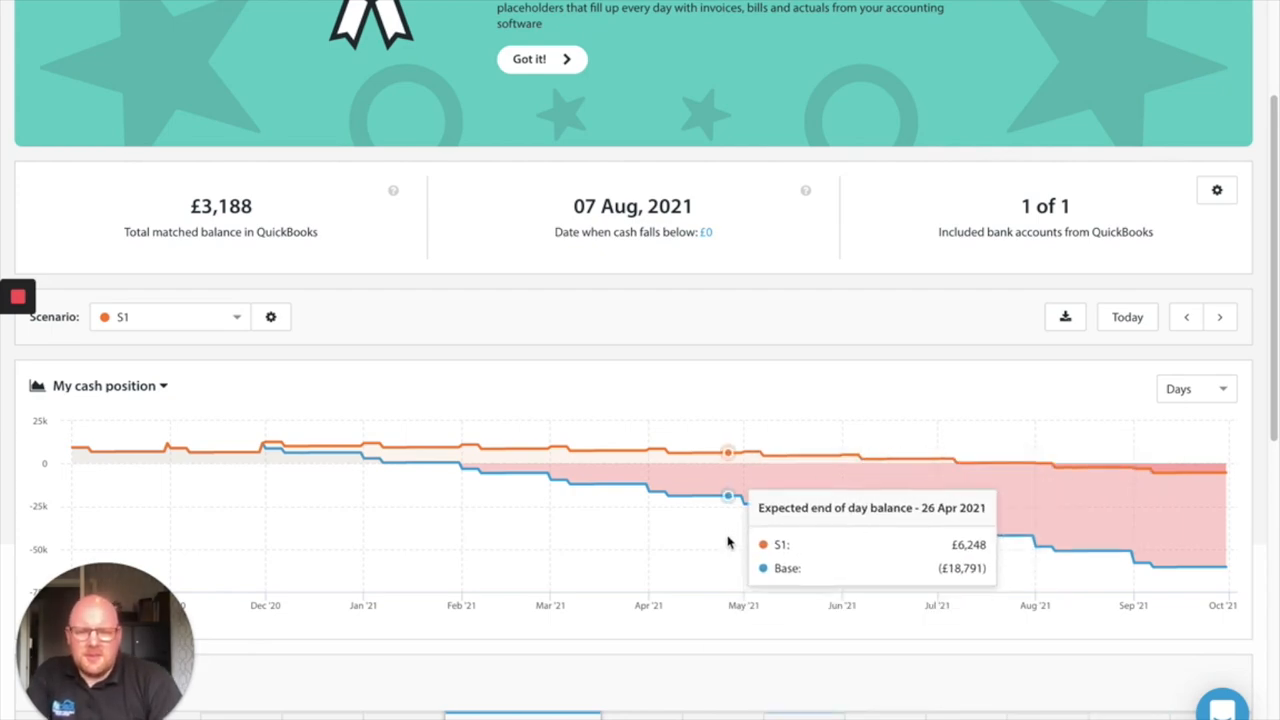
{"action": "scroll", "scroll_direction": "down", "scroll_amount": 3}
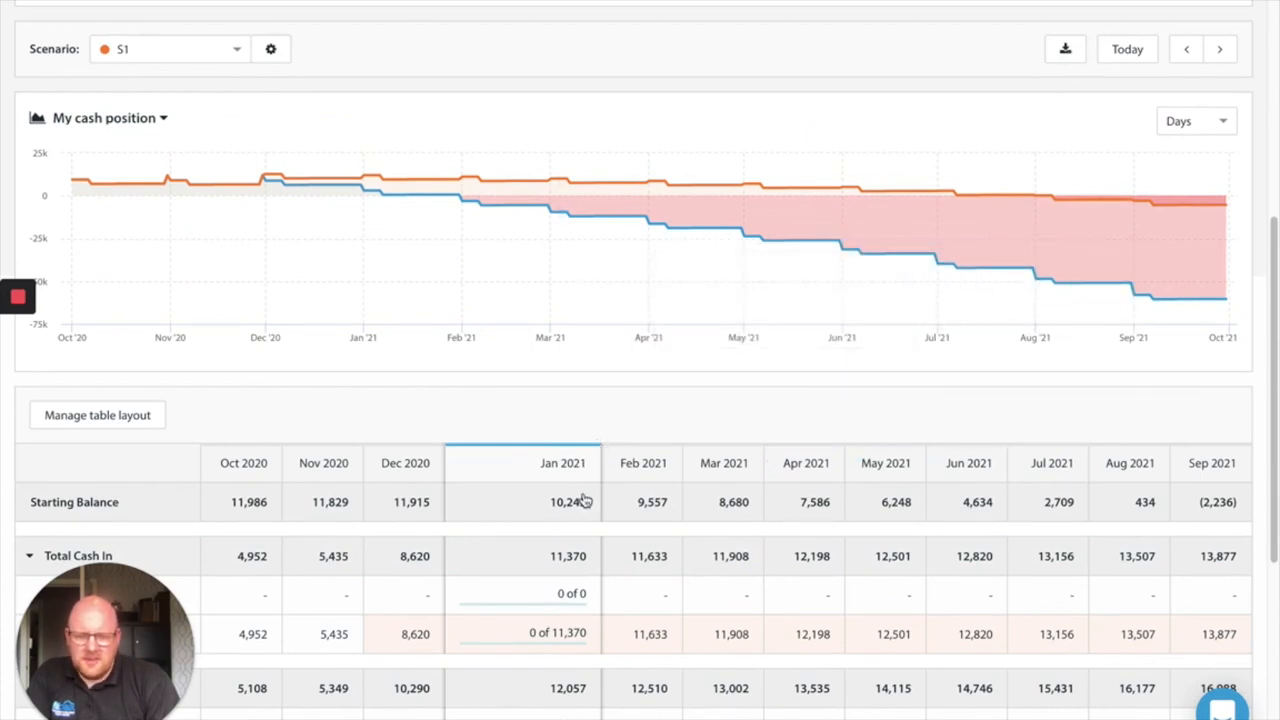
{"action": "scroll", "scroll_direction": "up", "scroll_amount": 3}
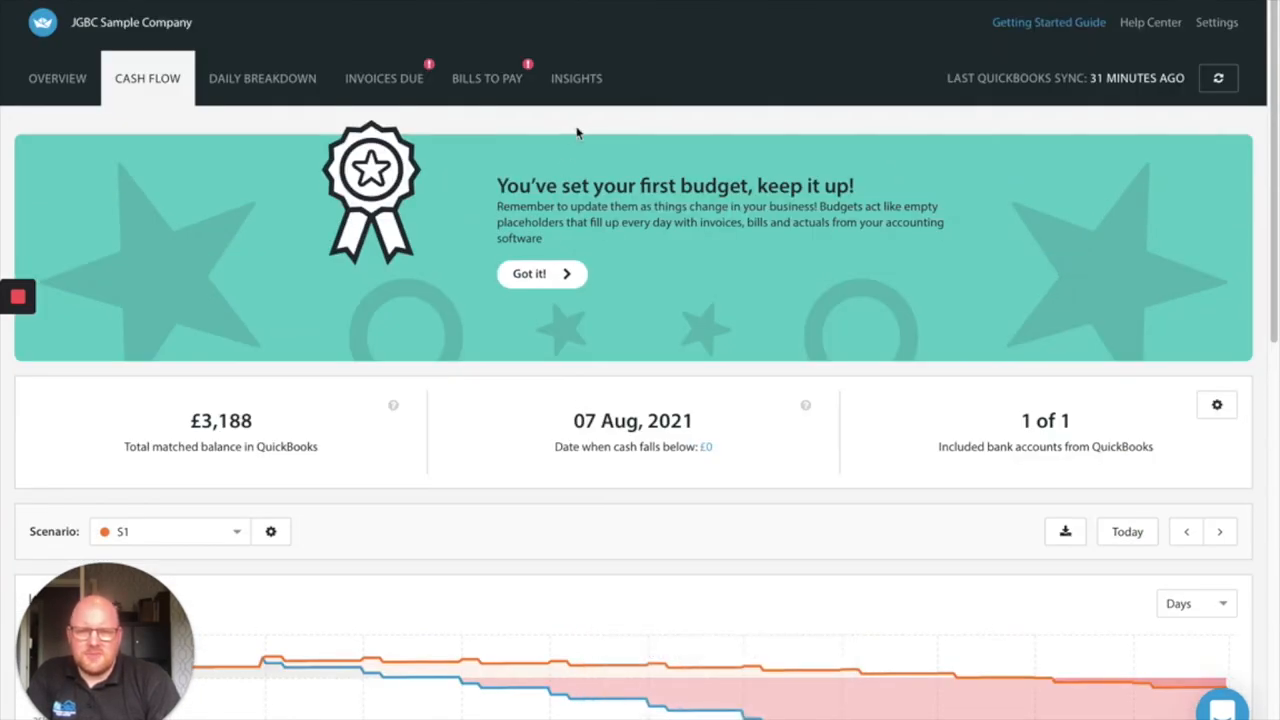
{"action": "scroll", "scroll_direction": "down", "scroll_amount": 3}
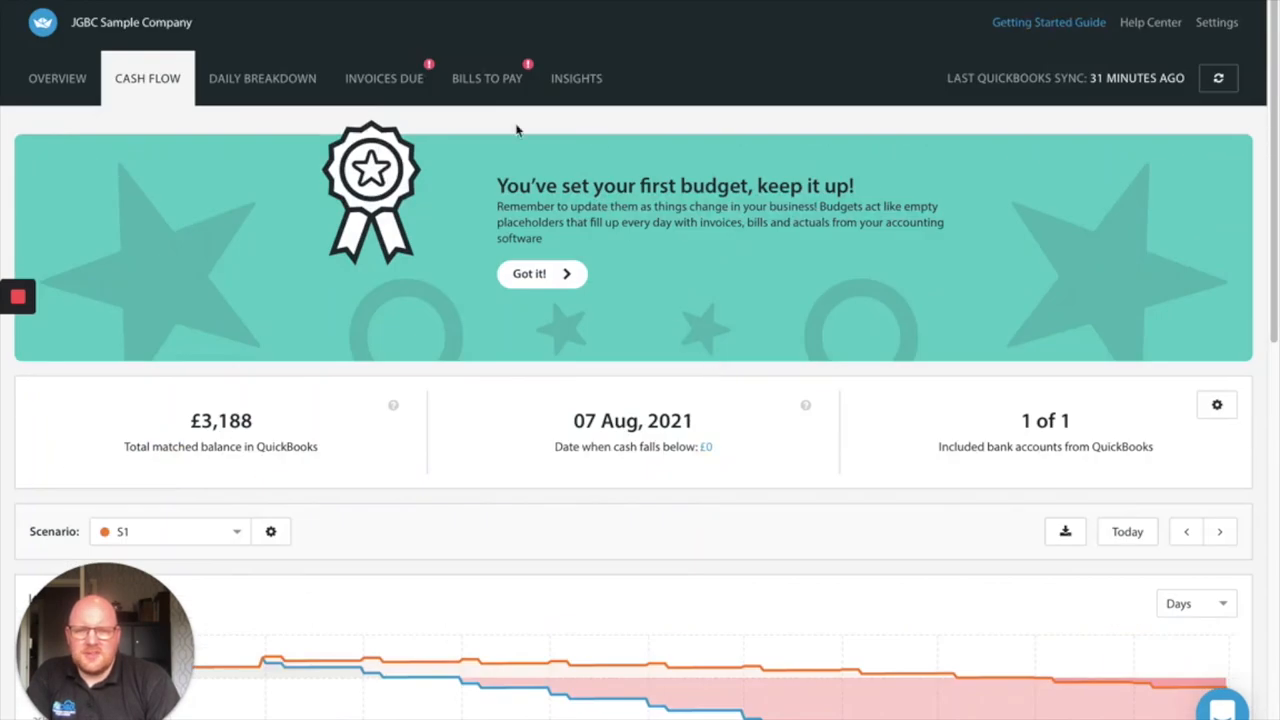
{"action": "mouse_move", "coordinate": [488, 78]}
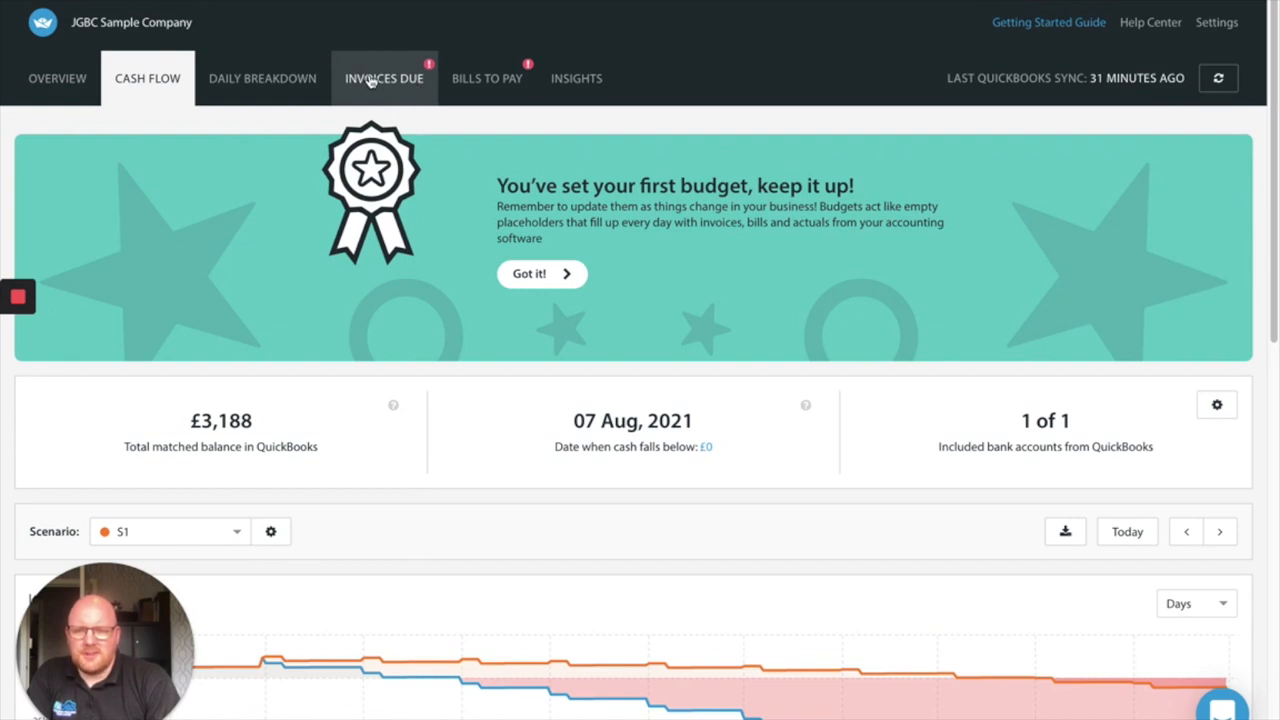
On Invoices Due, push invoice 1001's expected date out 7 days to 25 May 2020
{"action": "left_click", "coordinate": [384, 78]}
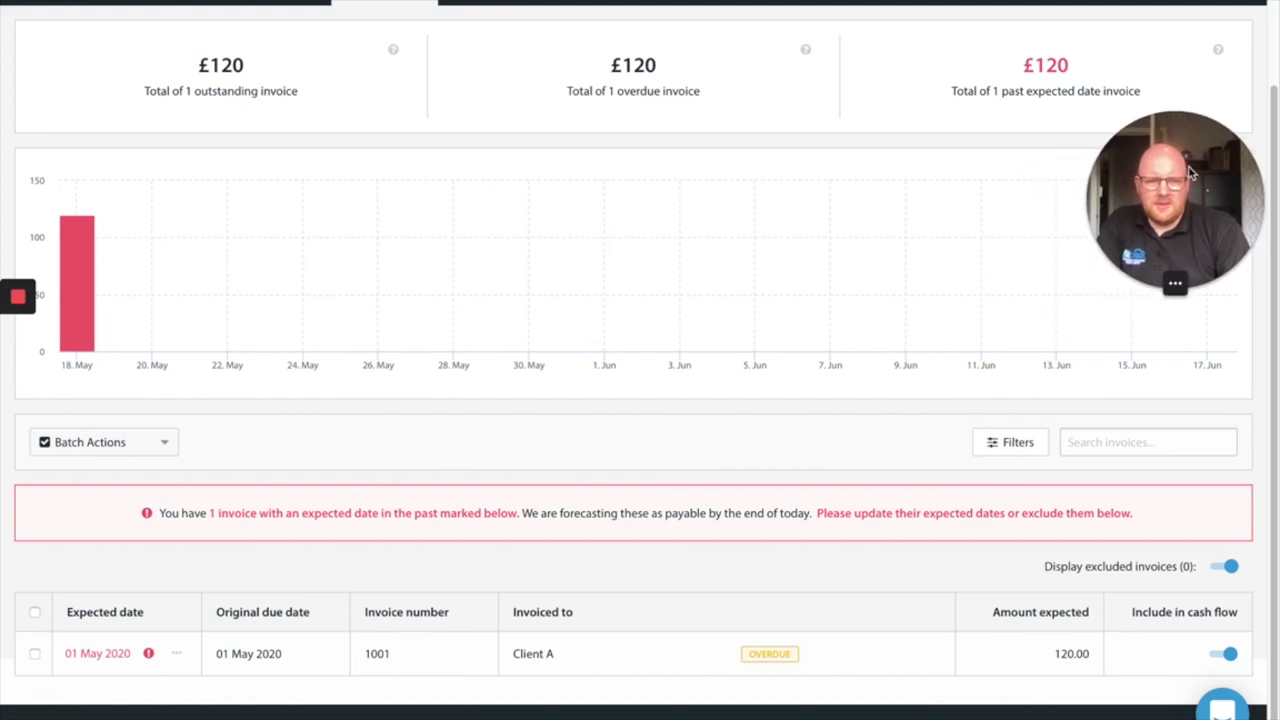
{"action": "mouse_move", "coordinate": [90, 688]}
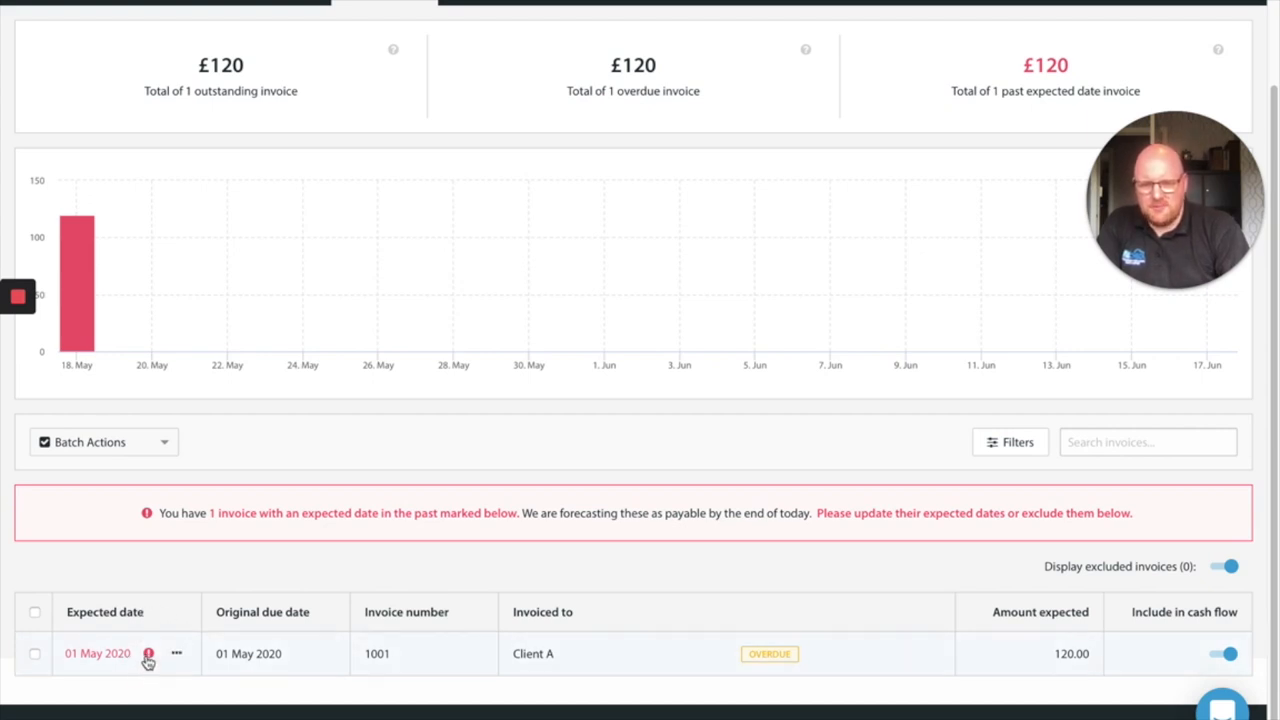
{"action": "mouse_move", "coordinate": [172, 654]}
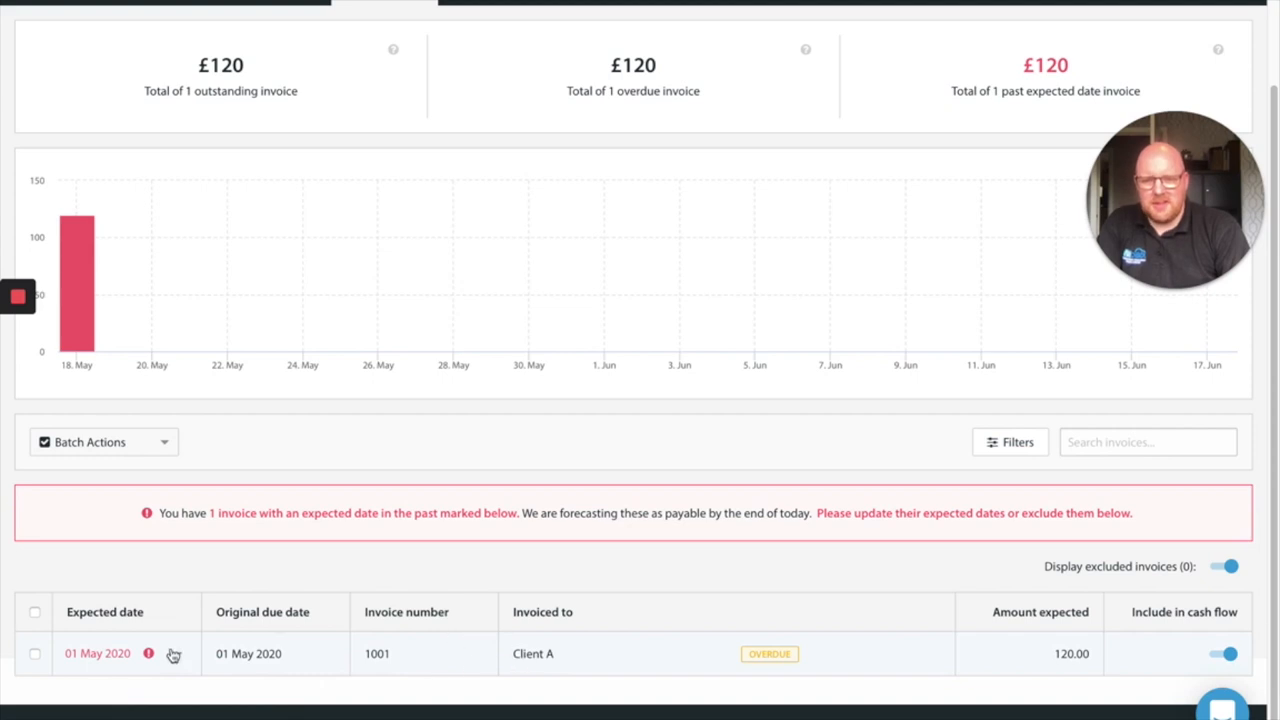
{"action": "left_click", "coordinate": [176, 652]}
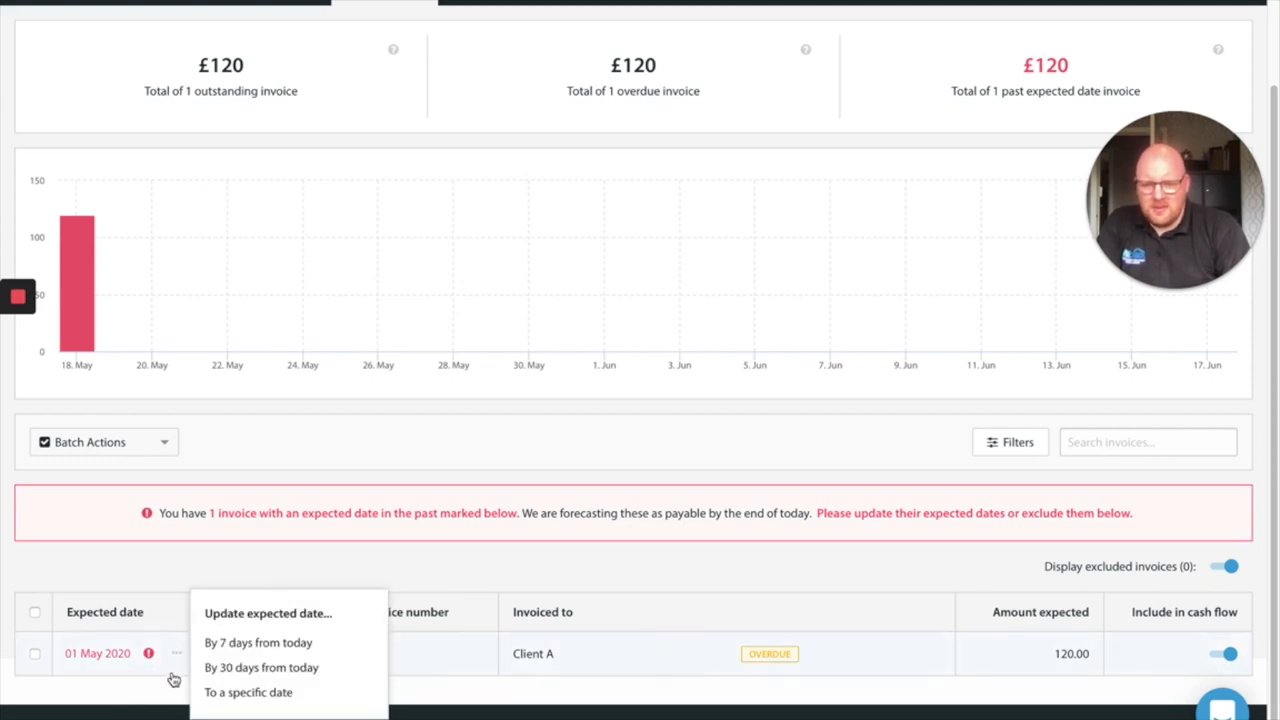
{"action": "mouse_move", "coordinate": [352, 656]}
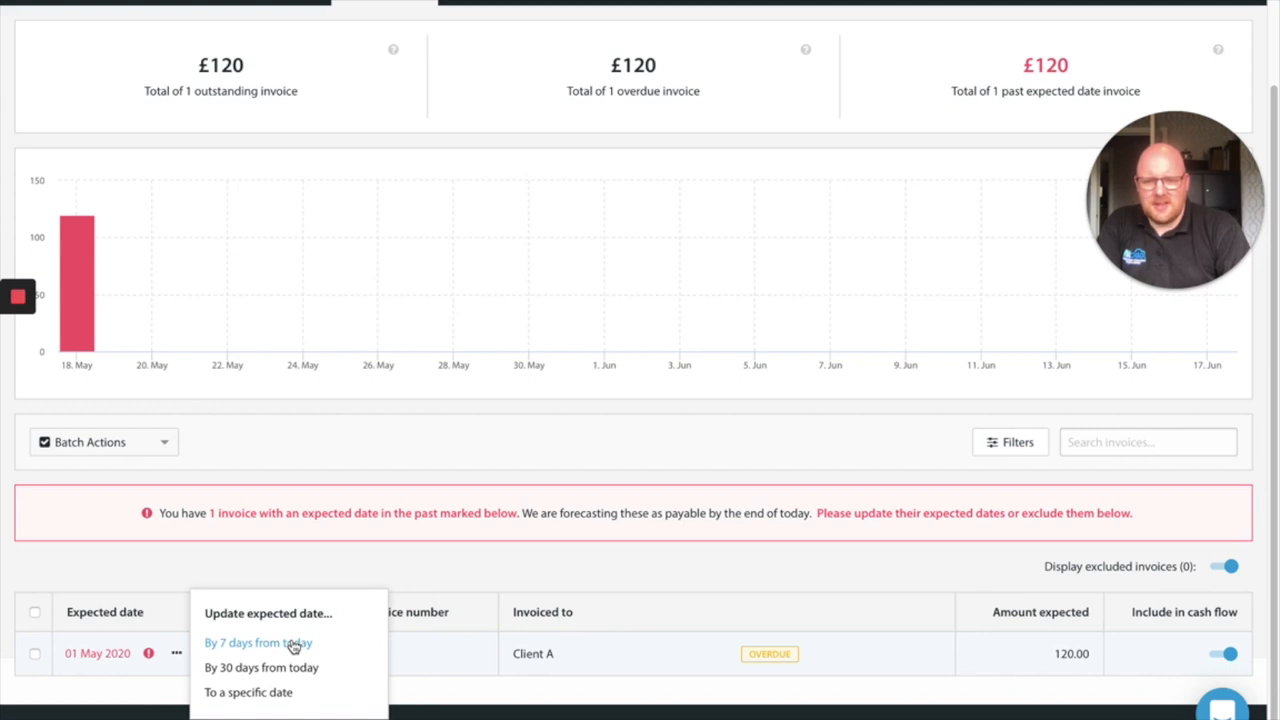
{"action": "left_click", "coordinate": [256, 642]}
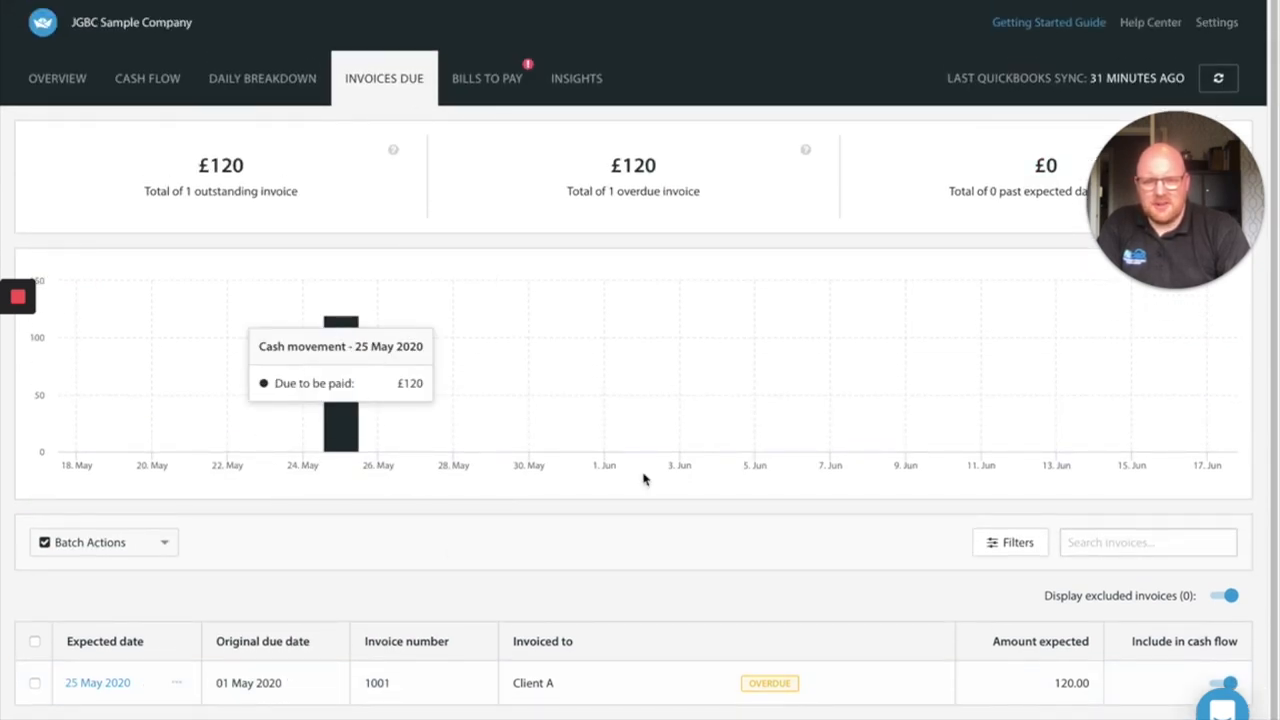
{"action": "mouse_move", "coordinate": [288, 132]}
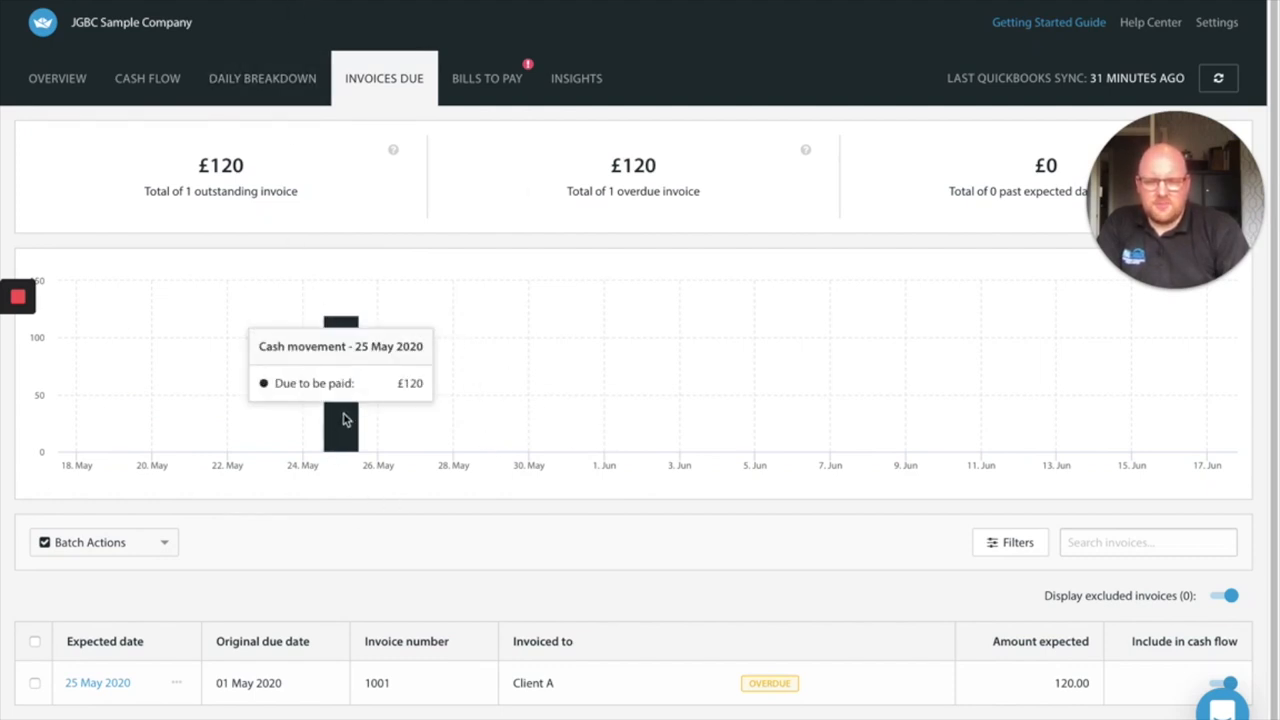
{"action": "mouse_move", "coordinate": [432, 160]}
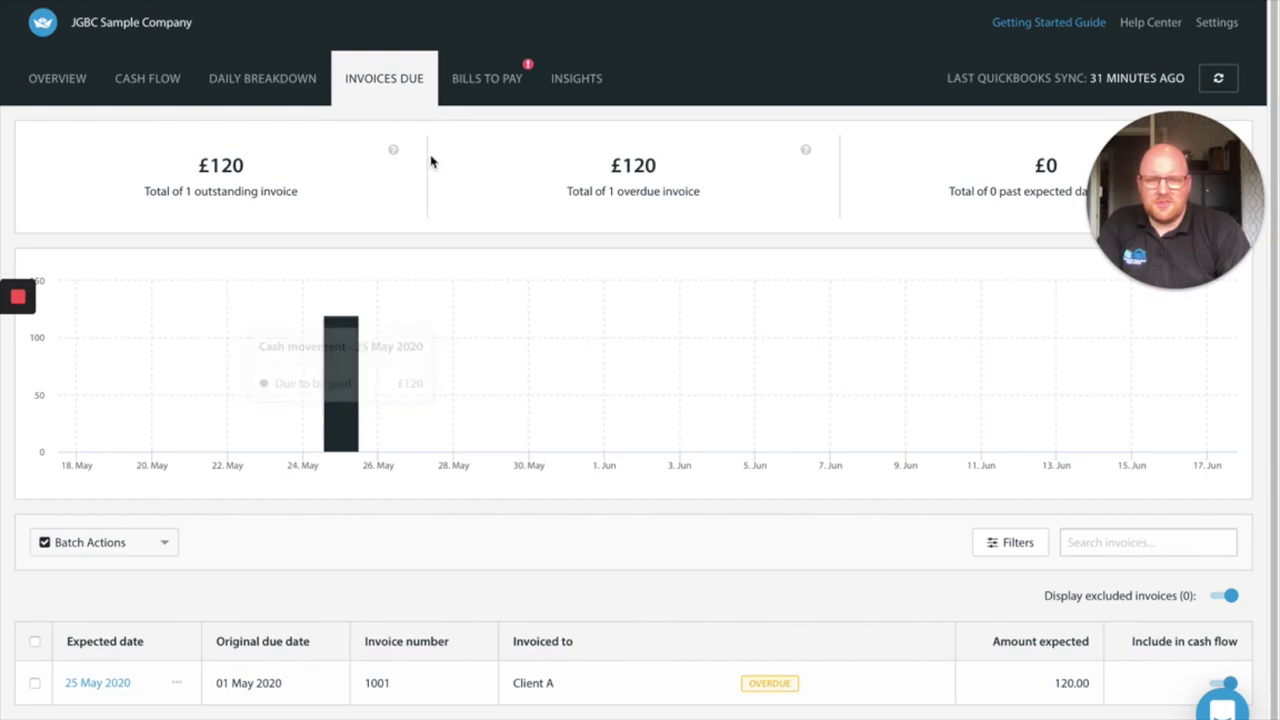
On Bills To Pay, push the overdue £3,000 supplier bill's expected date out 30 days
{"action": "left_click", "coordinate": [488, 78]}
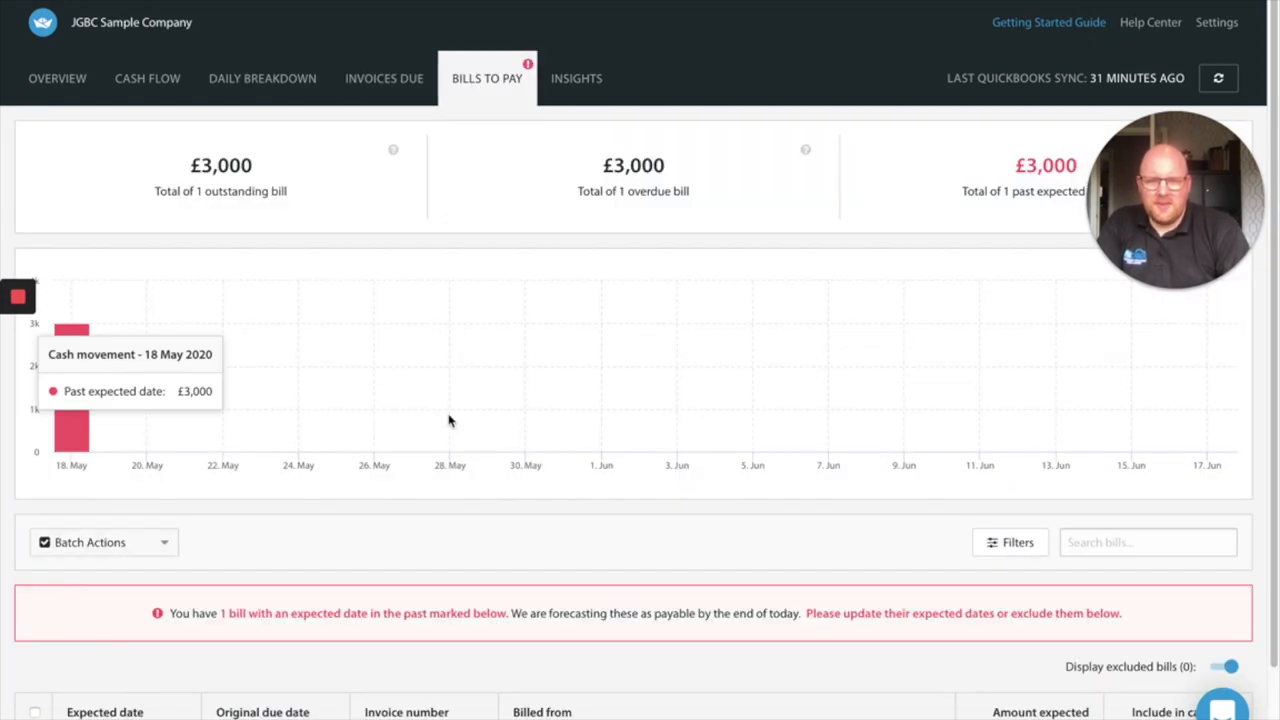
{"action": "scroll", "scroll_direction": "down", "scroll_amount": 3}
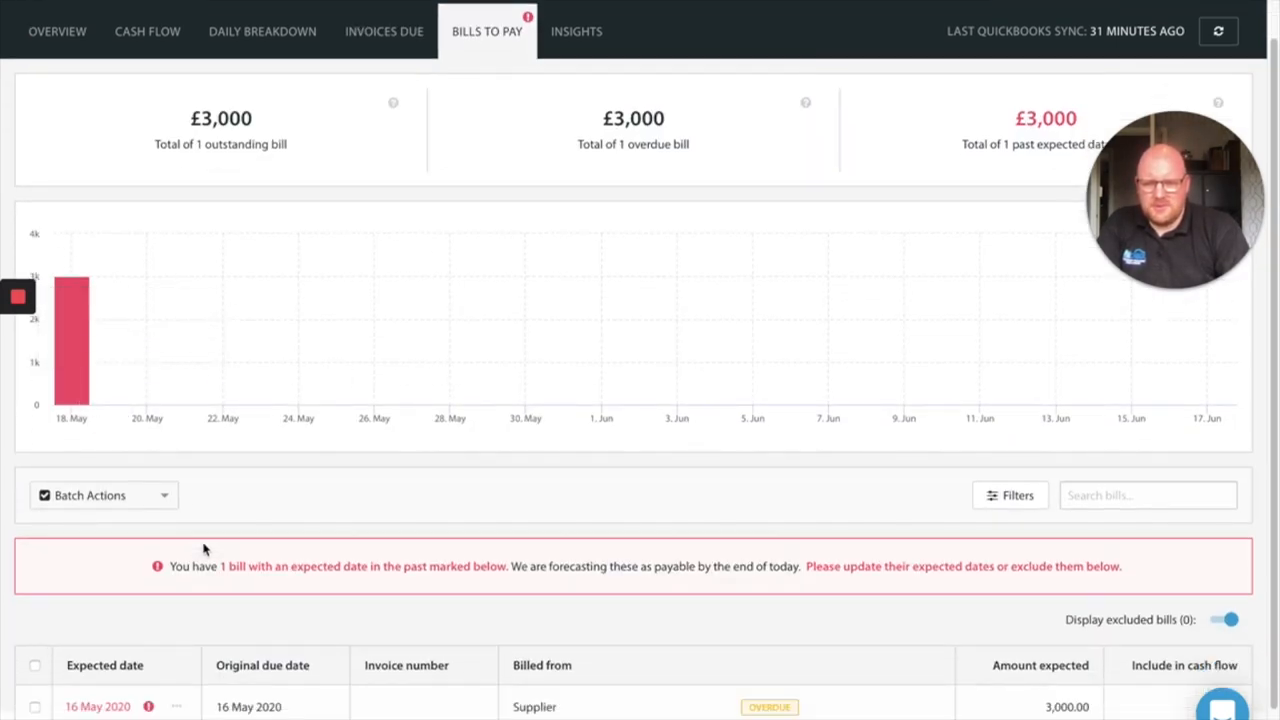
{"action": "scroll", "scroll_direction": "down", "scroll_amount": 3}
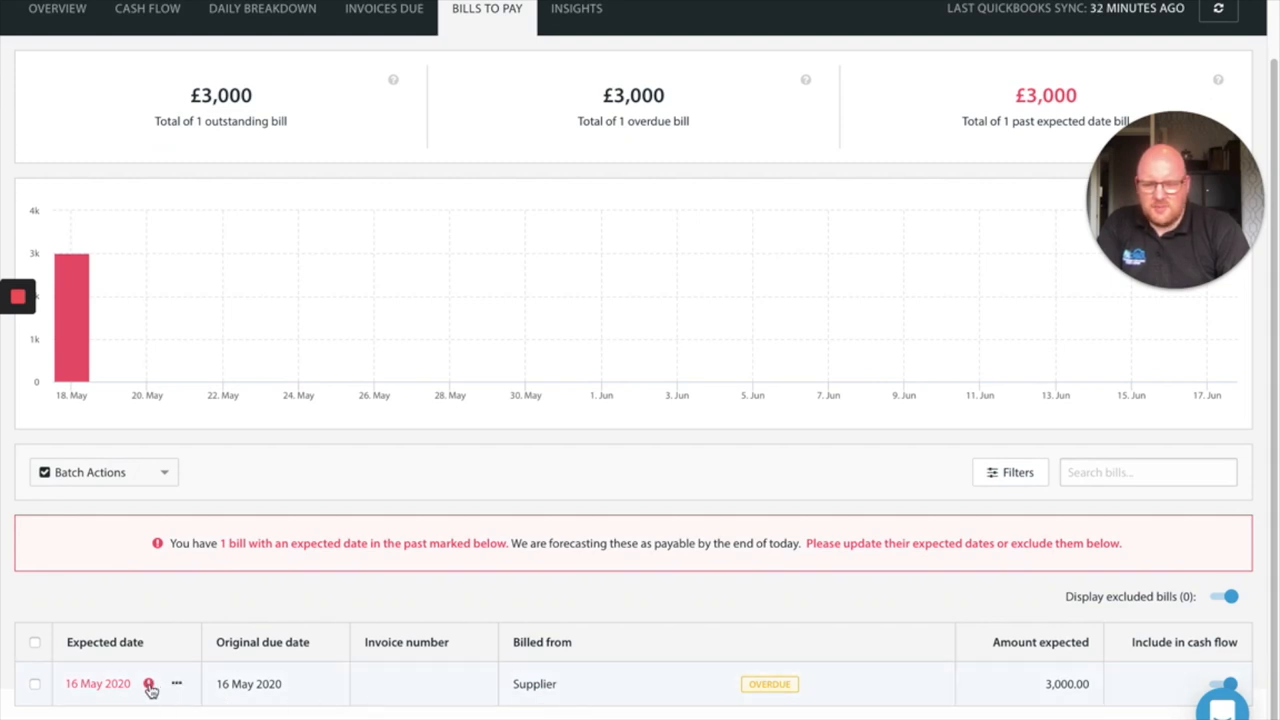
{"action": "left_click", "coordinate": [148, 684]}
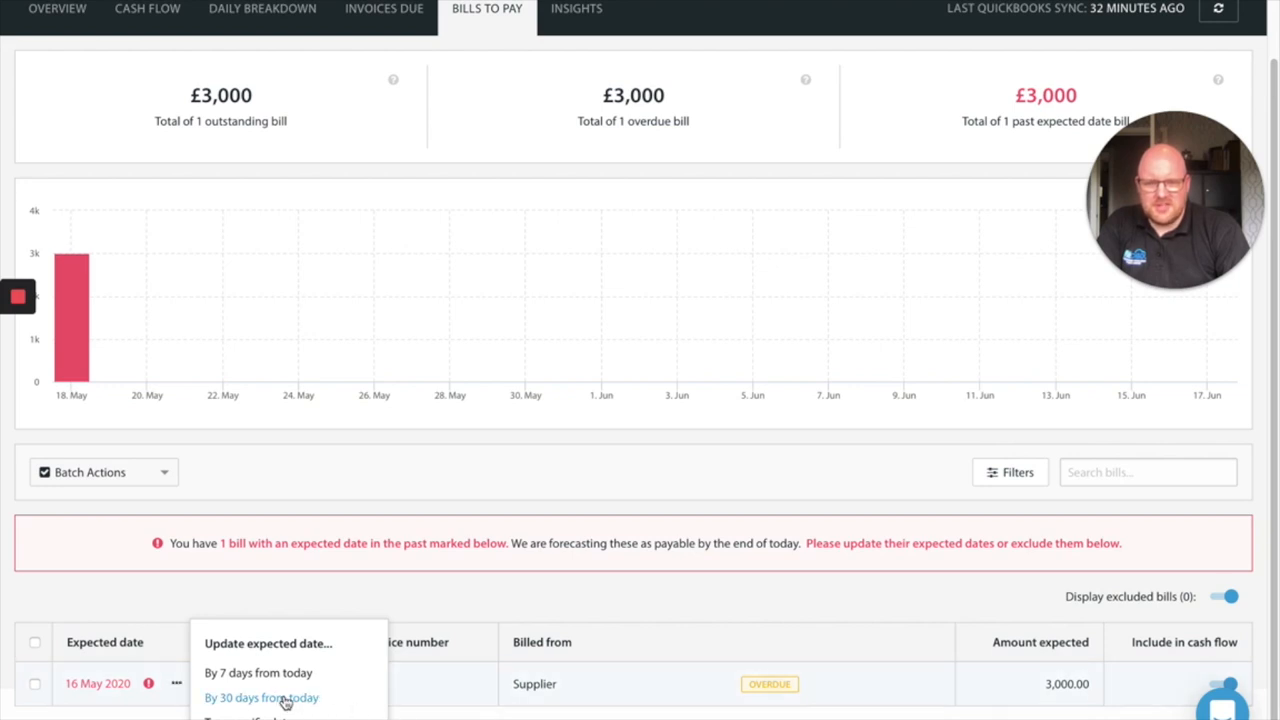
{"action": "left_click", "coordinate": [260, 696]}
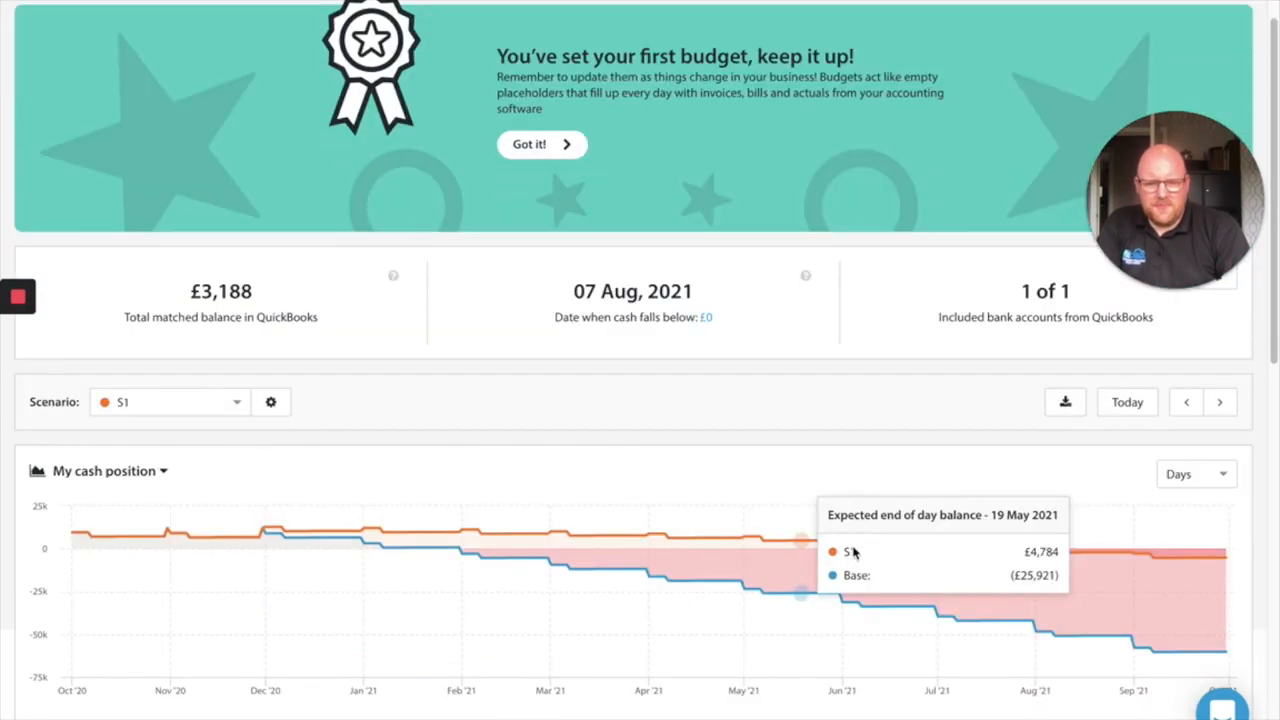
Move the cash position chart back two periods to March 2020 so the TODAY marker and actual balances show before the S1 and Base forecasts
{"action": "left_click", "coordinate": [1186, 402]}
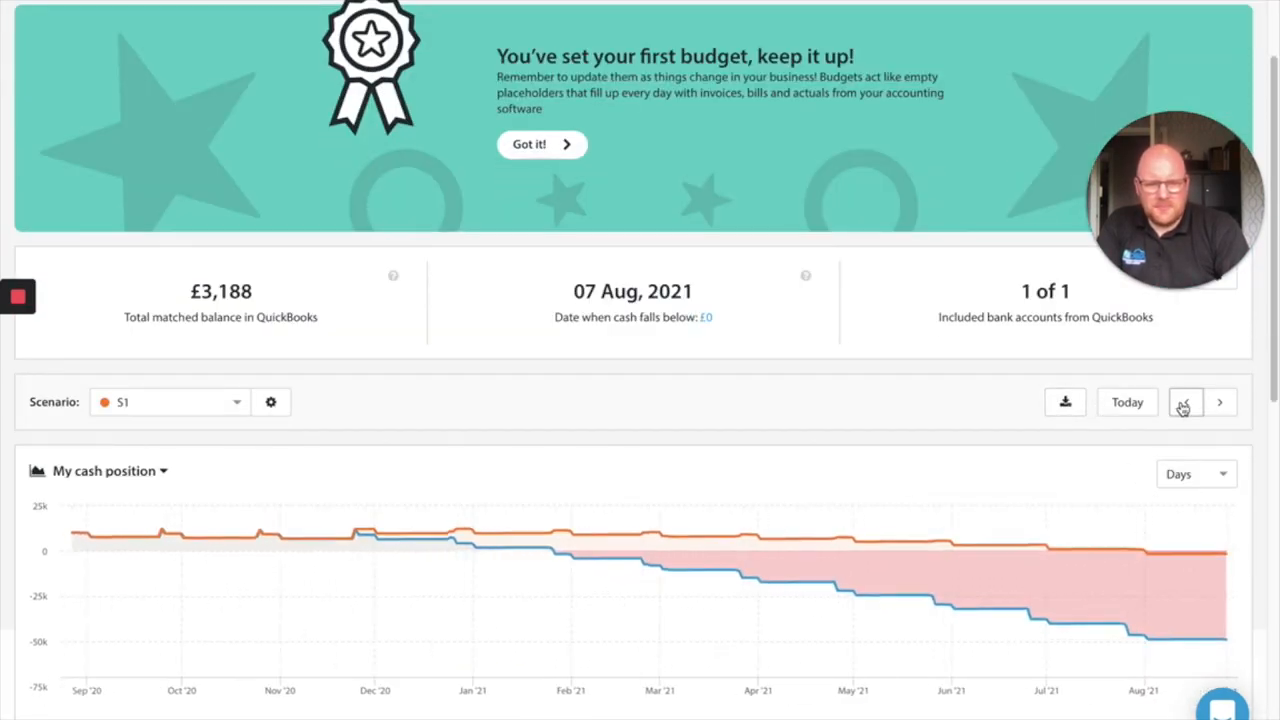
{"action": "left_click", "coordinate": [1184, 402]}
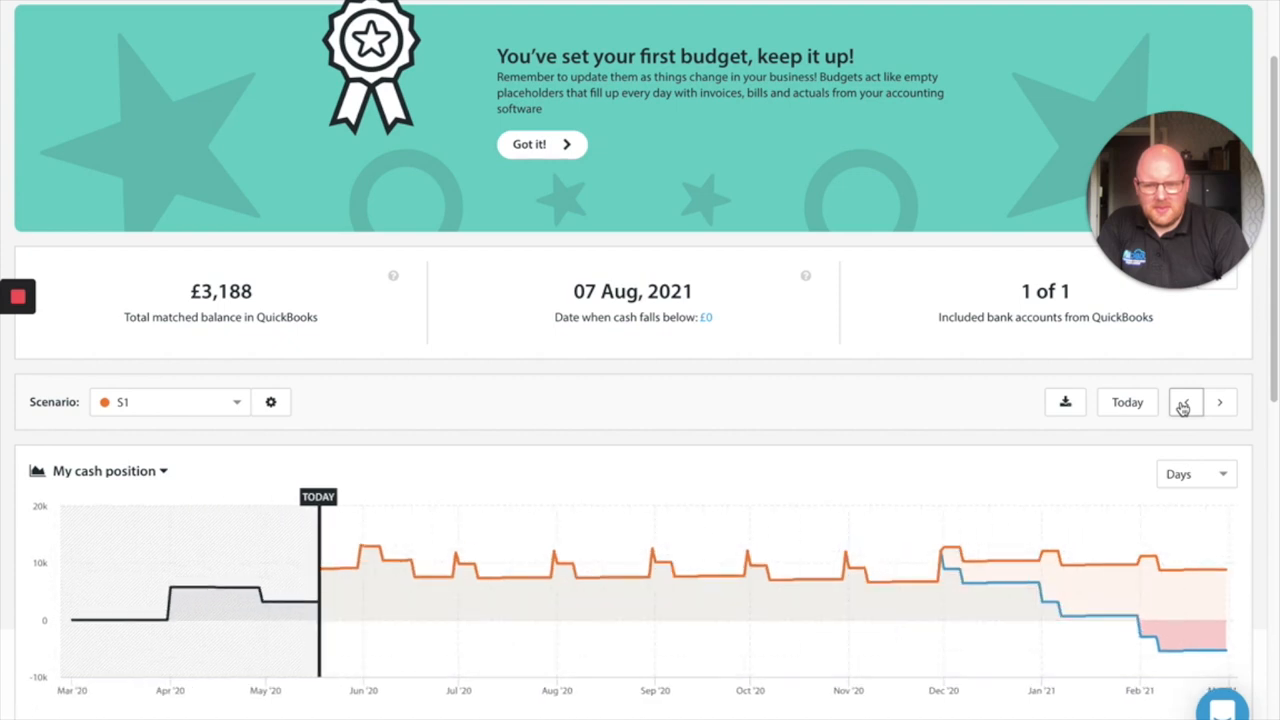
{"action": "scroll", "scroll_direction": "down", "scroll_amount": 3}
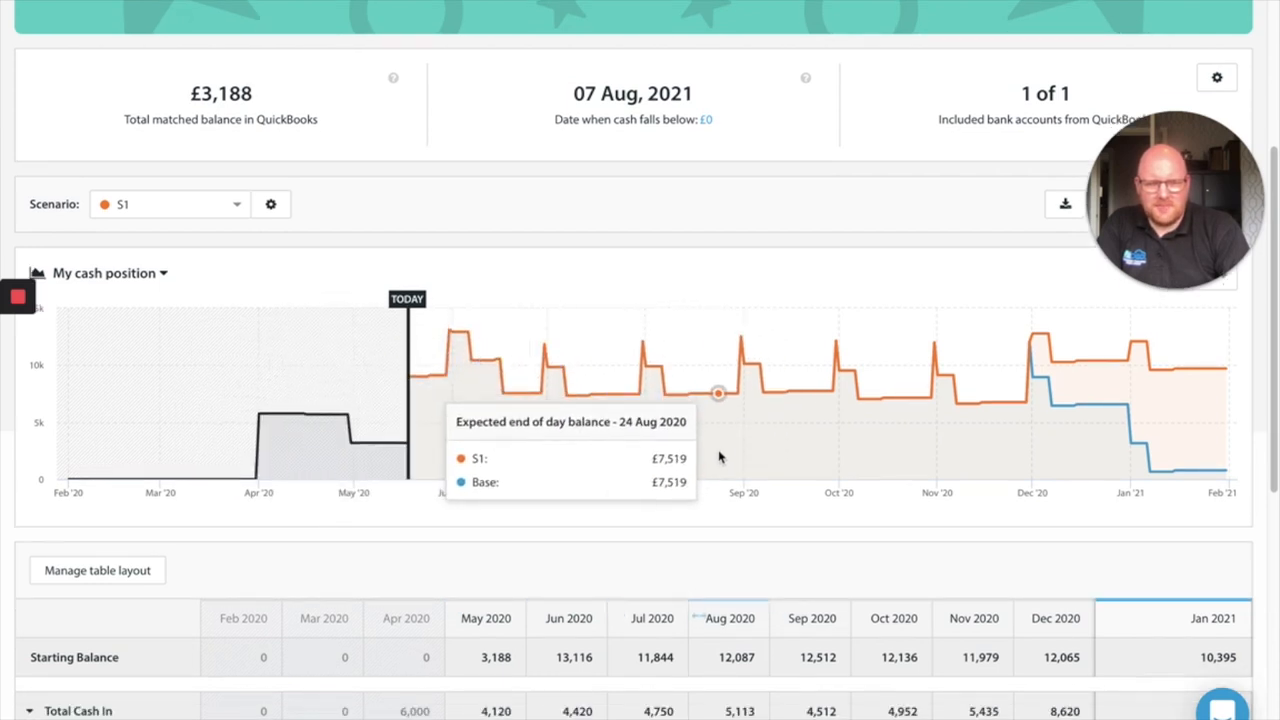
{"action": "scroll", "scroll_direction": "down", "scroll_amount": 3}
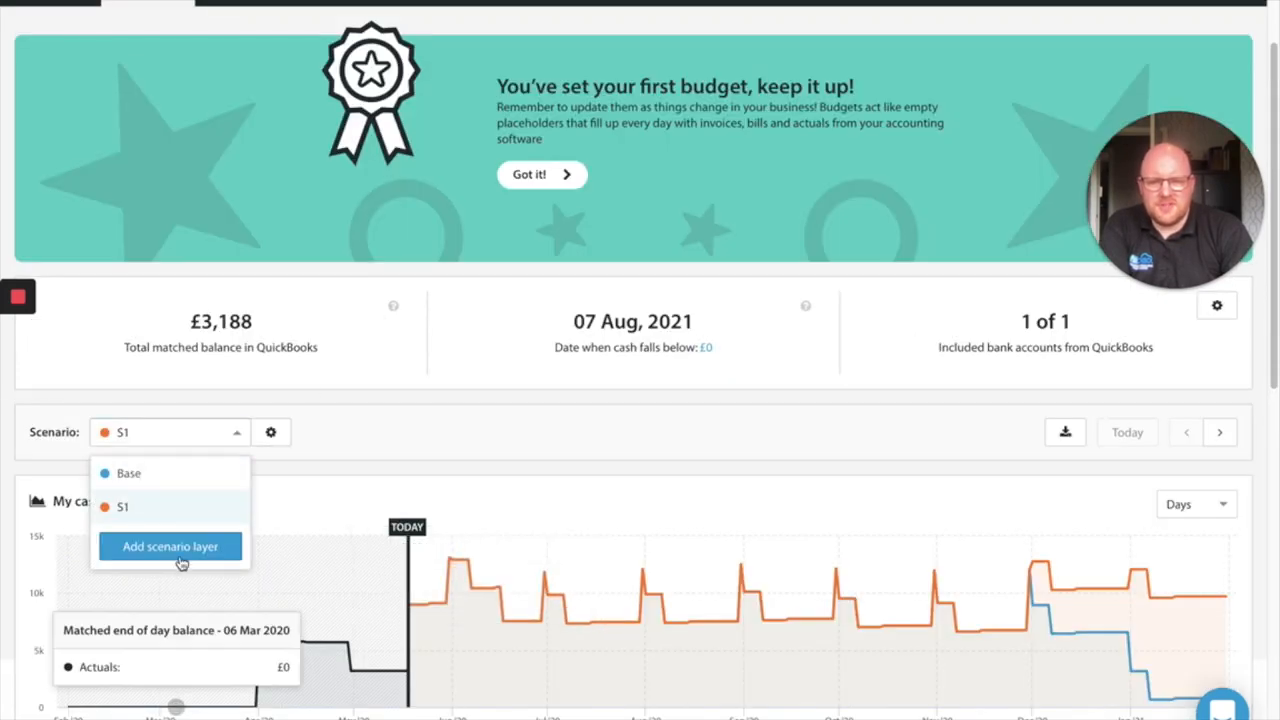
{"action": "left_click", "coordinate": [170, 546]}
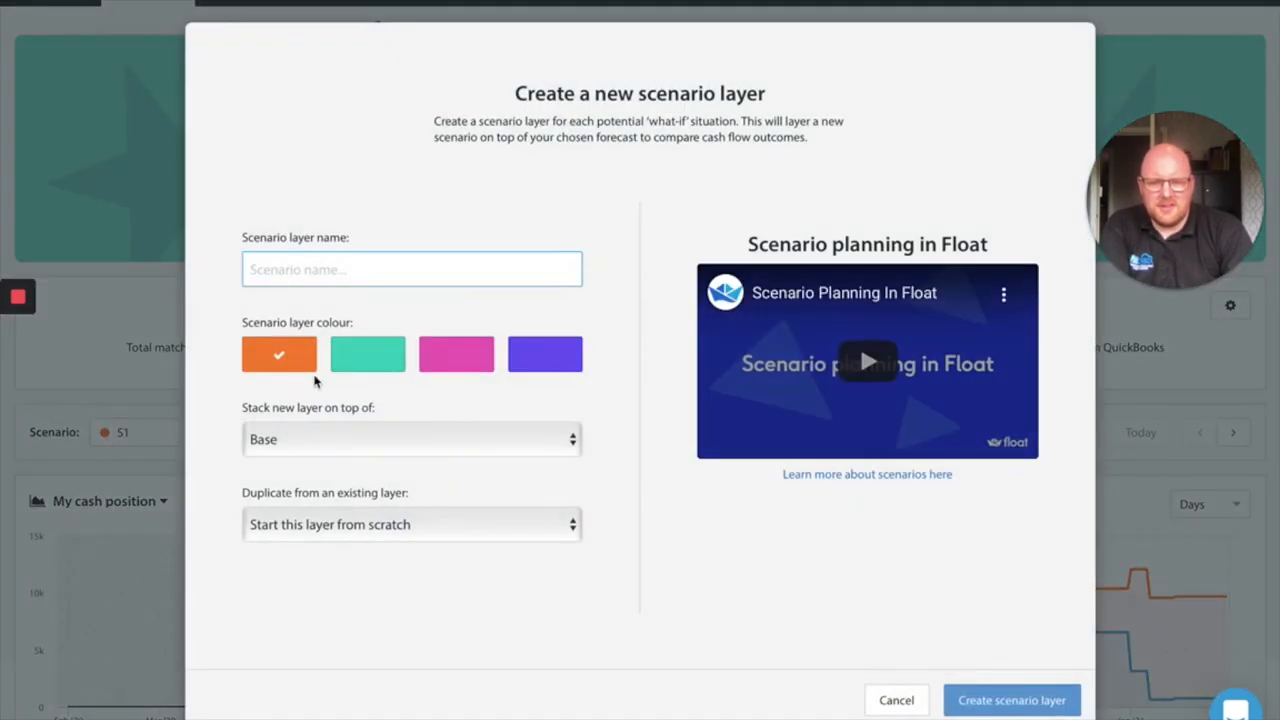
{"action": "left_click", "coordinate": [456, 354]}
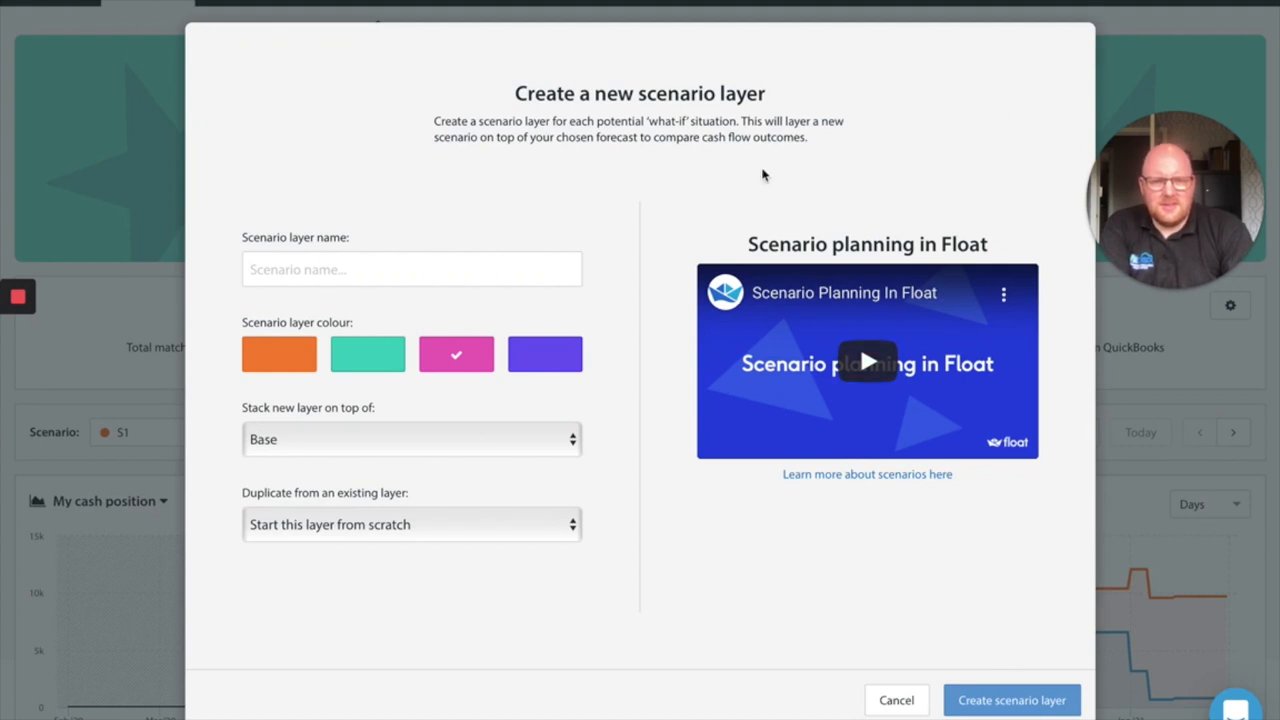
{"action": "left_click", "coordinate": [412, 524]}
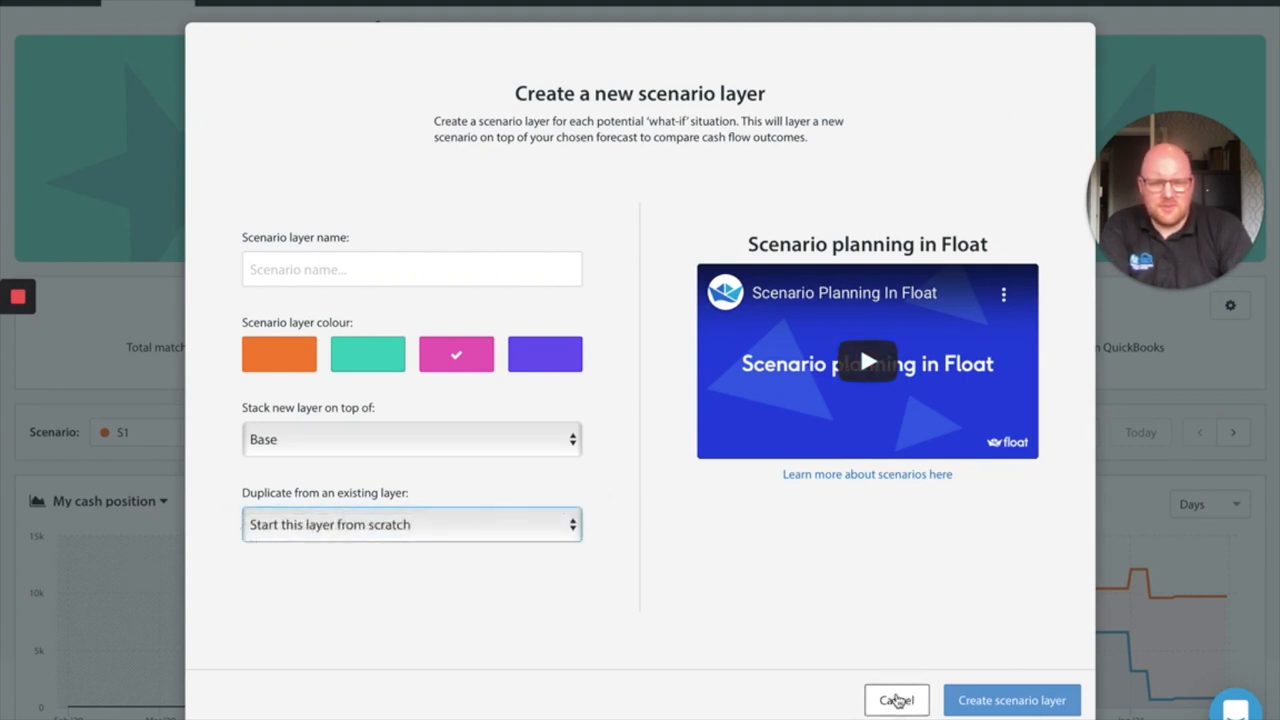
{"action": "left_click", "coordinate": [896, 700]}
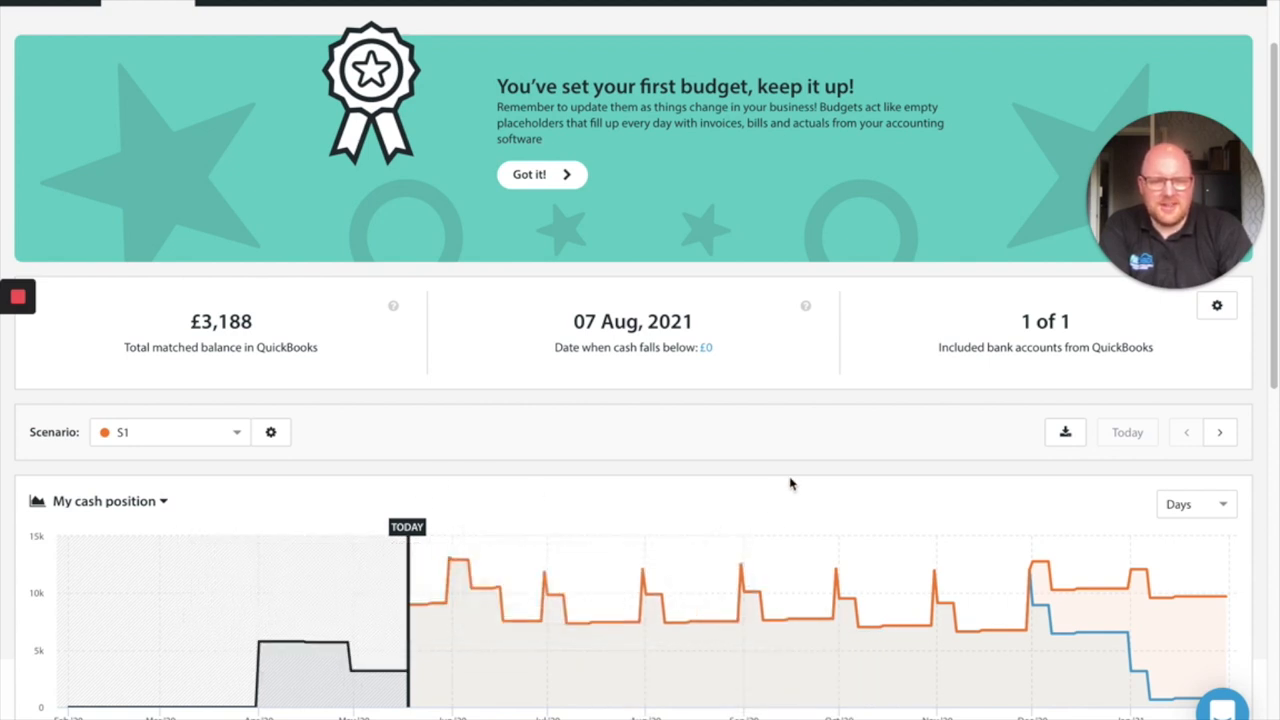
{"action": "mouse_move", "coordinate": [732, 418]}
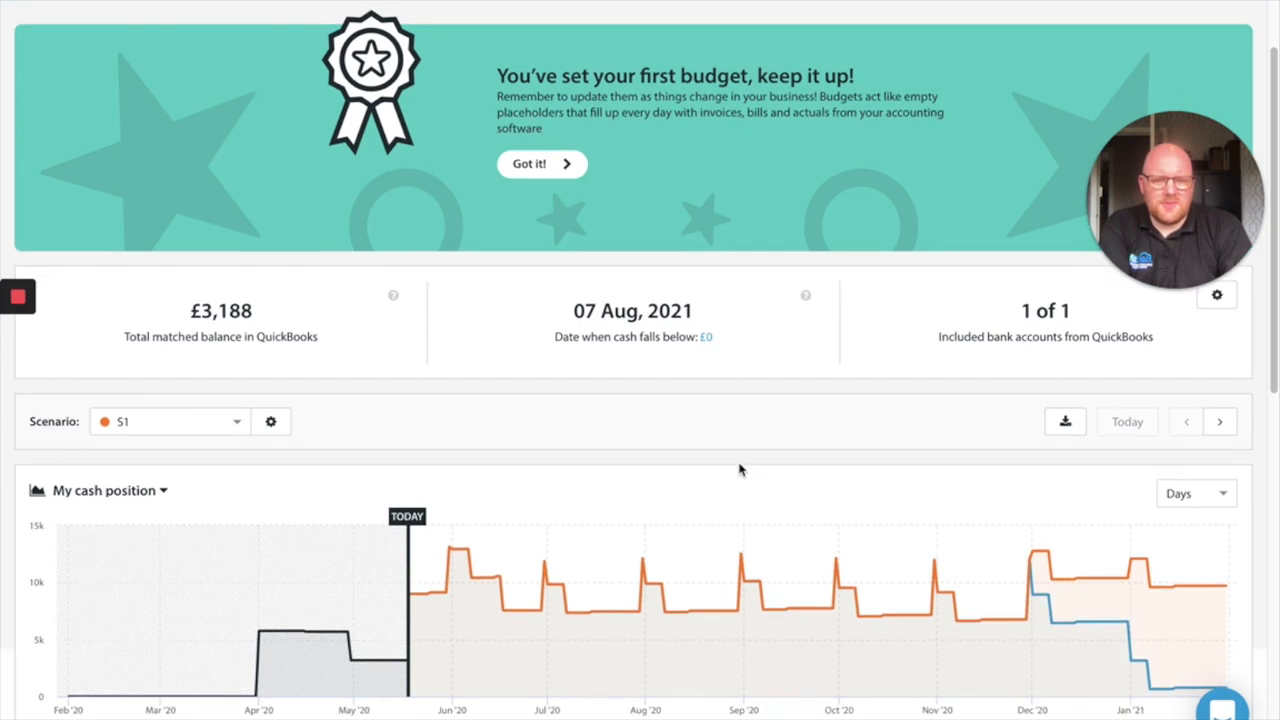
{"action": "scroll", "scroll_direction": "down", "scroll_amount": 3}
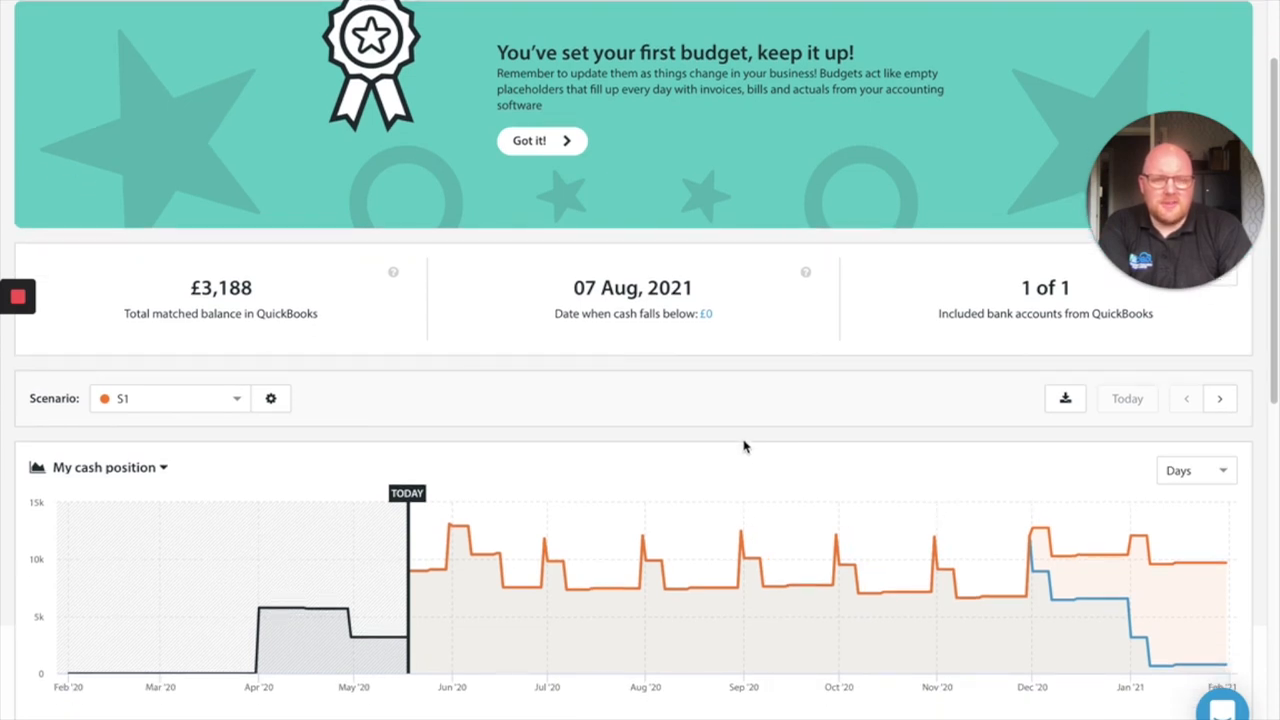
{"action": "mouse_move", "coordinate": [716, 456]}
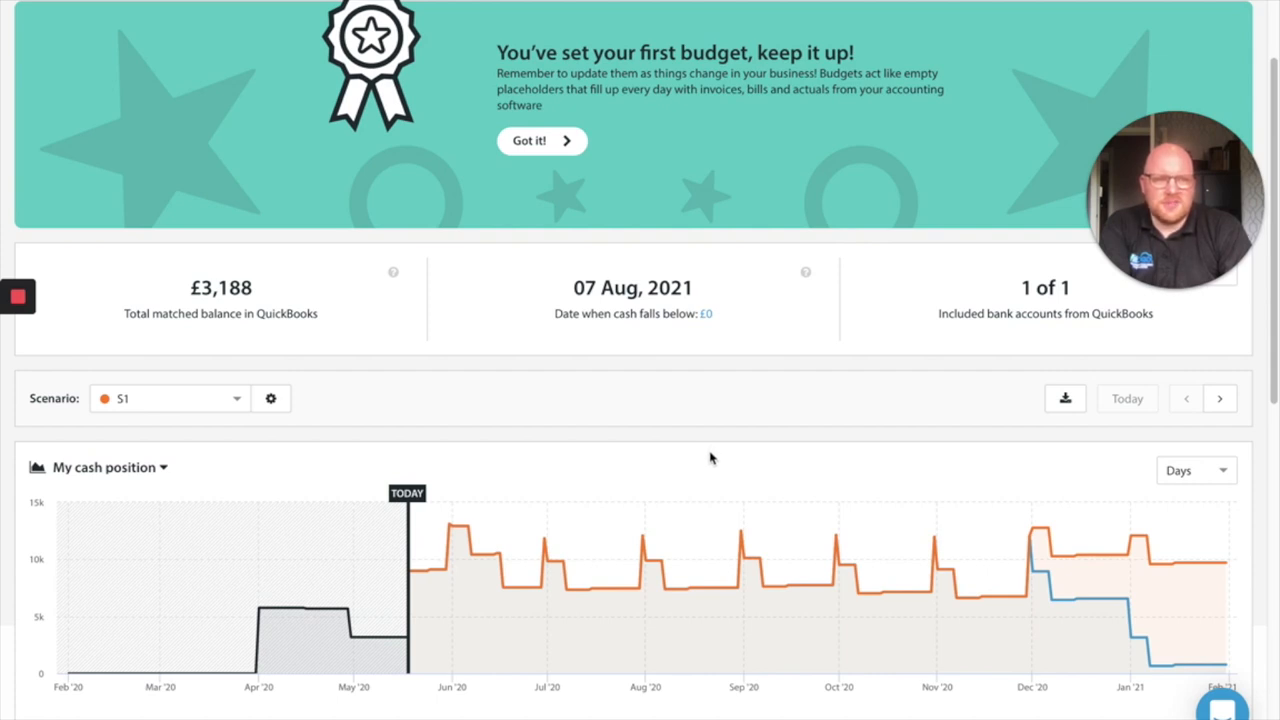
{"action": "mouse_move", "coordinate": [384, 636]}
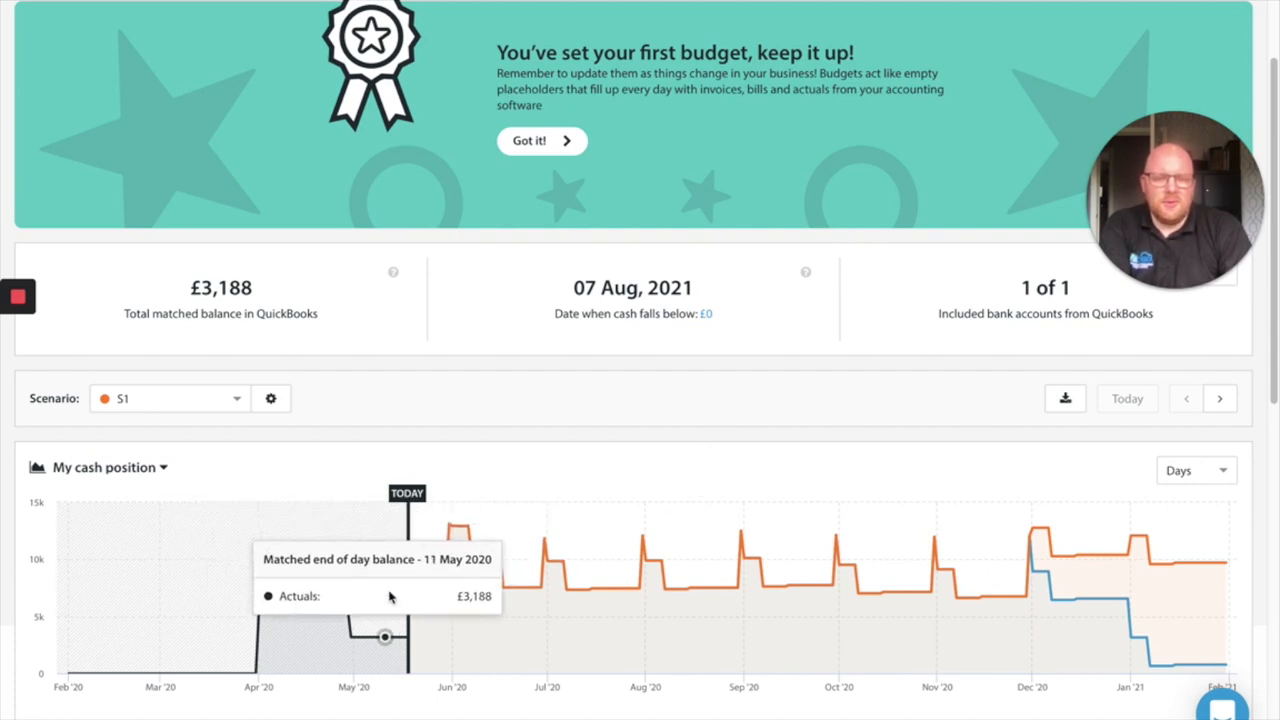
{"action": "mouse_move", "coordinate": [970, 596]}
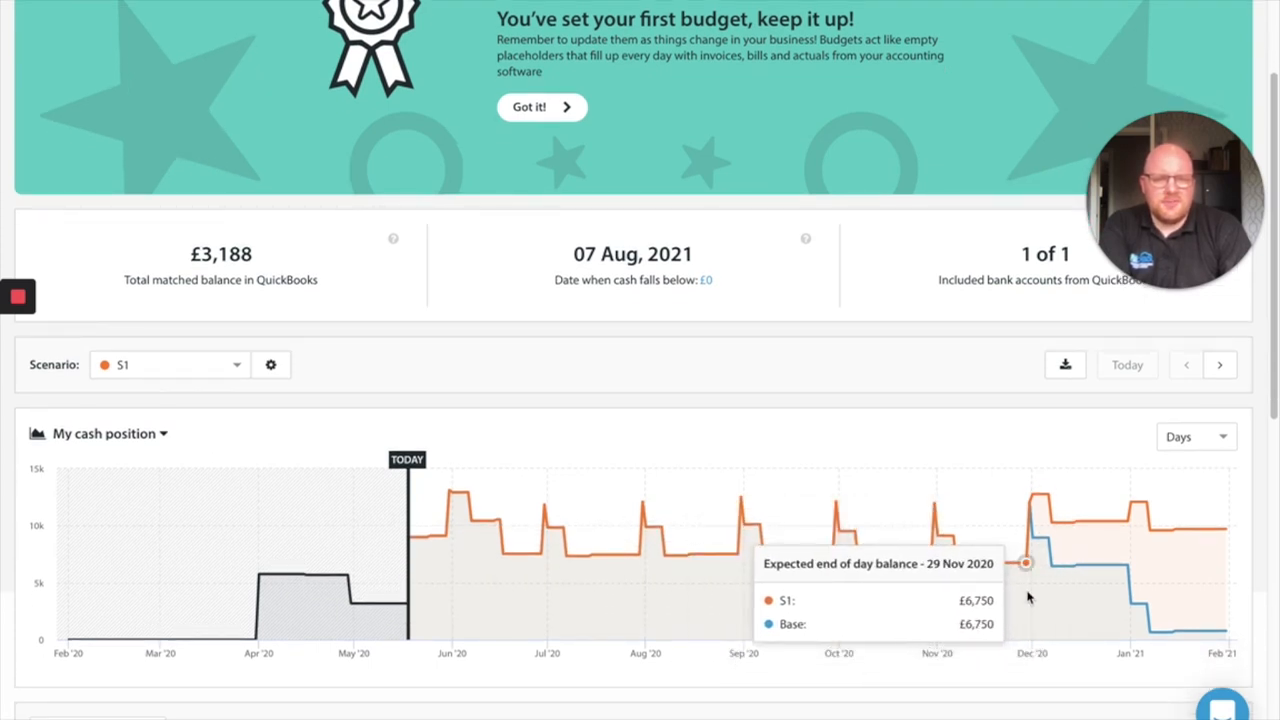
{"action": "mouse_move", "coordinate": [1170, 596]}
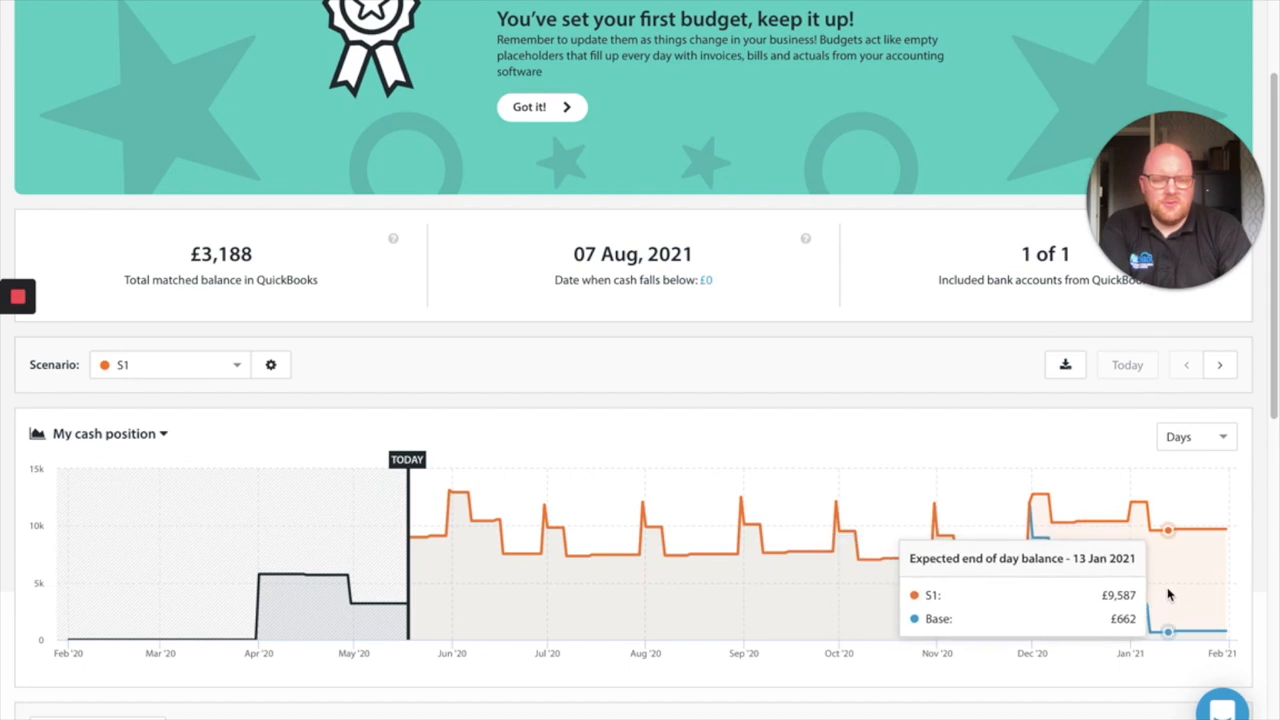
{"action": "mouse_move", "coordinate": [990, 564]}
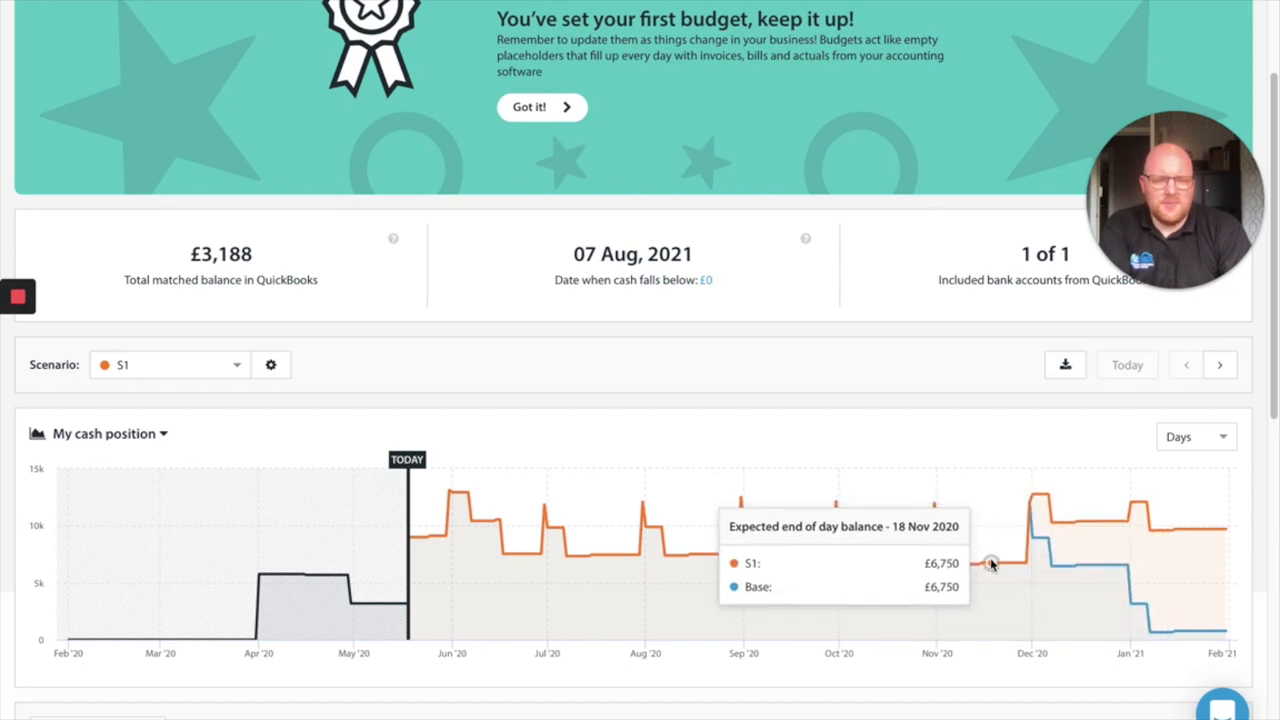
{"action": "mouse_move", "coordinate": [1044, 570]}
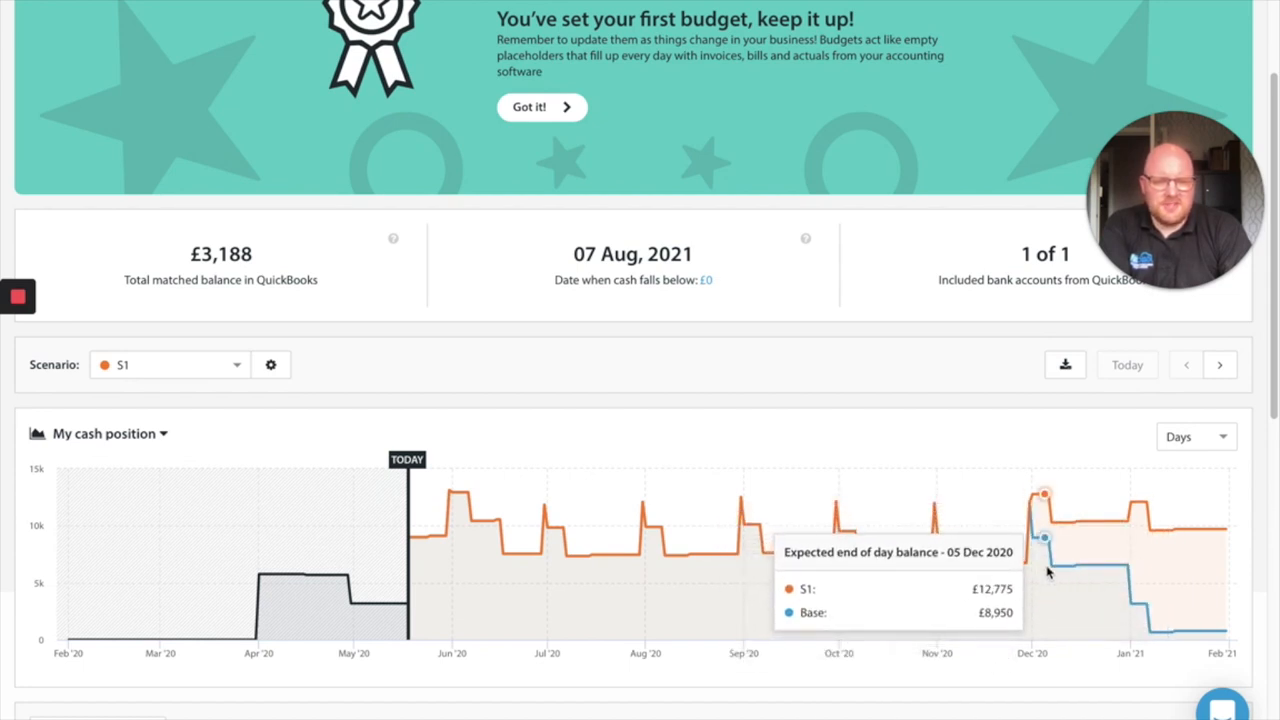
{"action": "mouse_move", "coordinate": [1112, 588]}
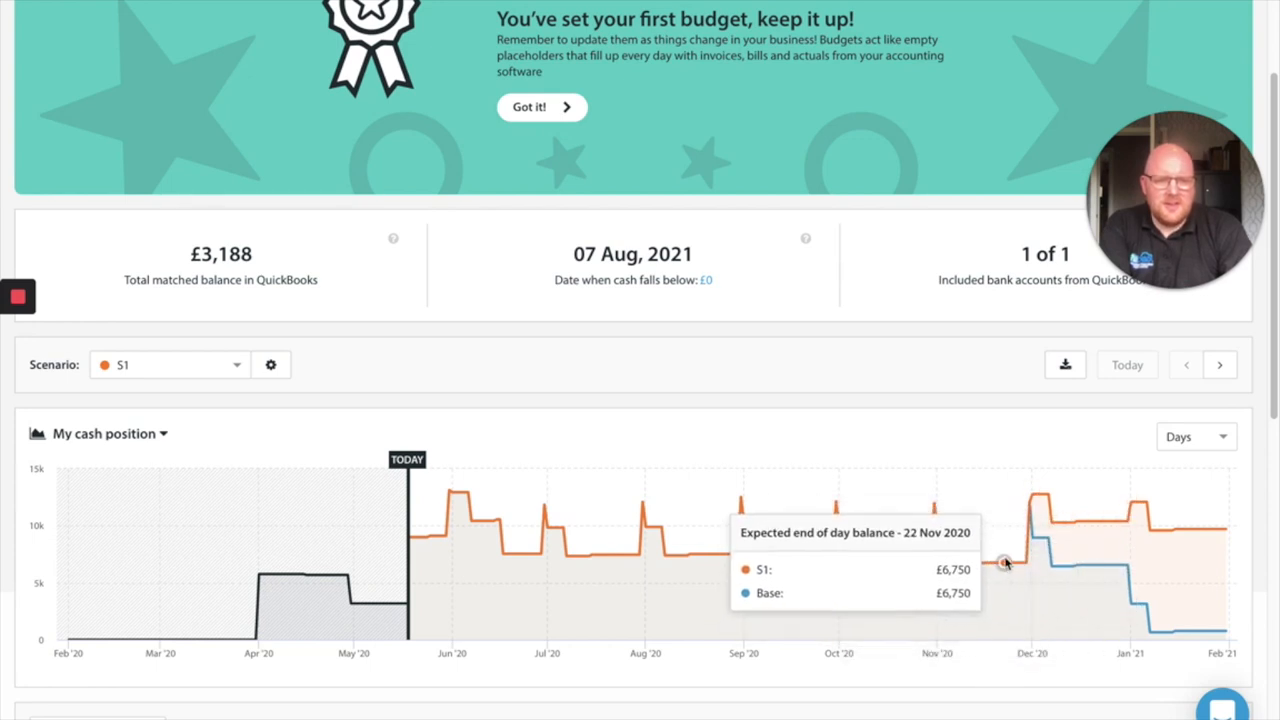
{"action": "mouse_move", "coordinate": [1070, 570]}
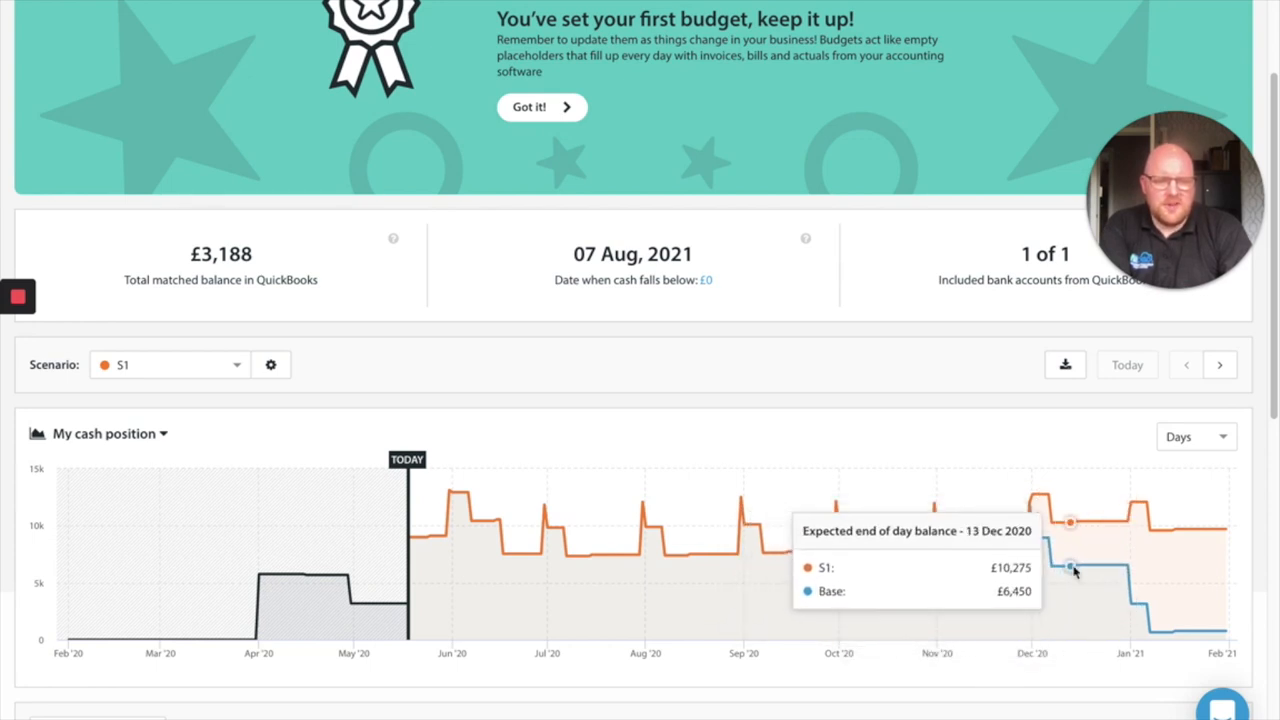
{"action": "mouse_move", "coordinate": [1044, 540]}
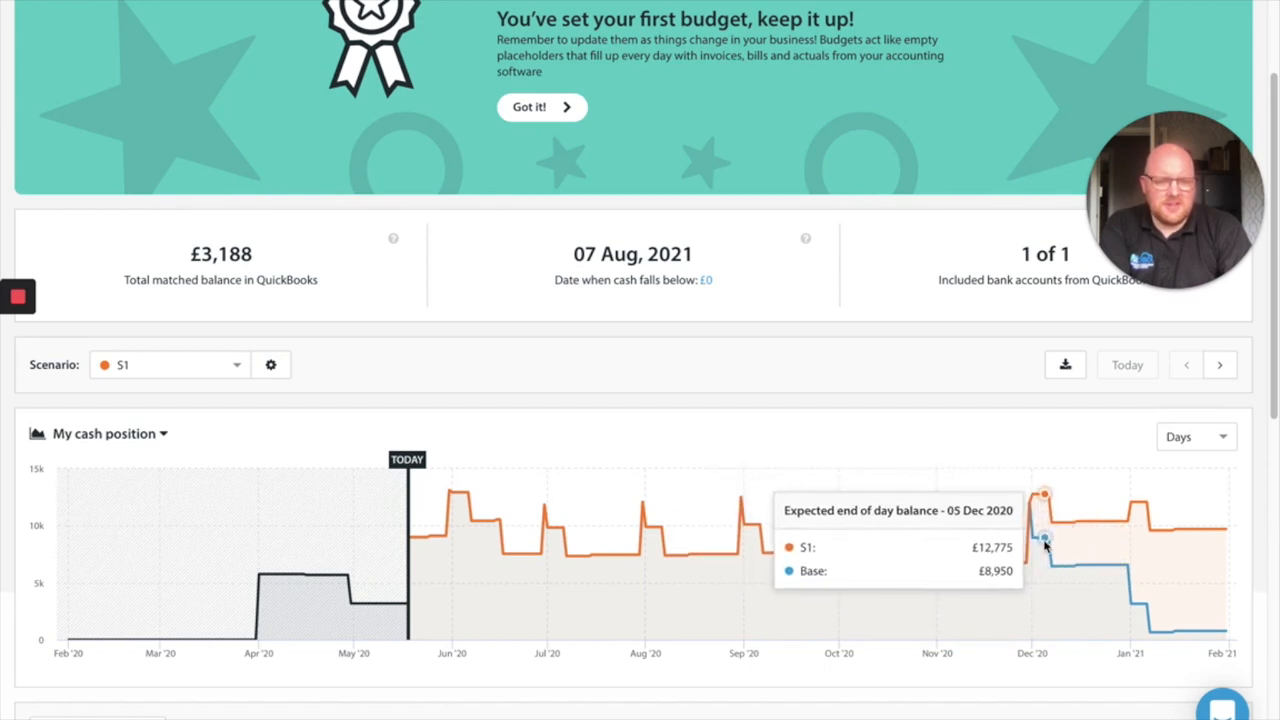
{"action": "mouse_move", "coordinate": [1112, 540]}
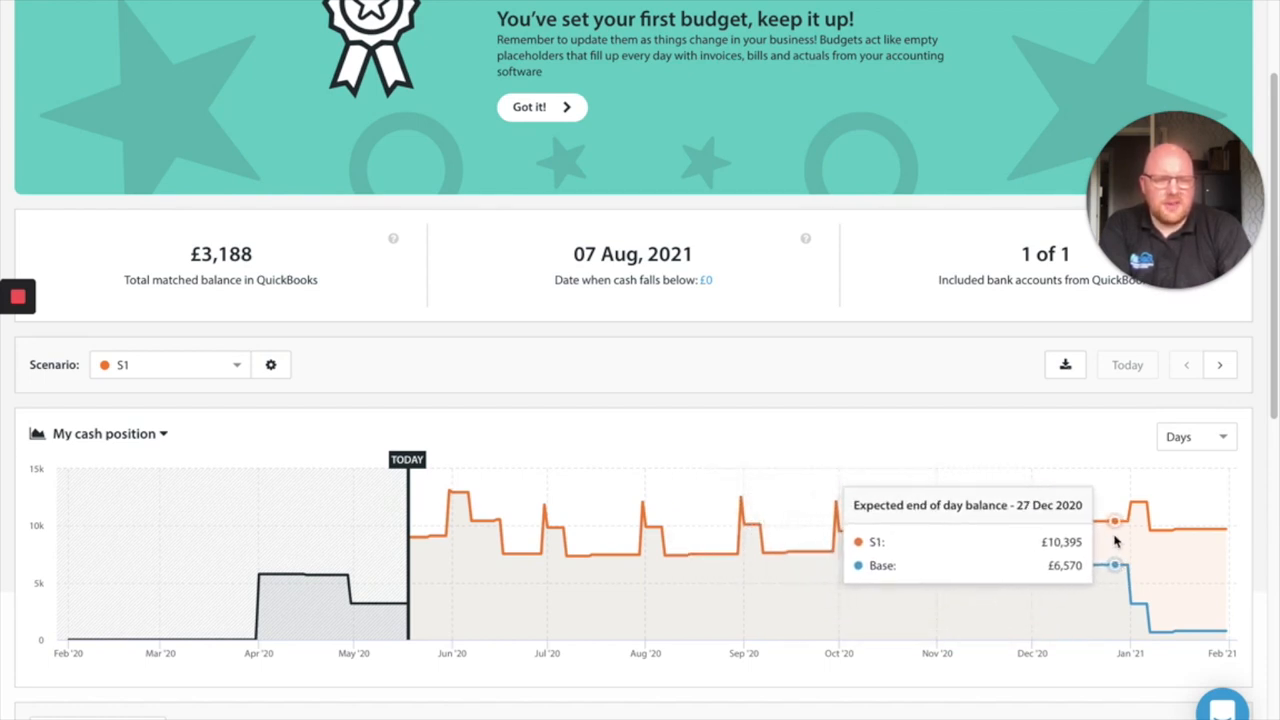
{"action": "mouse_move", "coordinate": [1070, 524]}
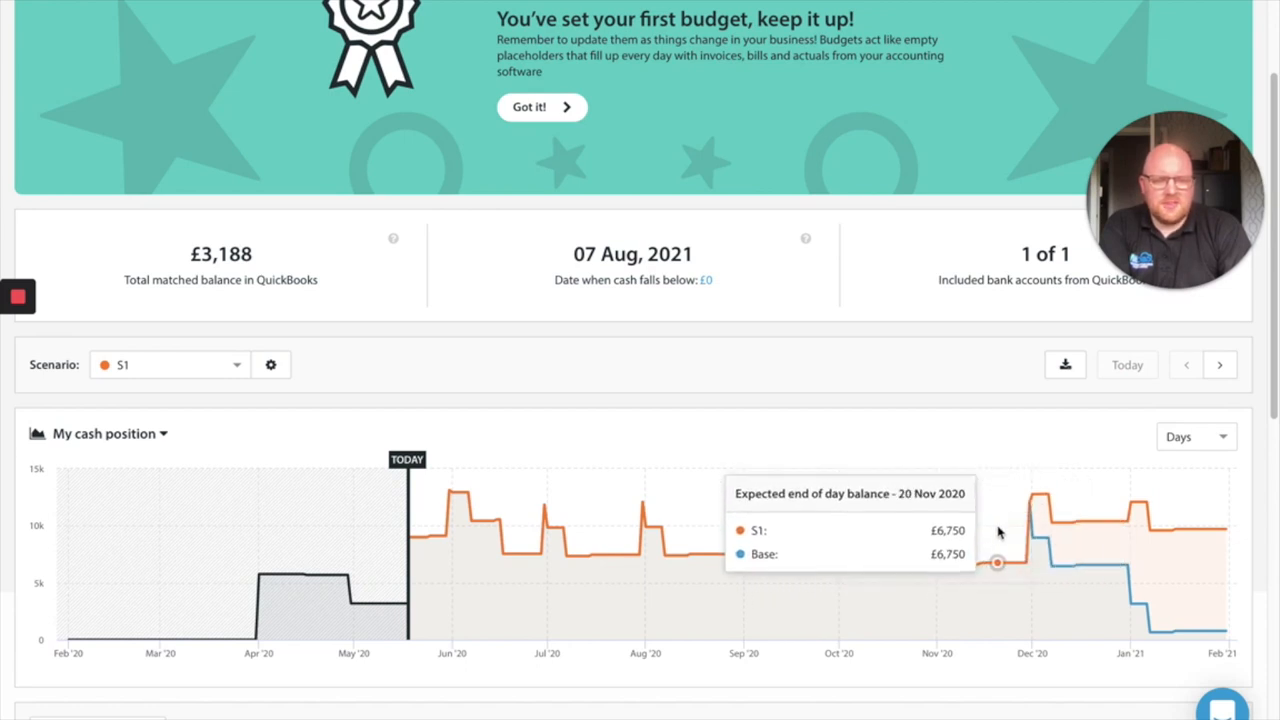
{"action": "mouse_move", "coordinate": [1078, 518]}
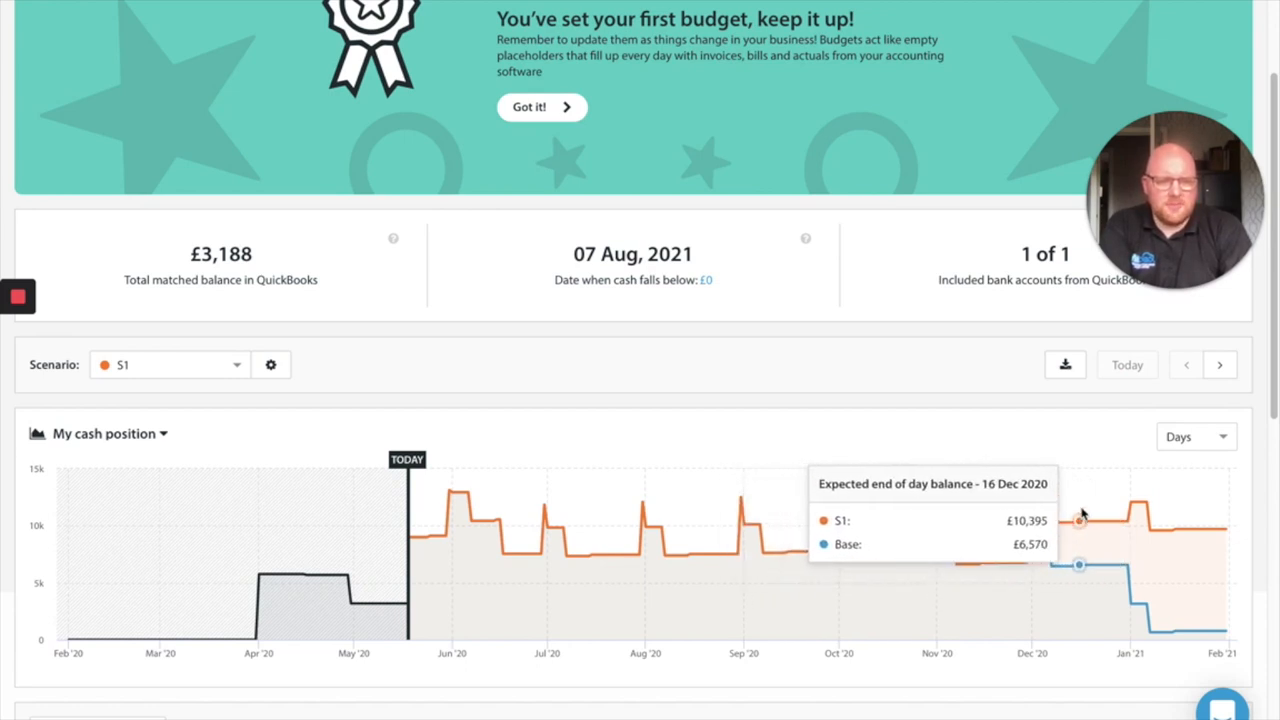
{"action": "mouse_move", "coordinate": [1080, 520]}
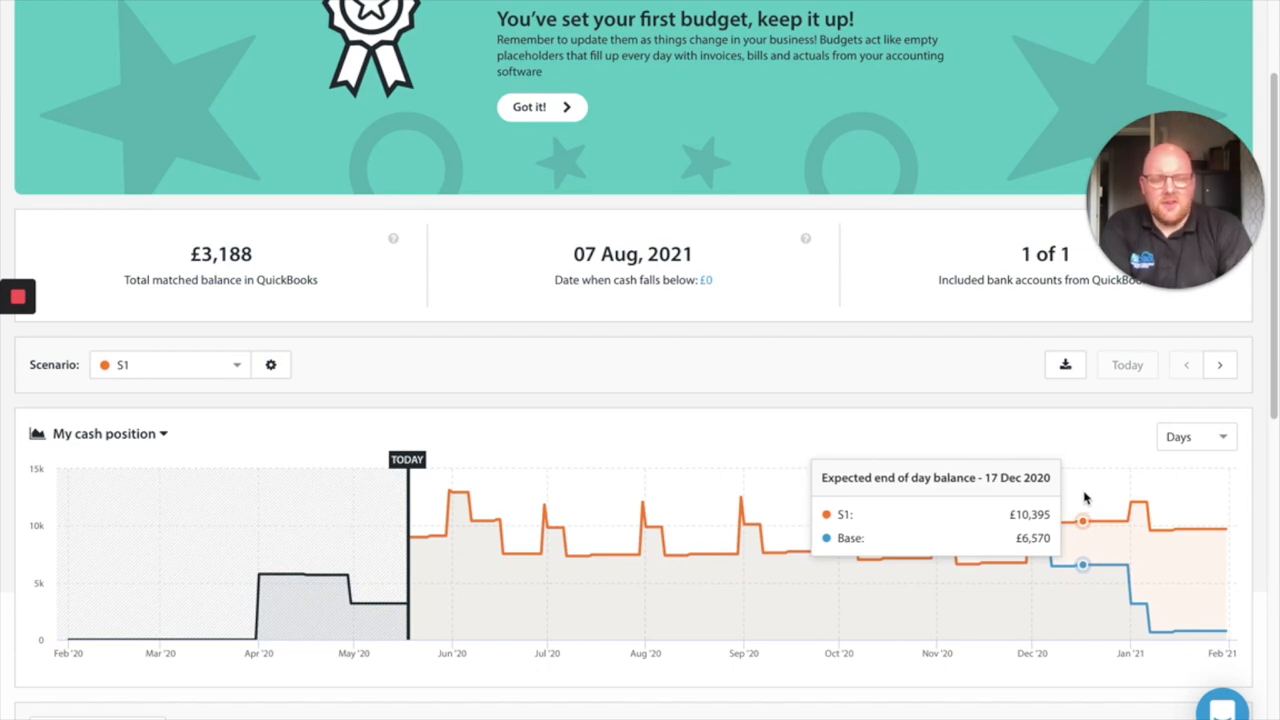
{"action": "scroll", "scroll_direction": "down", "scroll_amount": 3}
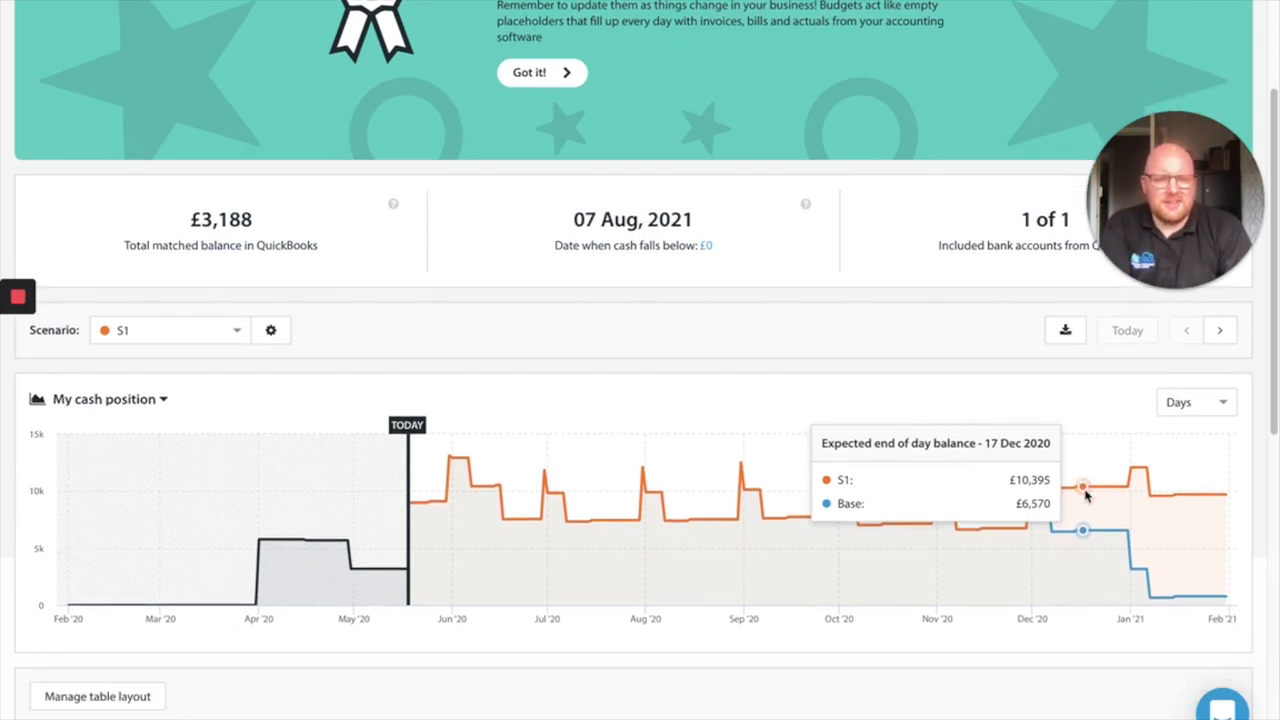
{"action": "mouse_move", "coordinate": [1016, 528]}
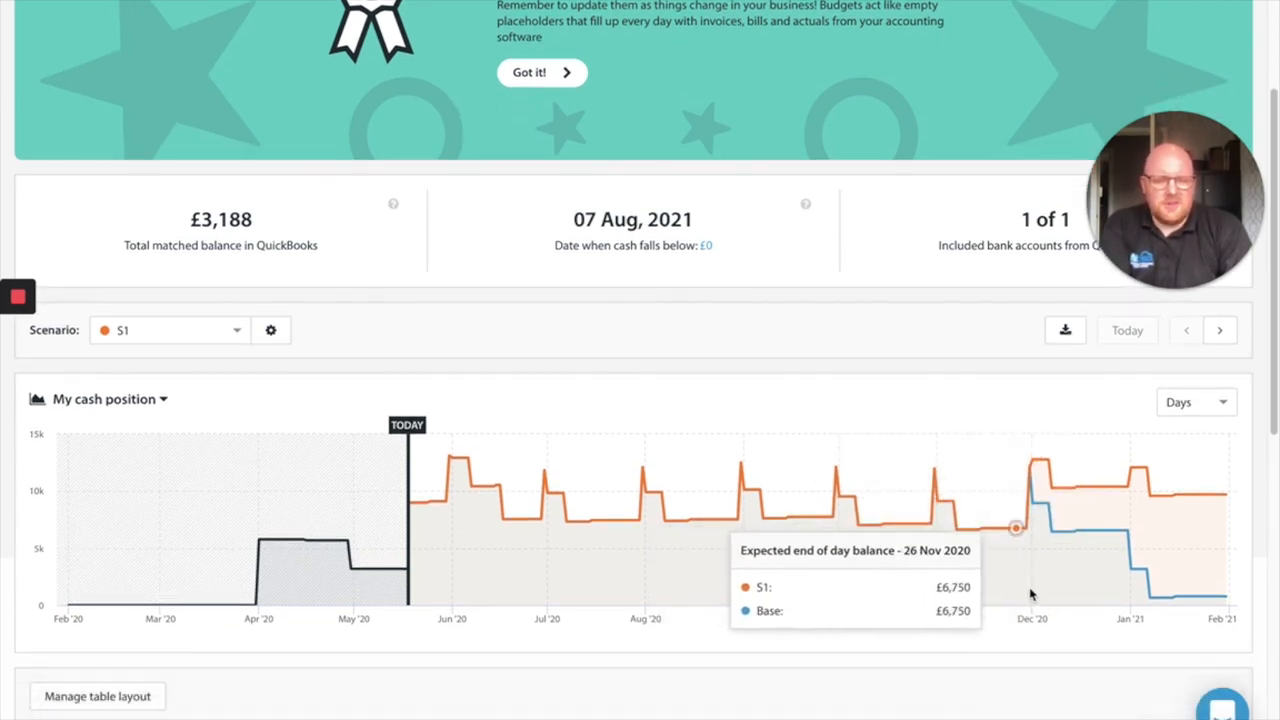
{"action": "mouse_move", "coordinate": [1178, 496]}
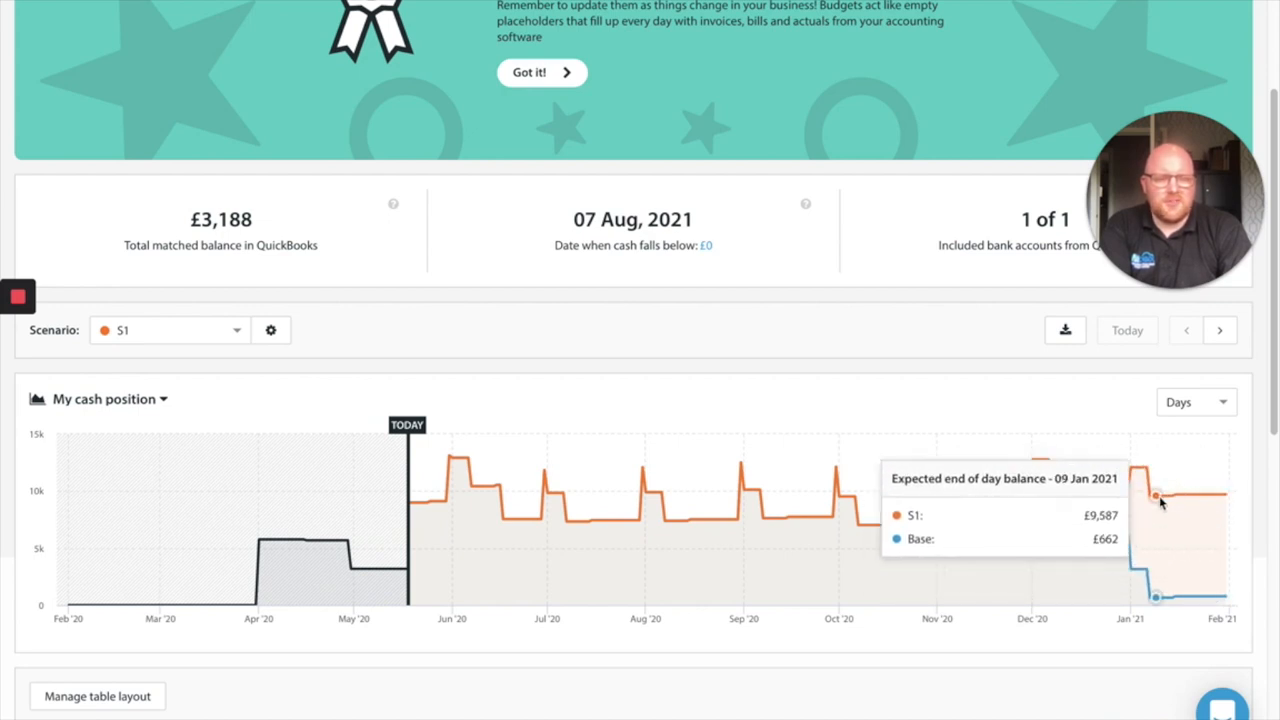
{"action": "mouse_move", "coordinate": [1128, 468]}
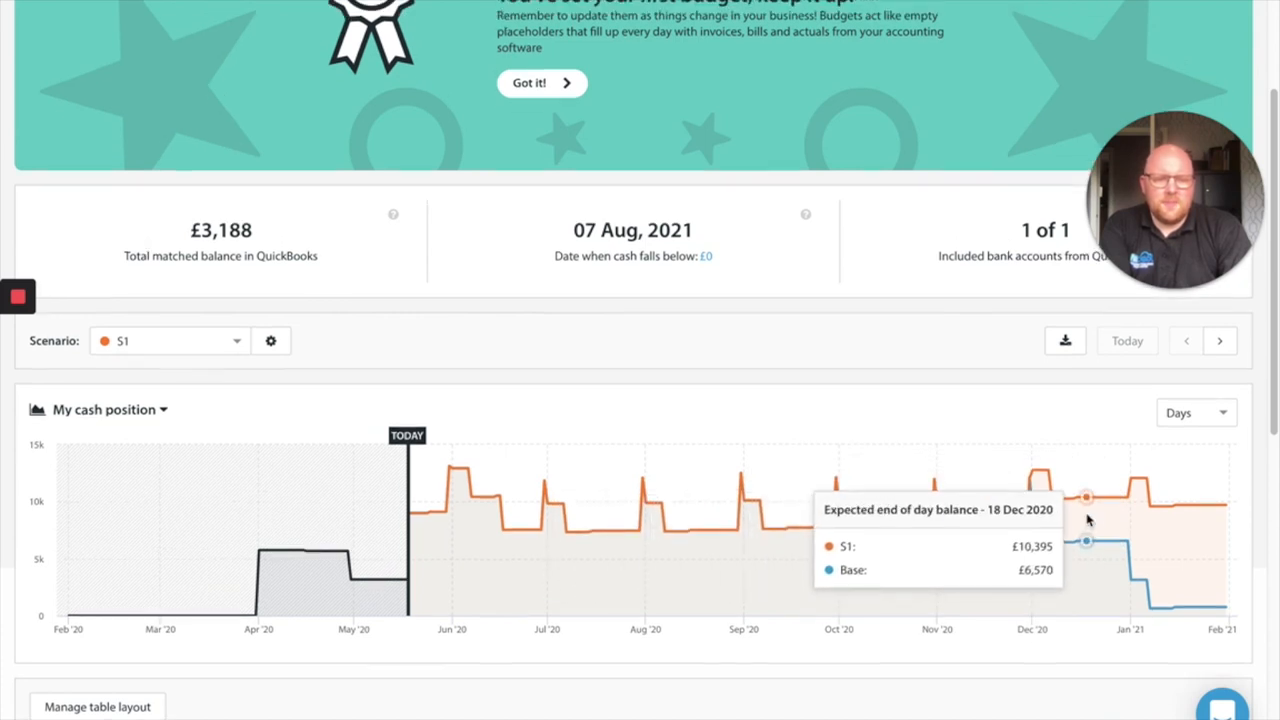
{"action": "scroll", "scroll_direction": "down", "scroll_amount": 3}
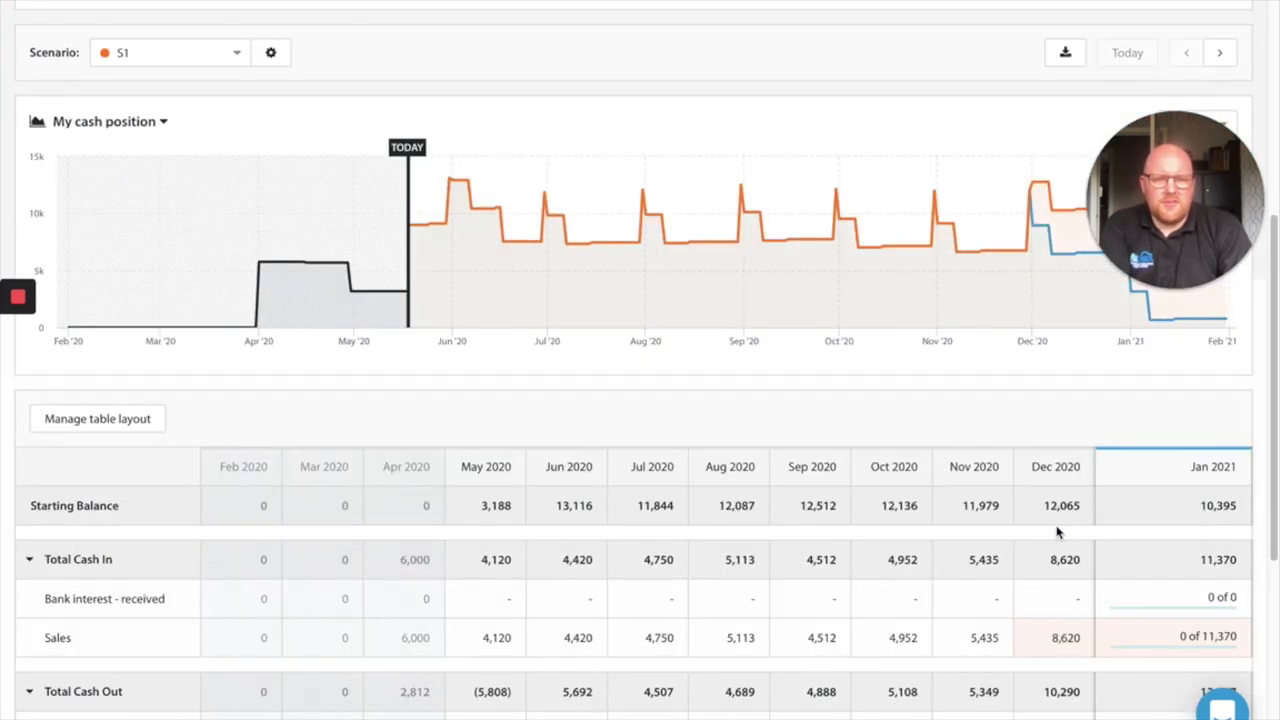
{"action": "scroll", "scroll_direction": "down", "scroll_amount": 3}
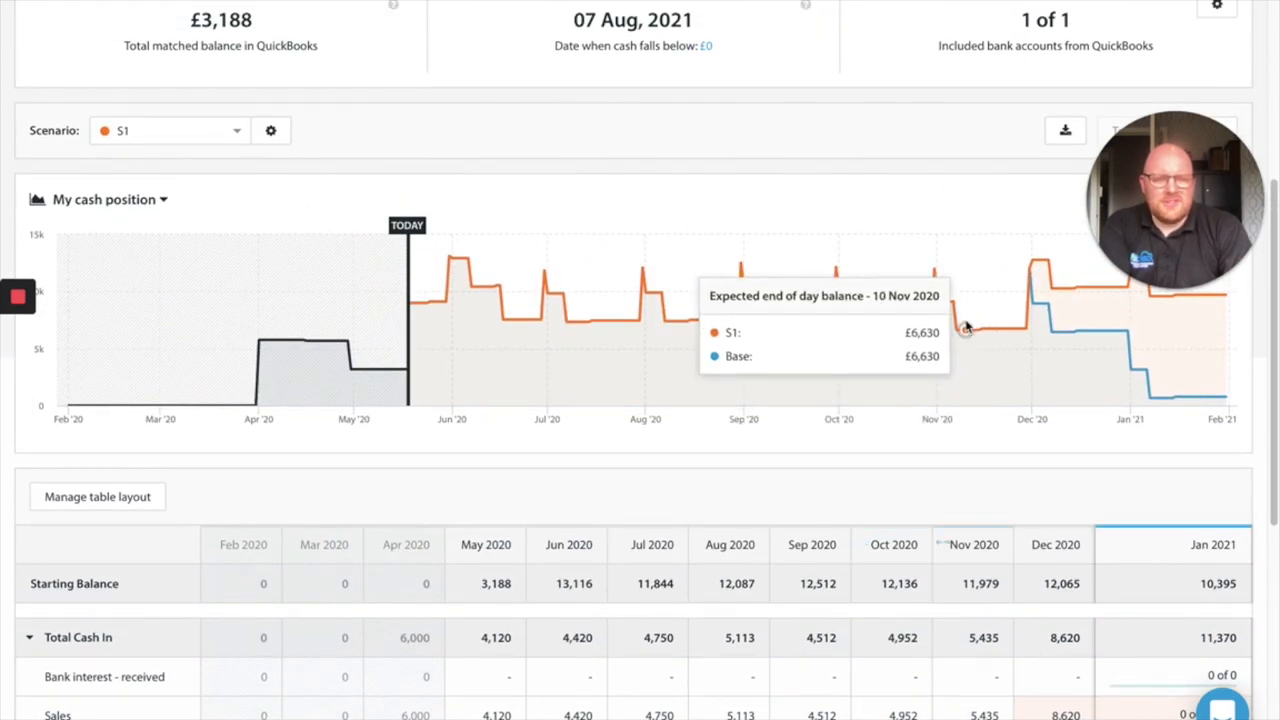
{"action": "mouse_move", "coordinate": [1040, 320]}
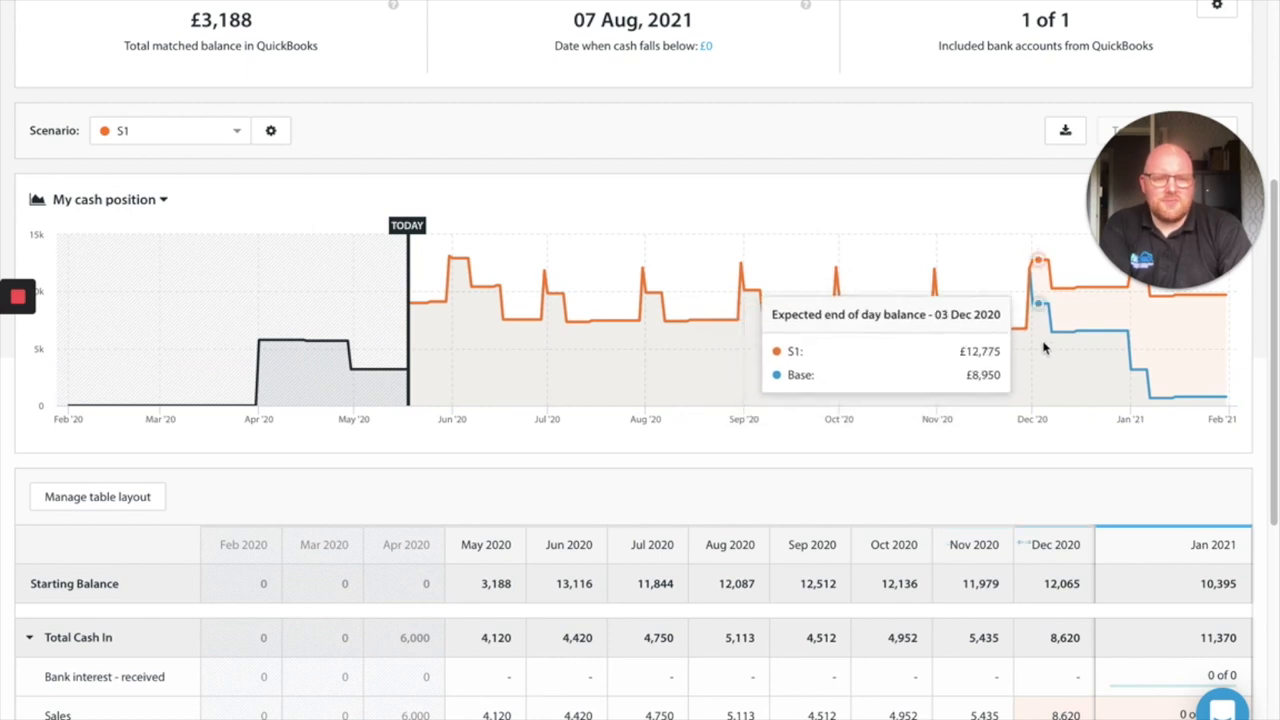
{"action": "mouse_move", "coordinate": [780, 318]}
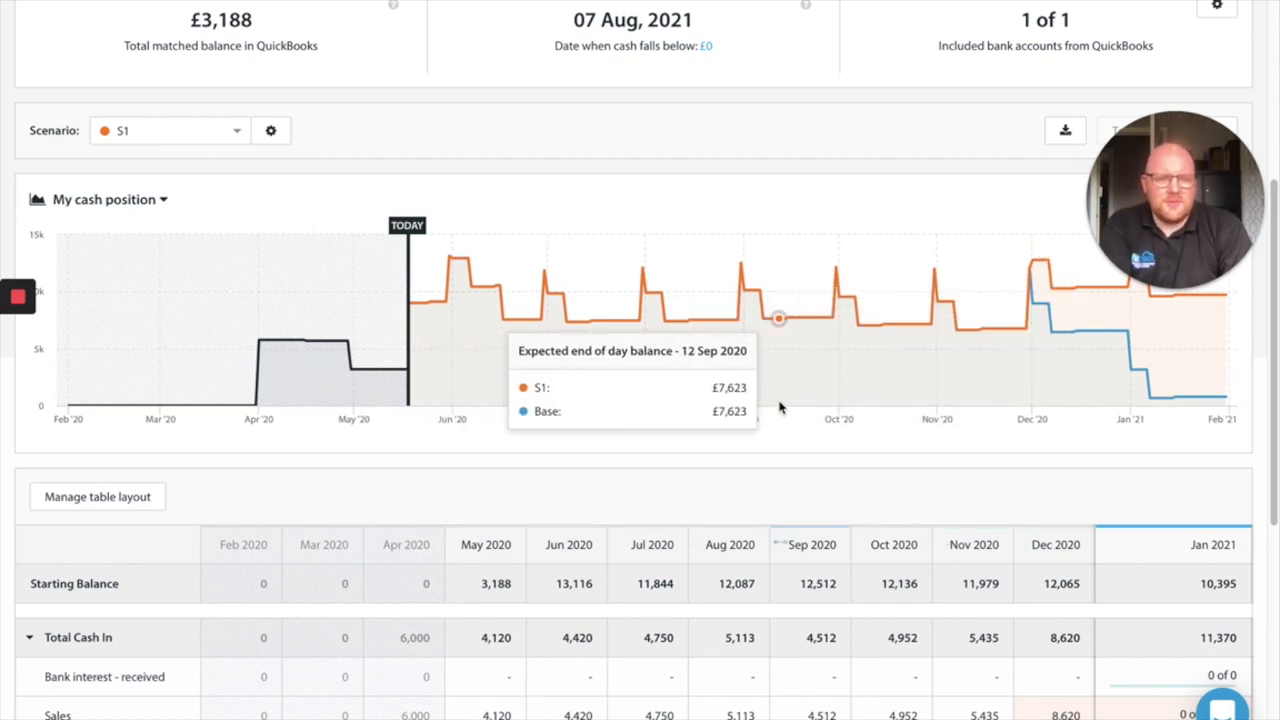
{"action": "mouse_move", "coordinate": [792, 420]}
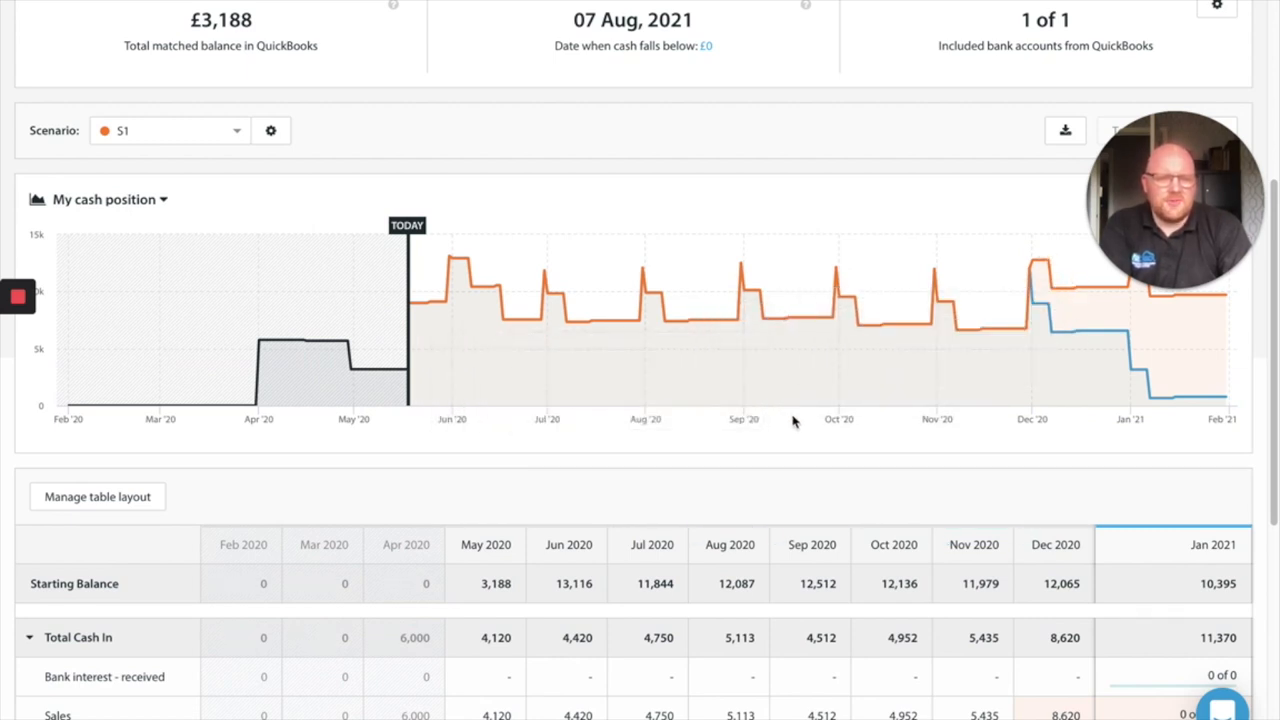
{"action": "mouse_move", "coordinate": [804, 316]}
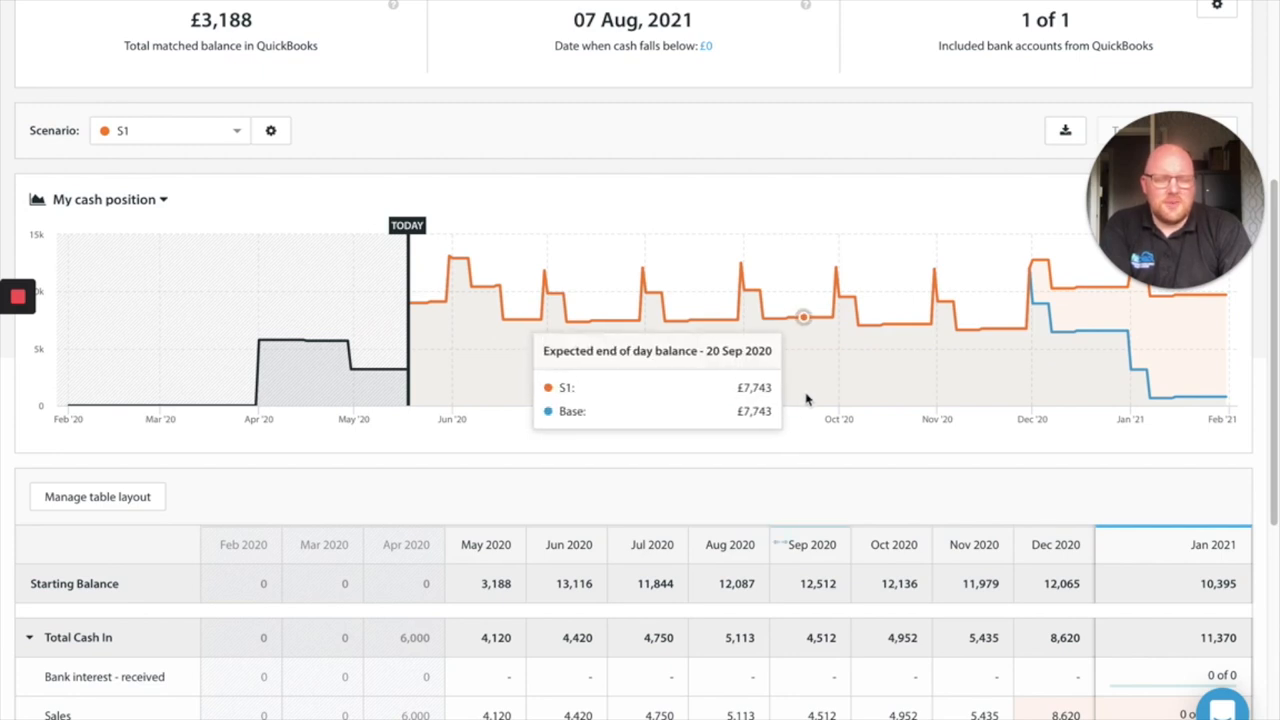
{"action": "mouse_move", "coordinate": [860, 324]}
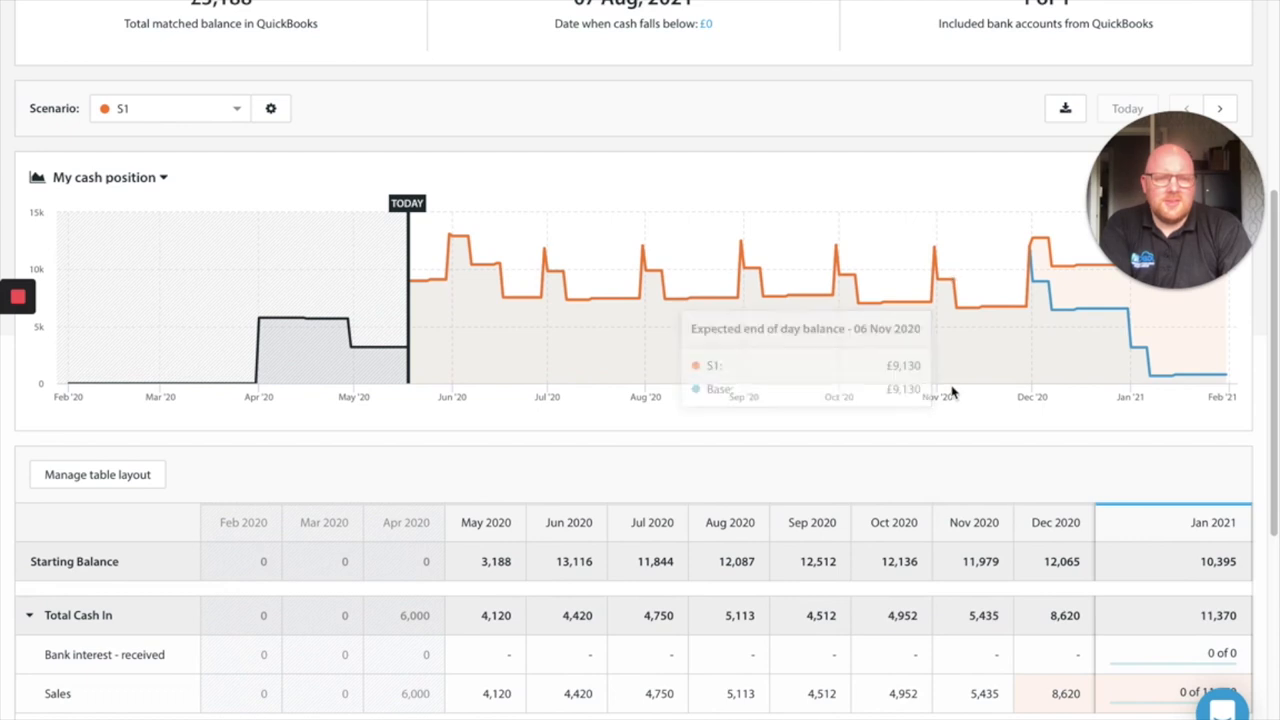
{"action": "scroll", "scroll_direction": "down", "scroll_amount": 3}
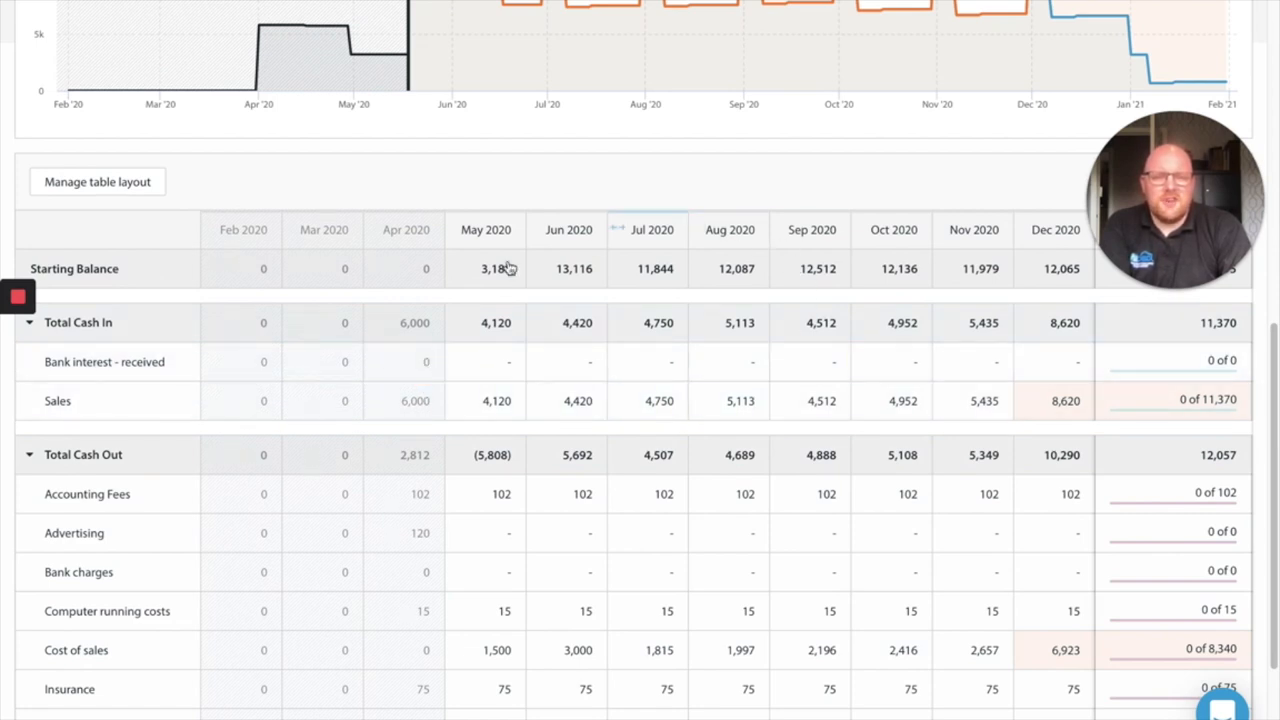
{"action": "left_click", "coordinate": [728, 492]}
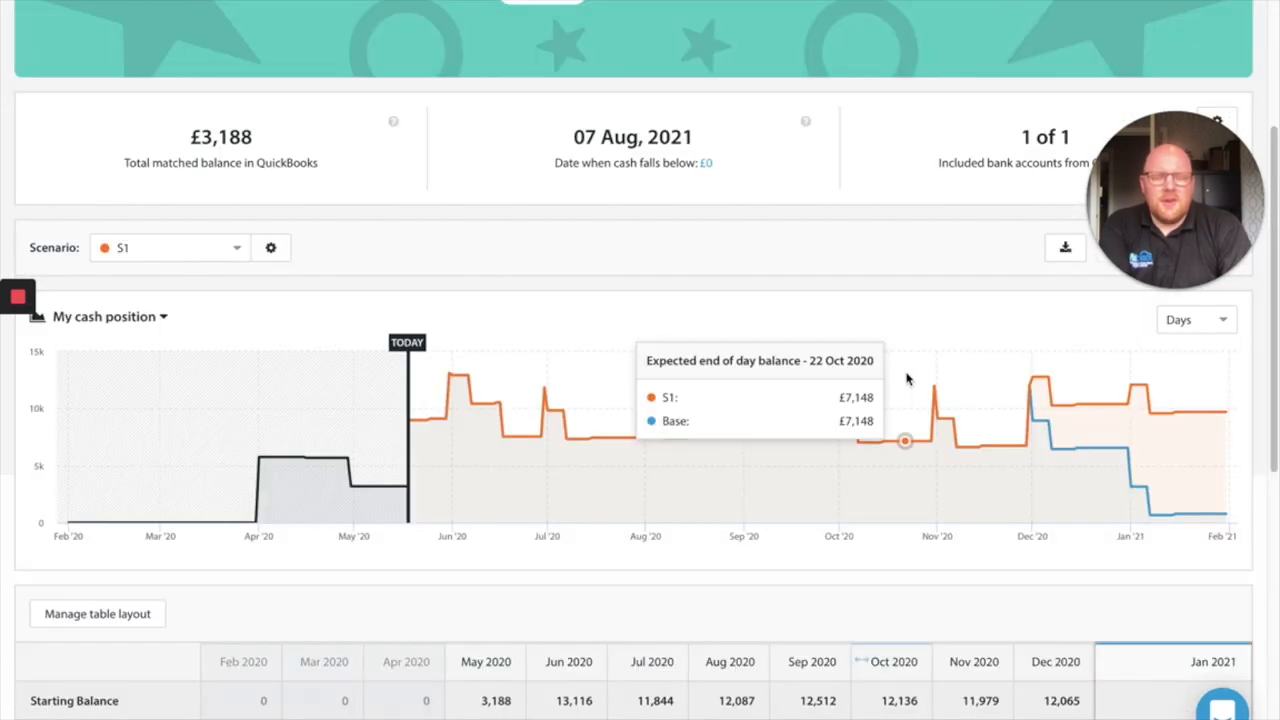
{"action": "mouse_move", "coordinate": [908, 360]}
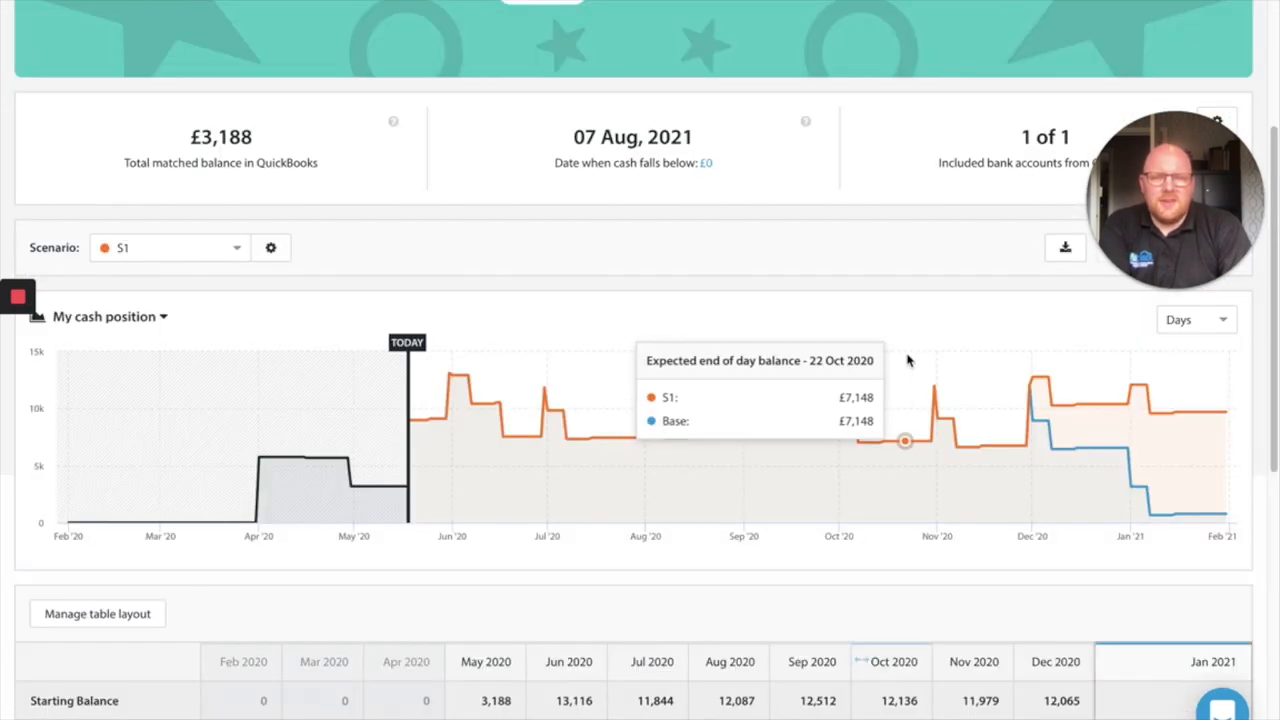
{"action": "scroll", "scroll_direction": "down", "scroll_amount": 3}
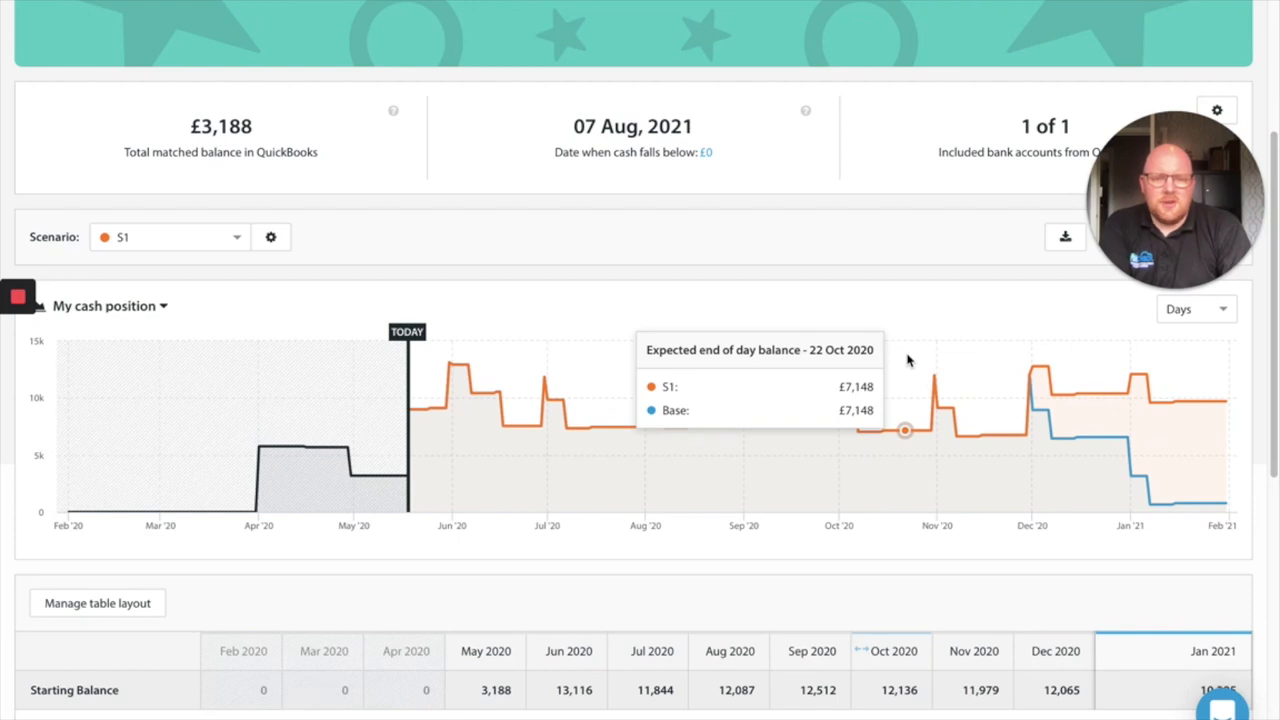